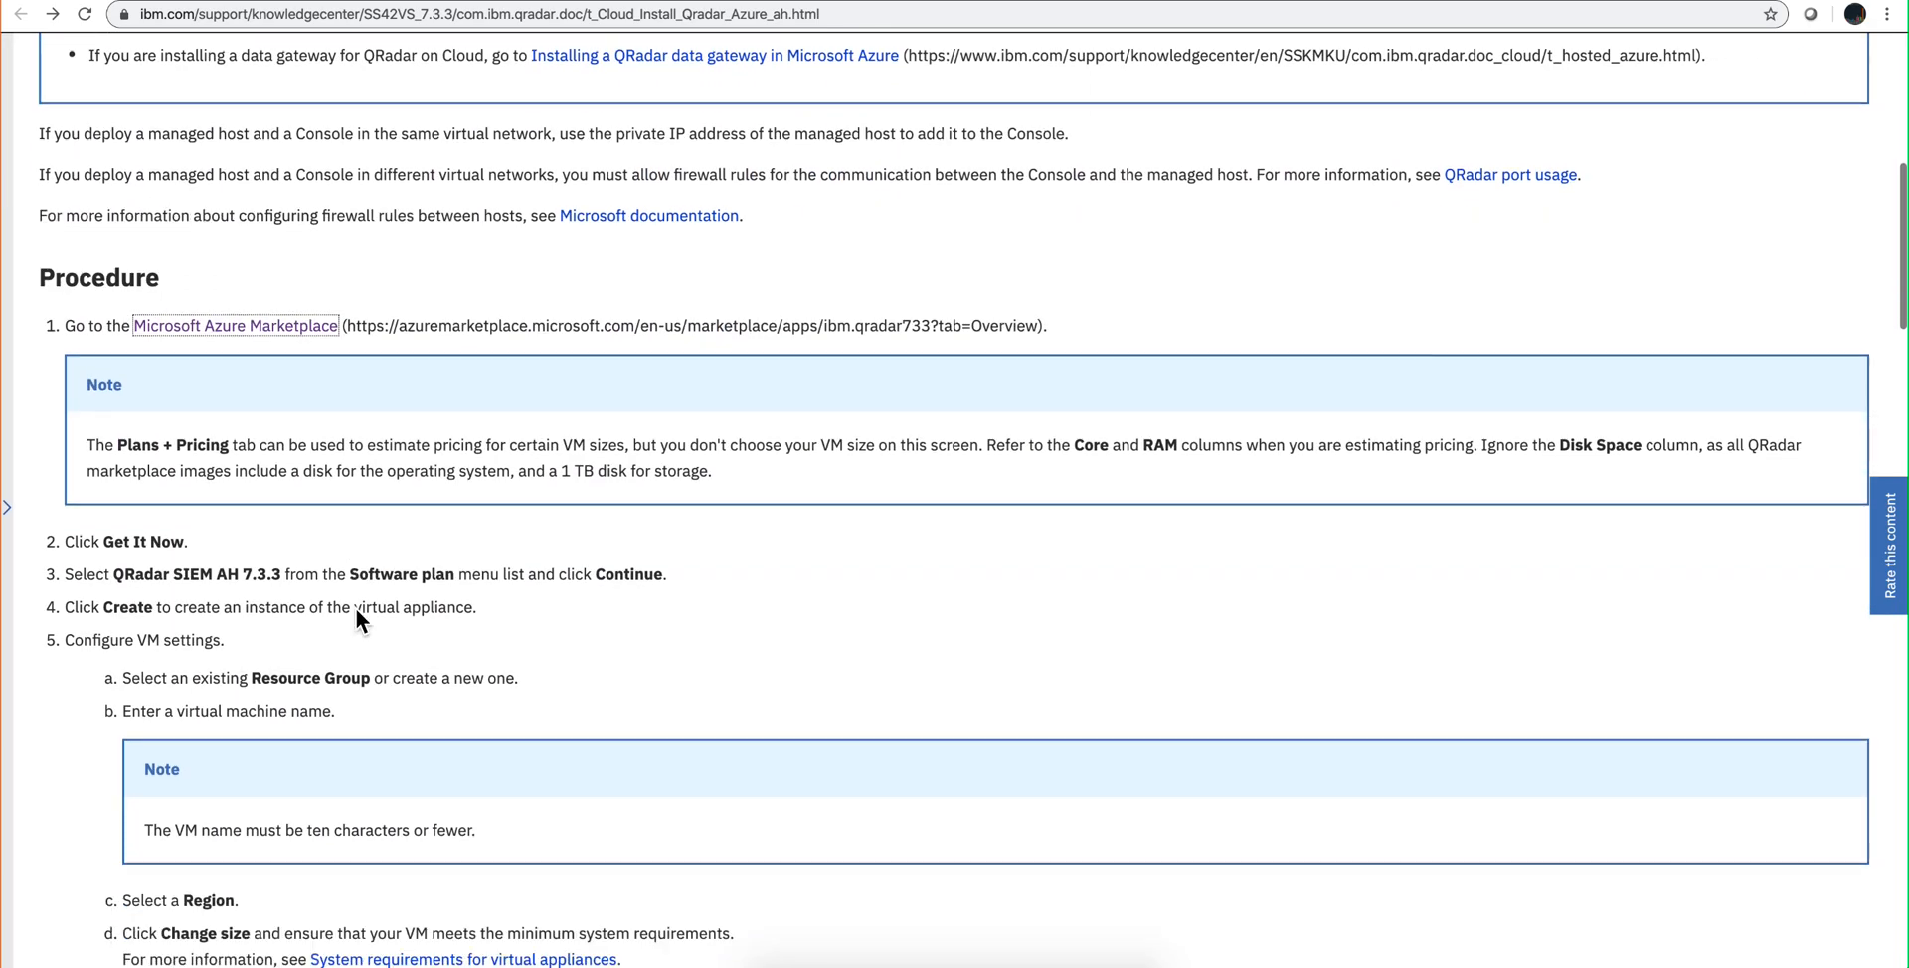
- From the QRadar SIEM v7.3.3 Marketplace listing, choose the QRadar SIEM AH 7.3.3 plan and continue
{"action": "scroll", "scroll_direction": "down", "scroll_amount": 3}
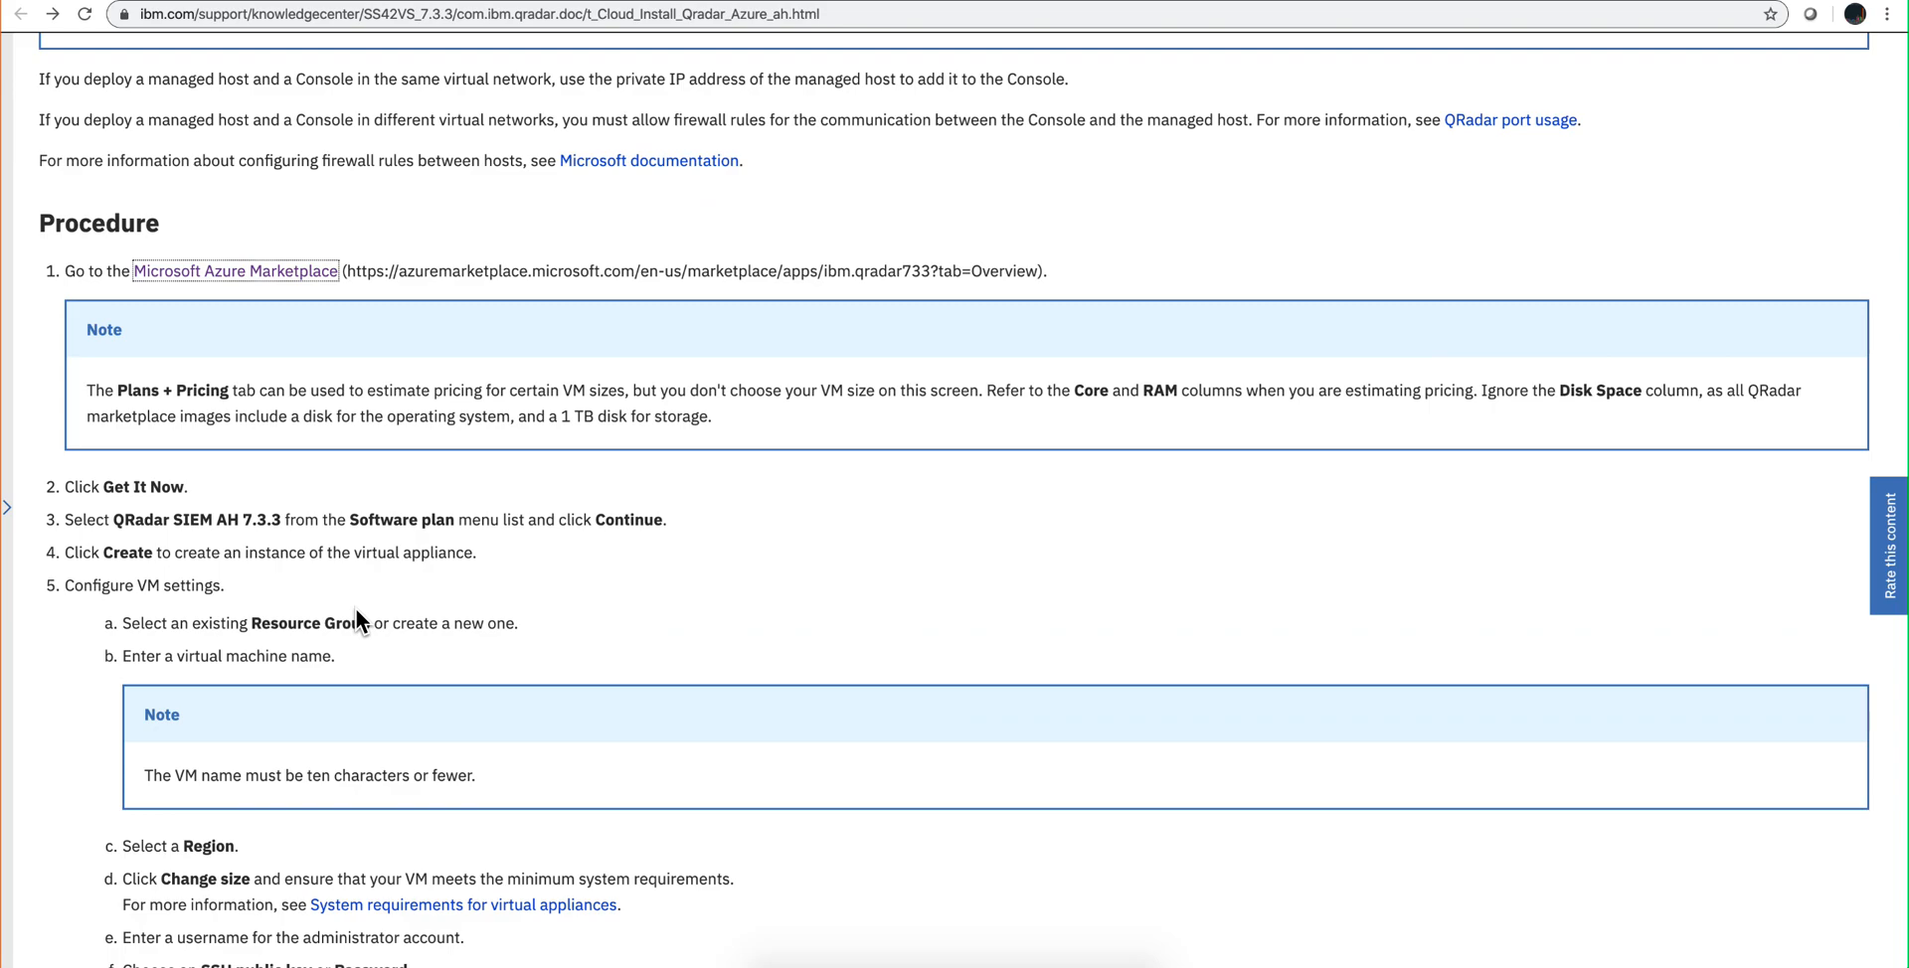
{"action": "mouse_move", "coordinate": [281, 360]}
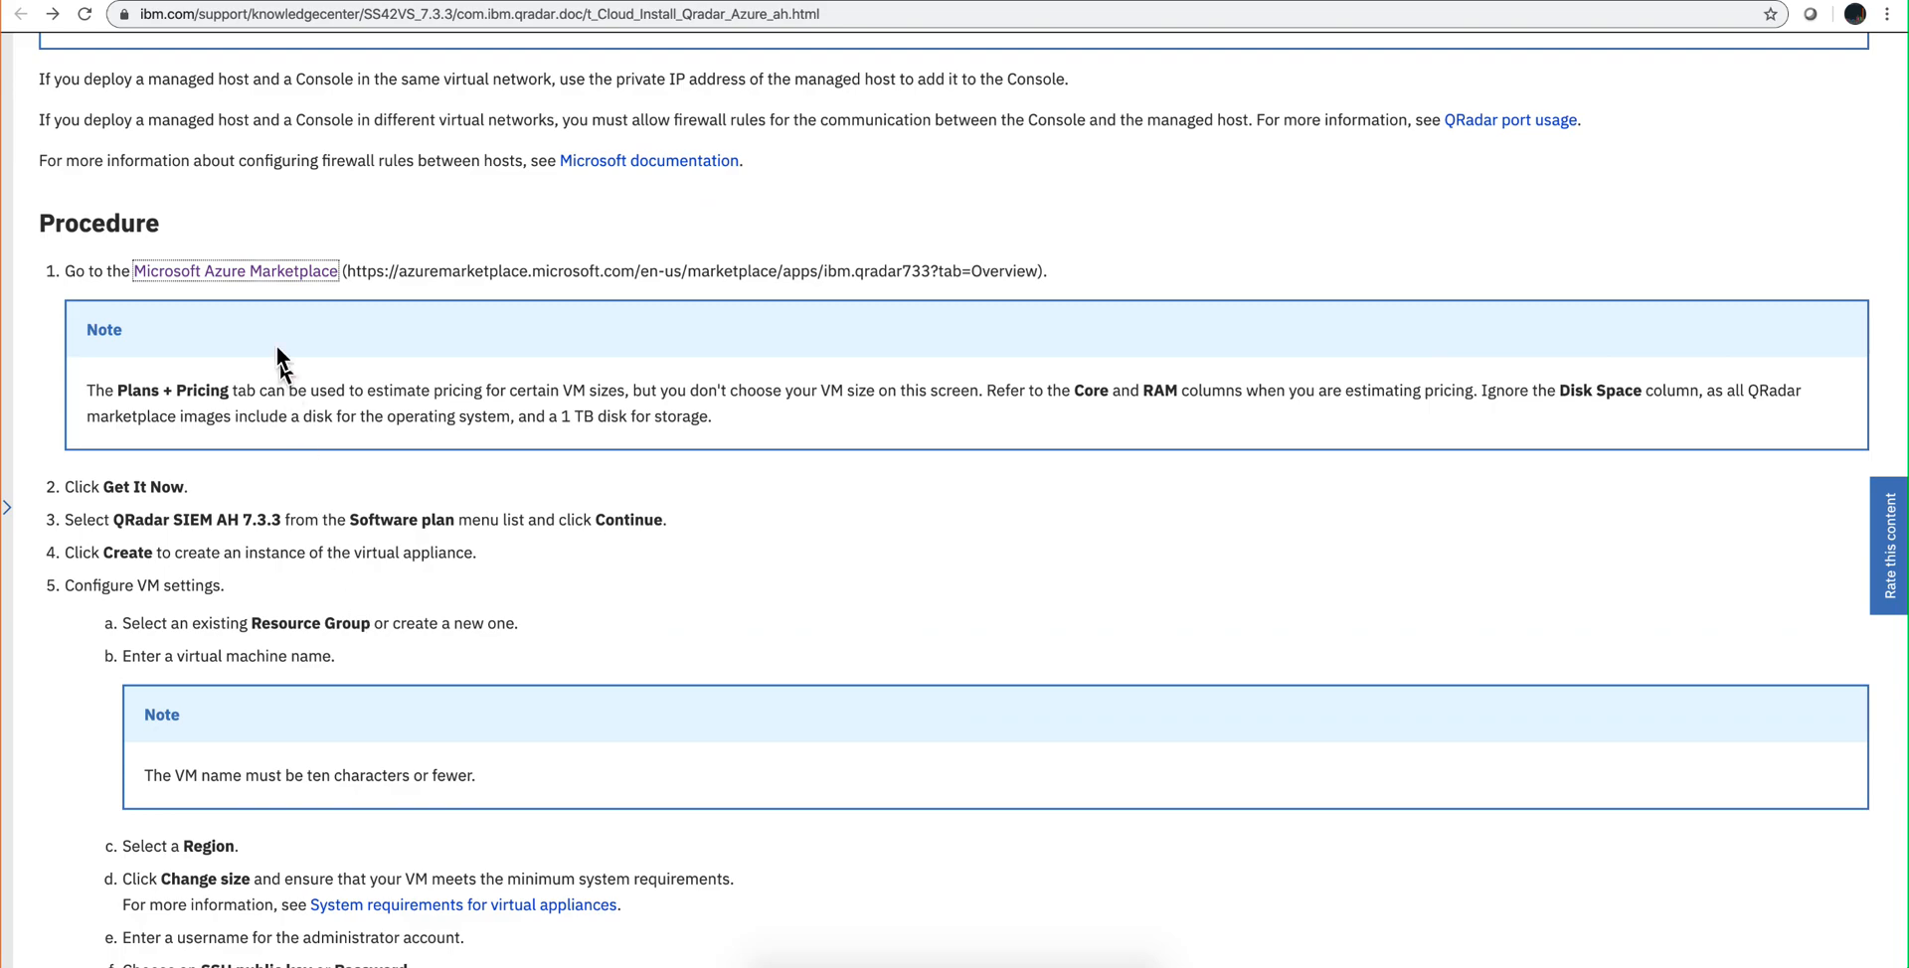
{"action": "mouse_move", "coordinate": [660, 231]}
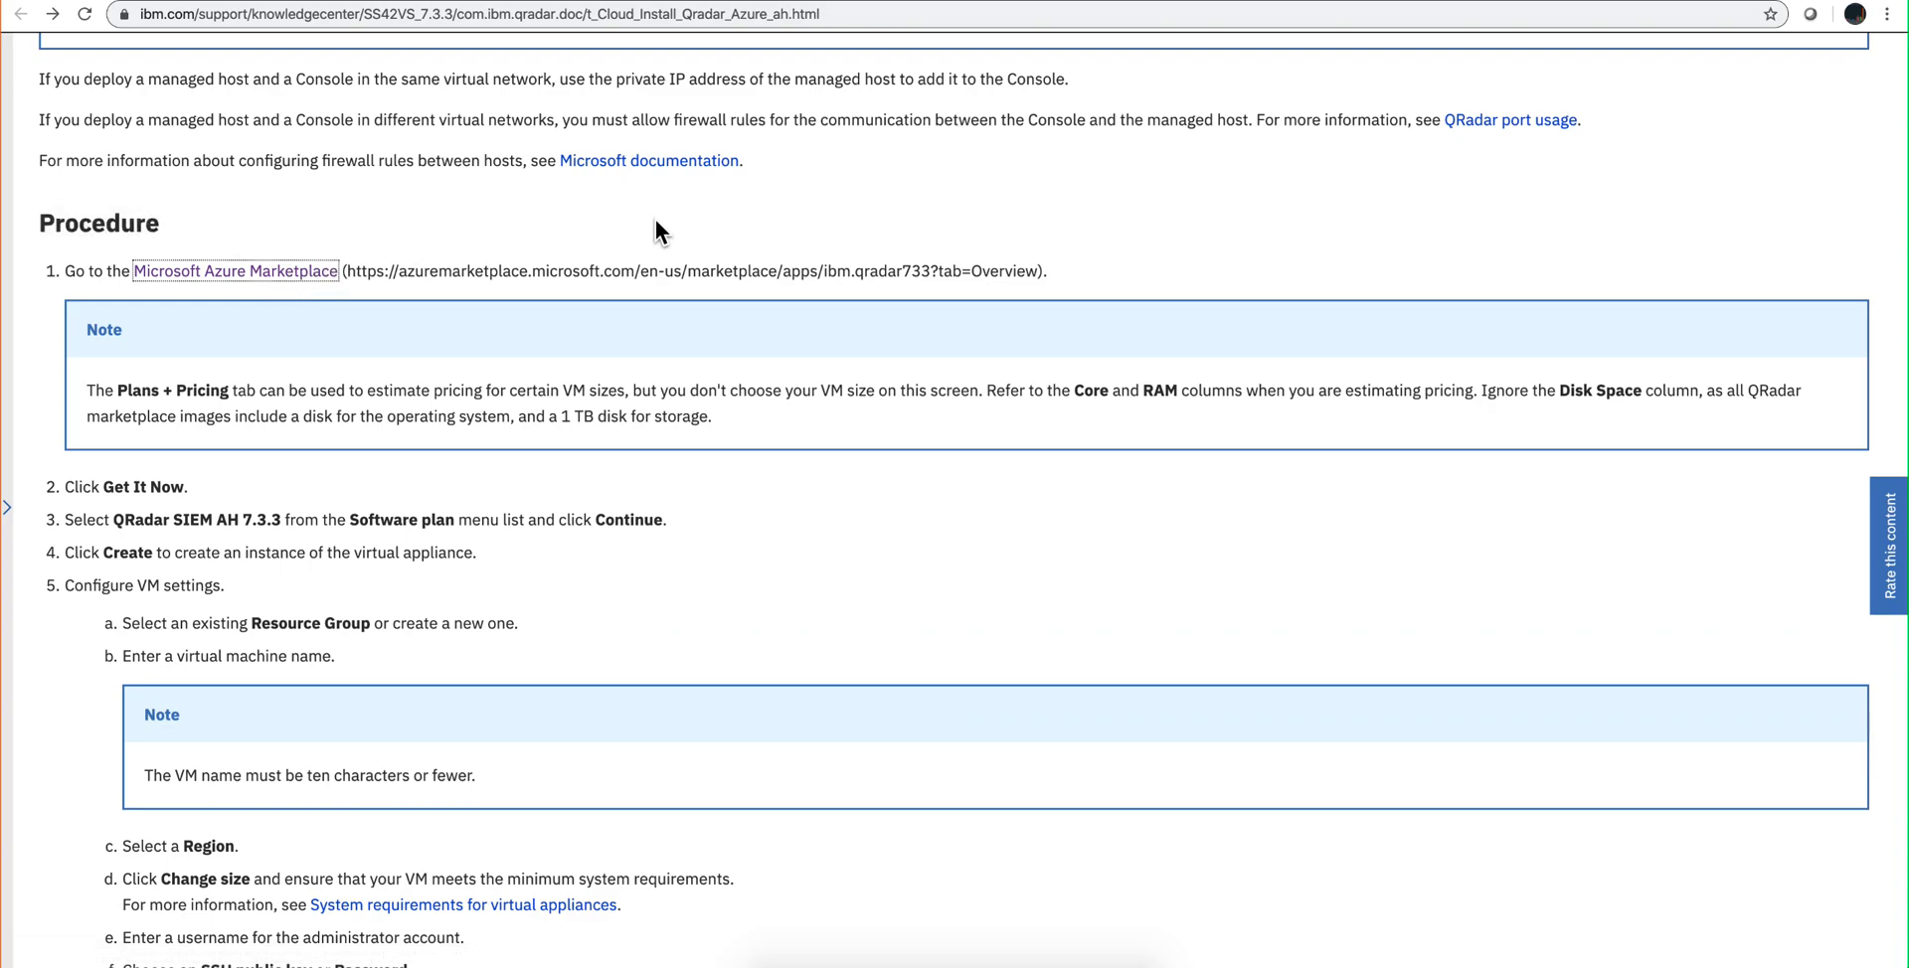
{"action": "mouse_move", "coordinate": [161, 485]}
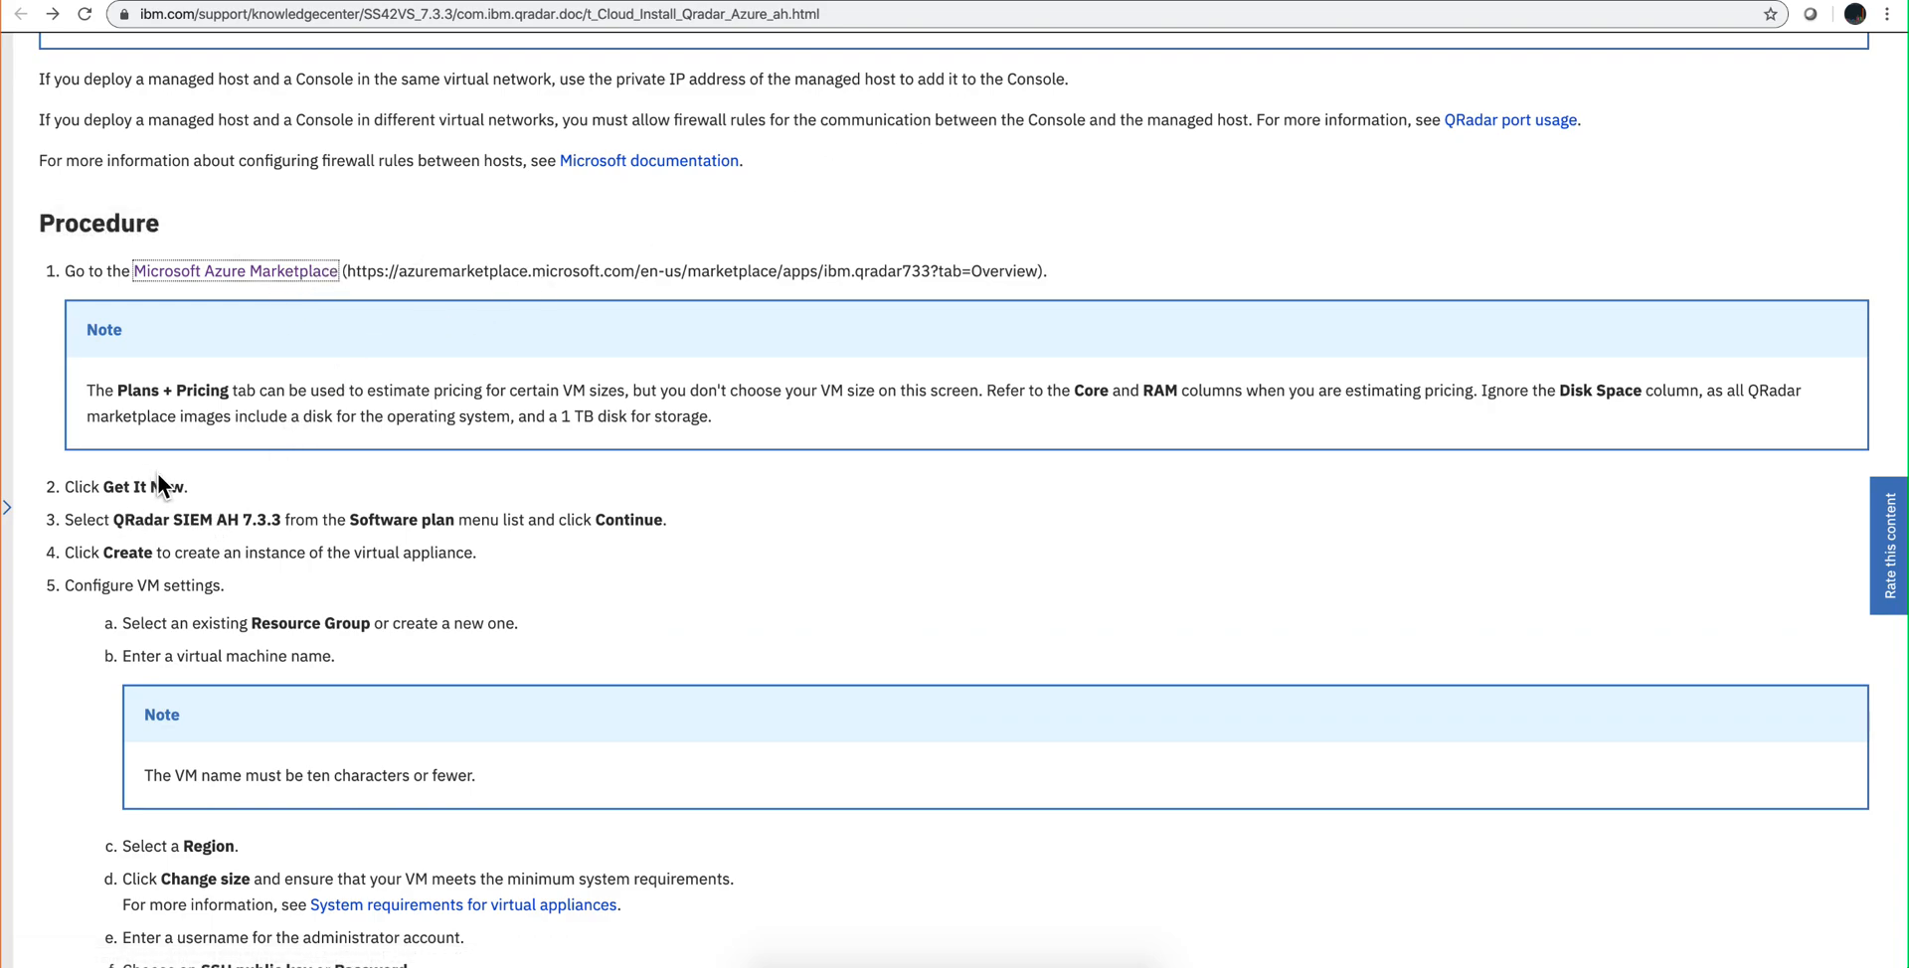
{"action": "mouse_move", "coordinate": [201, 680]}
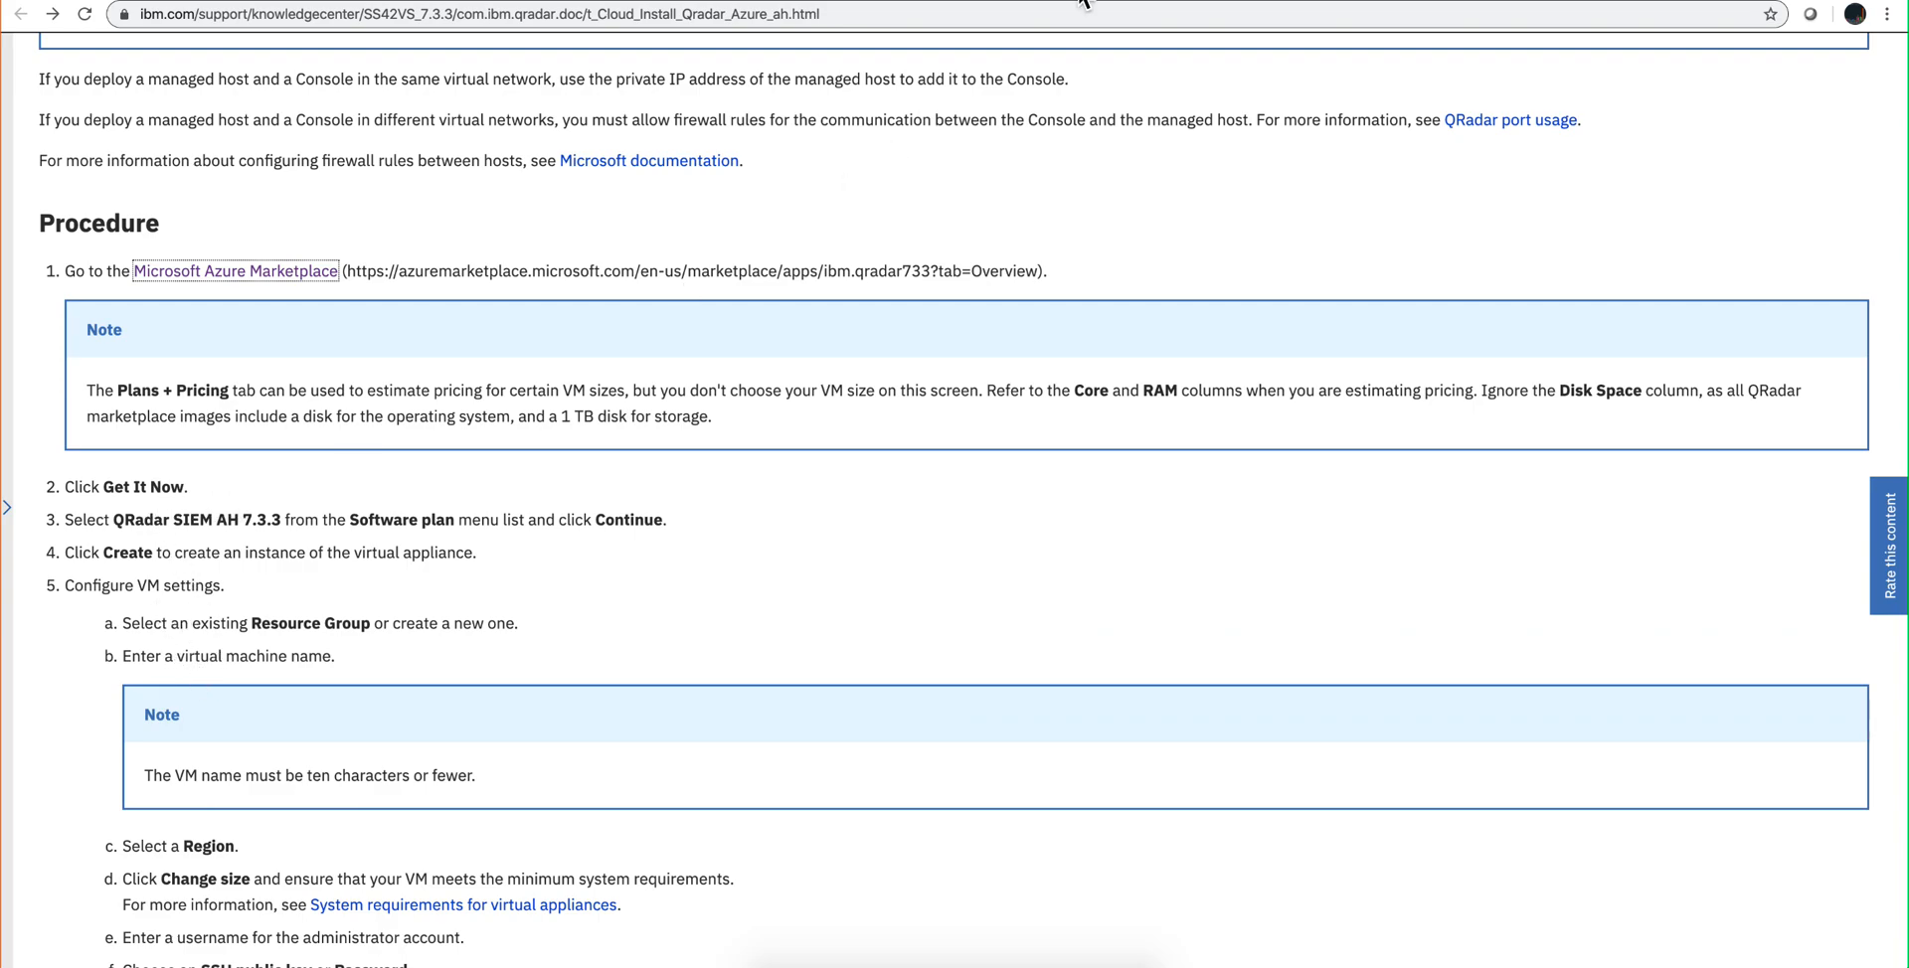
{"action": "left_click", "coordinate": [235, 271]}
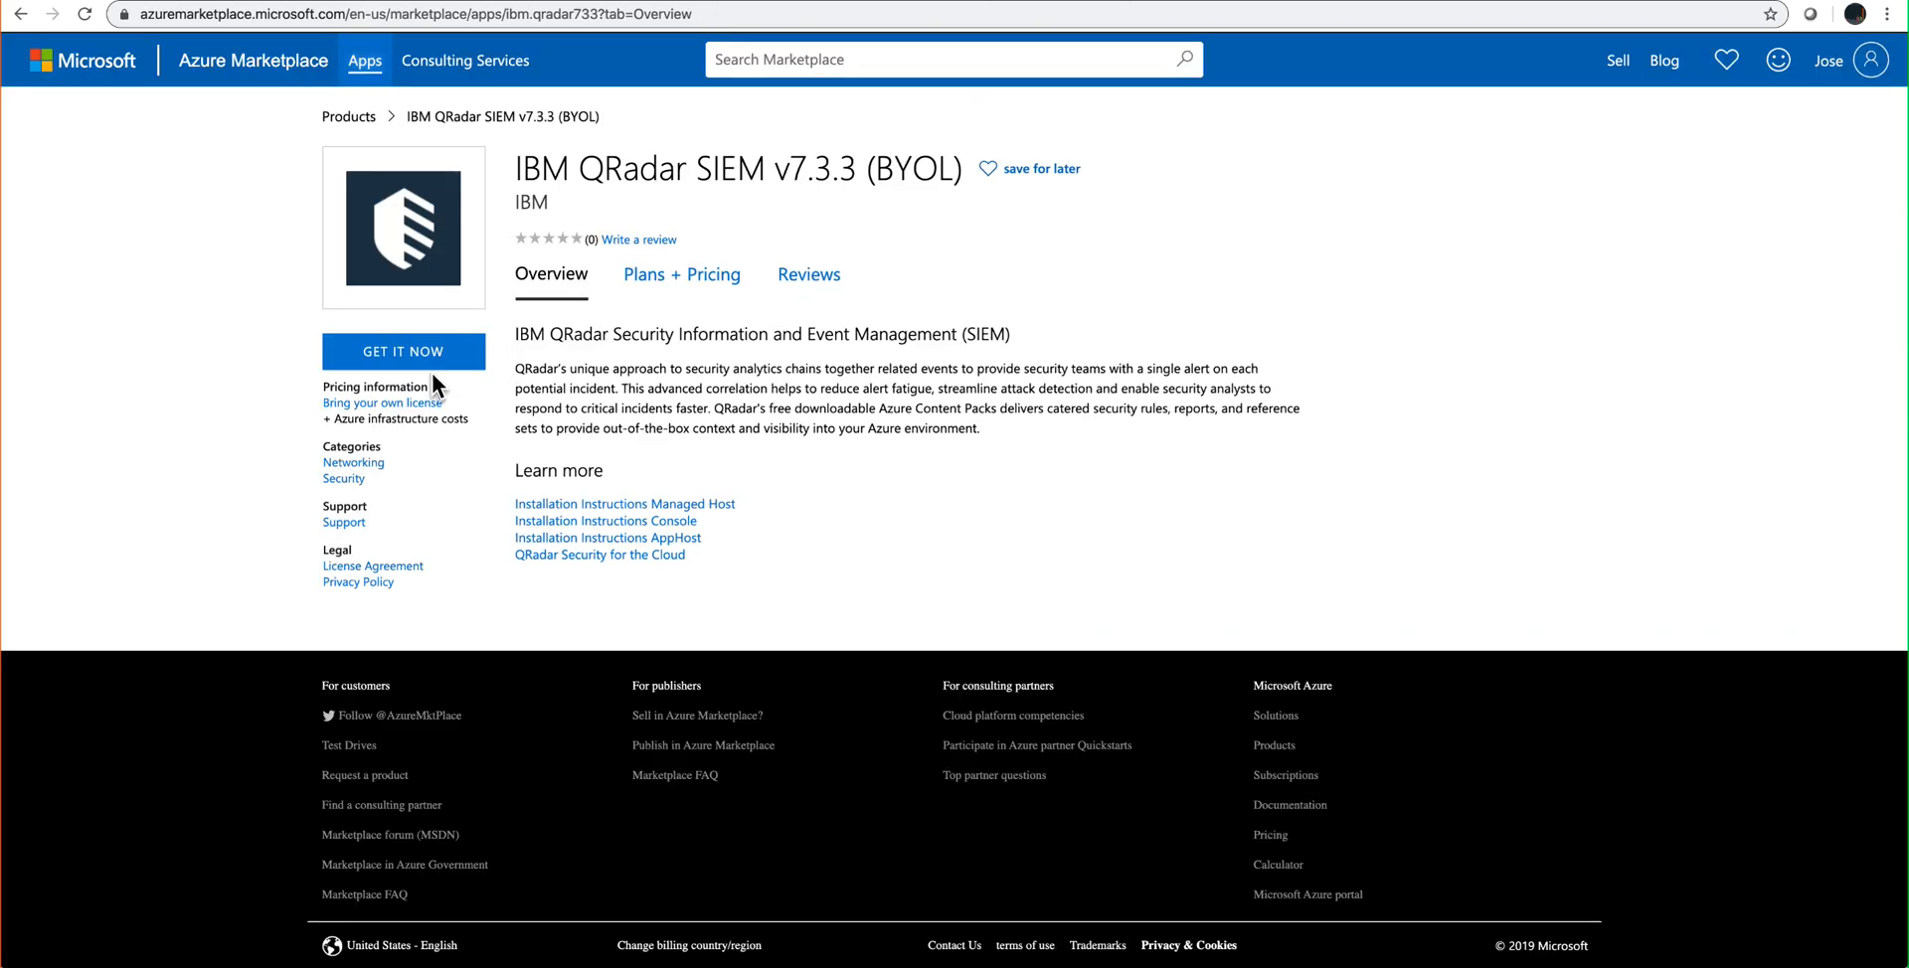
{"action": "left_click", "coordinate": [404, 350]}
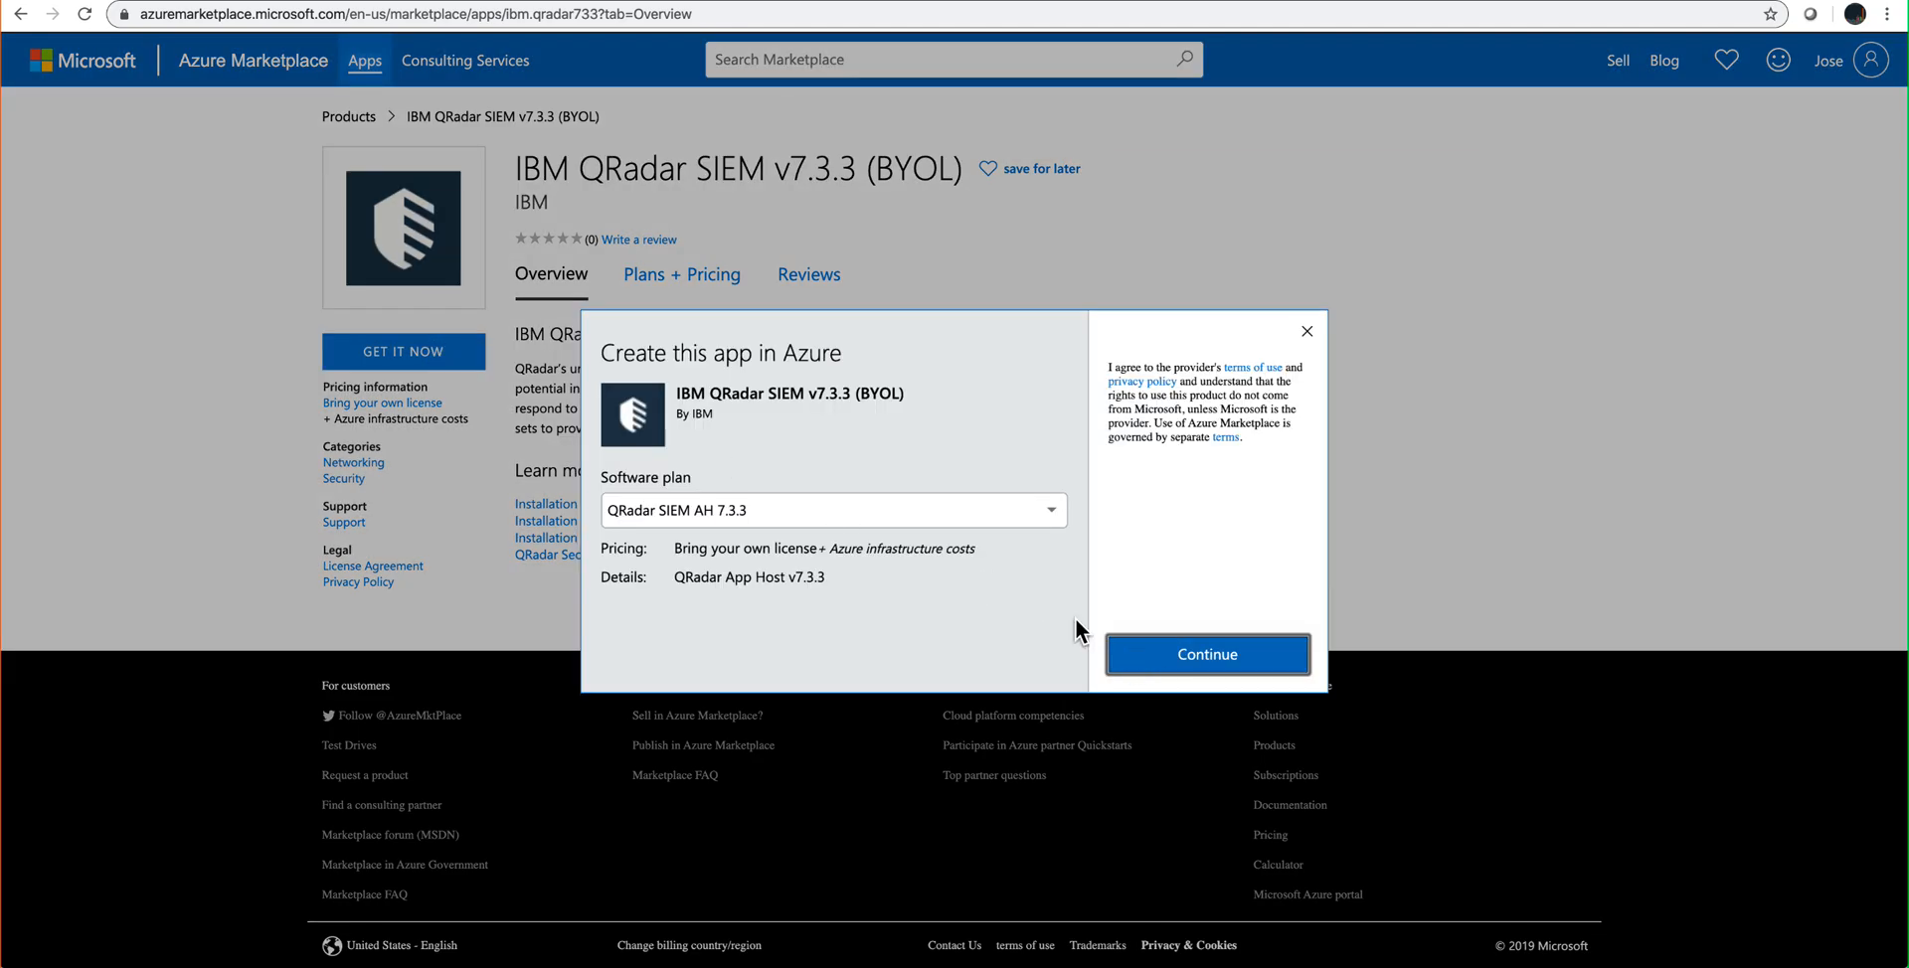
{"action": "left_click", "coordinate": [831, 509]}
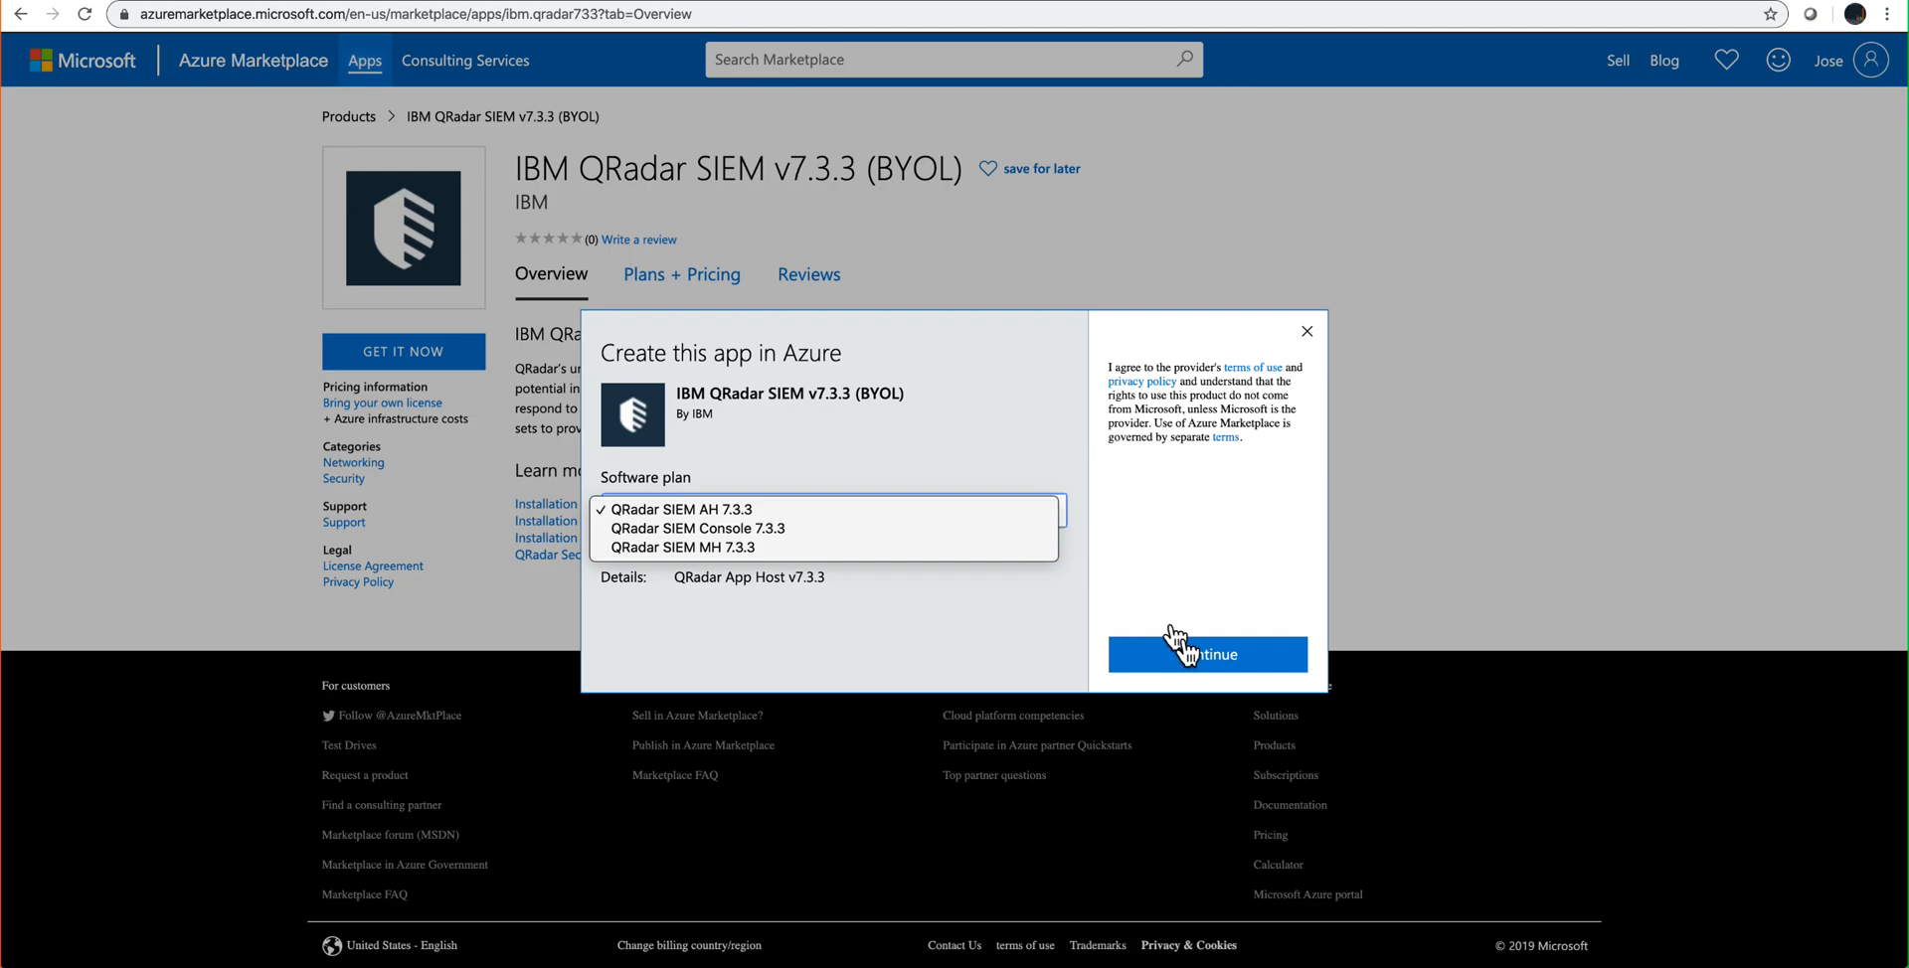
{"action": "left_click", "coordinate": [706, 507]}
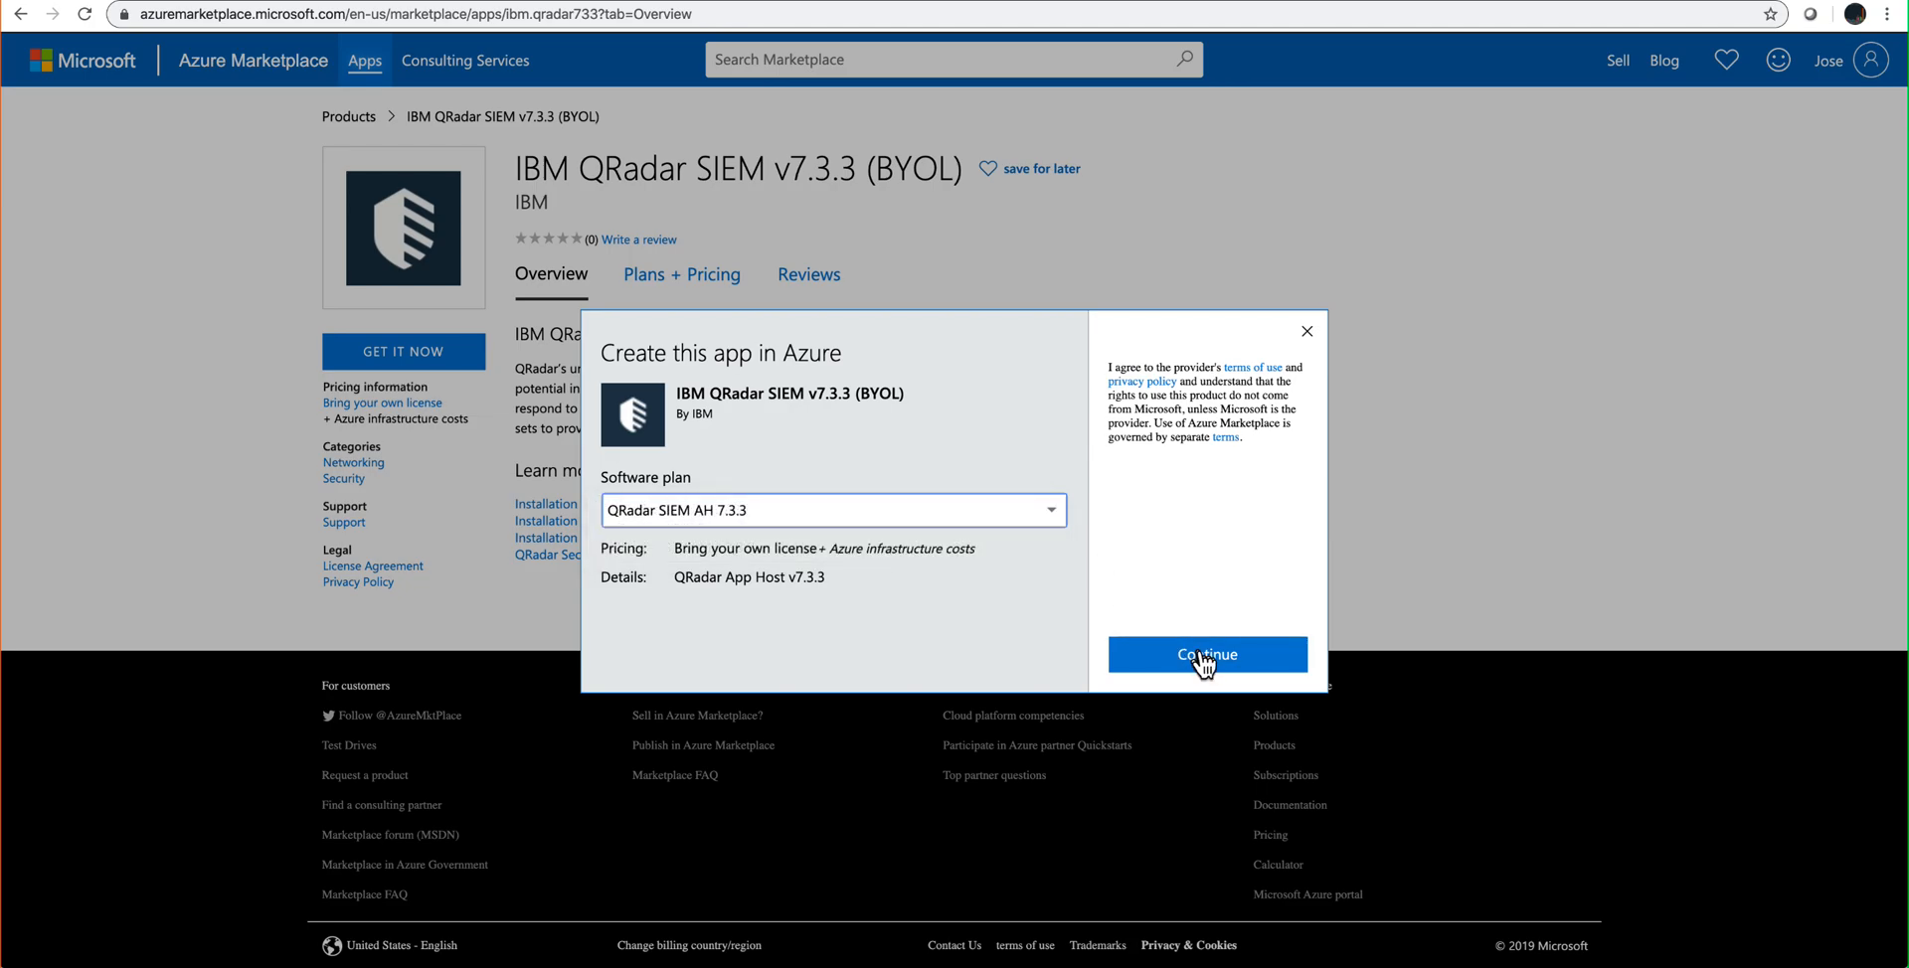
{"action": "left_click", "coordinate": [1206, 654]}
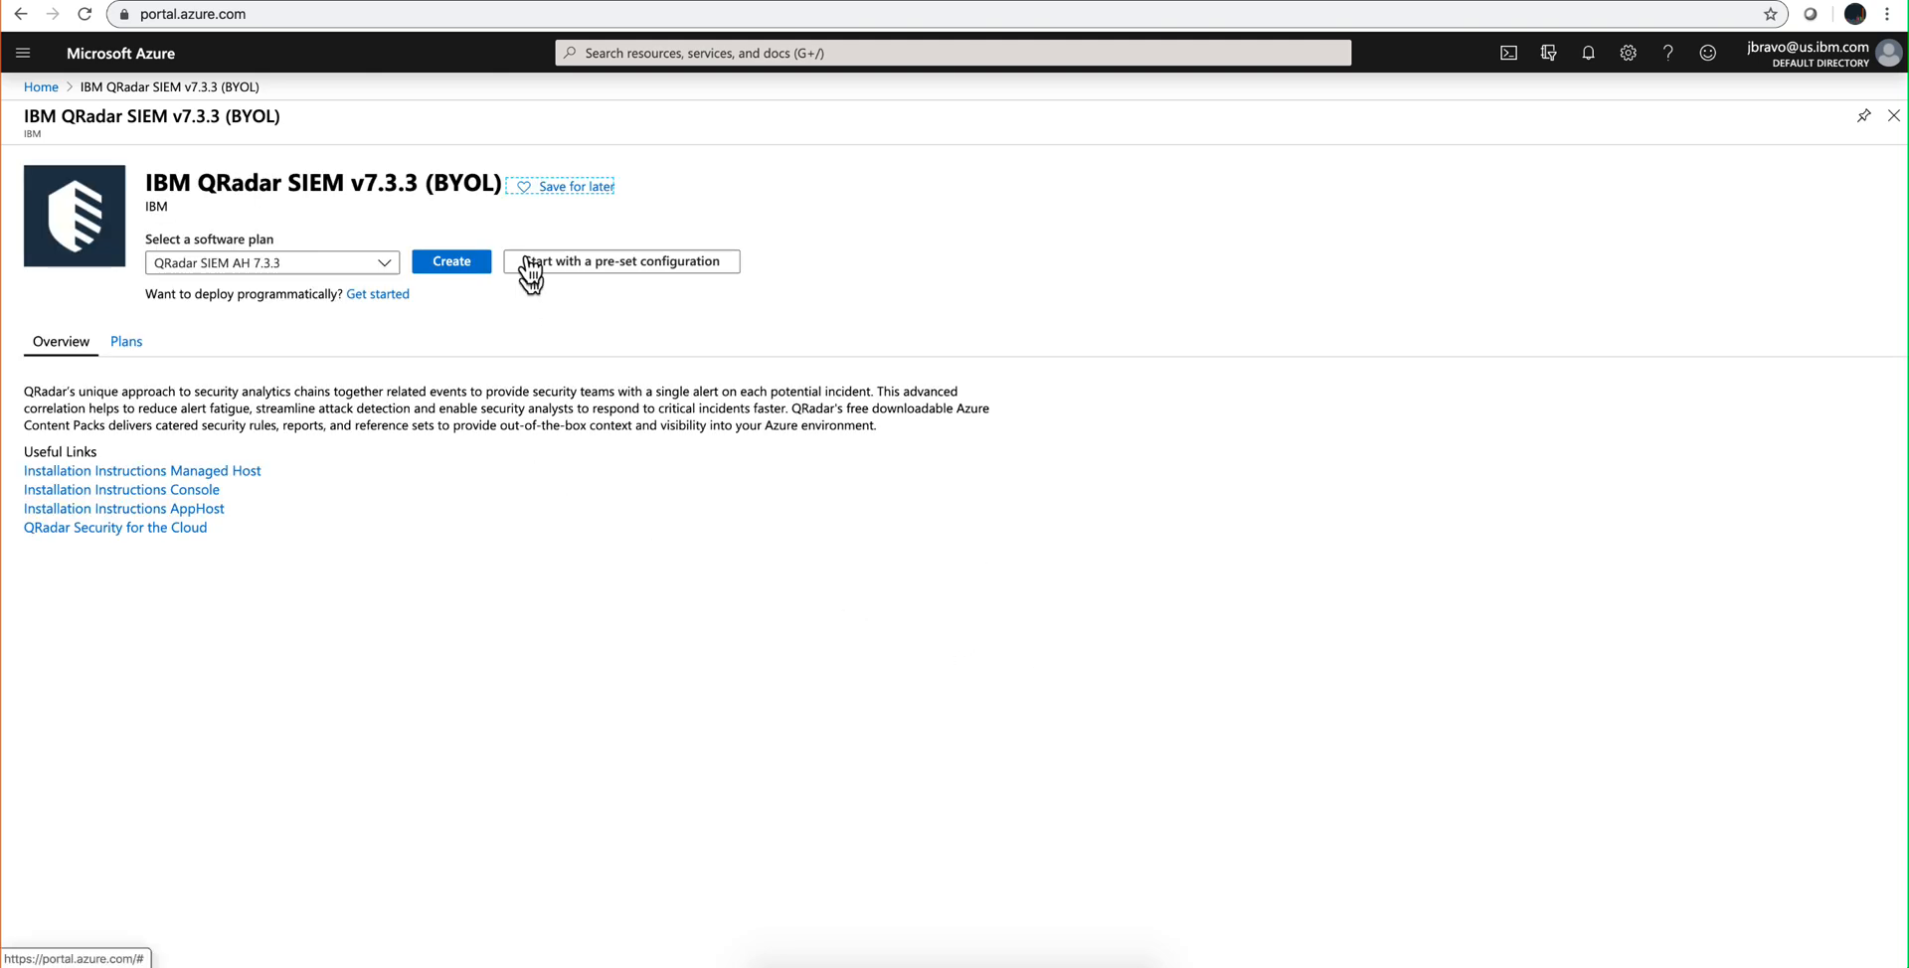
- Start a new VM with resource group Demo-JB, name jbAH and region East US
{"action": "left_click", "coordinate": [450, 261]}
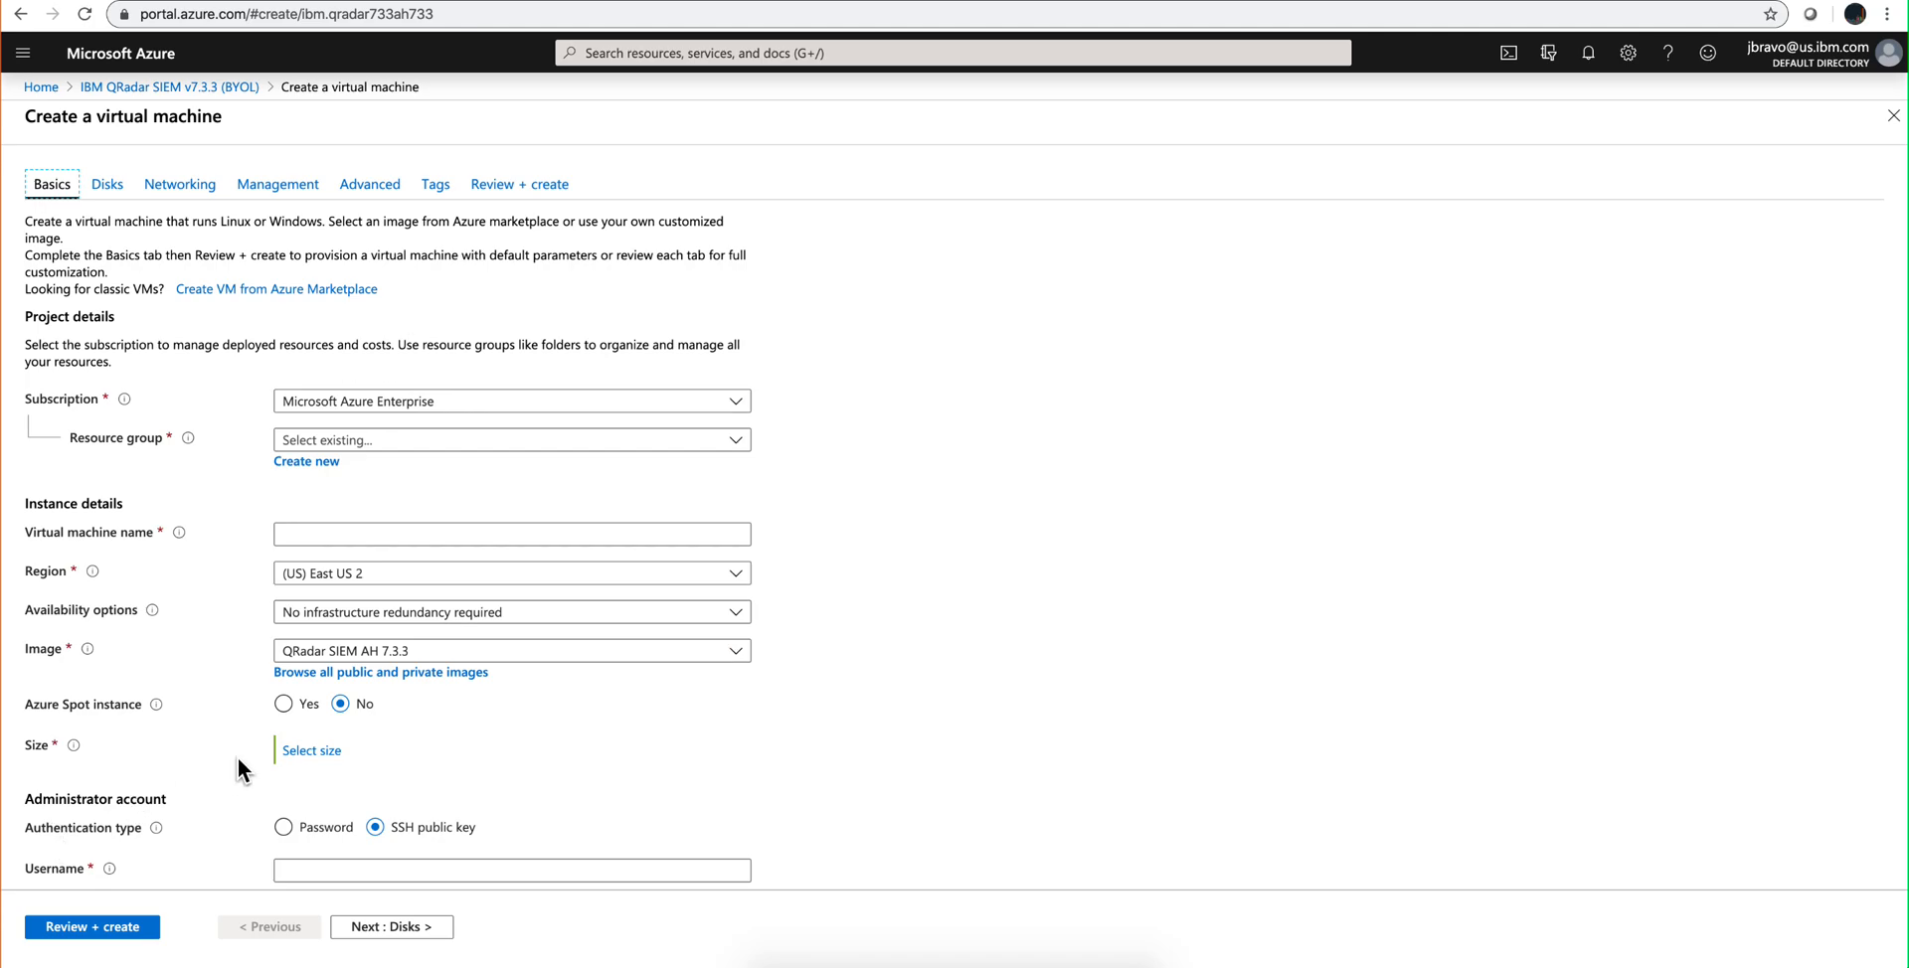
{"action": "left_click", "coordinate": [310, 750]}
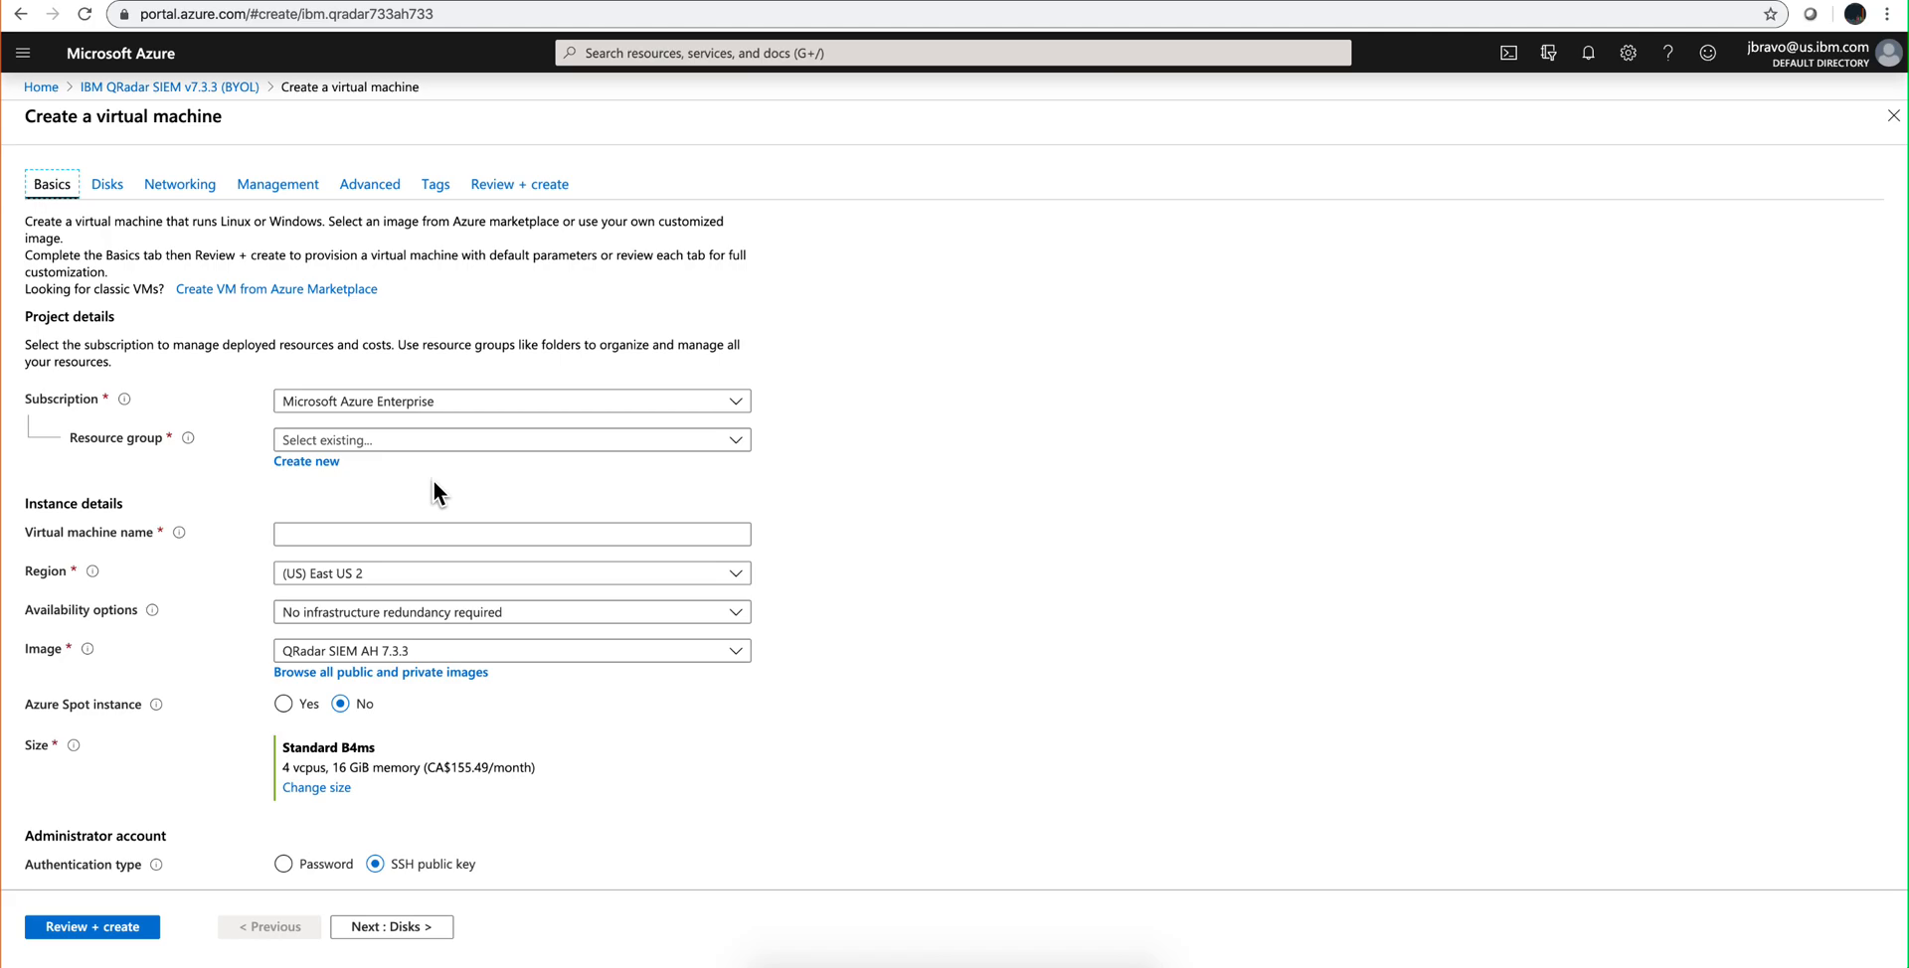
{"action": "type", "text": "jbAH"}
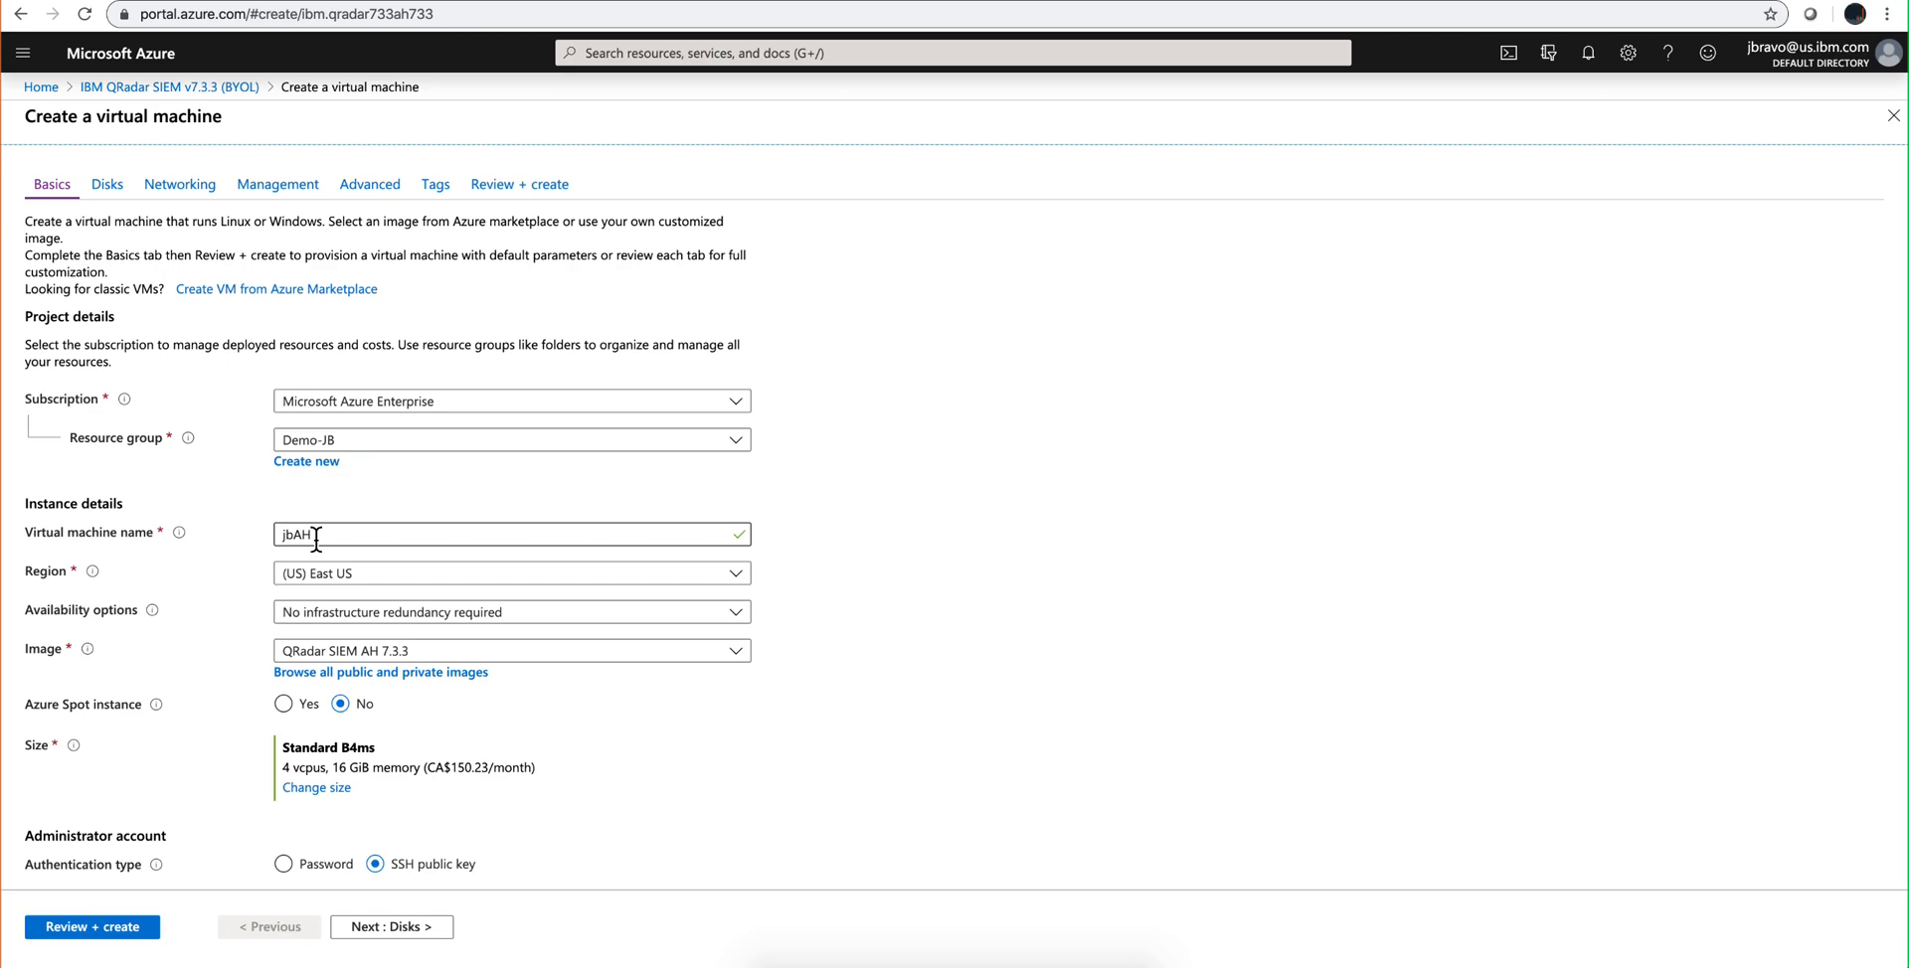
{"action": "mouse_move", "coordinate": [383, 539]}
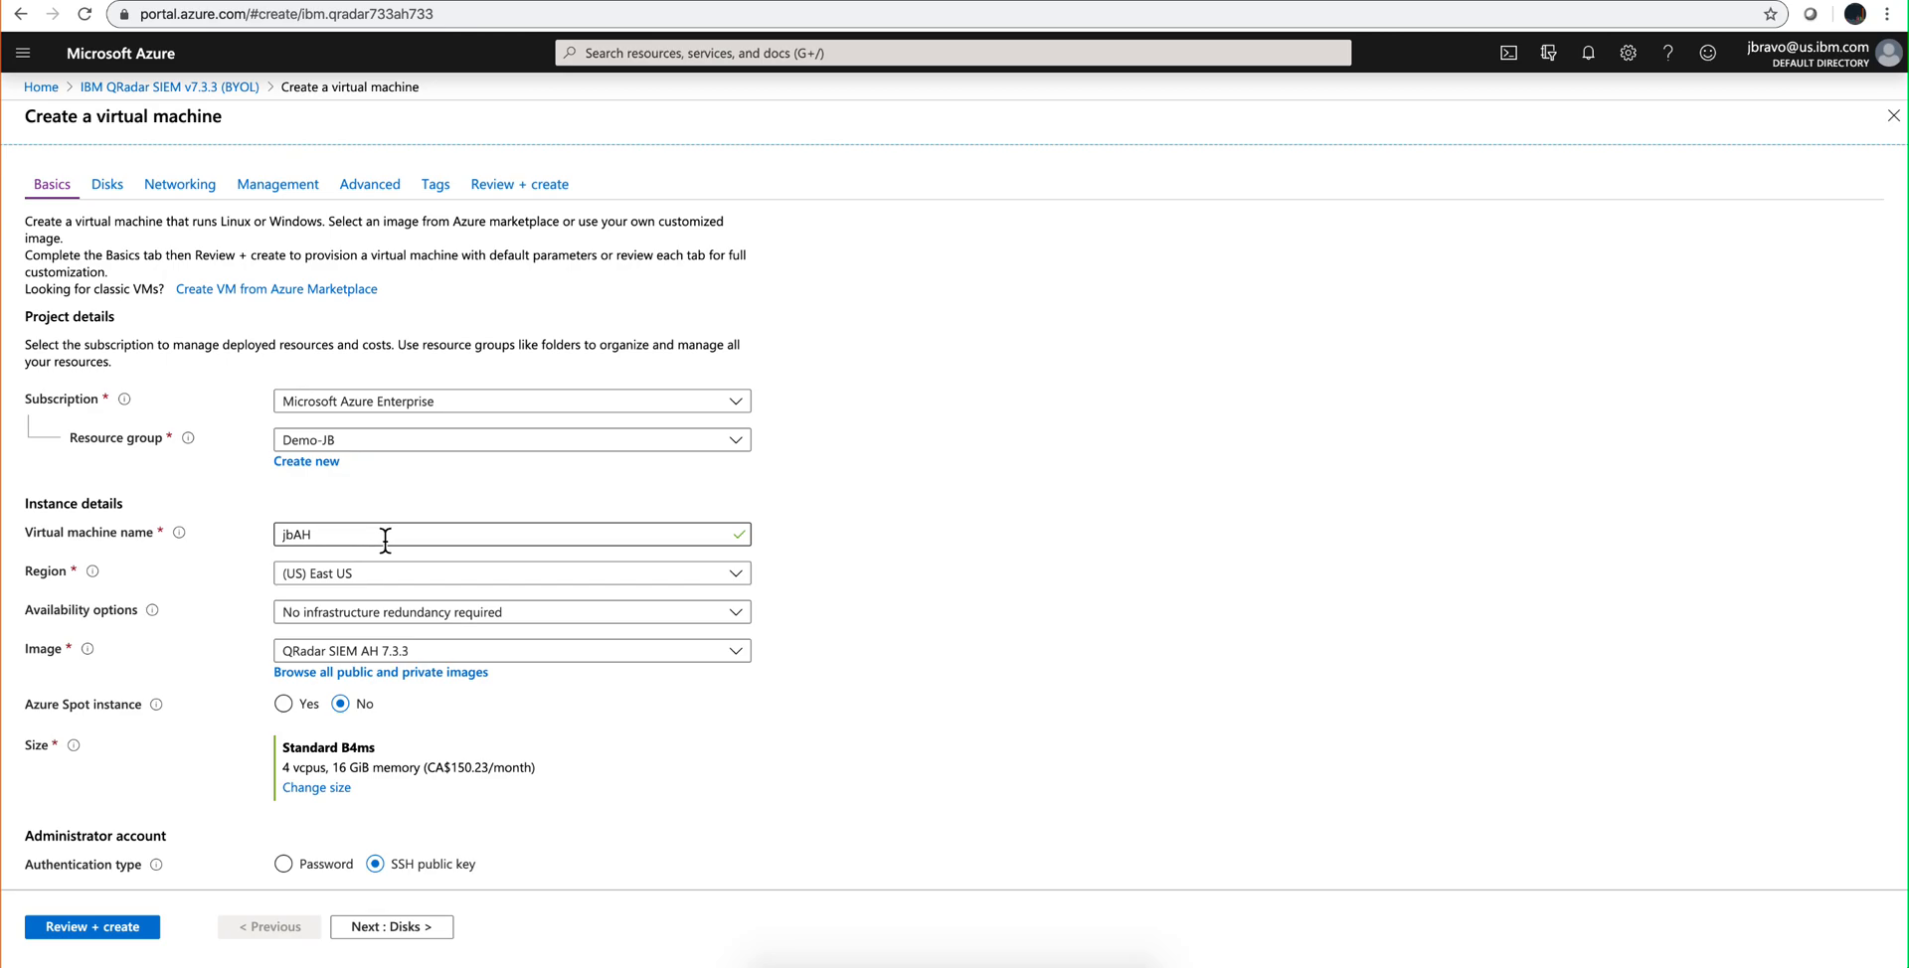
{"action": "mouse_move", "coordinate": [308, 538]}
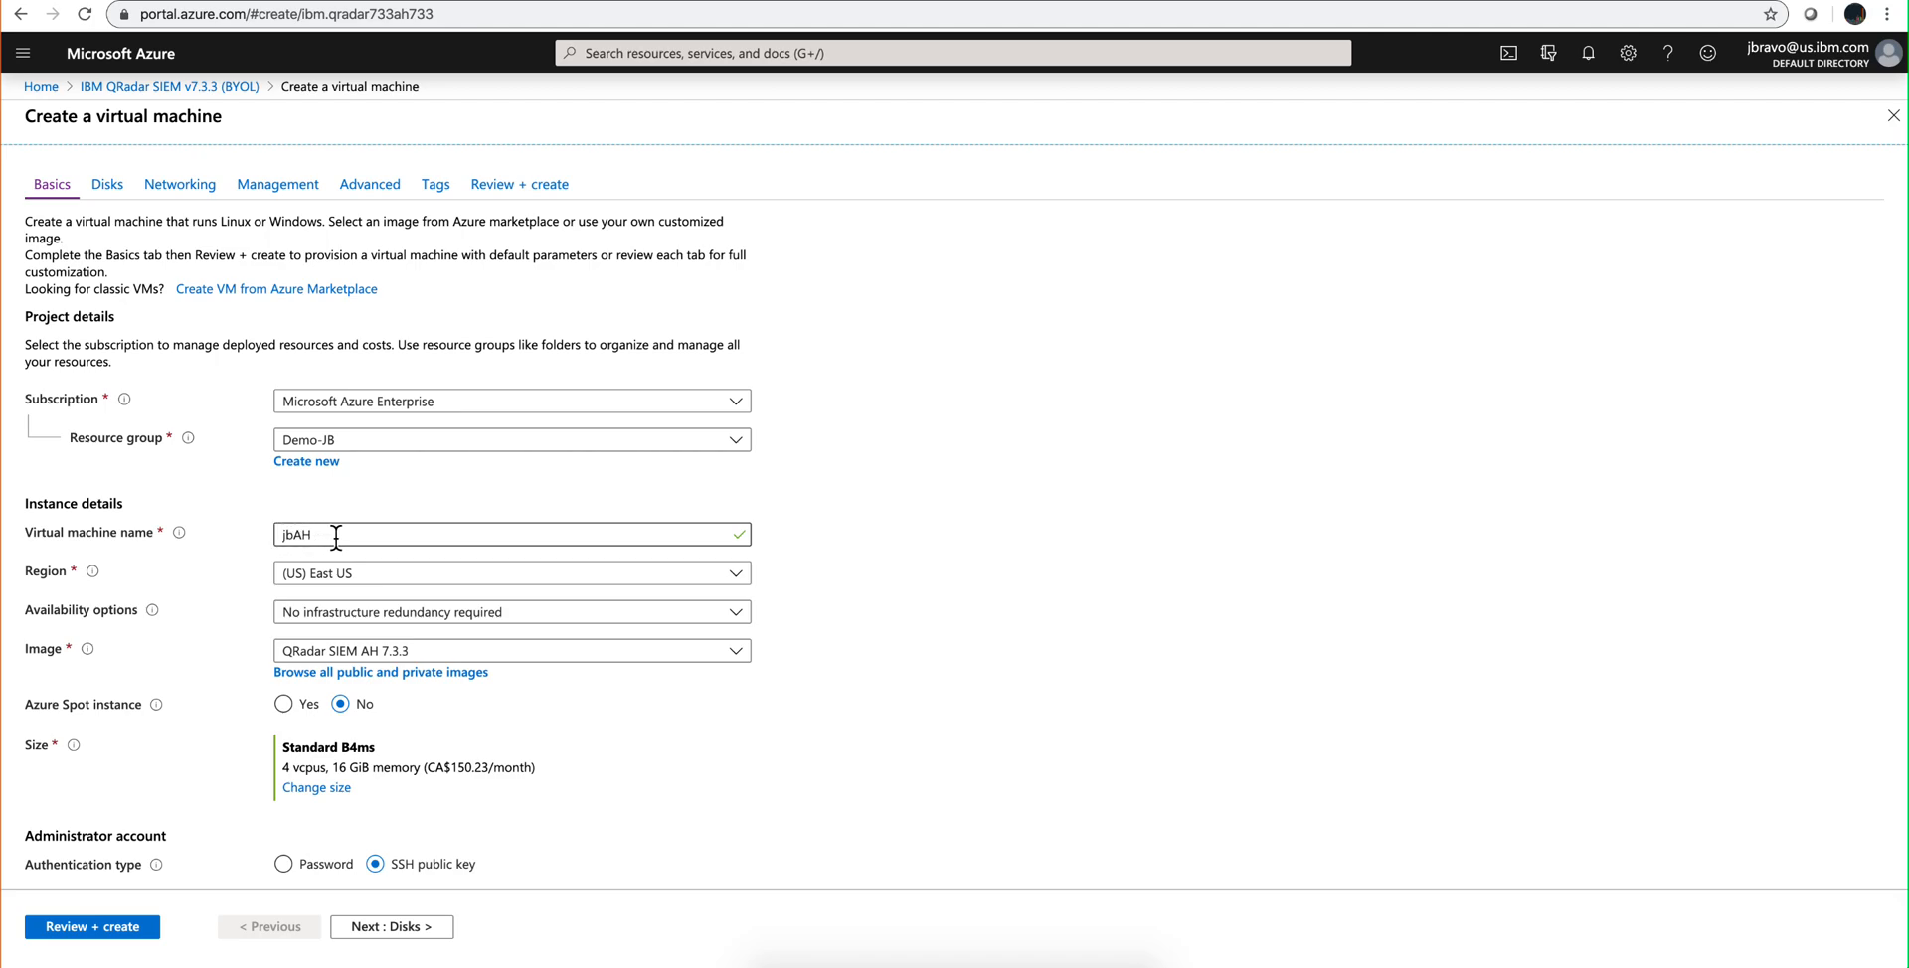
{"action": "mouse_move", "coordinate": [355, 575]}
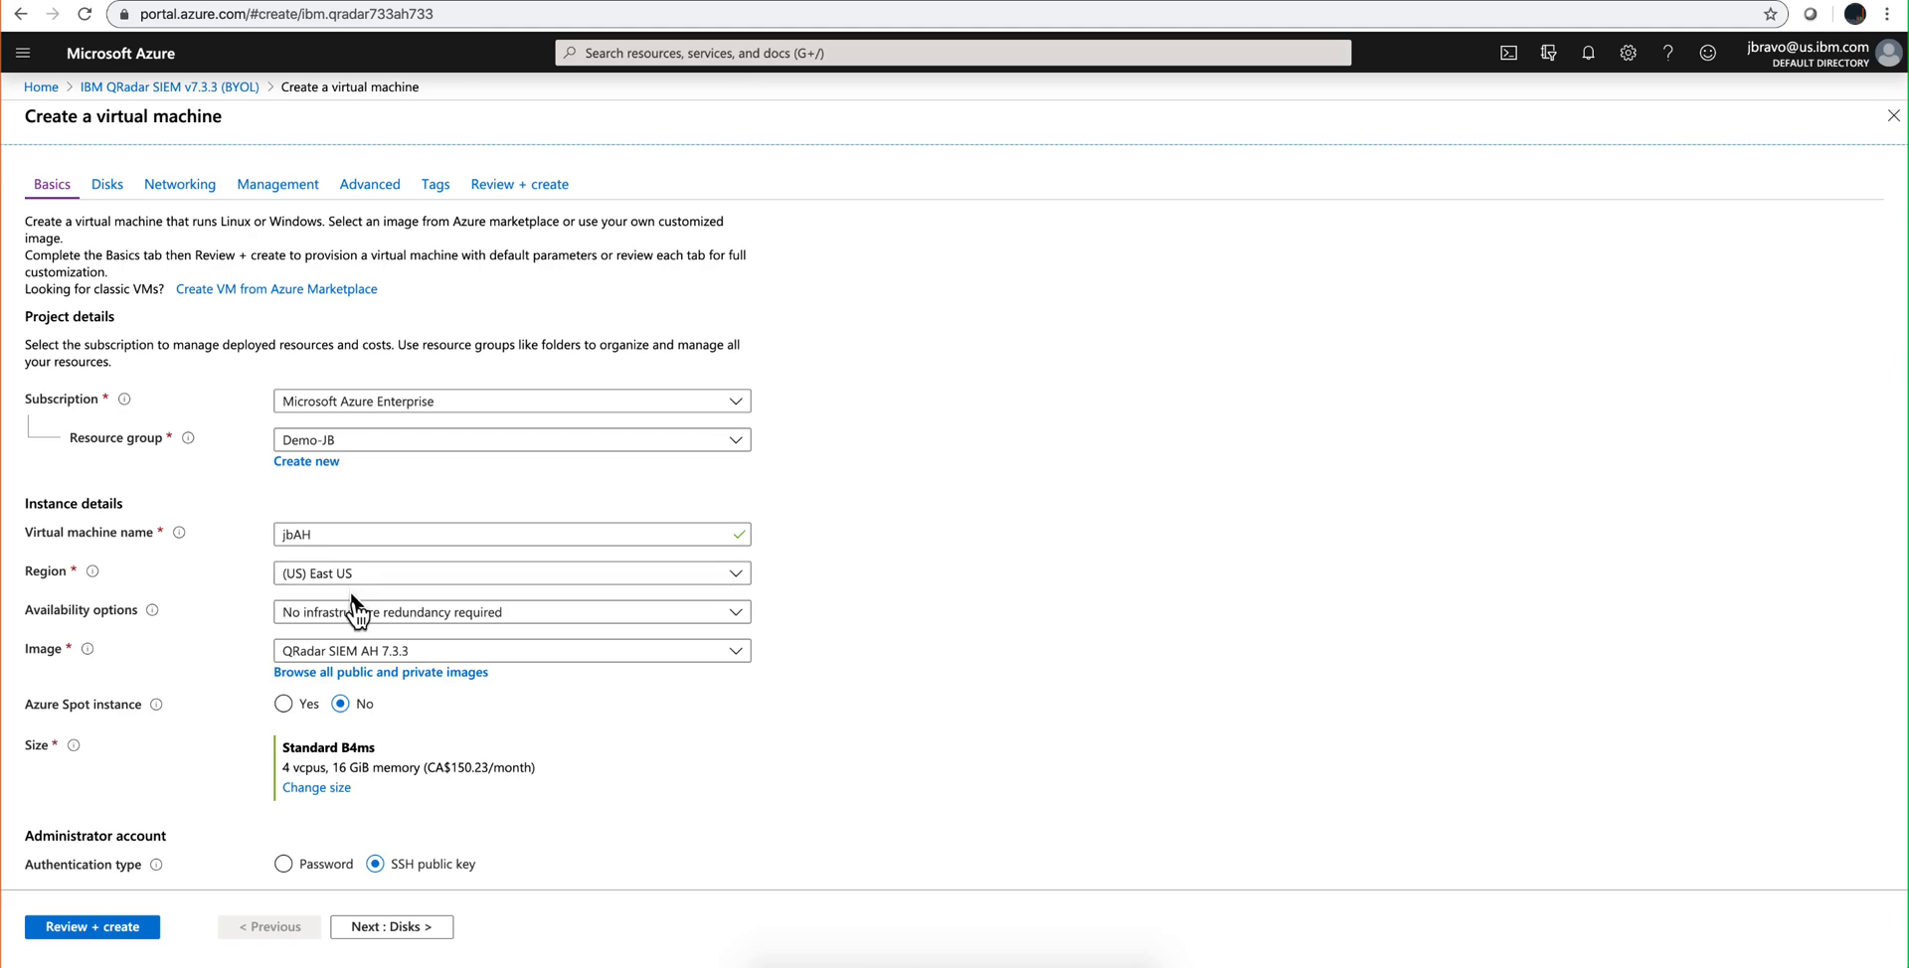
{"action": "mouse_move", "coordinate": [394, 694]}
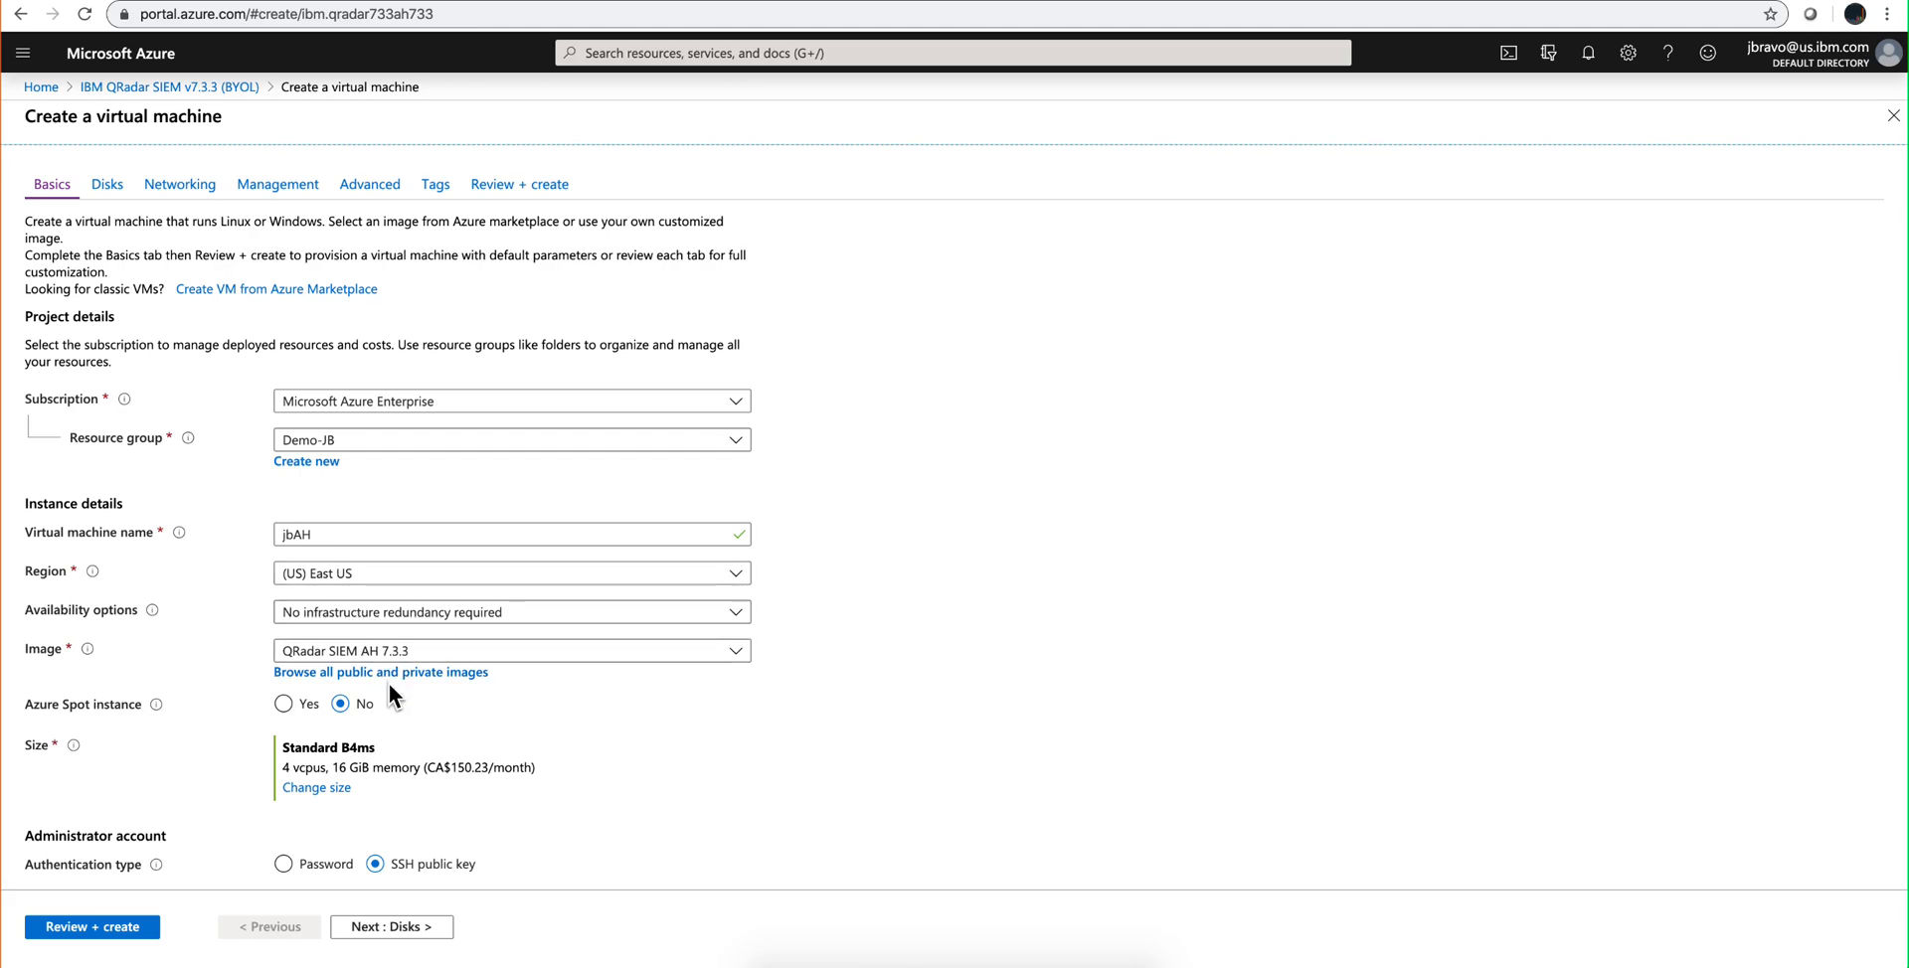
{"action": "scroll", "scroll_direction": "down", "scroll_amount": 3}
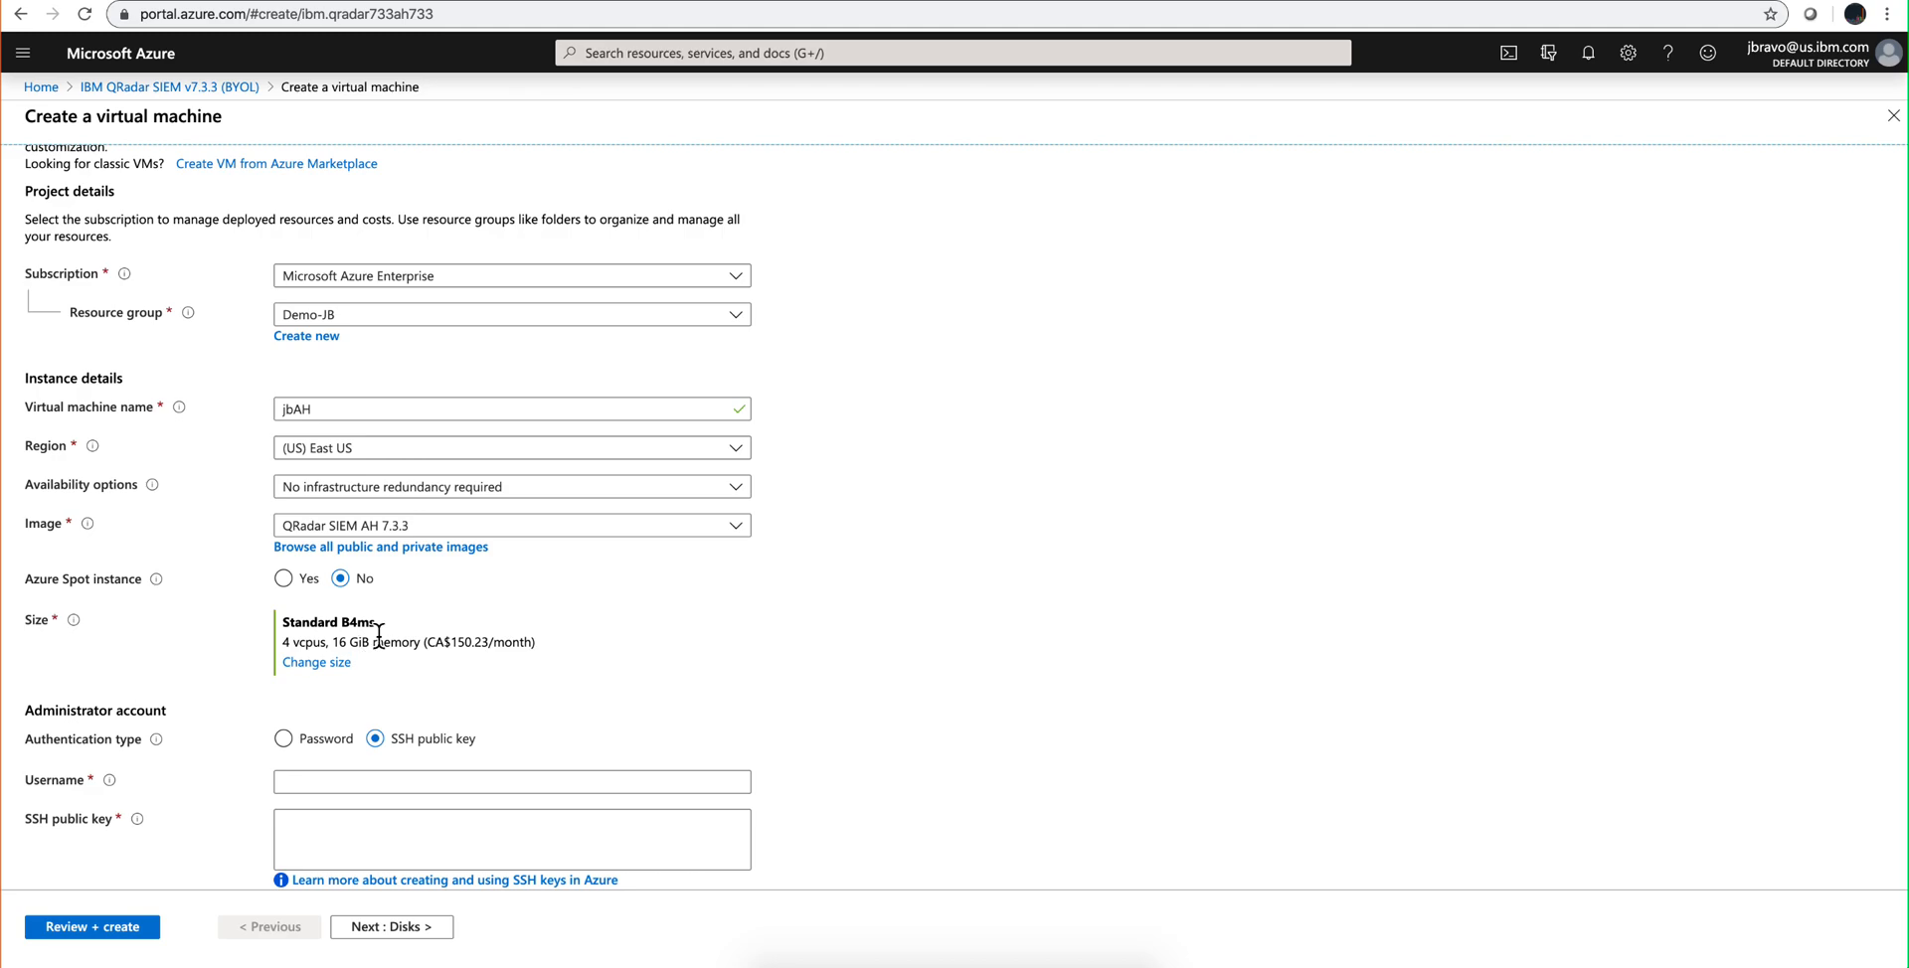
{"action": "mouse_move", "coordinate": [407, 668]}
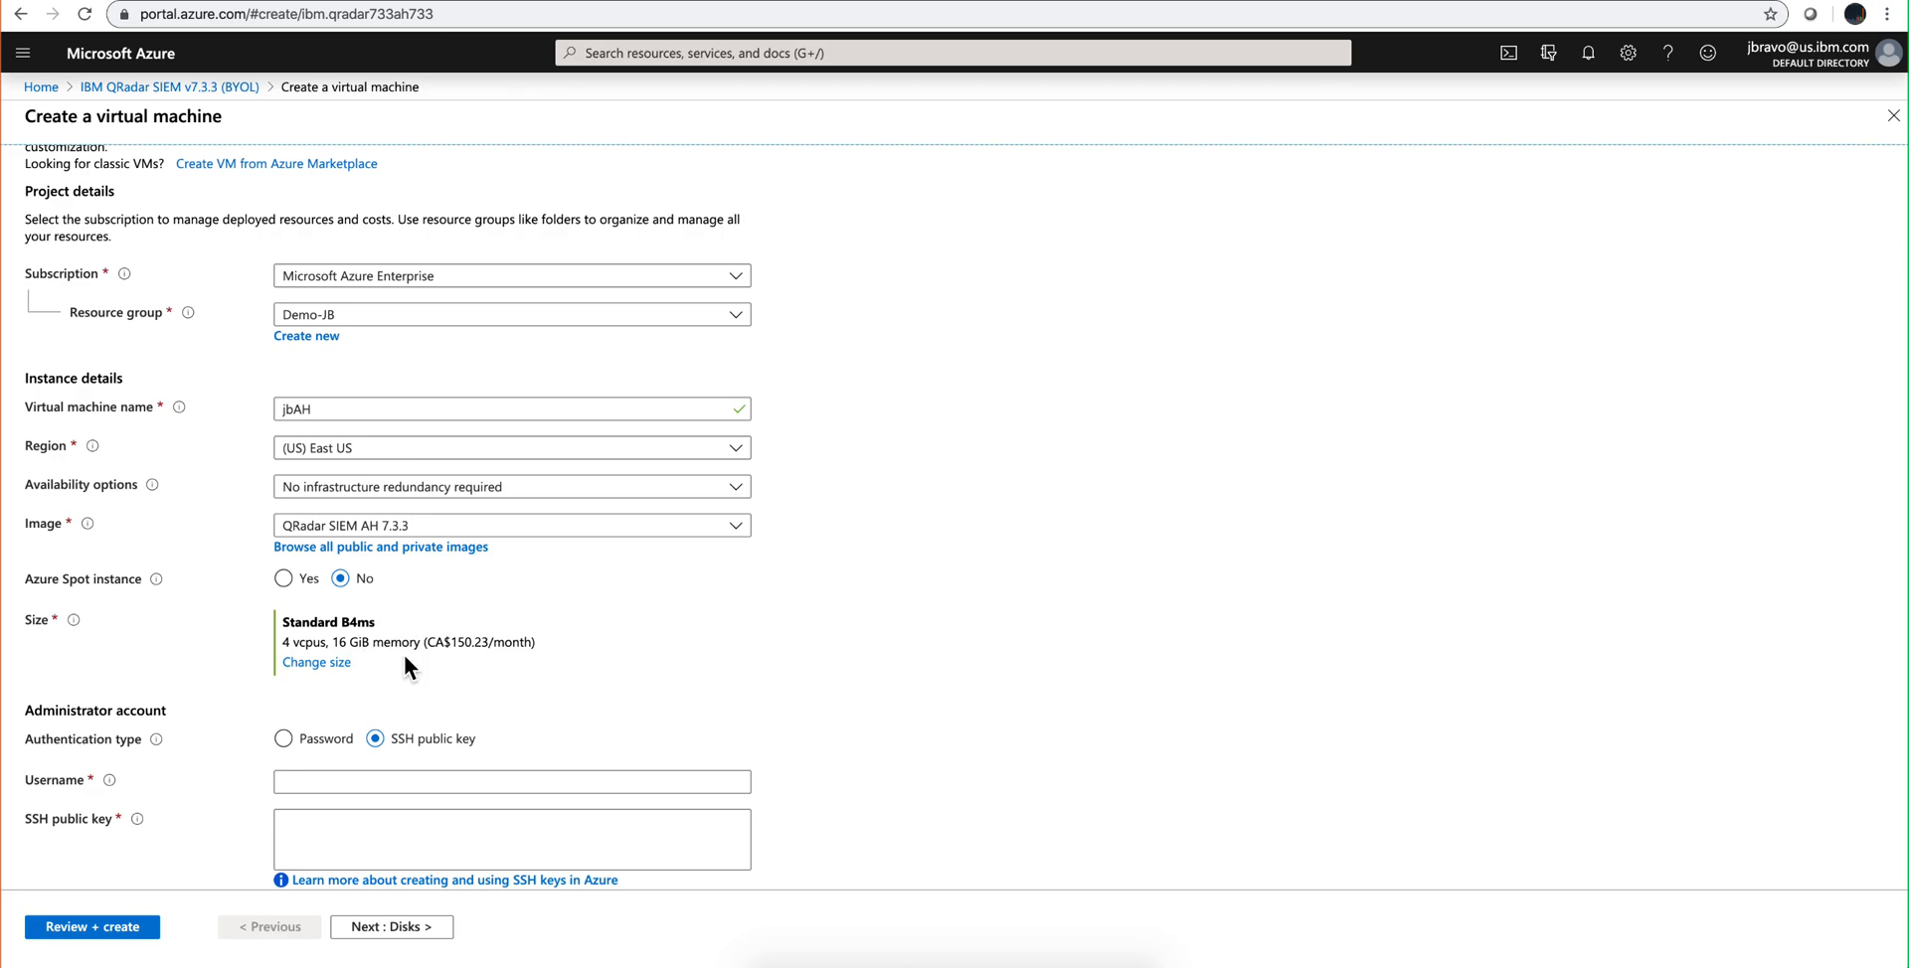
{"action": "scroll", "scroll_direction": "down", "scroll_amount": 3}
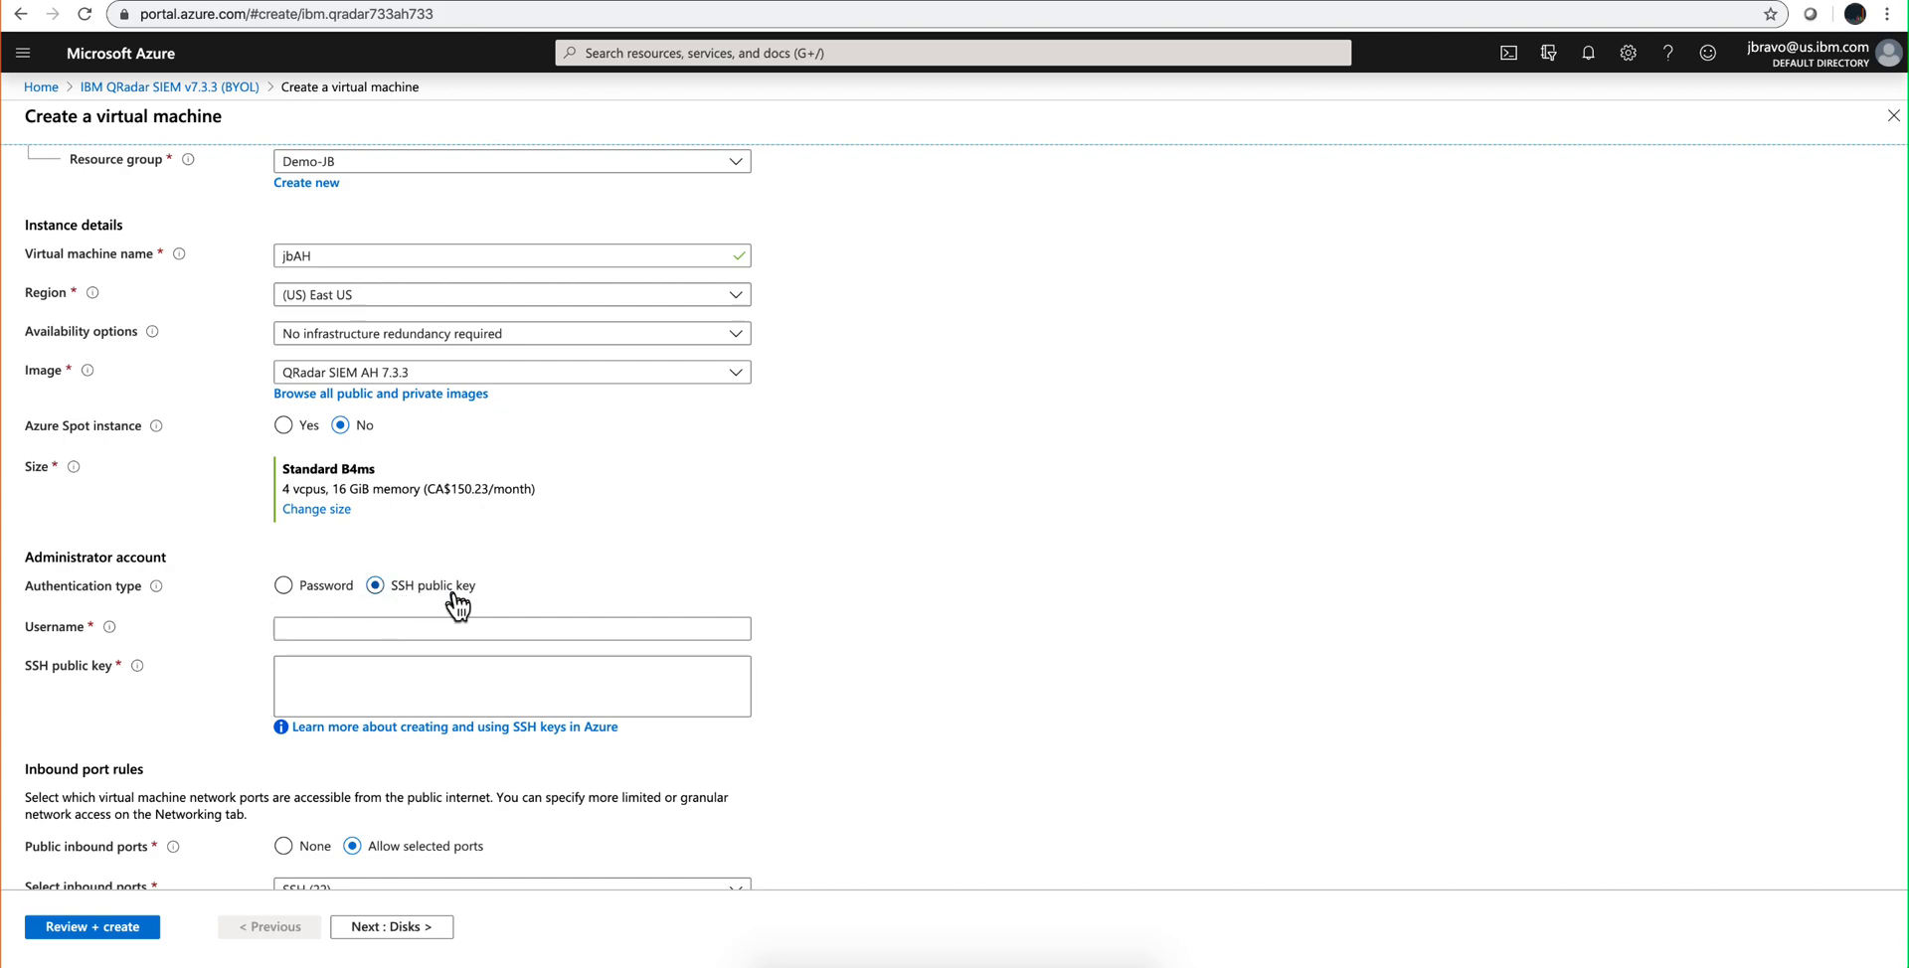
{"action": "mouse_move", "coordinate": [469, 596]}
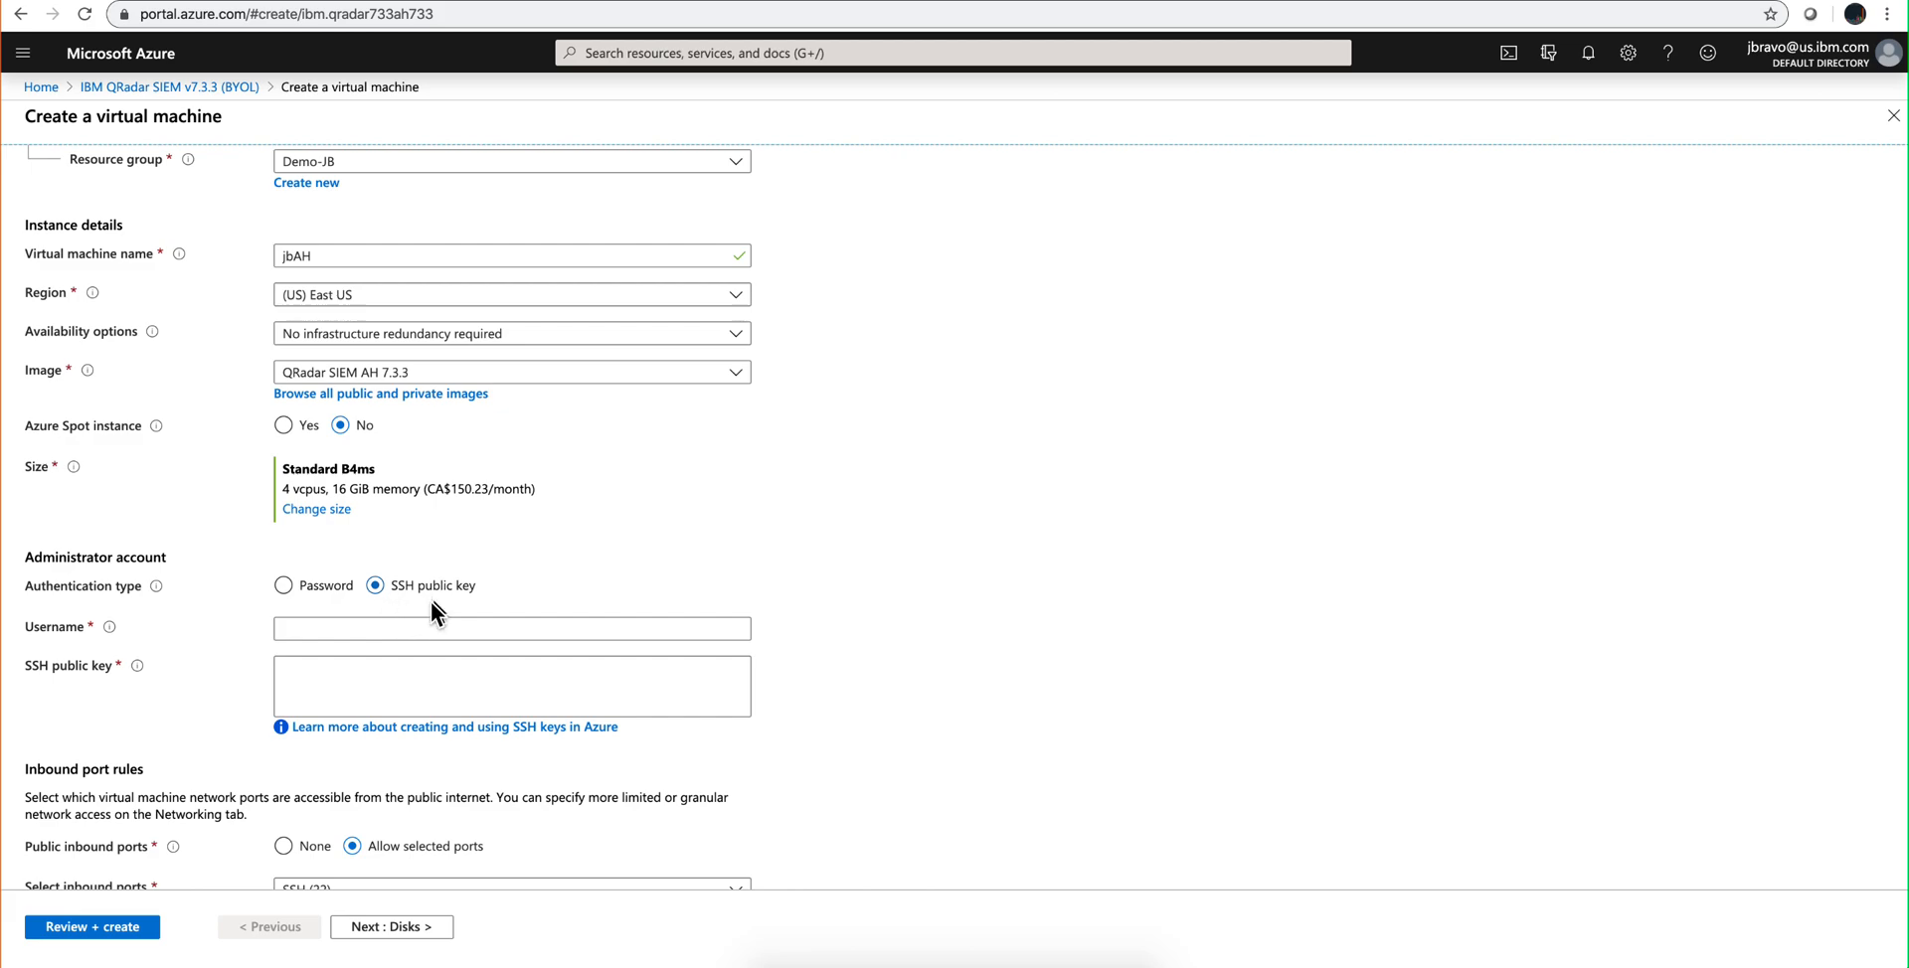
{"action": "mouse_move", "coordinate": [417, 622]}
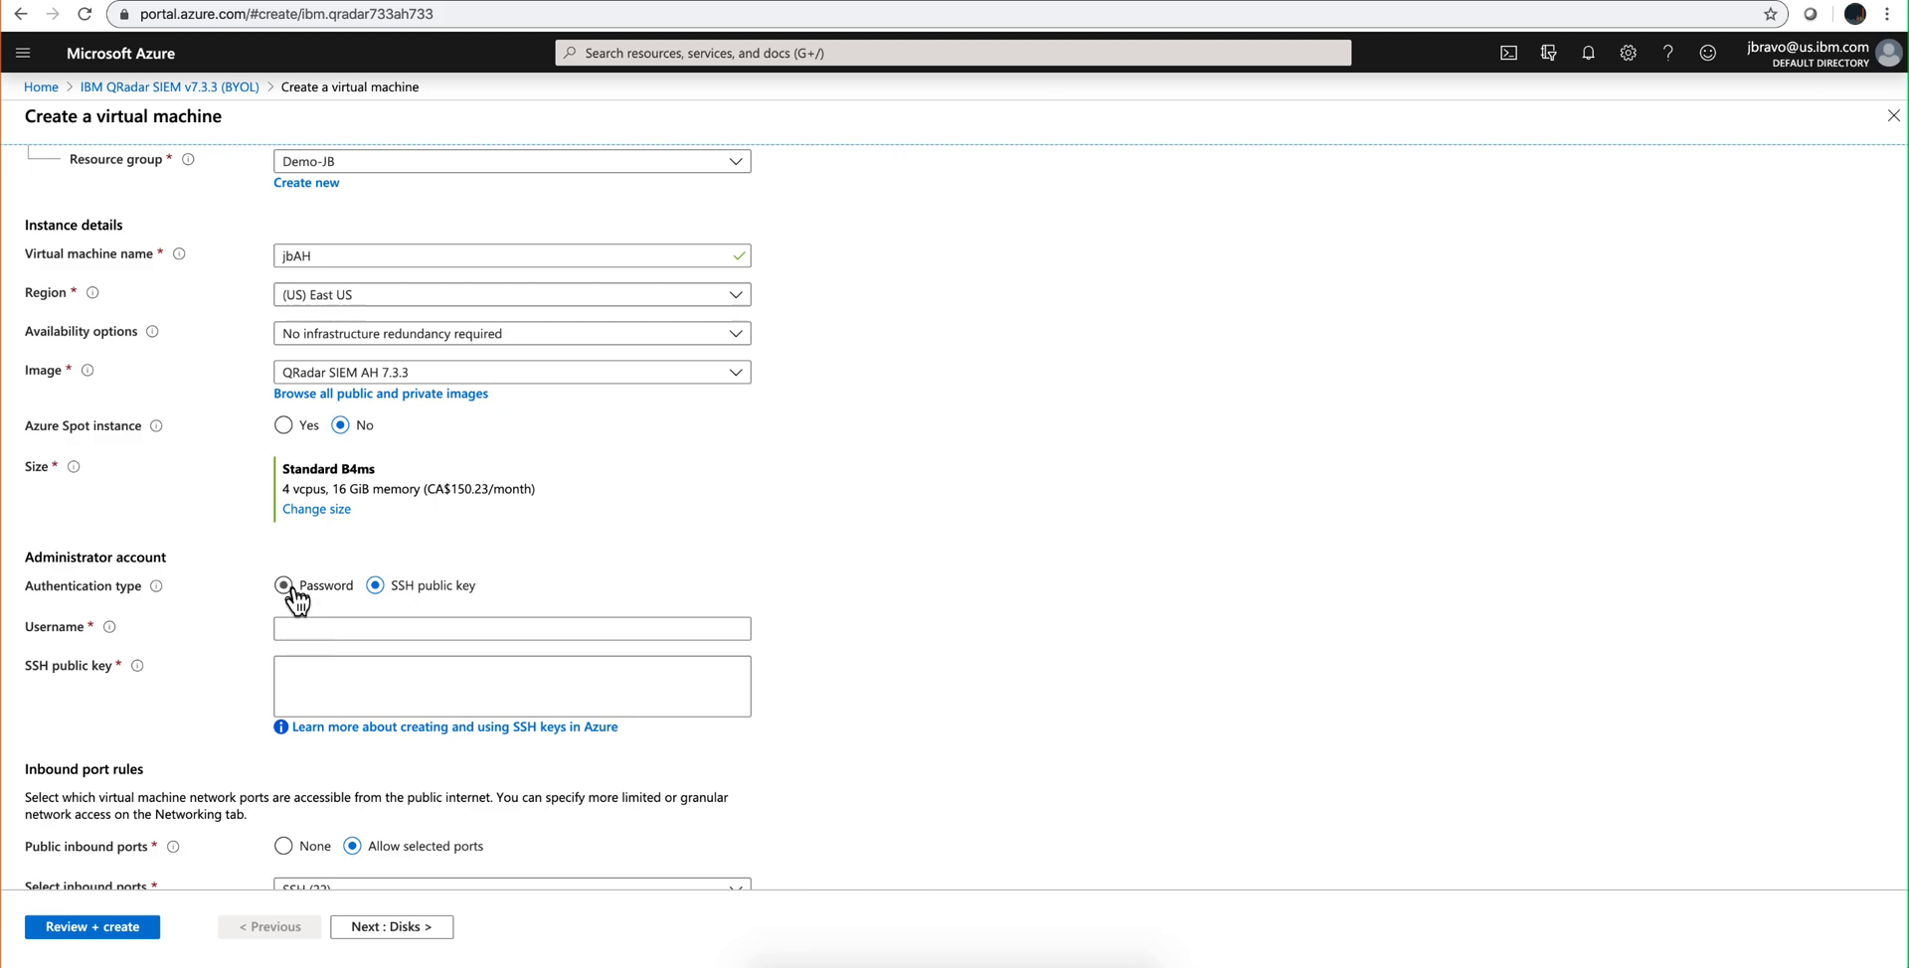
- Use password authentication with username jbravotest and a matching confirmed password
{"action": "left_click", "coordinate": [284, 587]}
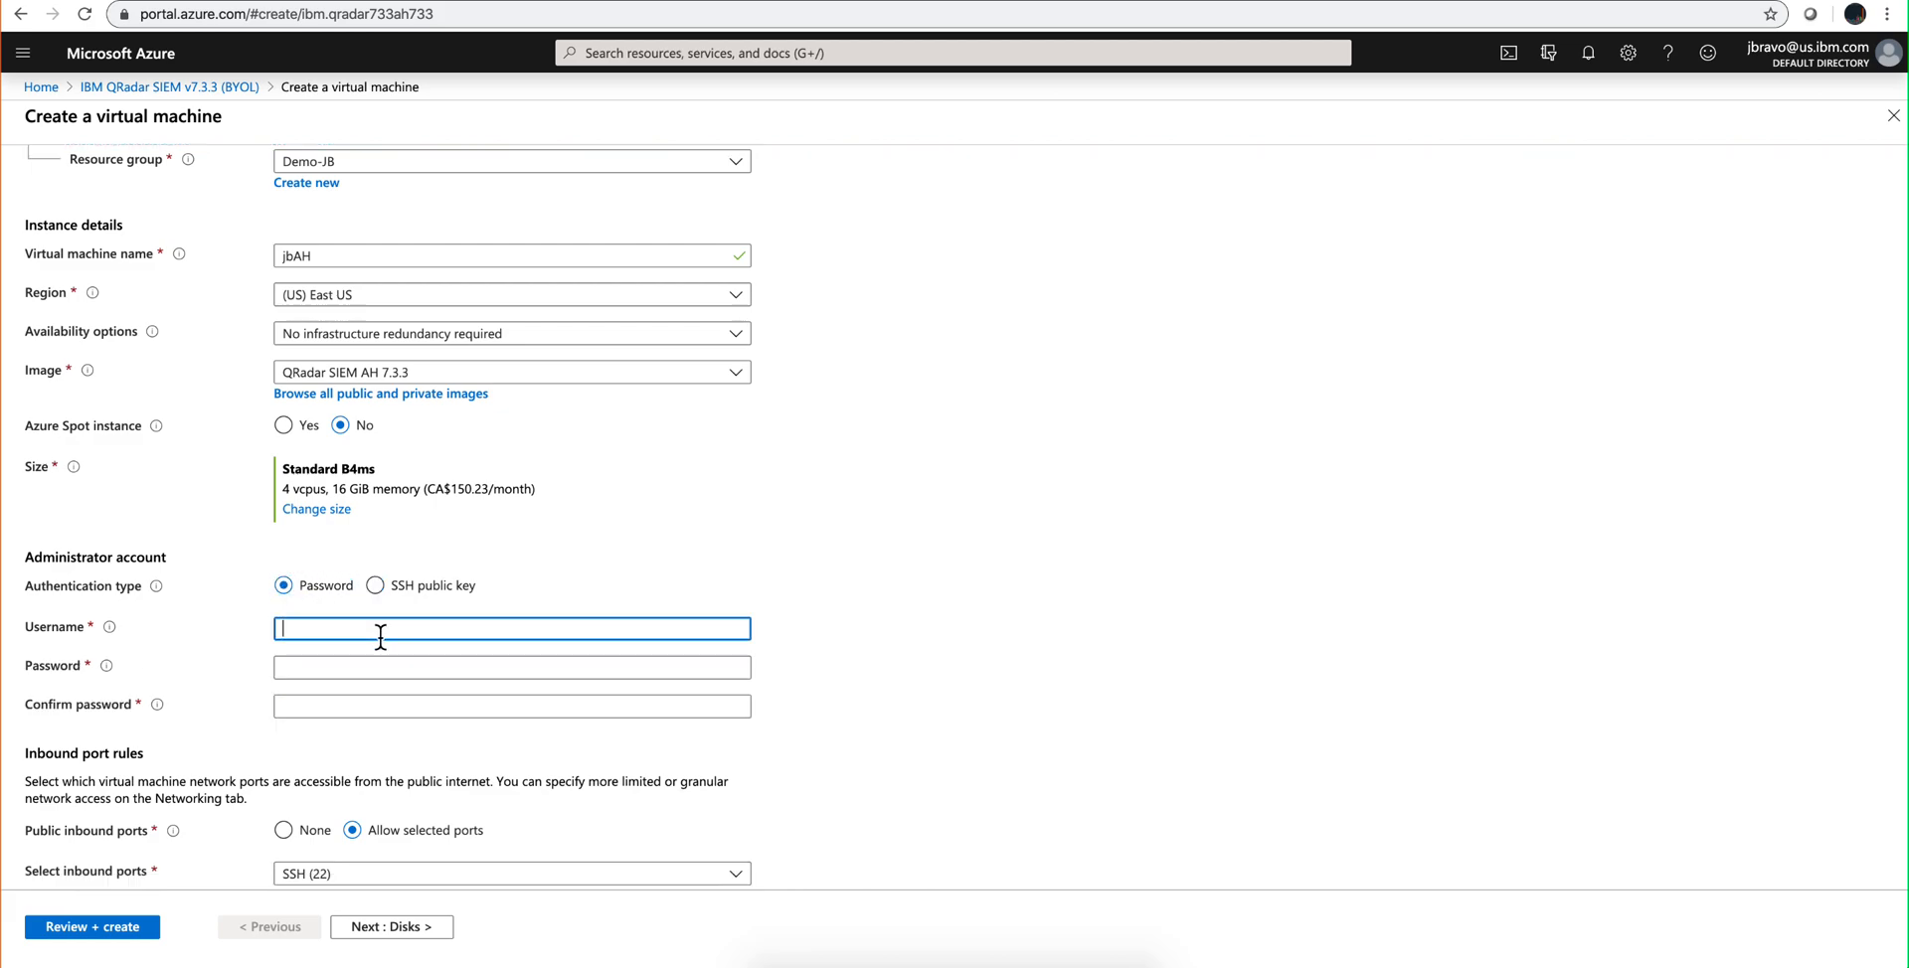
{"action": "type", "text": "jbravo"}
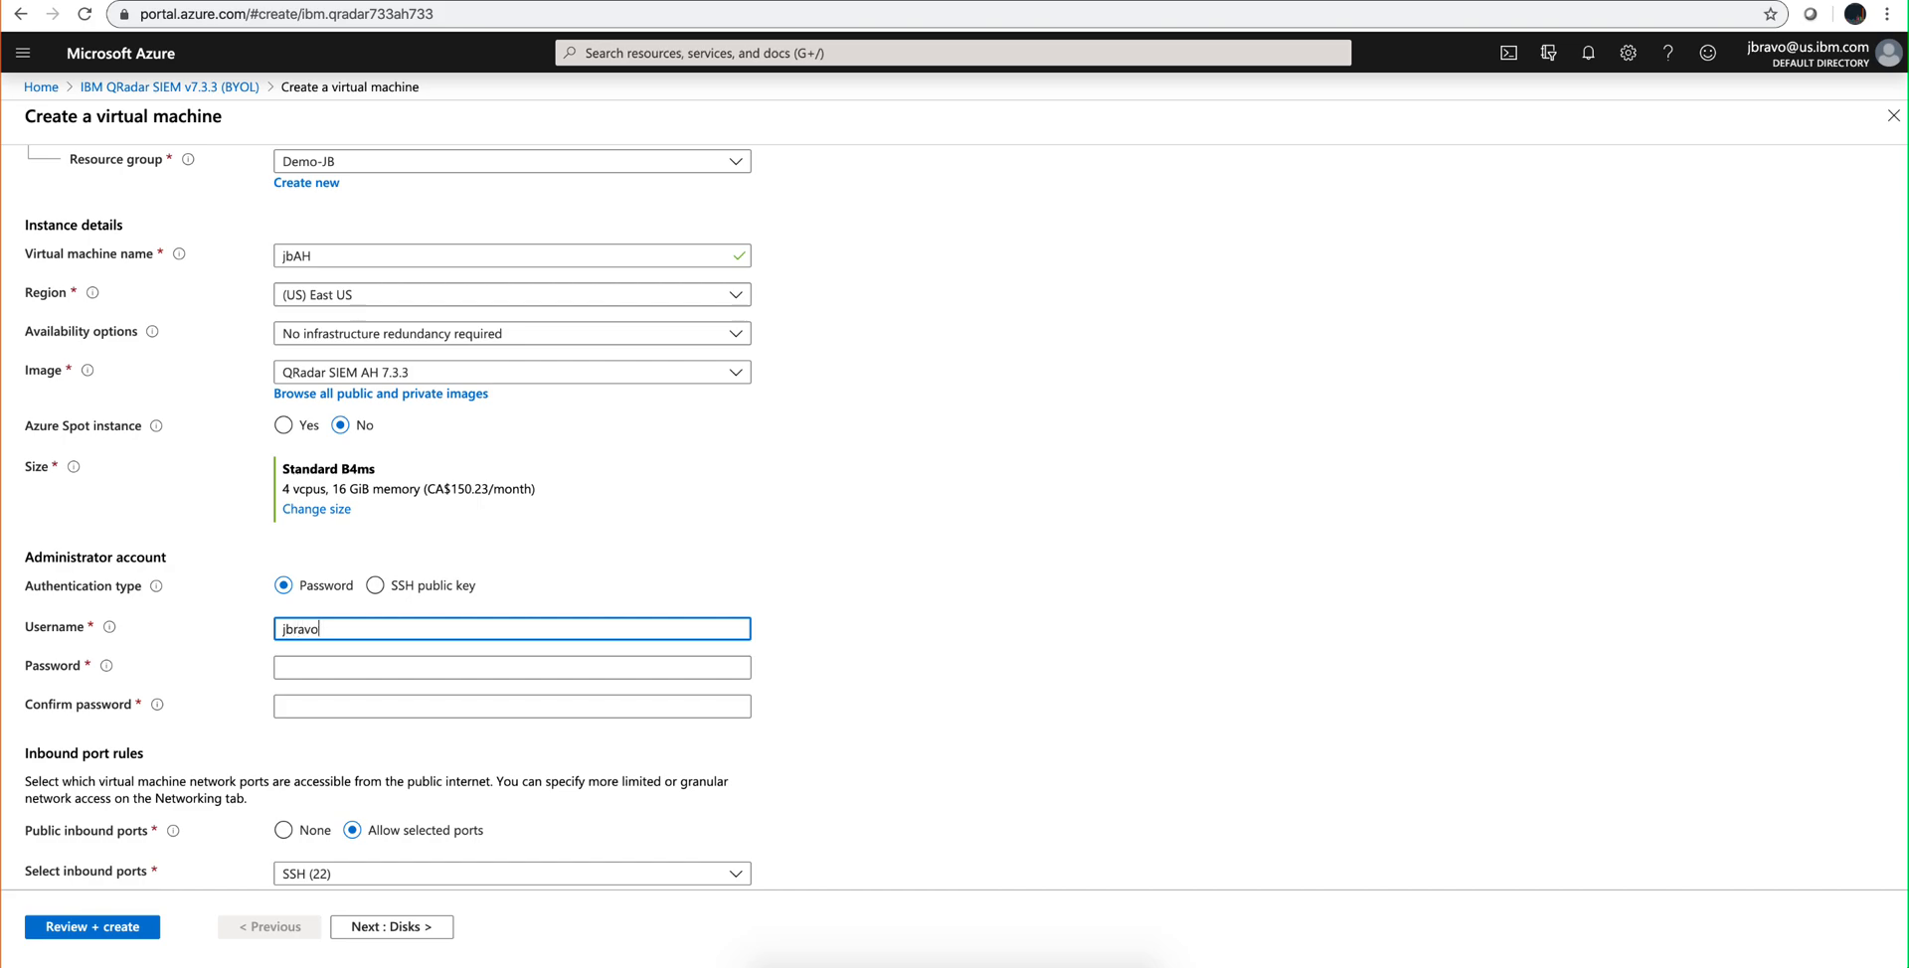
{"action": "type", "text": "test"}
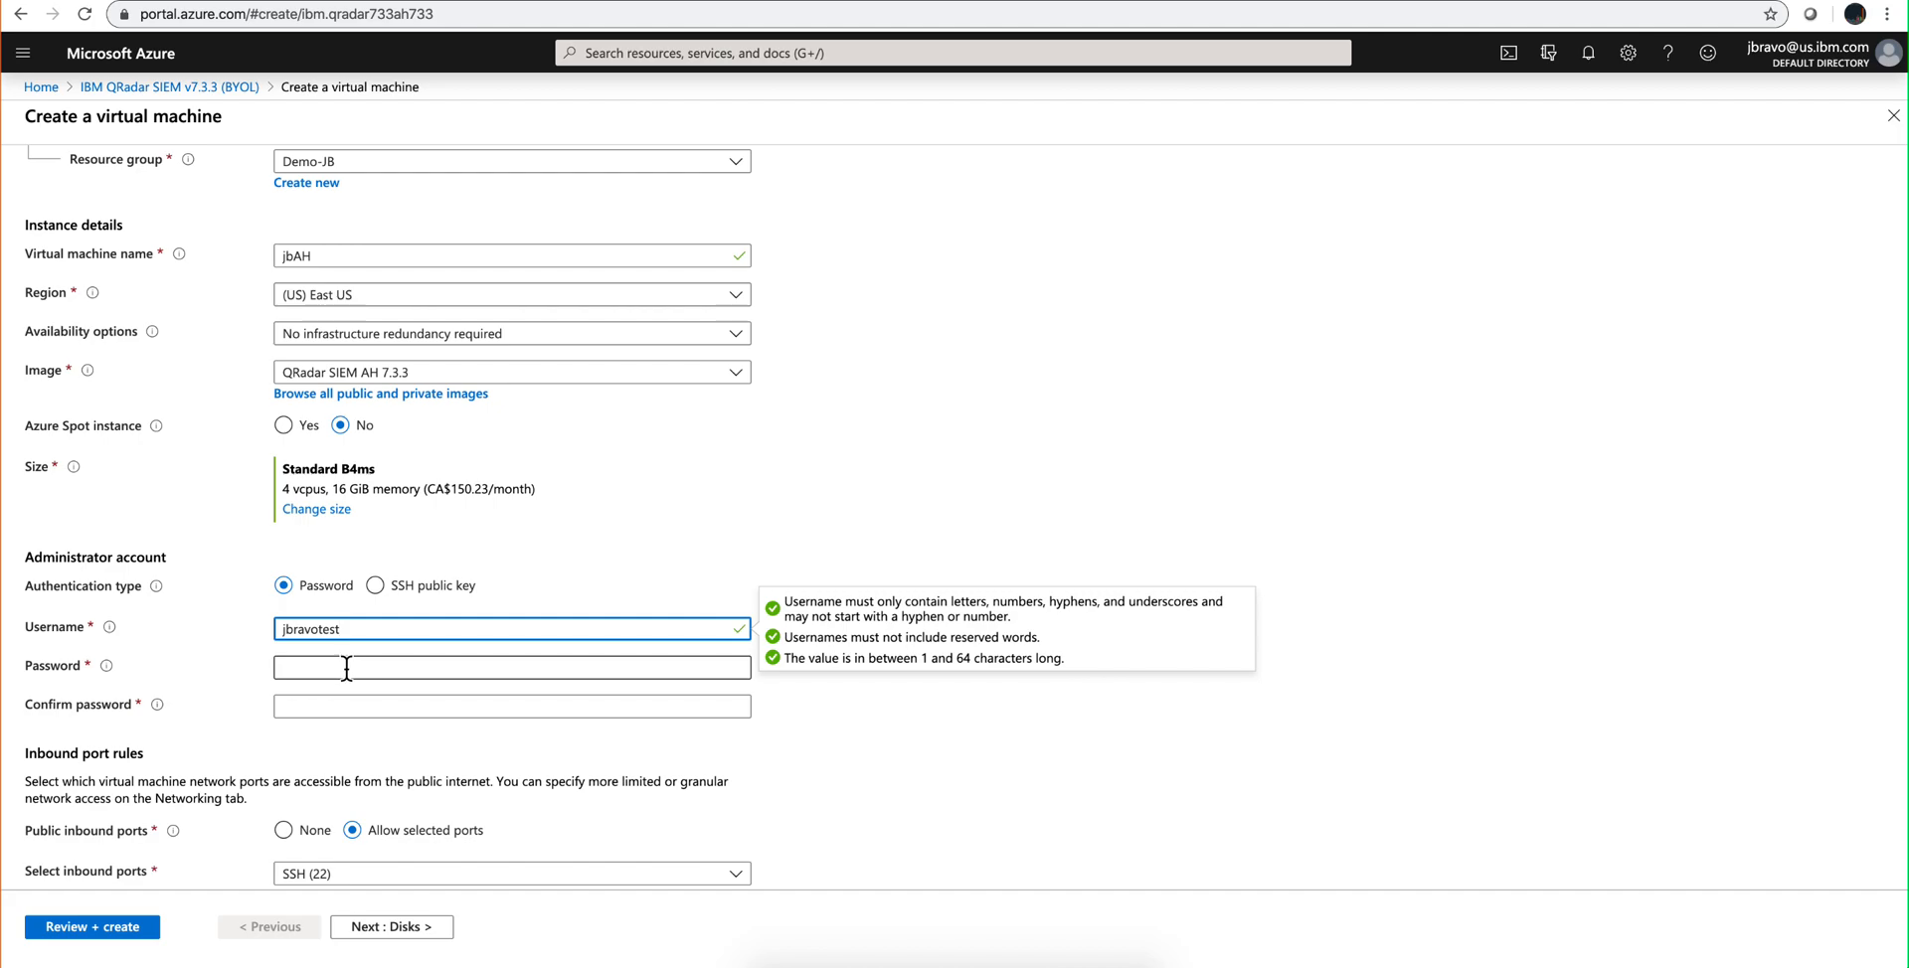
{"action": "type", "text": "•"}
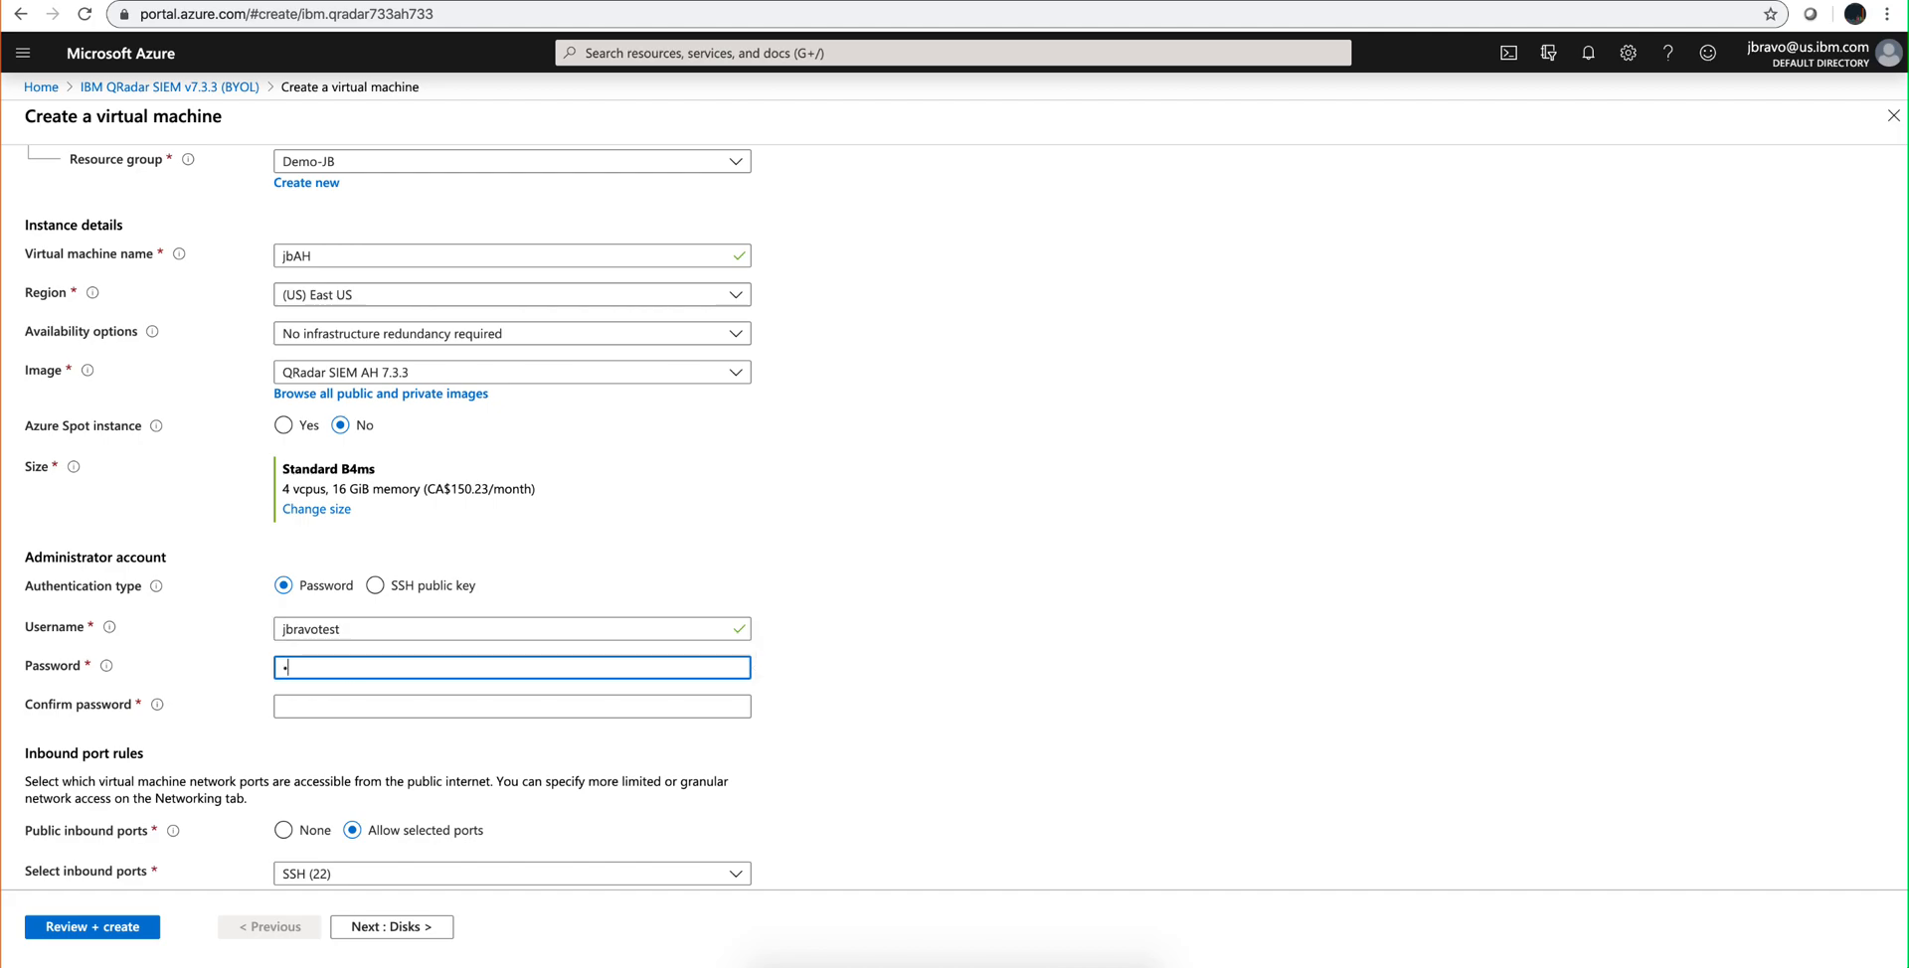
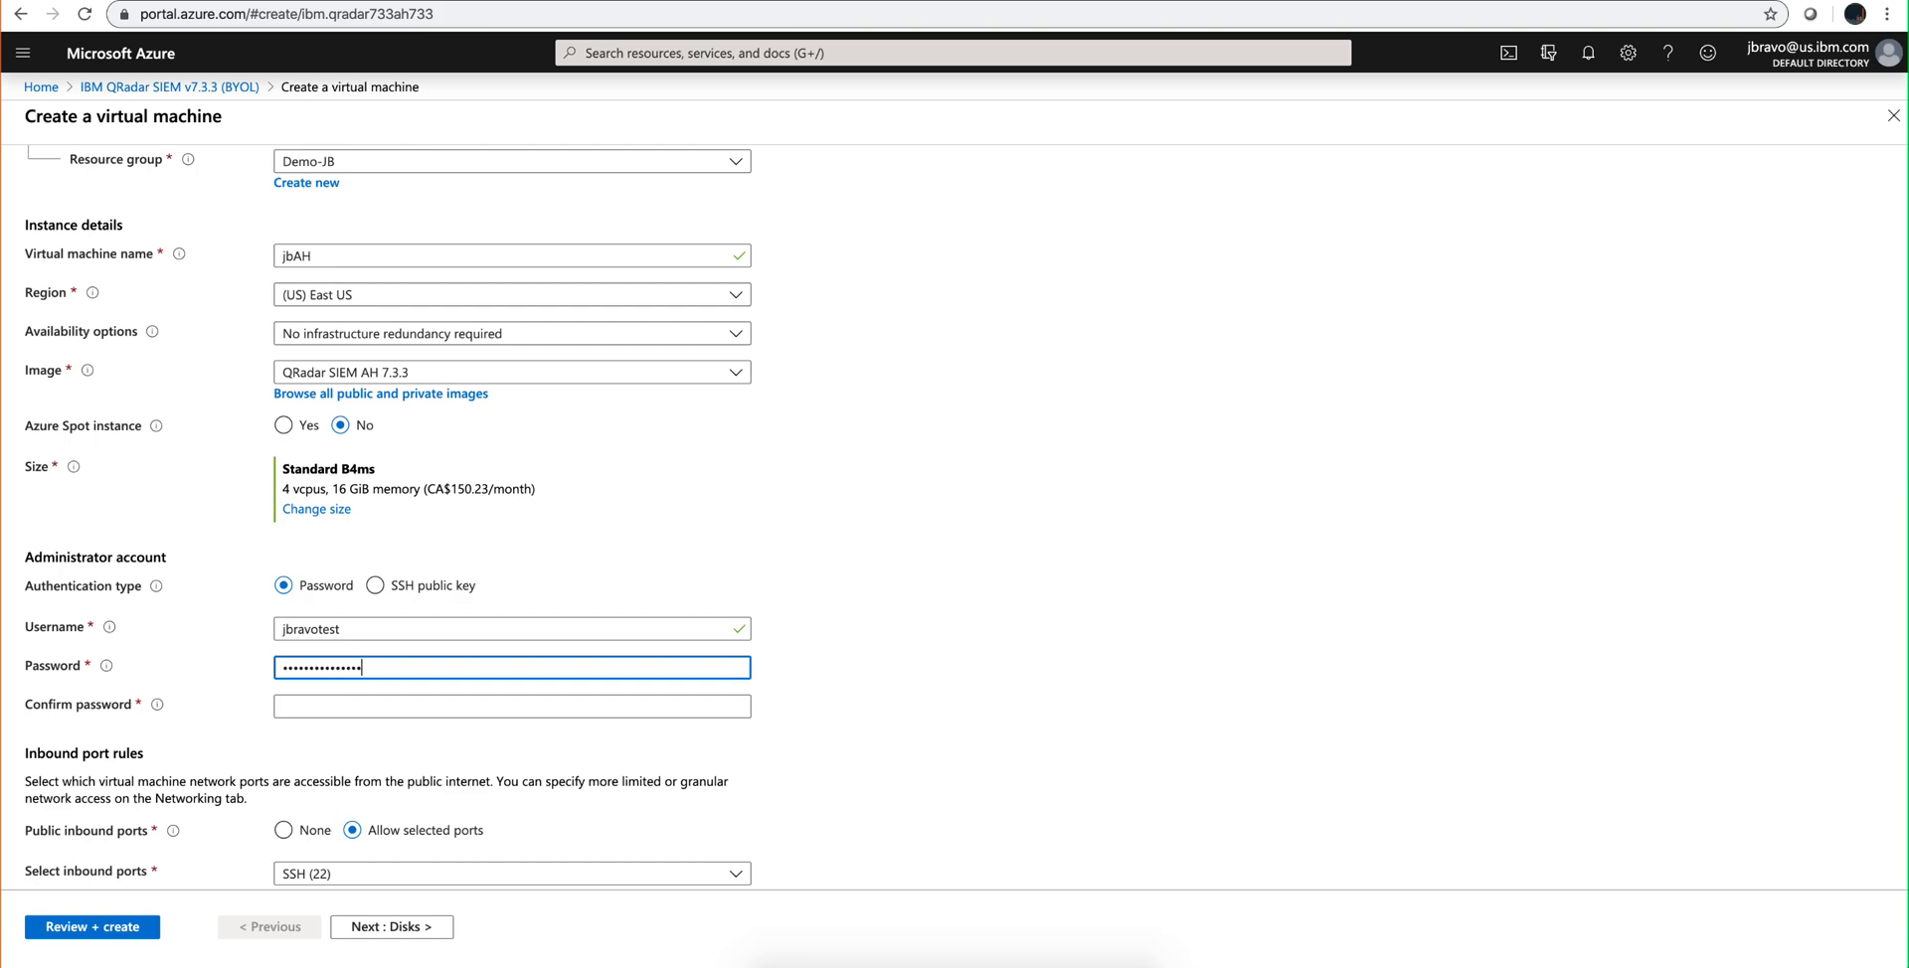
{"action": "left_click", "coordinate": [511, 706]}
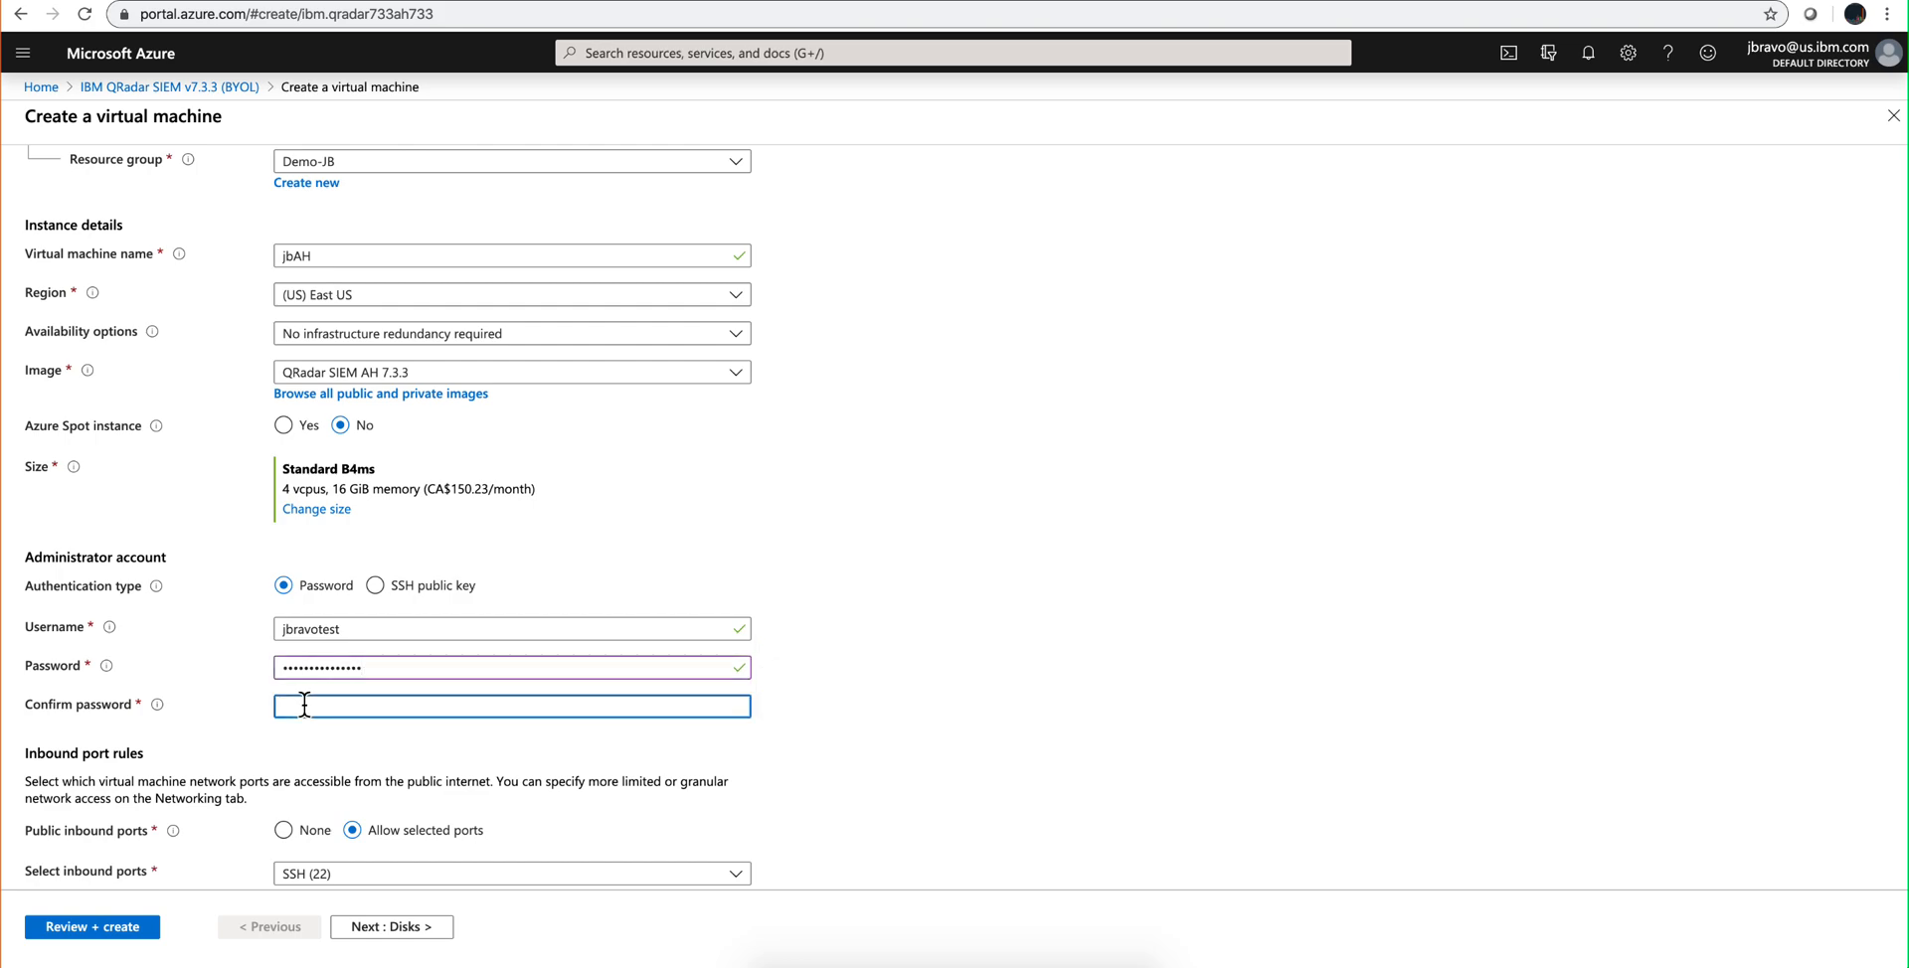
{"action": "type", "text": "•"}
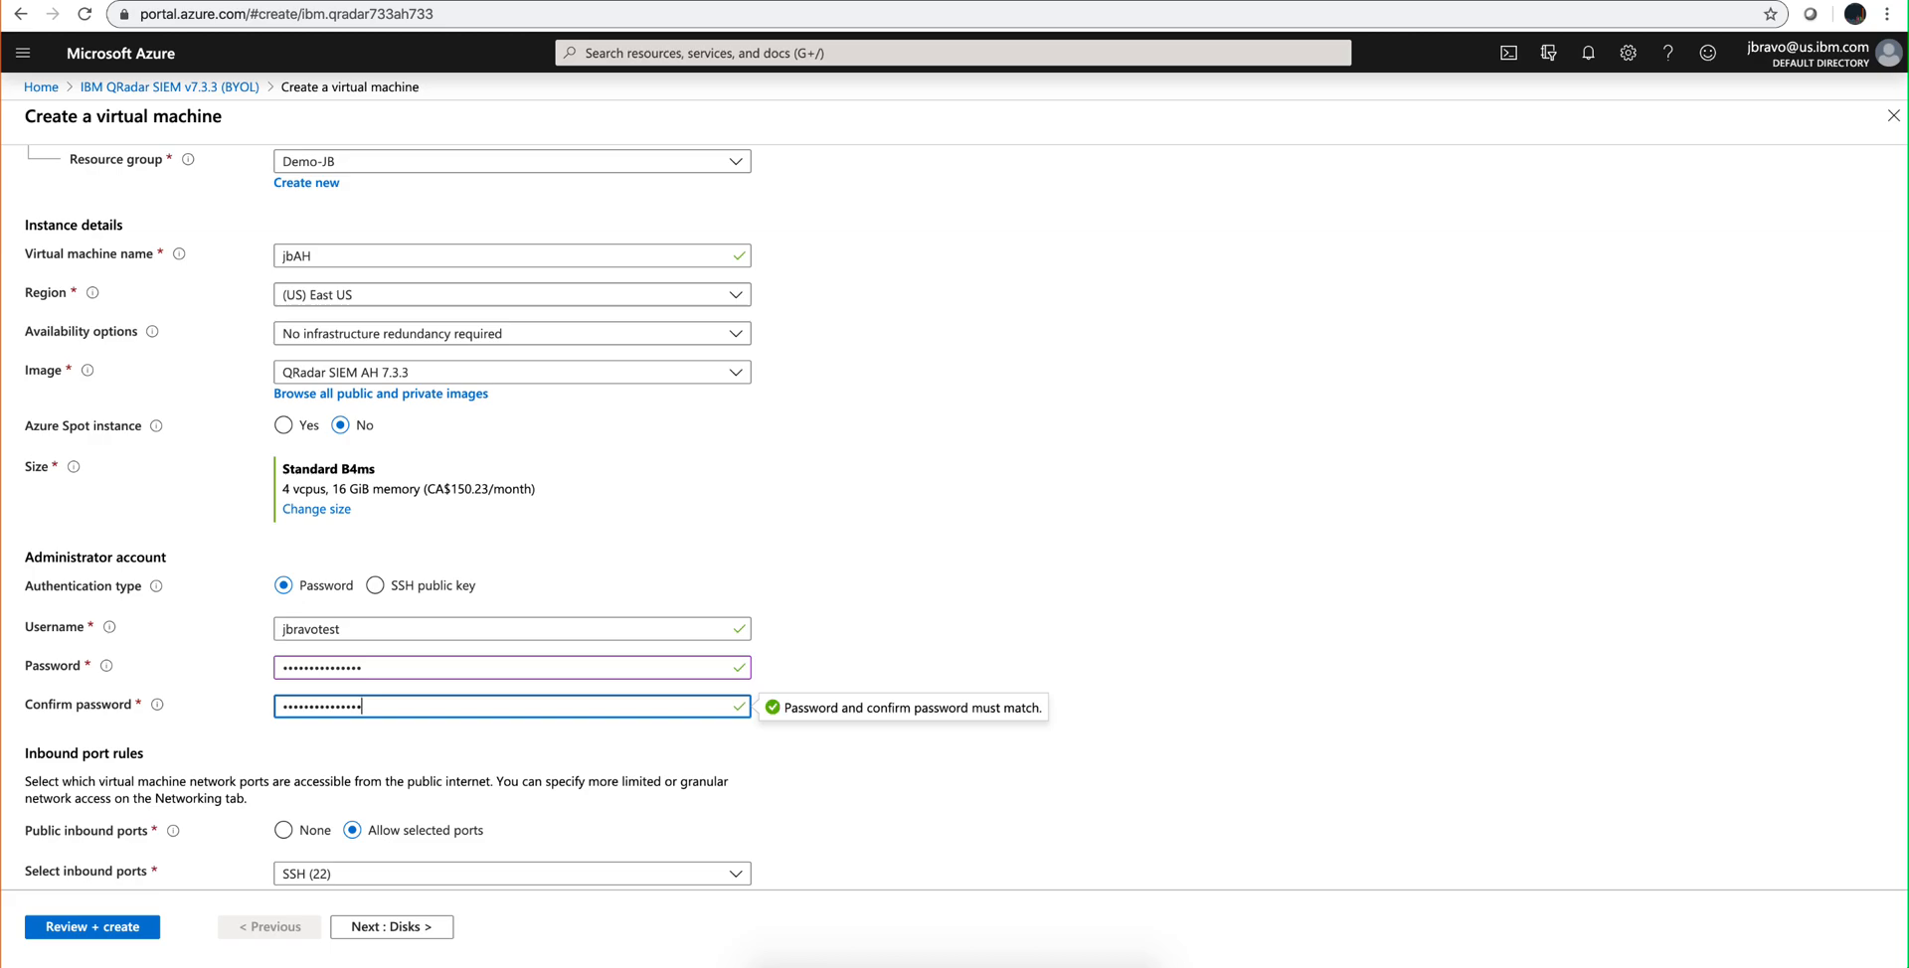
{"action": "mouse_move", "coordinate": [235, 727]}
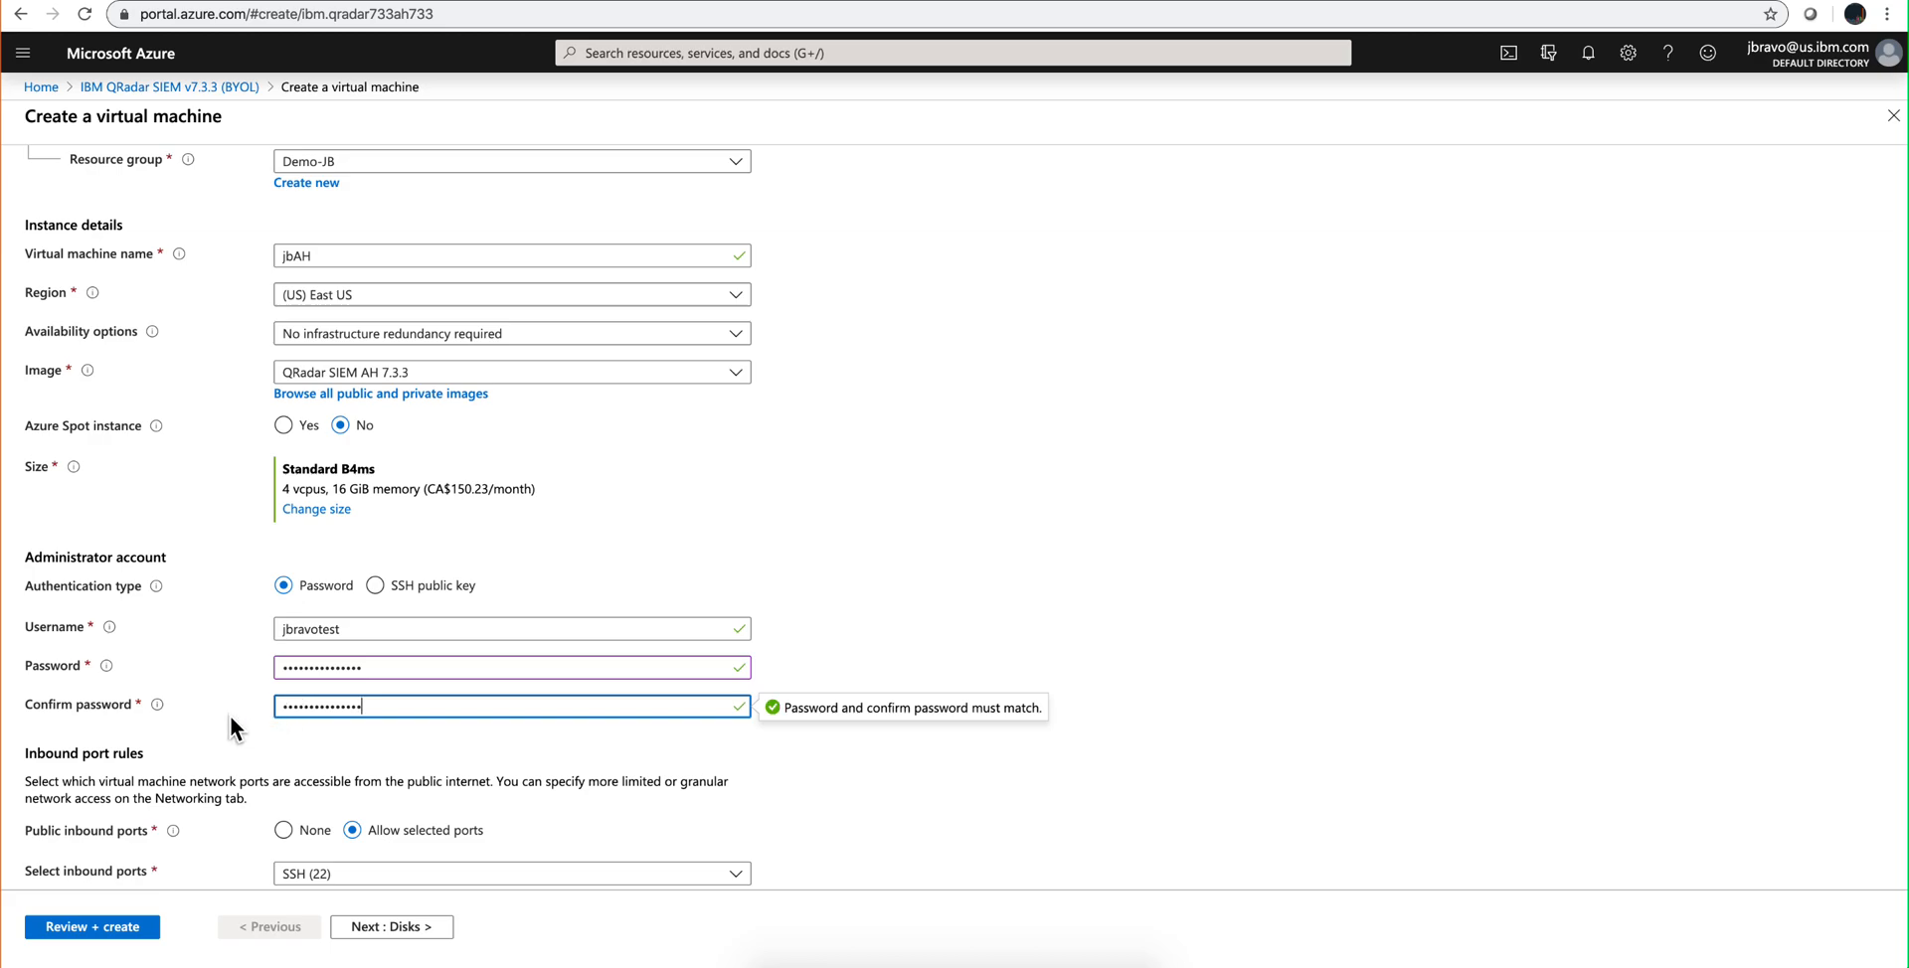
- Allow inbound HTTPS (443) alongside SSH (22) and run Review + create validation
{"action": "scroll", "scroll_direction": "down", "scroll_amount": 3}
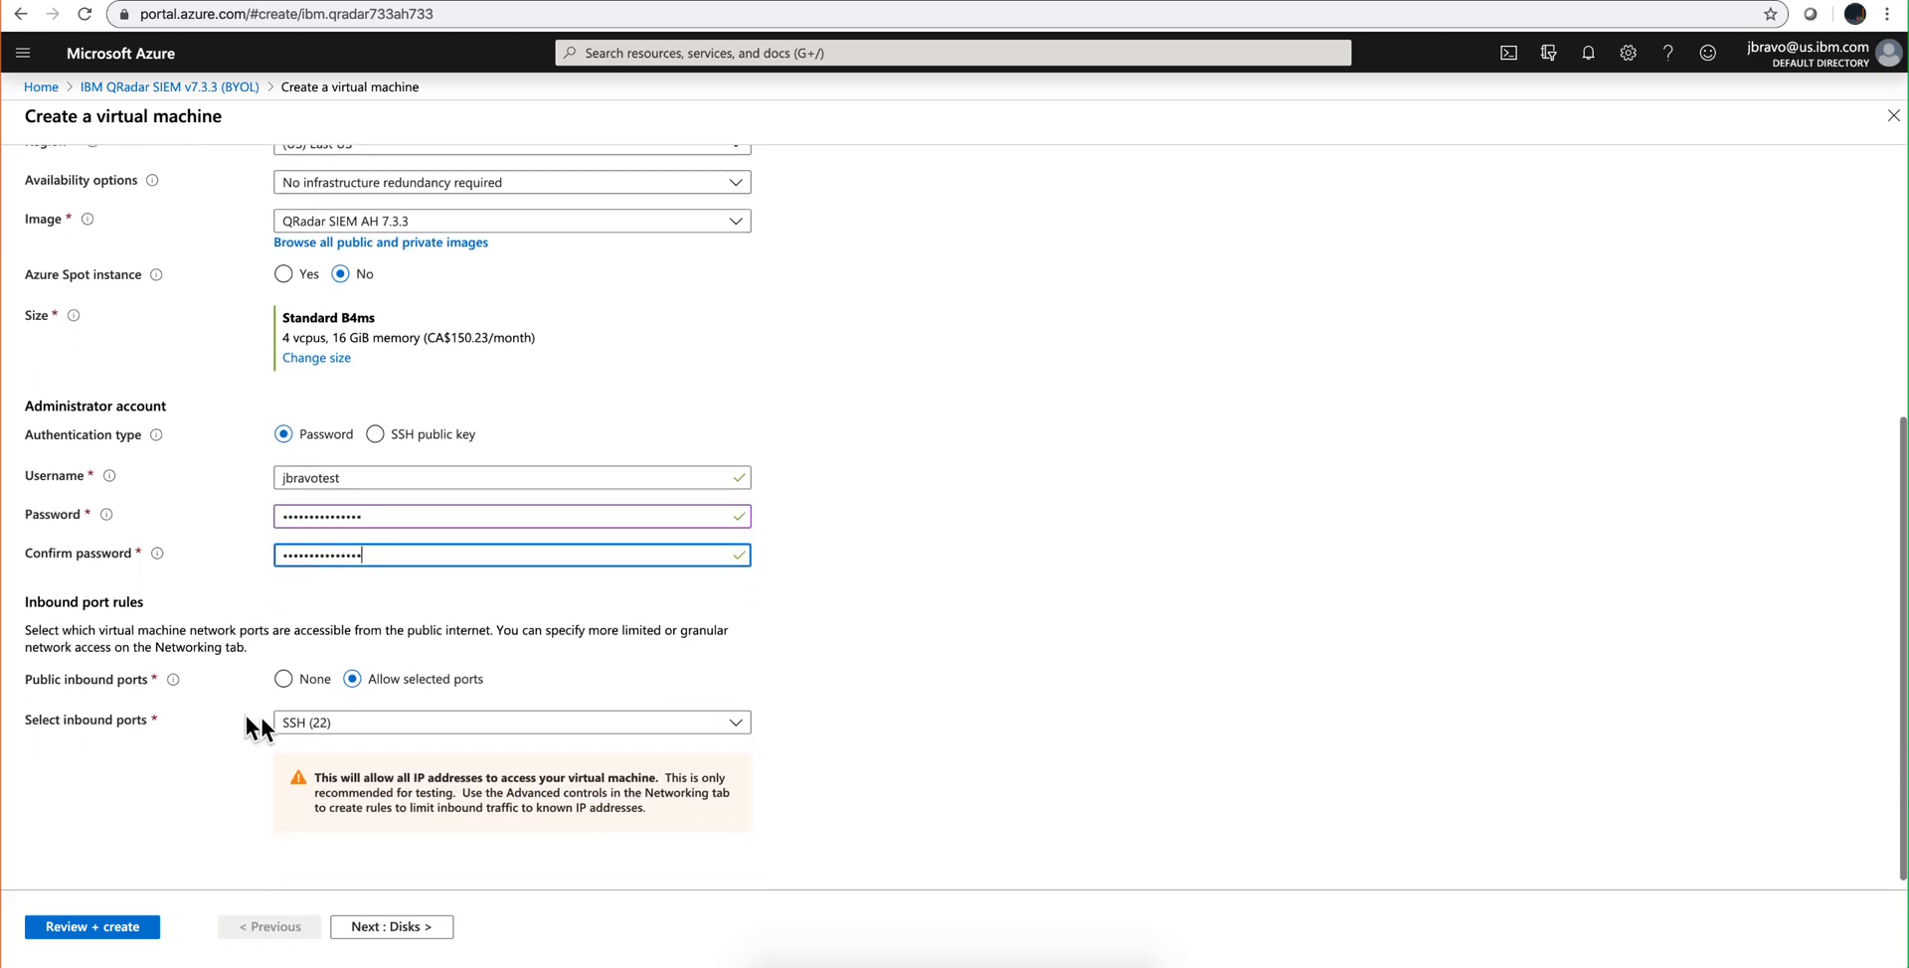
{"action": "left_click", "coordinate": [511, 722]}
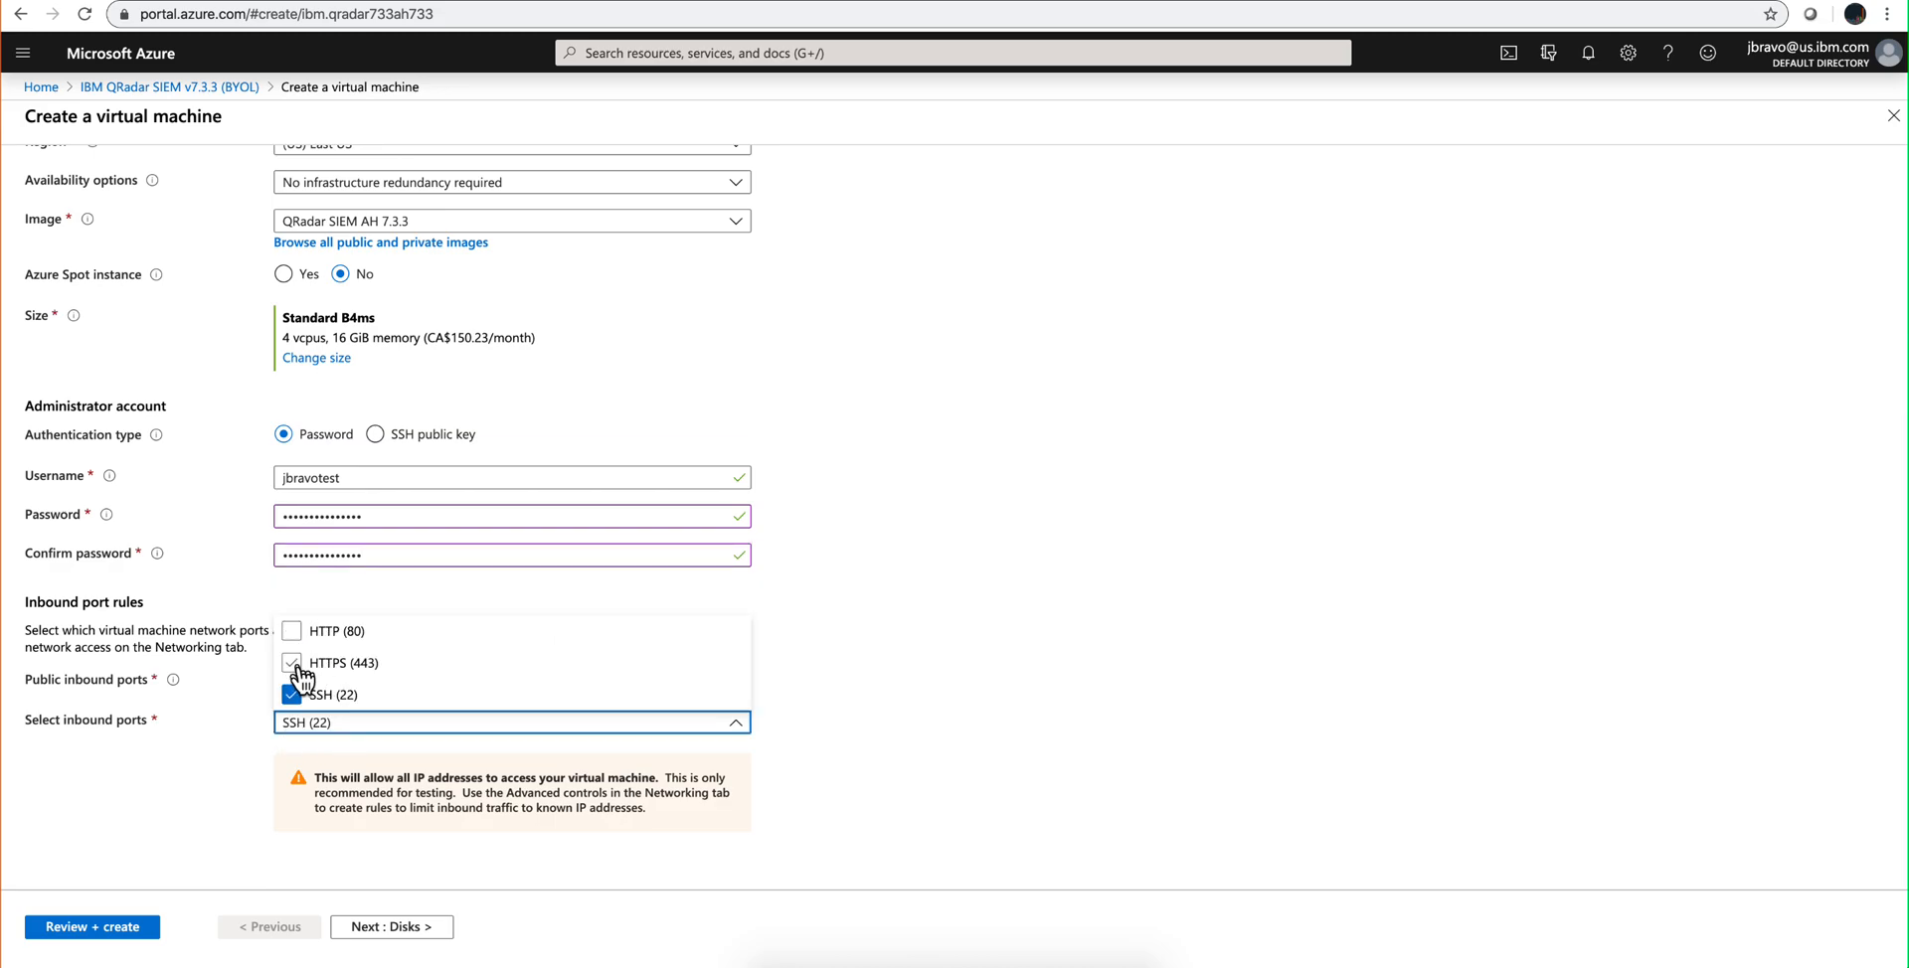
{"action": "left_click", "coordinate": [292, 663]}
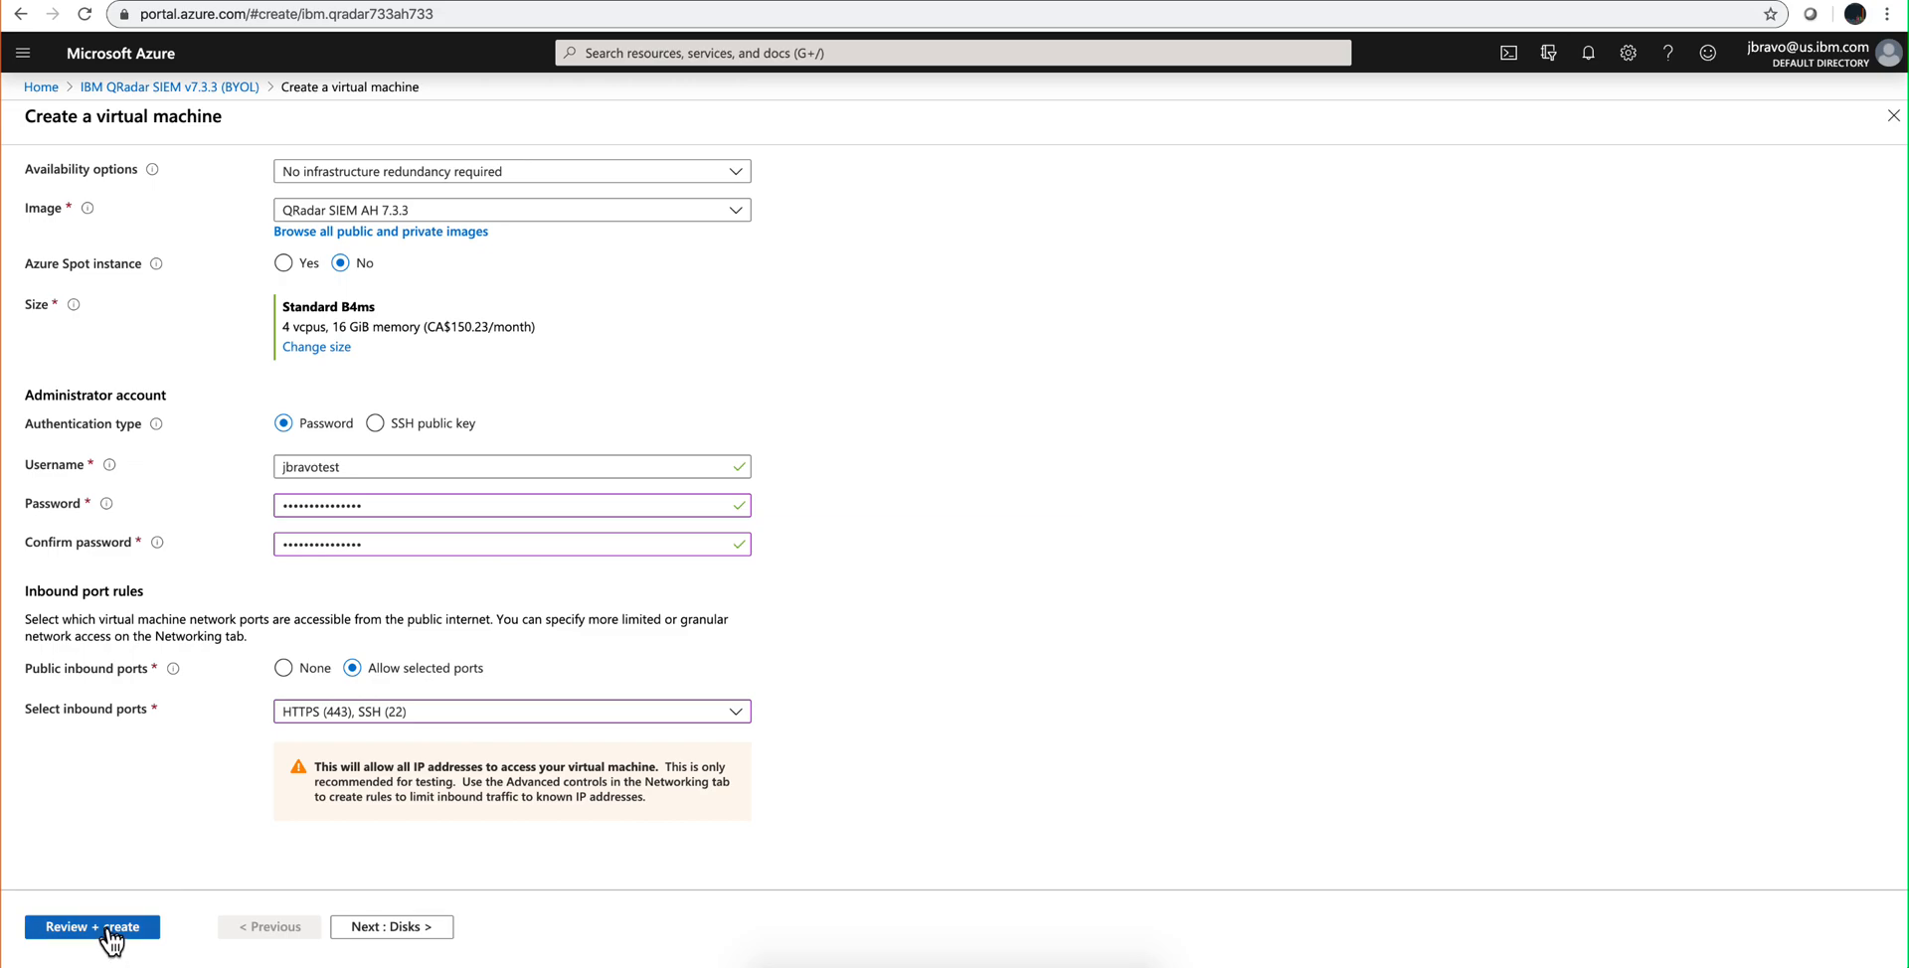
{"action": "left_click", "coordinate": [91, 927]}
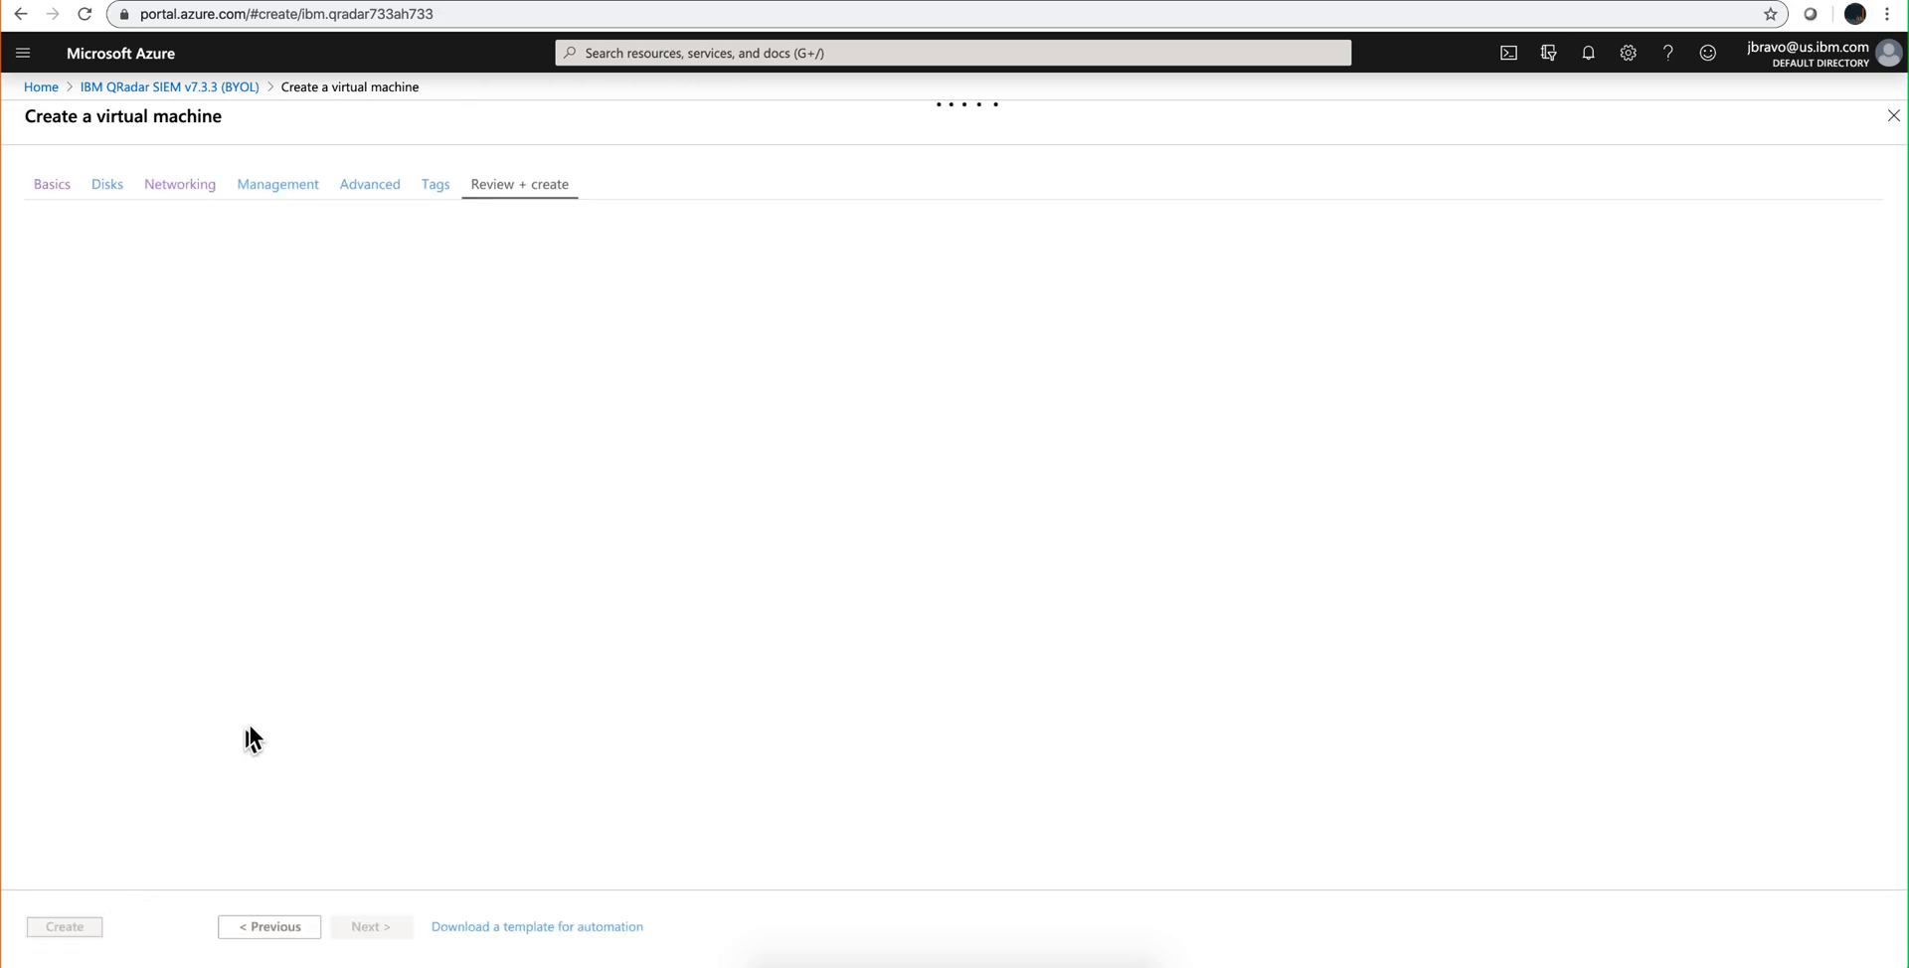
{"action": "left_click", "coordinate": [519, 183]}
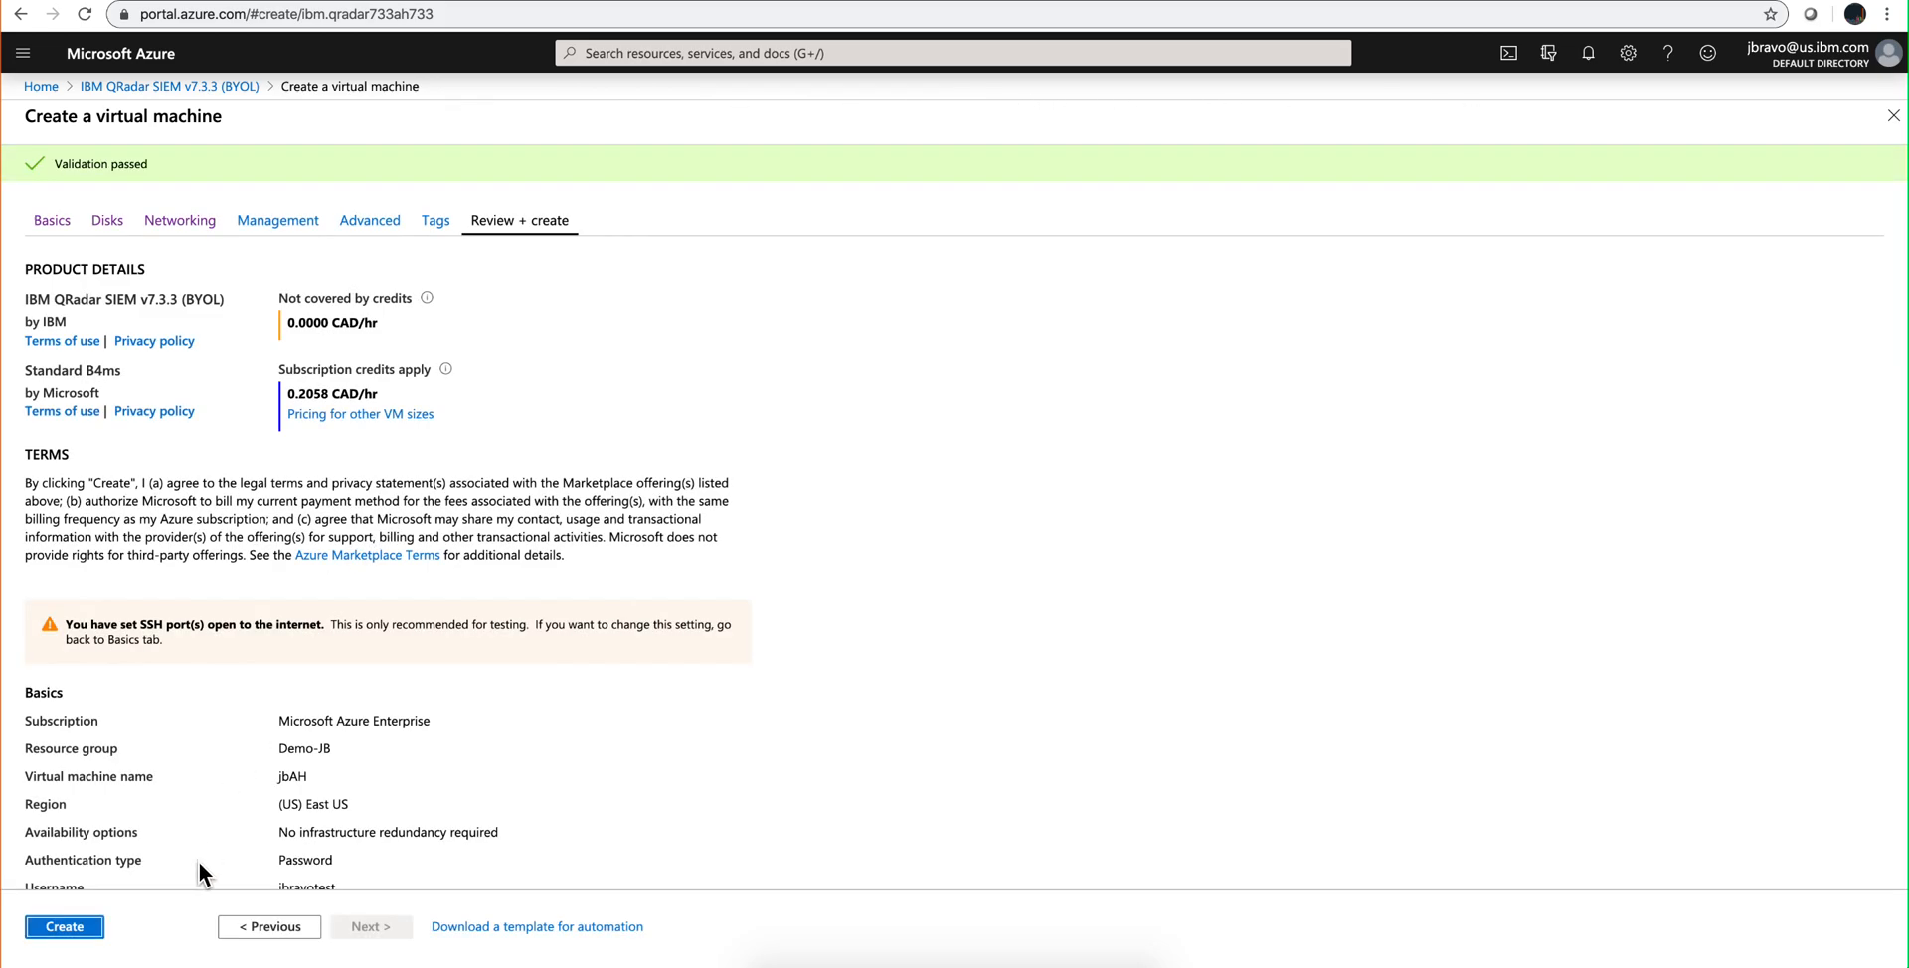
- Submit the jbAH virtual machine deployment to resource group Demo-JB
{"action": "left_click", "coordinate": [63, 926]}
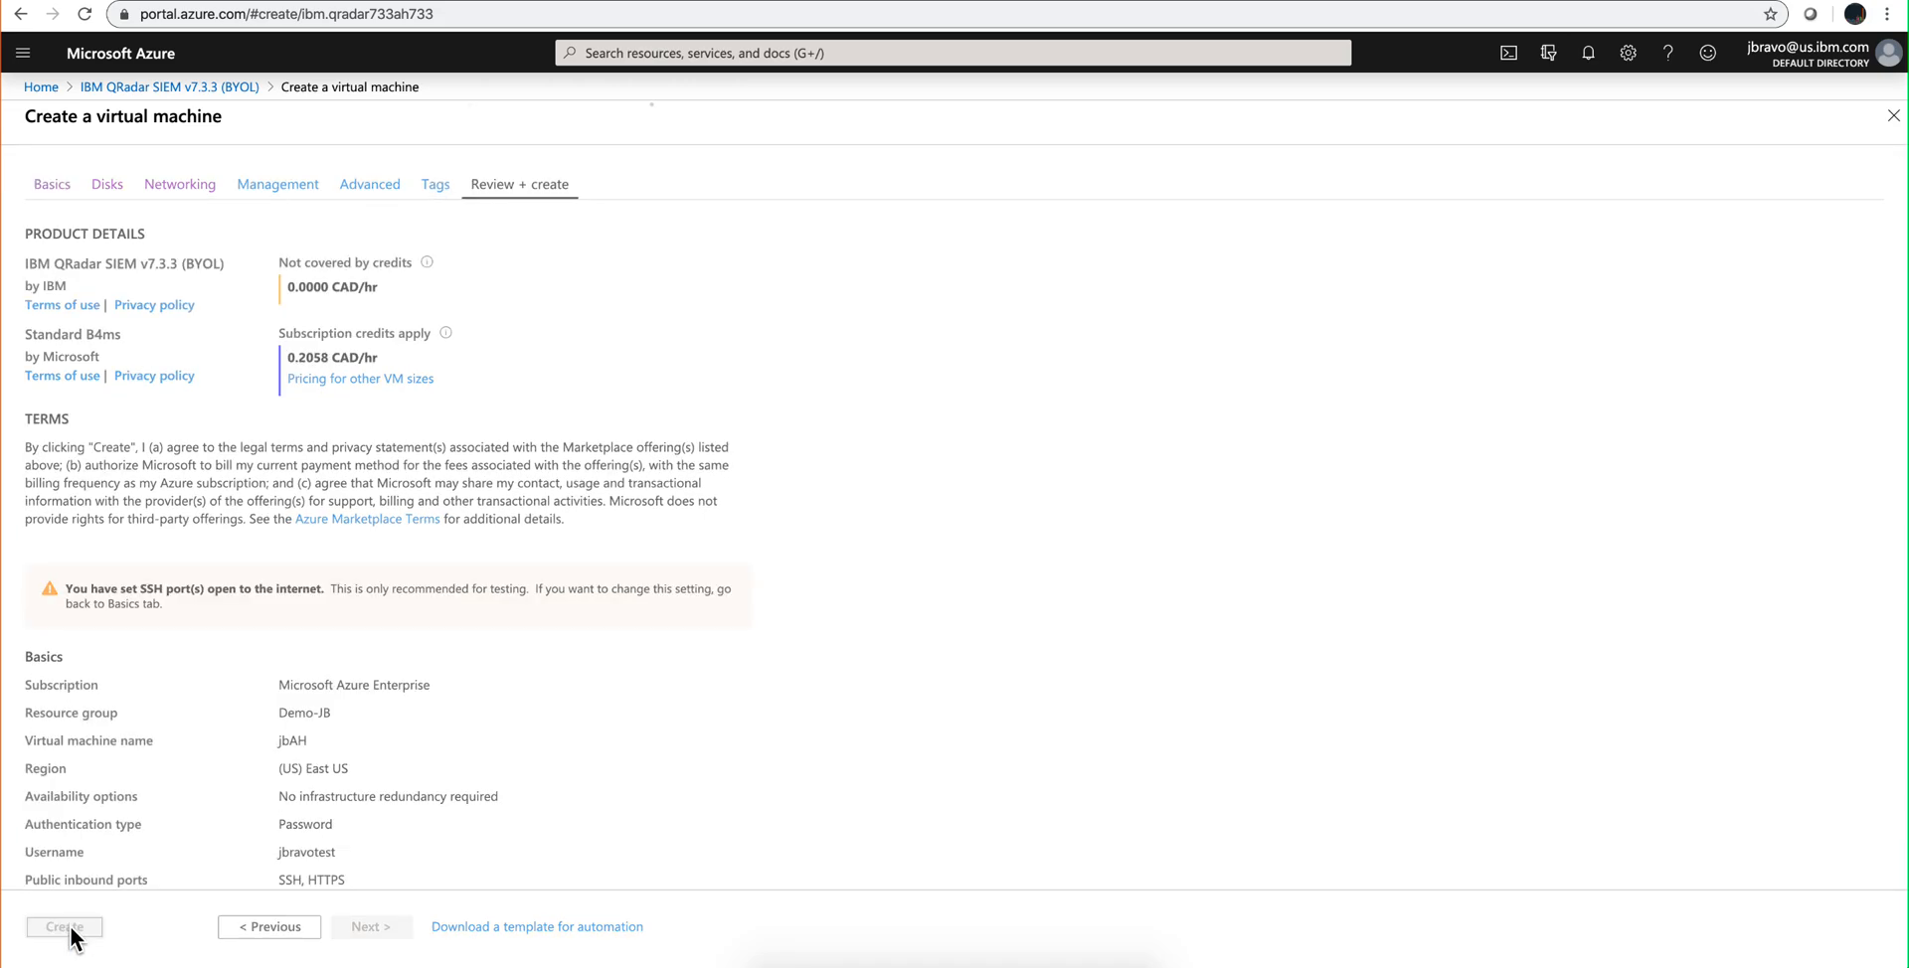
{"action": "left_click", "coordinate": [63, 926]}
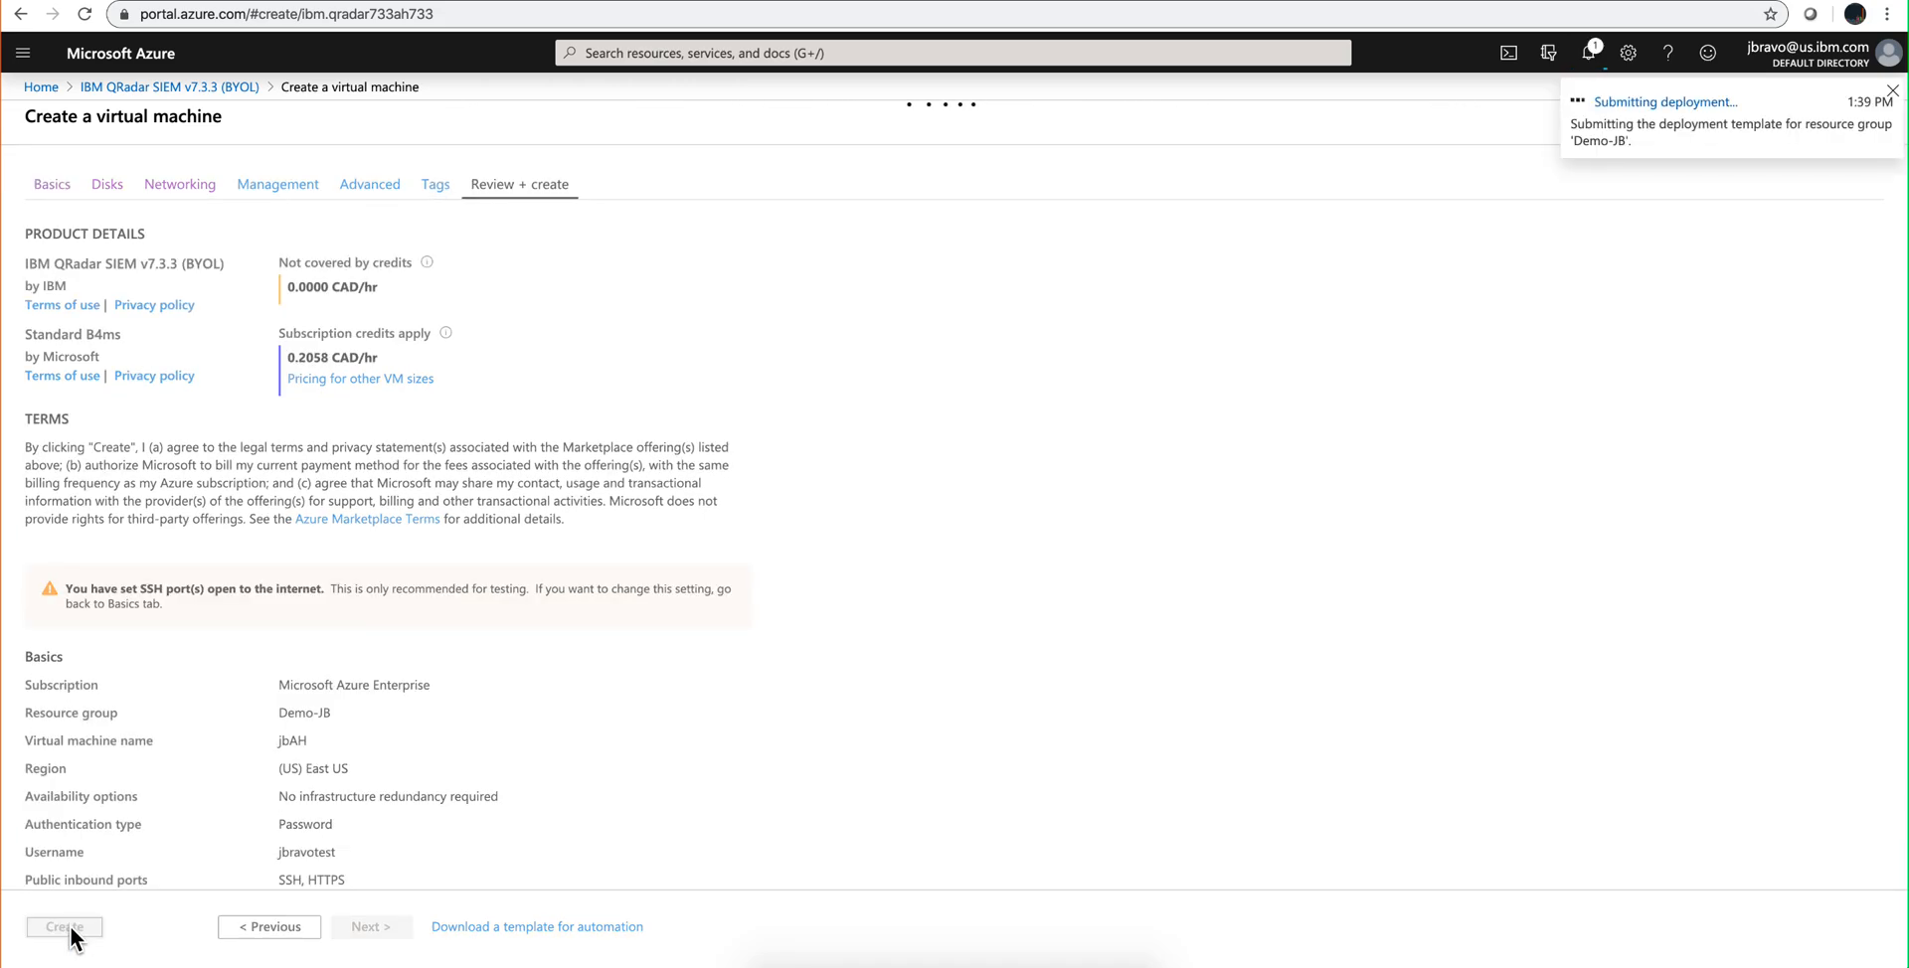
{"action": "left_click", "coordinate": [63, 926]}
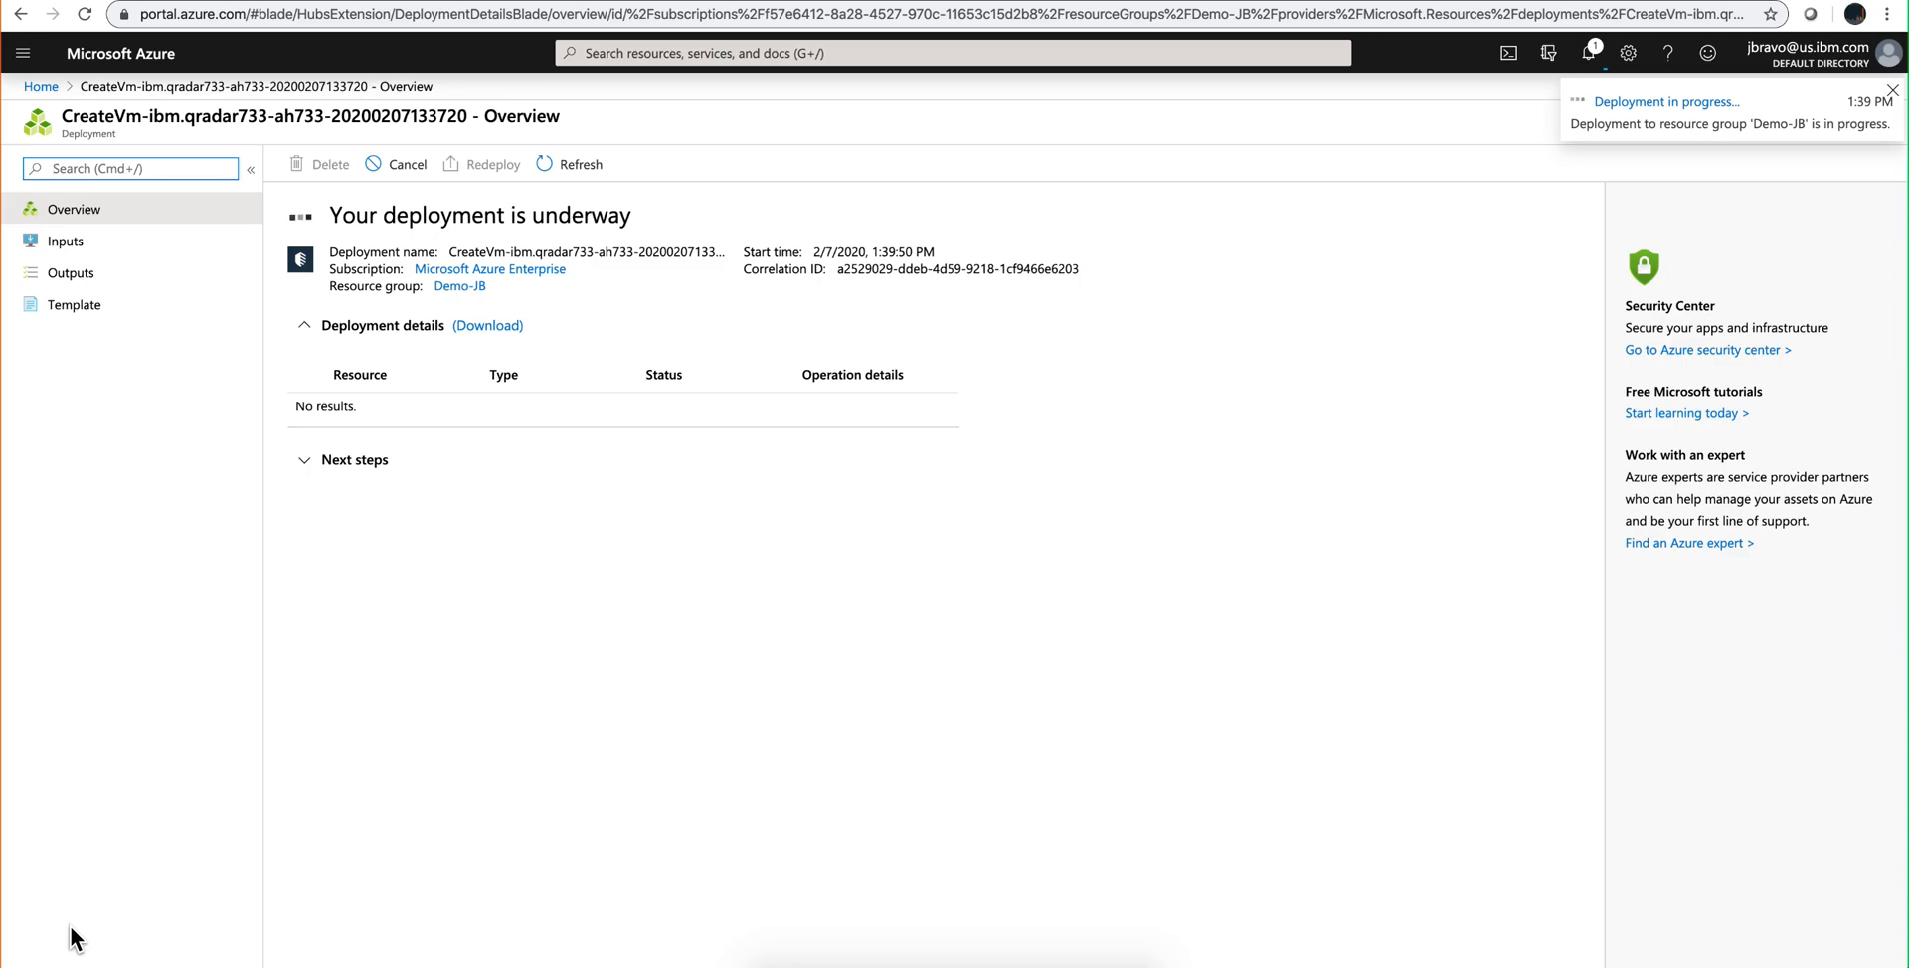
- Once deployment finishes, go to the jbAH VM overview showing public IP 40.76.9.91
{"action": "left_click", "coordinate": [1891, 89]}
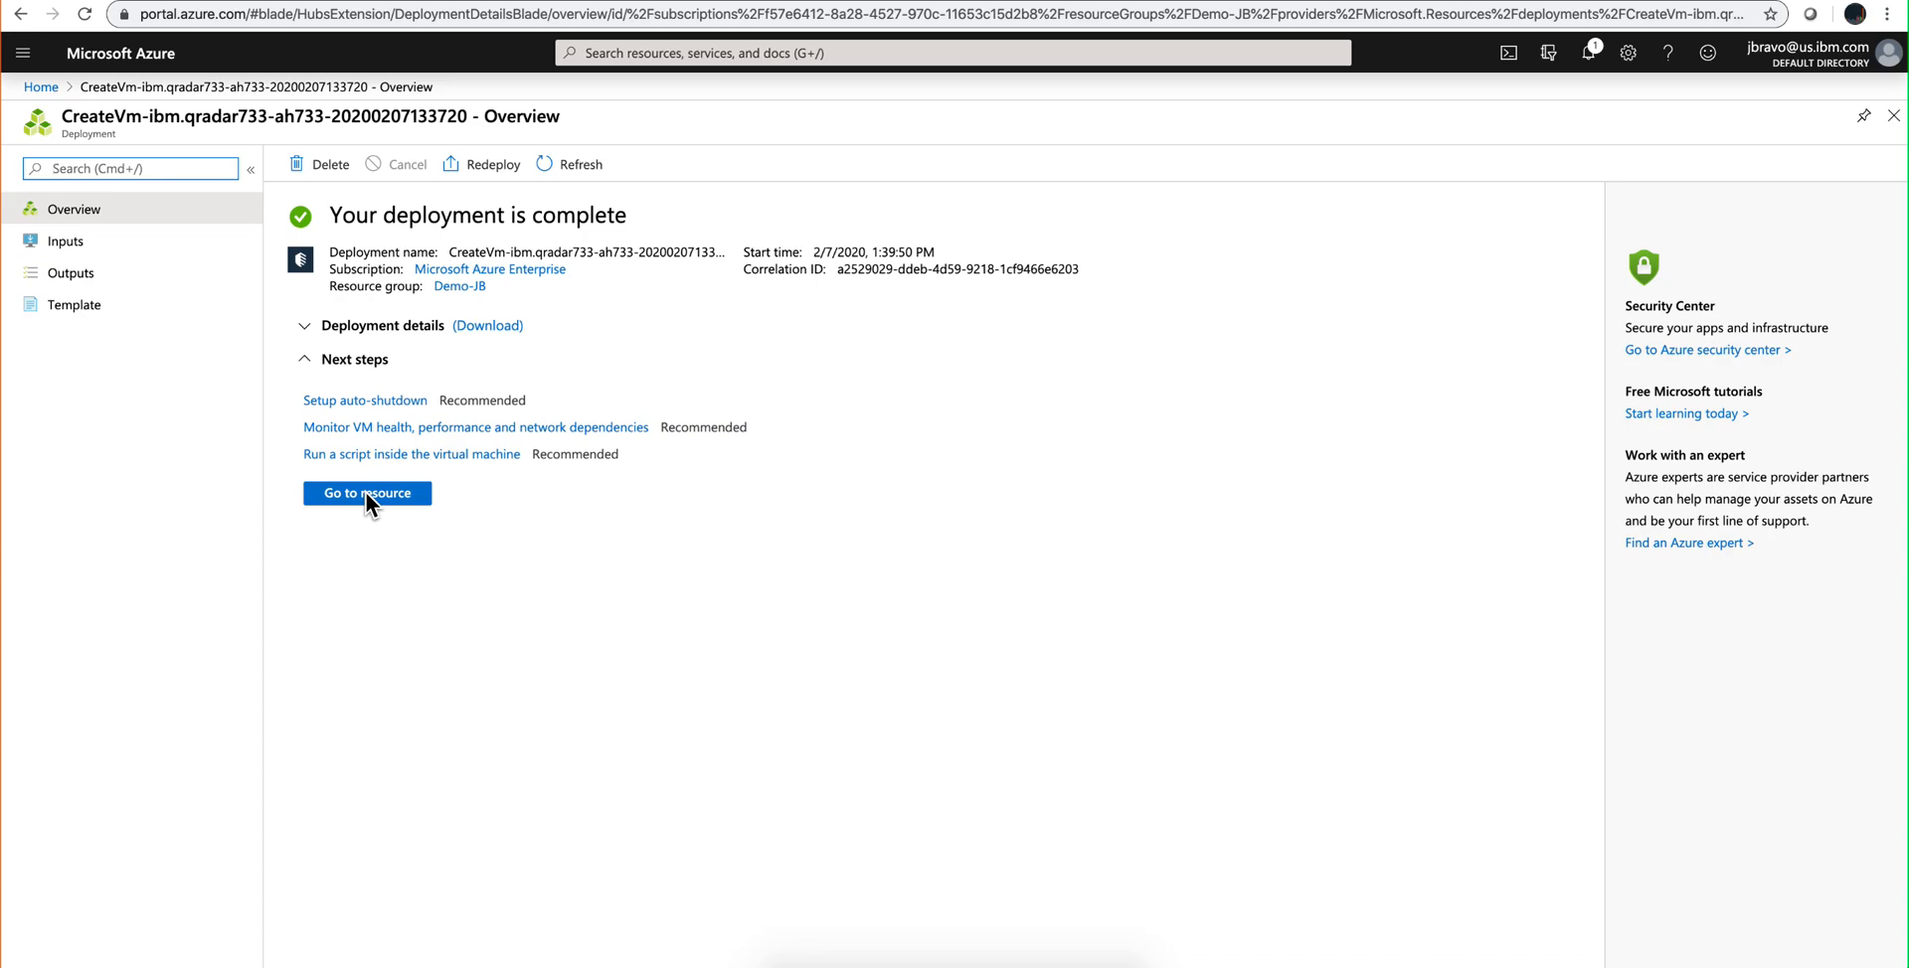
{"action": "left_click", "coordinate": [365, 493]}
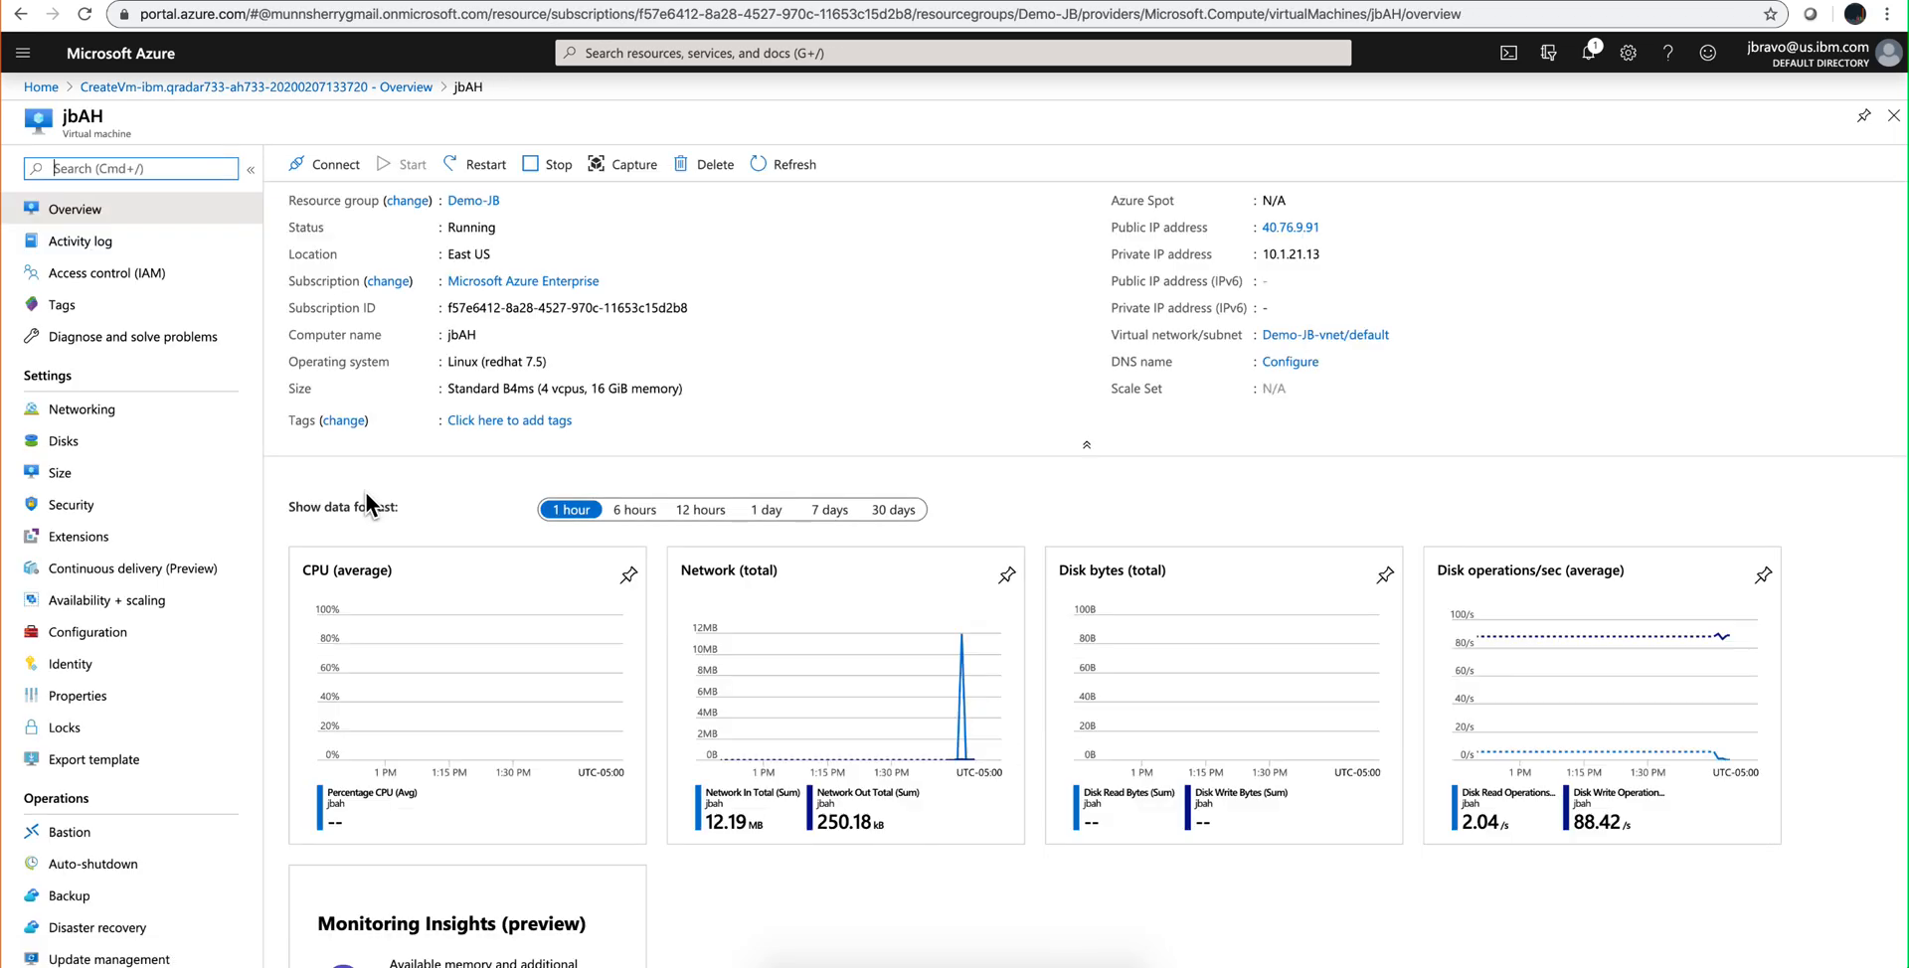
{"action": "mouse_move", "coordinate": [379, 497]}
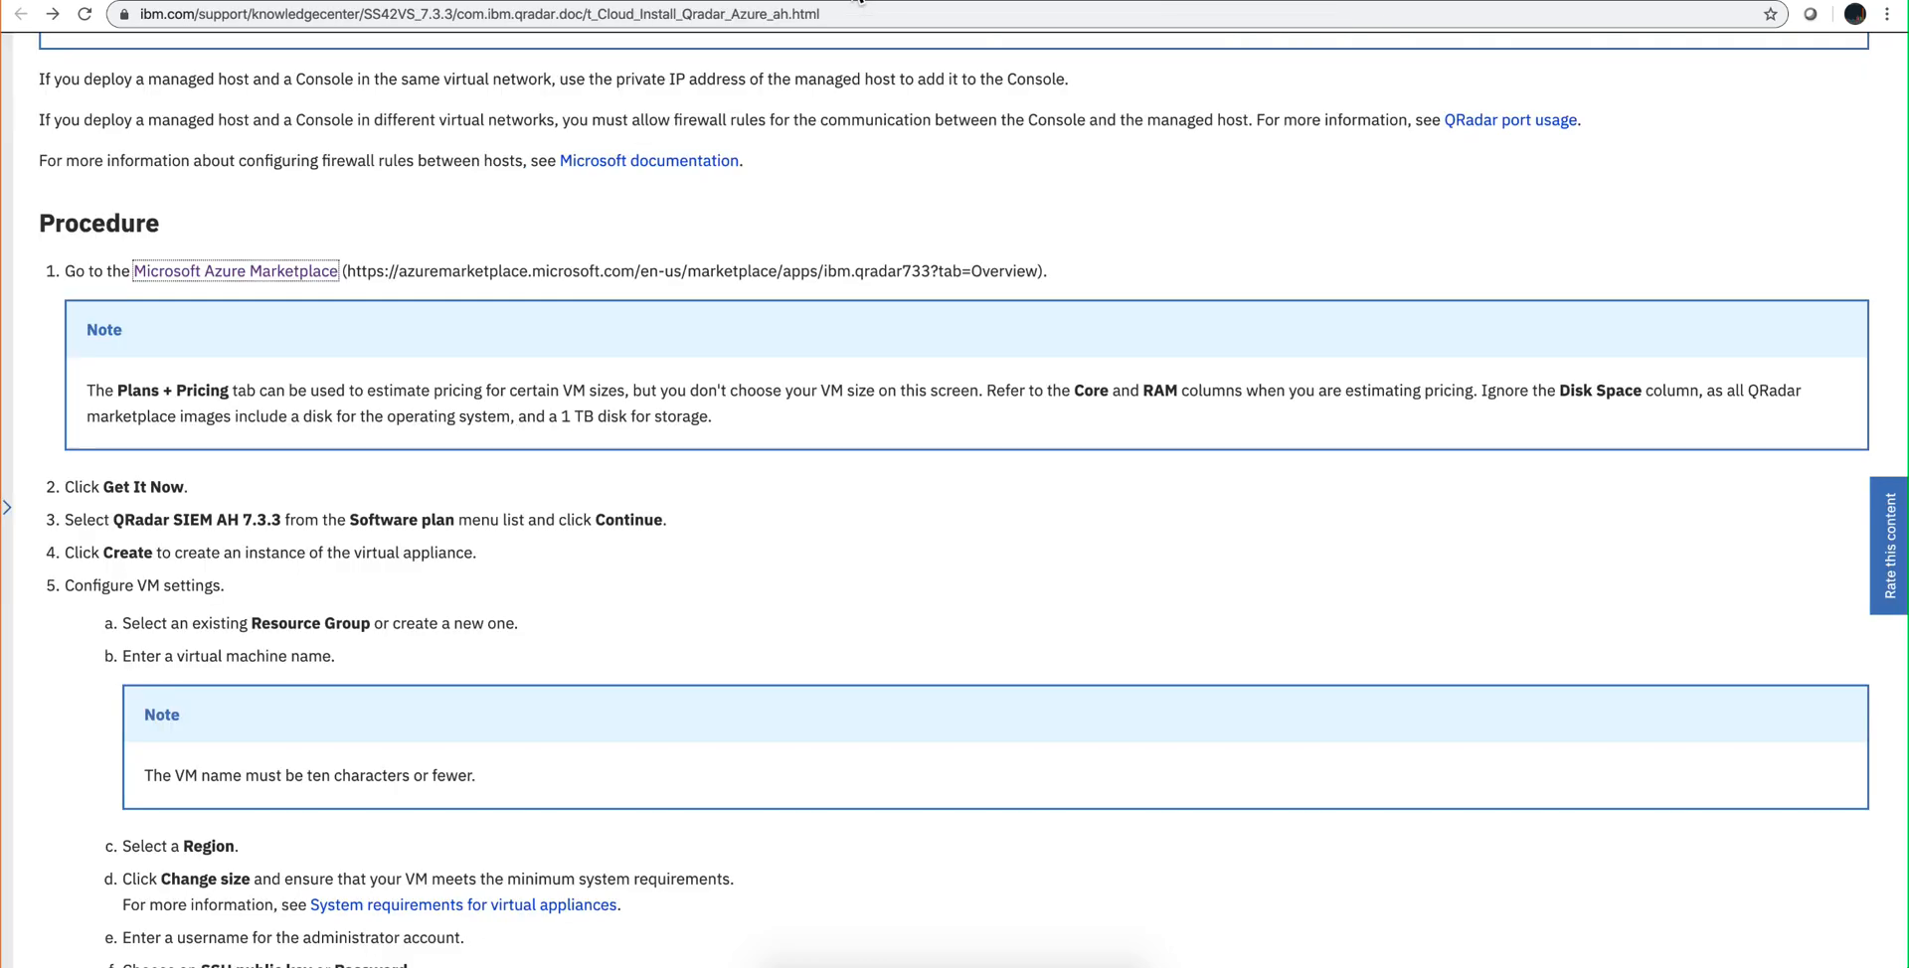
{"action": "scroll", "scroll_direction": "down", "scroll_amount": 3}
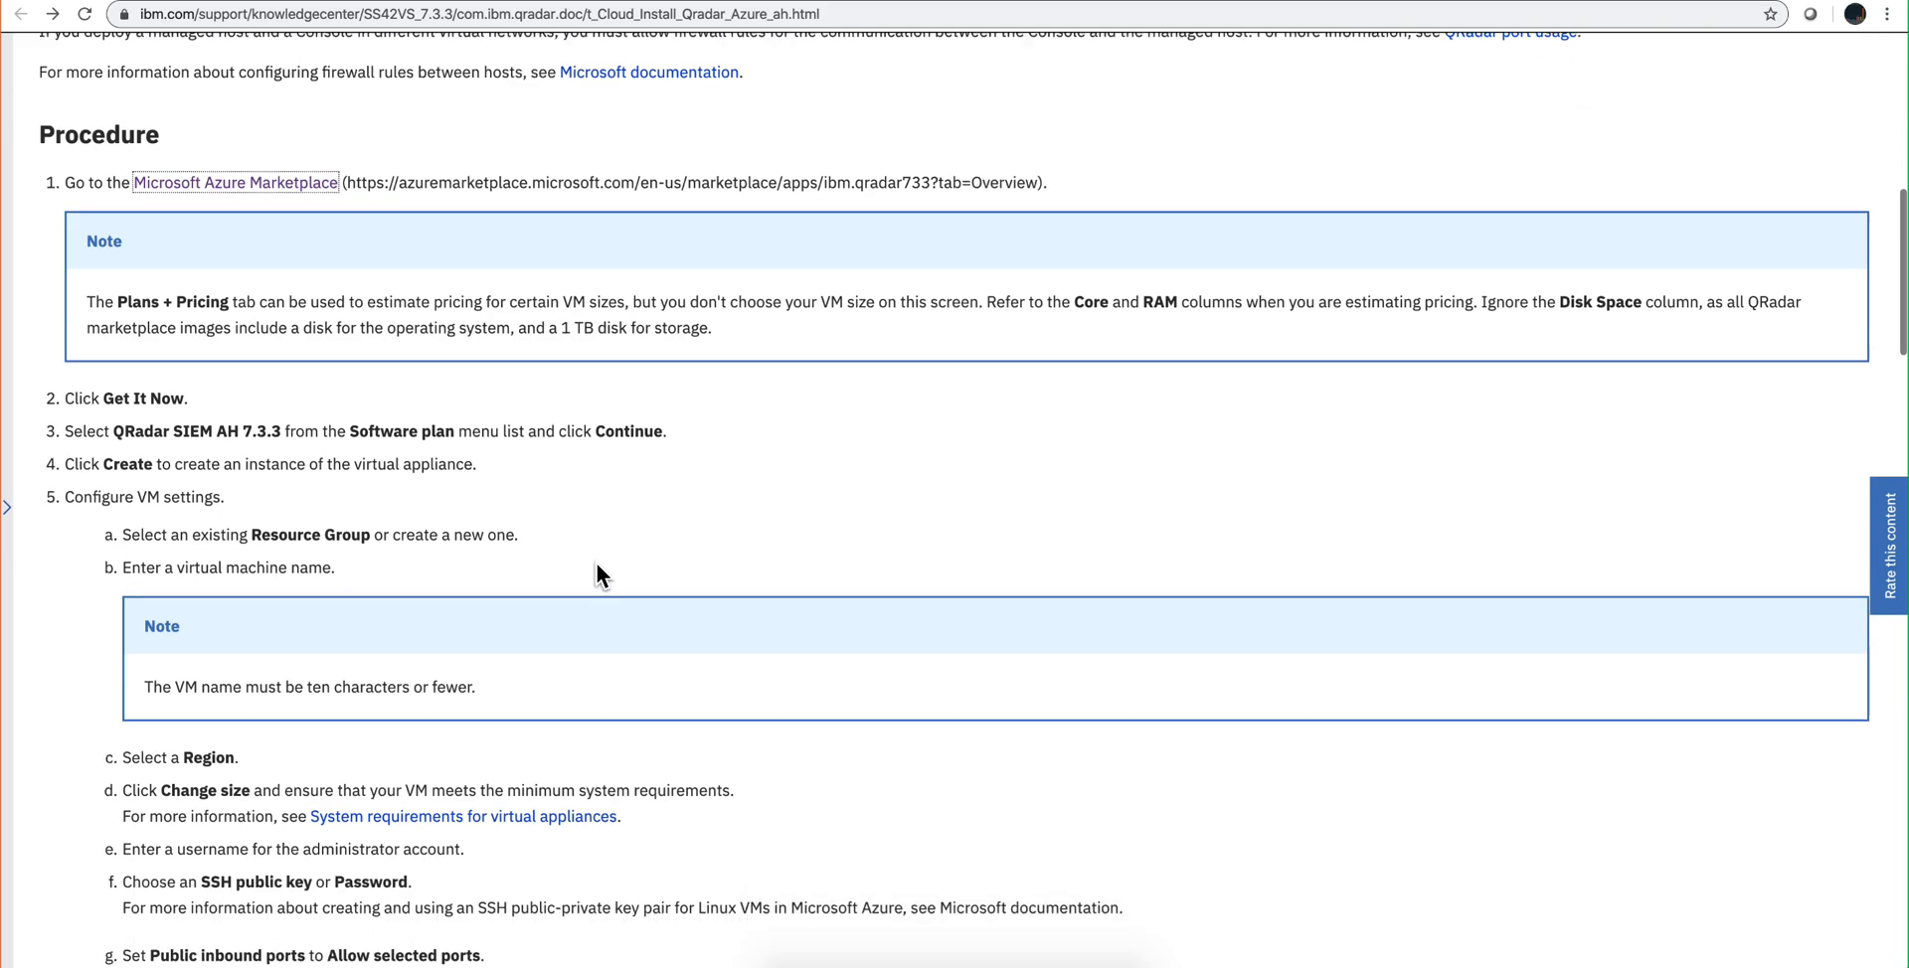
{"action": "scroll", "scroll_direction": "down", "scroll_amount": 3}
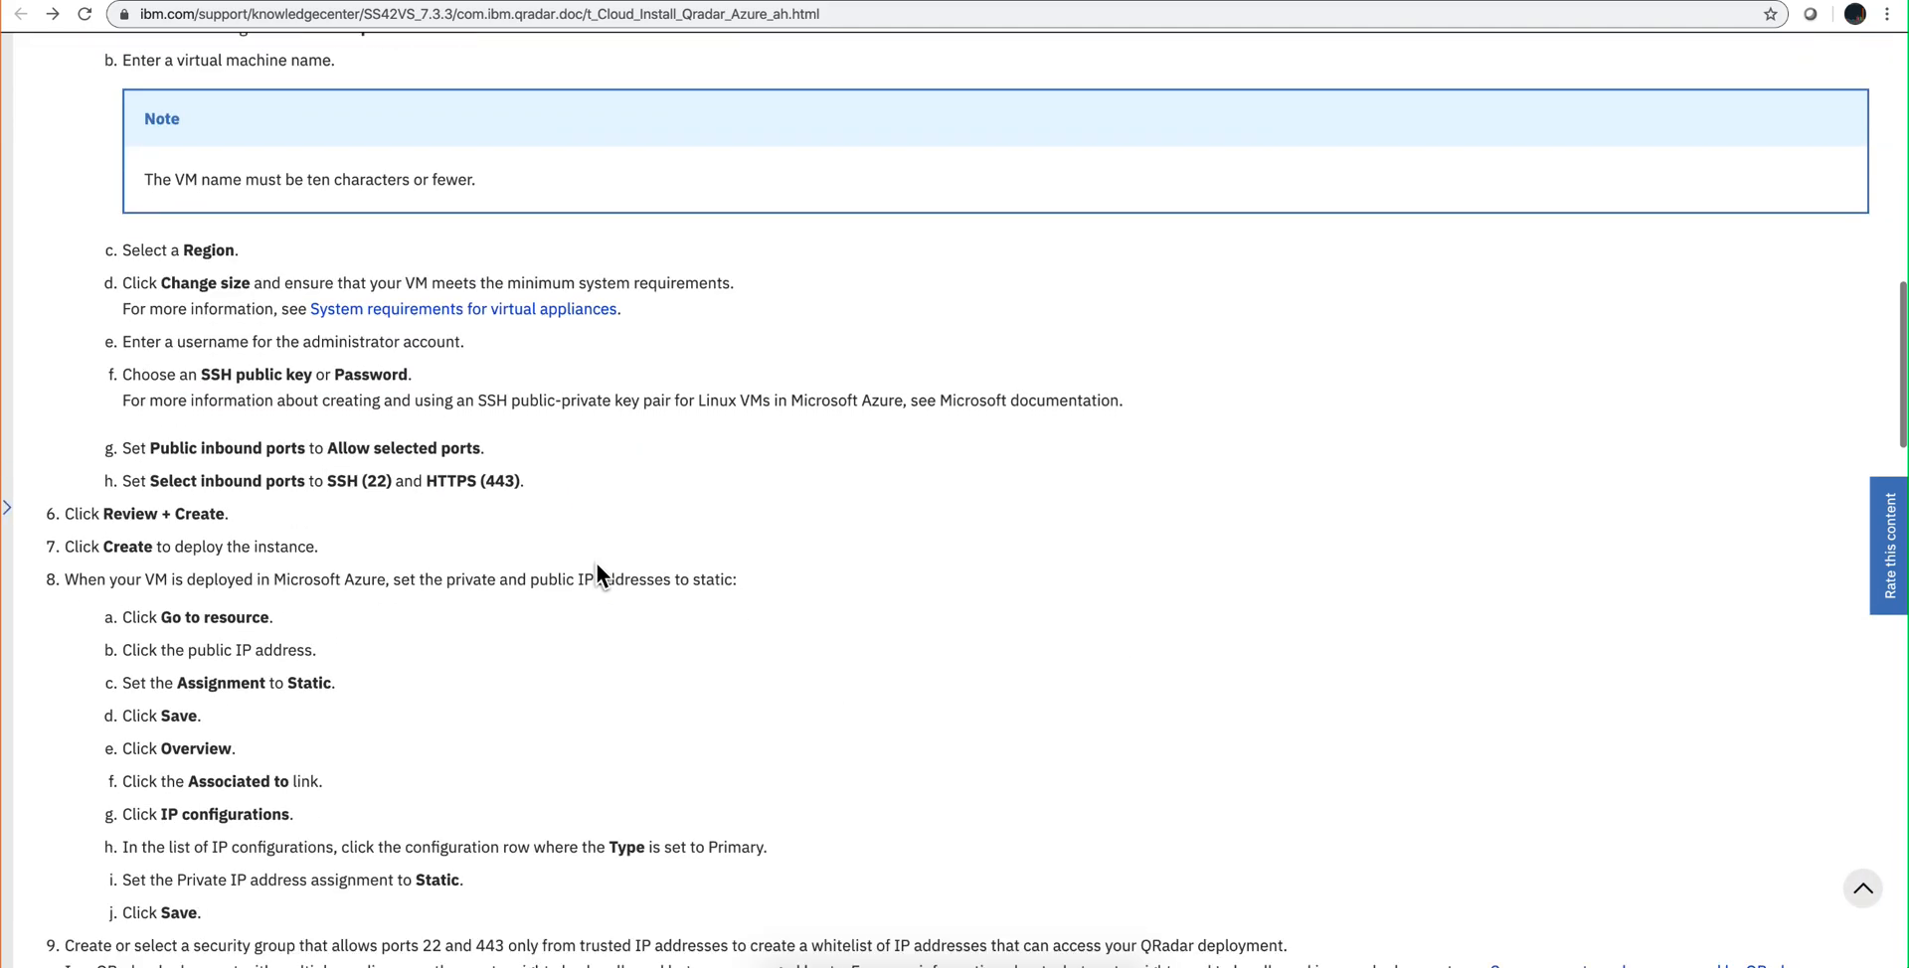
{"action": "scroll", "scroll_direction": "down", "scroll_amount": 3}
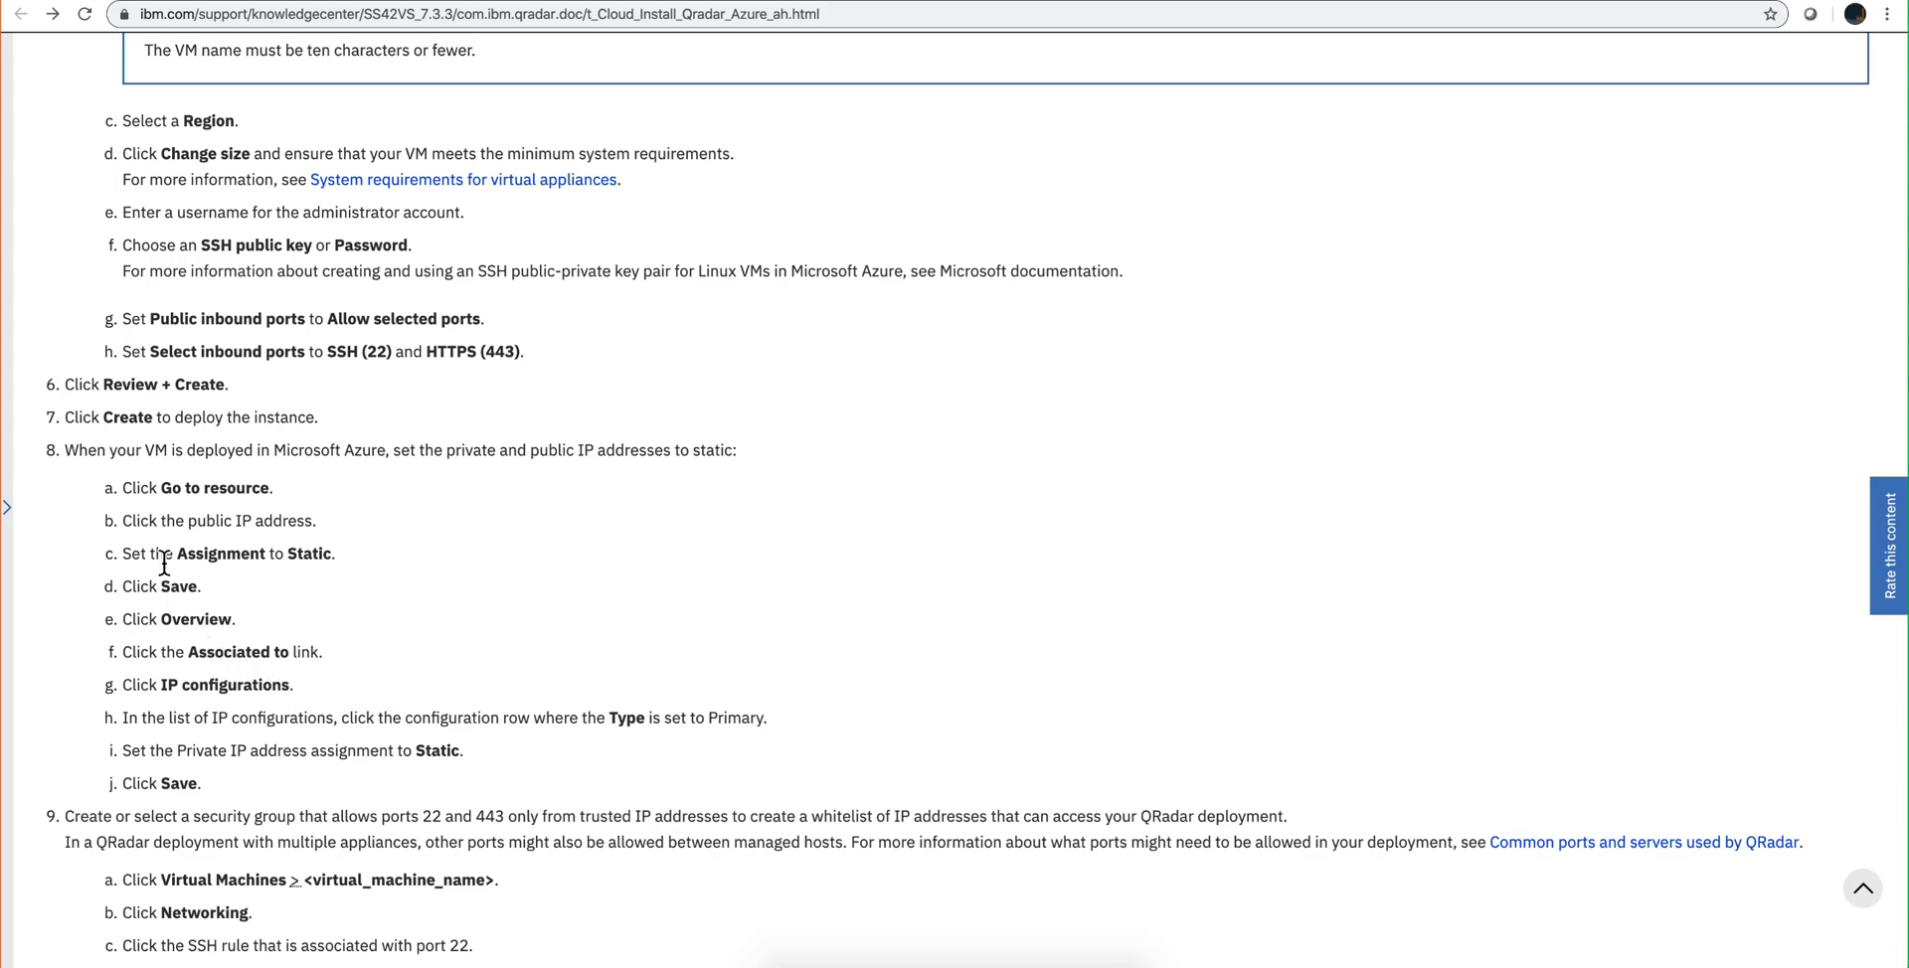
{"action": "mouse_move", "coordinate": [330, 716]}
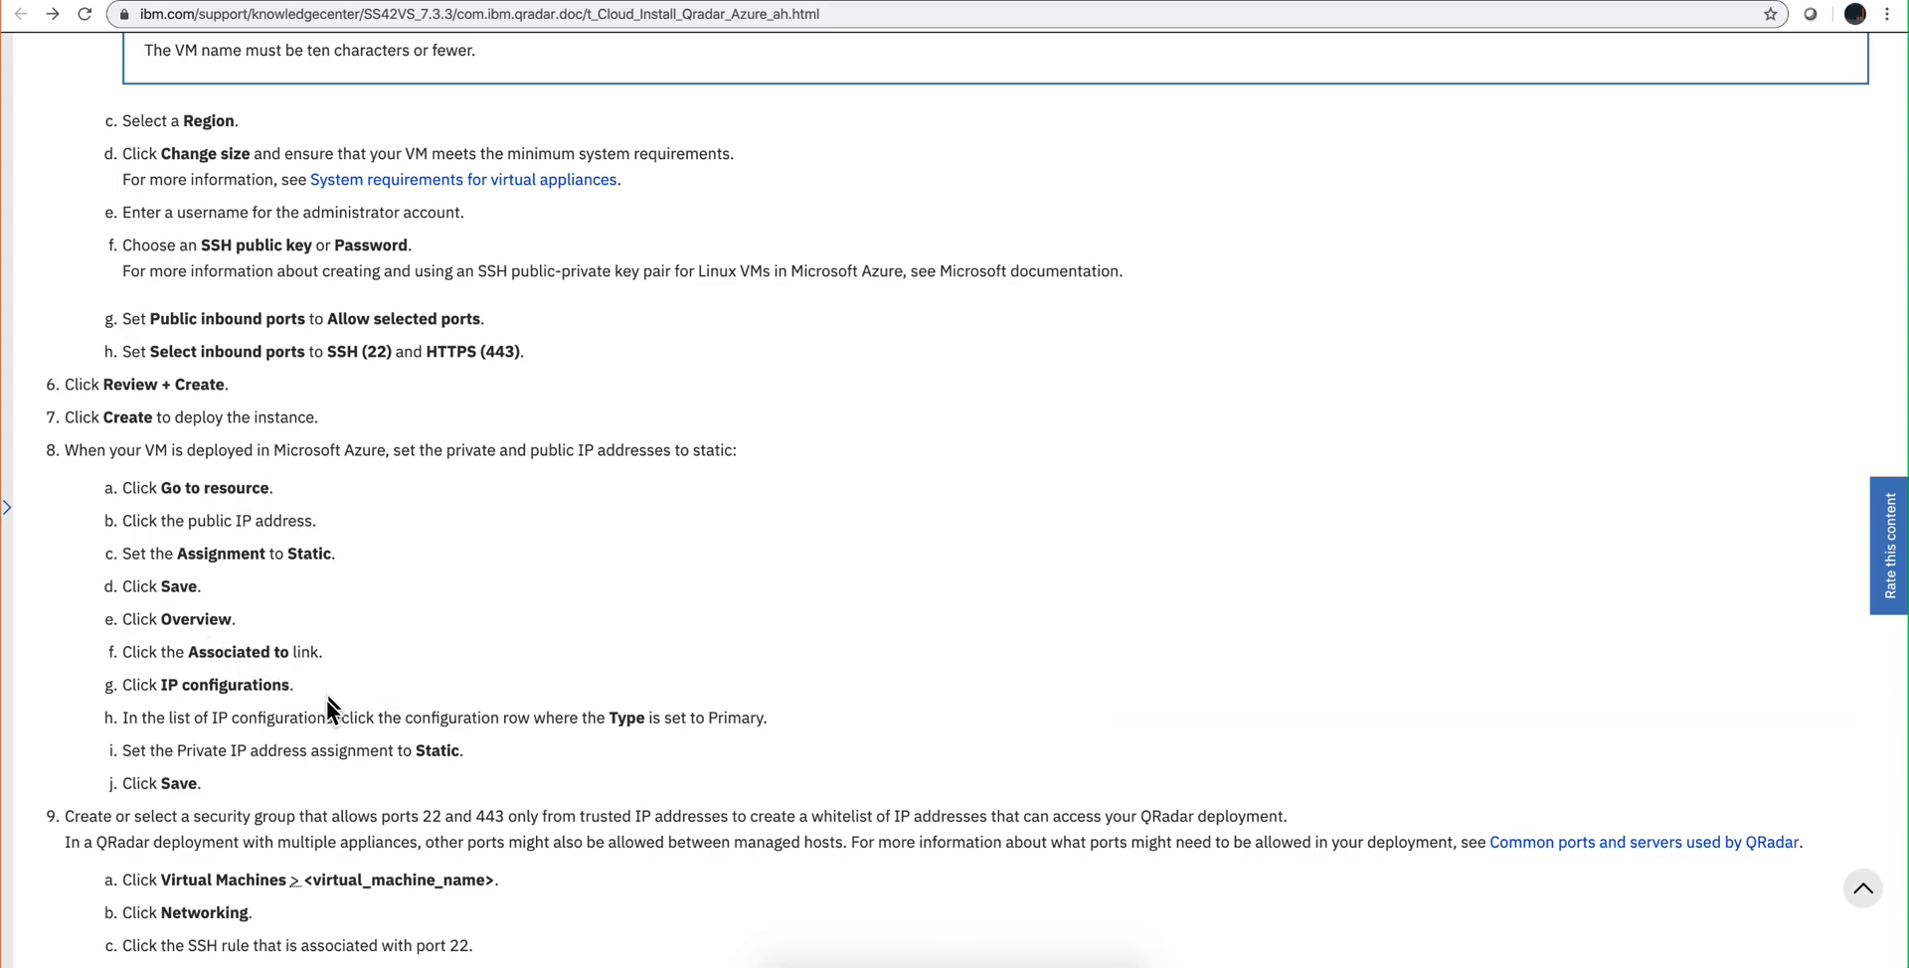
{"action": "mouse_move", "coordinate": [1106, 8]}
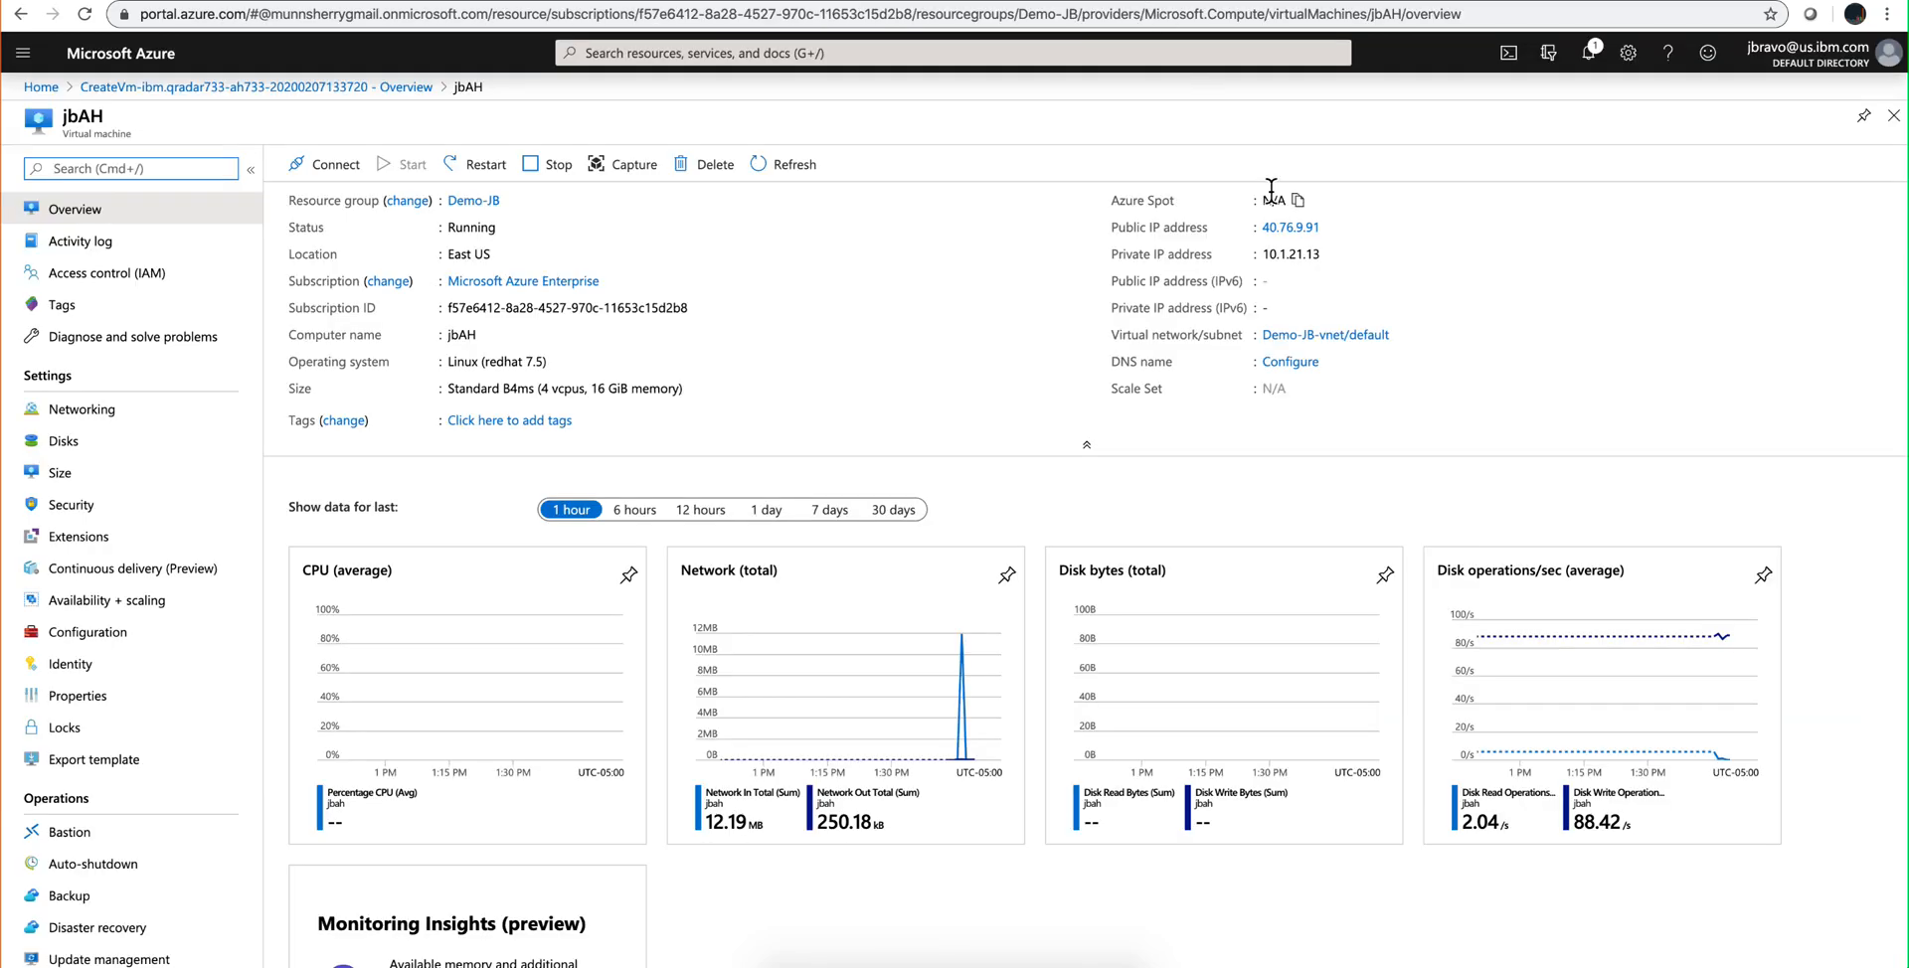
{"action": "mouse_move", "coordinate": [1290, 228]}
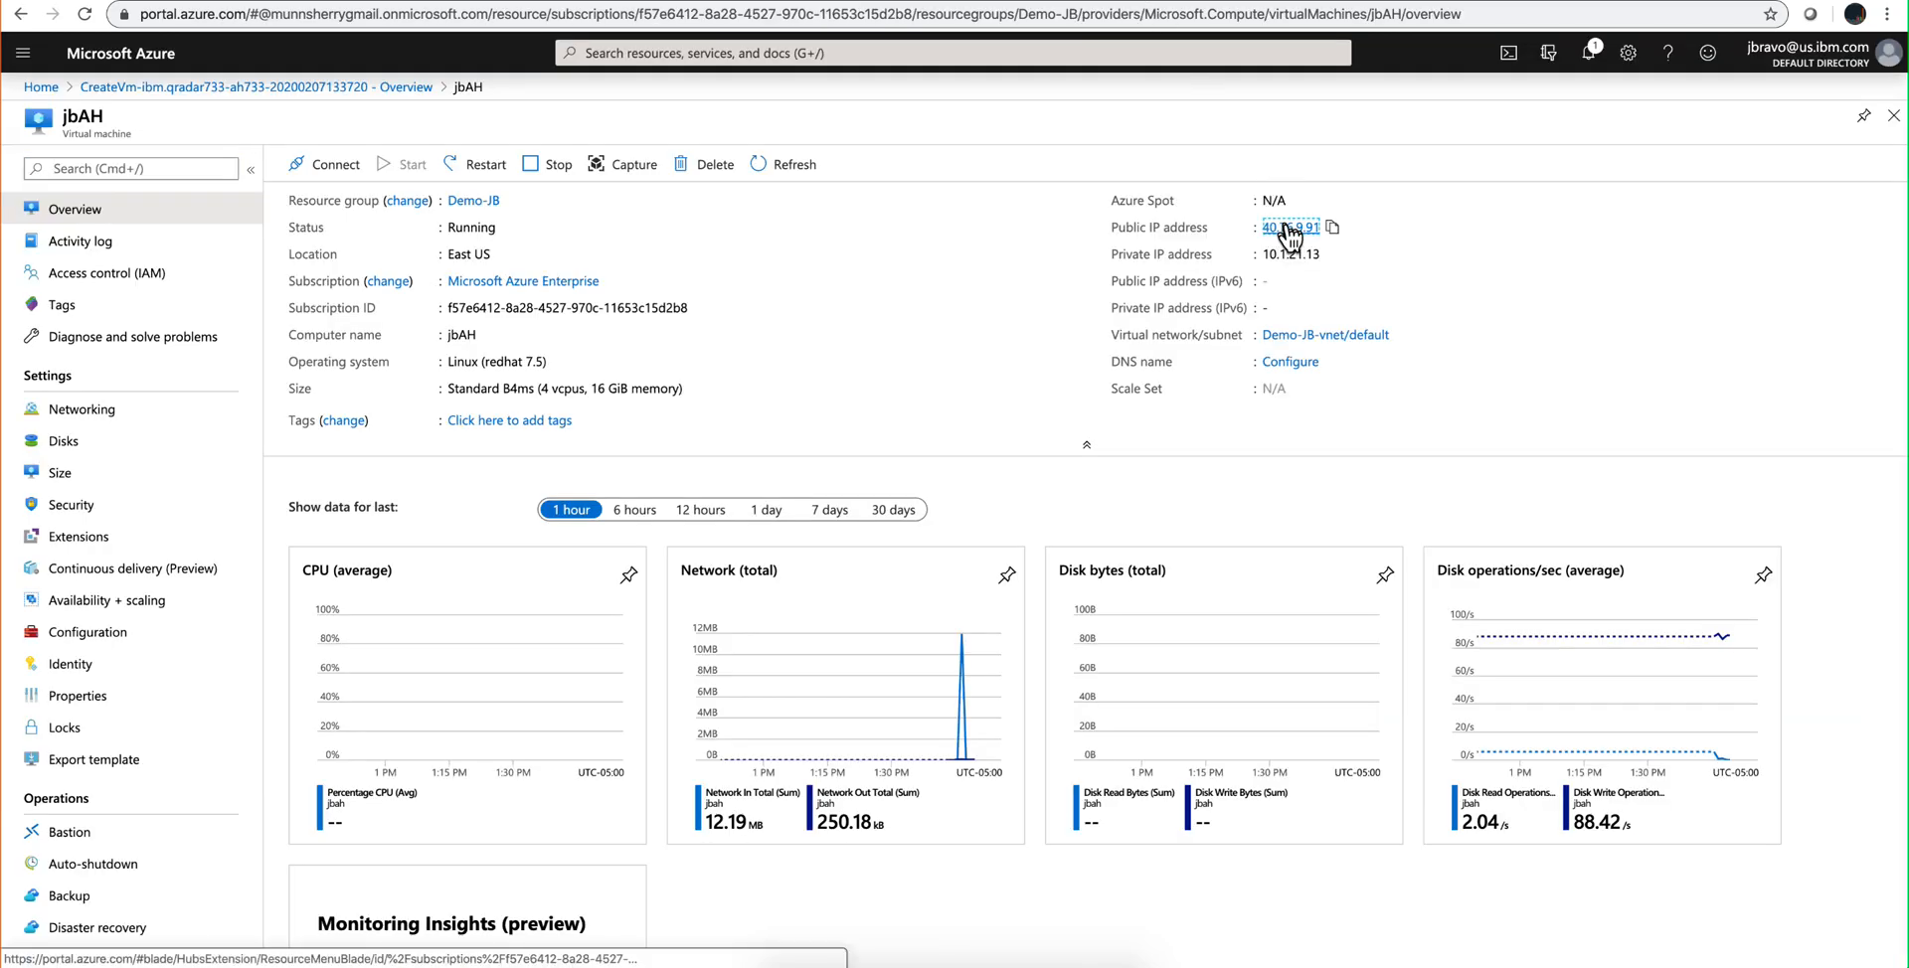
- Set the jbAH-ip public address 40.76.9.91 to Static assignment and save it
{"action": "left_click", "coordinate": [1288, 229]}
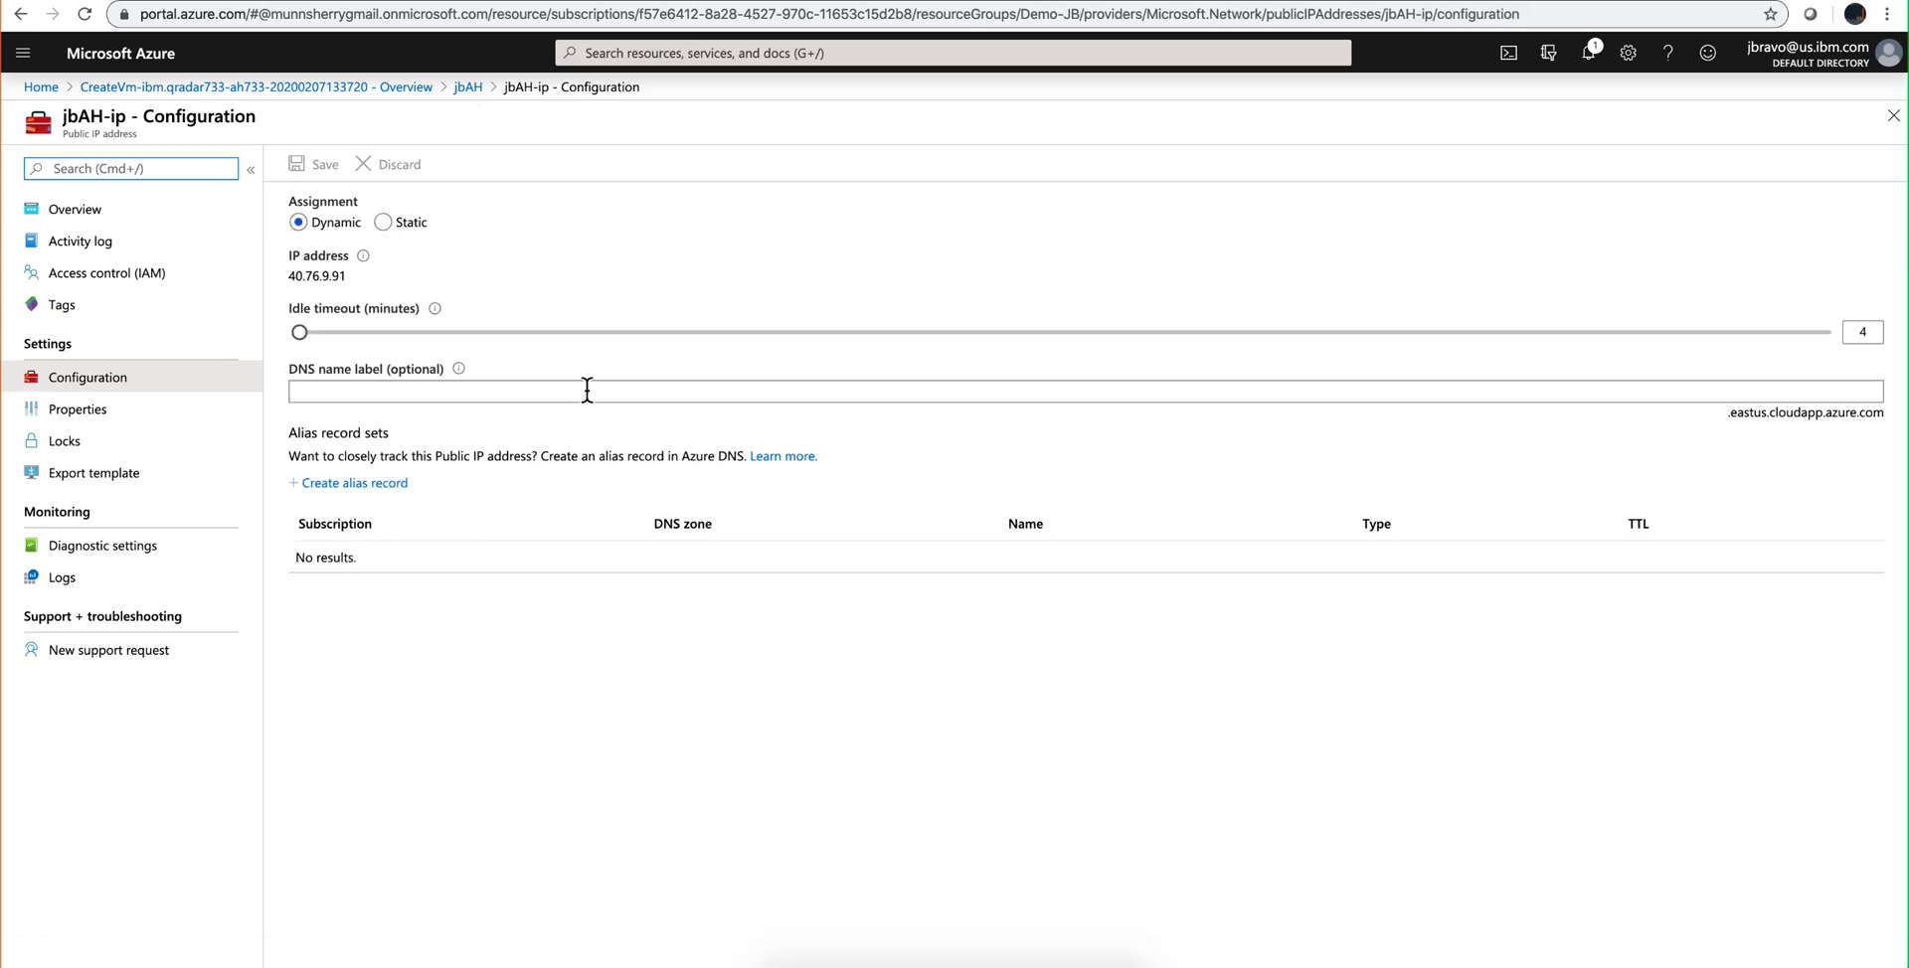
{"action": "left_click", "coordinate": [384, 221]}
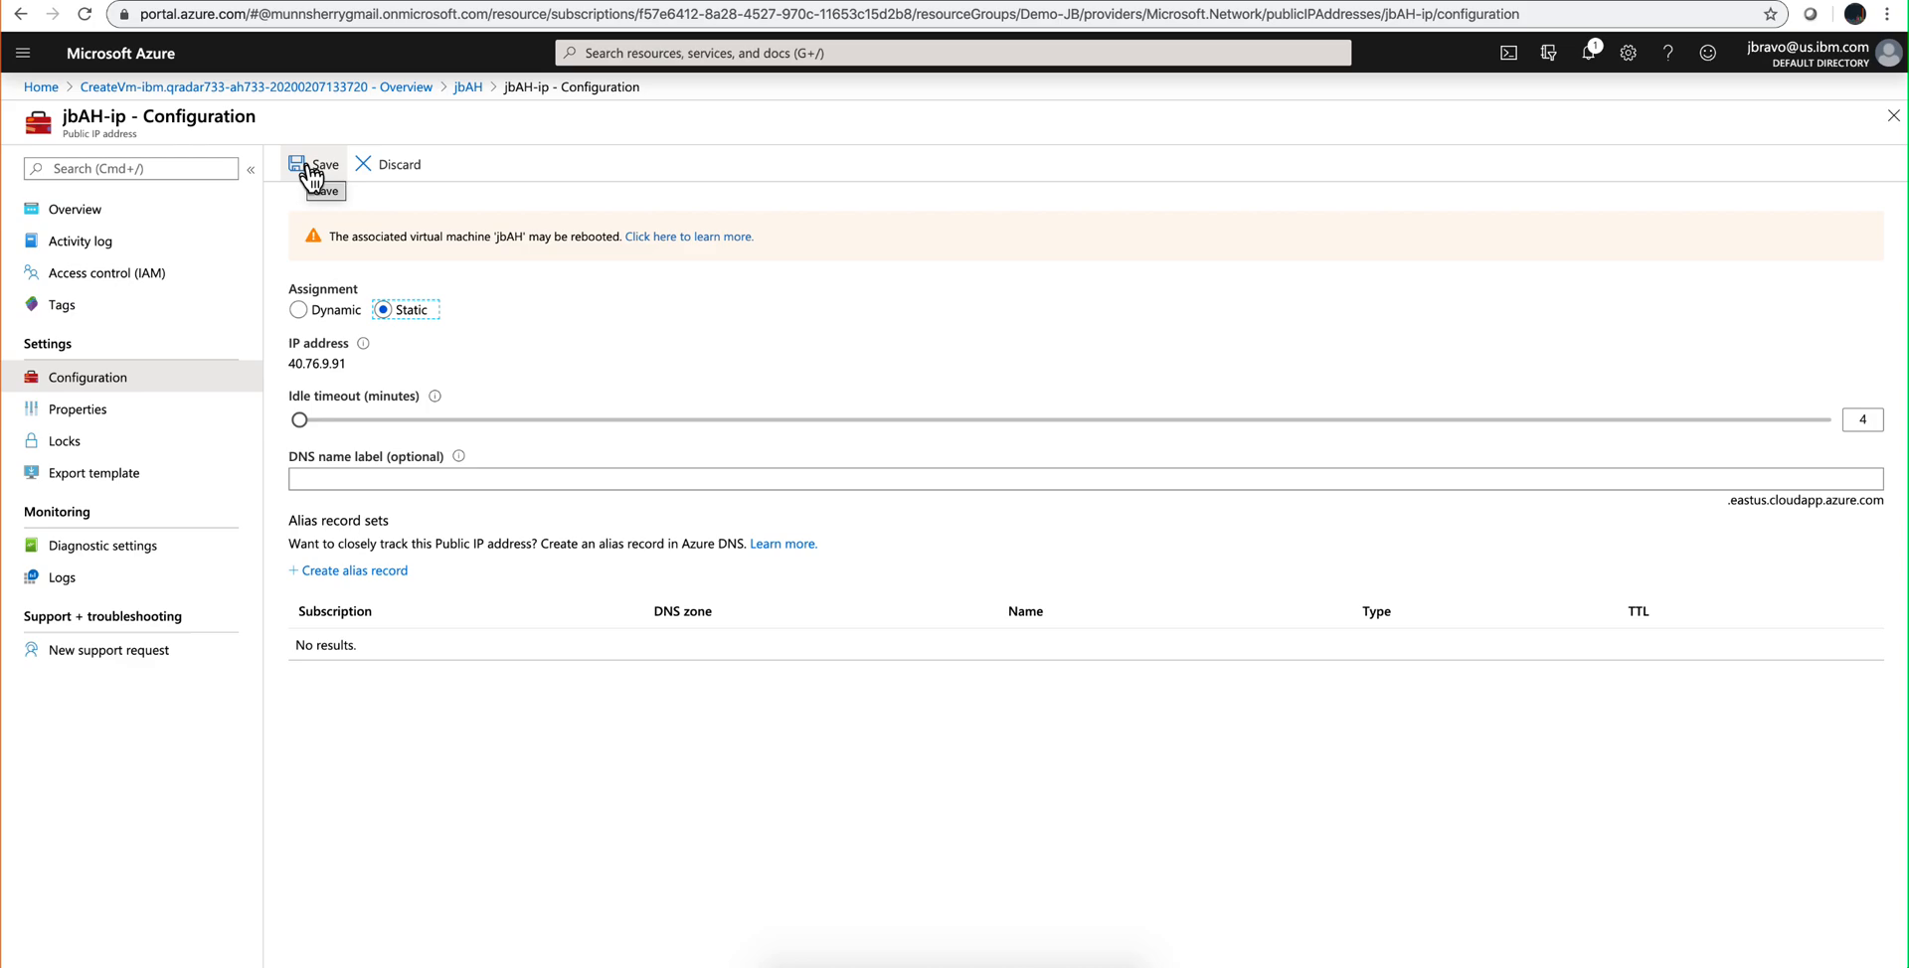
{"action": "mouse_move", "coordinate": [453, 245]}
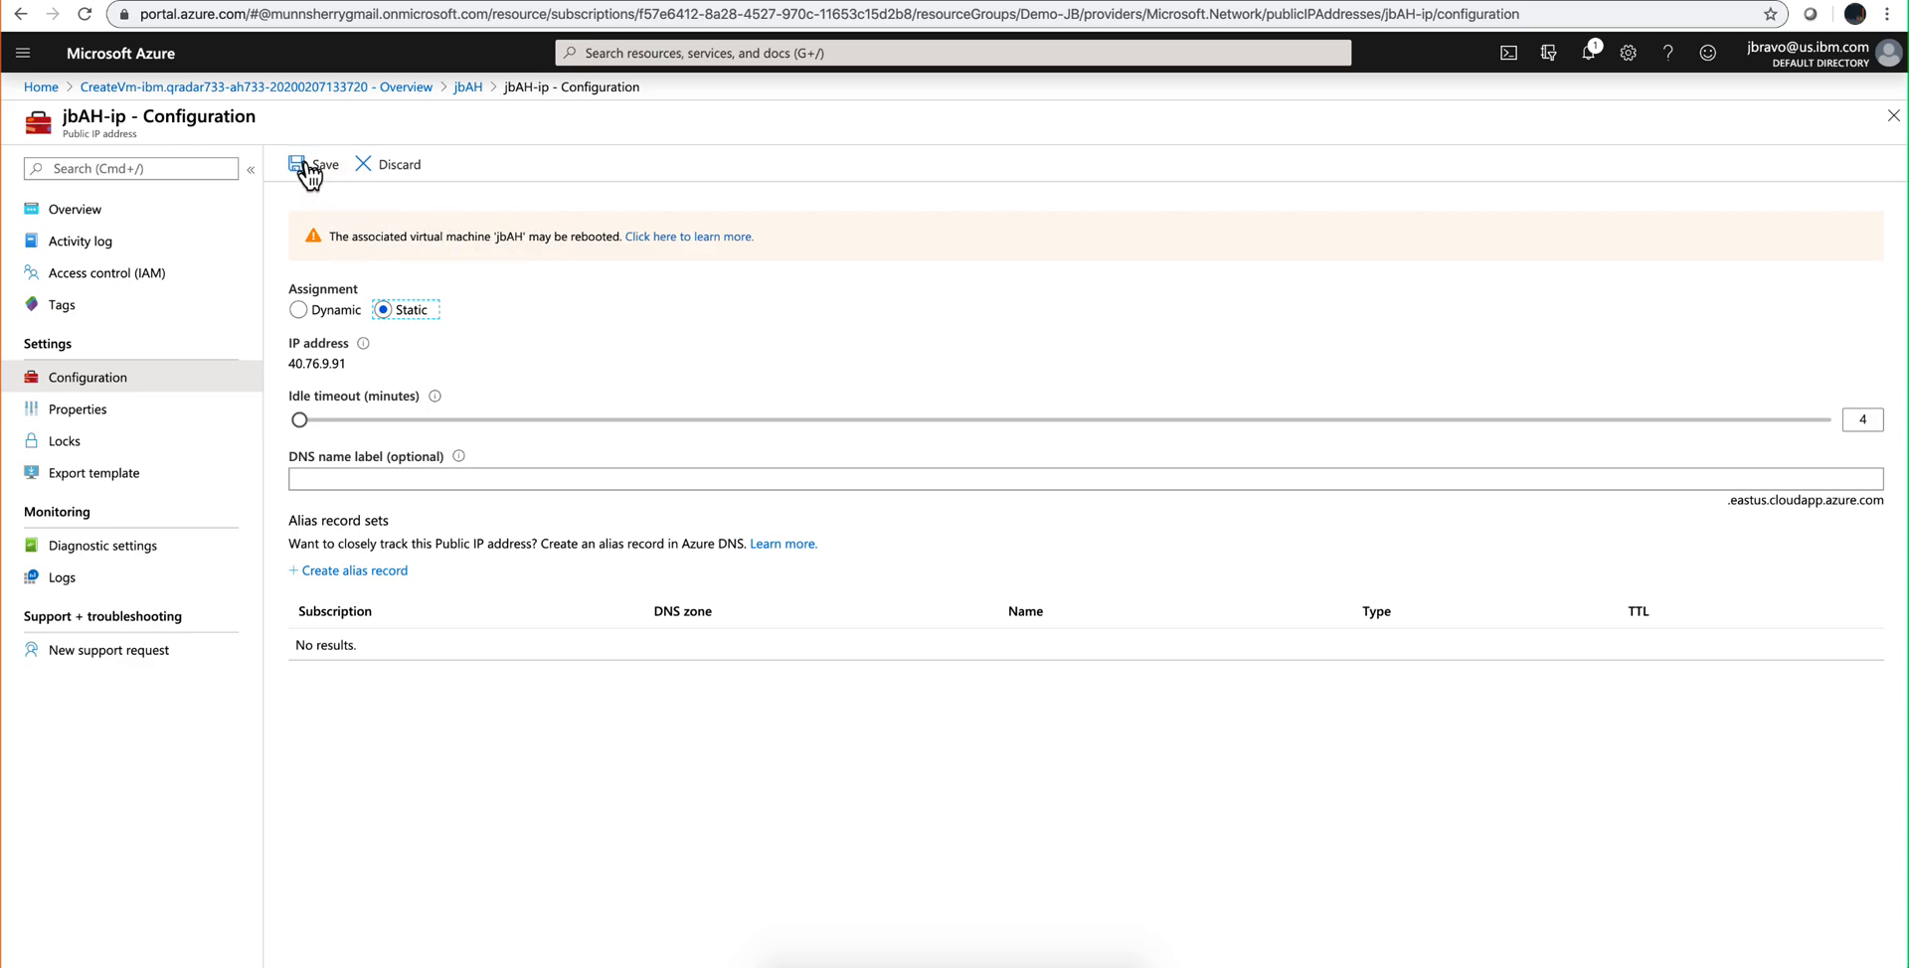
{"action": "left_click", "coordinate": [312, 165]}
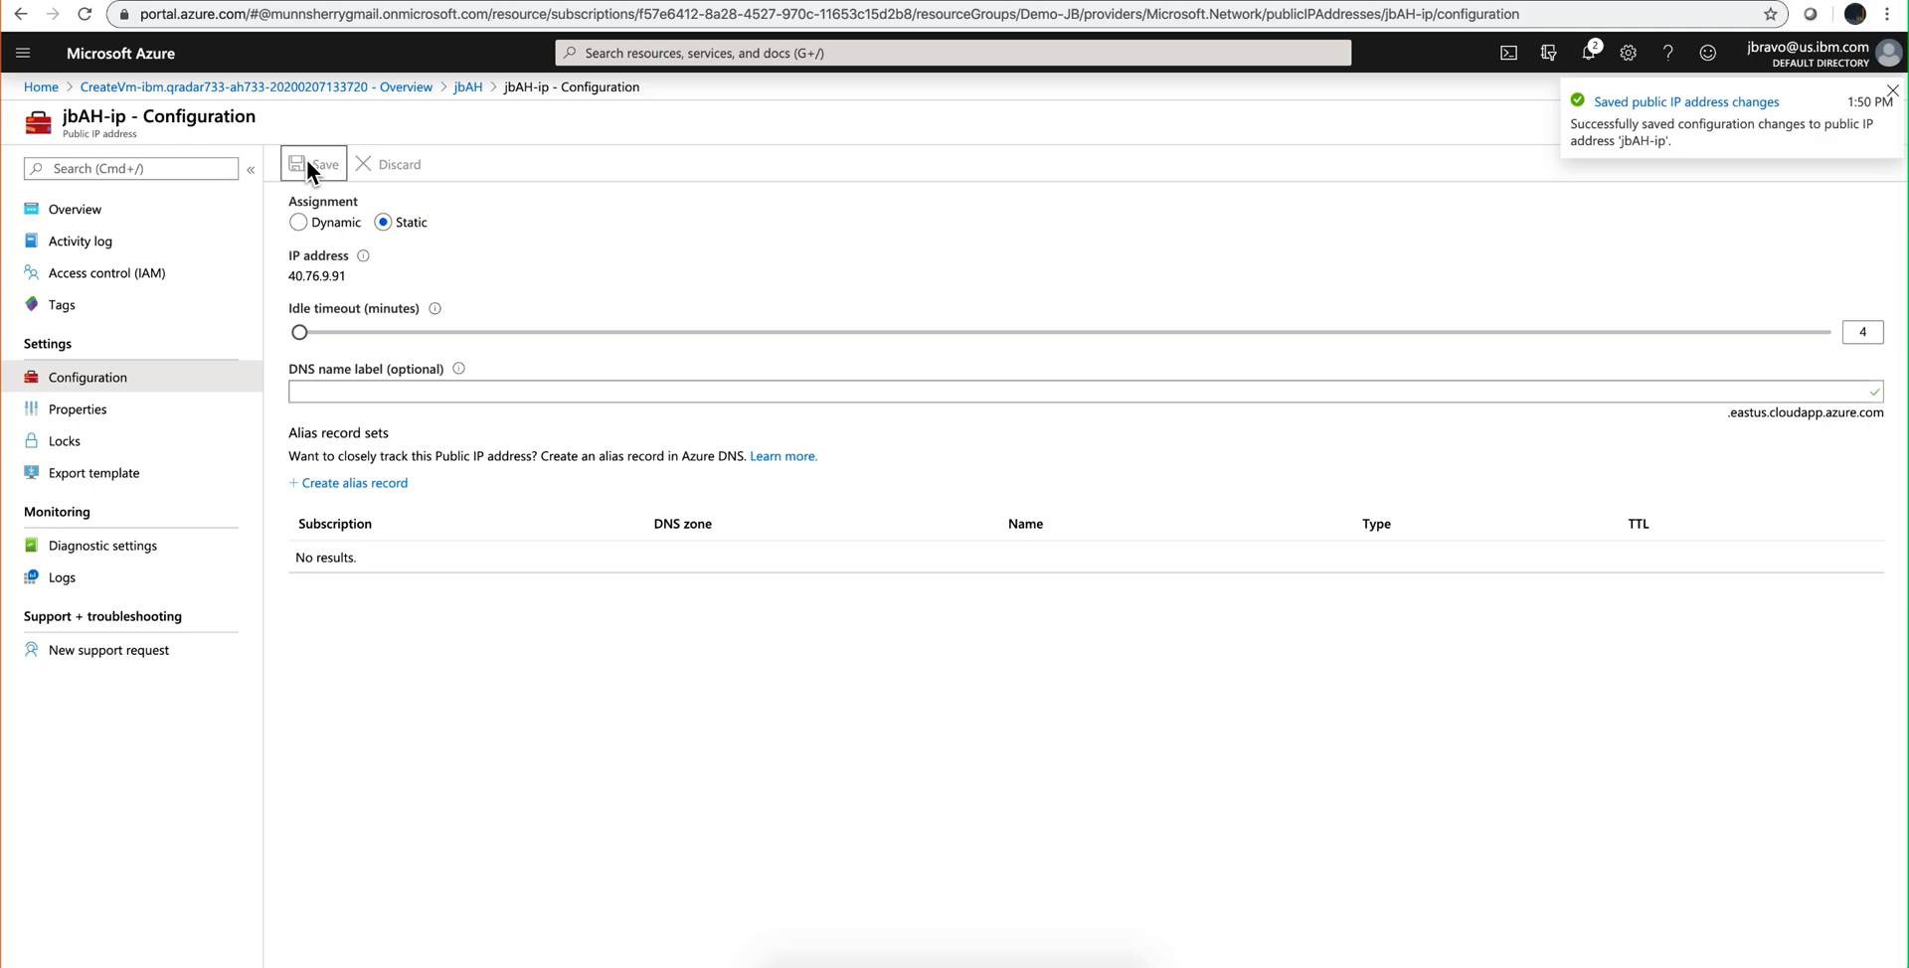
{"action": "left_click", "coordinate": [1891, 89]}
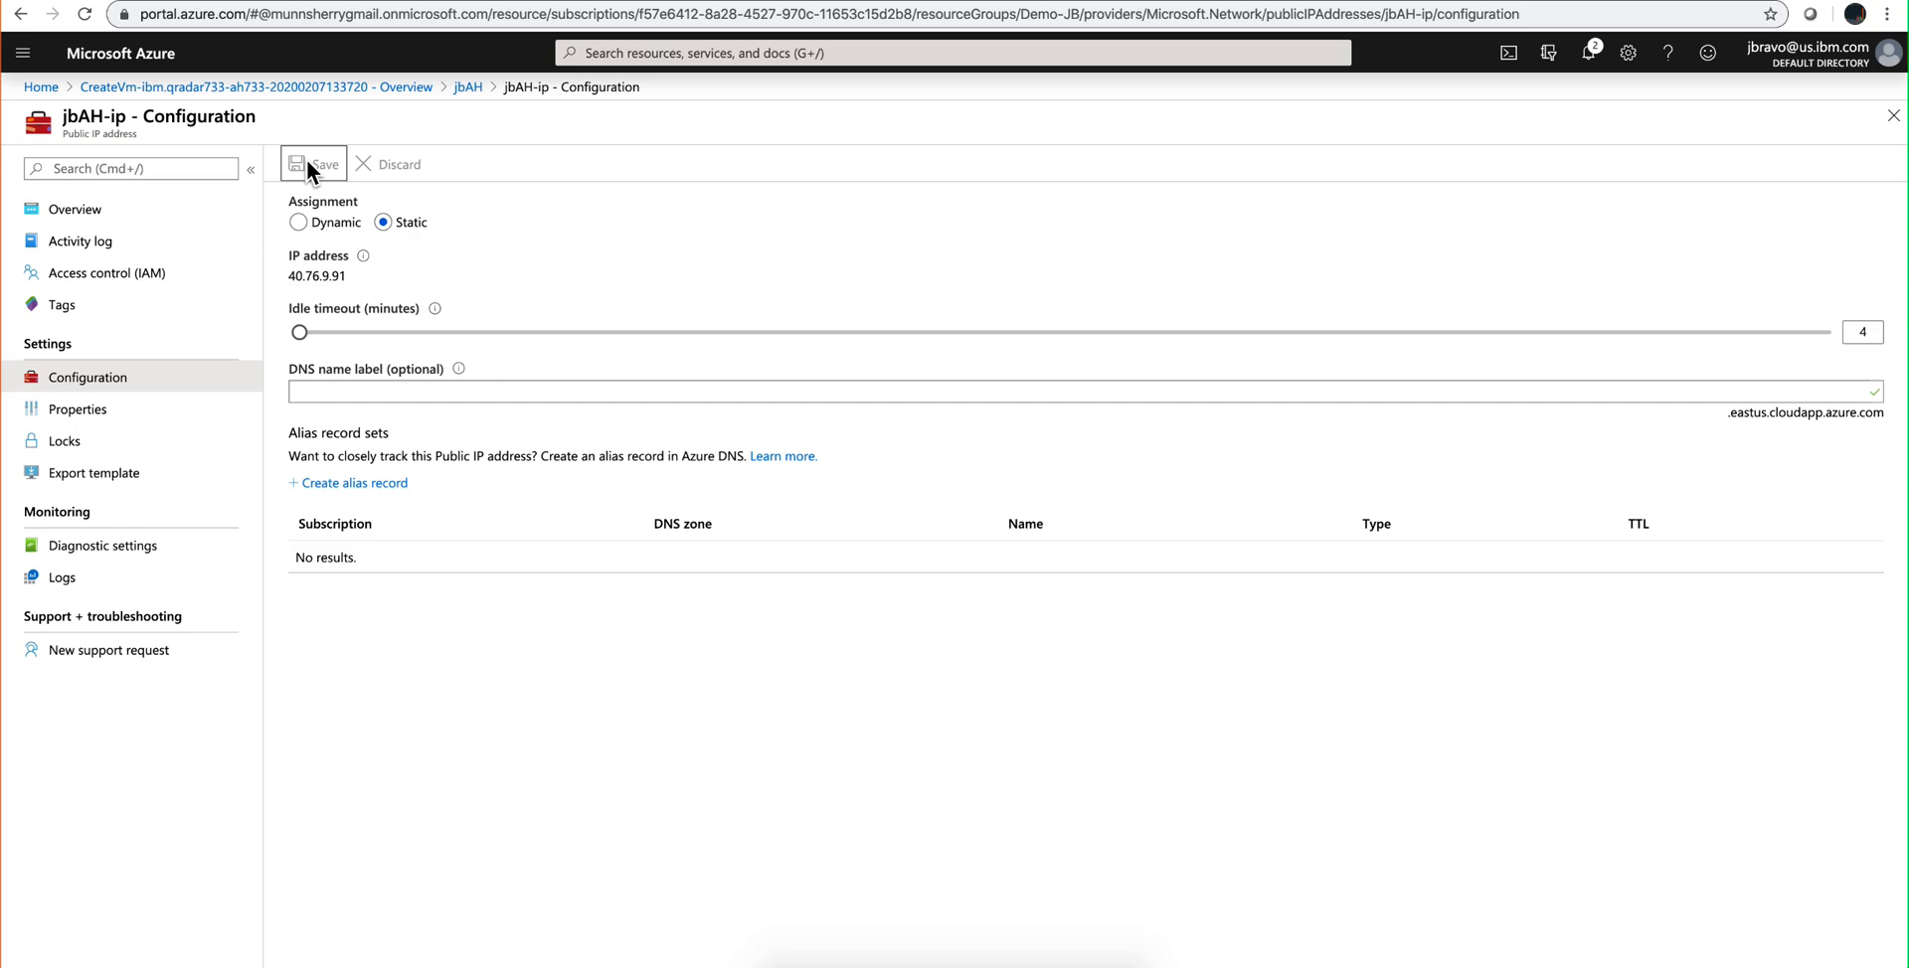
{"action": "mouse_move", "coordinate": [272, 177]}
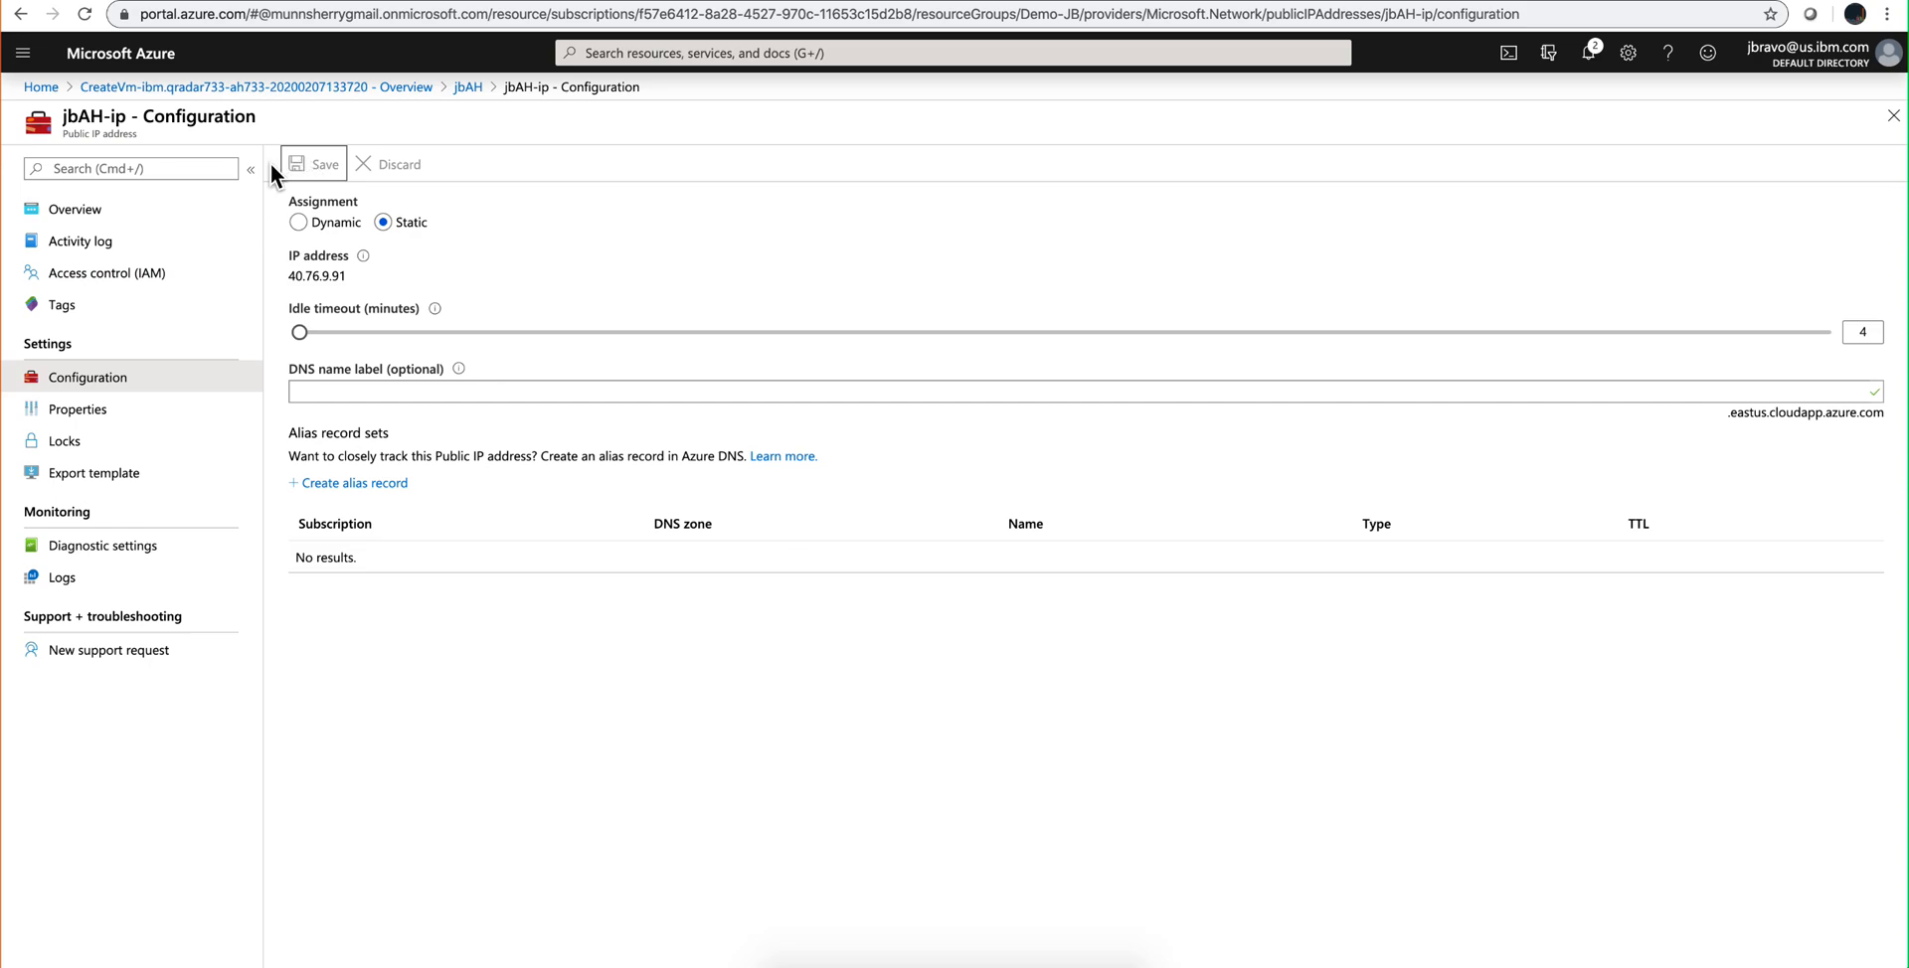
{"action": "mouse_move", "coordinate": [159, 147]}
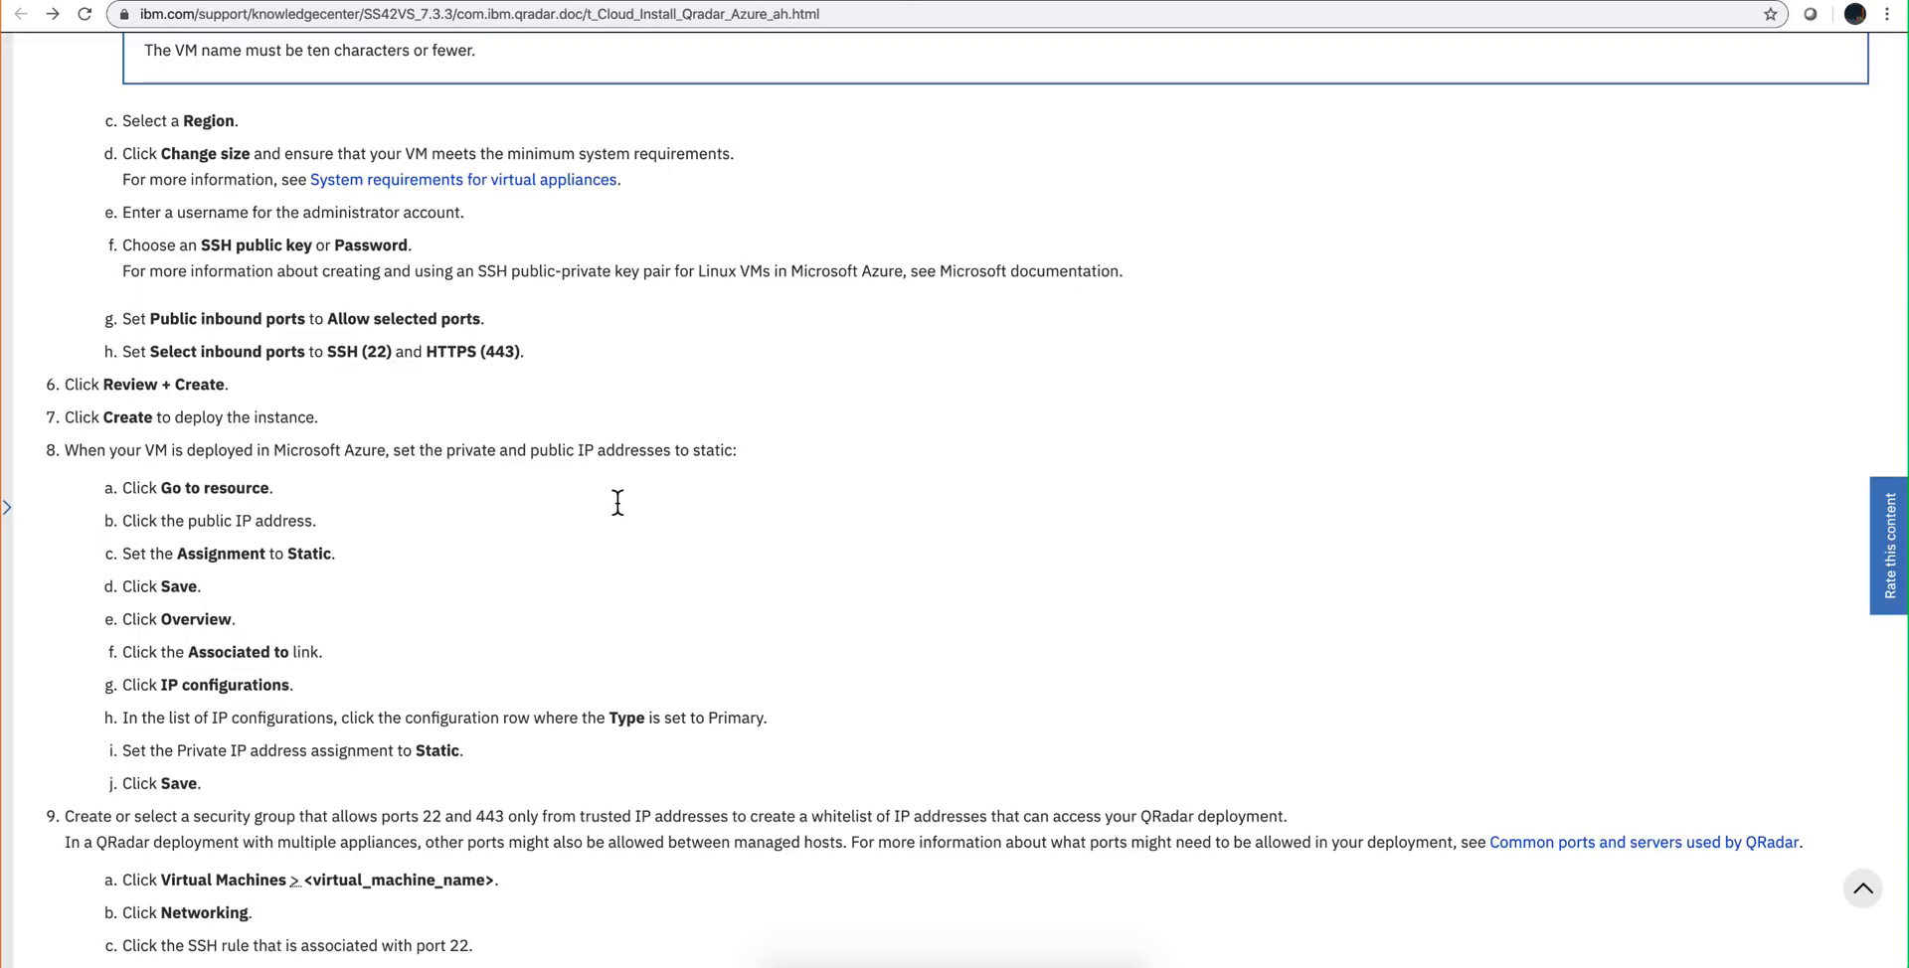
{"action": "scroll", "scroll_direction": "down", "scroll_amount": 3}
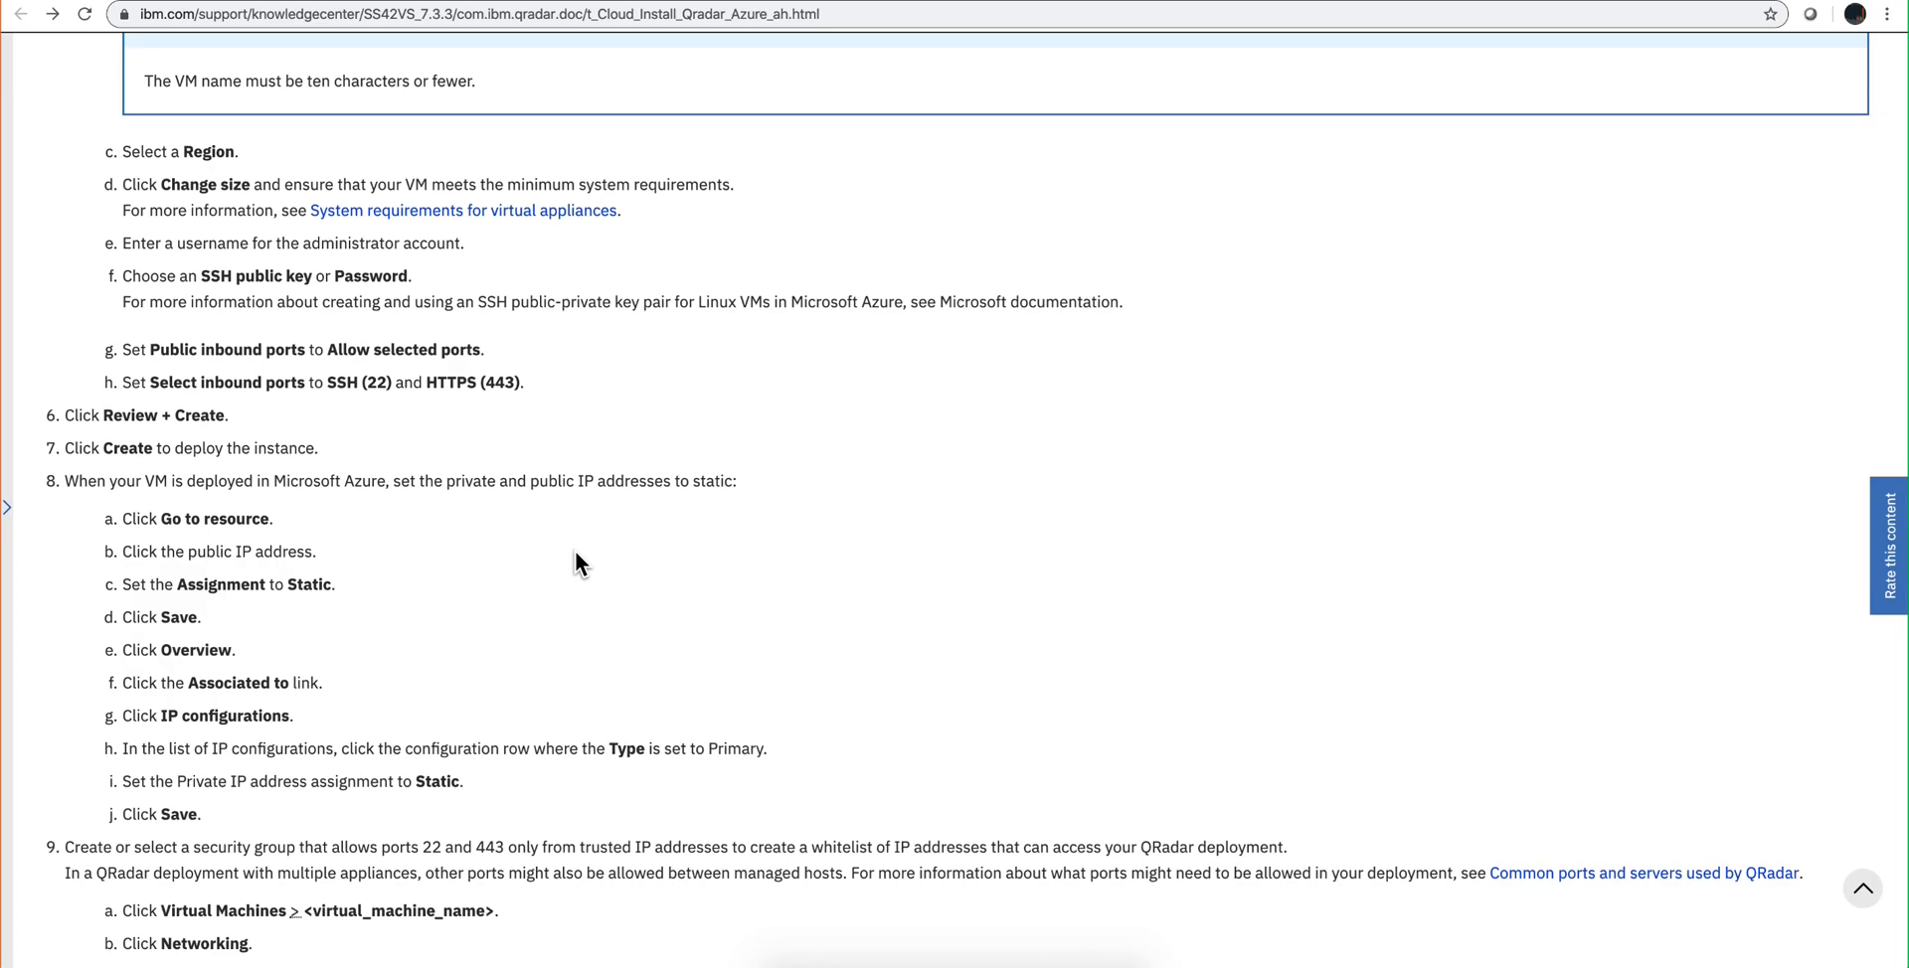
{"action": "mouse_move", "coordinate": [390, 626]}
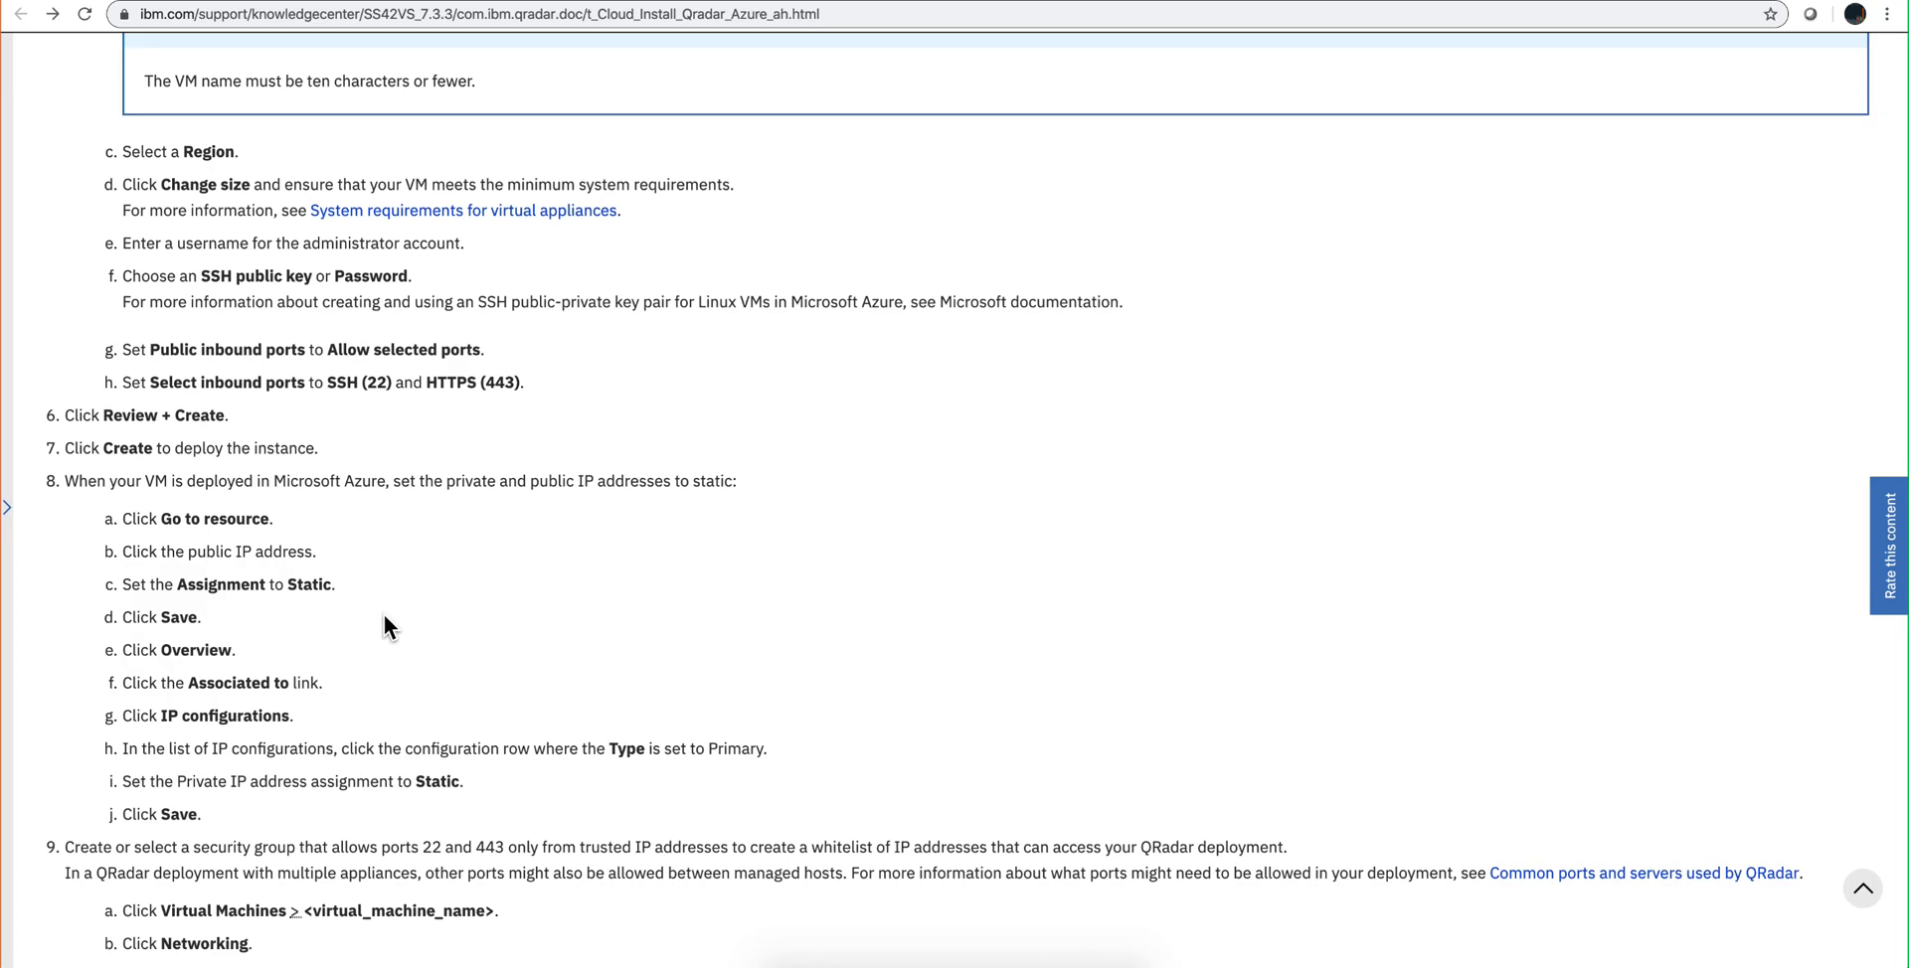
{"action": "mouse_move", "coordinate": [225, 672]}
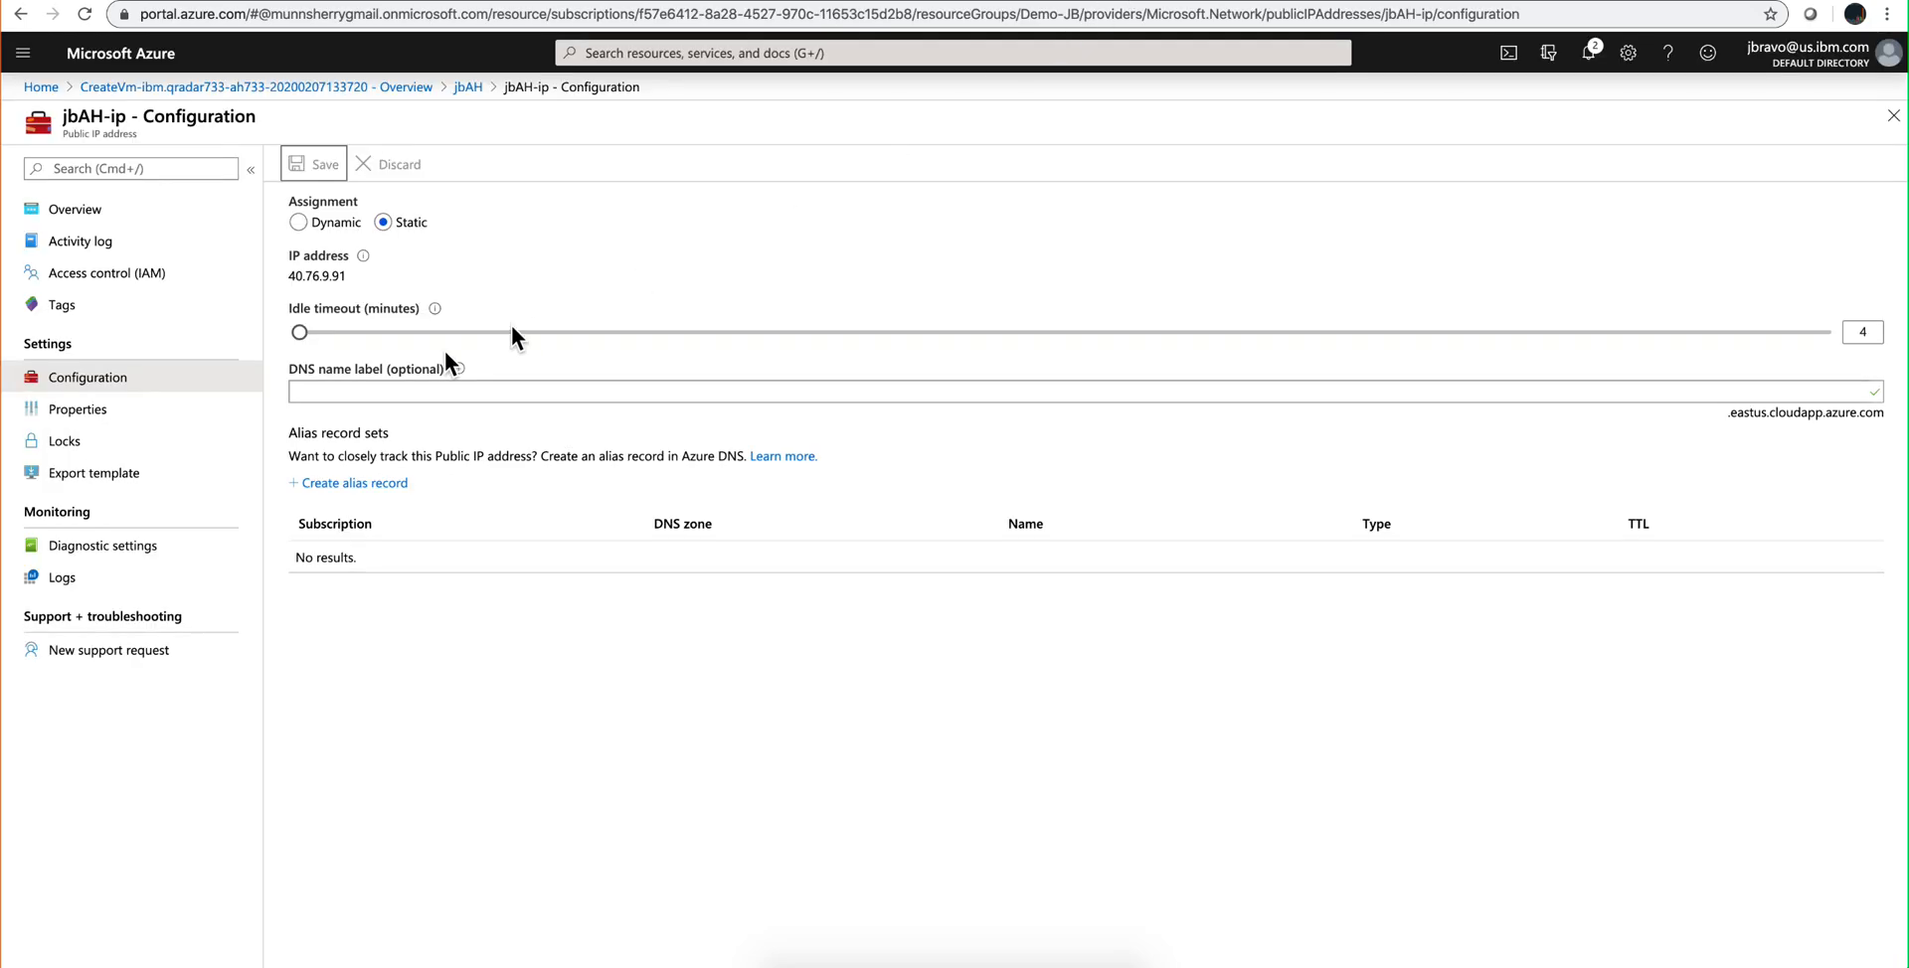
{"action": "mouse_move", "coordinate": [73, 209]}
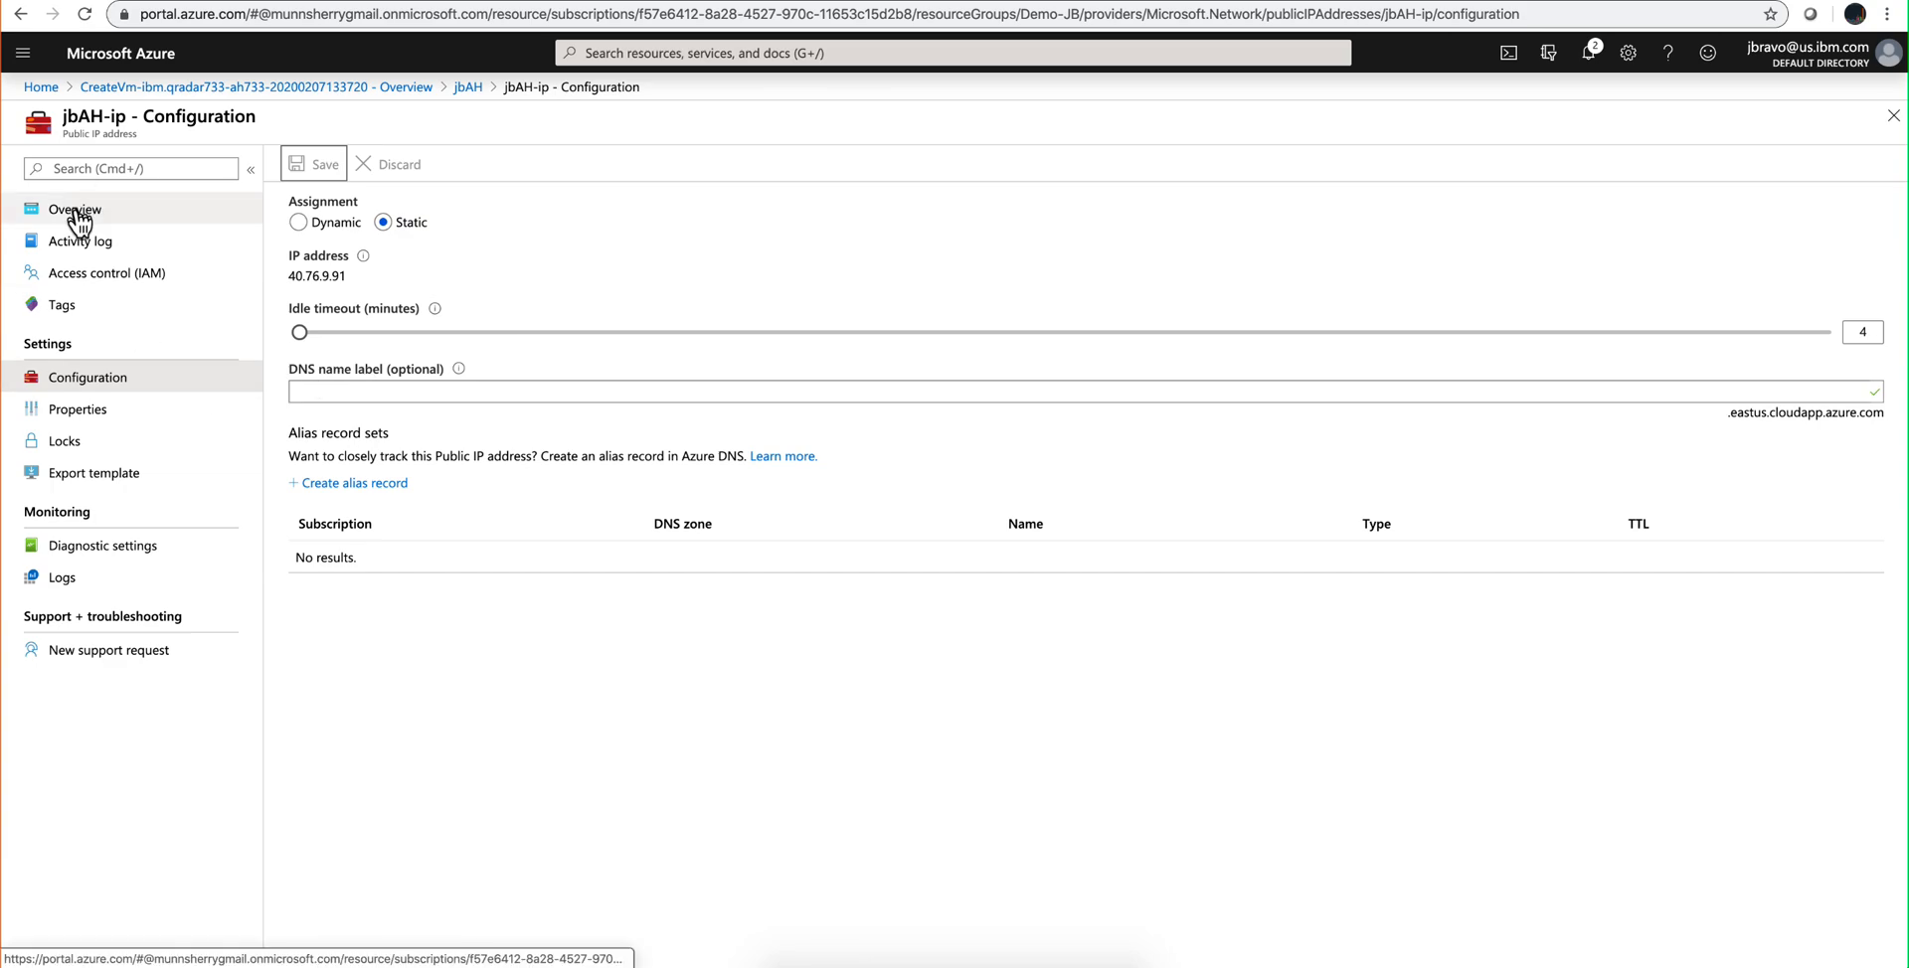
- Navigate from the public IP to network interface jbah114 and view its IP configurations
{"action": "left_click", "coordinate": [73, 209]}
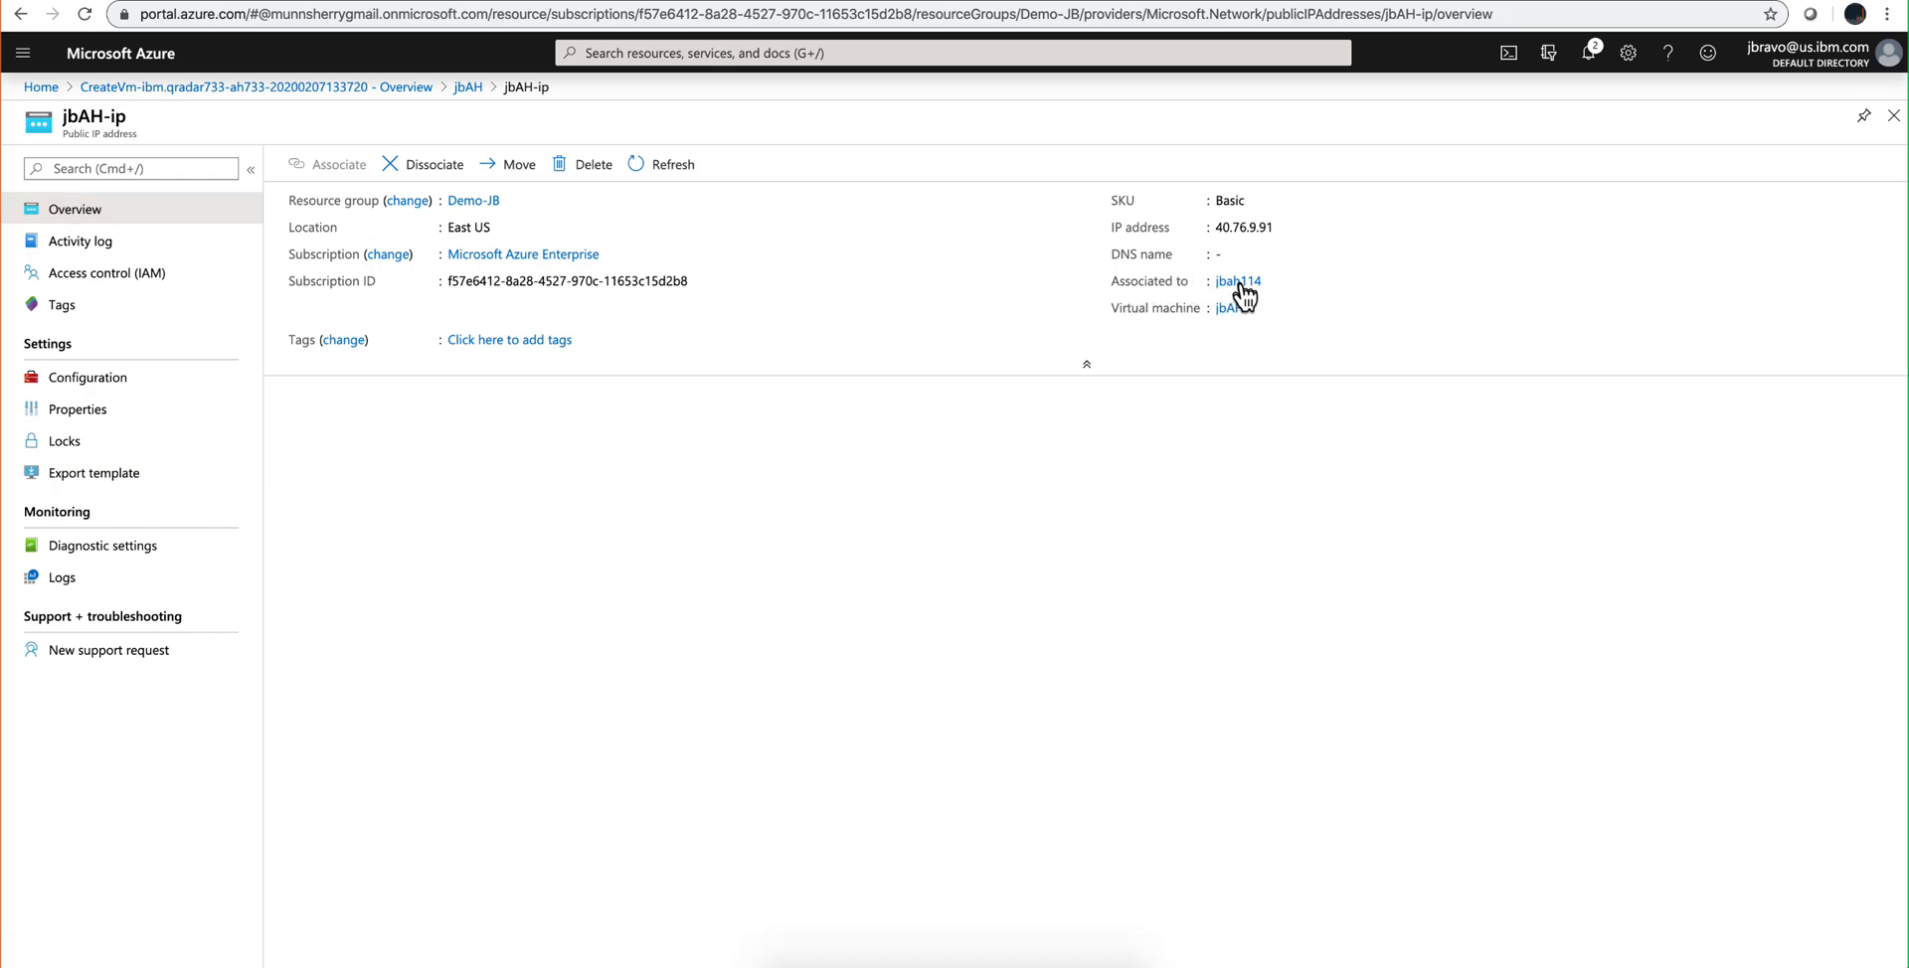
{"action": "left_click", "coordinate": [1233, 282]}
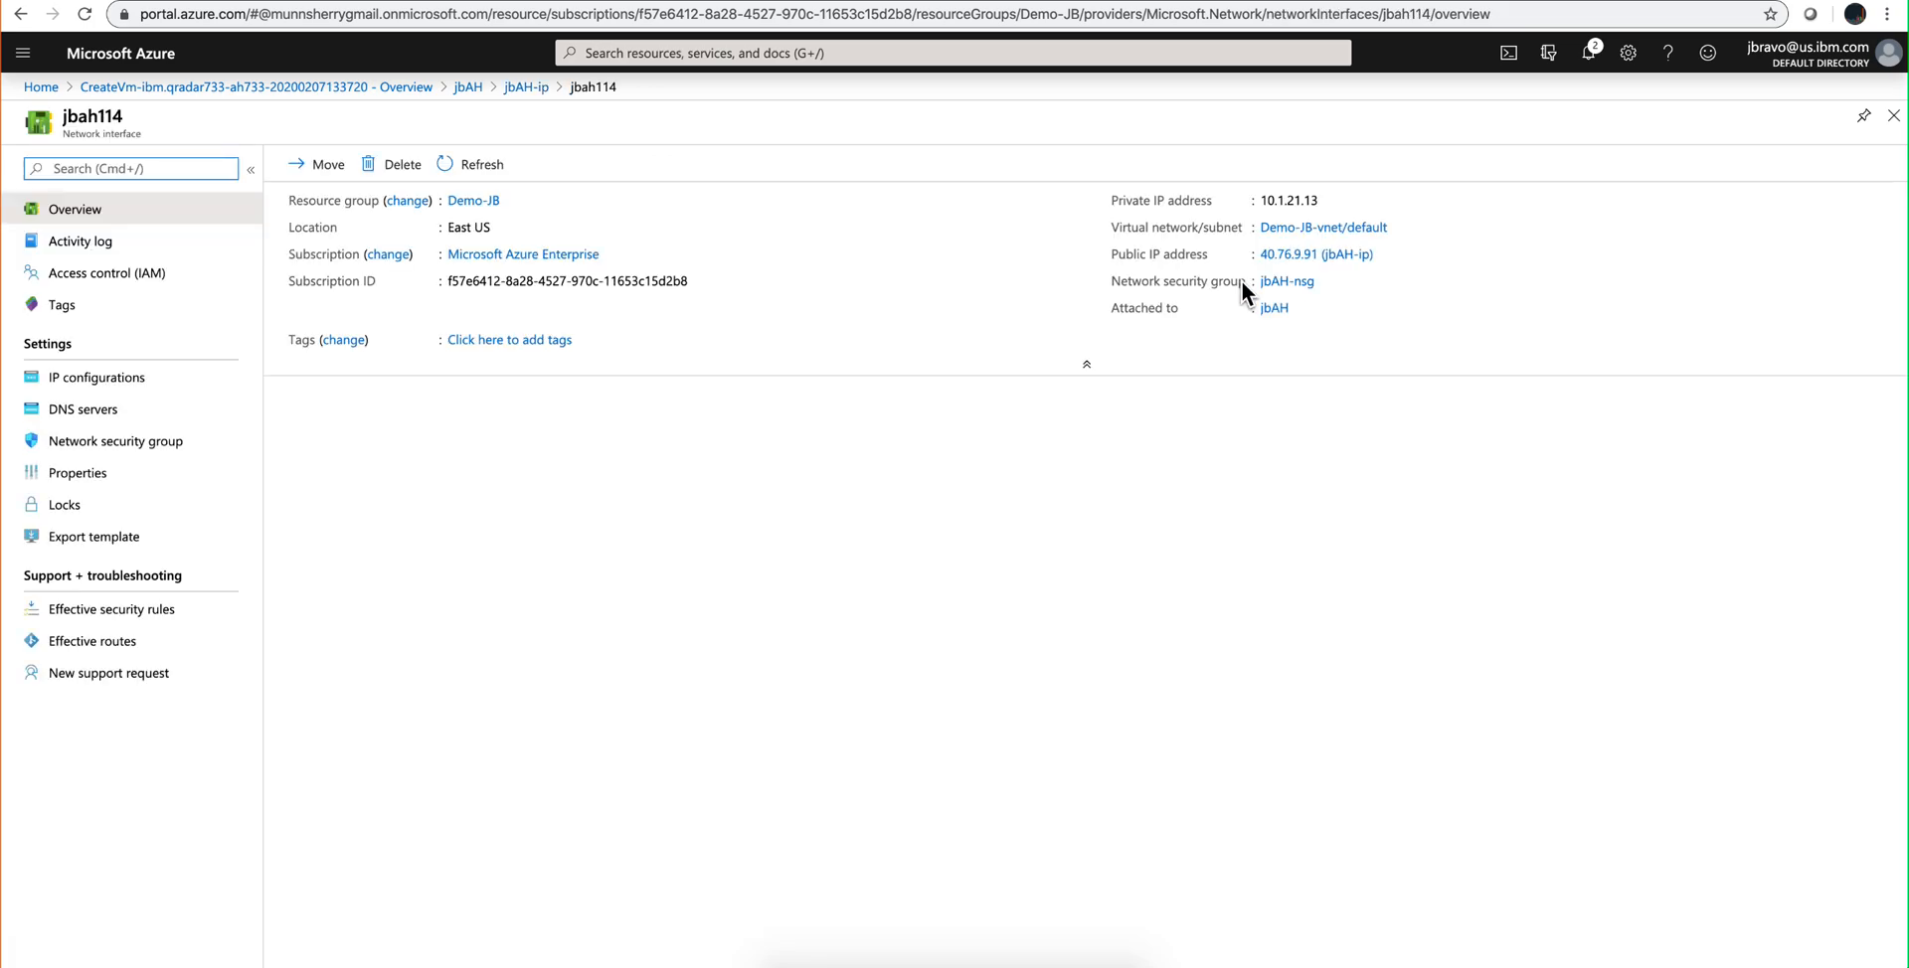
{"action": "mouse_move", "coordinate": [883, 489]}
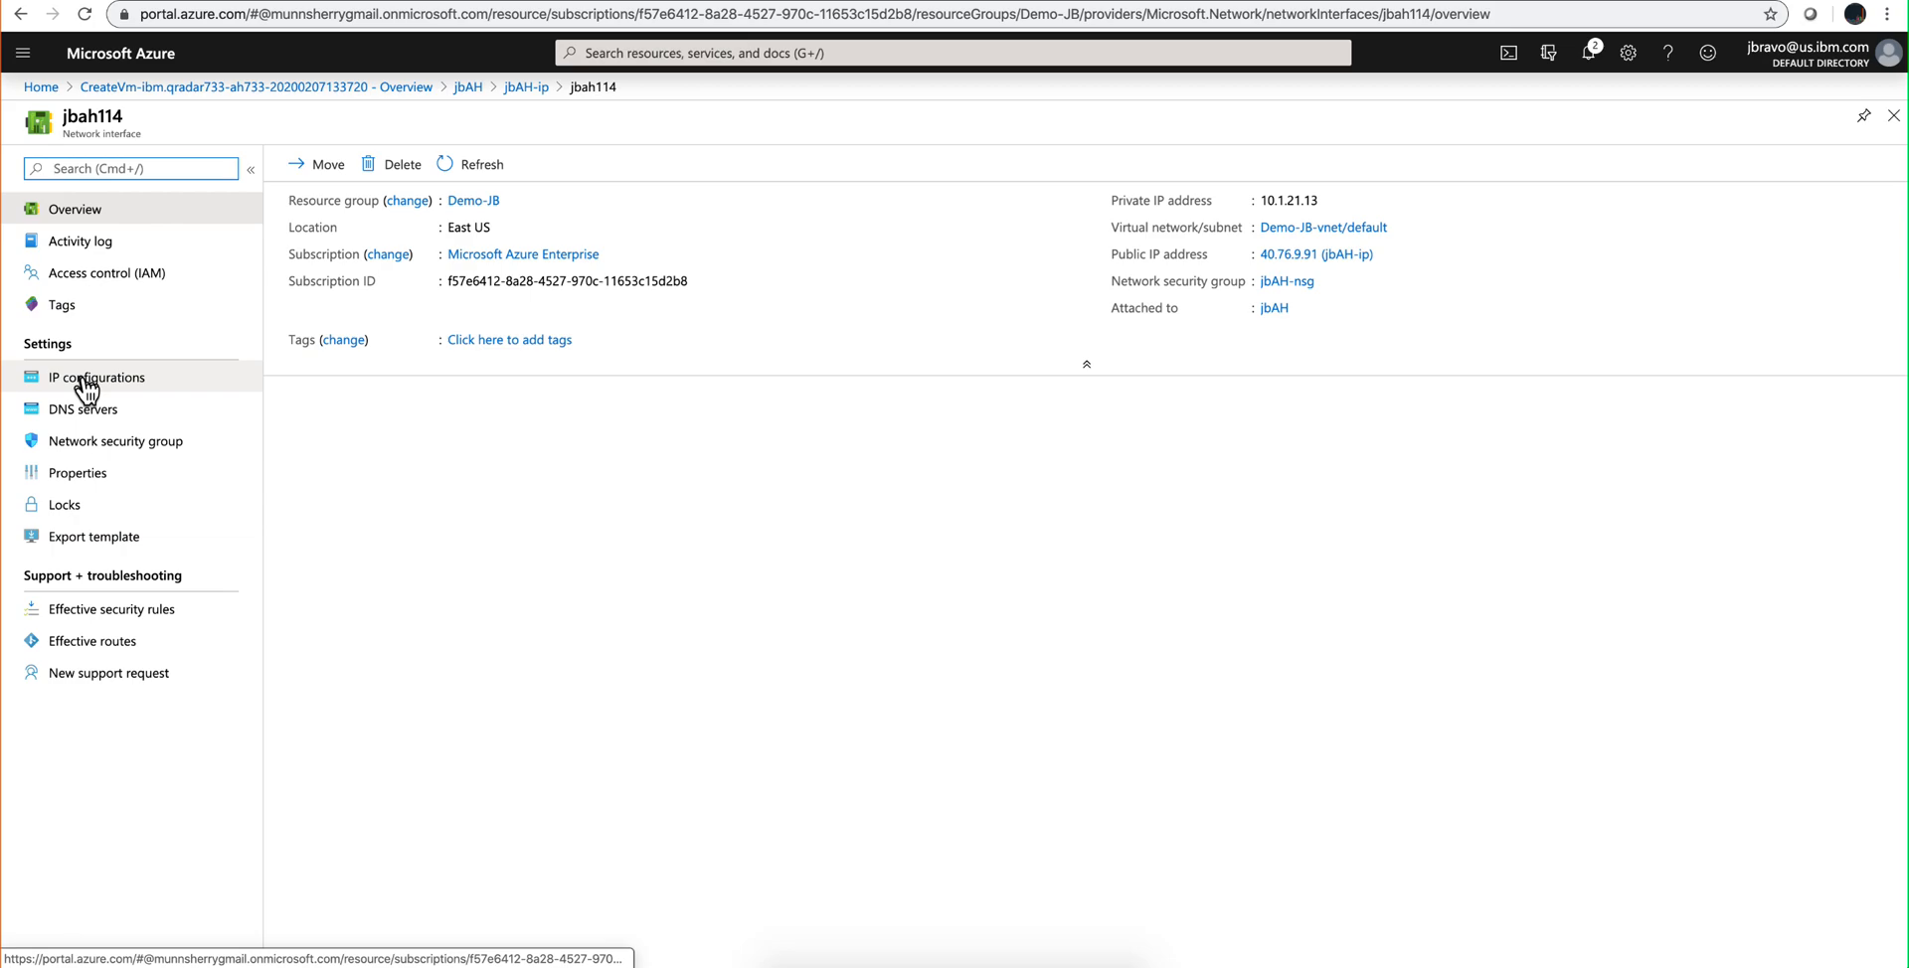
{"action": "left_click", "coordinate": [95, 376]}
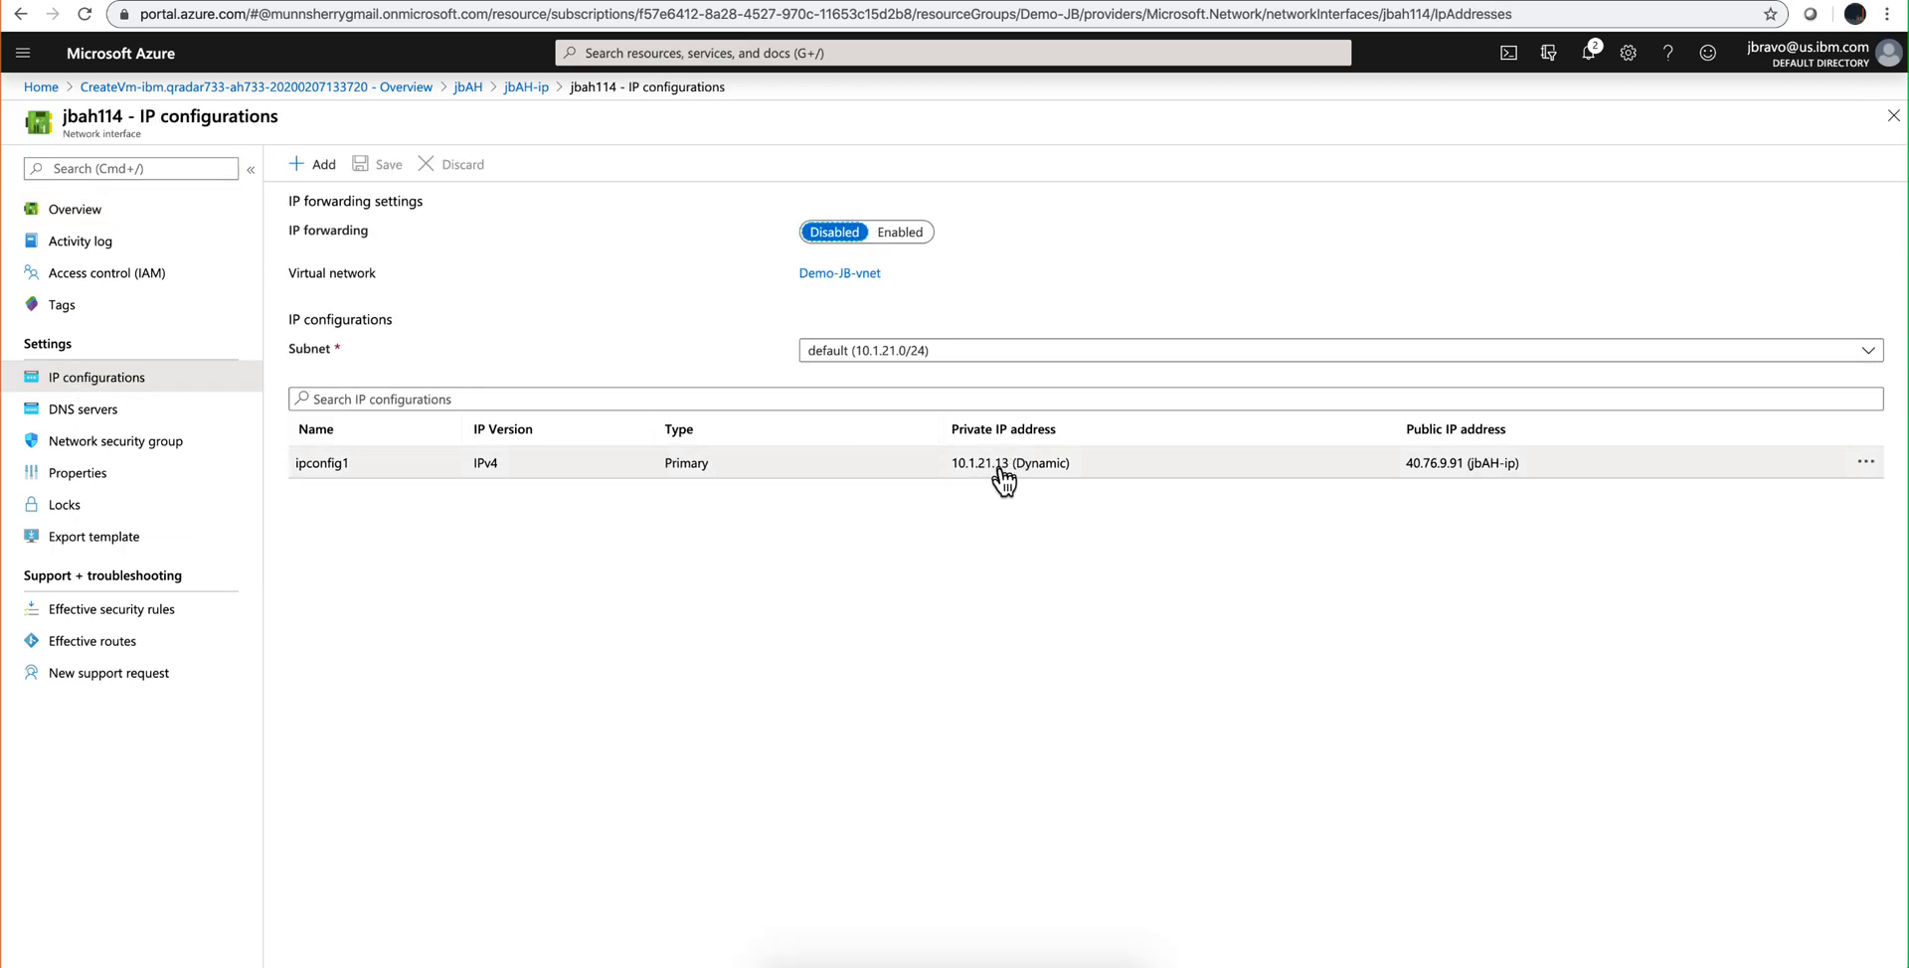
- Set ipconfig1's private IP 10.1.21.13 to Static assignment and save it
{"action": "left_click", "coordinate": [322, 463]}
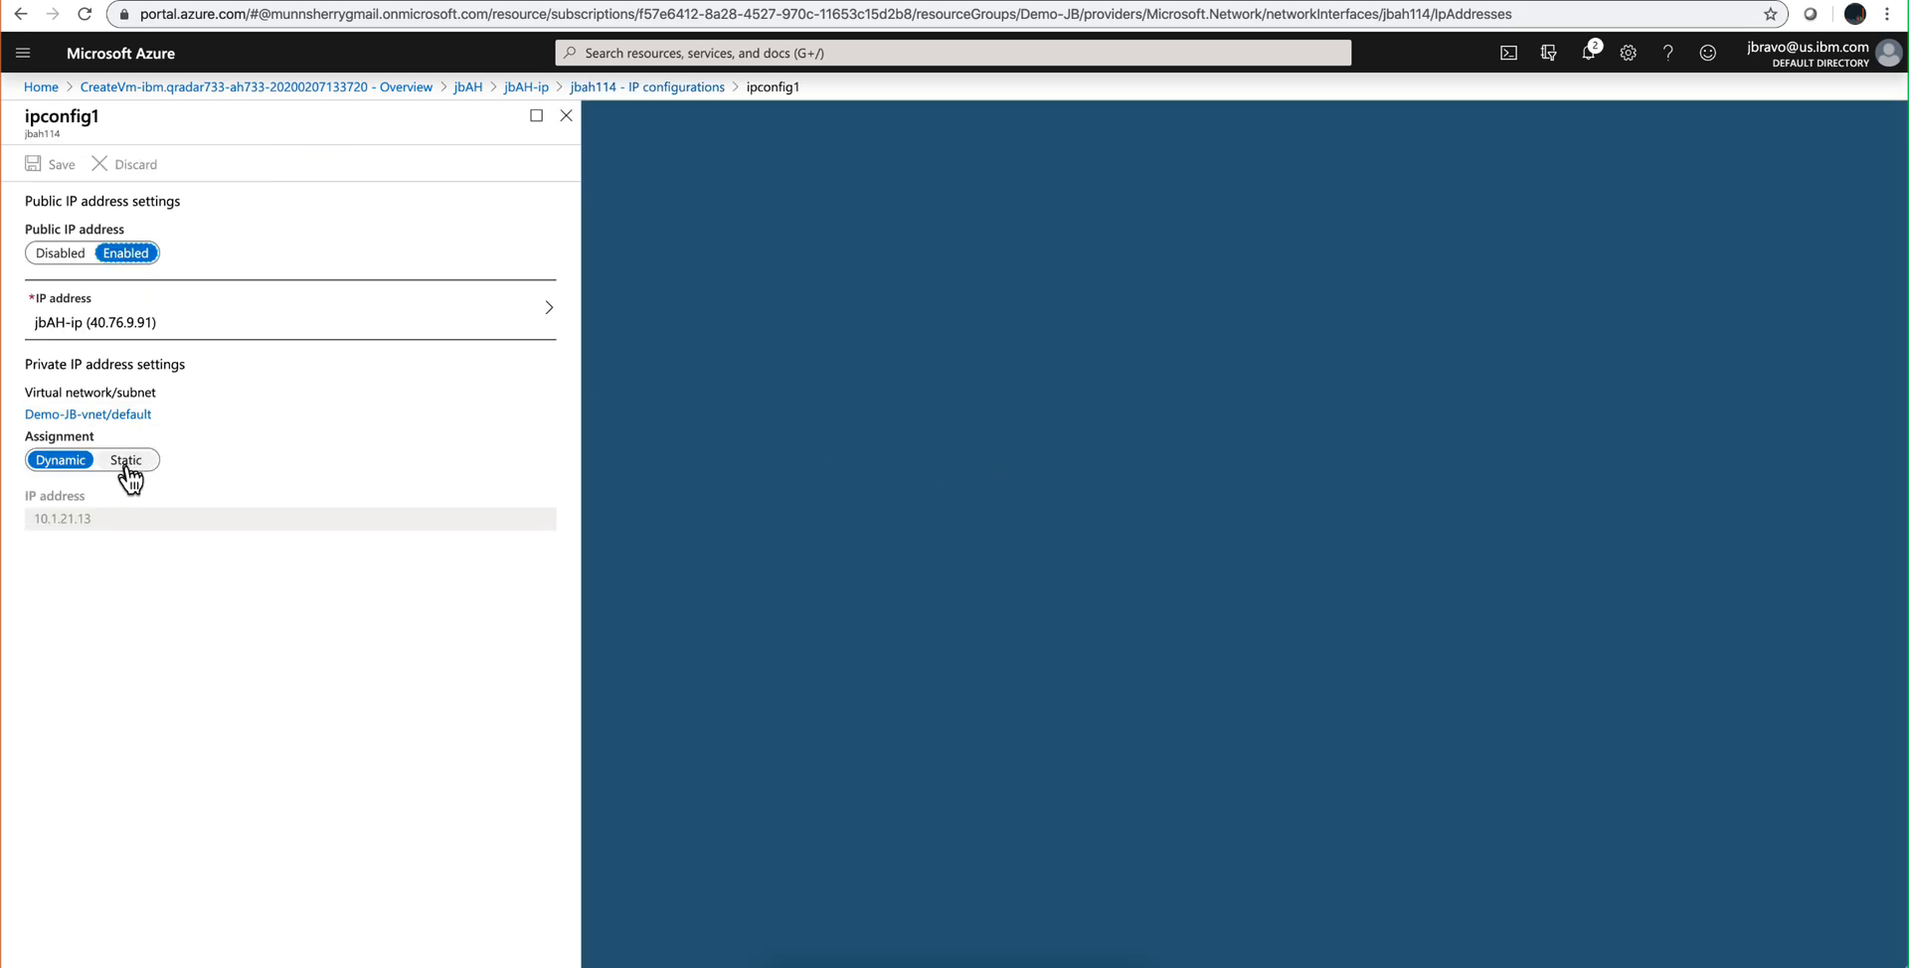
{"action": "left_click", "coordinate": [123, 460]}
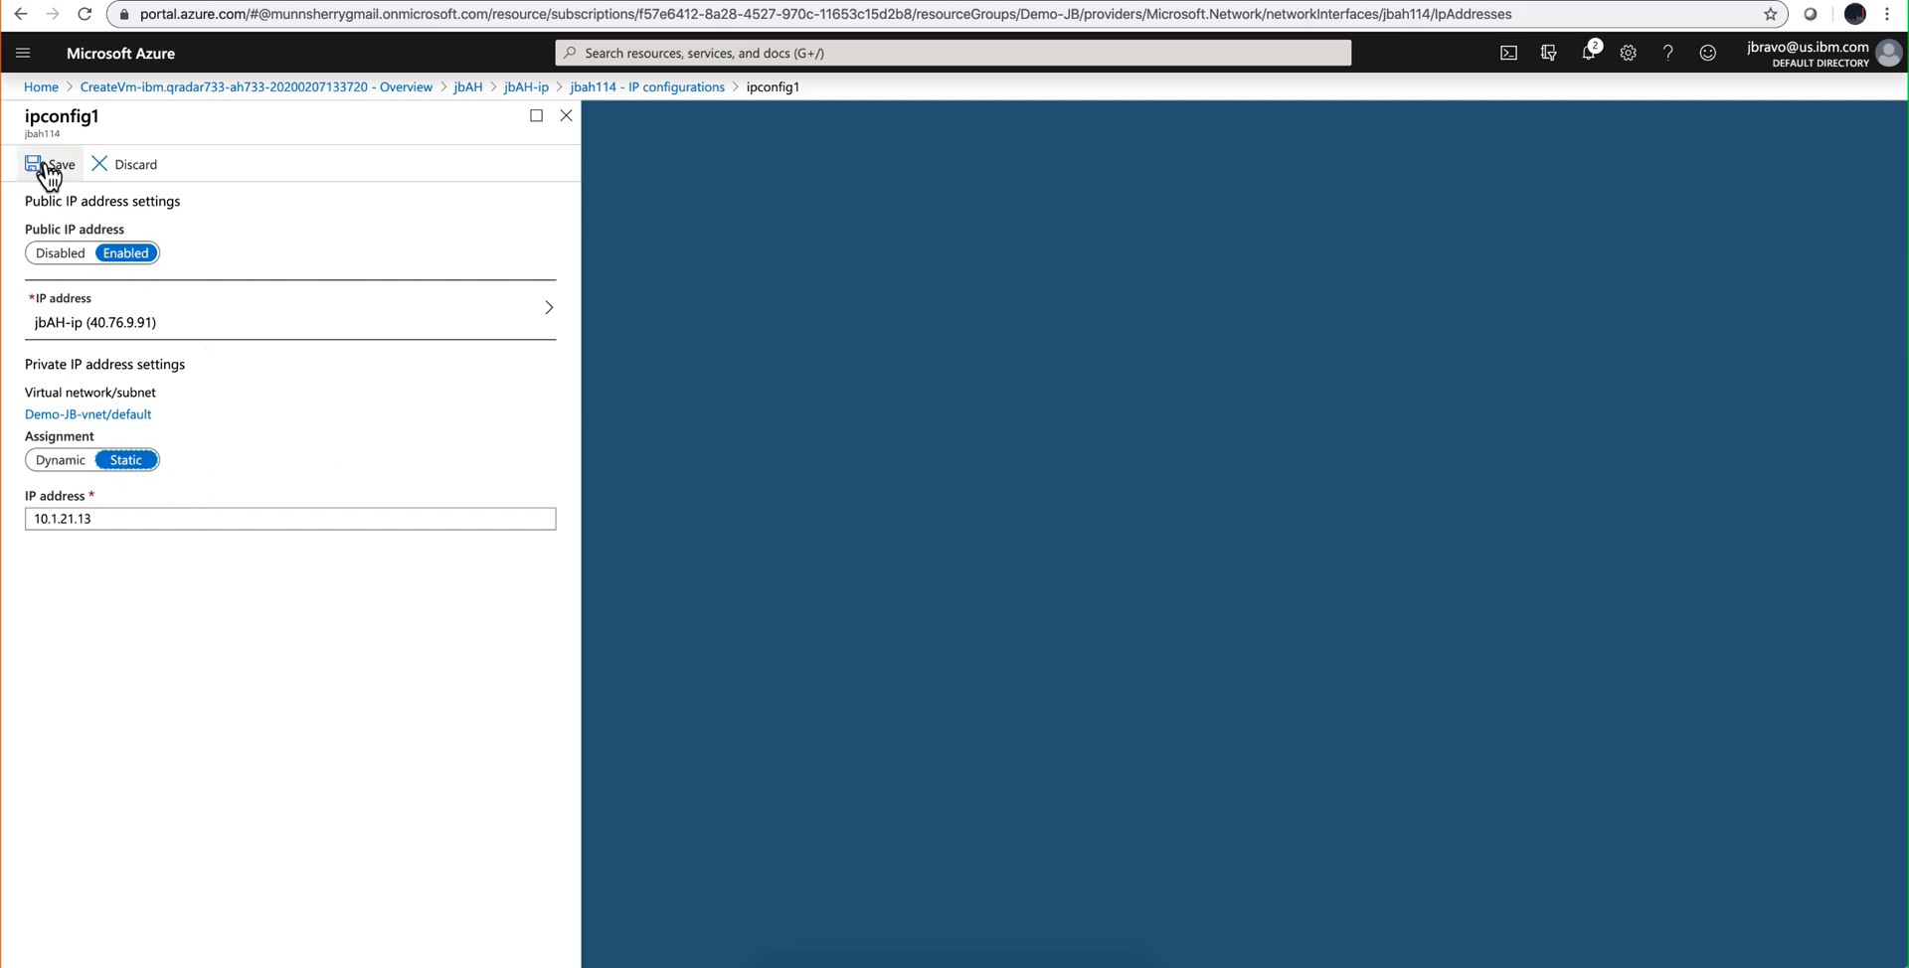
{"action": "left_click", "coordinate": [53, 165]}
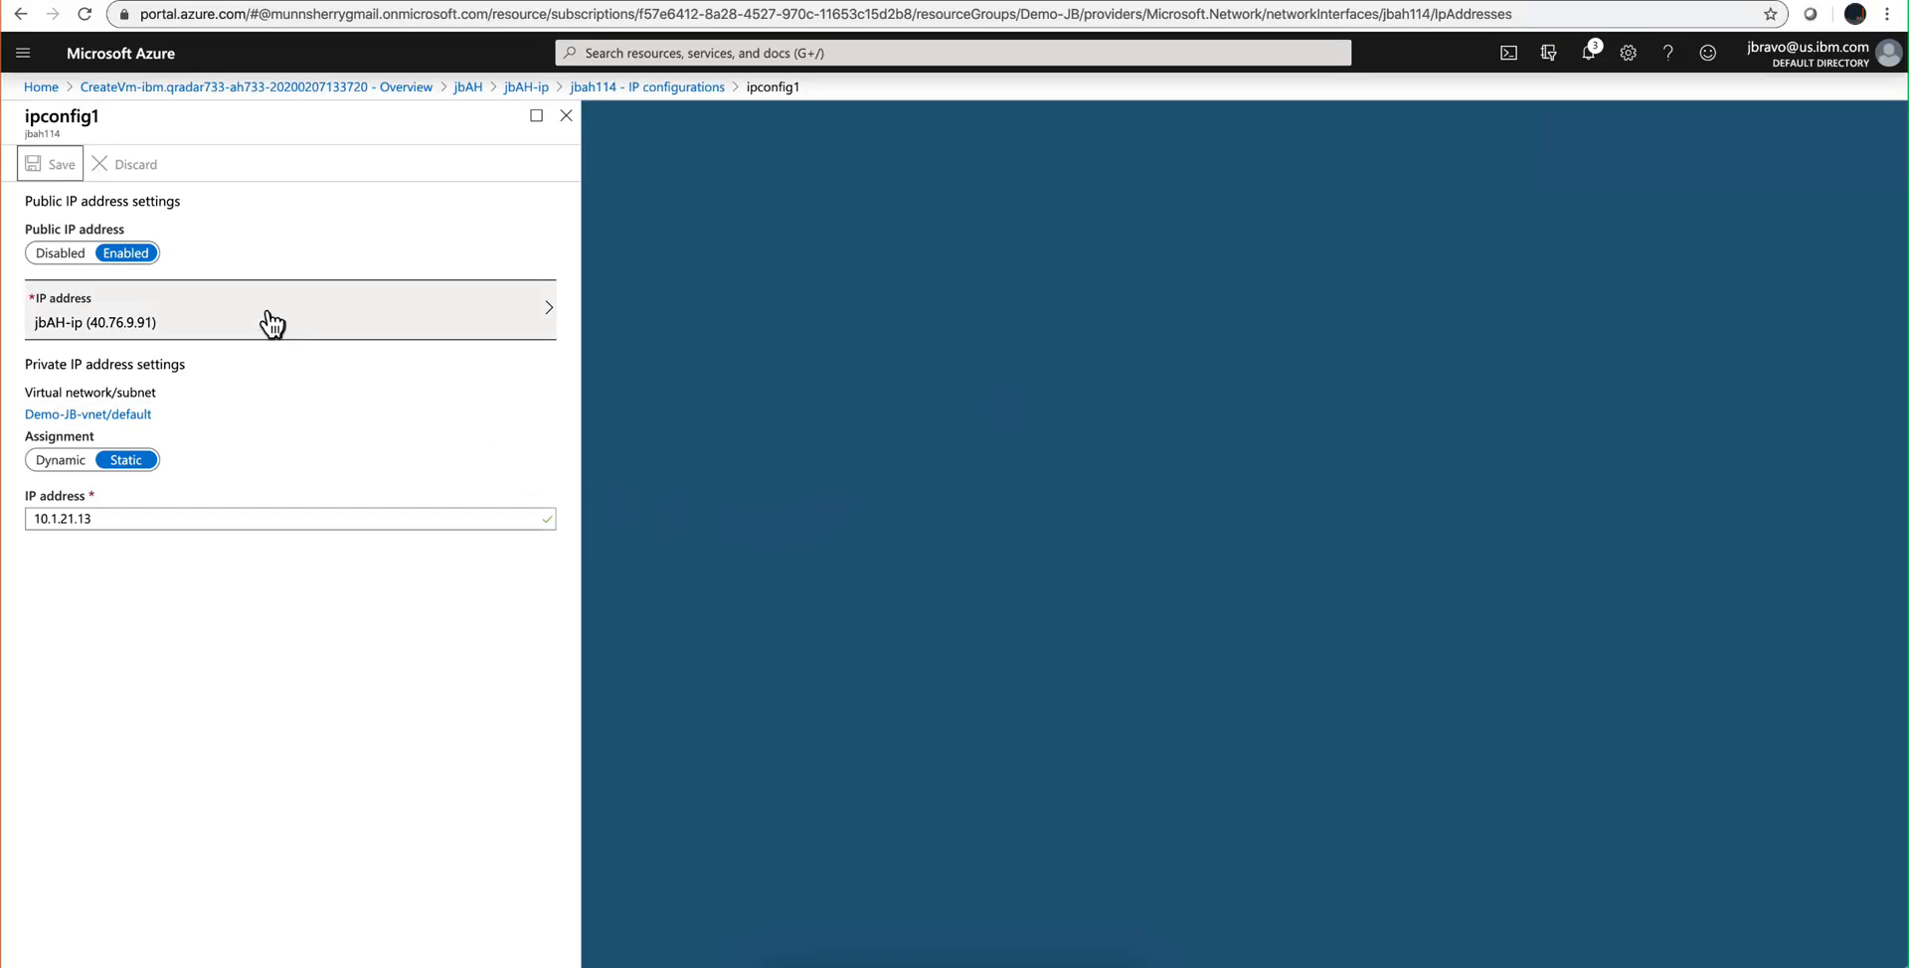
{"action": "mouse_move", "coordinate": [155, 199]}
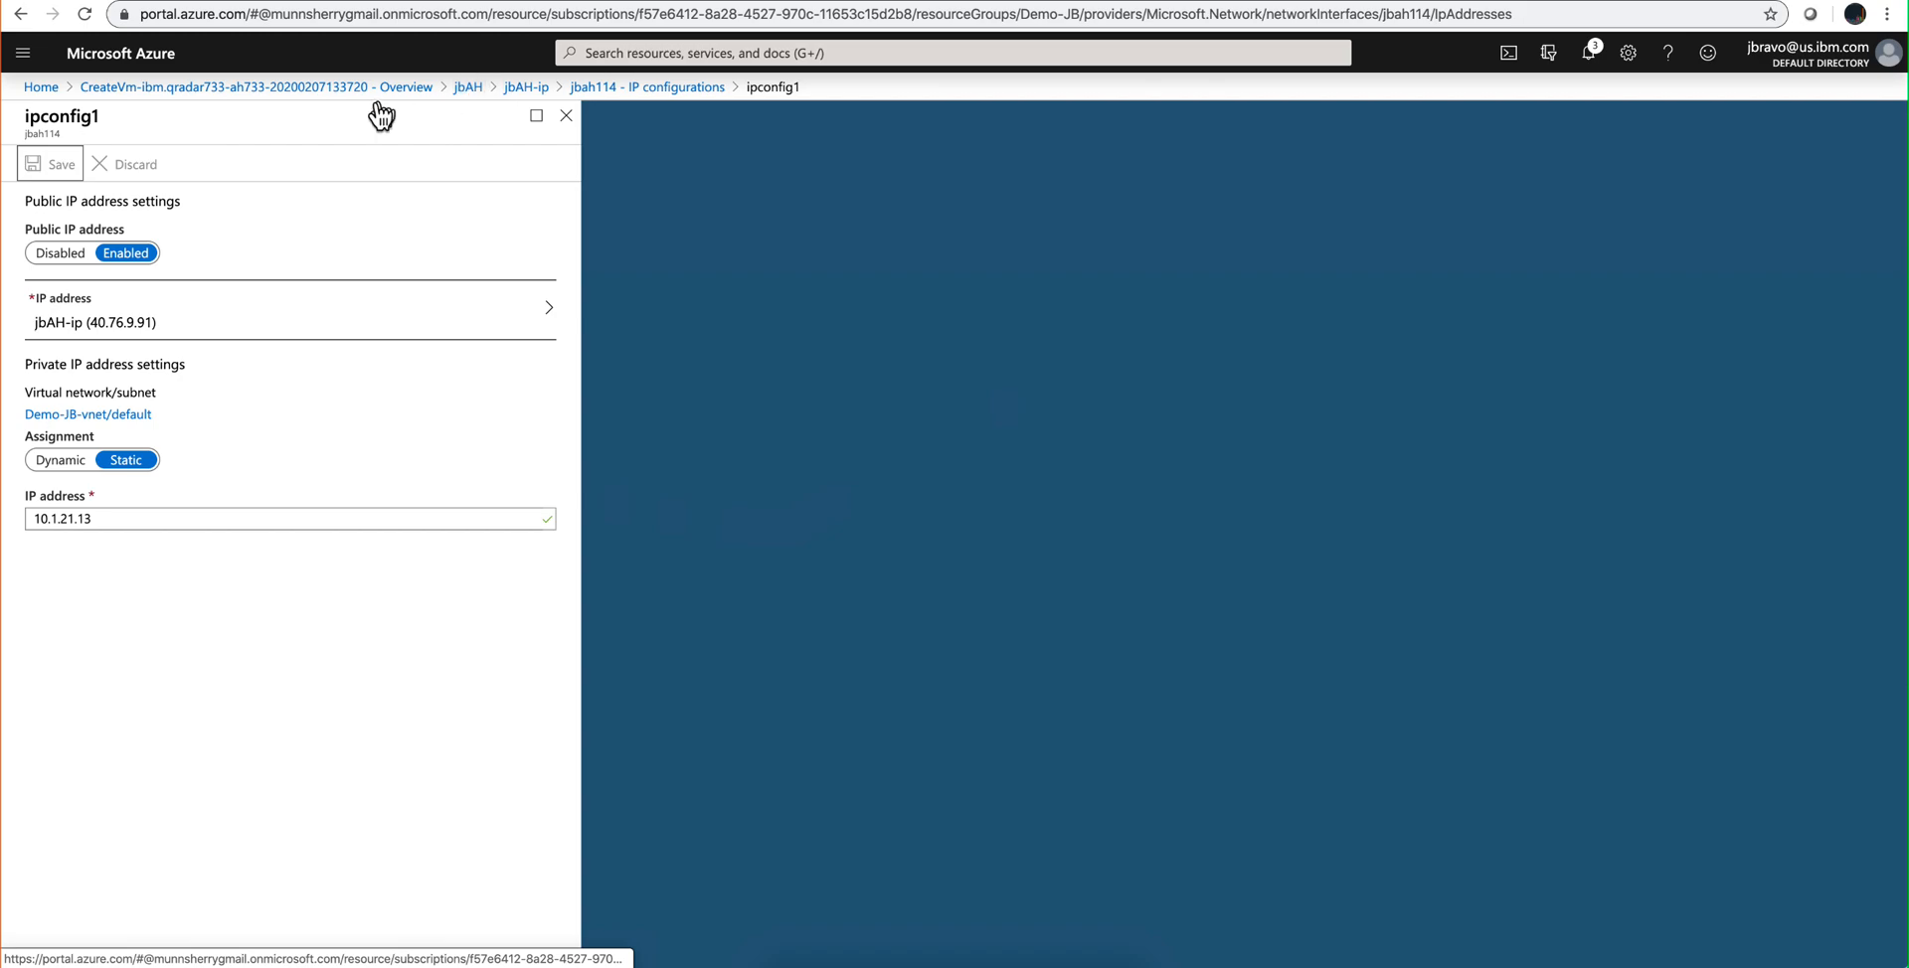
{"action": "mouse_move", "coordinate": [467, 86]}
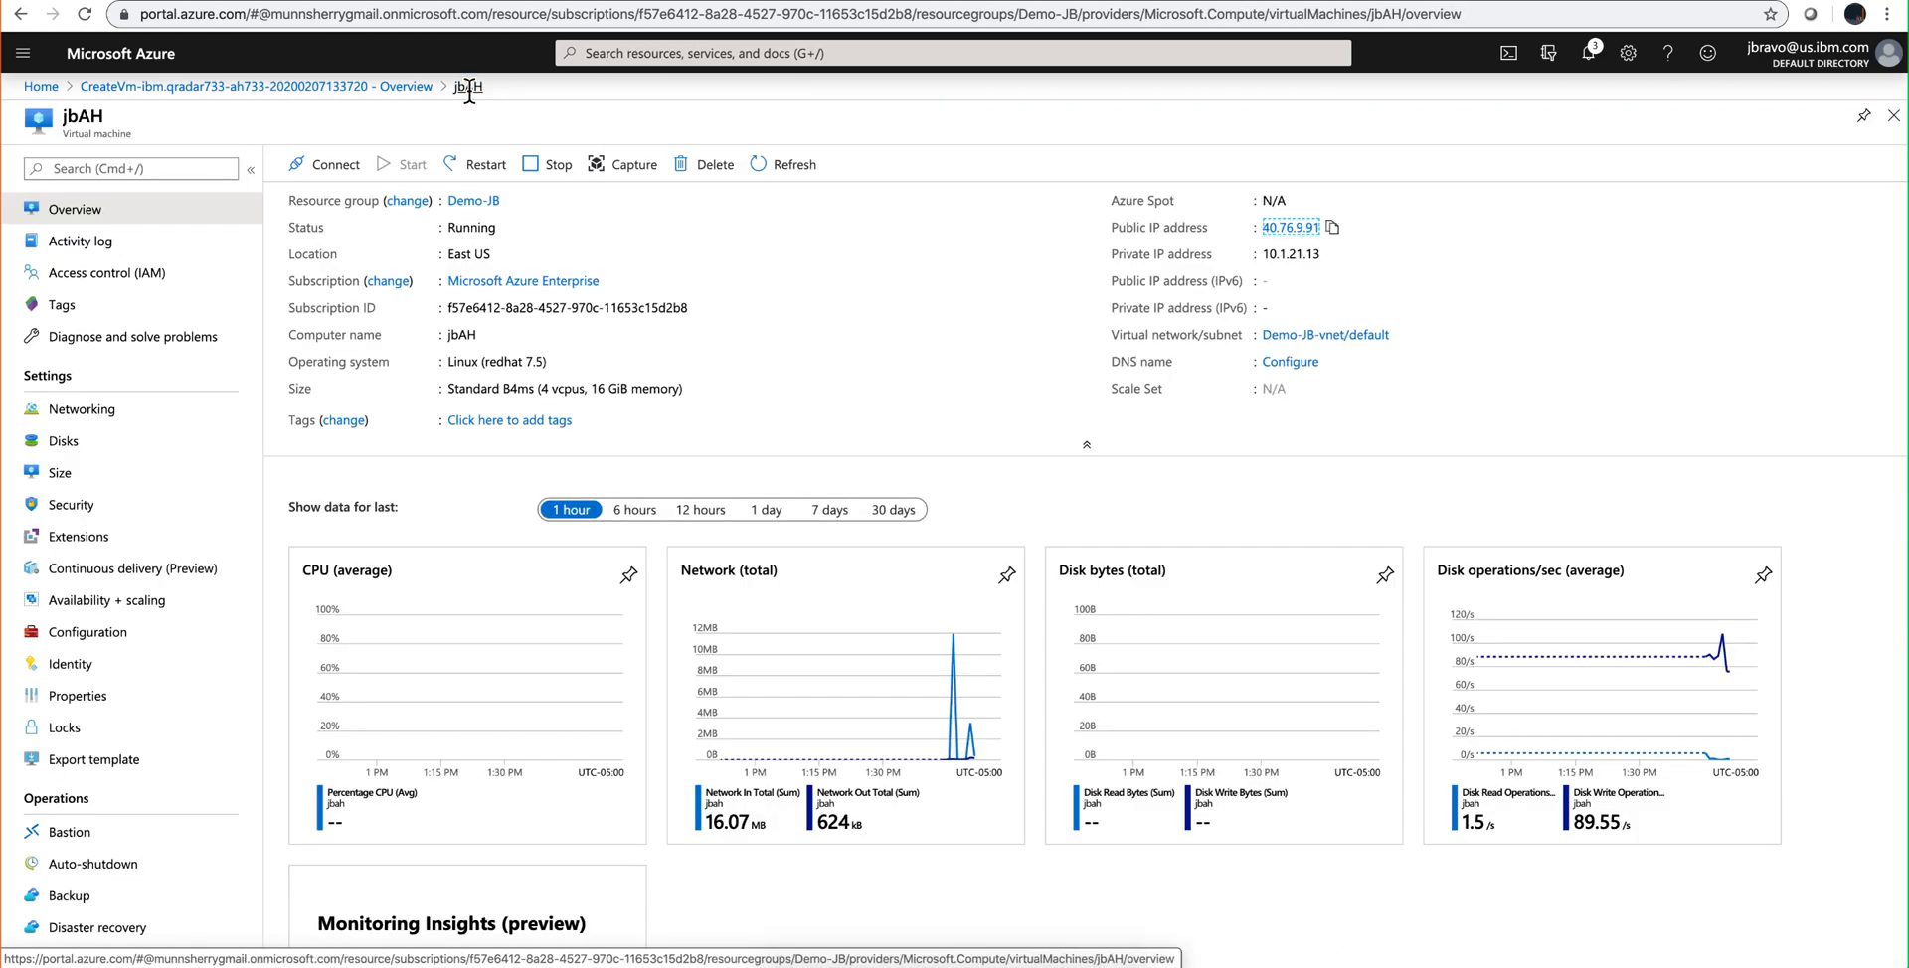
{"action": "mouse_move", "coordinate": [460, 89]}
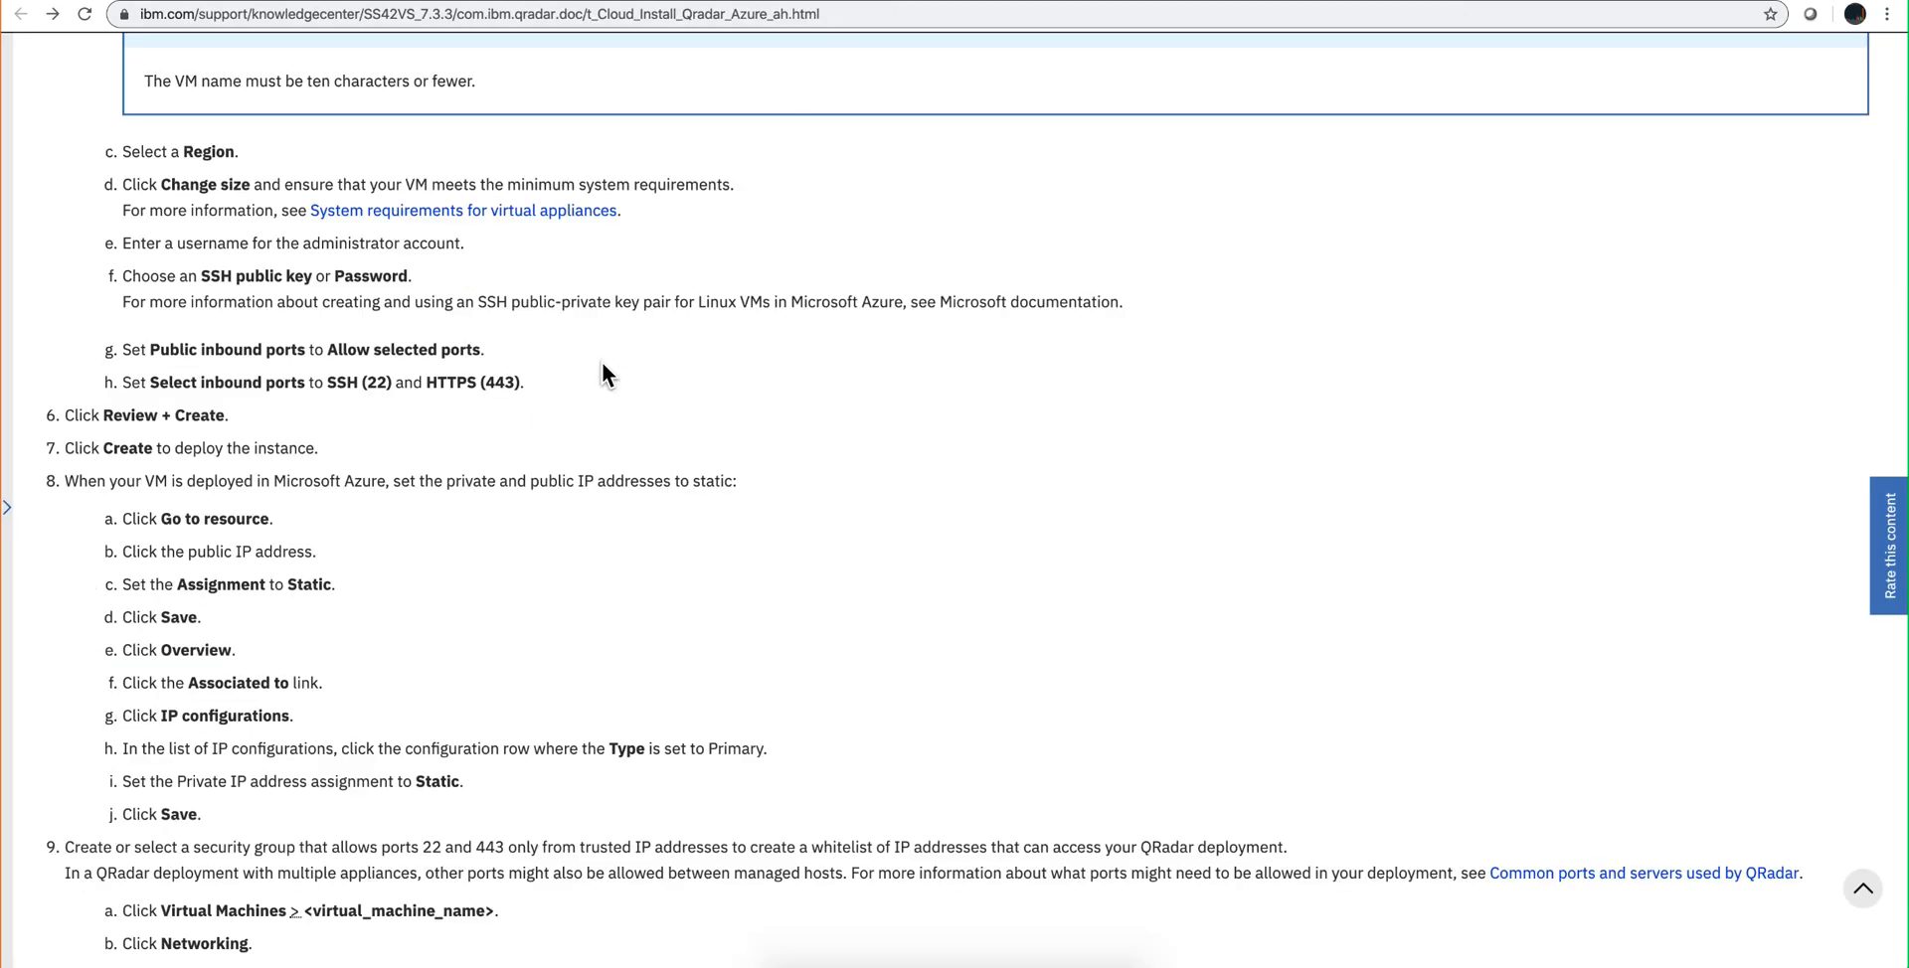
- Scroll the App Host install guide to steps 8 and 9 on static addresses and security groups
{"action": "scroll", "scroll_direction": "down", "scroll_amount": 3}
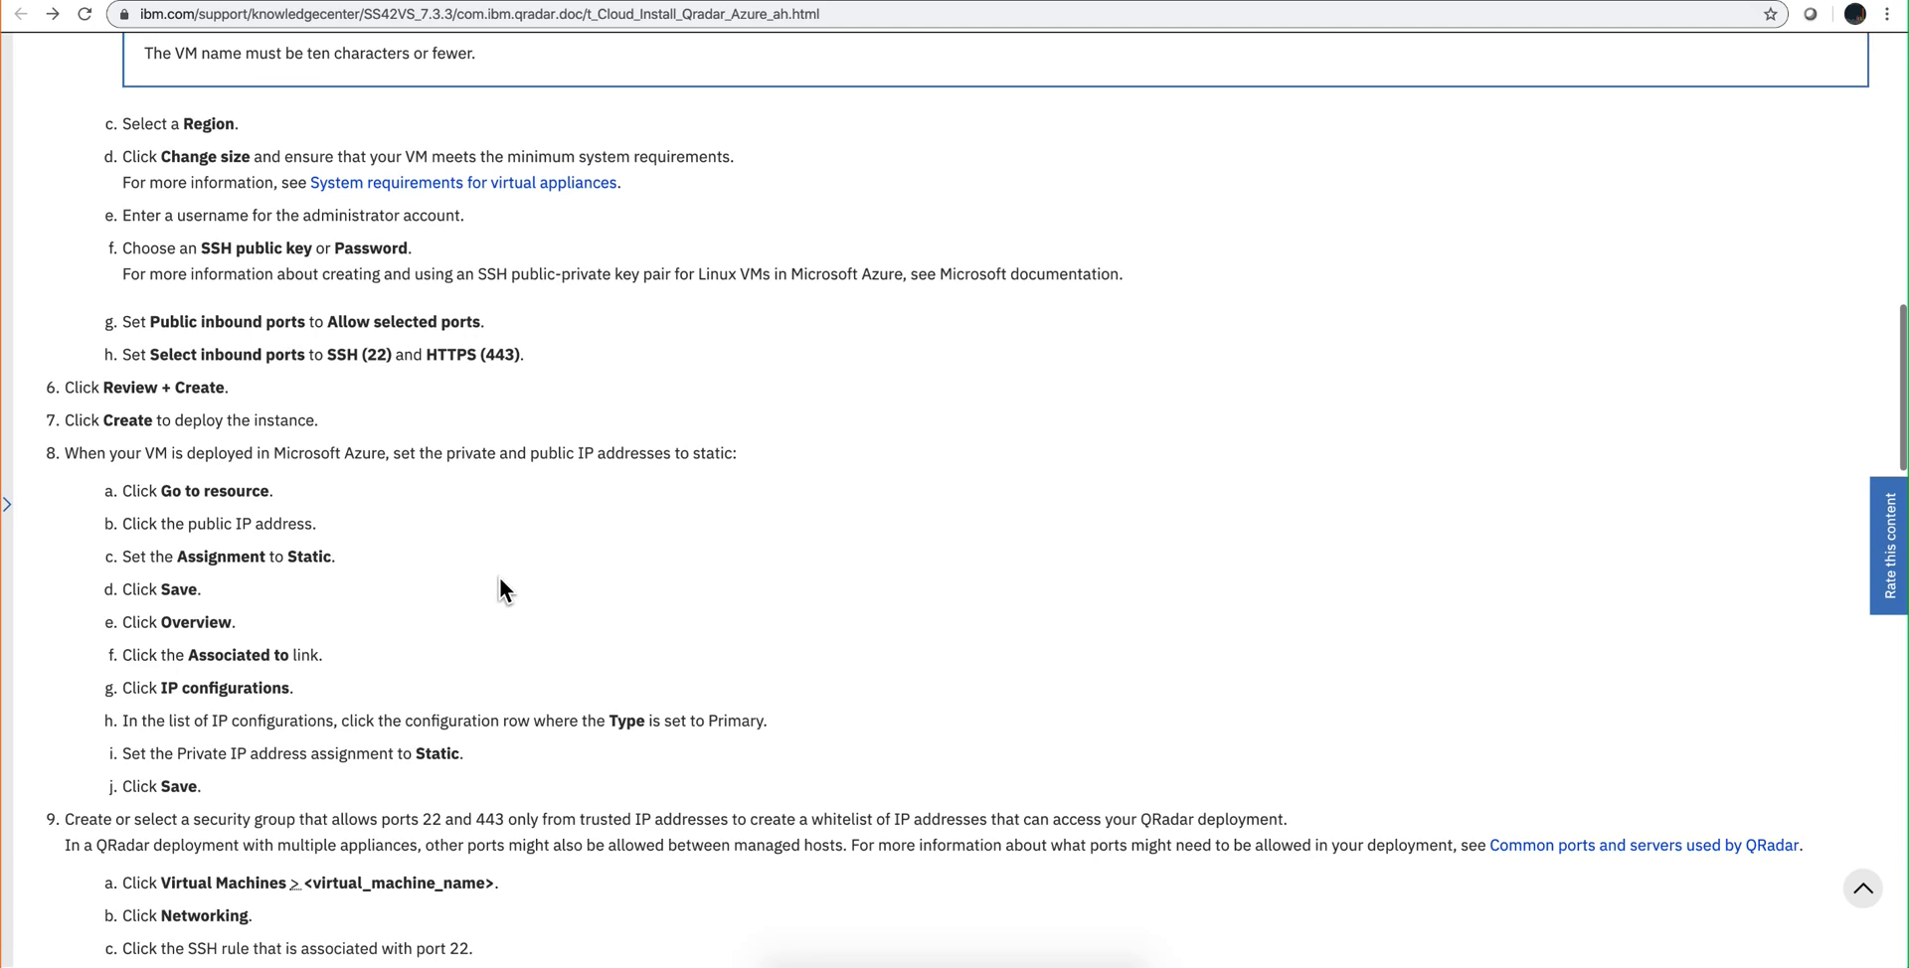
{"action": "scroll", "scroll_direction": "down", "scroll_amount": 3}
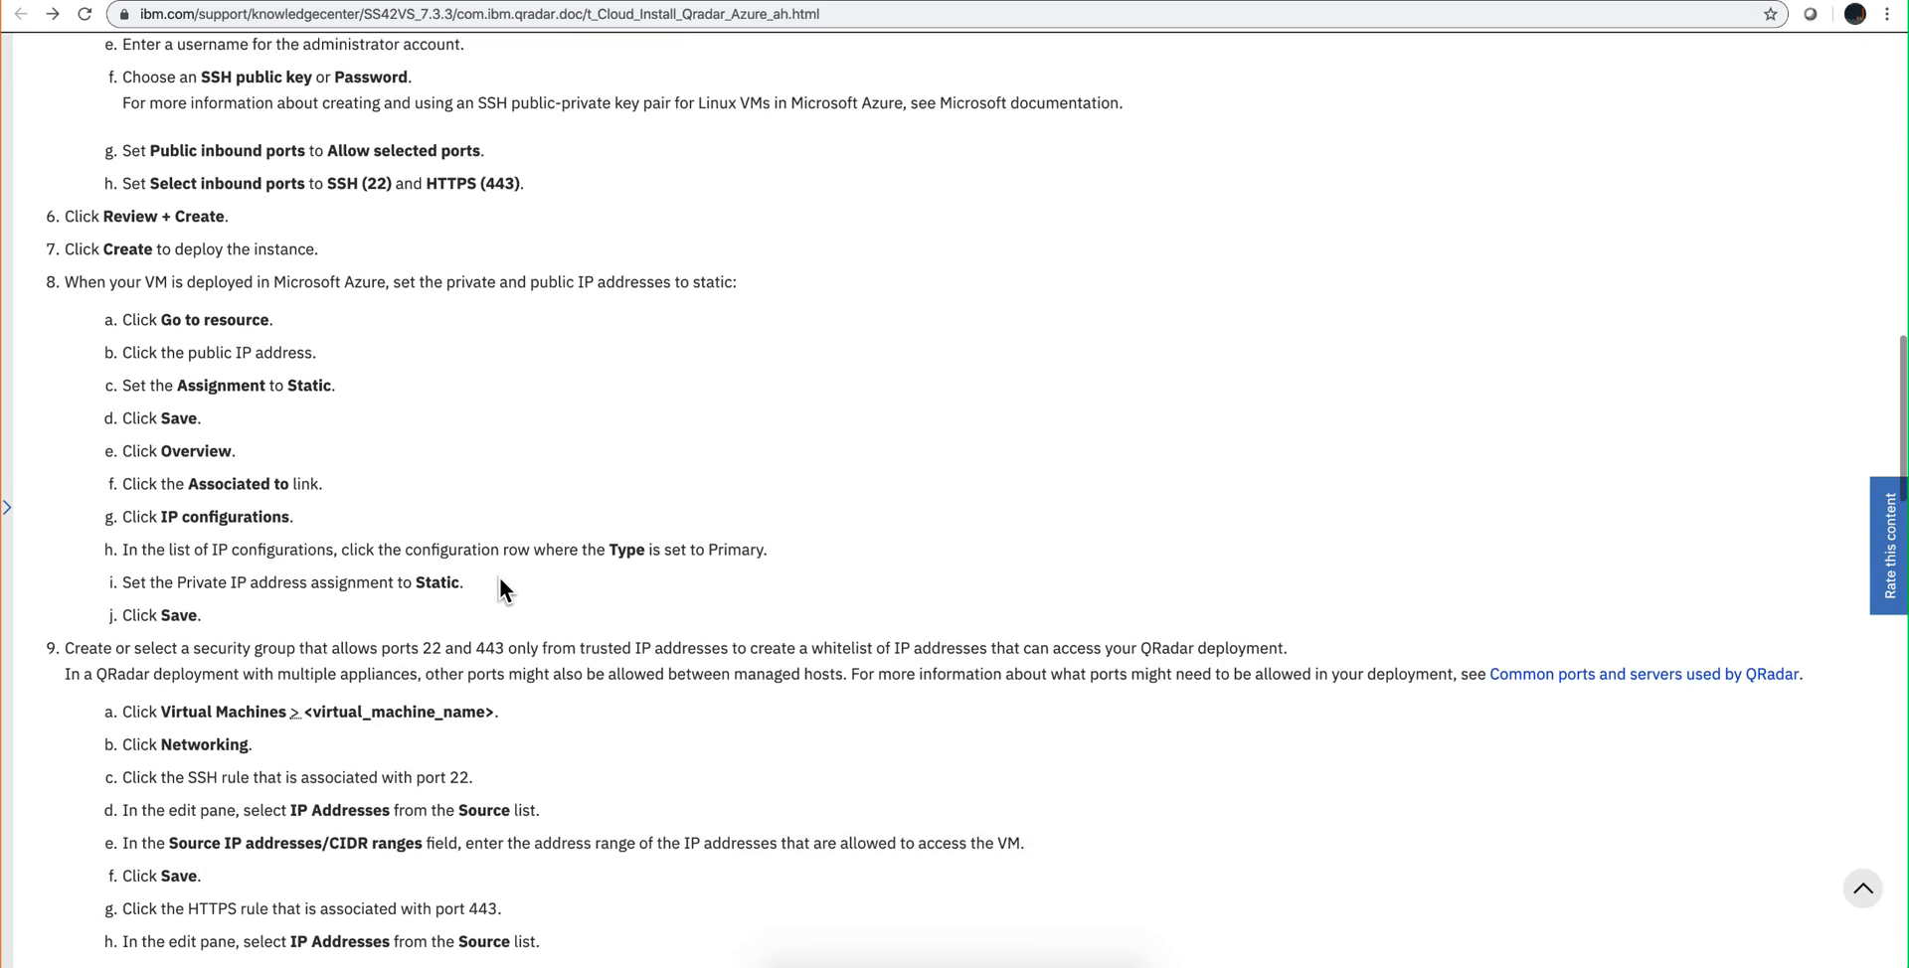
{"action": "scroll", "scroll_direction": "down", "scroll_amount": 3}
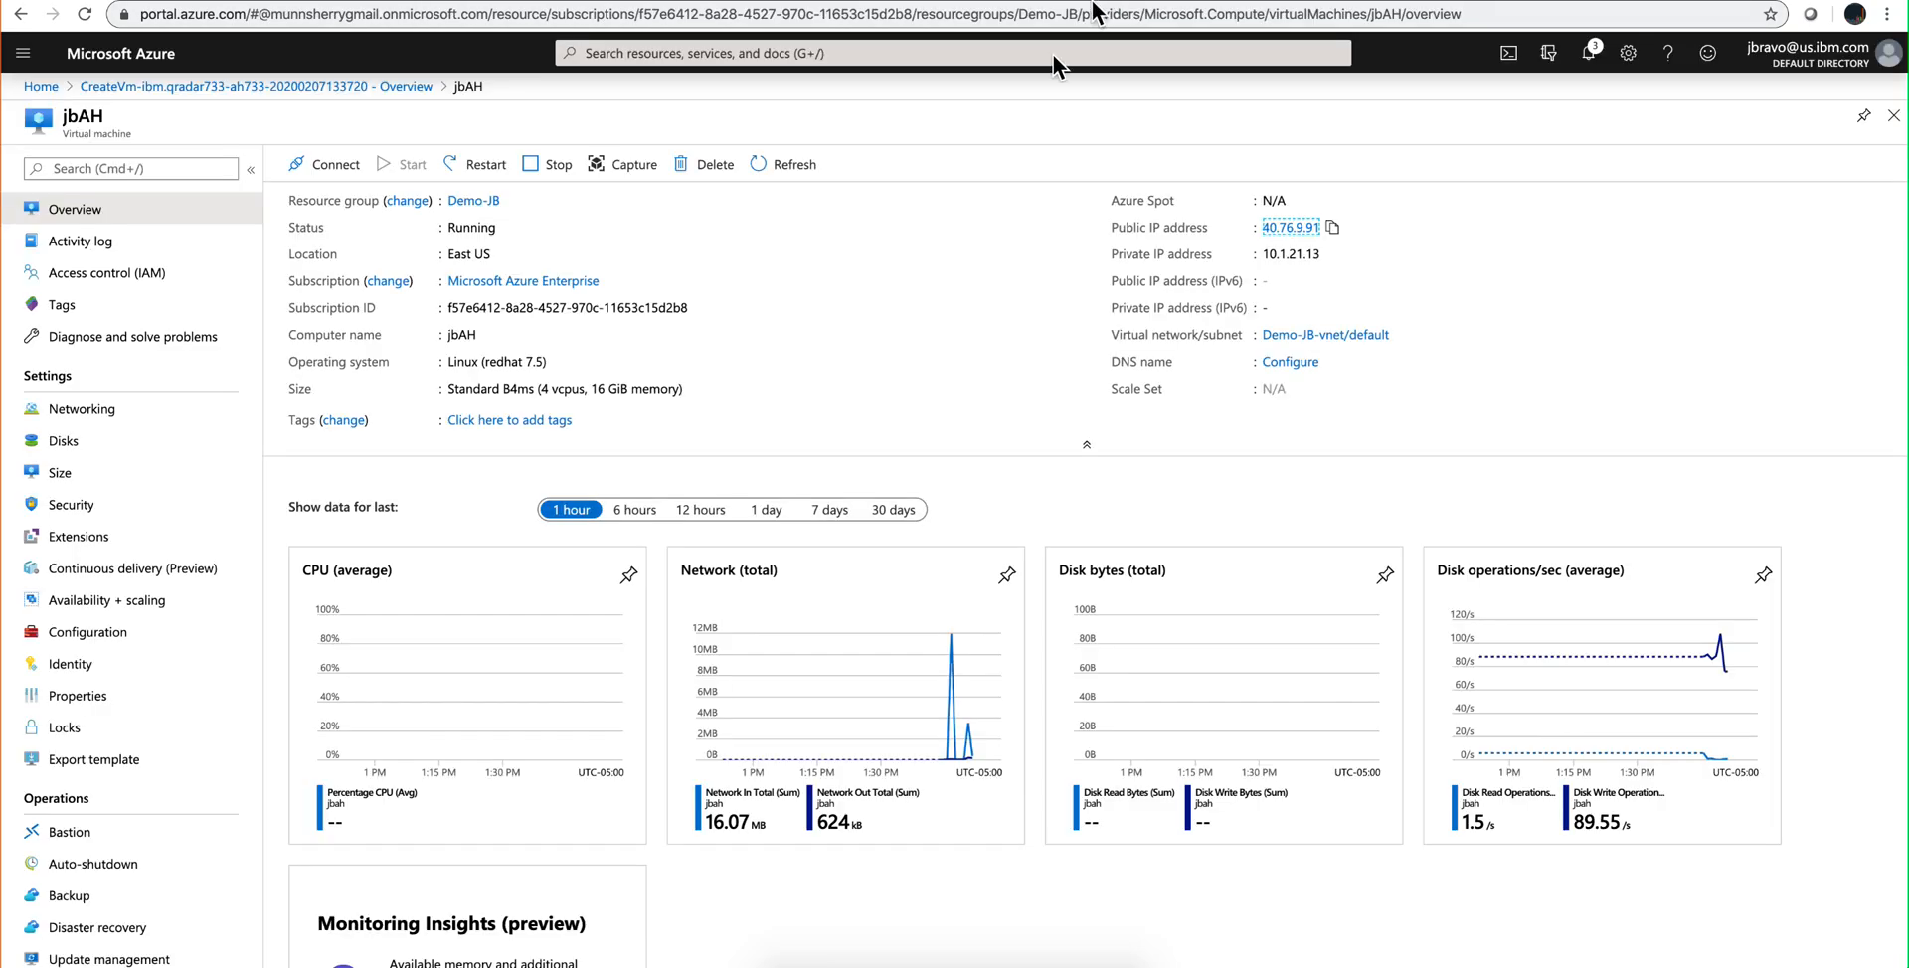
{"action": "mouse_move", "coordinate": [751, 426]}
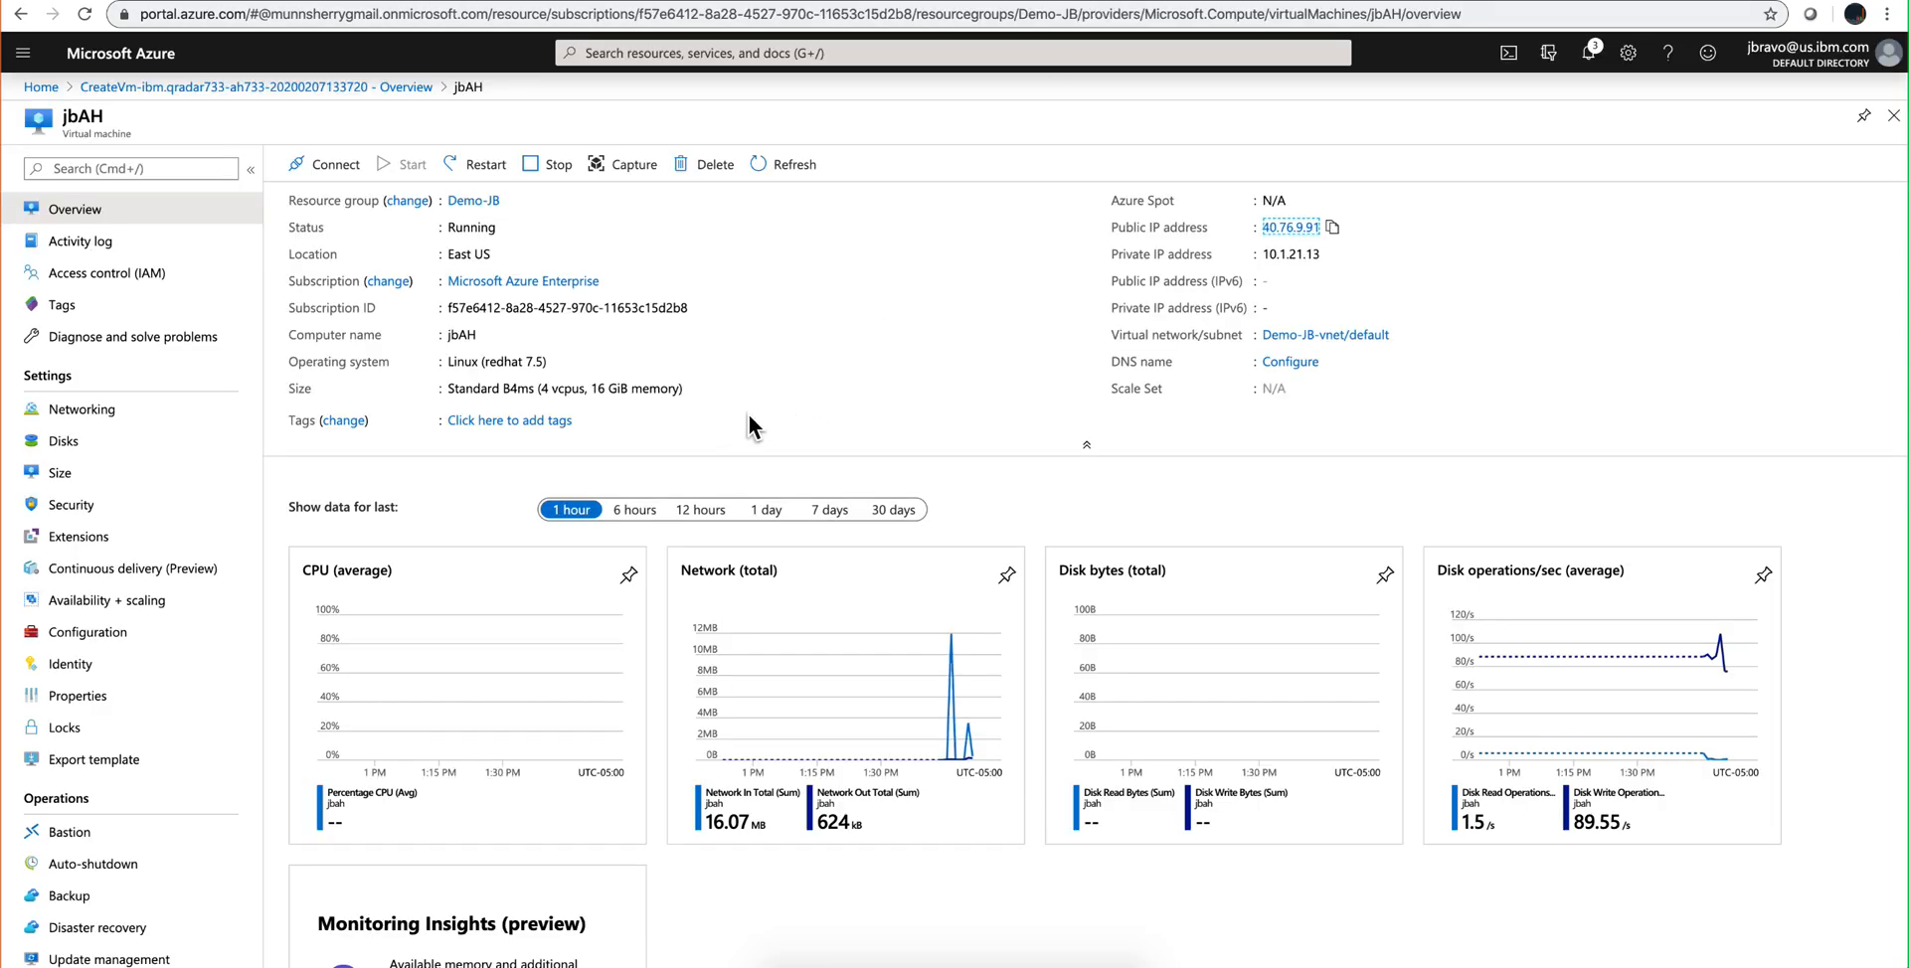
- Show the jbAH VM's Networking settings with its inbound port rules (SSH 22, HTTPS 443)
{"action": "scroll", "scroll_direction": "down", "scroll_amount": 3}
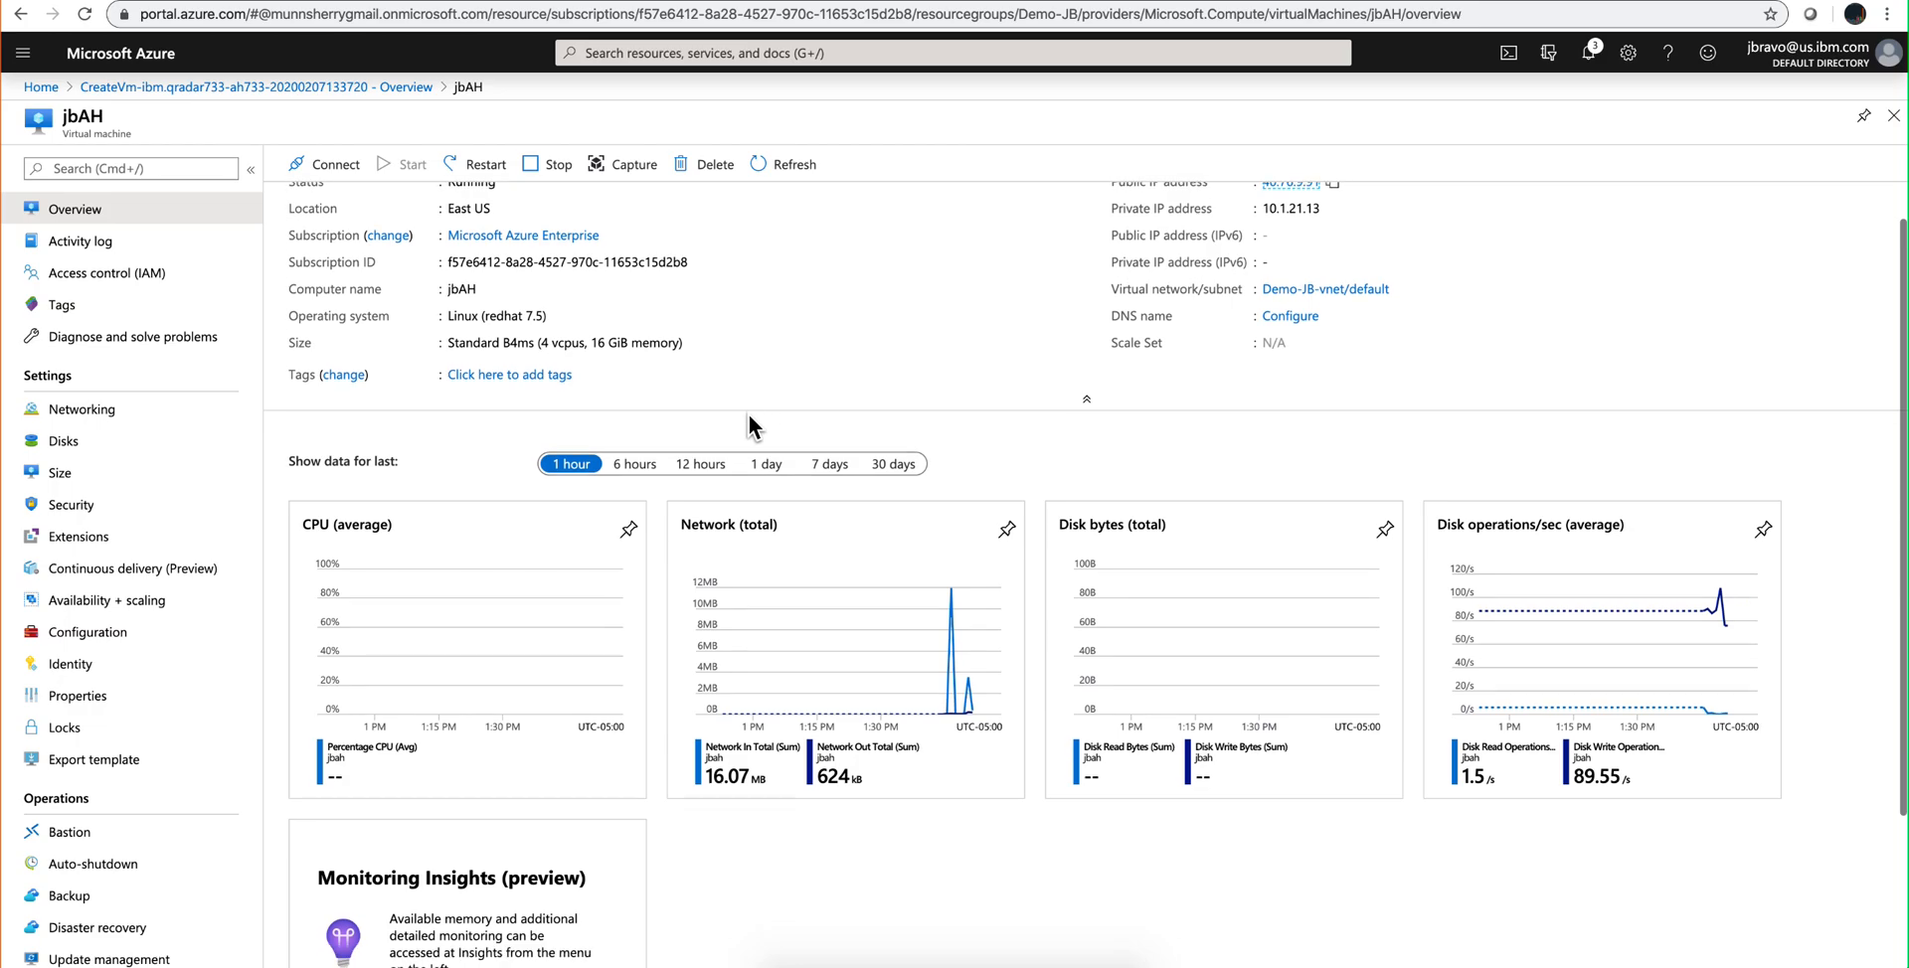
{"action": "left_click", "coordinate": [82, 408]}
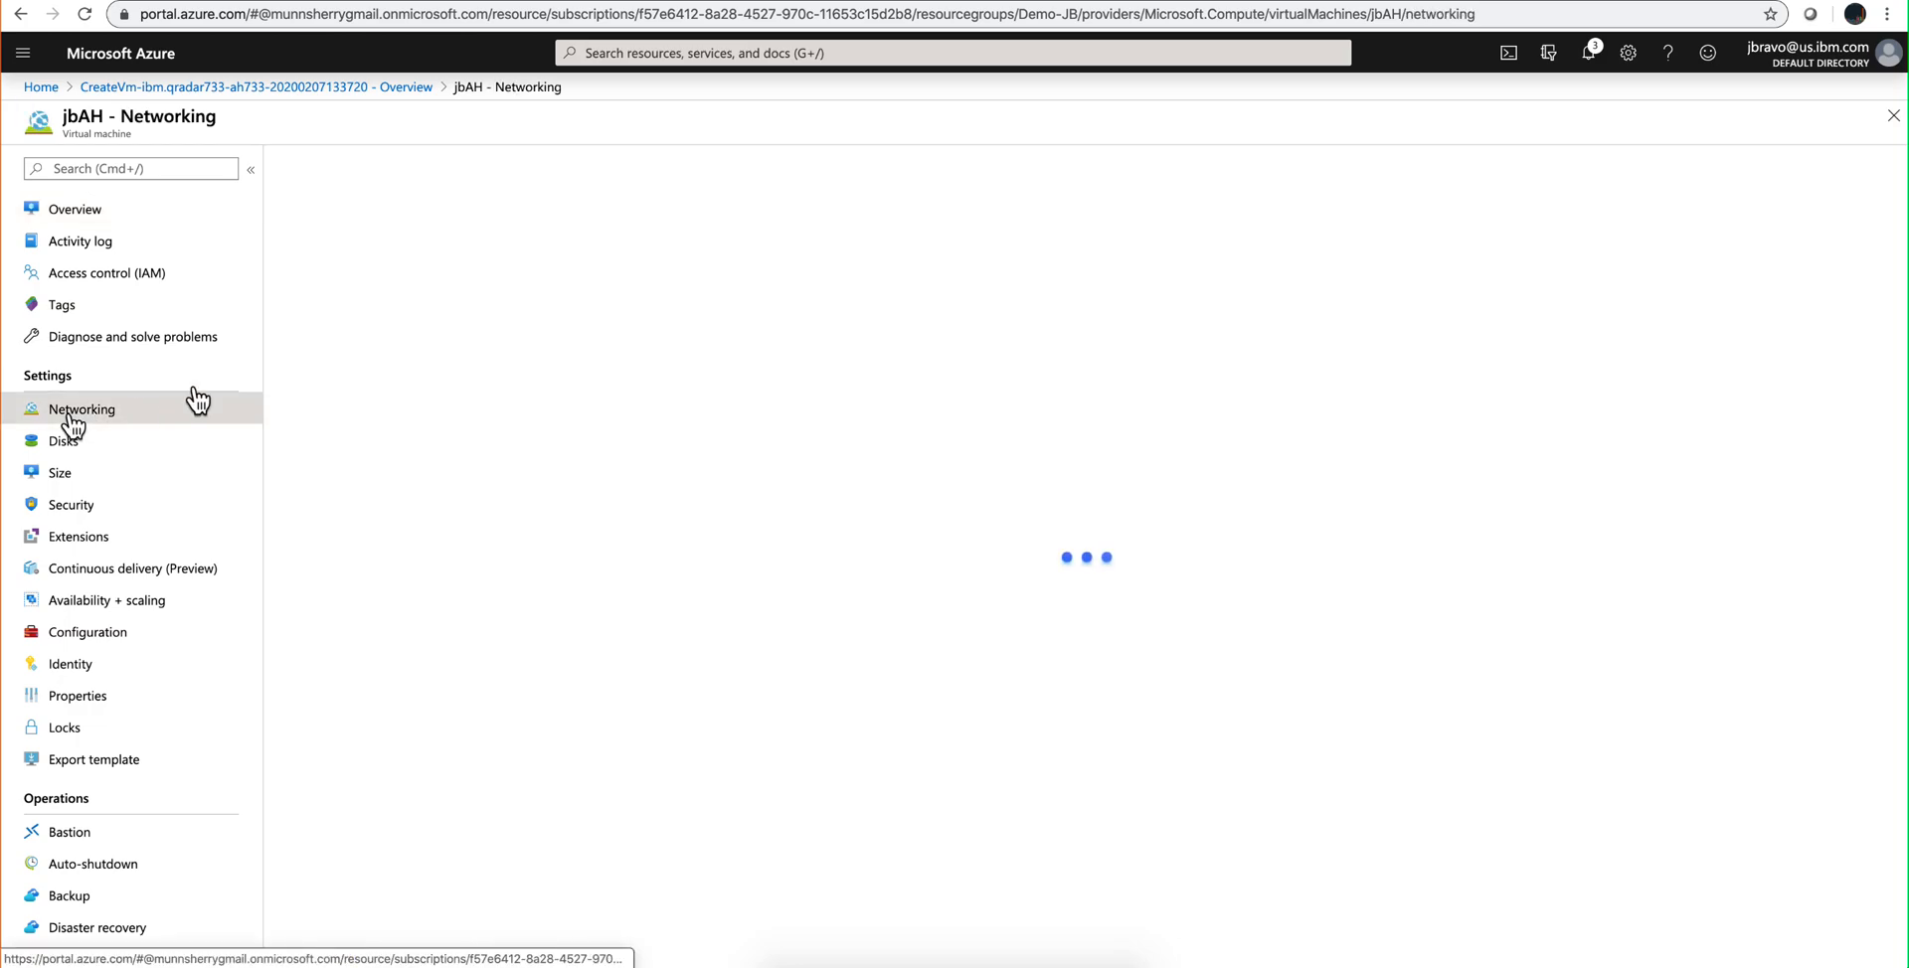
{"action": "left_click", "coordinate": [81, 407]}
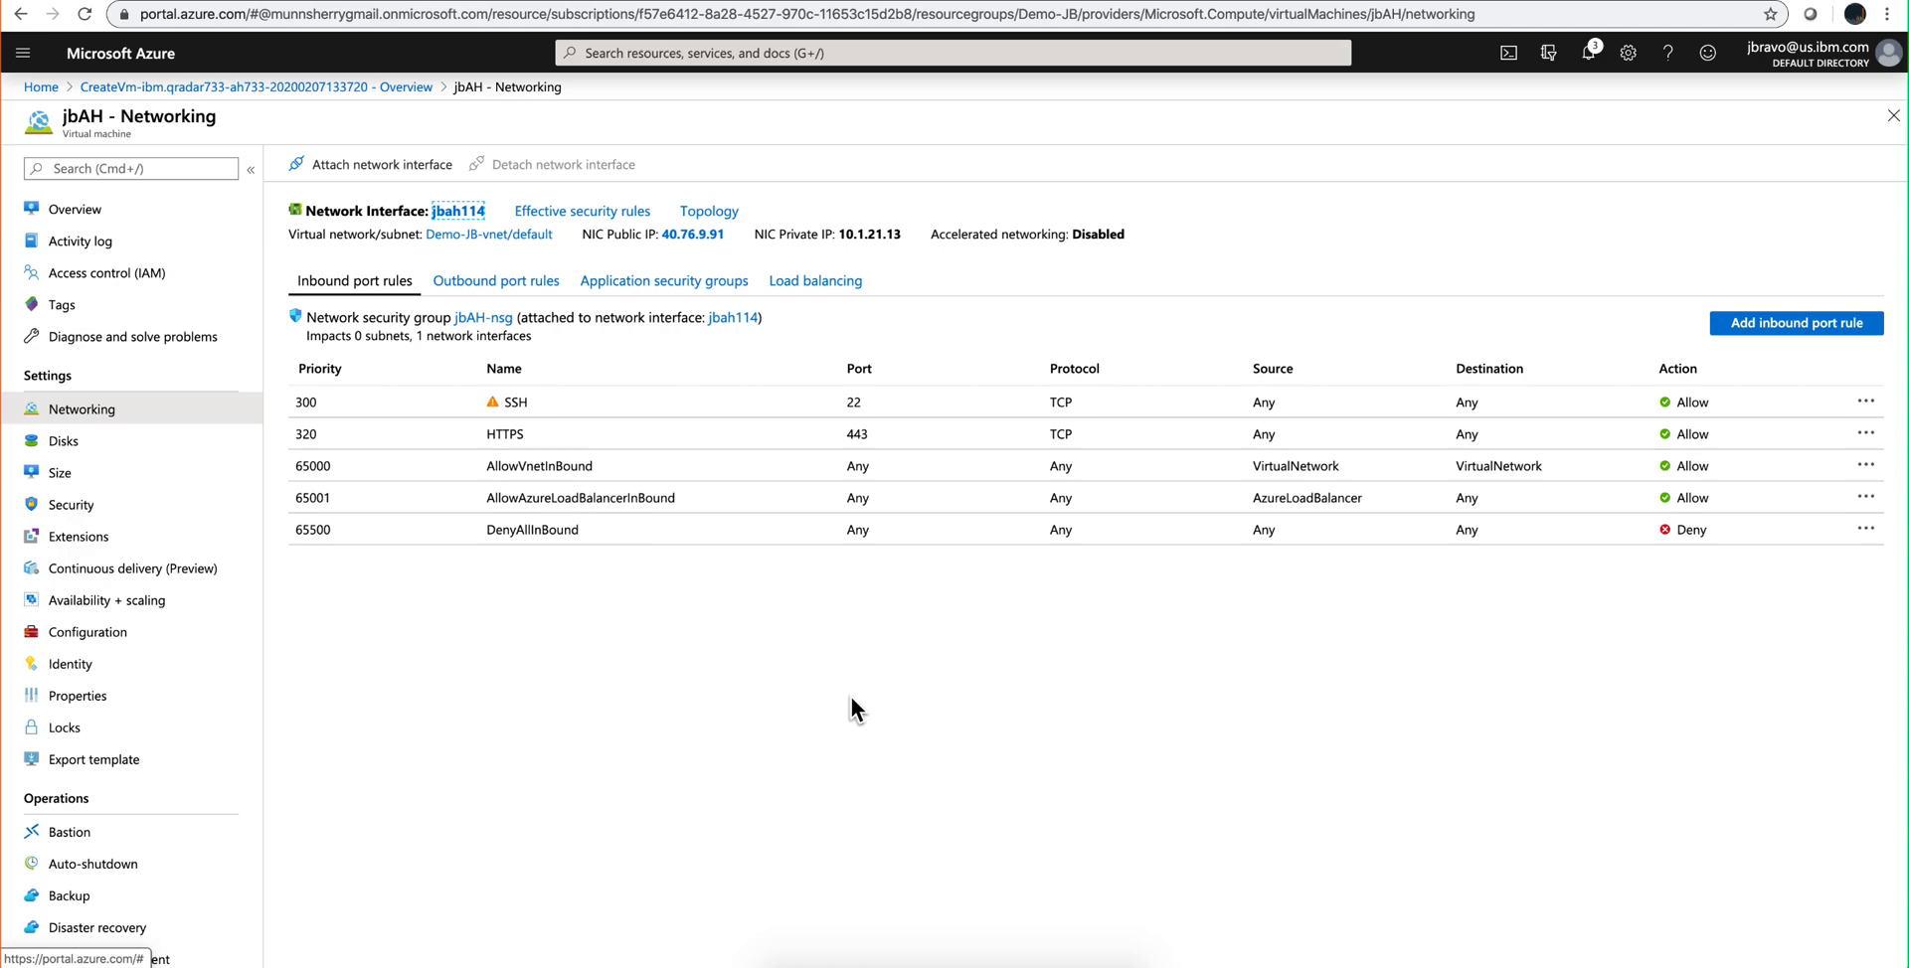
{"action": "mouse_move", "coordinate": [1330, 534]}
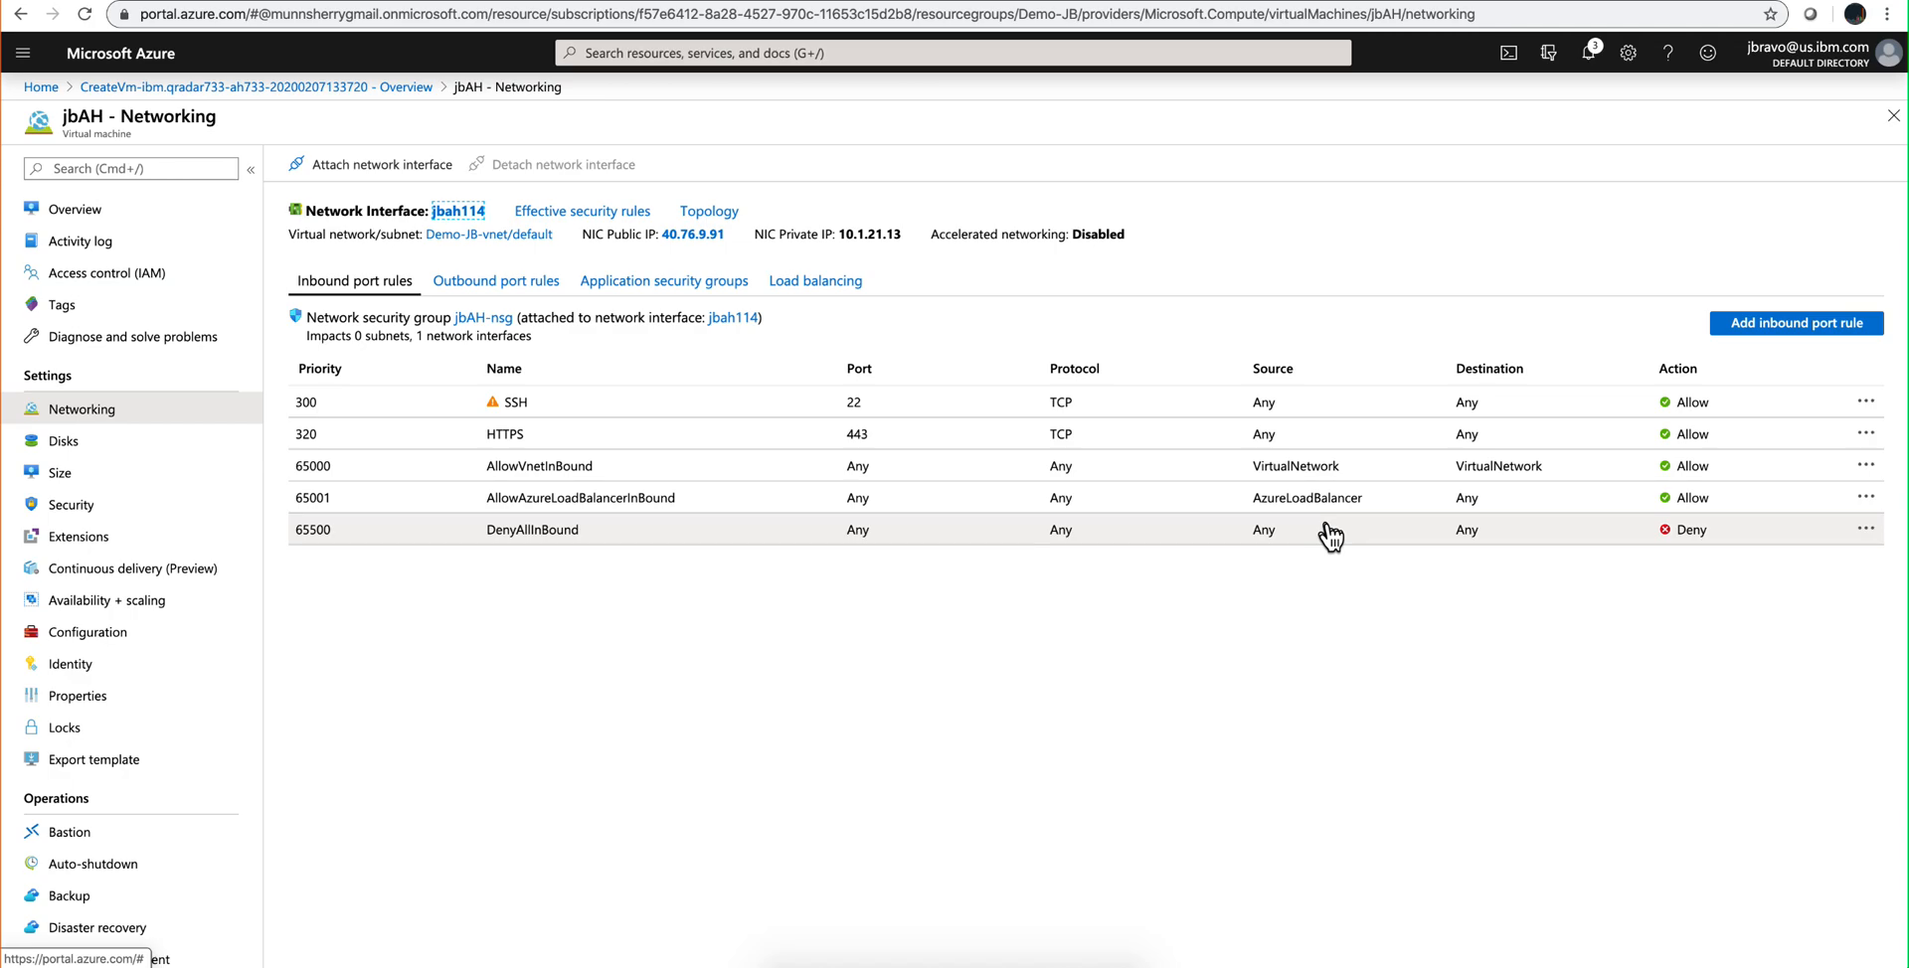
{"action": "mouse_move", "coordinate": [1153, 260]}
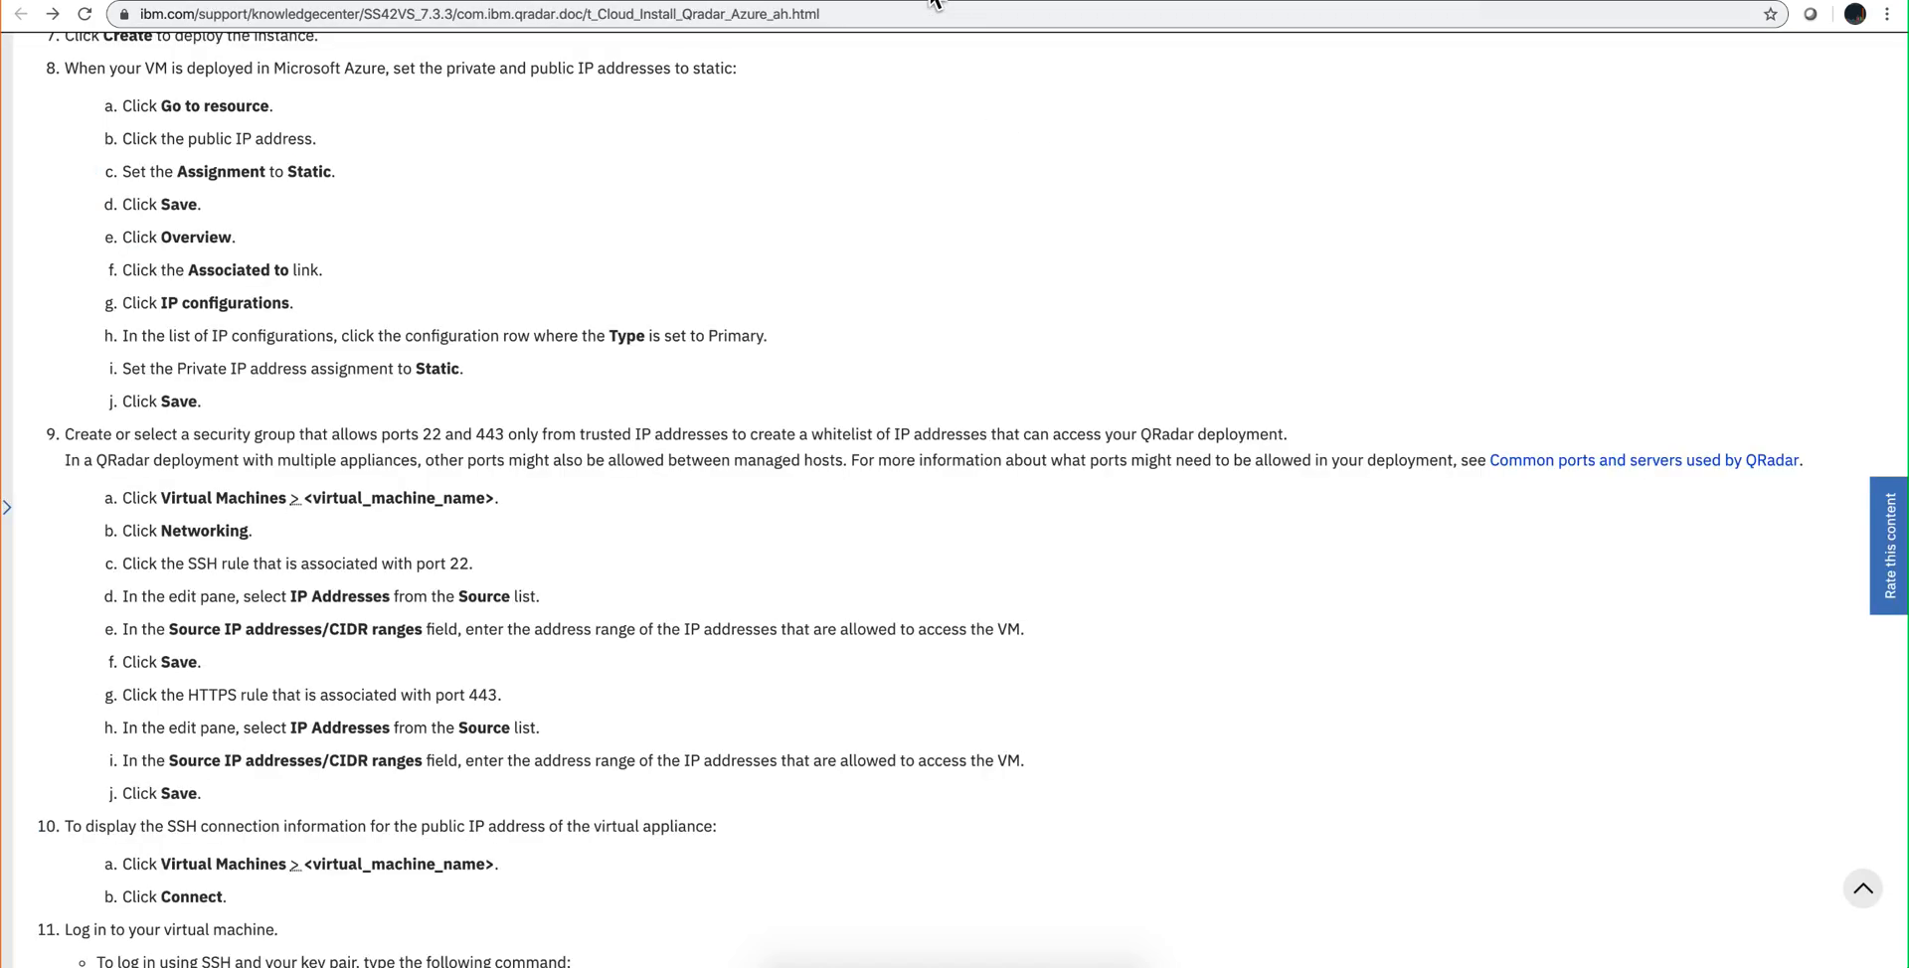
{"action": "mouse_move", "coordinate": [676, 541]}
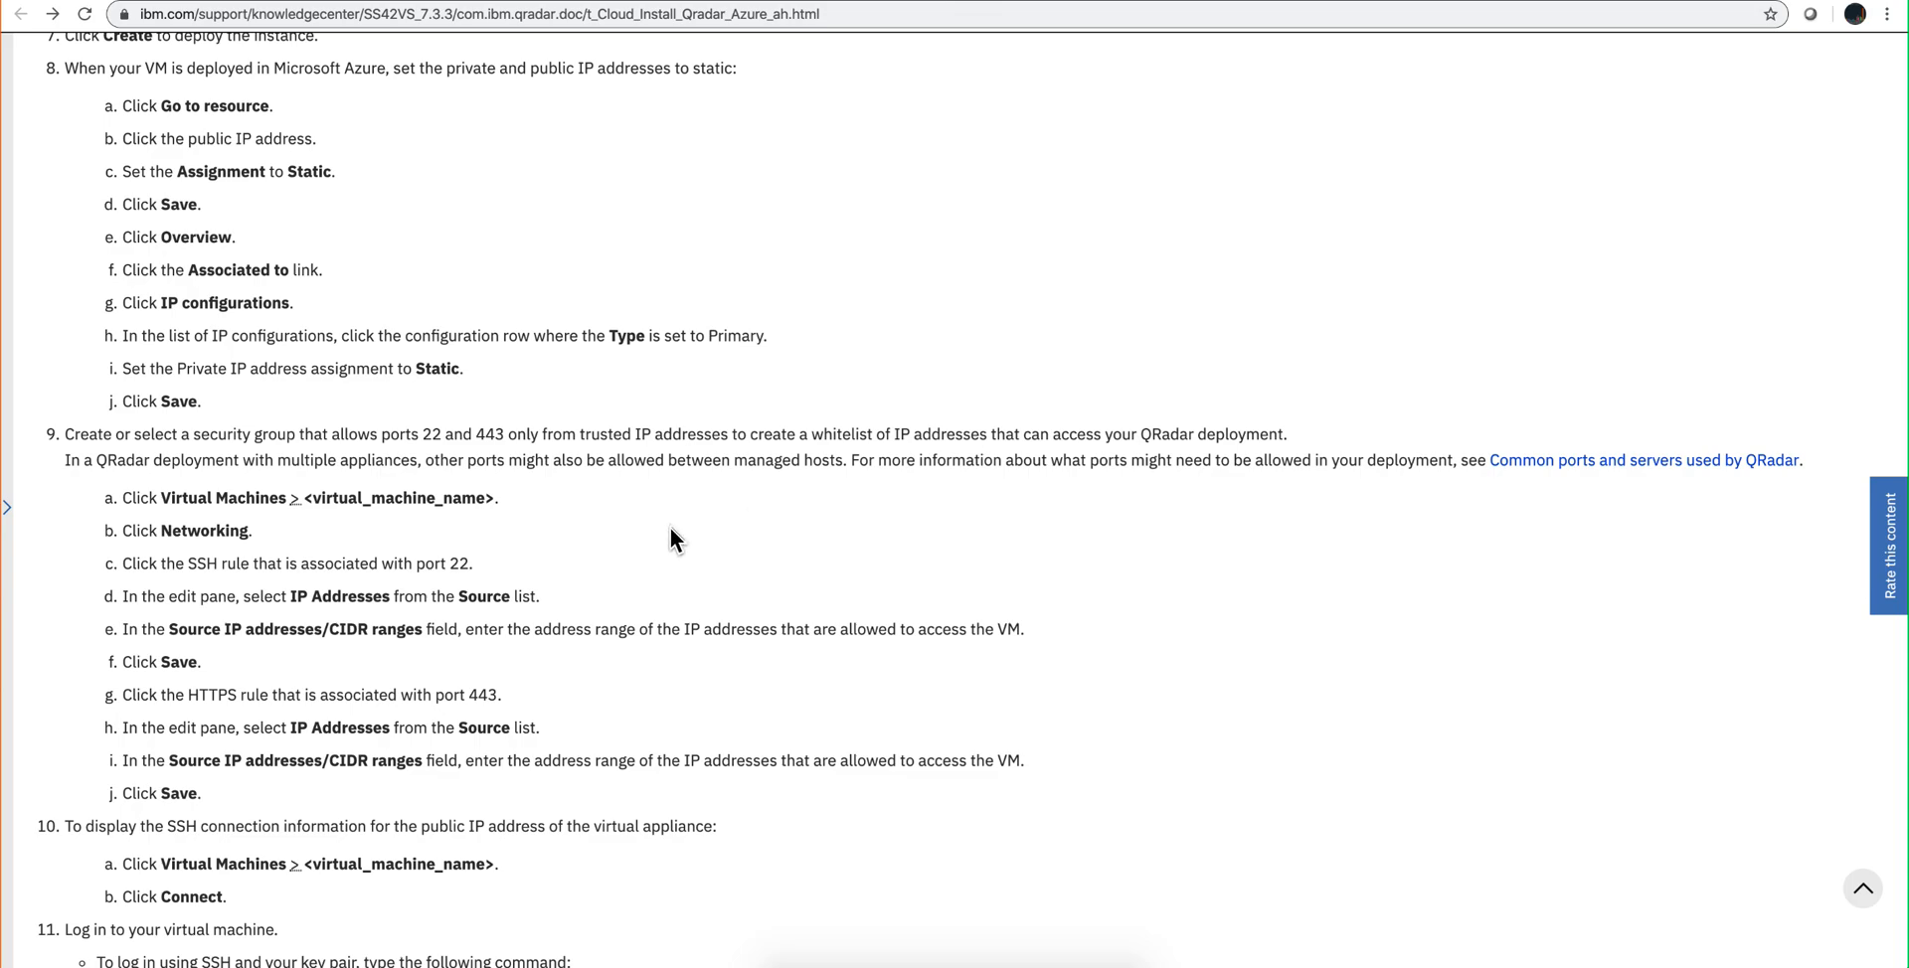
- Scroll the guide through steps 9-13: SSH login, FQDN check and App Host install commands
{"action": "scroll", "scroll_direction": "down", "scroll_amount": 3}
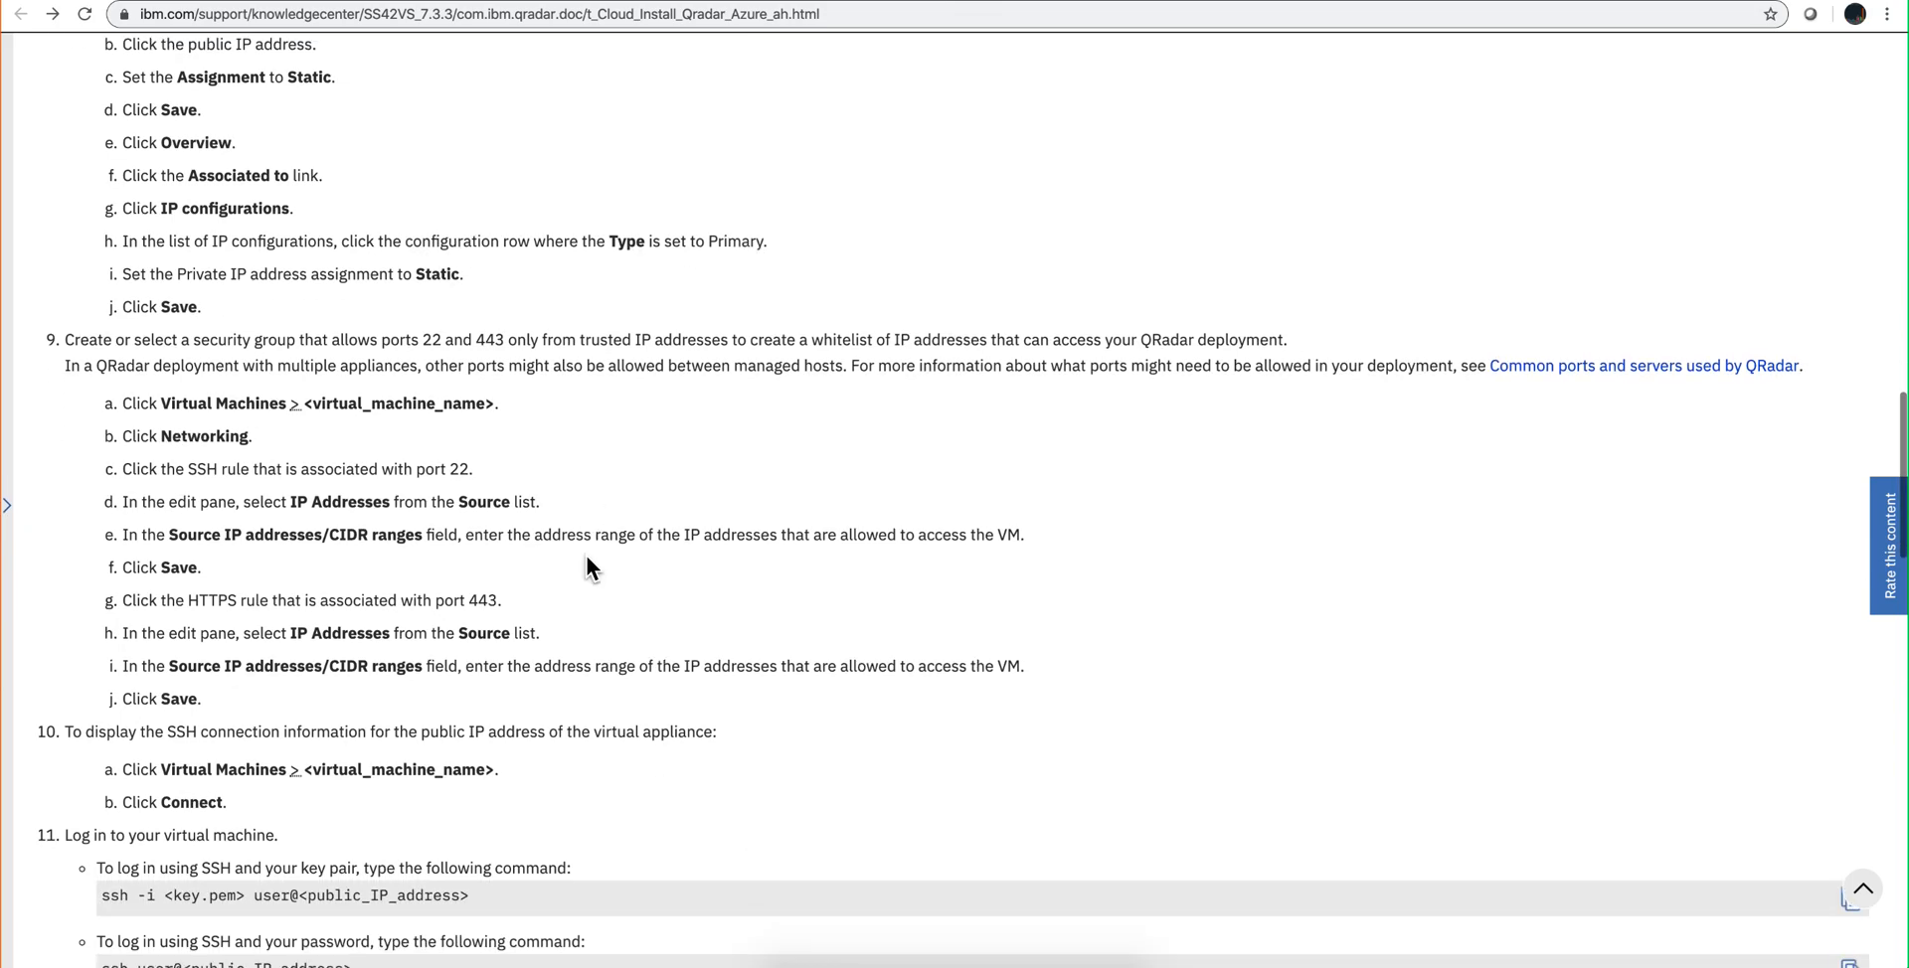
{"action": "scroll", "scroll_direction": "down", "scroll_amount": 3}
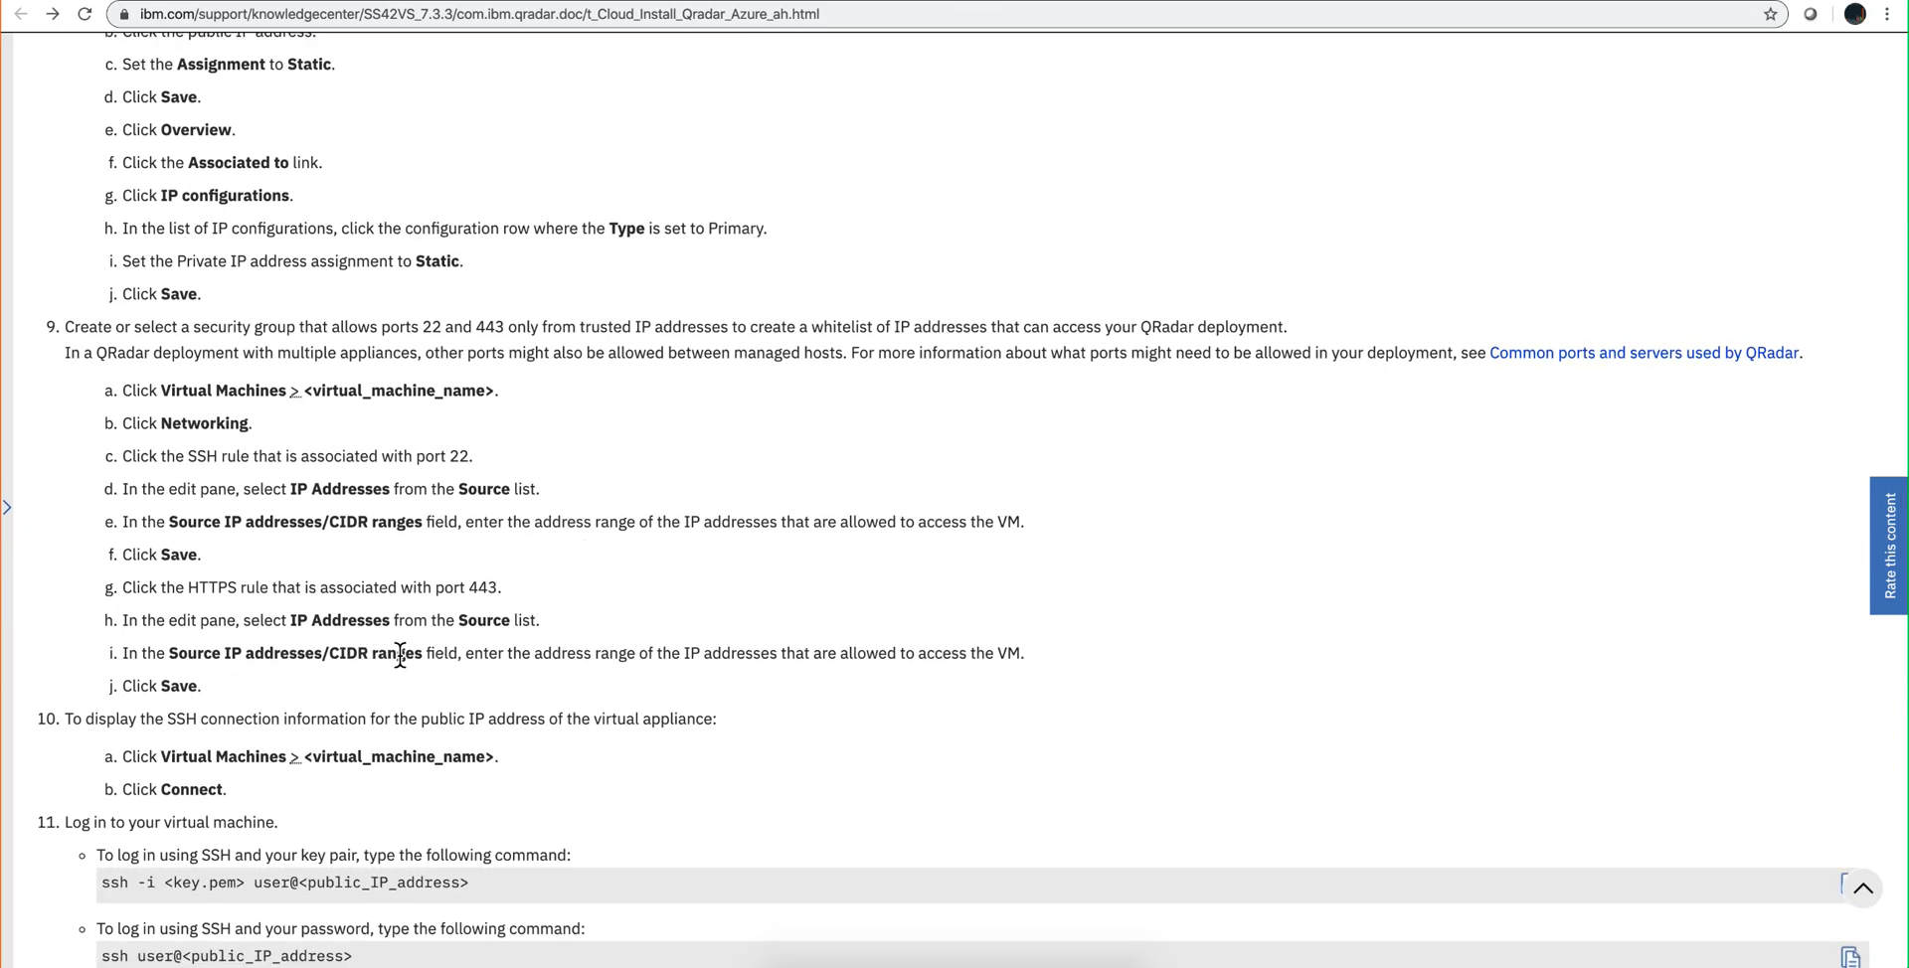
{"action": "mouse_move", "coordinate": [622, 680]}
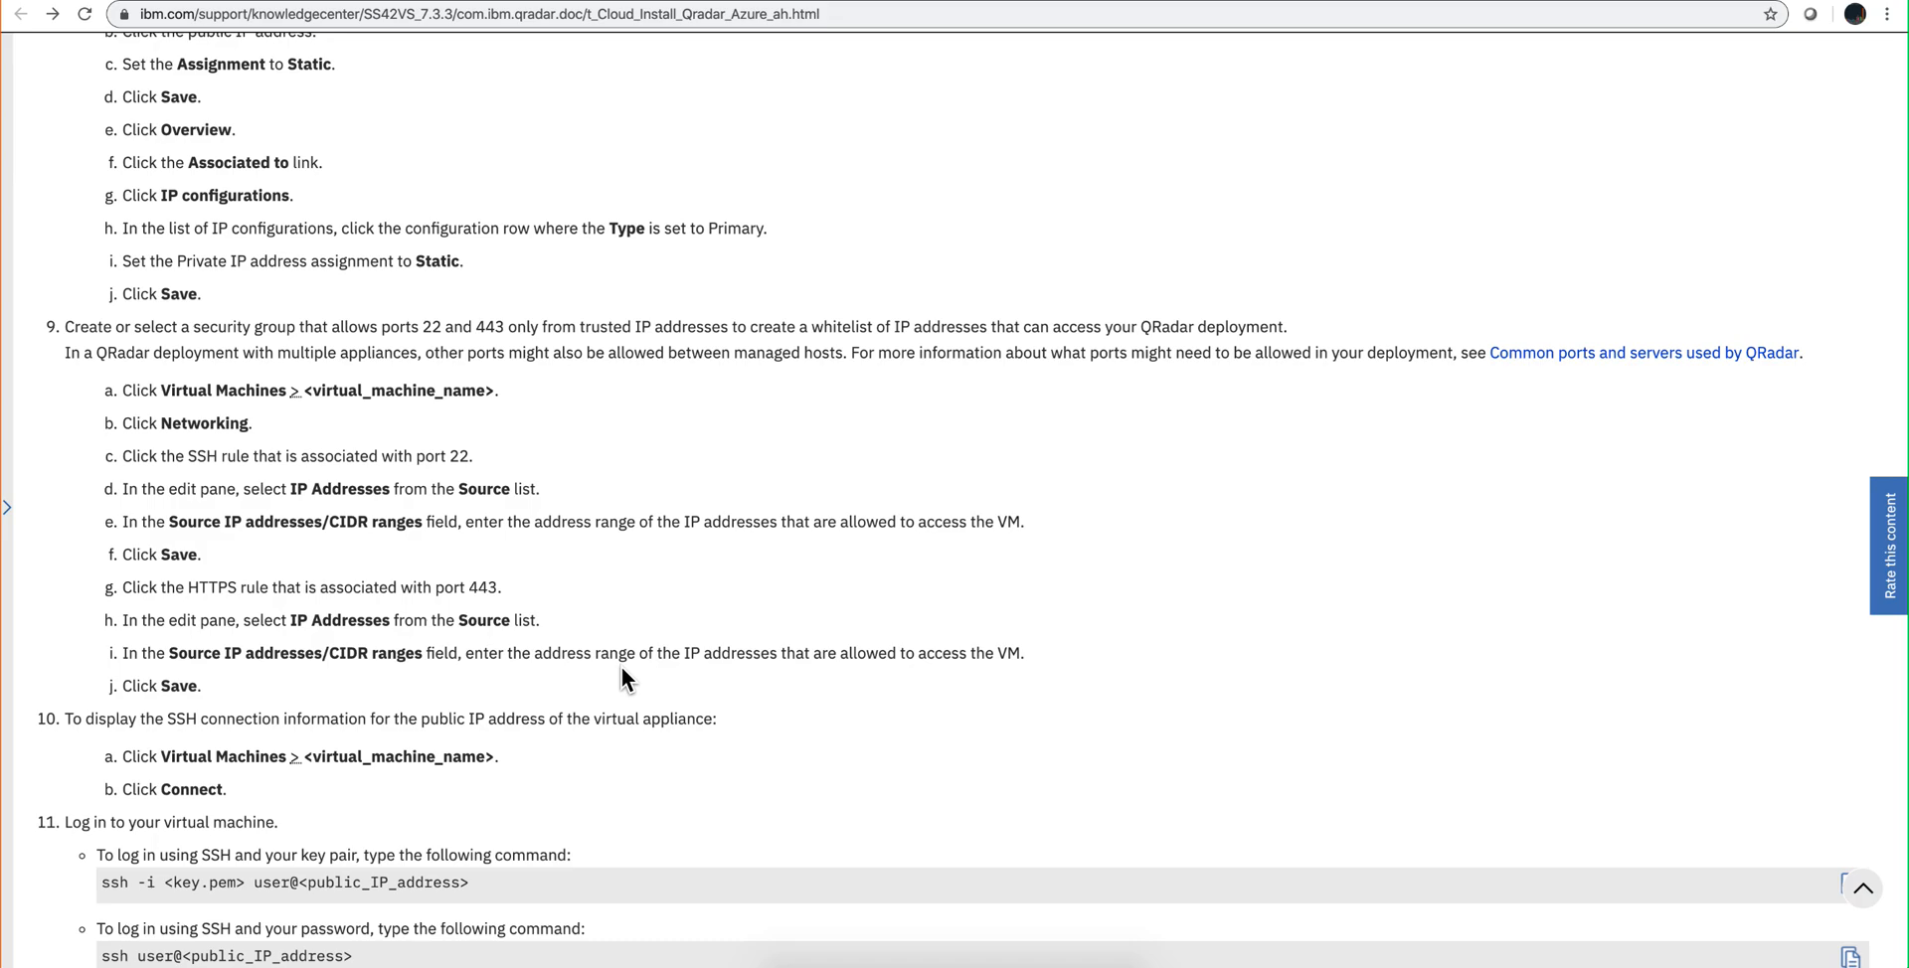
{"action": "scroll", "scroll_direction": "down", "scroll_amount": 3}
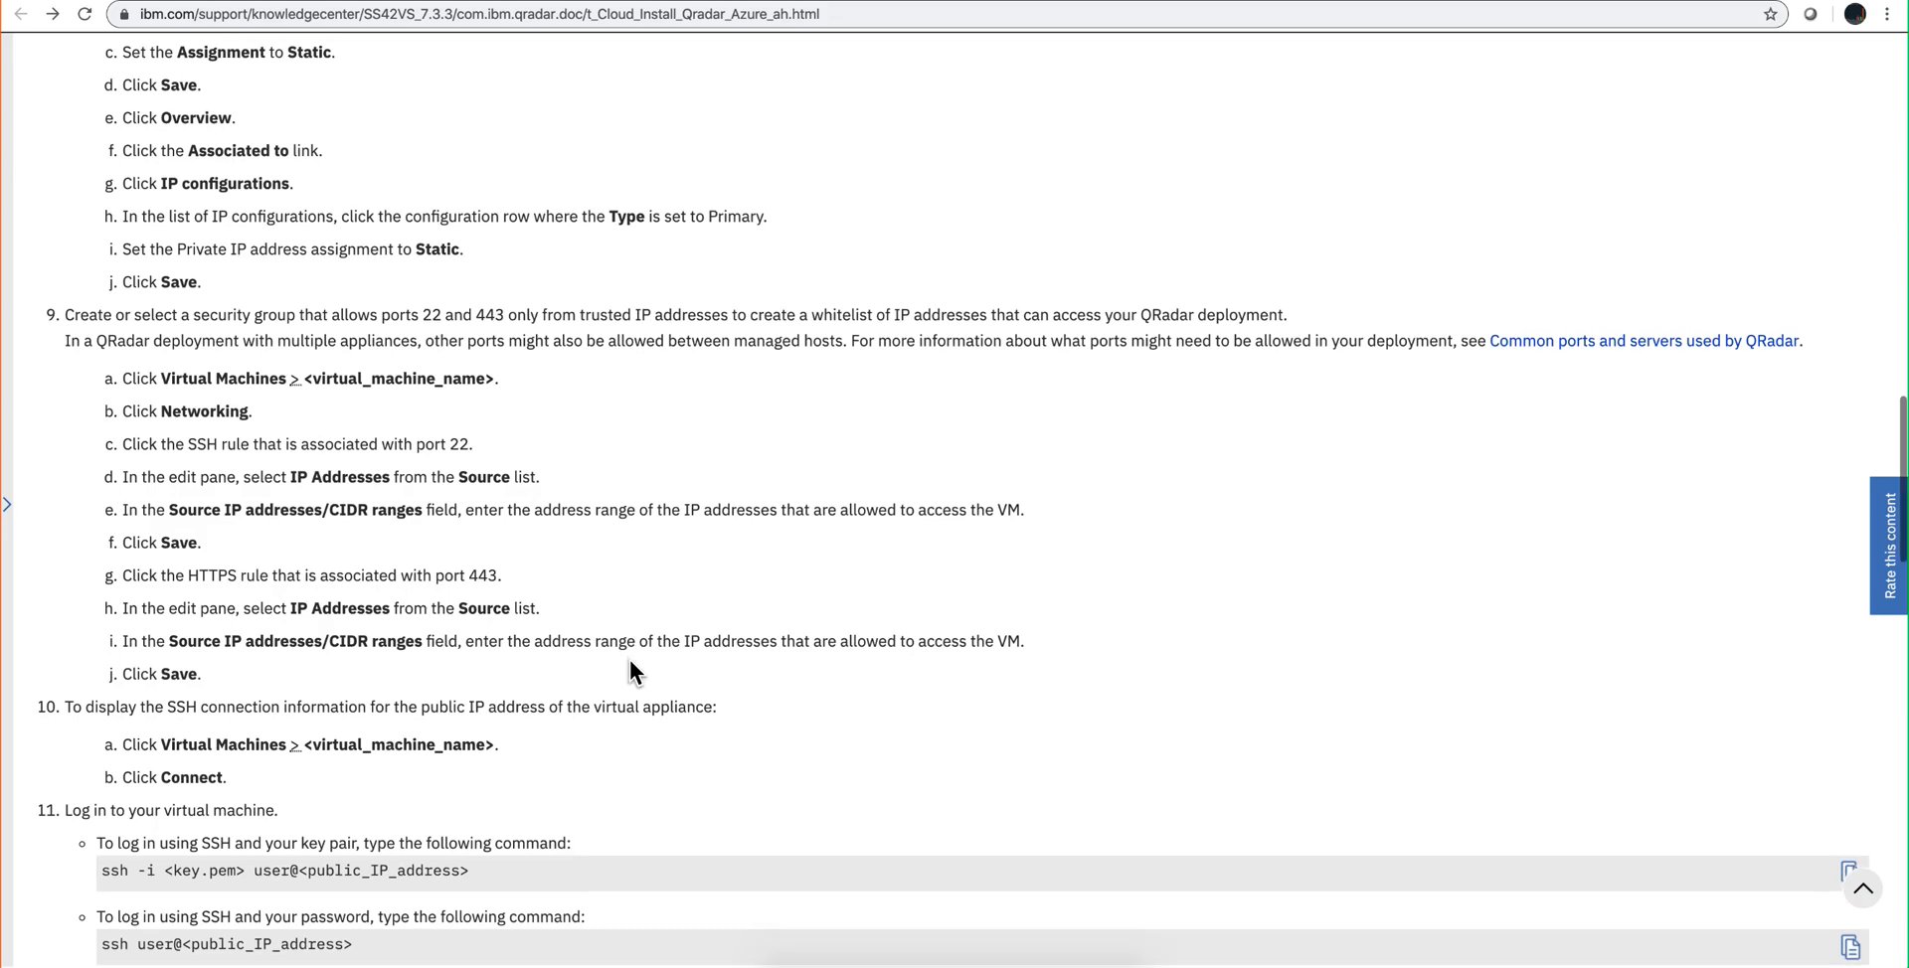
{"action": "scroll", "scroll_direction": "down", "scroll_amount": 3}
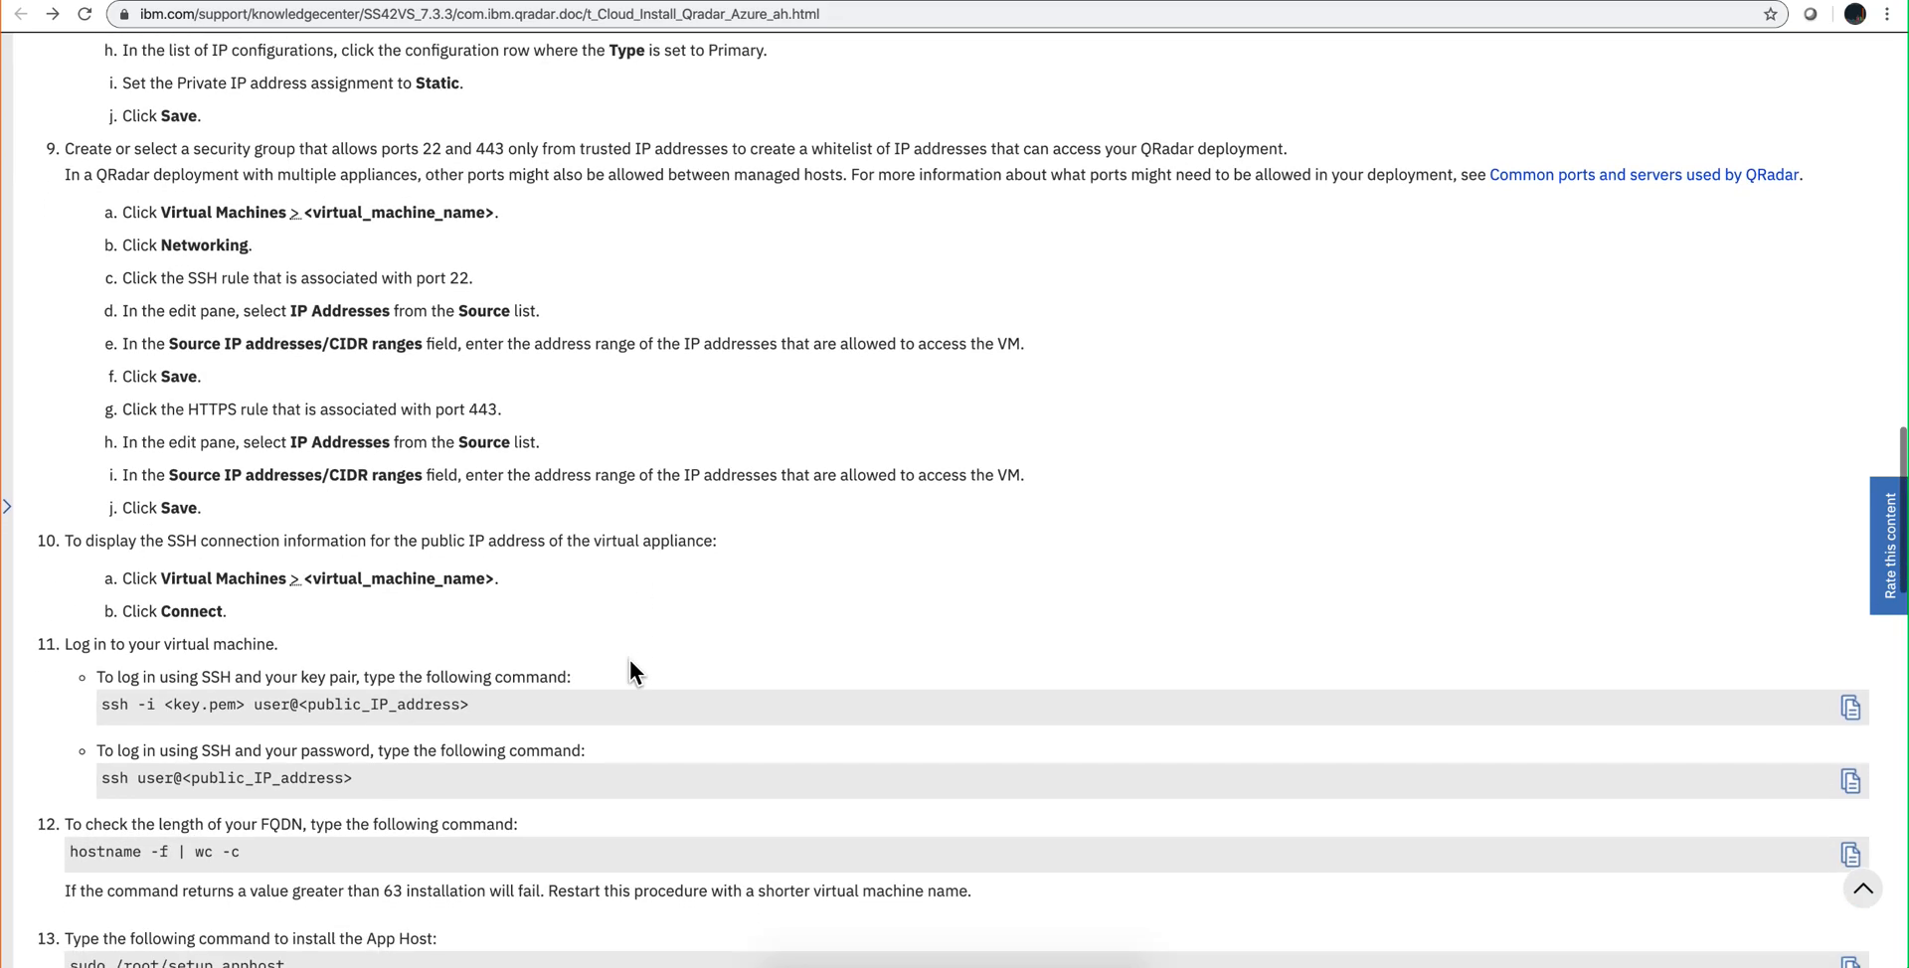
{"action": "scroll", "scroll_direction": "down", "scroll_amount": 3}
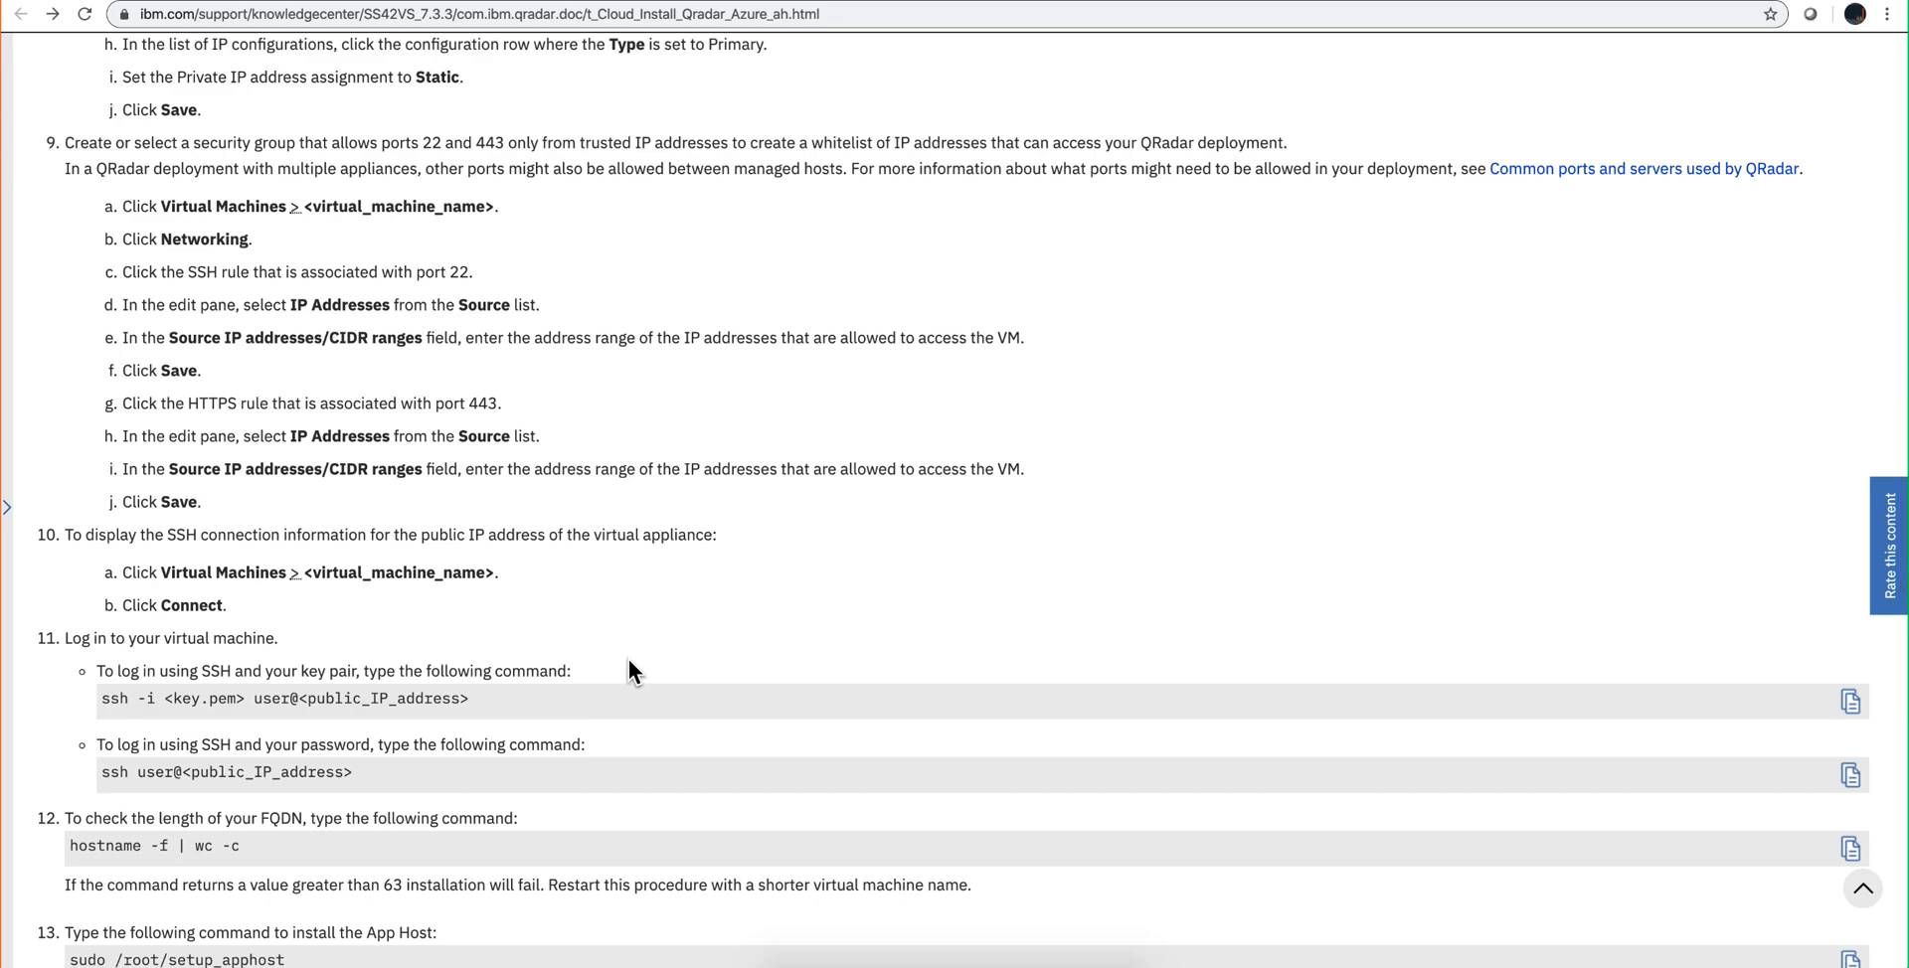
{"action": "mouse_move", "coordinate": [1088, 16]}
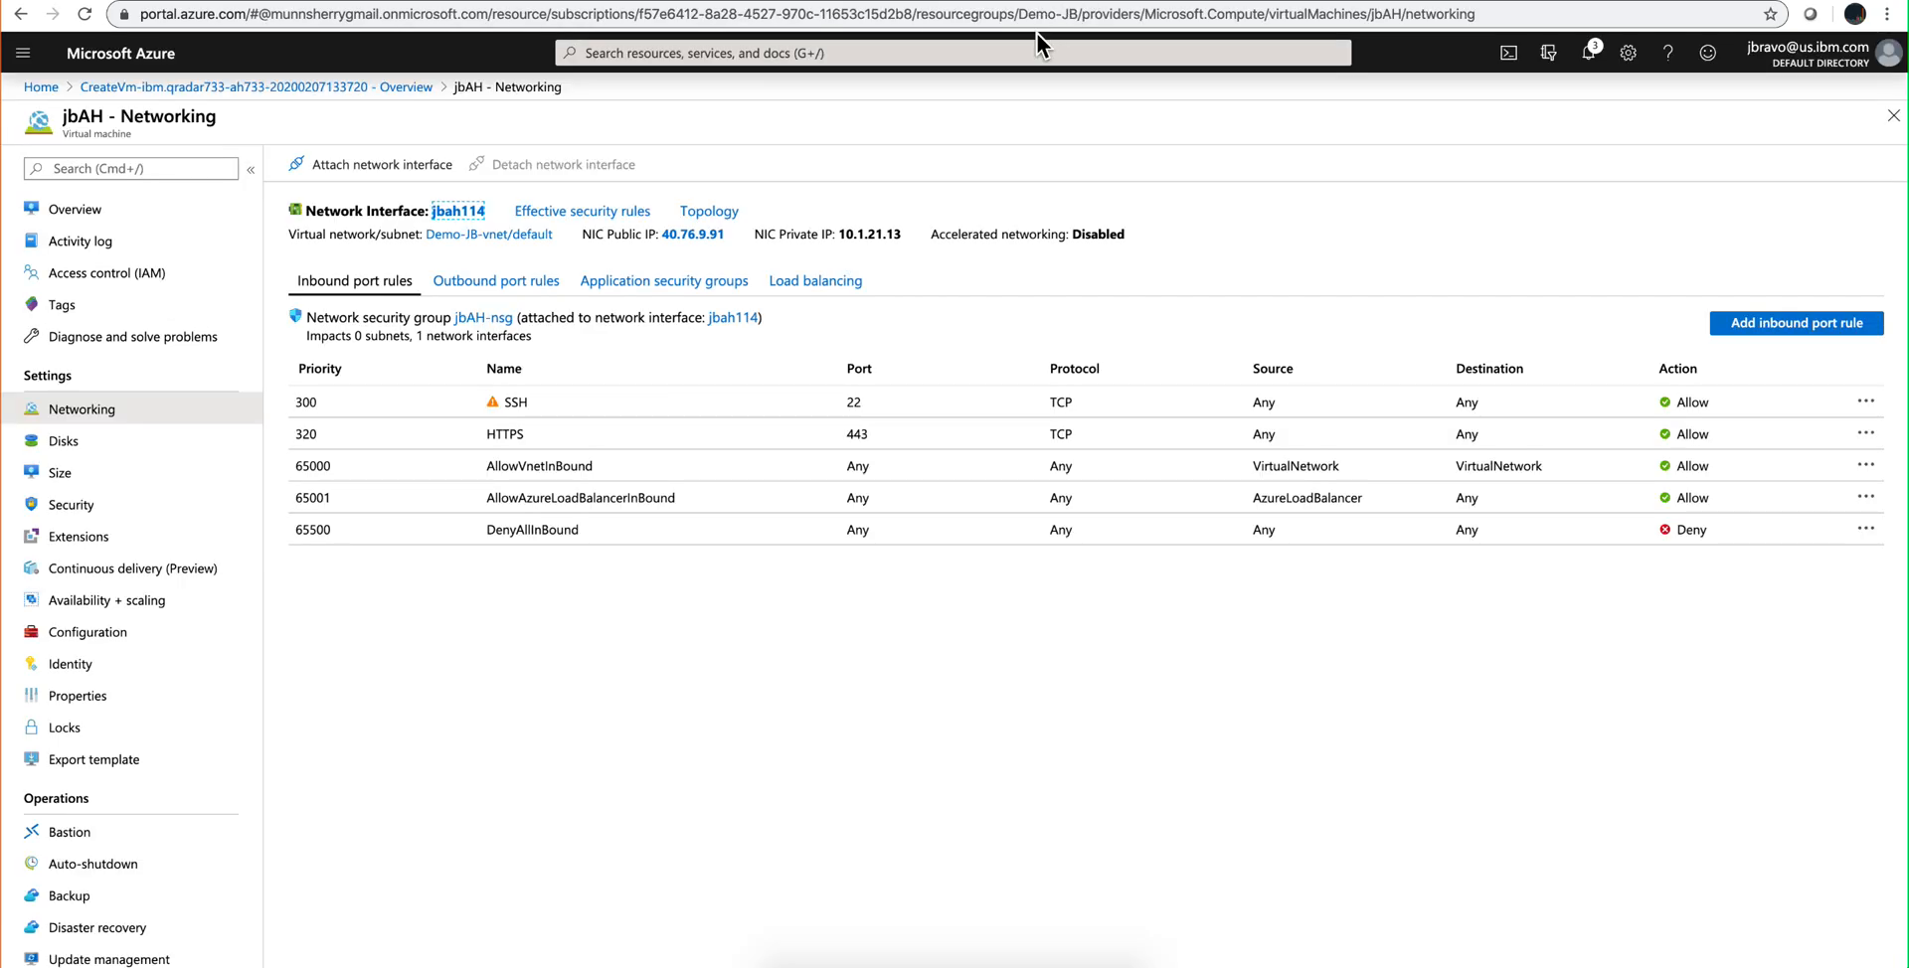
{"action": "mouse_move", "coordinate": [693, 203]}
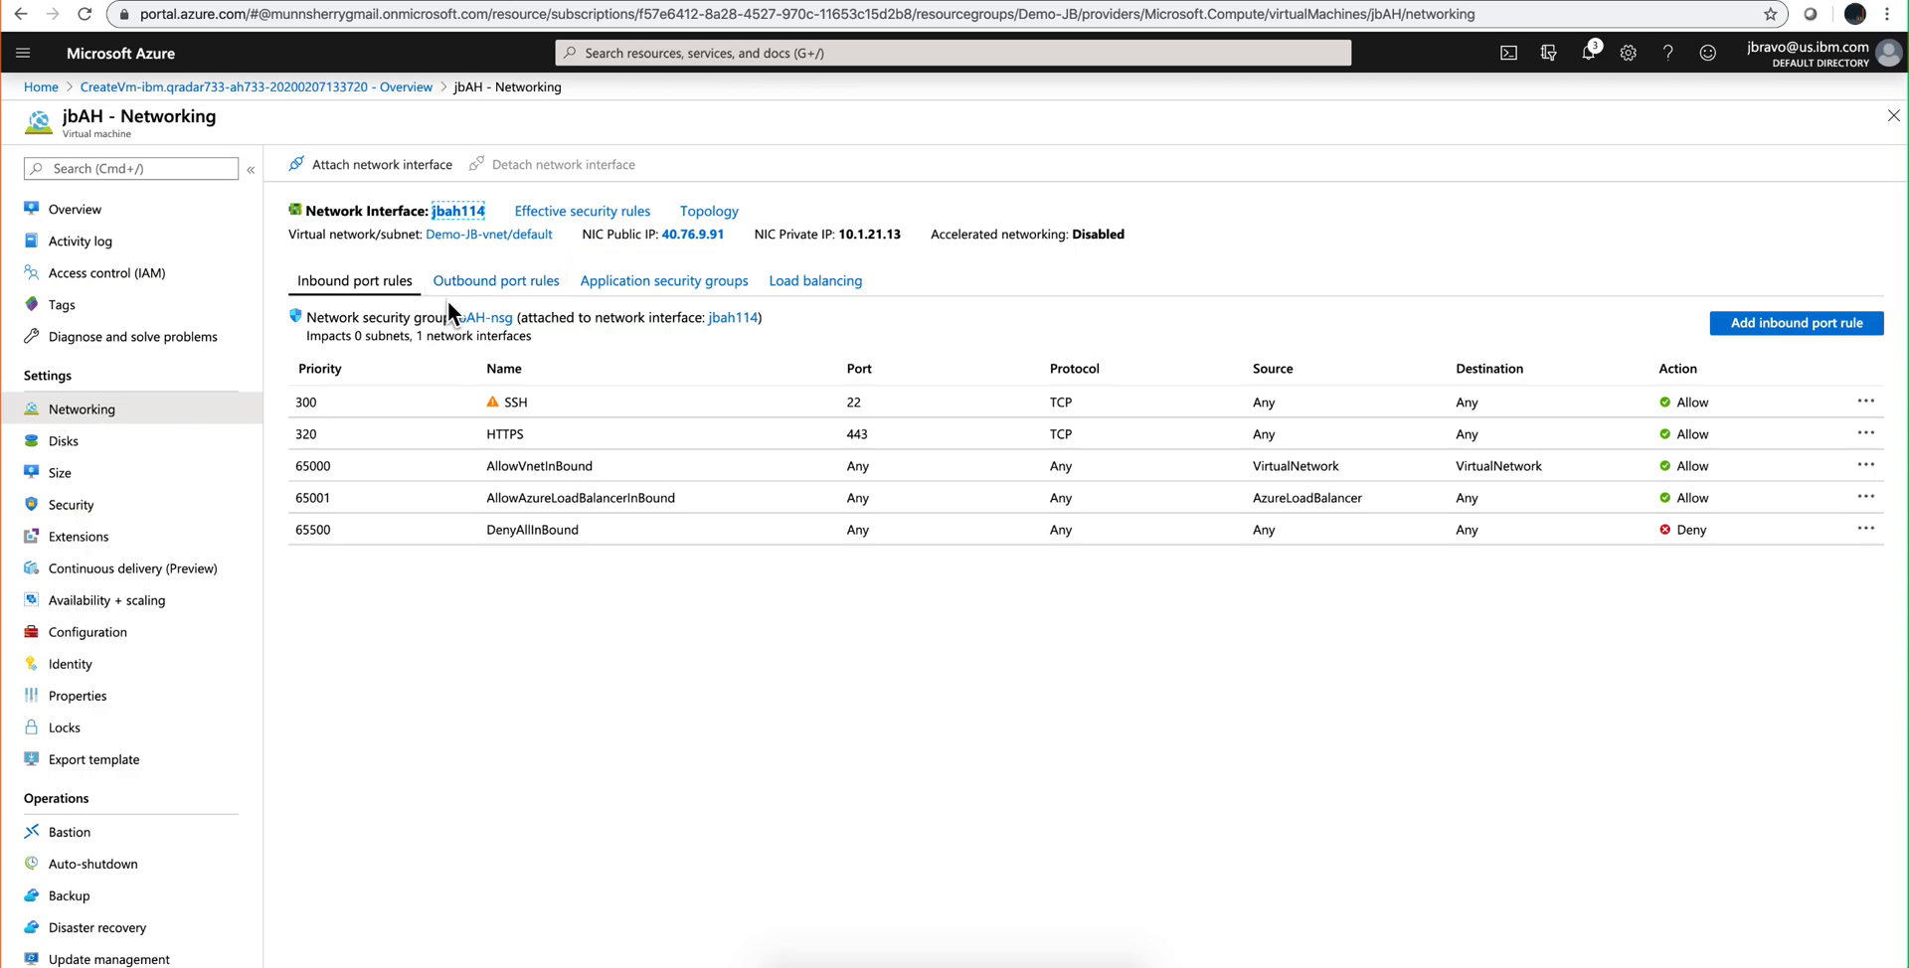
{"action": "mouse_move", "coordinate": [483, 317]}
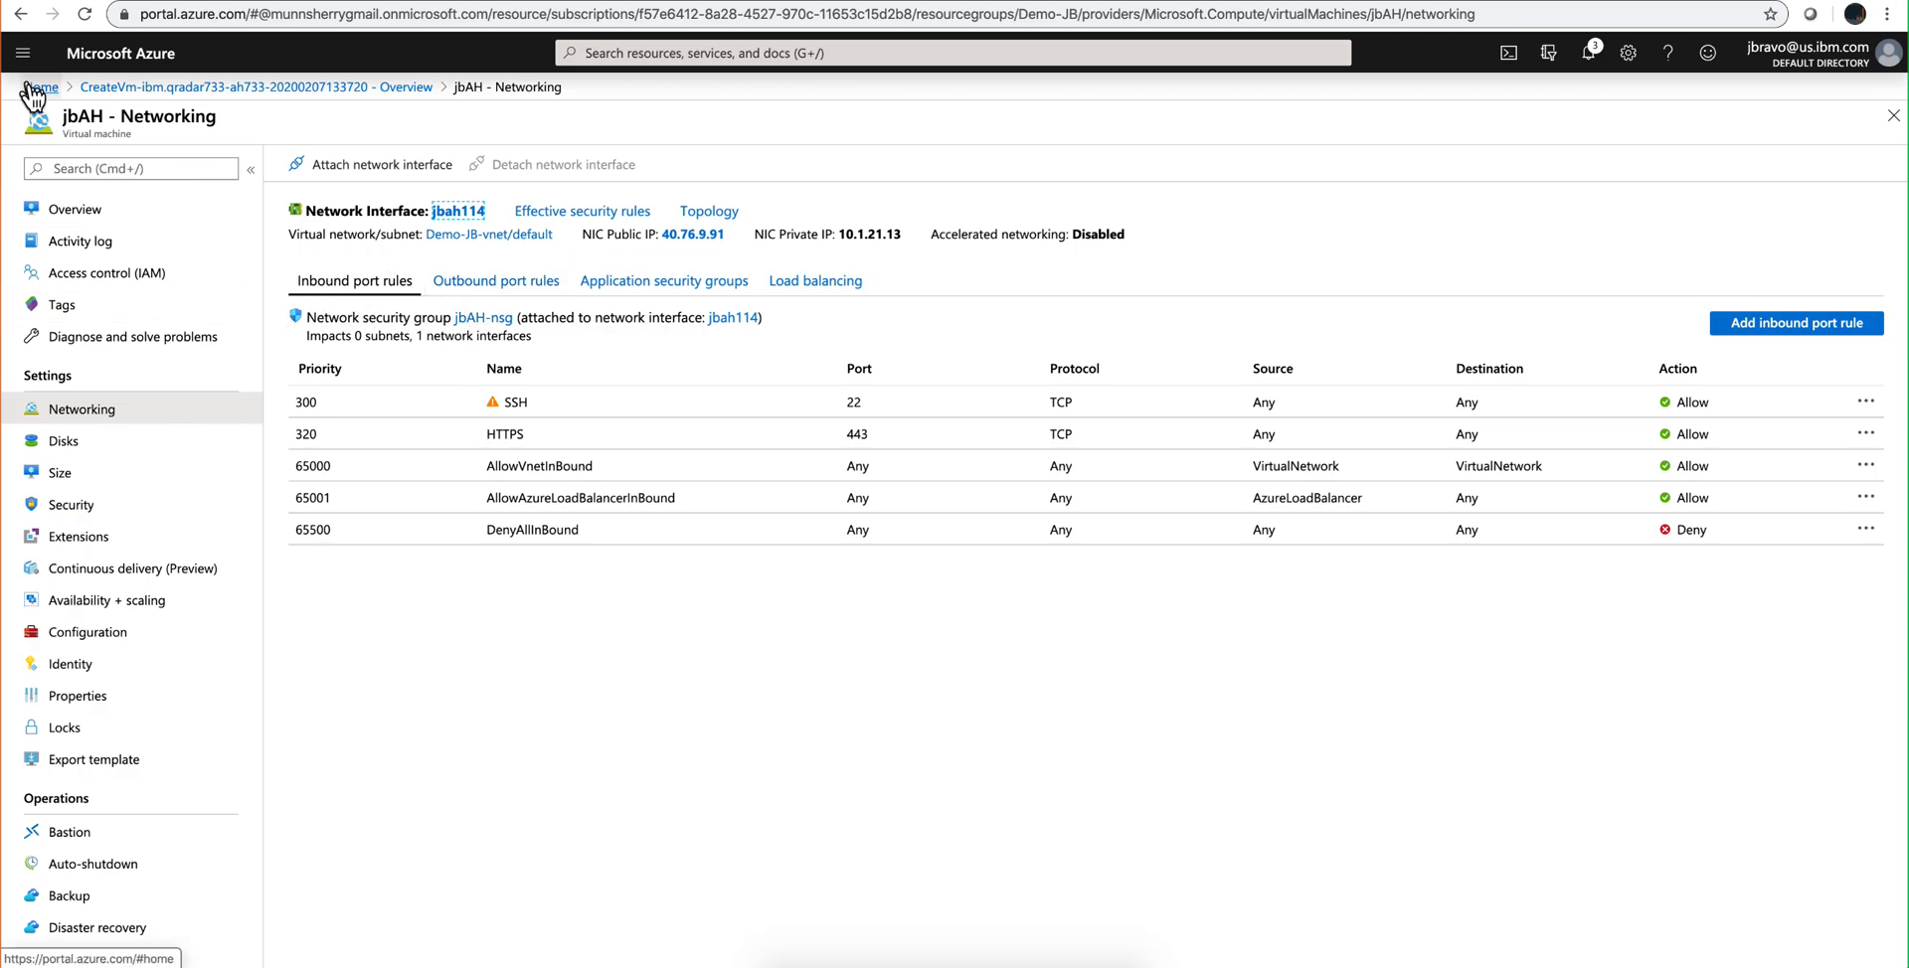
- Reach the jbAH VM overview again from the portal home's Recent resources
{"action": "left_click", "coordinate": [42, 85]}
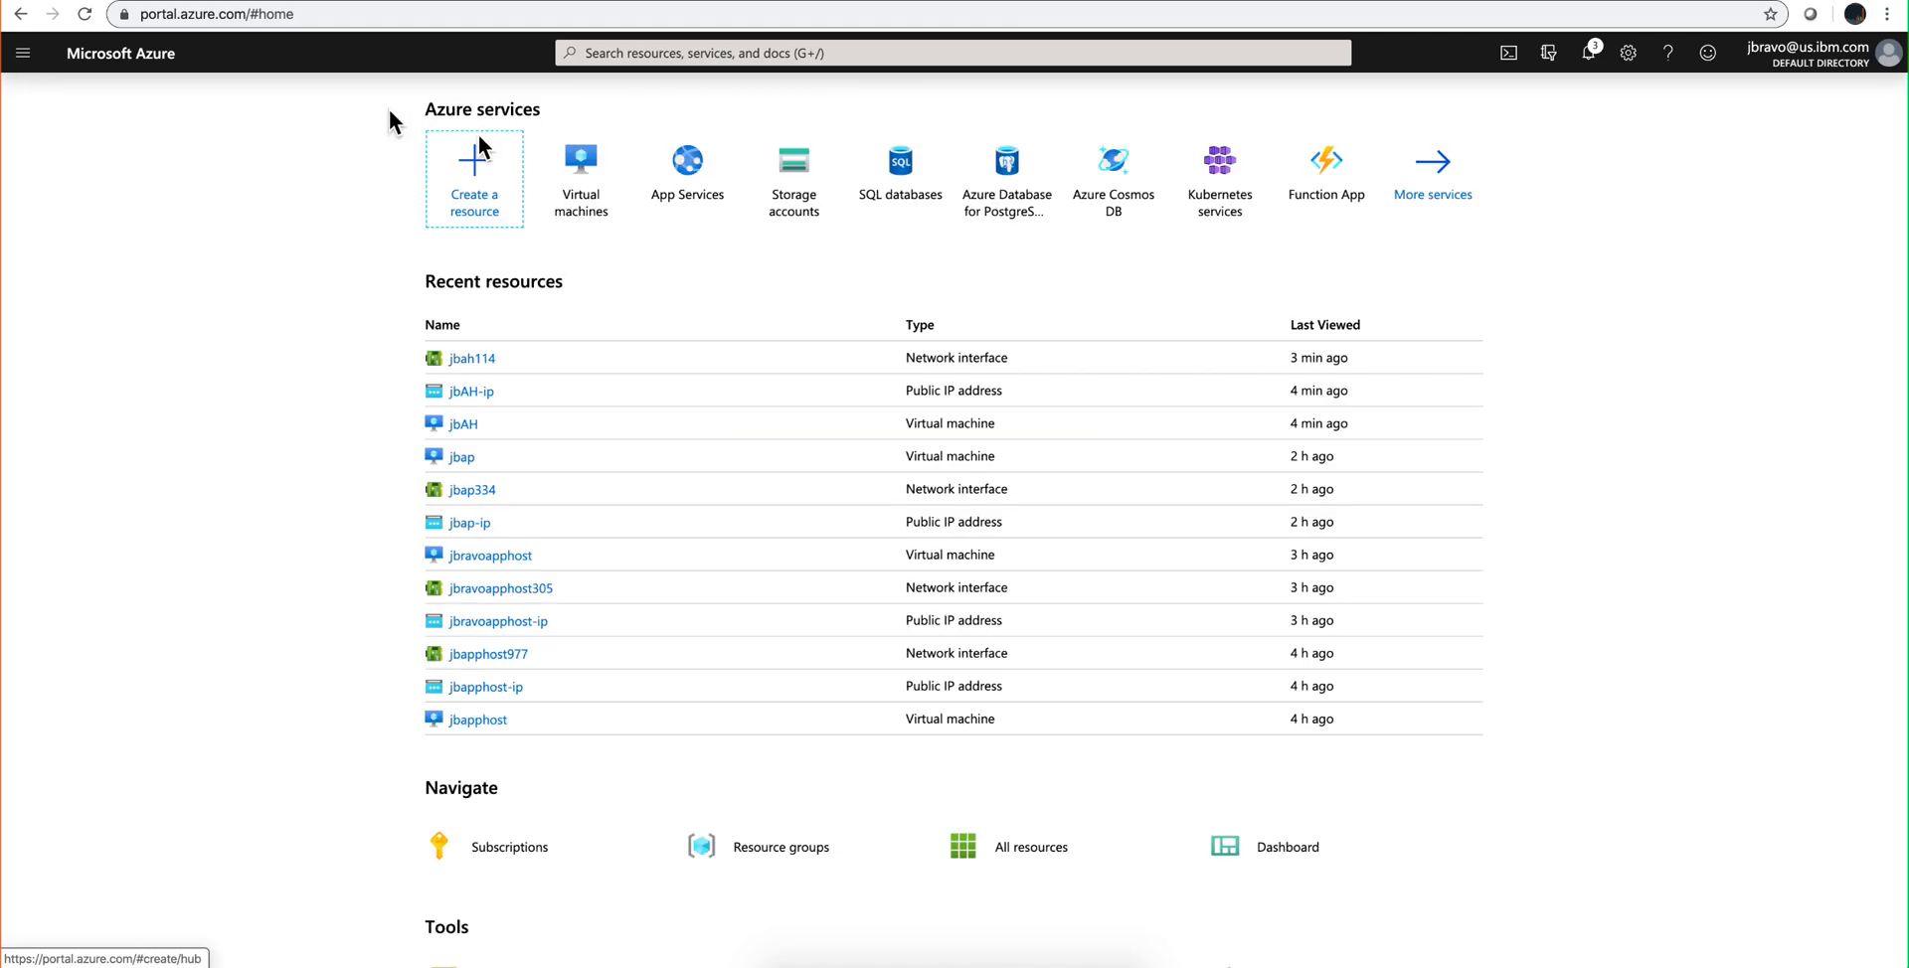
{"action": "mouse_move", "coordinate": [485, 435]}
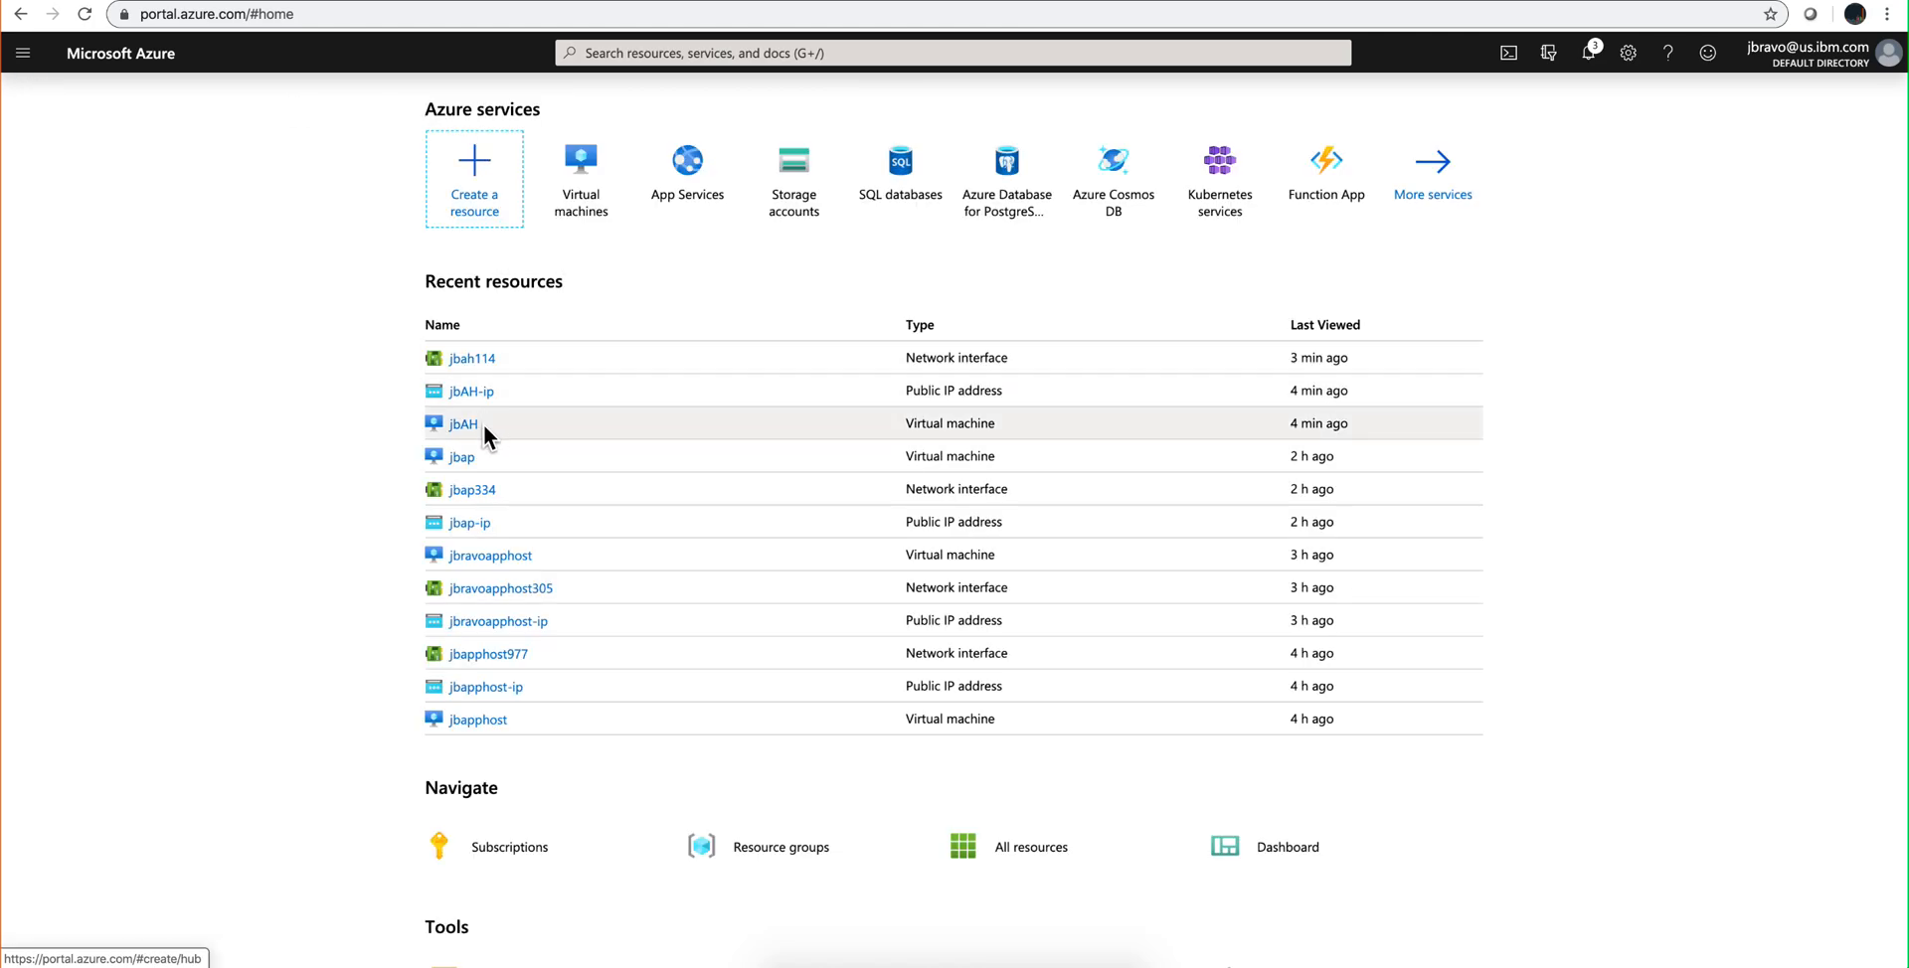
{"action": "left_click", "coordinate": [459, 423]}
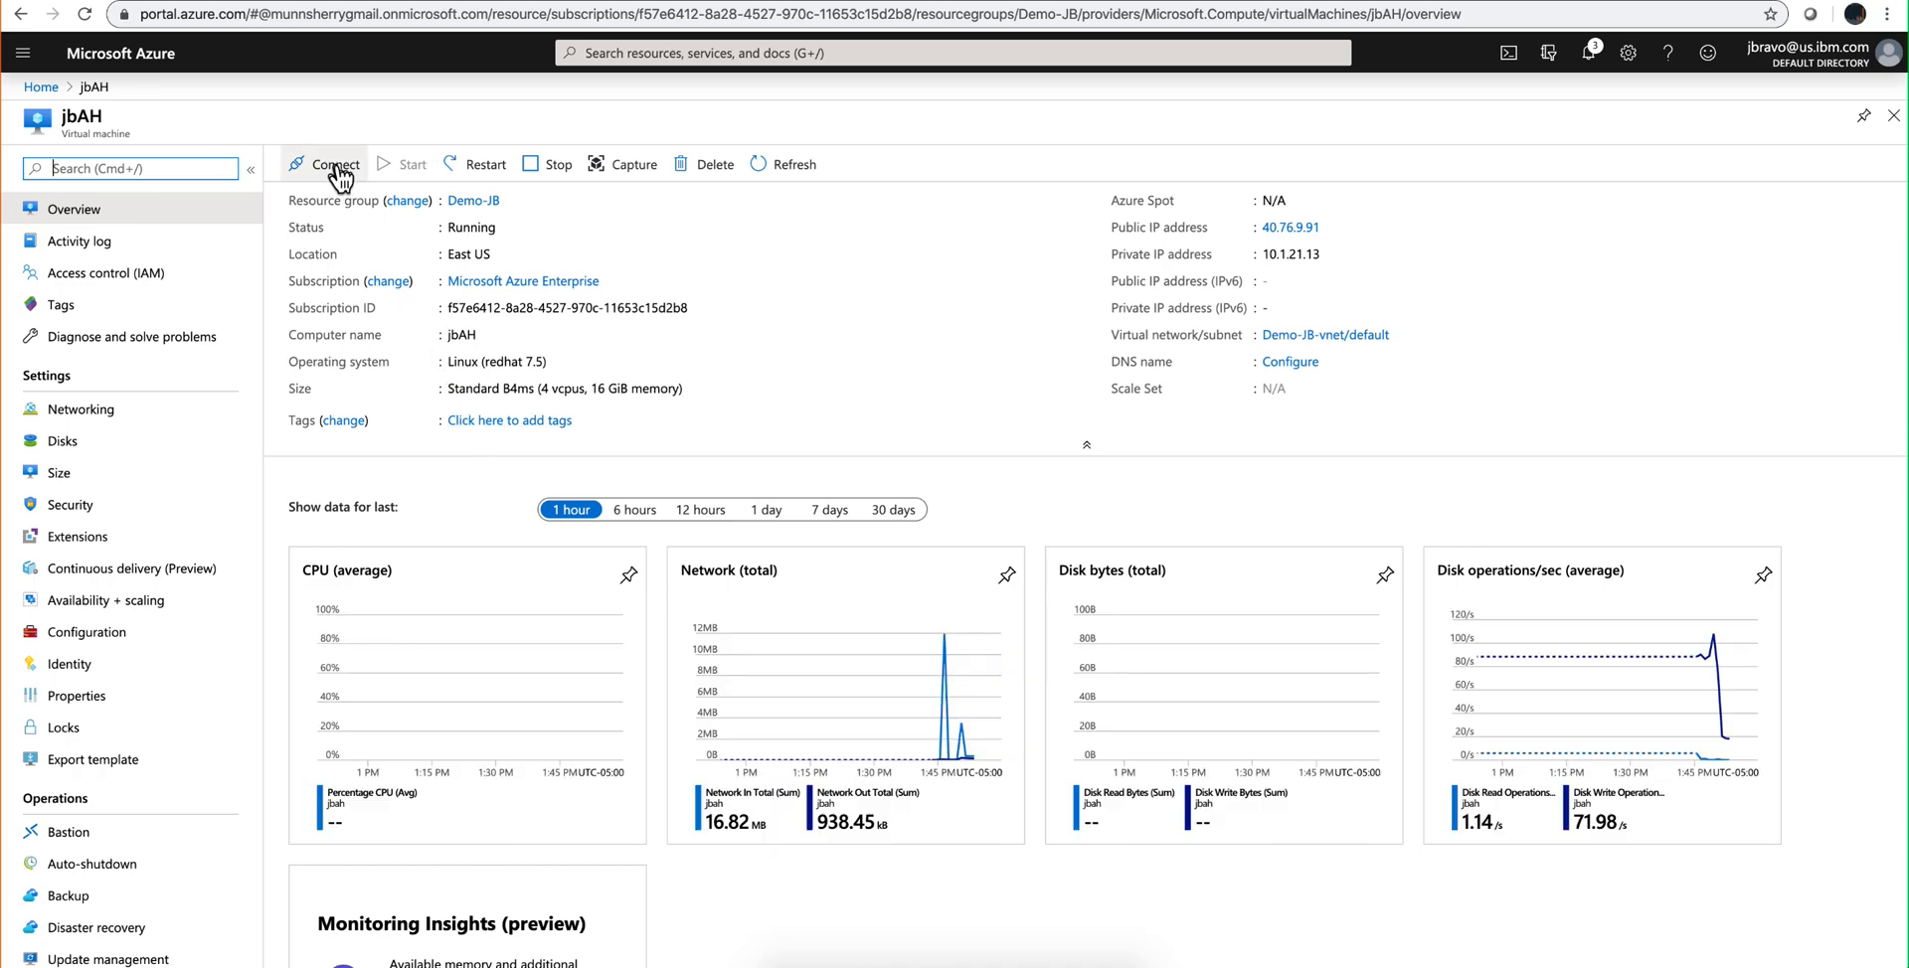
{"action": "mouse_move", "coordinate": [338, 165]}
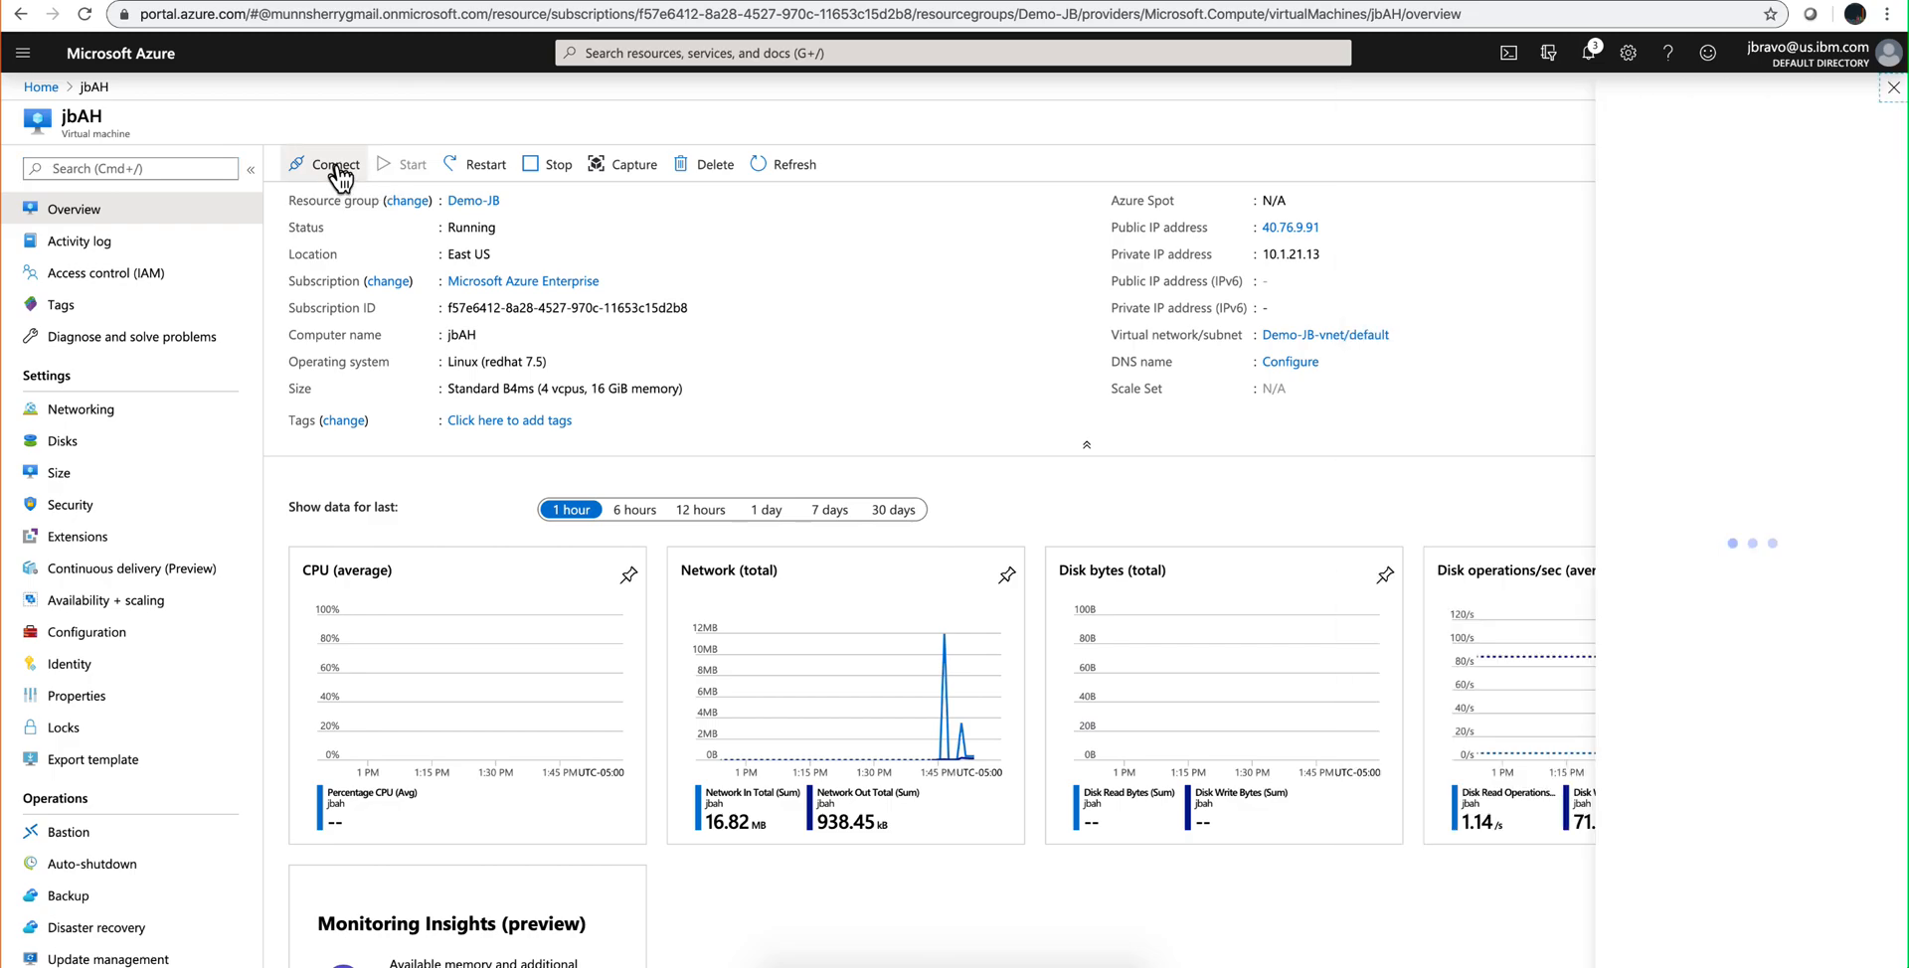
{"action": "left_click", "coordinate": [332, 166]}
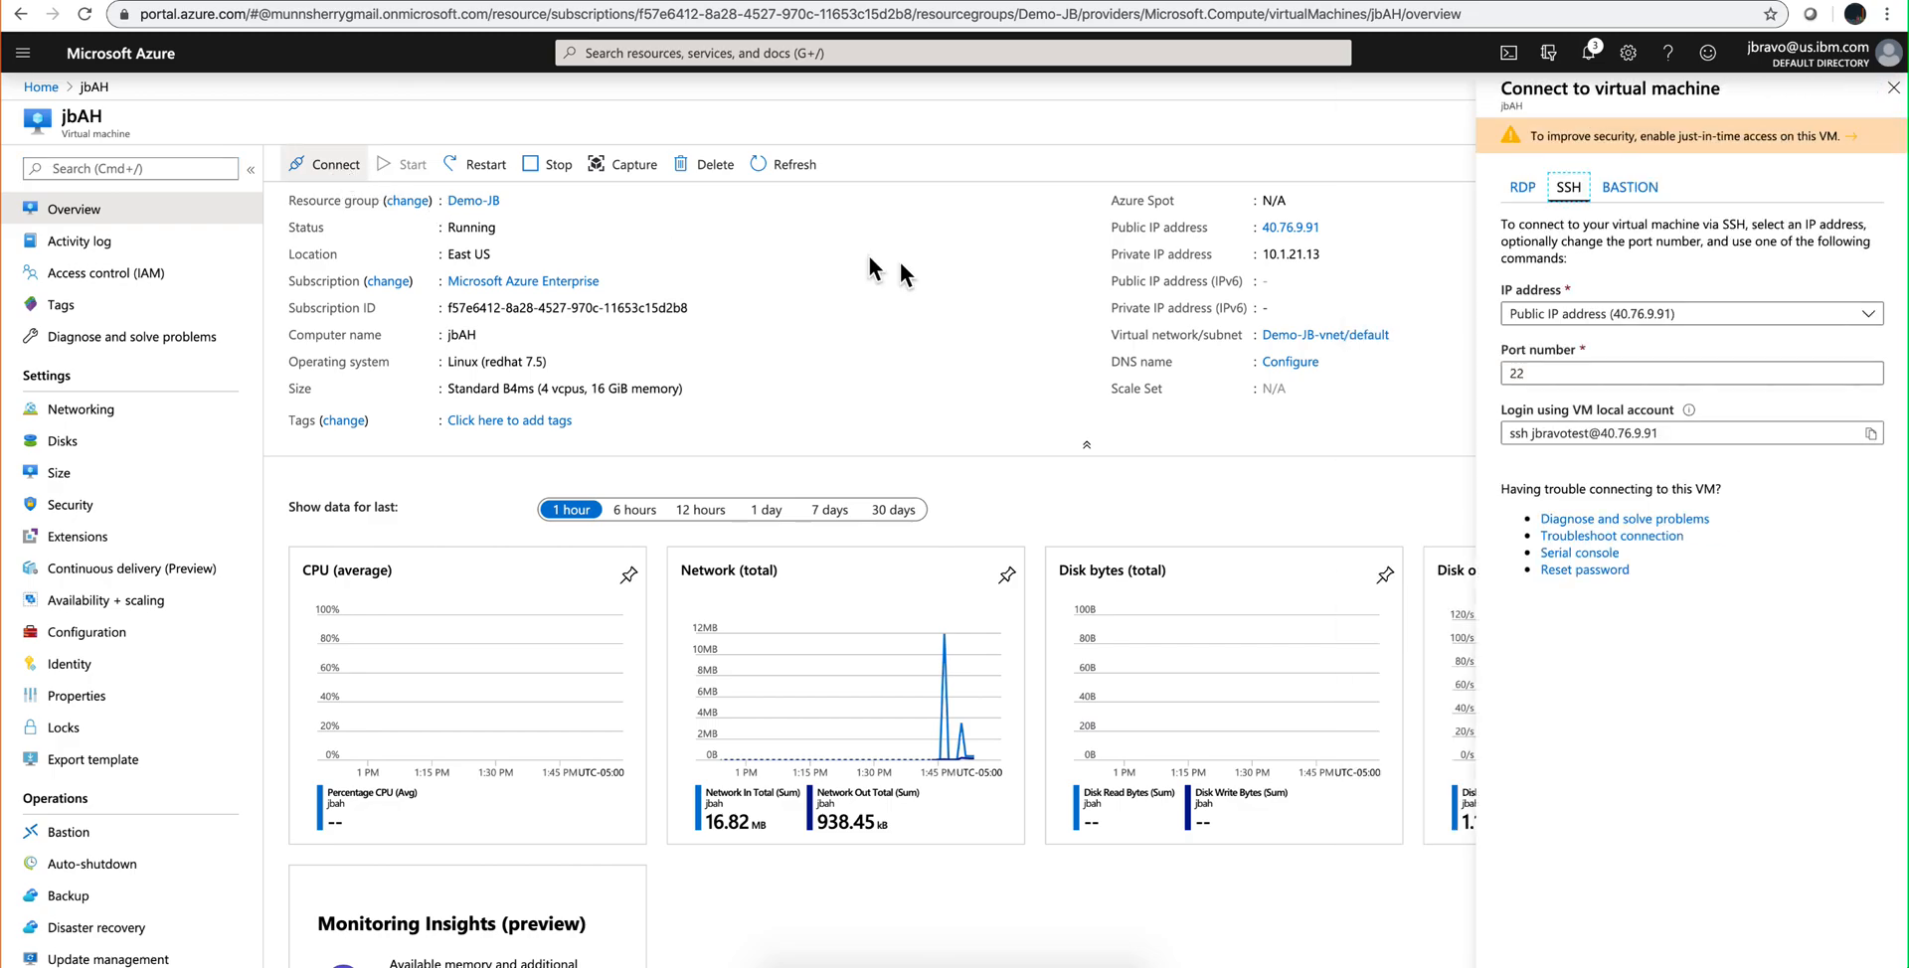
{"action": "mouse_move", "coordinate": [1875, 433]}
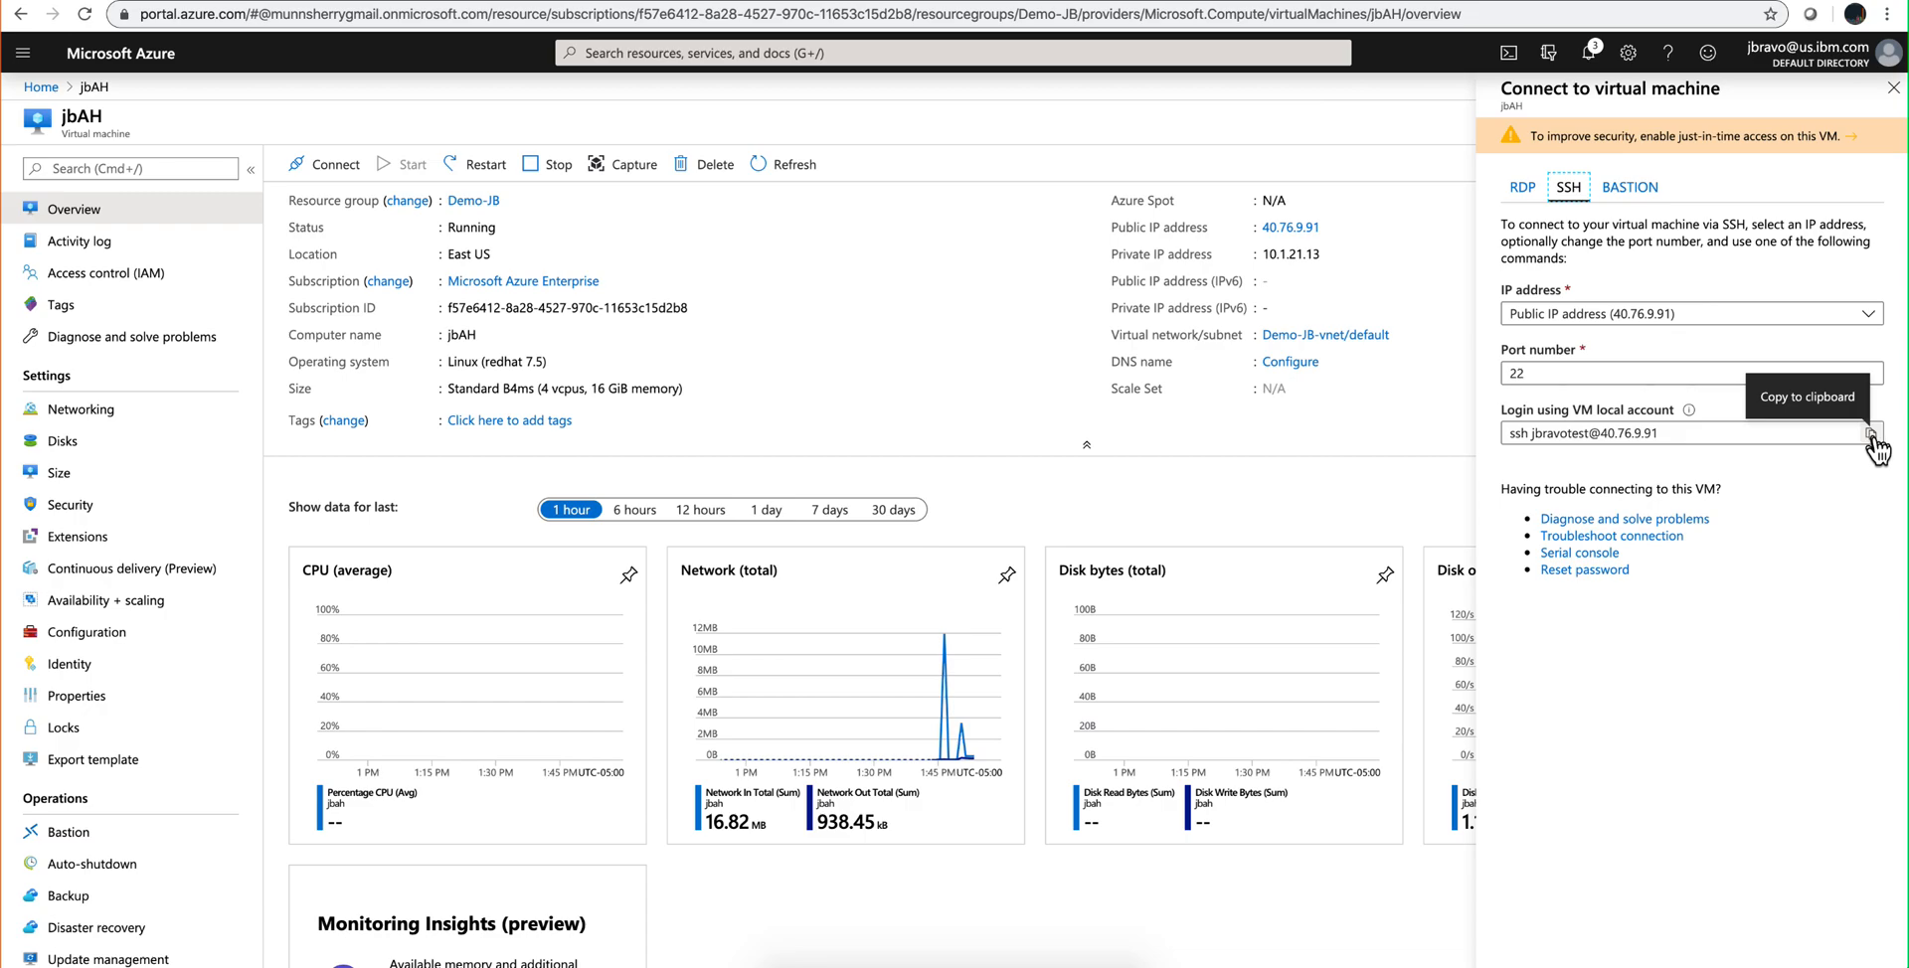
{"action": "left_click", "coordinate": [1872, 432]}
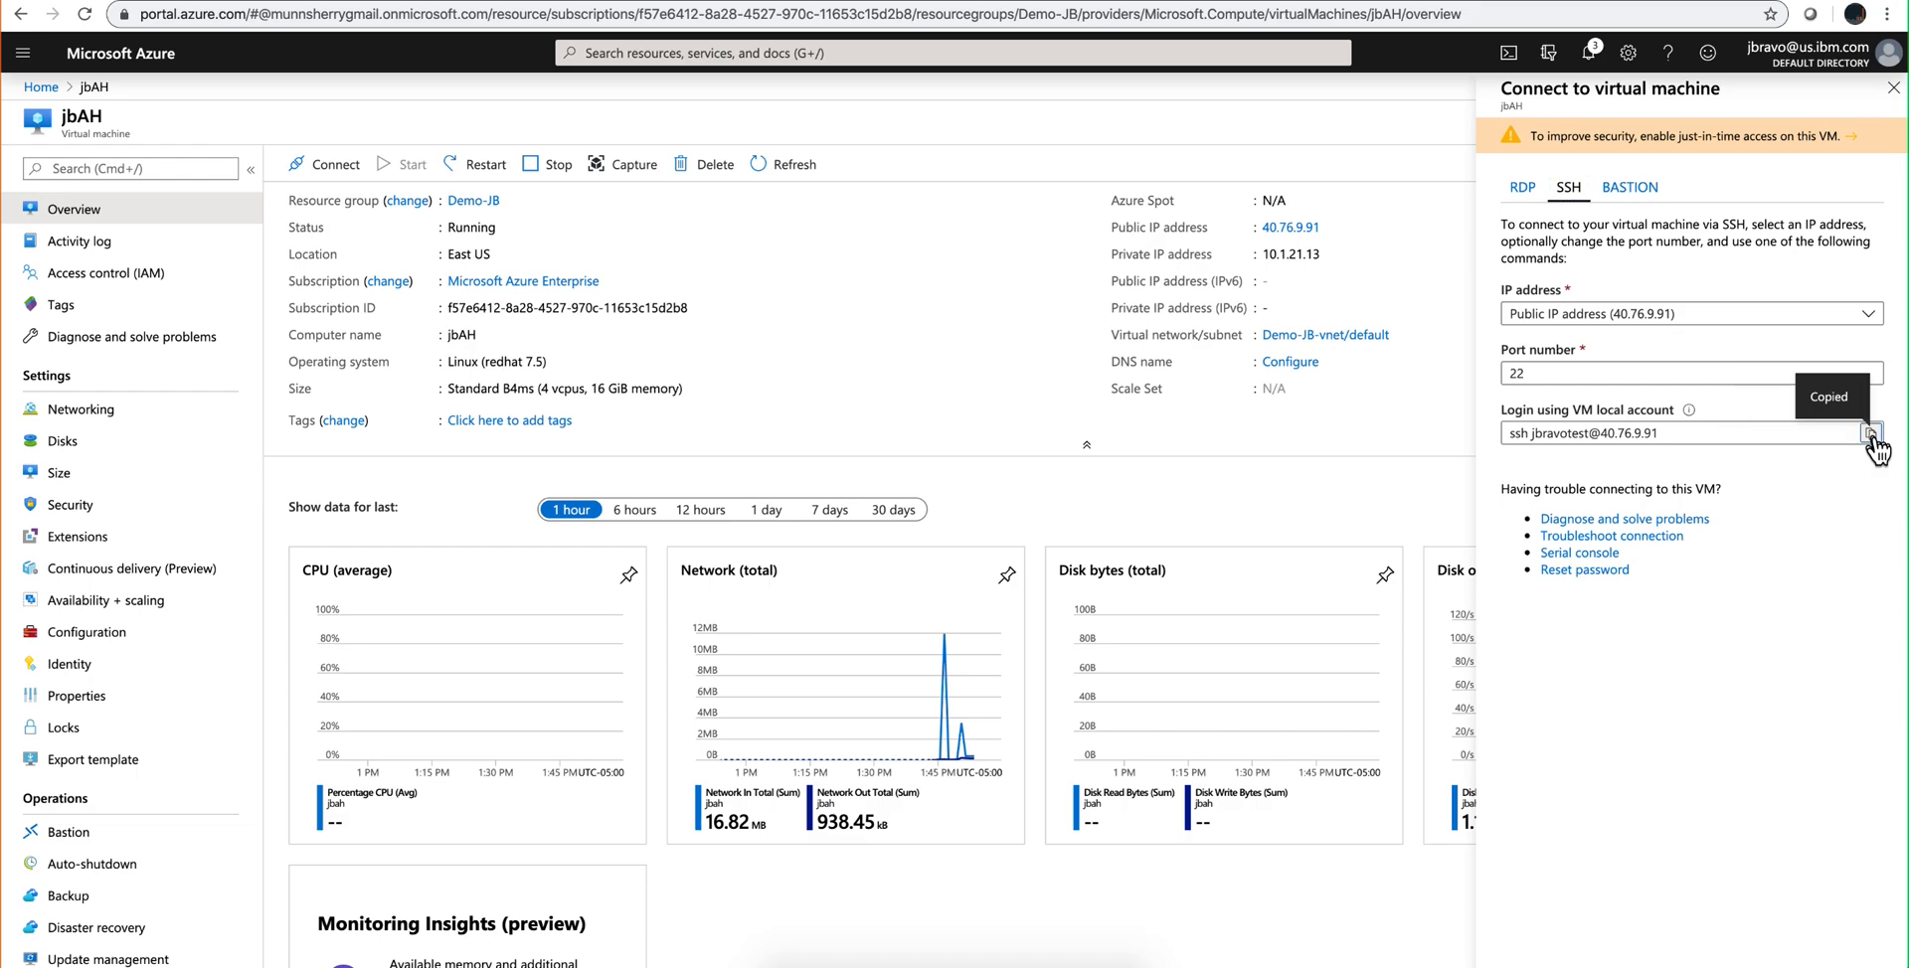
{"action": "mouse_move", "coordinate": [1096, 935]}
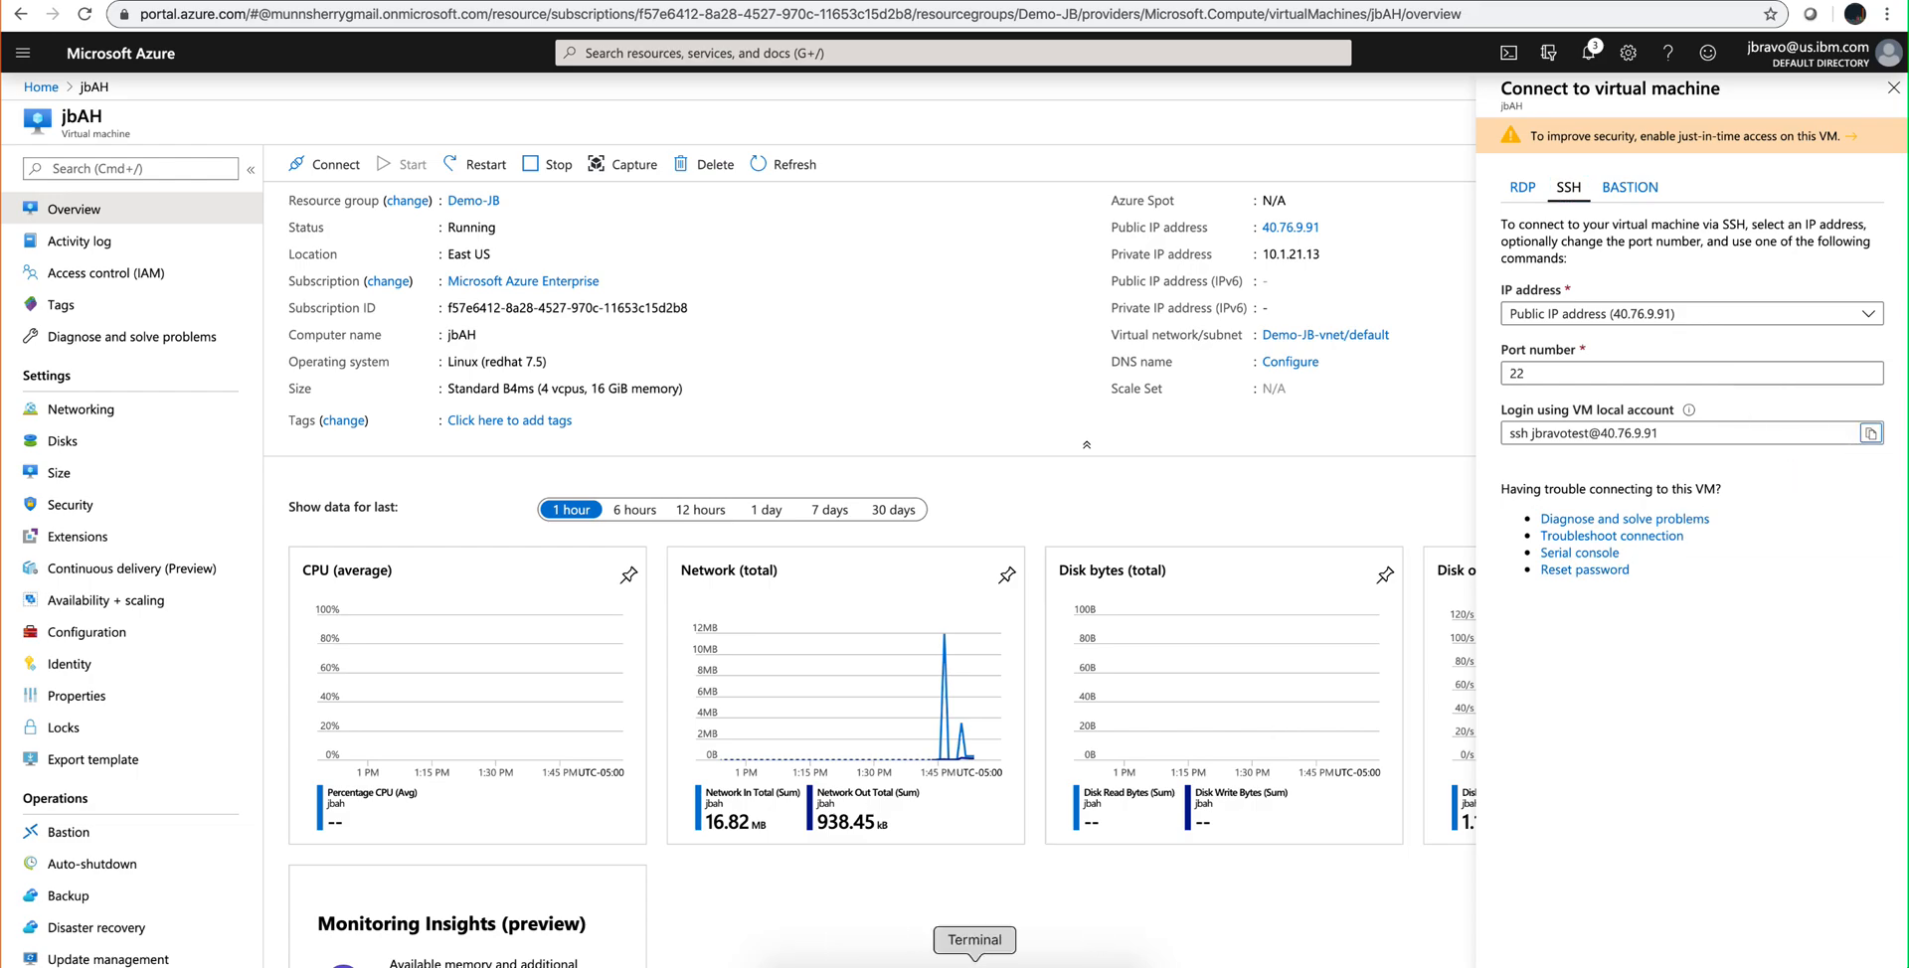
{"action": "left_click", "coordinate": [973, 938]}
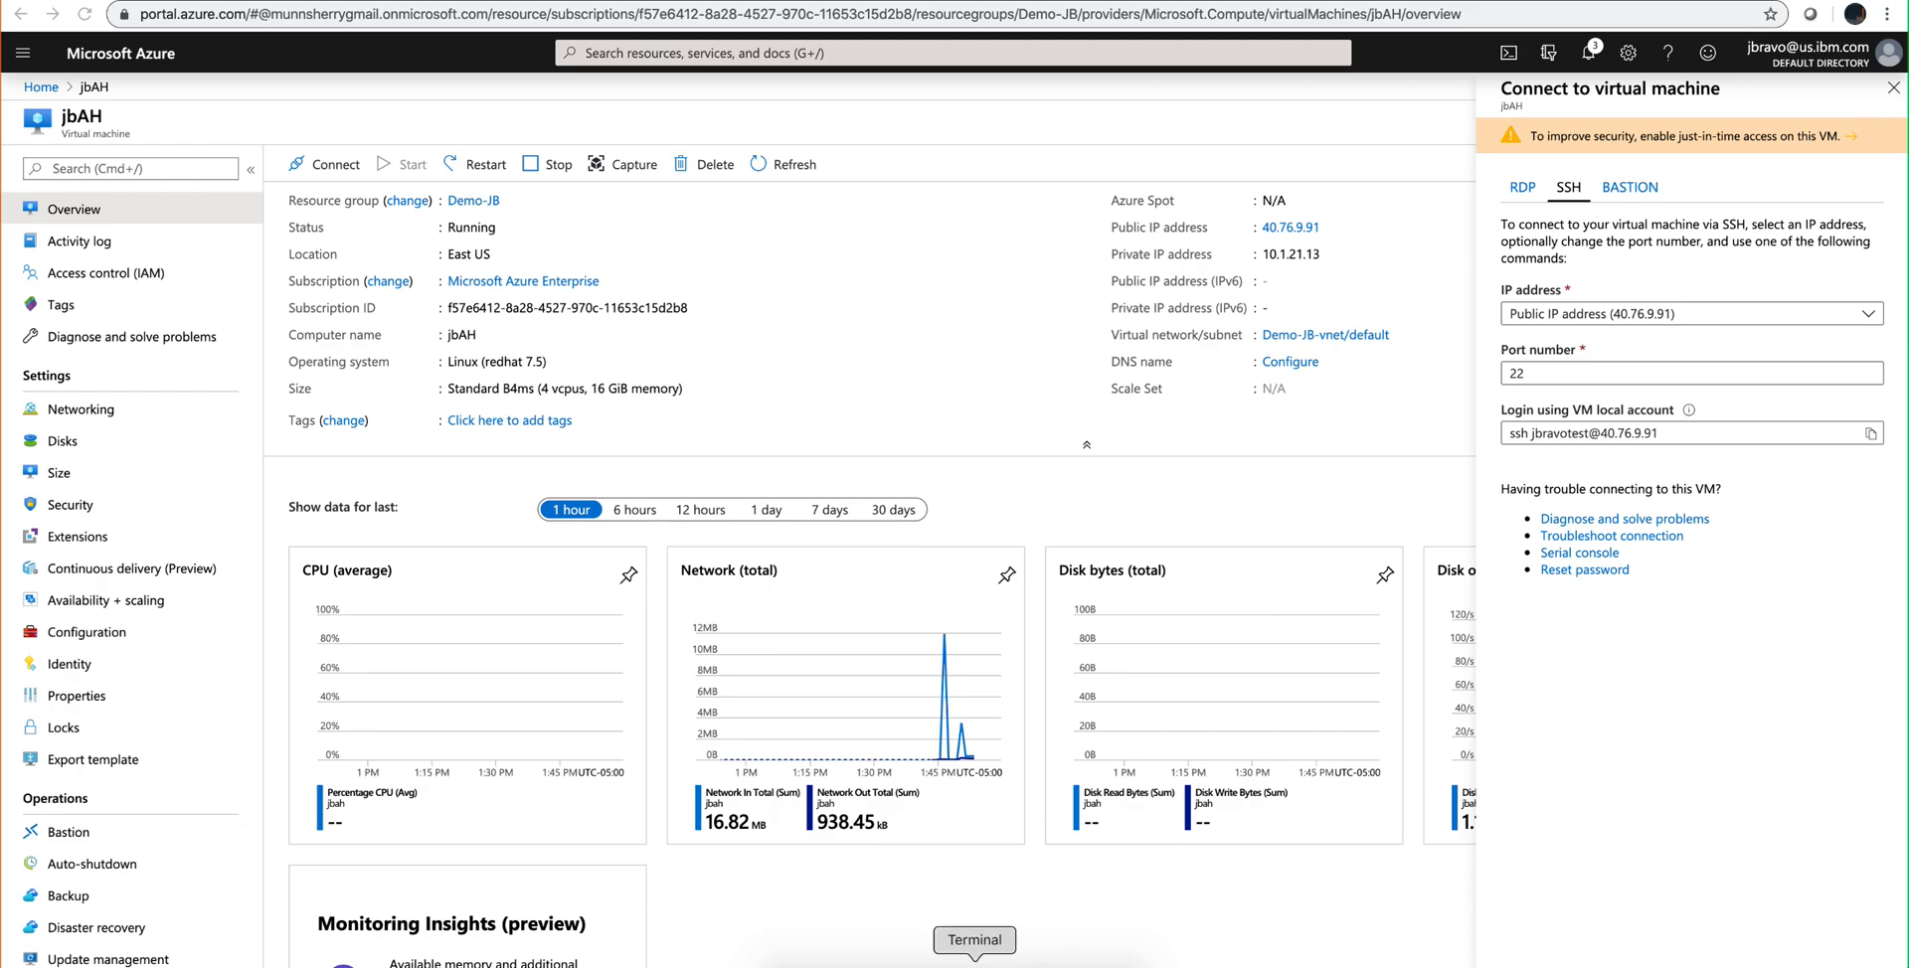
{"action": "left_click", "coordinate": [972, 939]}
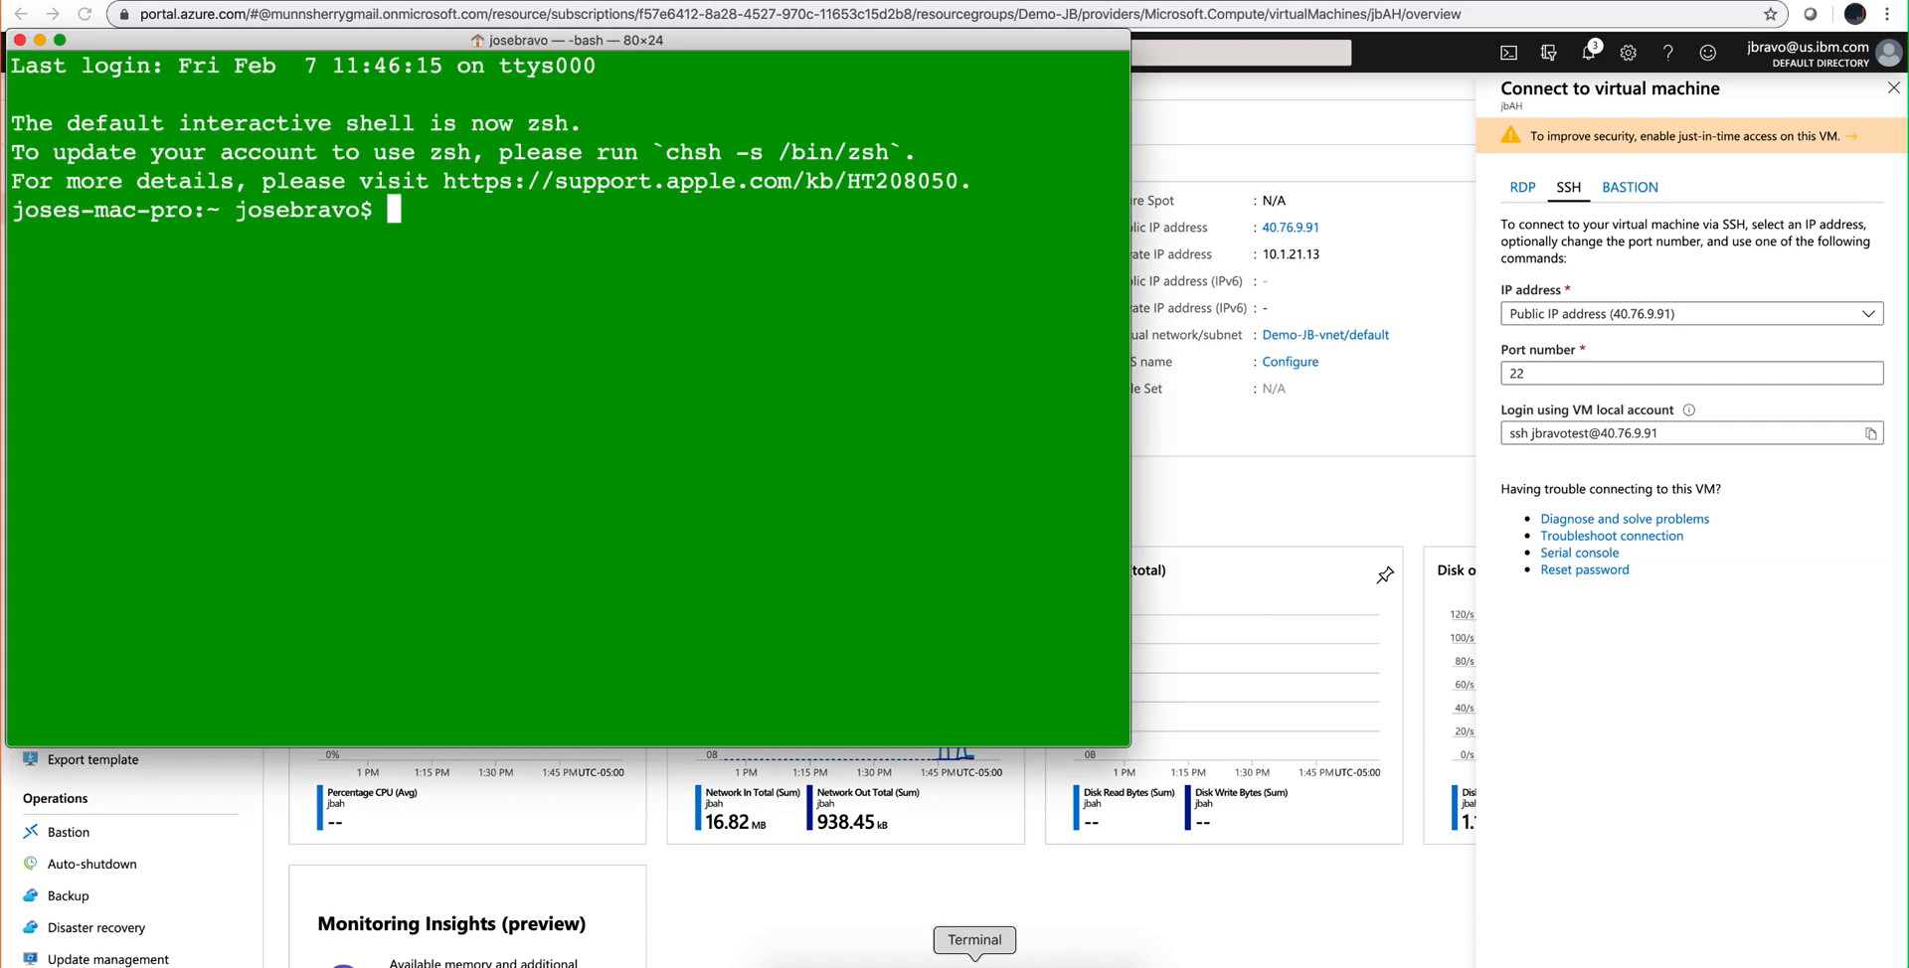
{"action": "type", "text": "ssh jbravotest@40.76.9.91"}
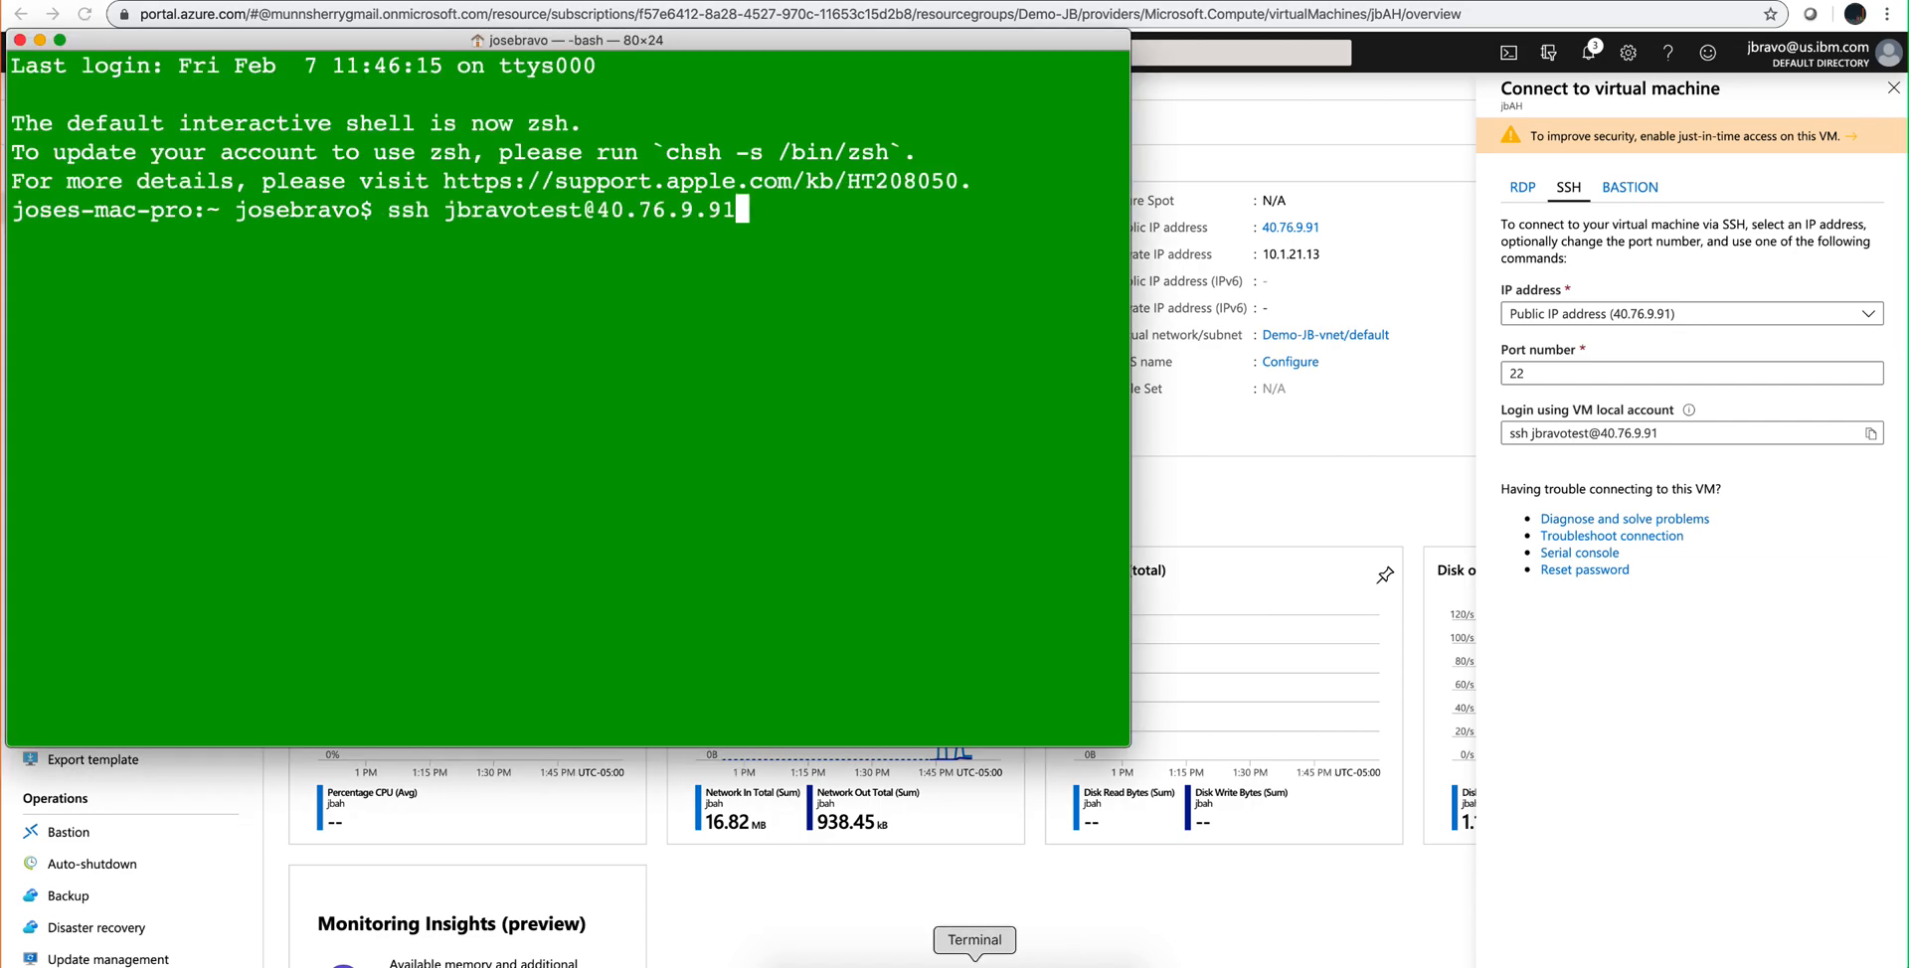
{"action": "mouse_move", "coordinate": [1629, 913]}
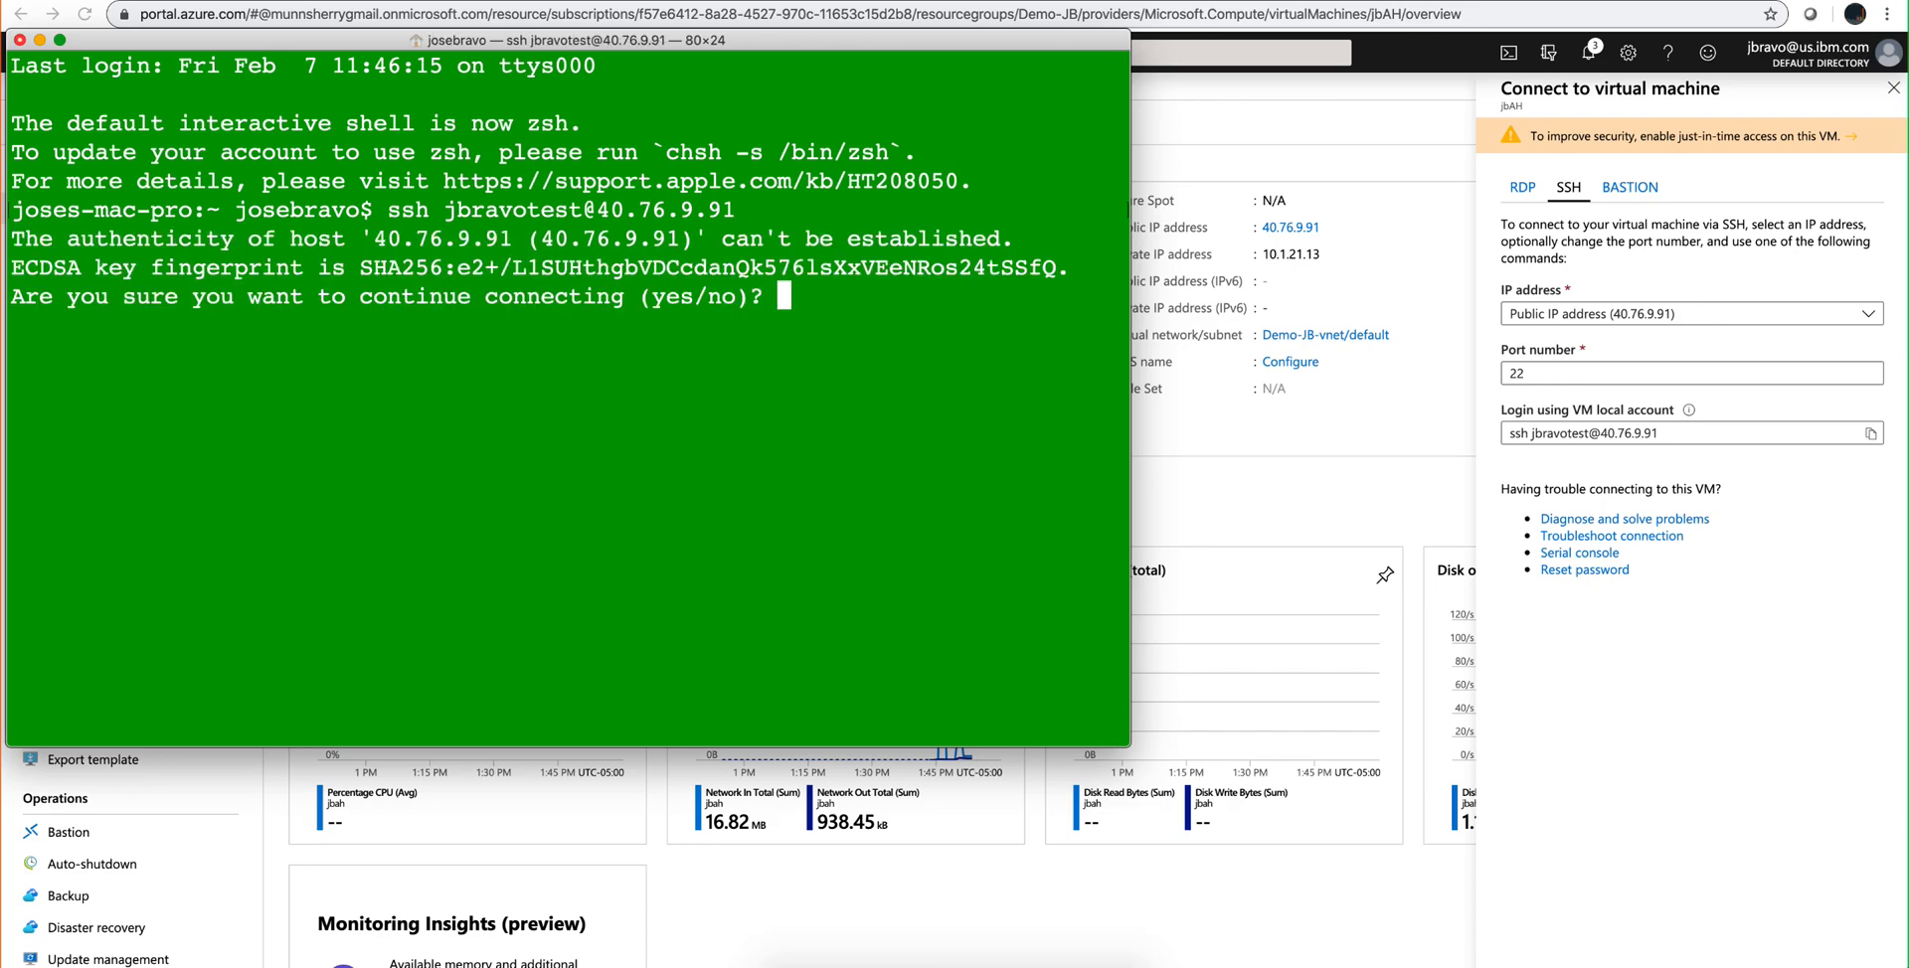
{"action": "type", "text": "yes"}
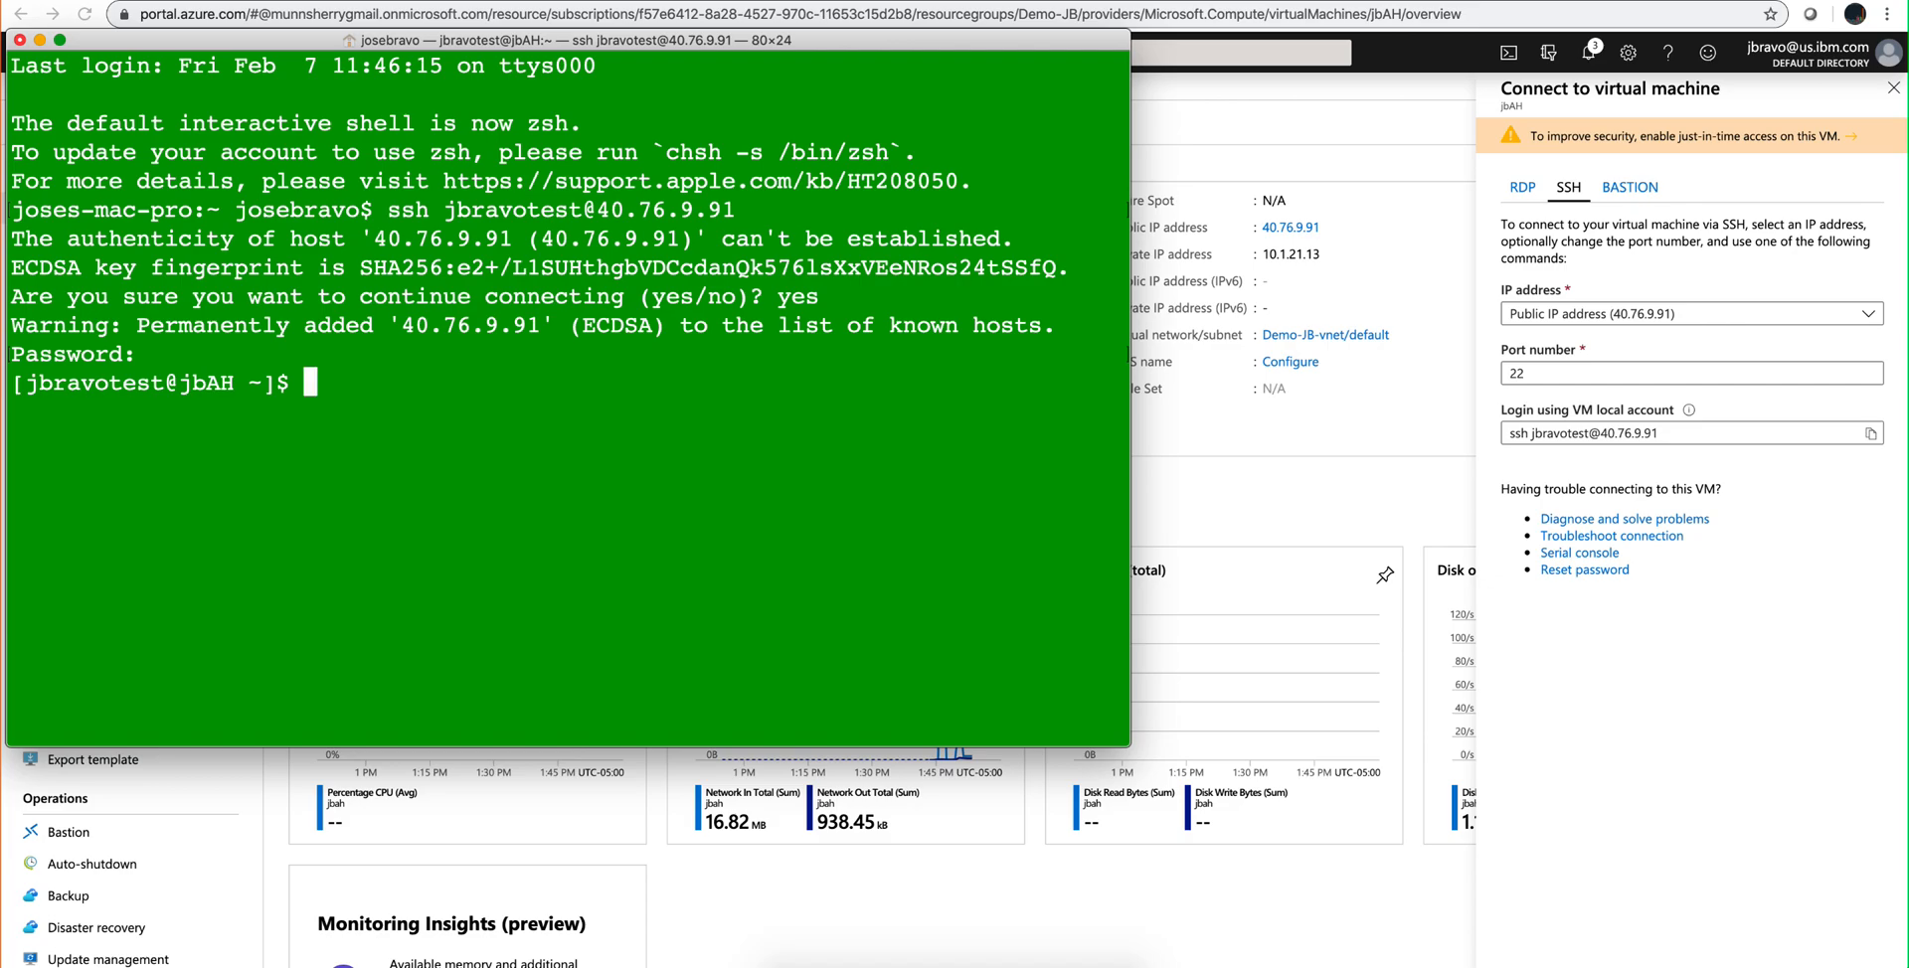
{"action": "mouse_move", "coordinate": [1153, 489]}
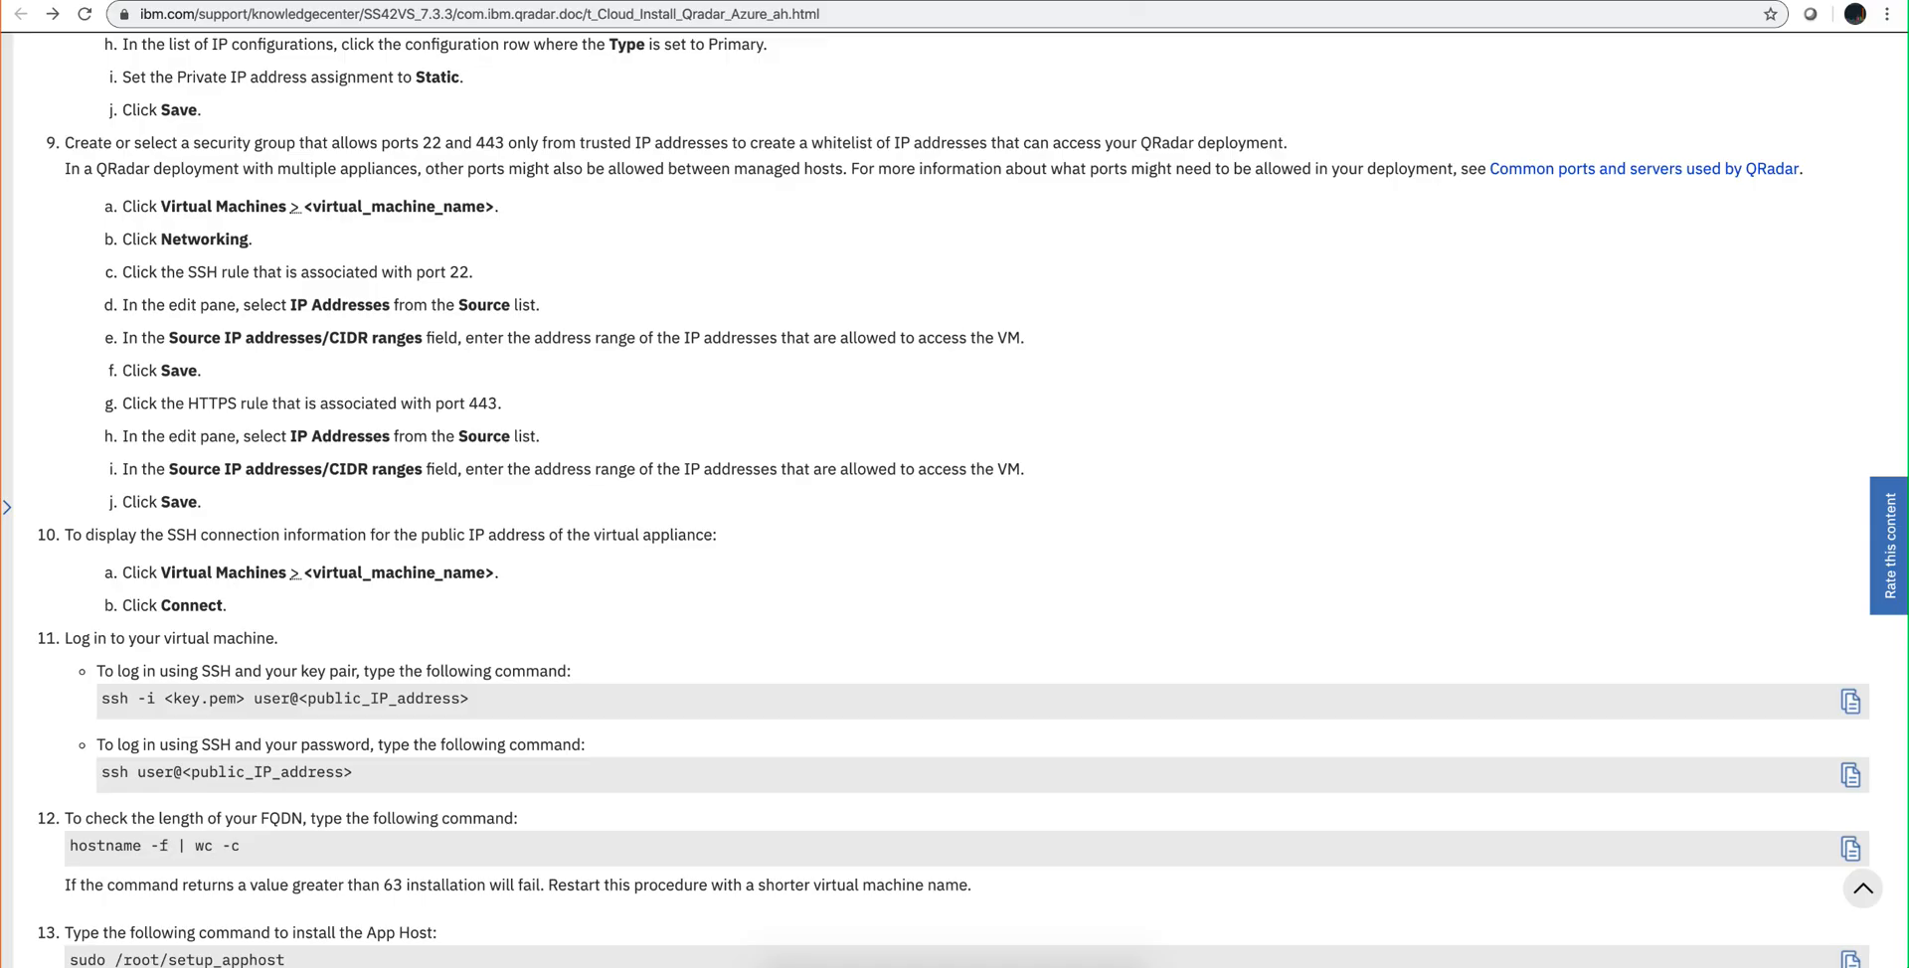
- Select the 'hostname -f | wc -c' command in step 12 of the guide
{"action": "scroll", "scroll_direction": "down", "scroll_amount": 3}
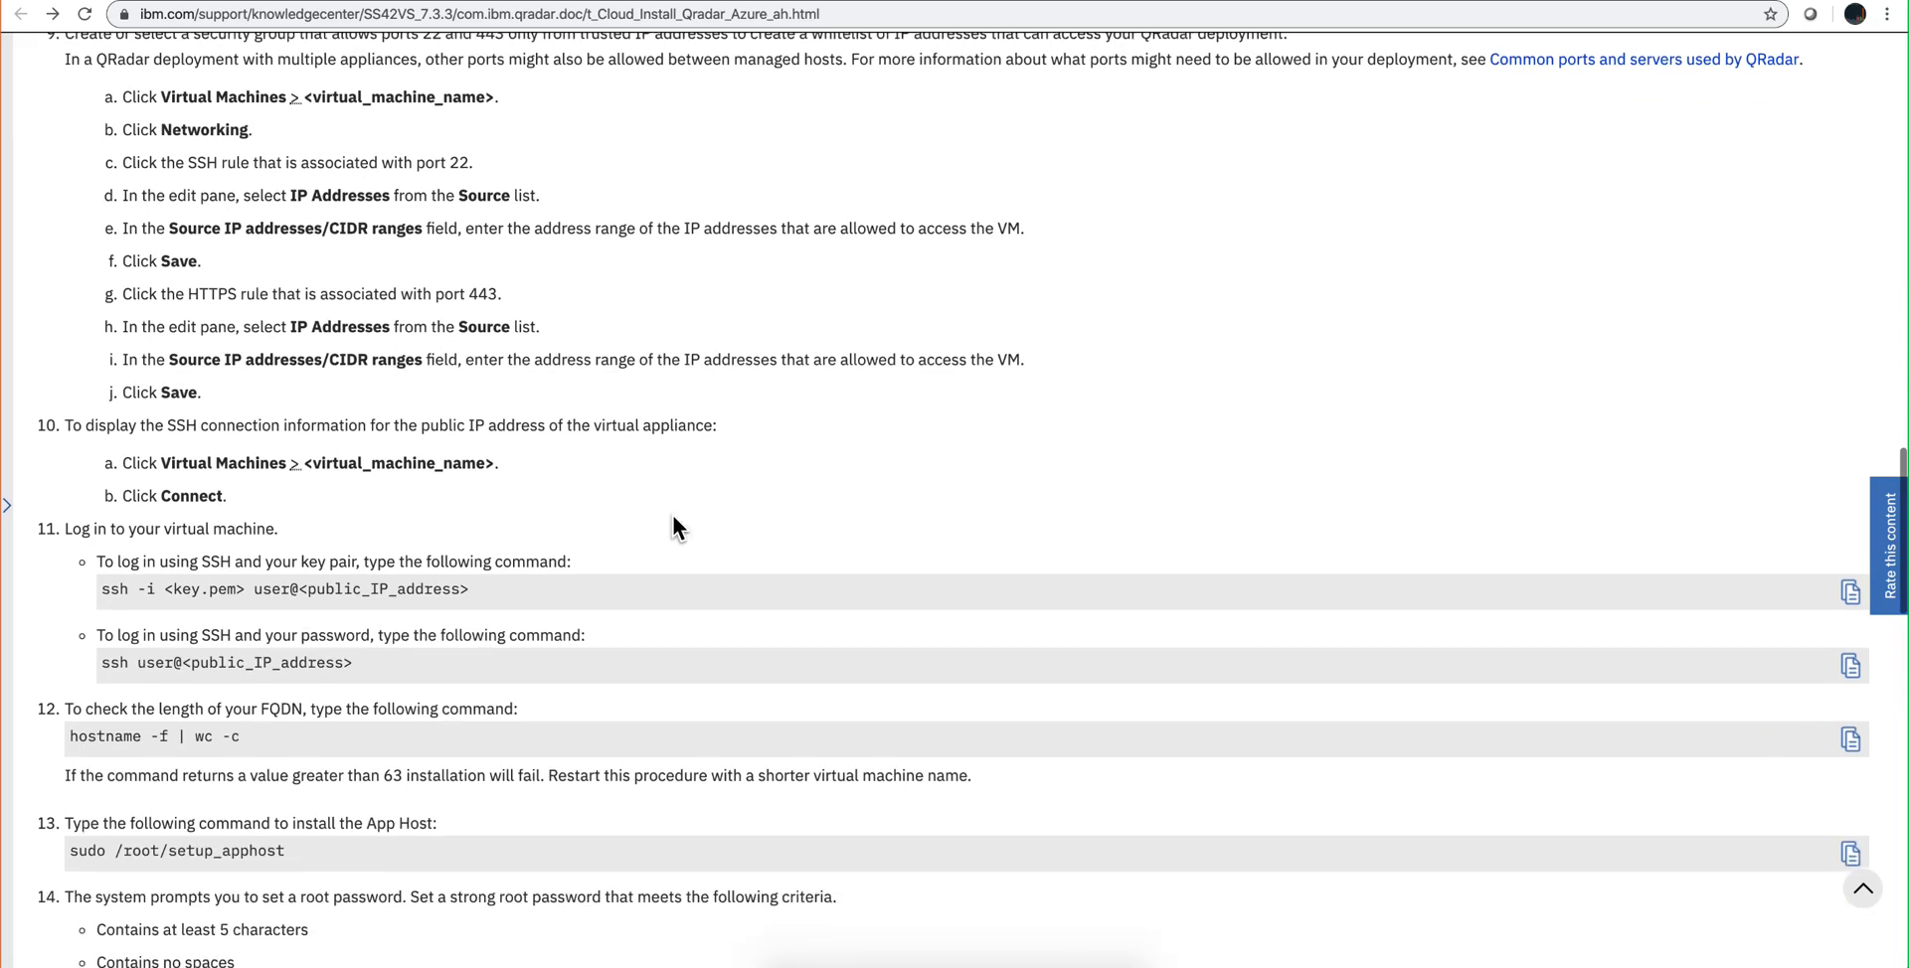
{"action": "mouse_move", "coordinate": [937, 722]}
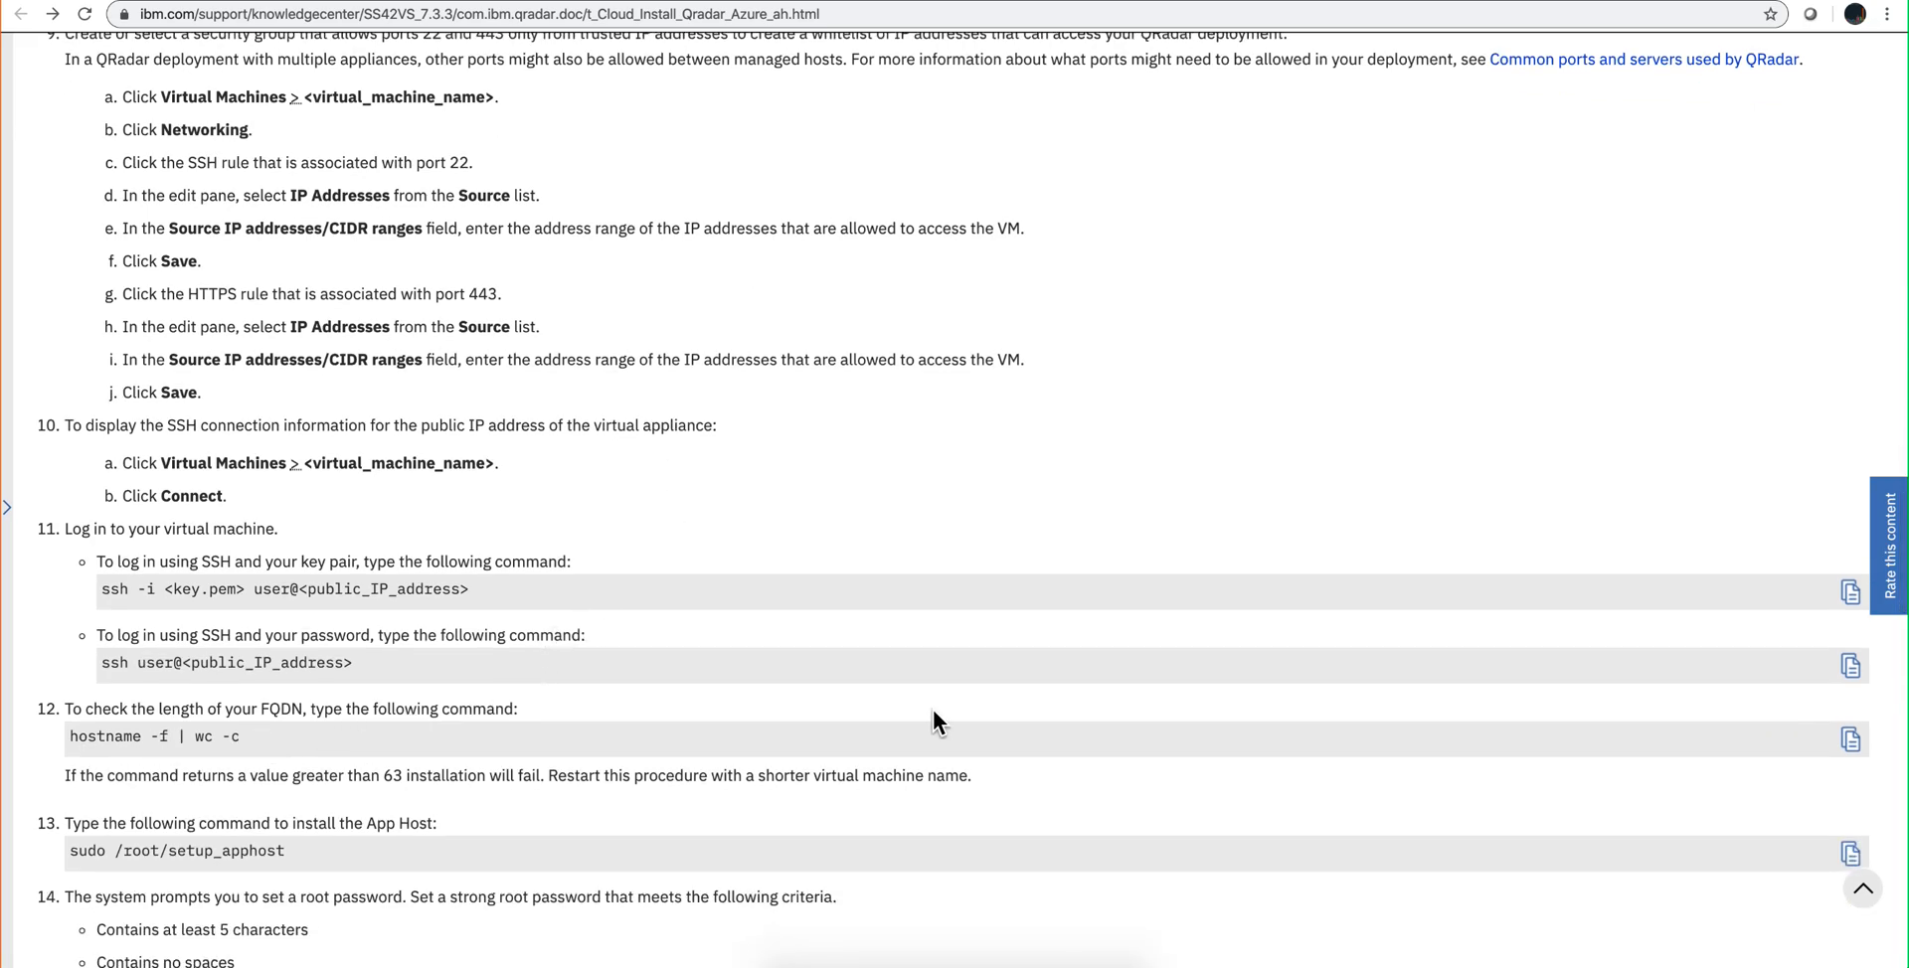
{"action": "left_click", "coordinate": [1851, 740]}
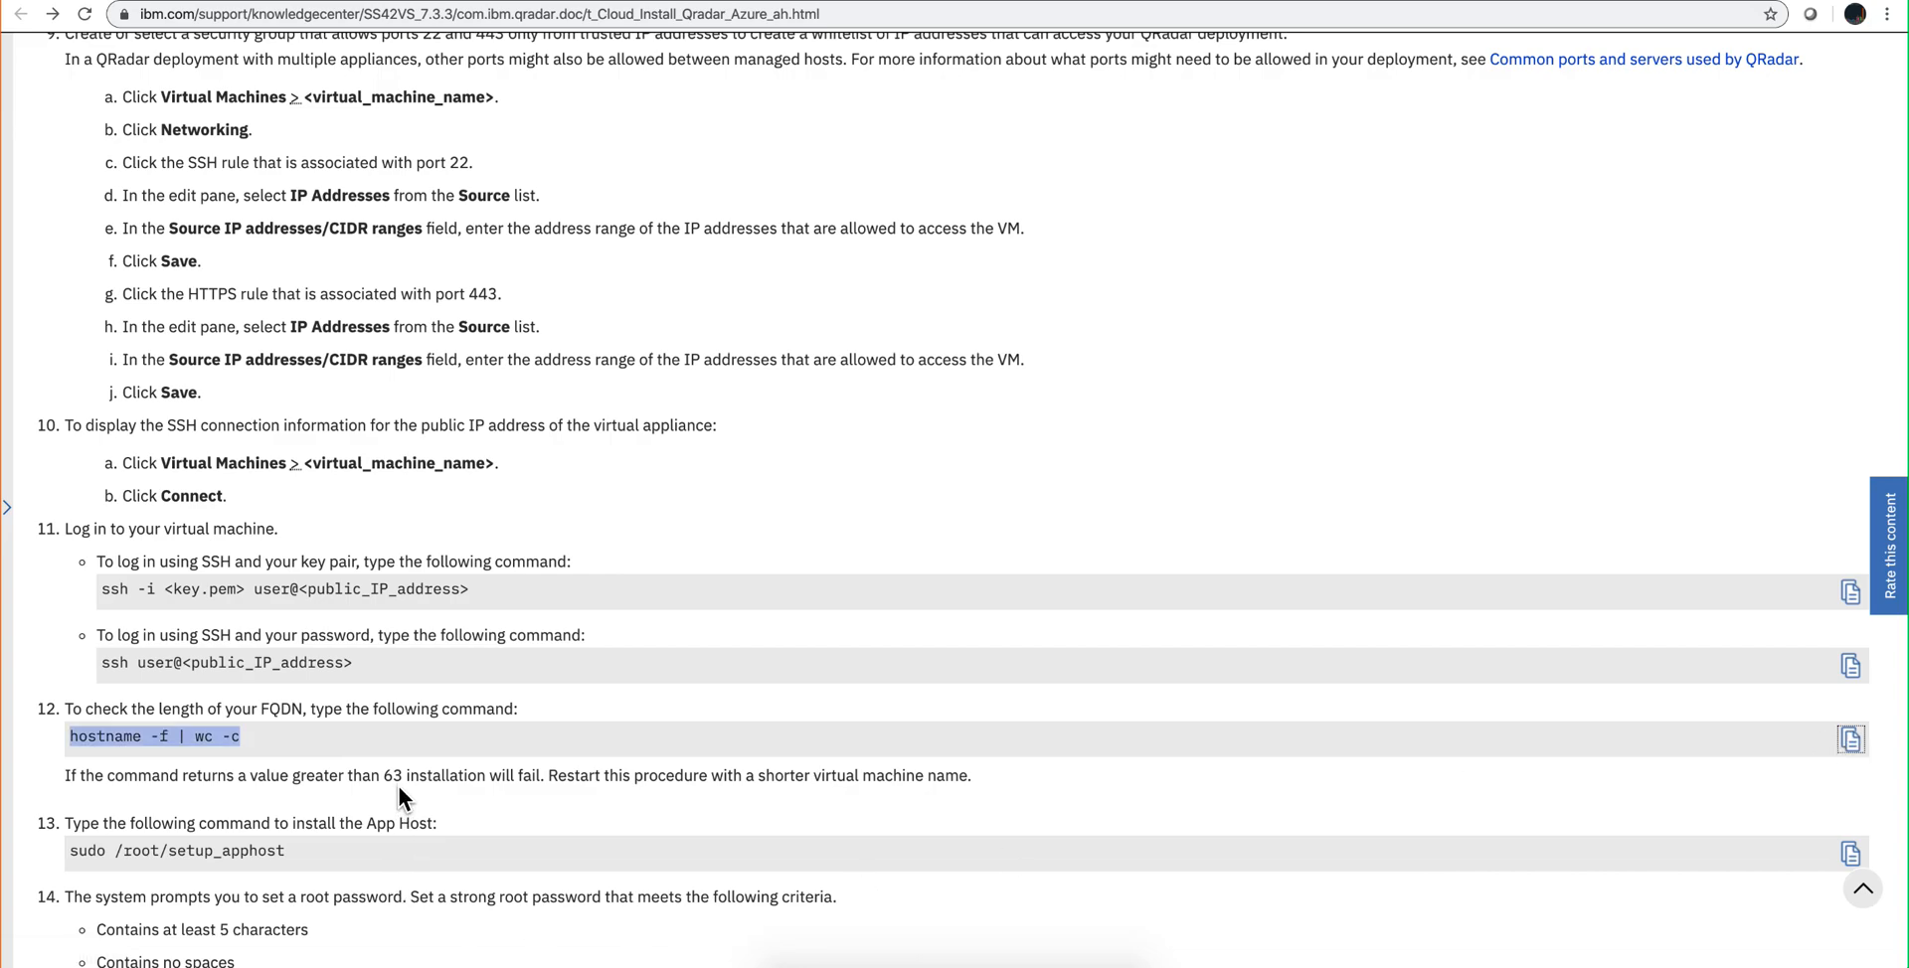
{"action": "mouse_move", "coordinate": [1135, 412]}
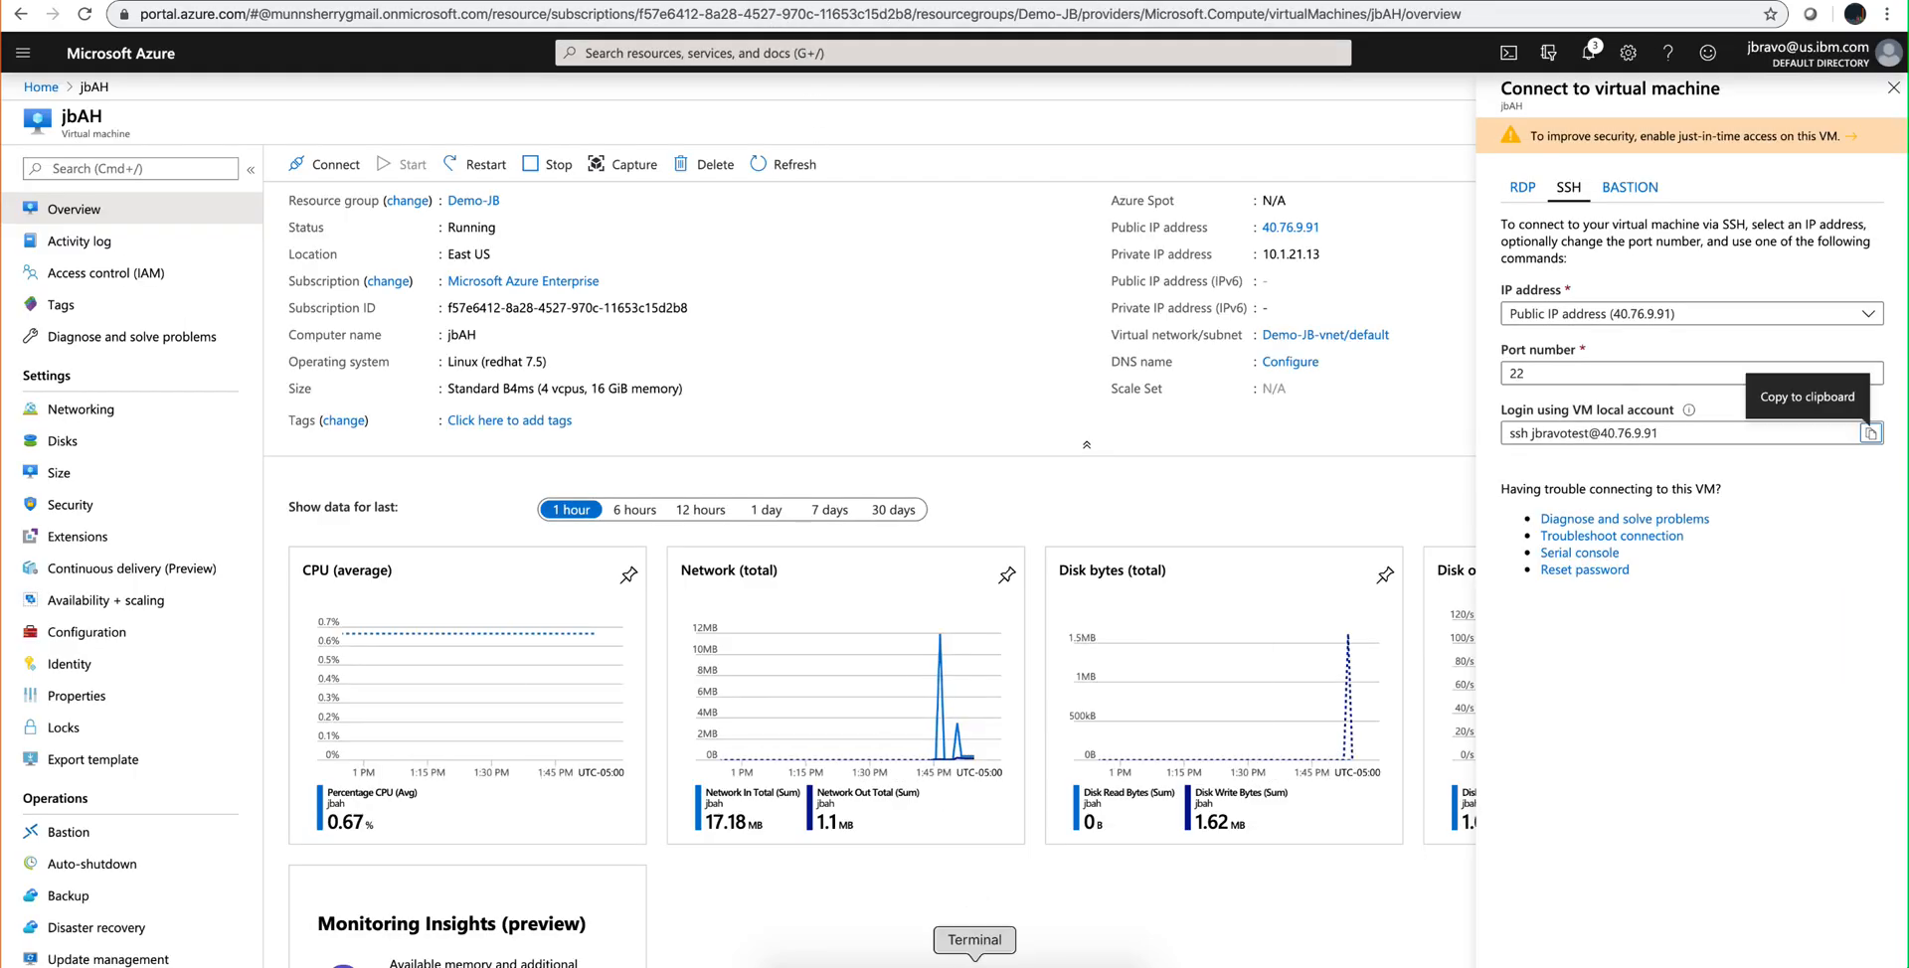
- Run 'hostname -f | wc -c' in the SSH session to check the FQDN length
{"action": "left_click", "coordinate": [972, 938]}
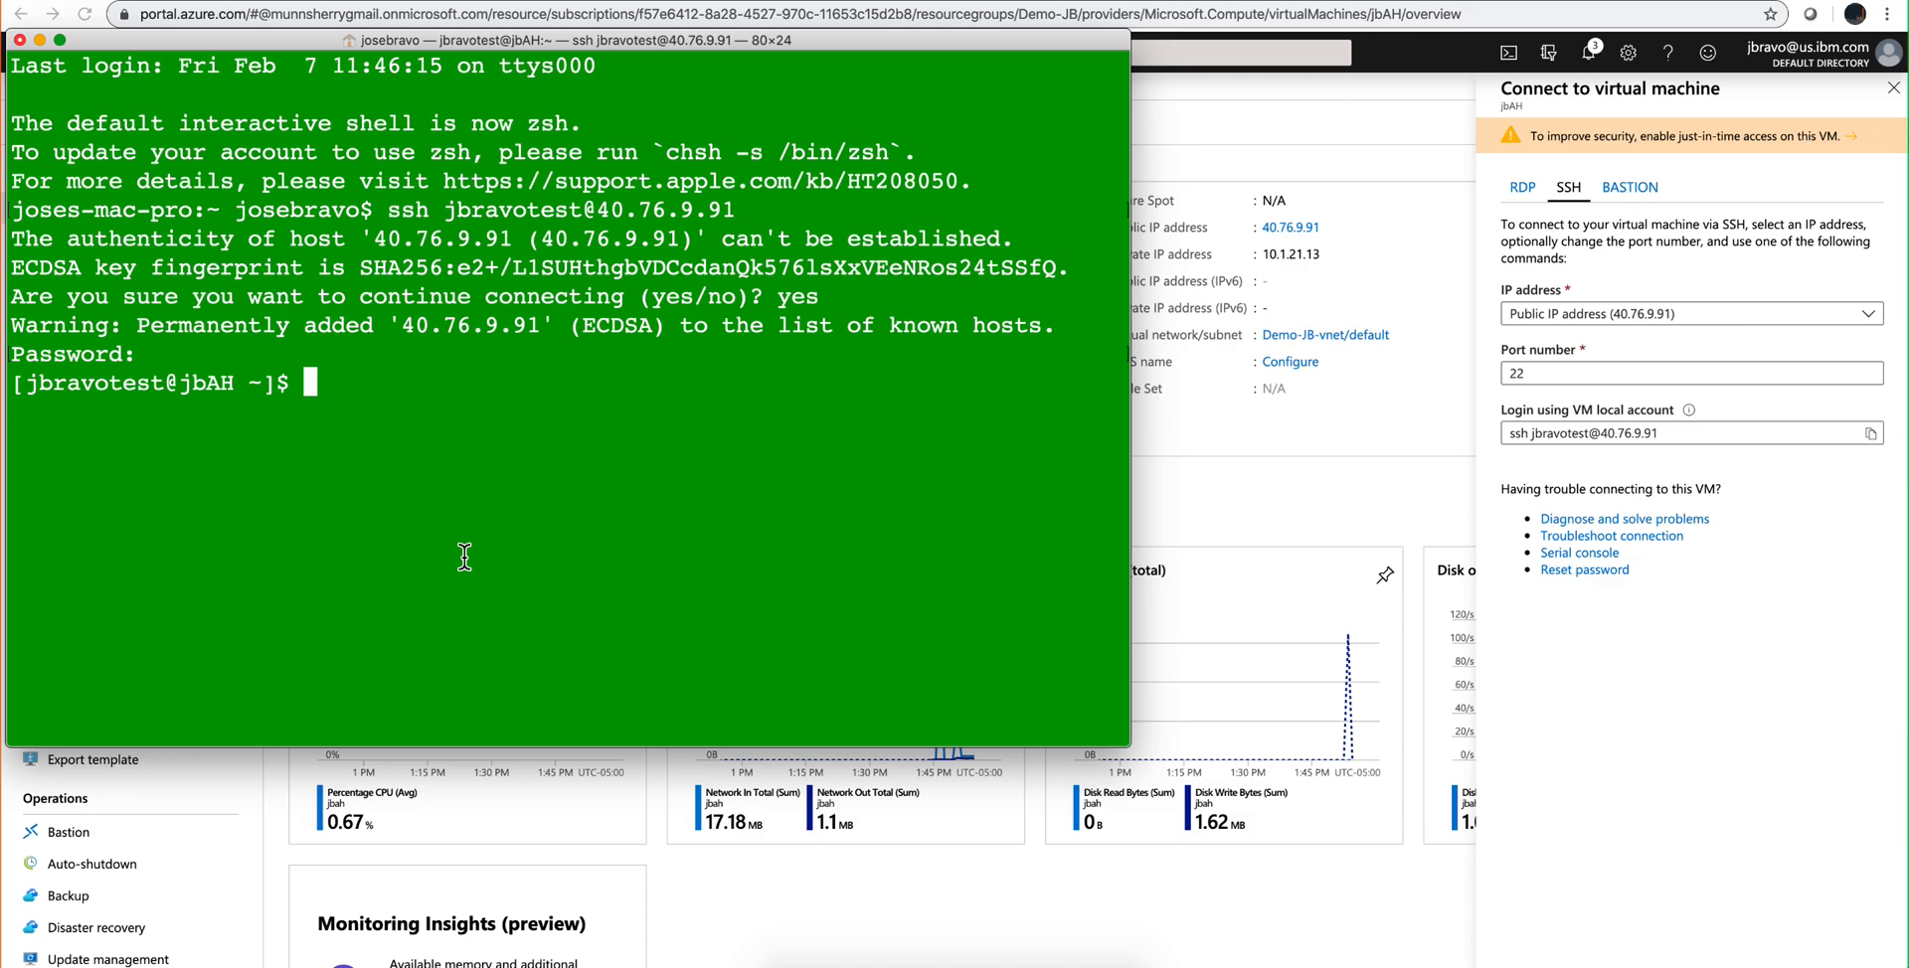
{"action": "type", "text": "hostname -f | wc -c"}
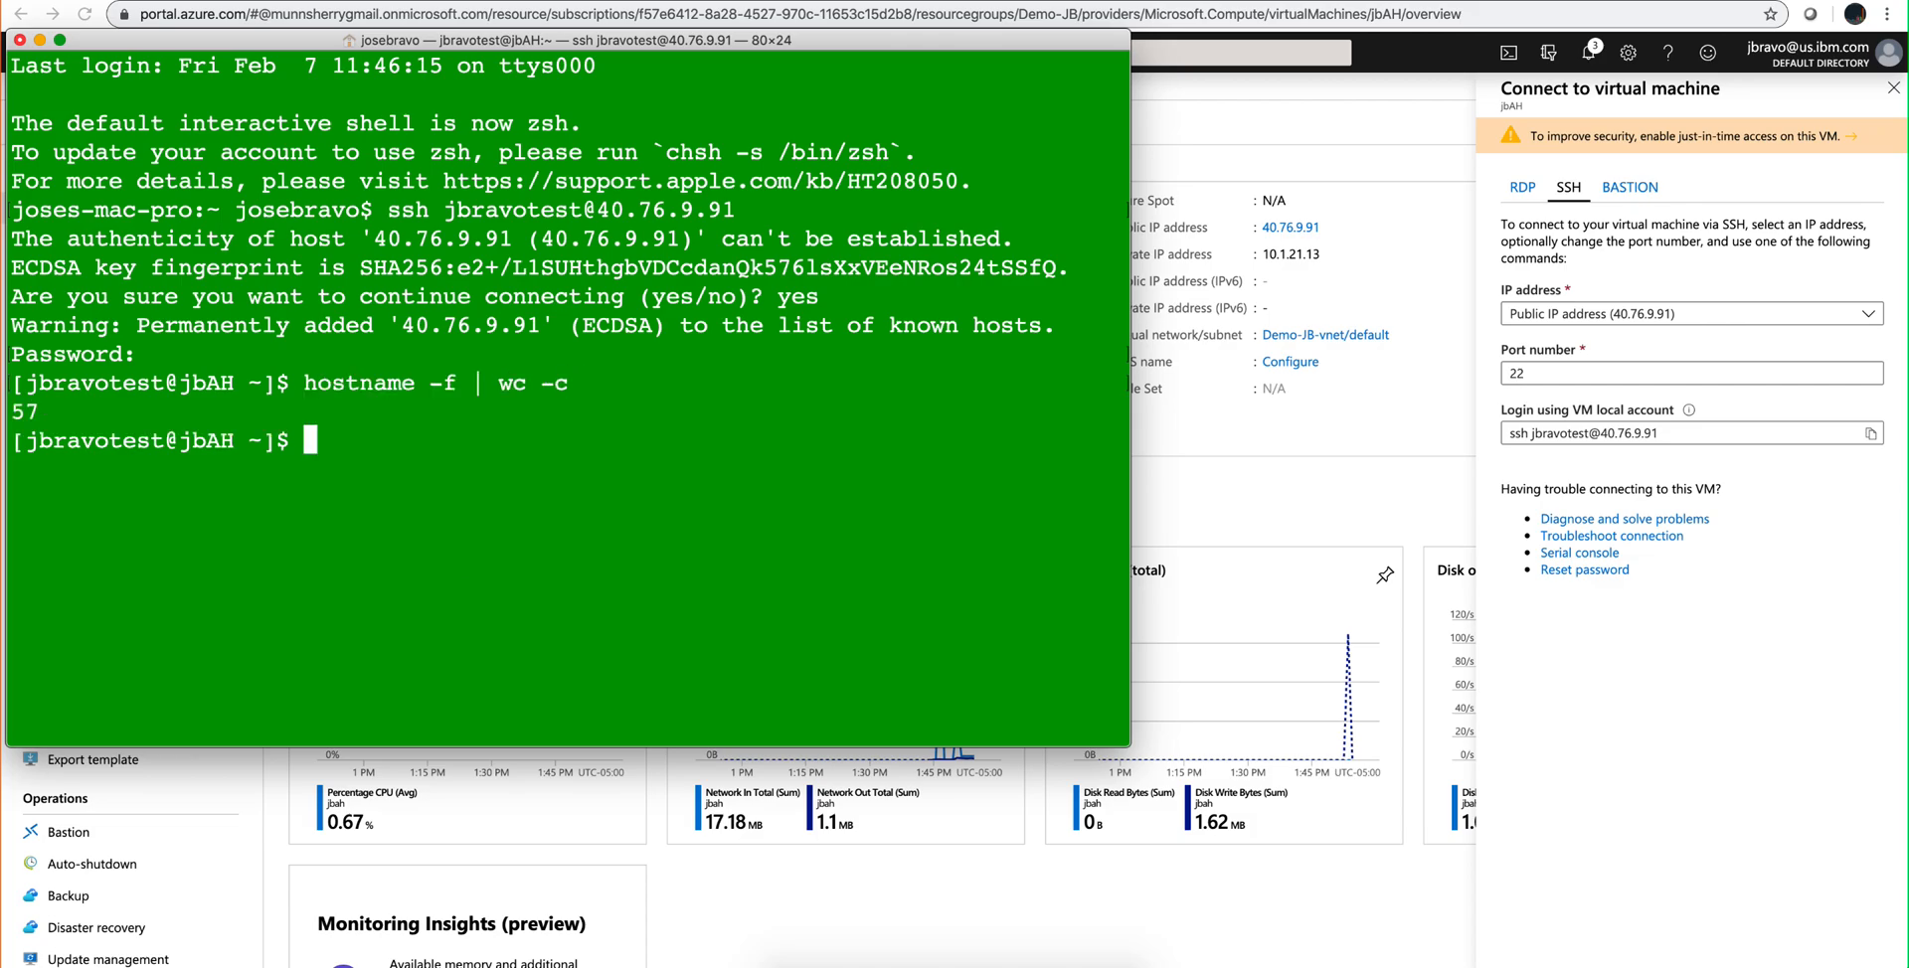
{"action": "mouse_move", "coordinate": [127, 586]}
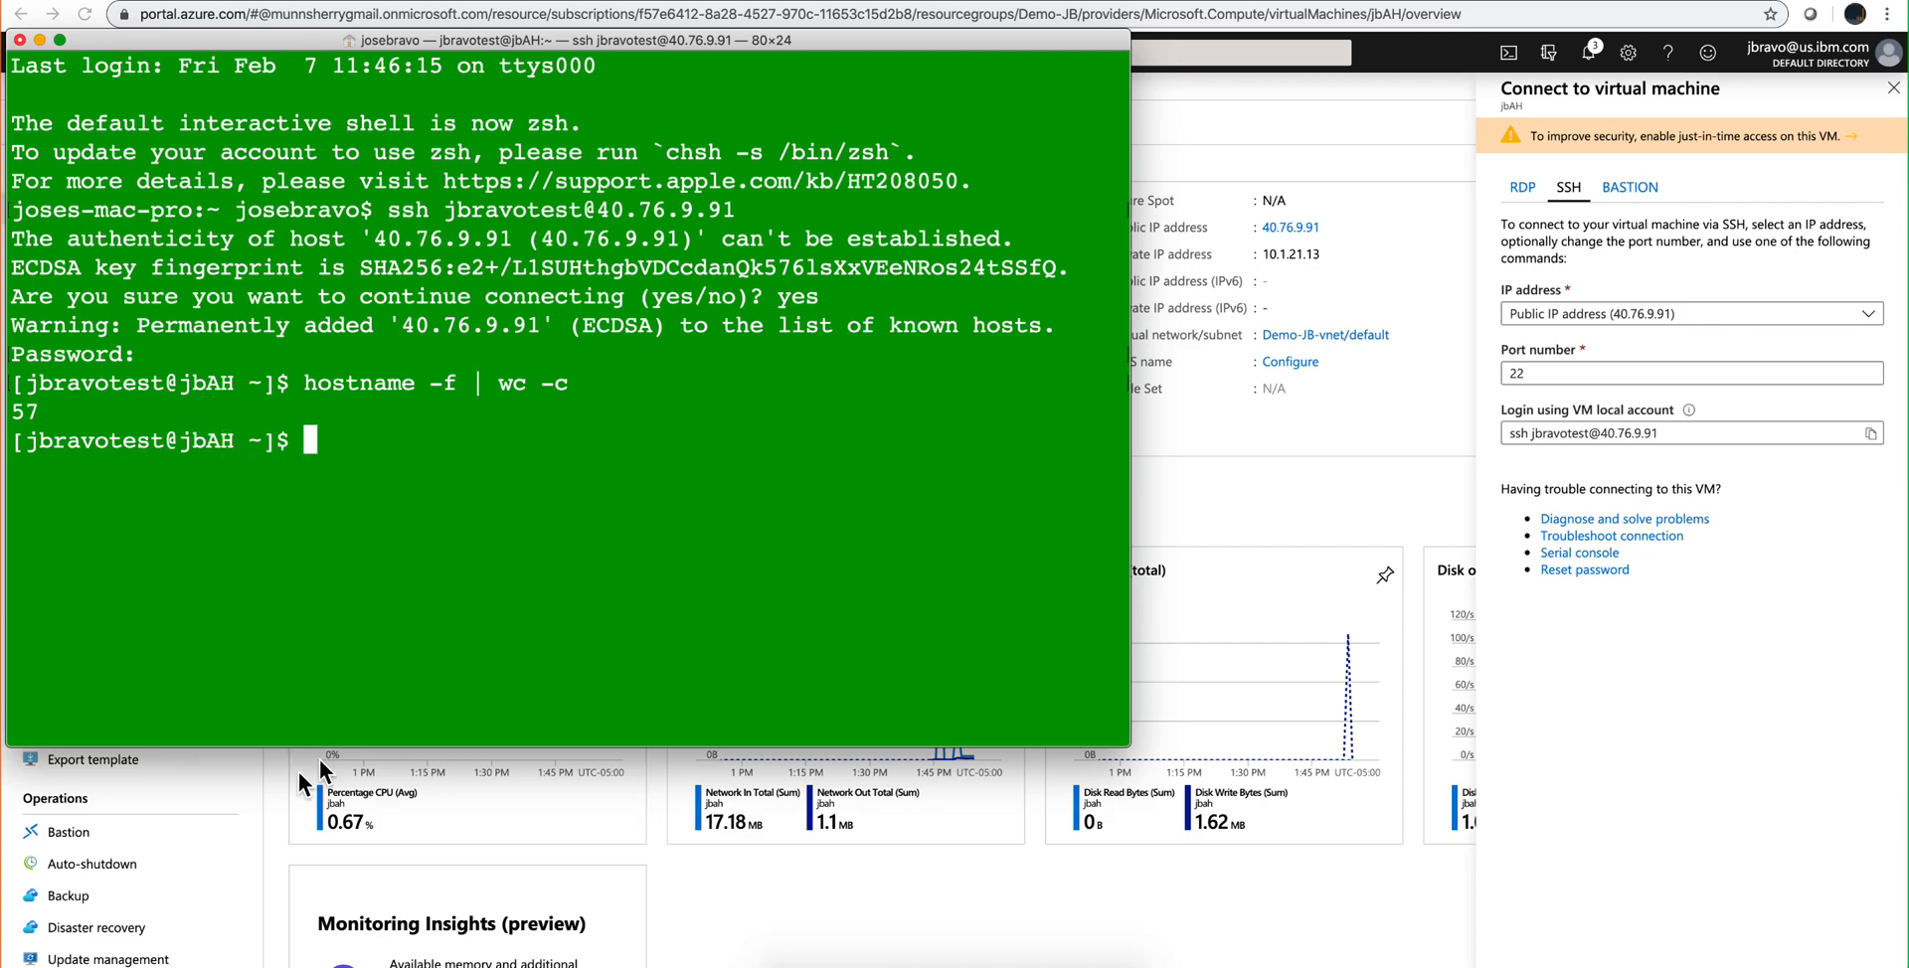
{"action": "mouse_move", "coordinate": [257, 797]}
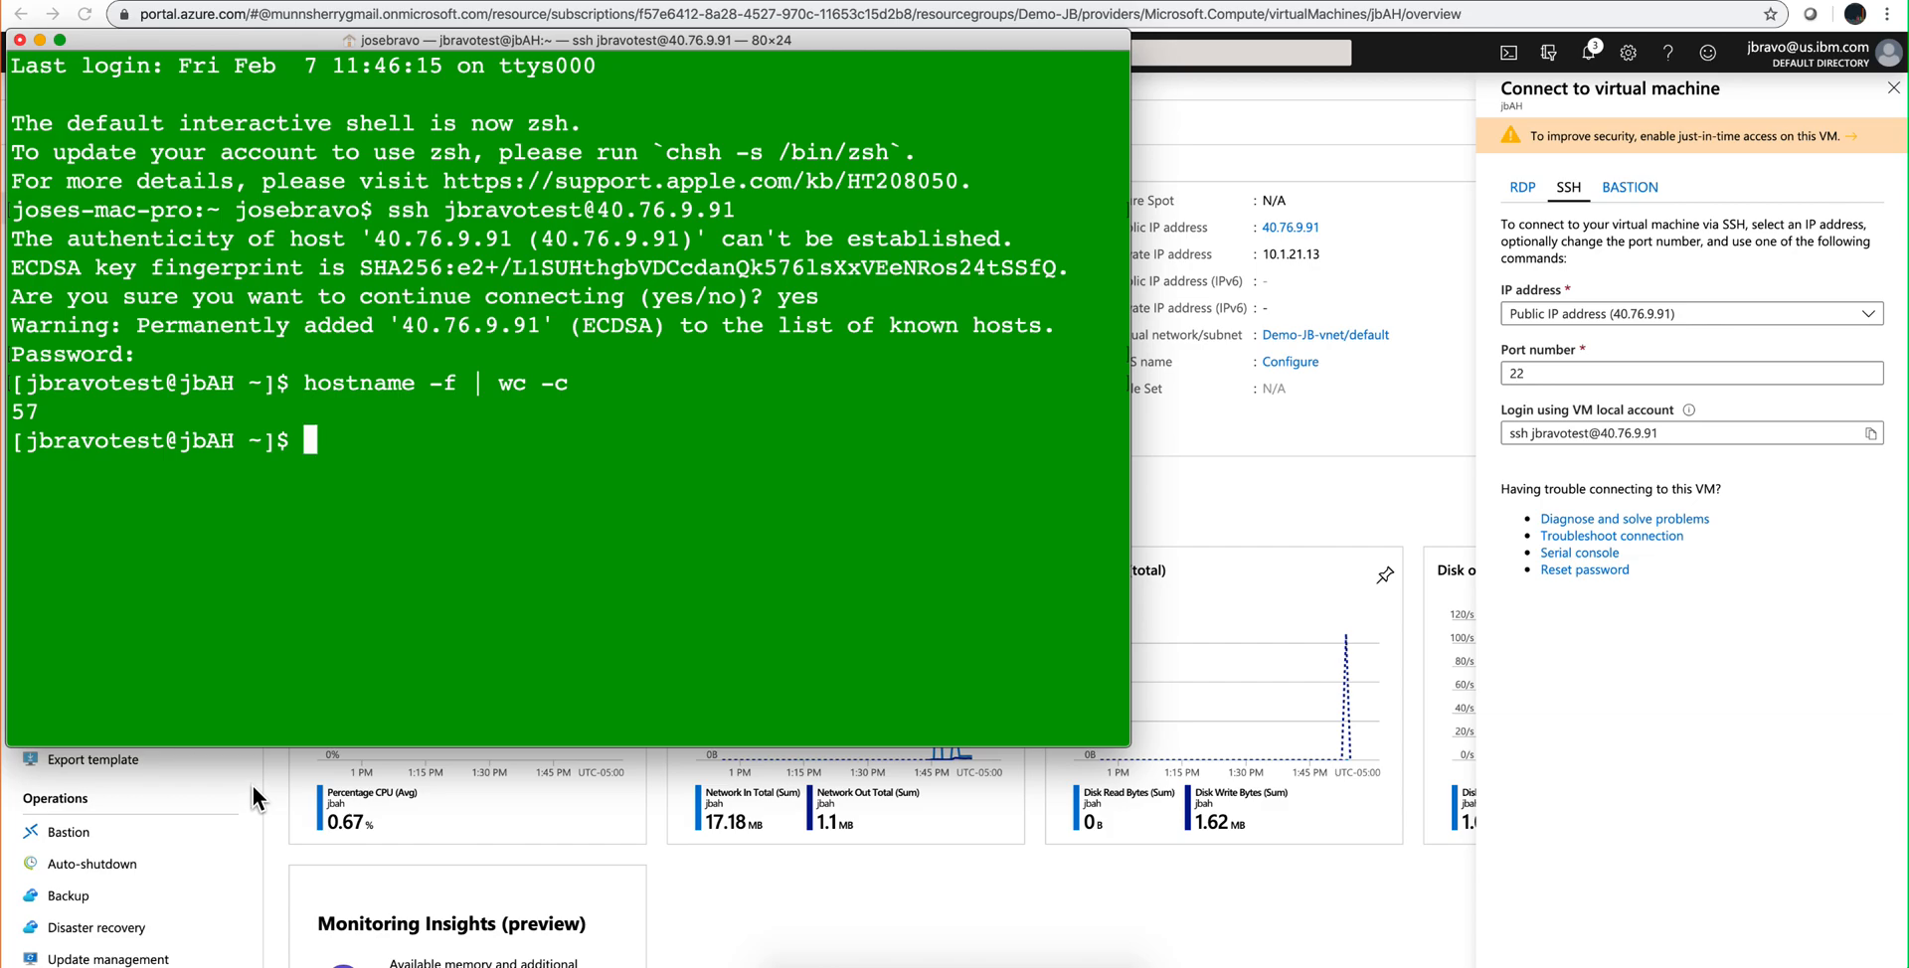
{"action": "mouse_move", "coordinate": [371, 517]}
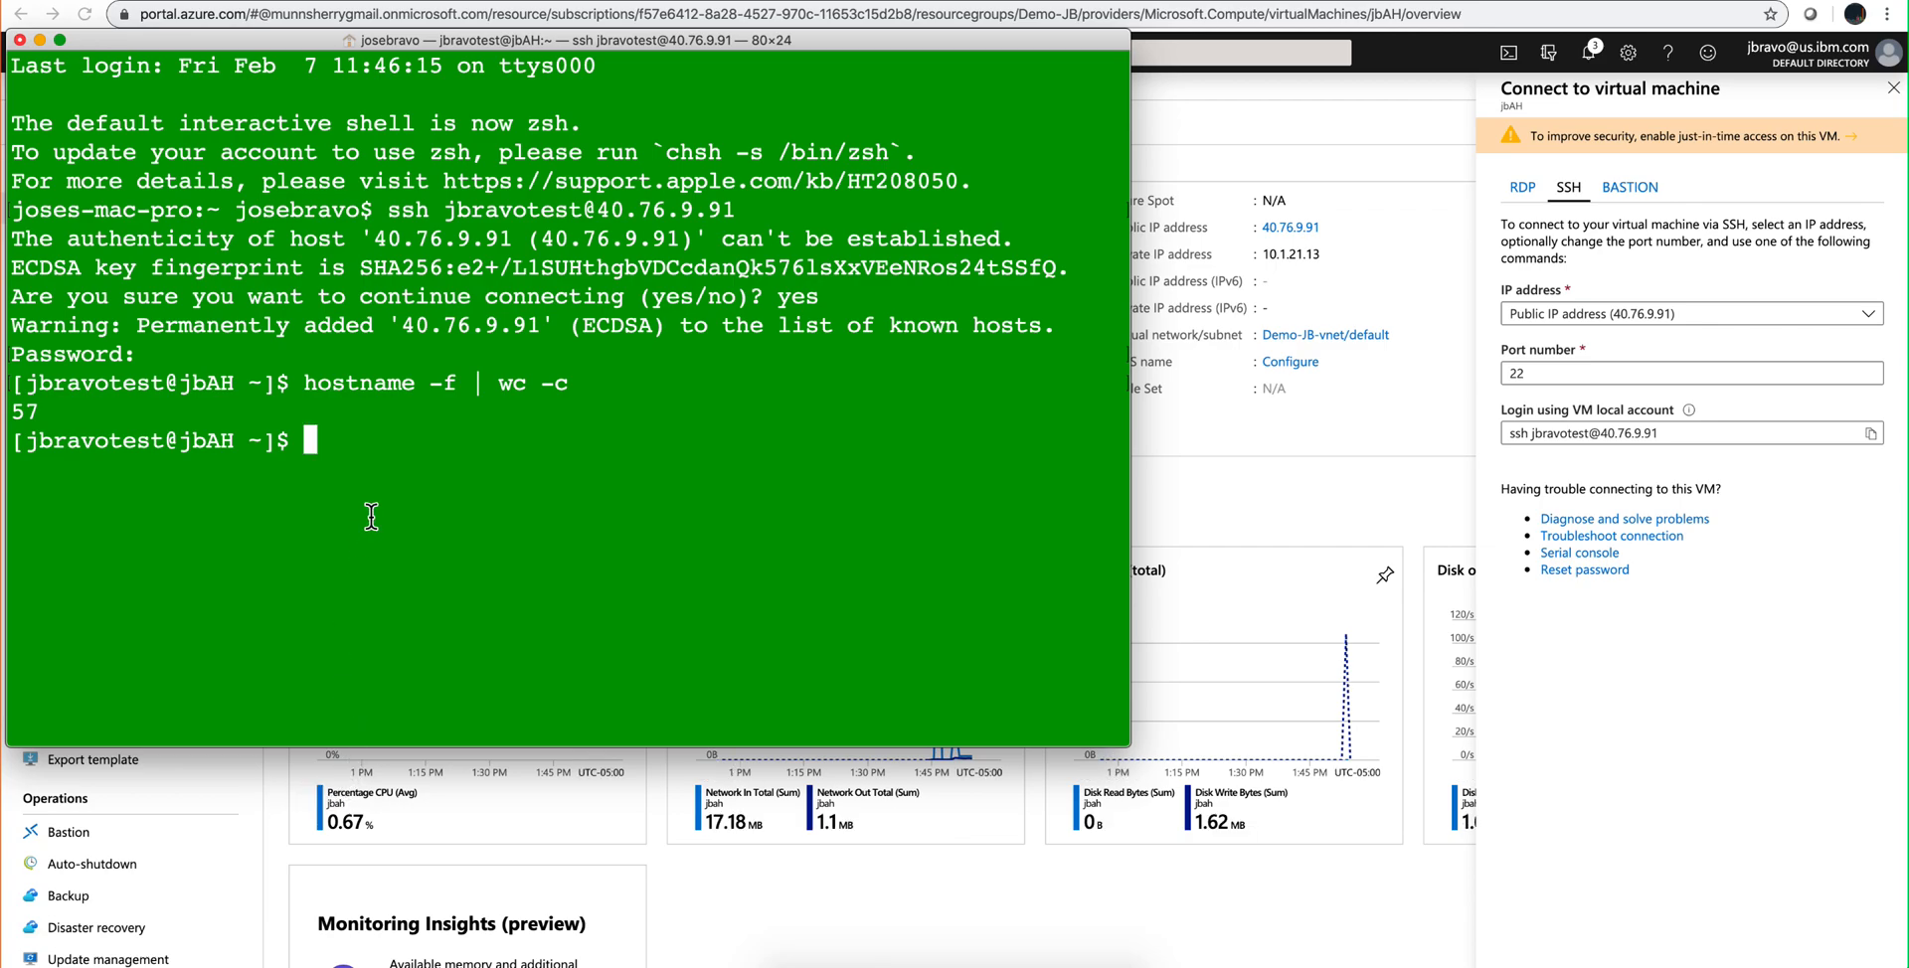
{"action": "mouse_move", "coordinate": [346, 461]}
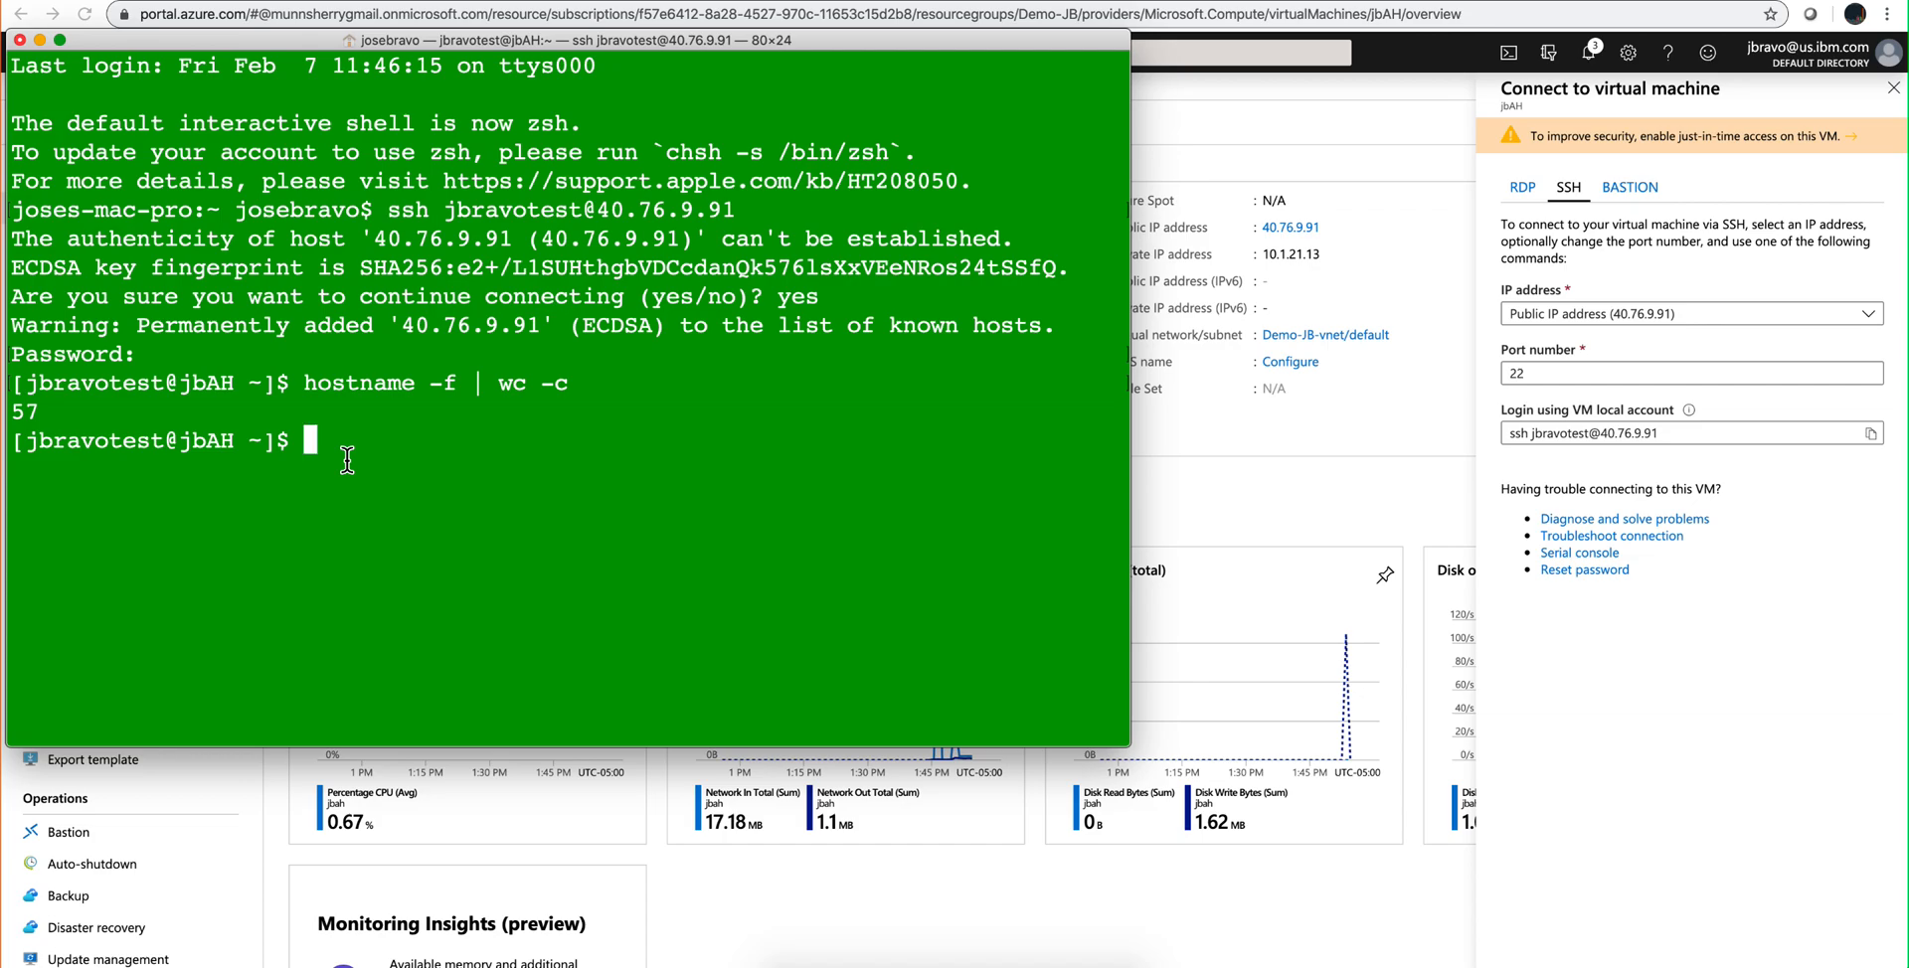
{"action": "mouse_move", "coordinate": [1006, 111]}
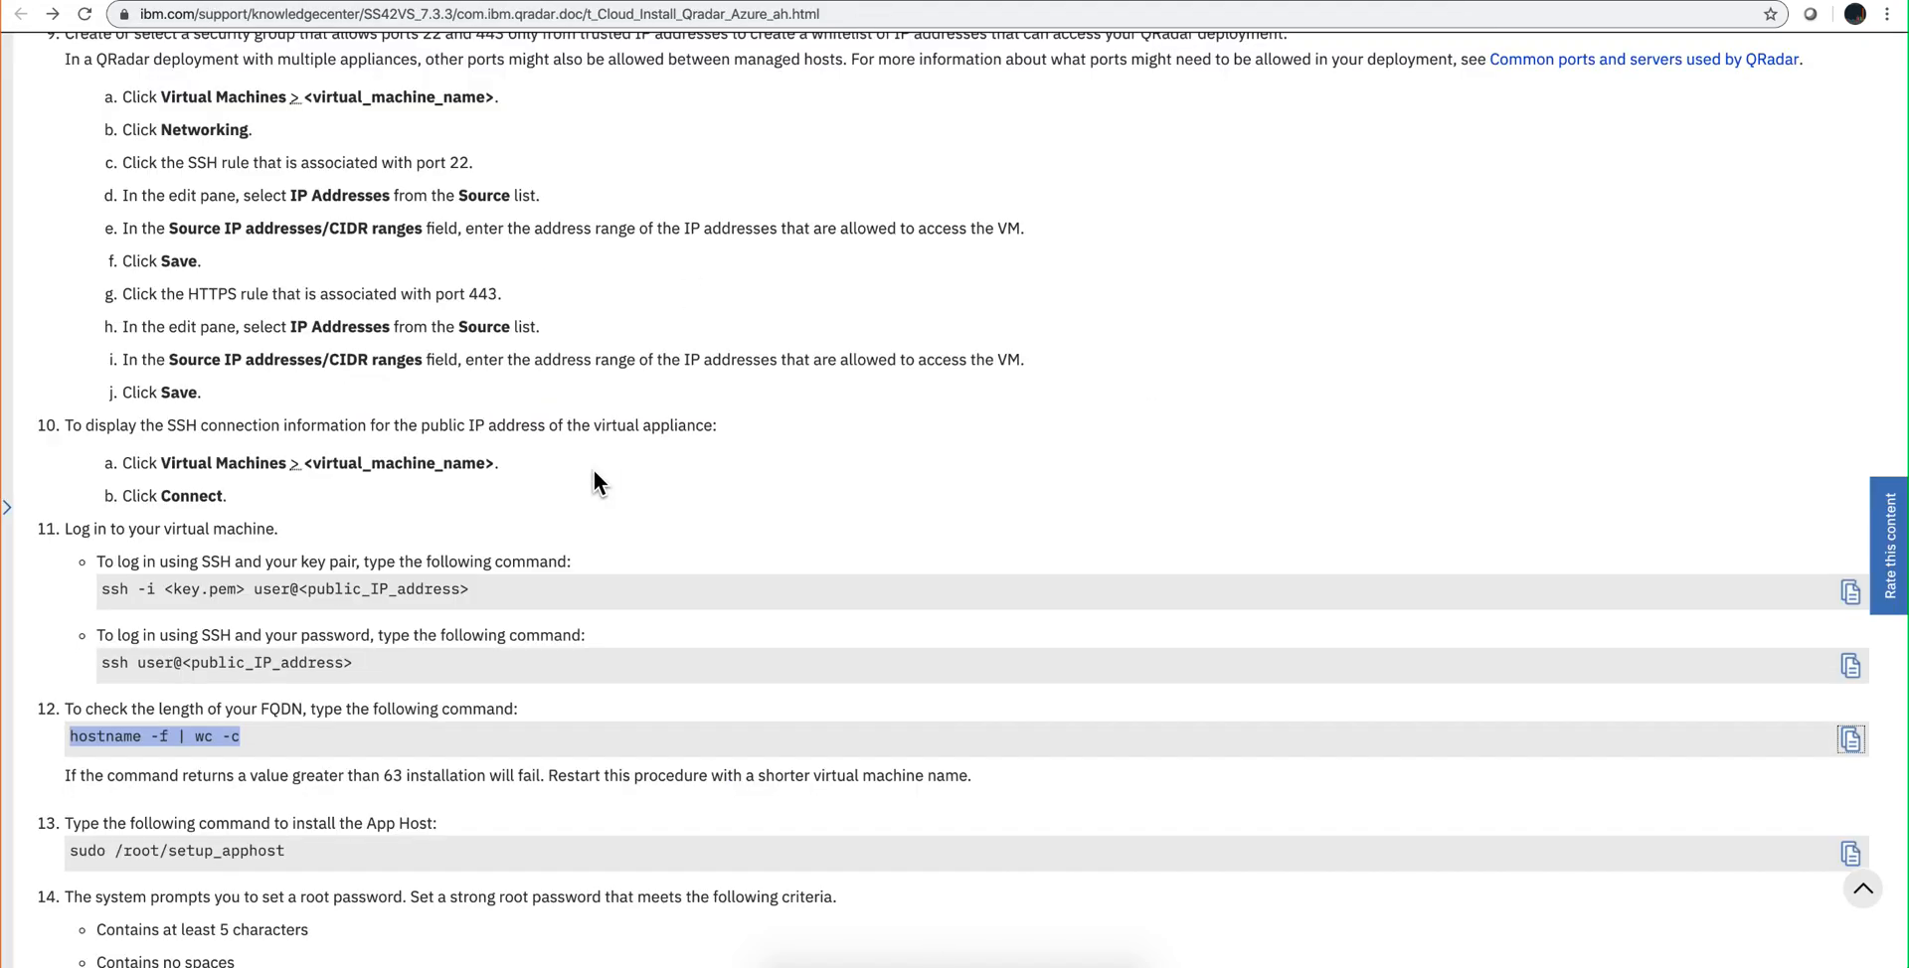
- Copy the 'sudo /root/setup_apphost' install command from step 13
{"action": "scroll", "scroll_direction": "down", "scroll_amount": 3}
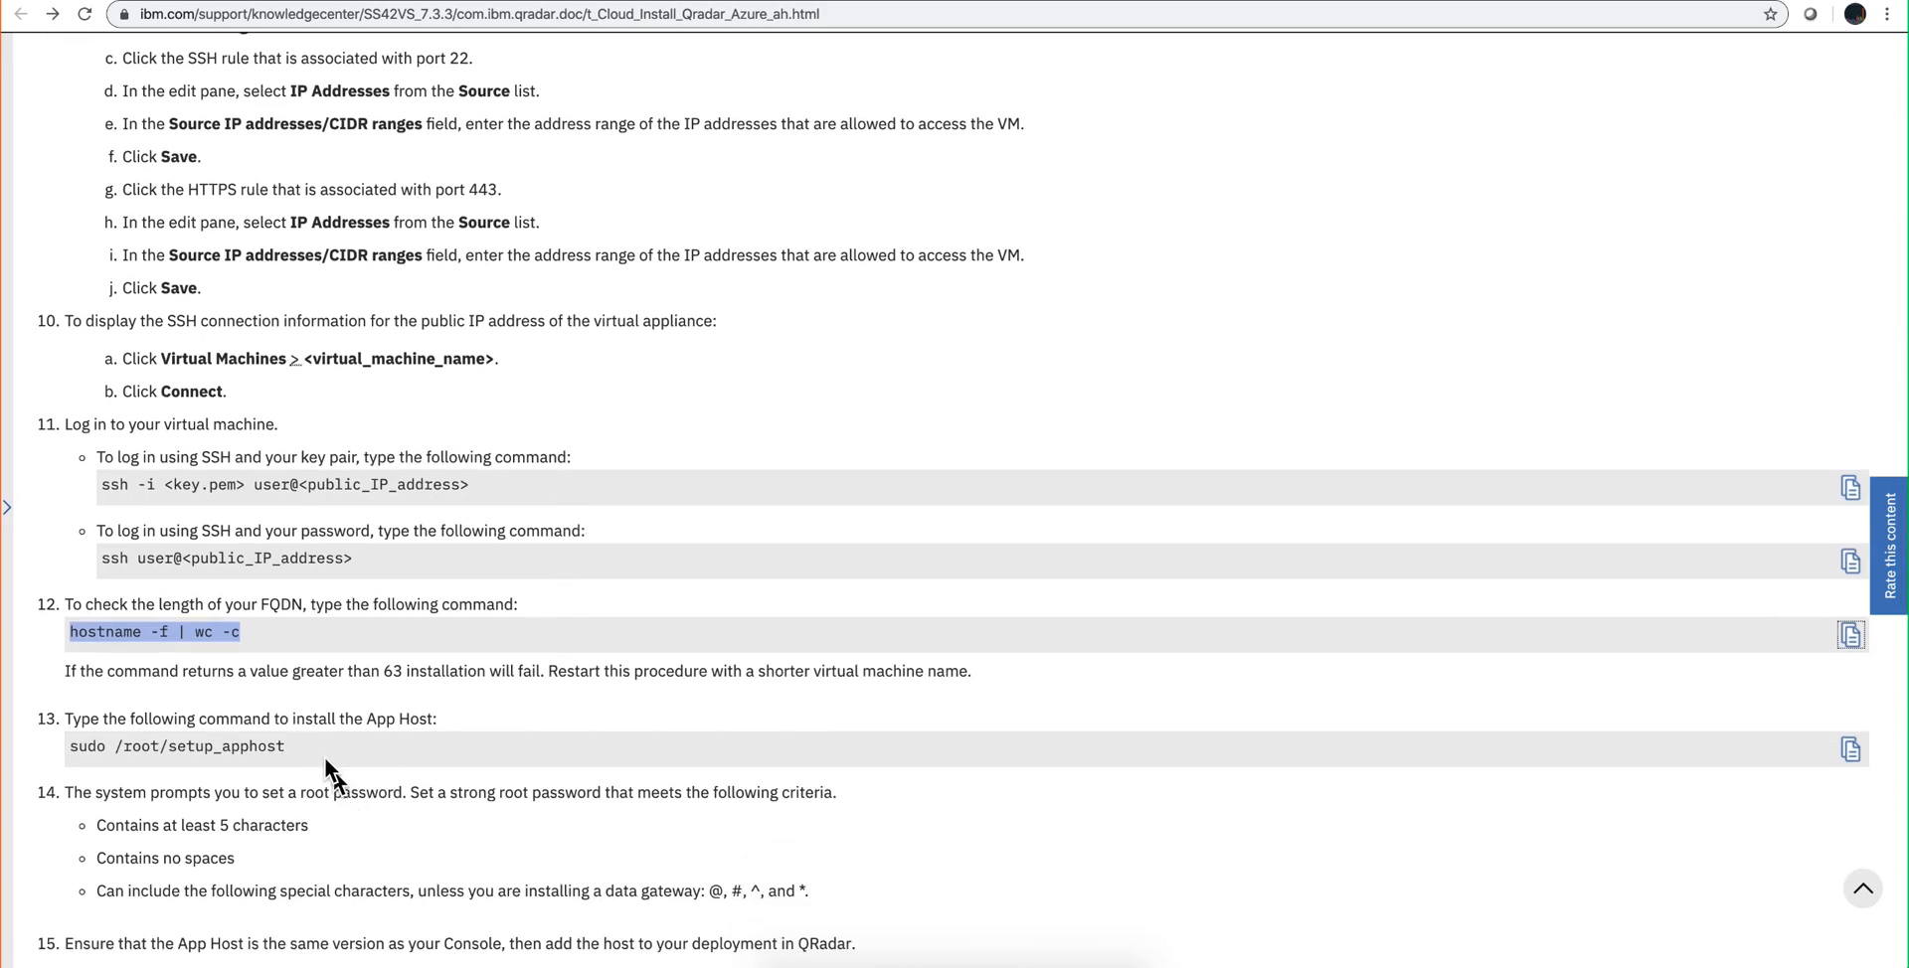
{"action": "mouse_move", "coordinate": [1851, 754]}
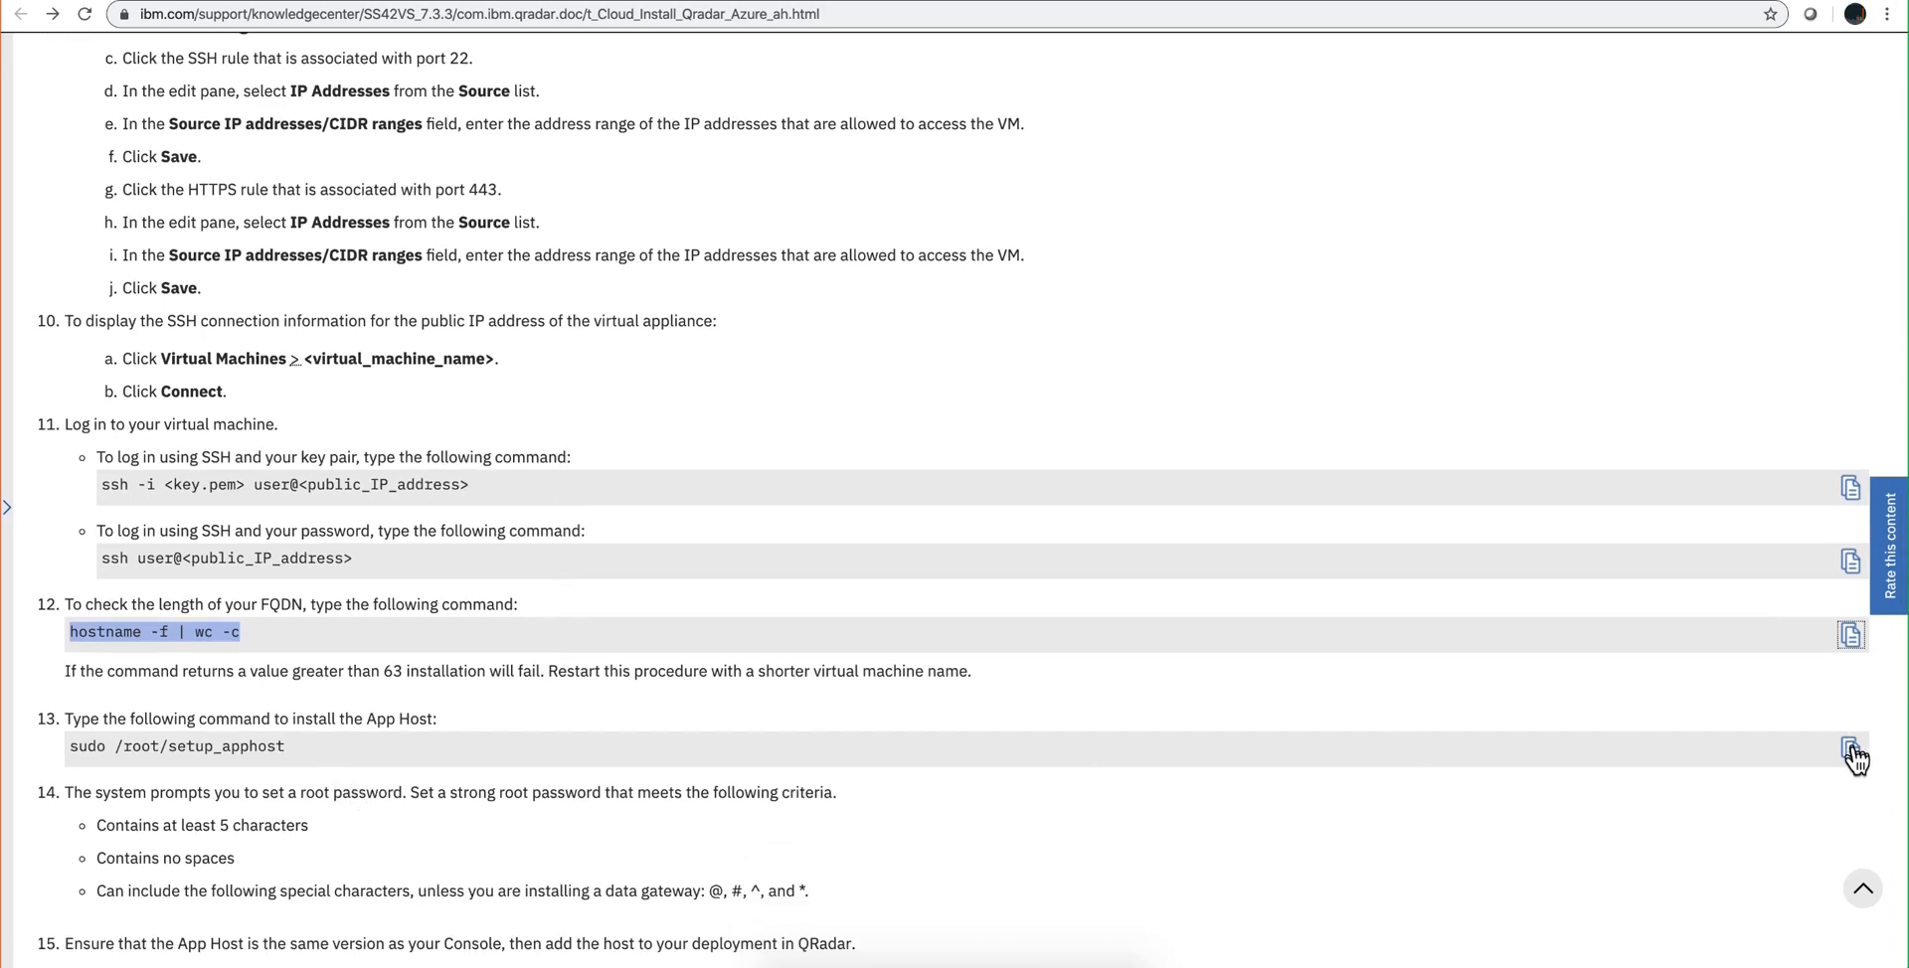
{"action": "left_click", "coordinate": [1849, 749]}
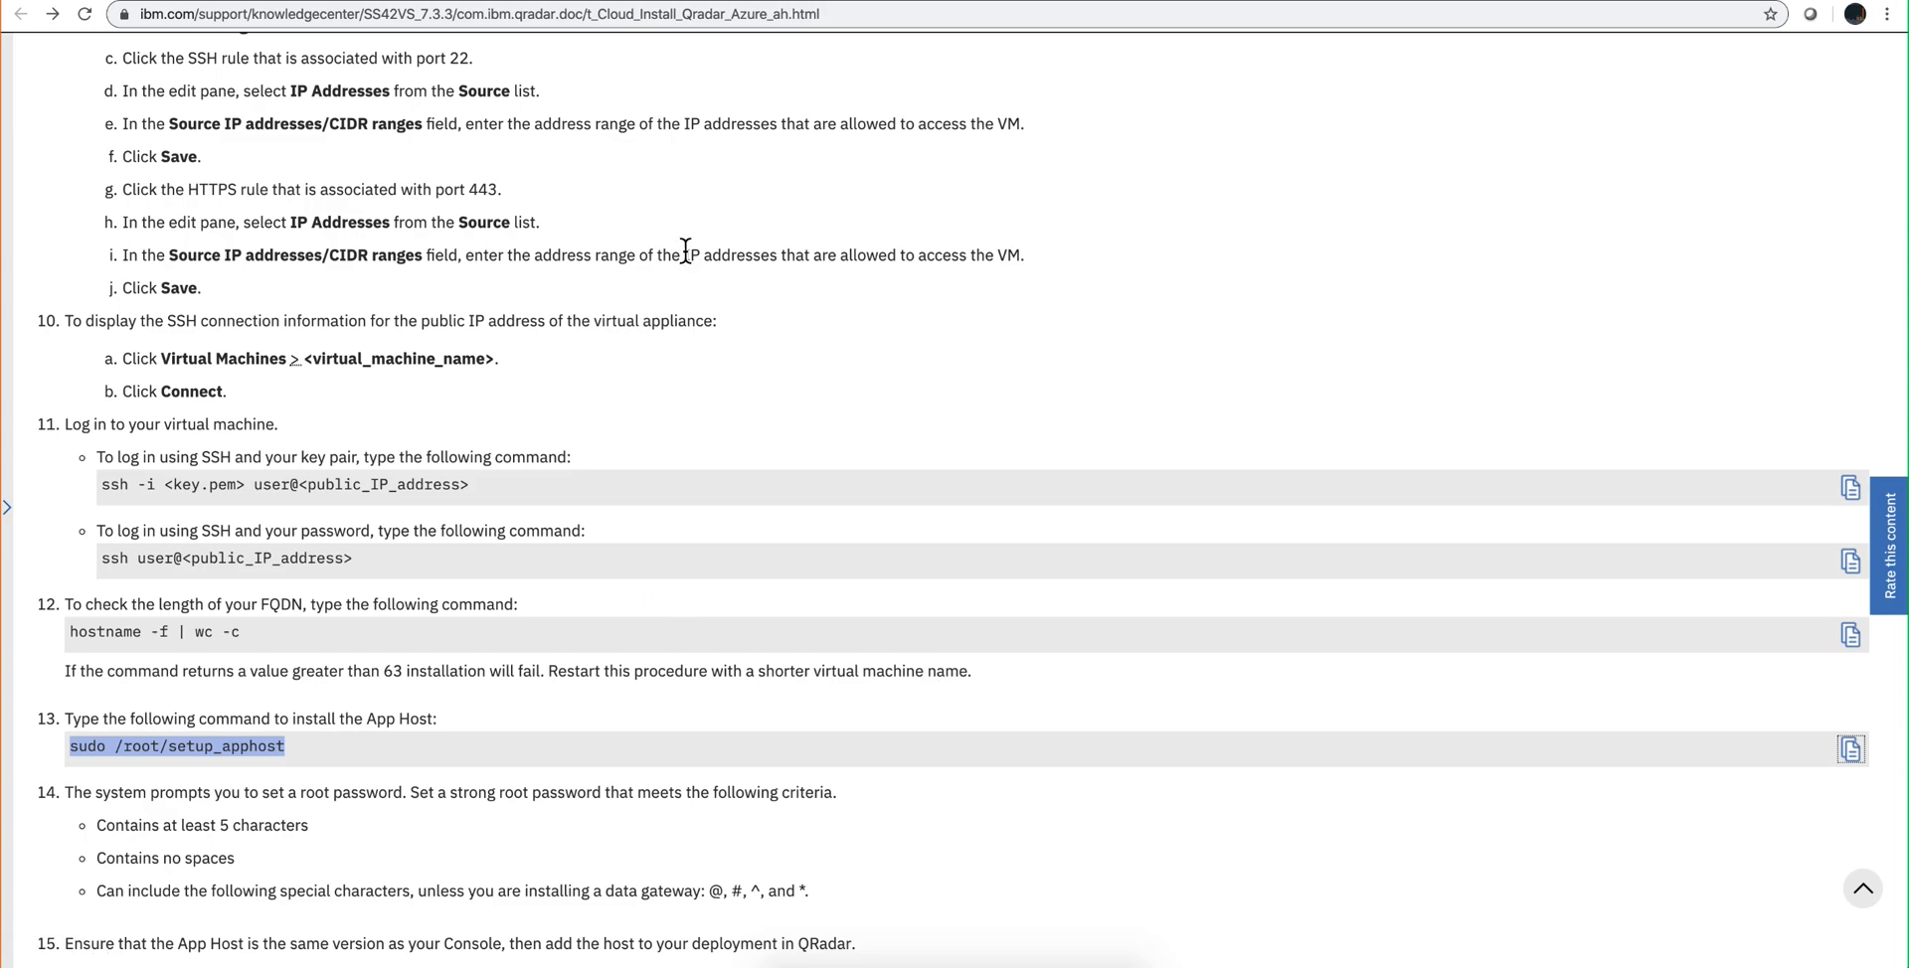
{"action": "mouse_move", "coordinate": [1003, 922]}
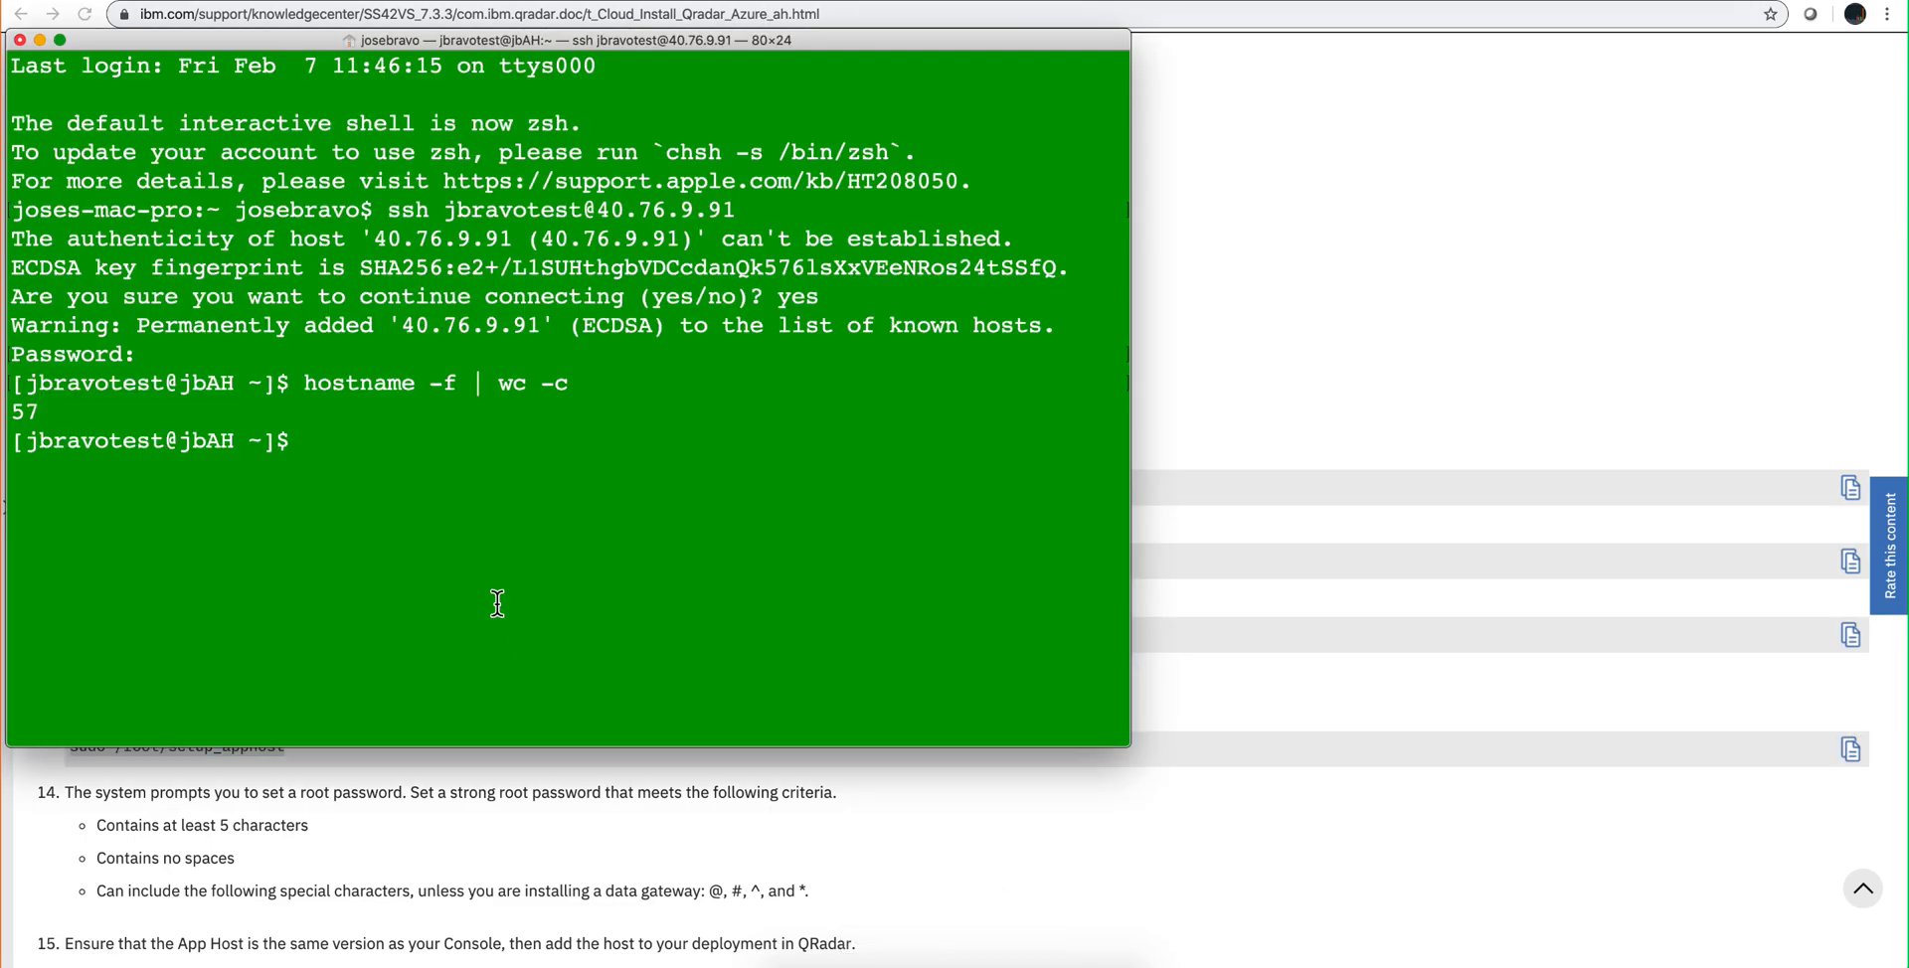
- Run 'sudo /root/setup_apphost' on the VM to start the App Host installation
{"action": "type", "text": "sudo /root/setup_apphost"}
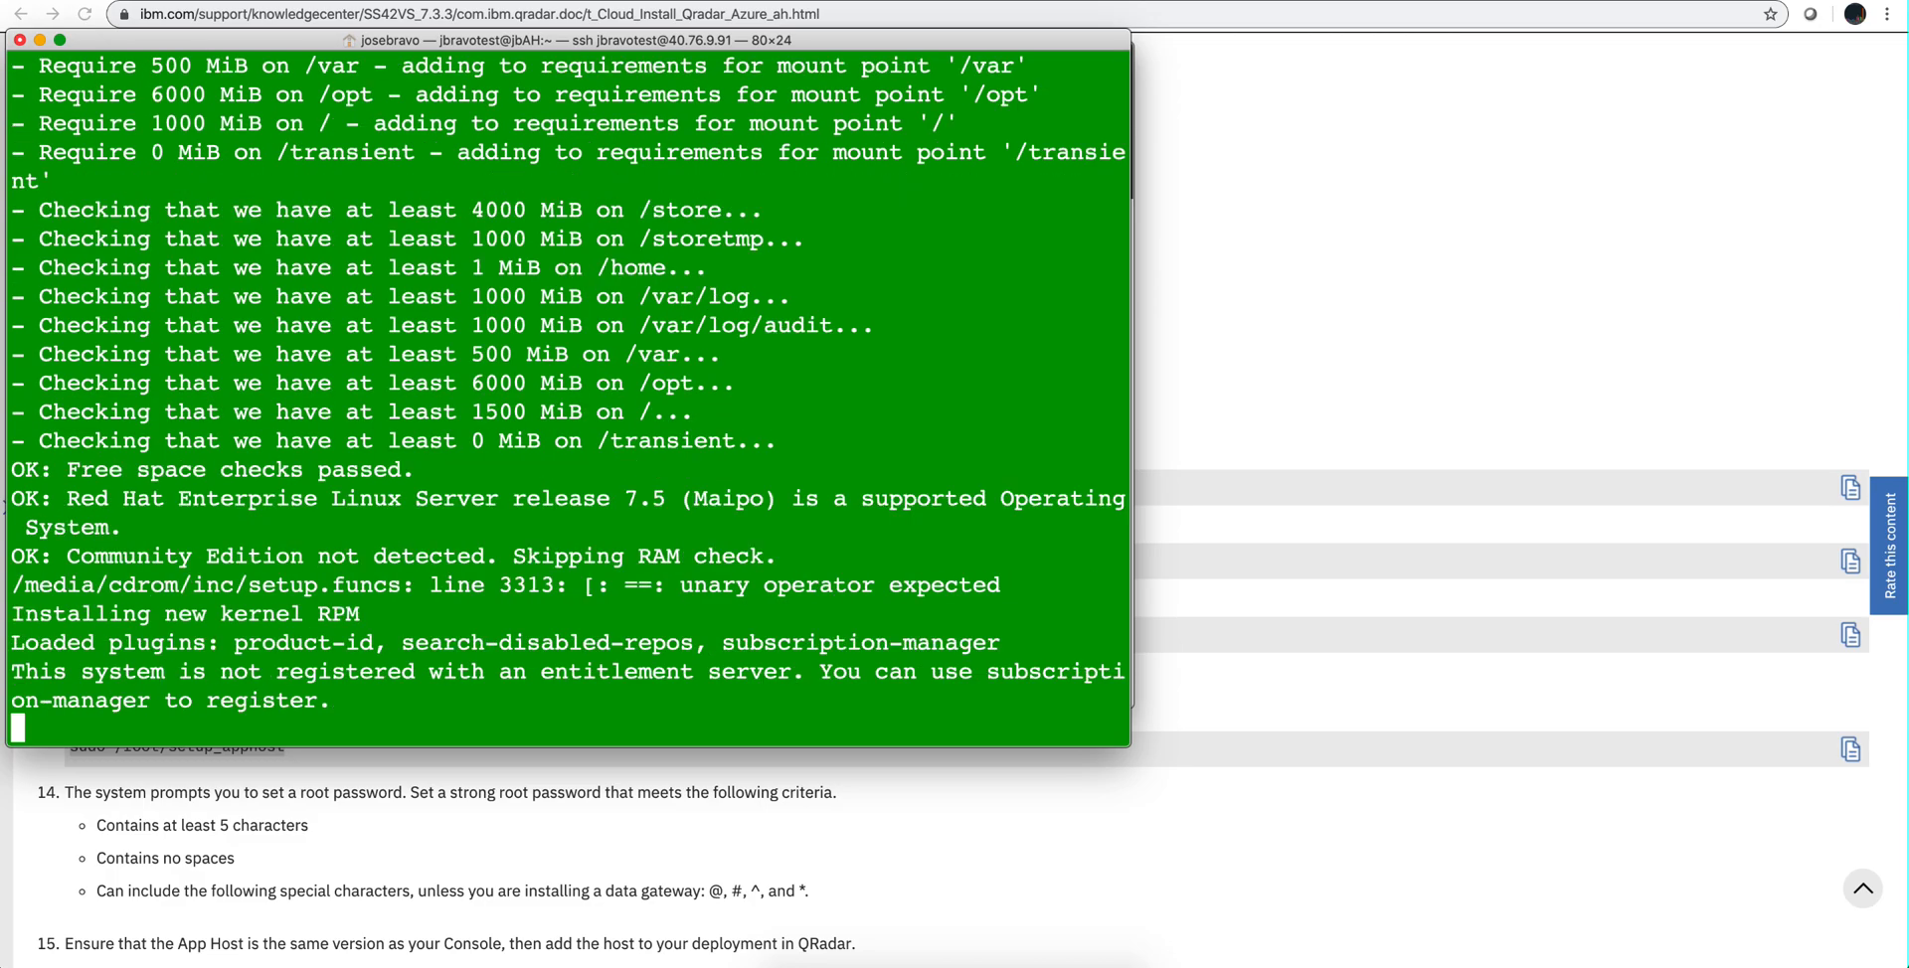
{"action": "scroll", "scroll_direction": "down", "scroll_amount": 3}
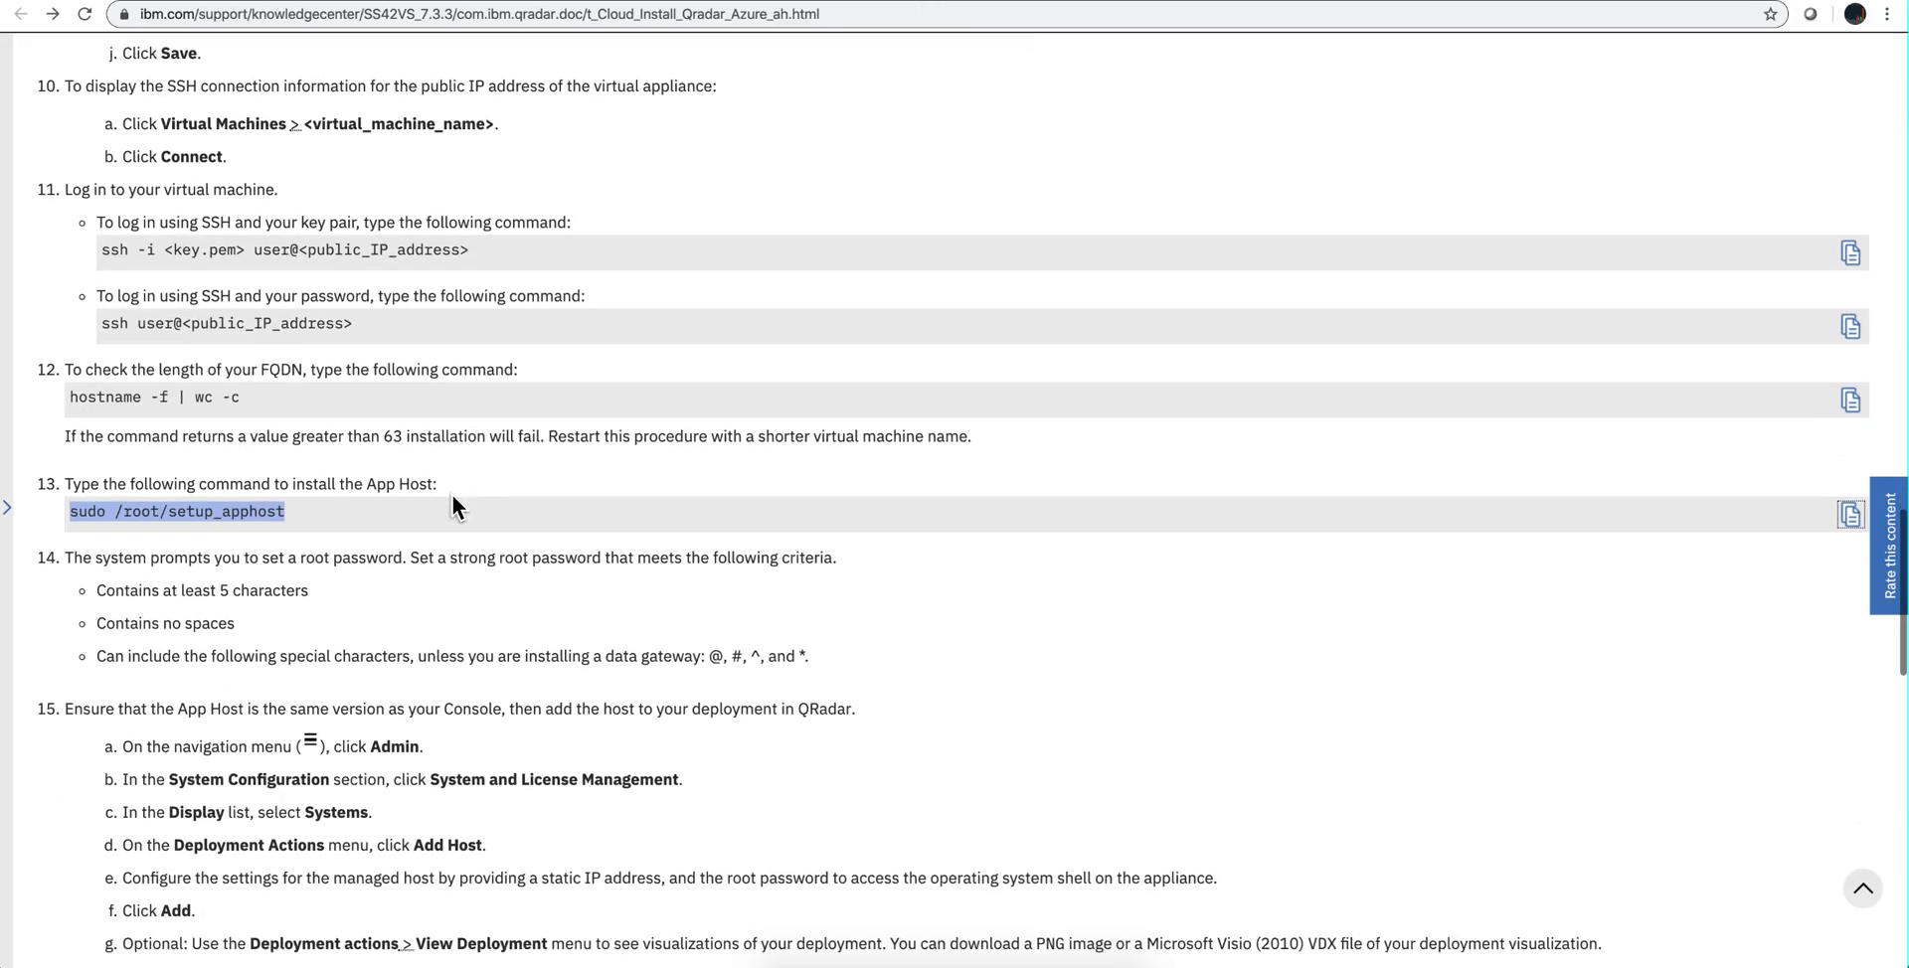
- Scroll the guide to step 15's Add Host instructions for the QRadar deployment
{"action": "scroll", "scroll_direction": "down", "scroll_amount": 3}
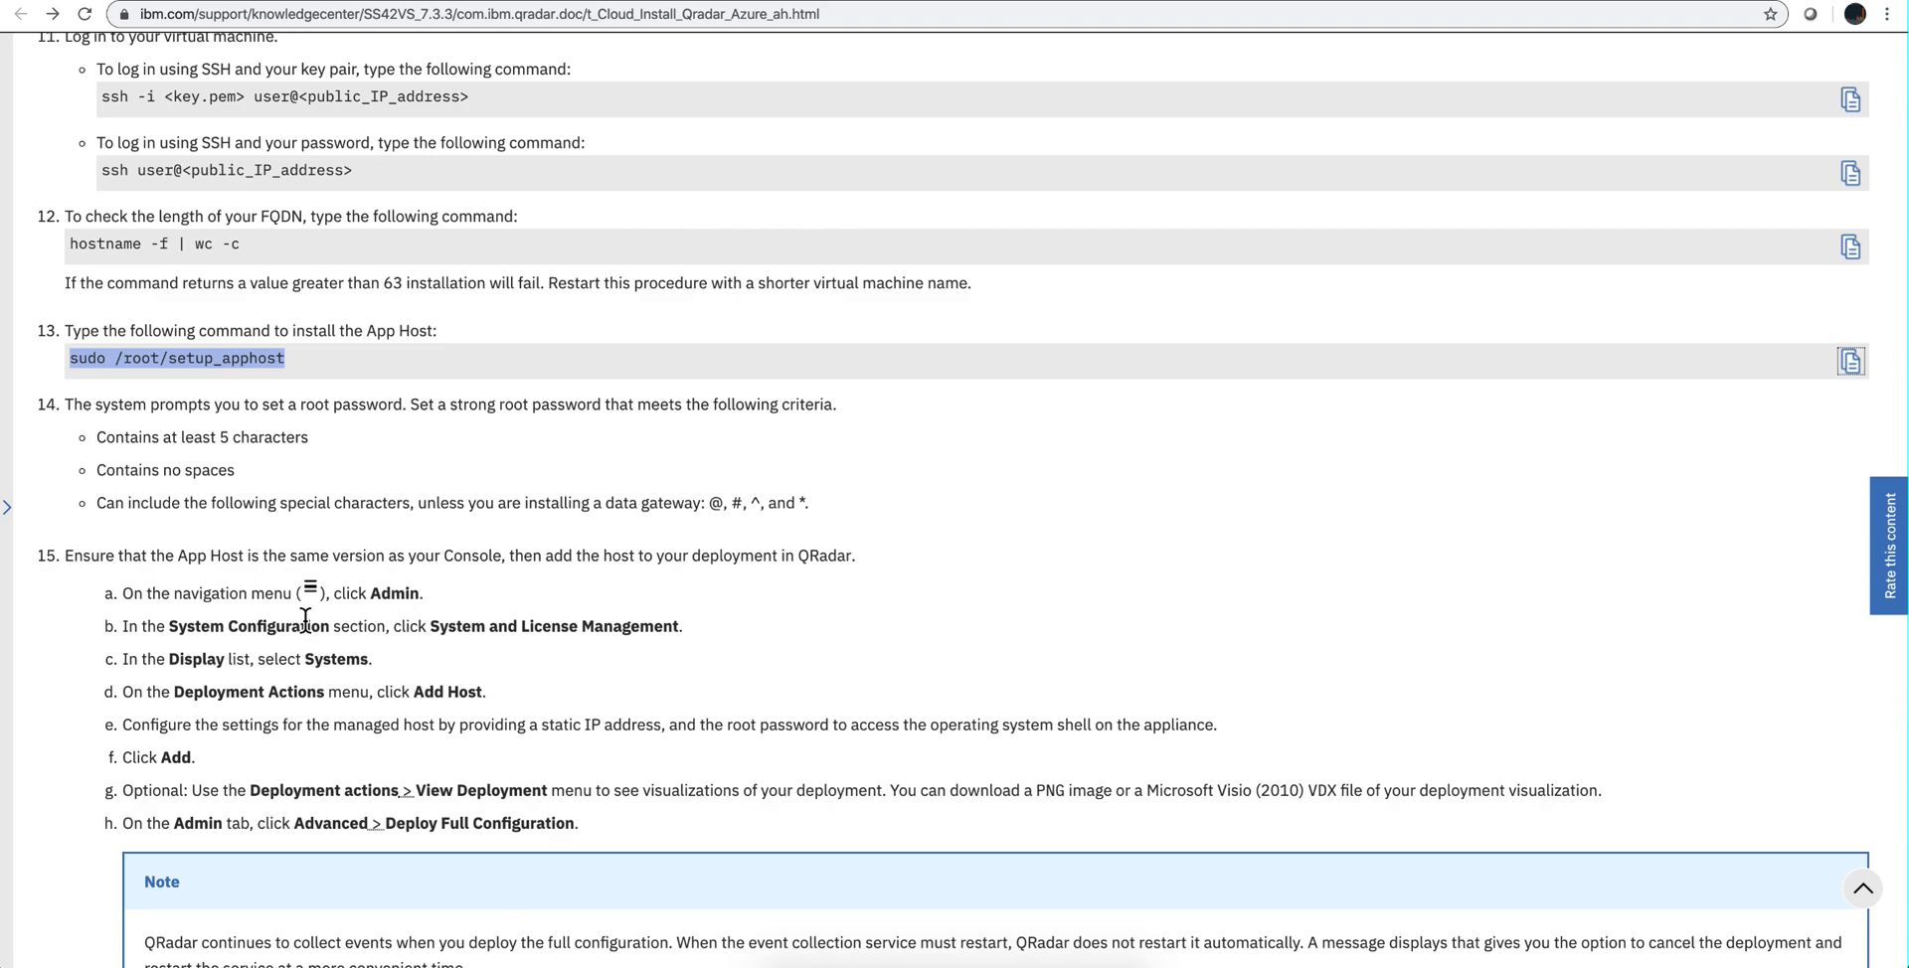
{"action": "mouse_move", "coordinate": [353, 608]}
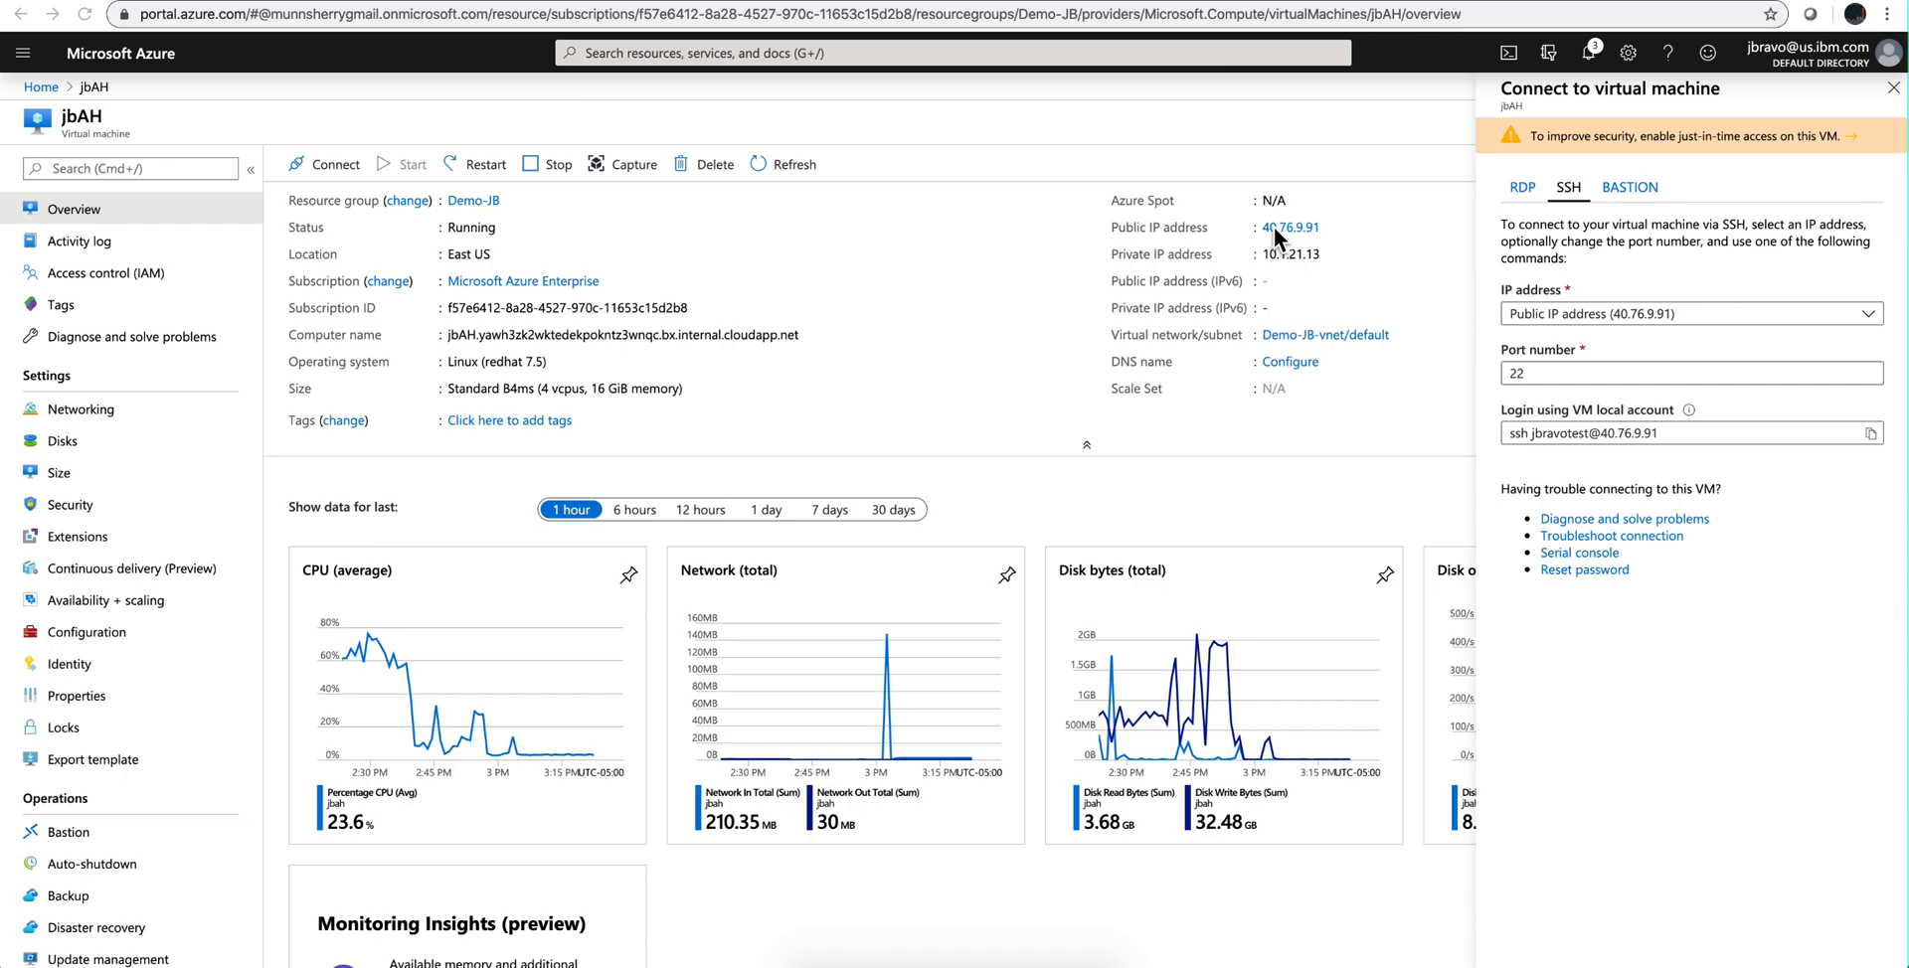
{"action": "mouse_move", "coordinate": [1873, 433]}
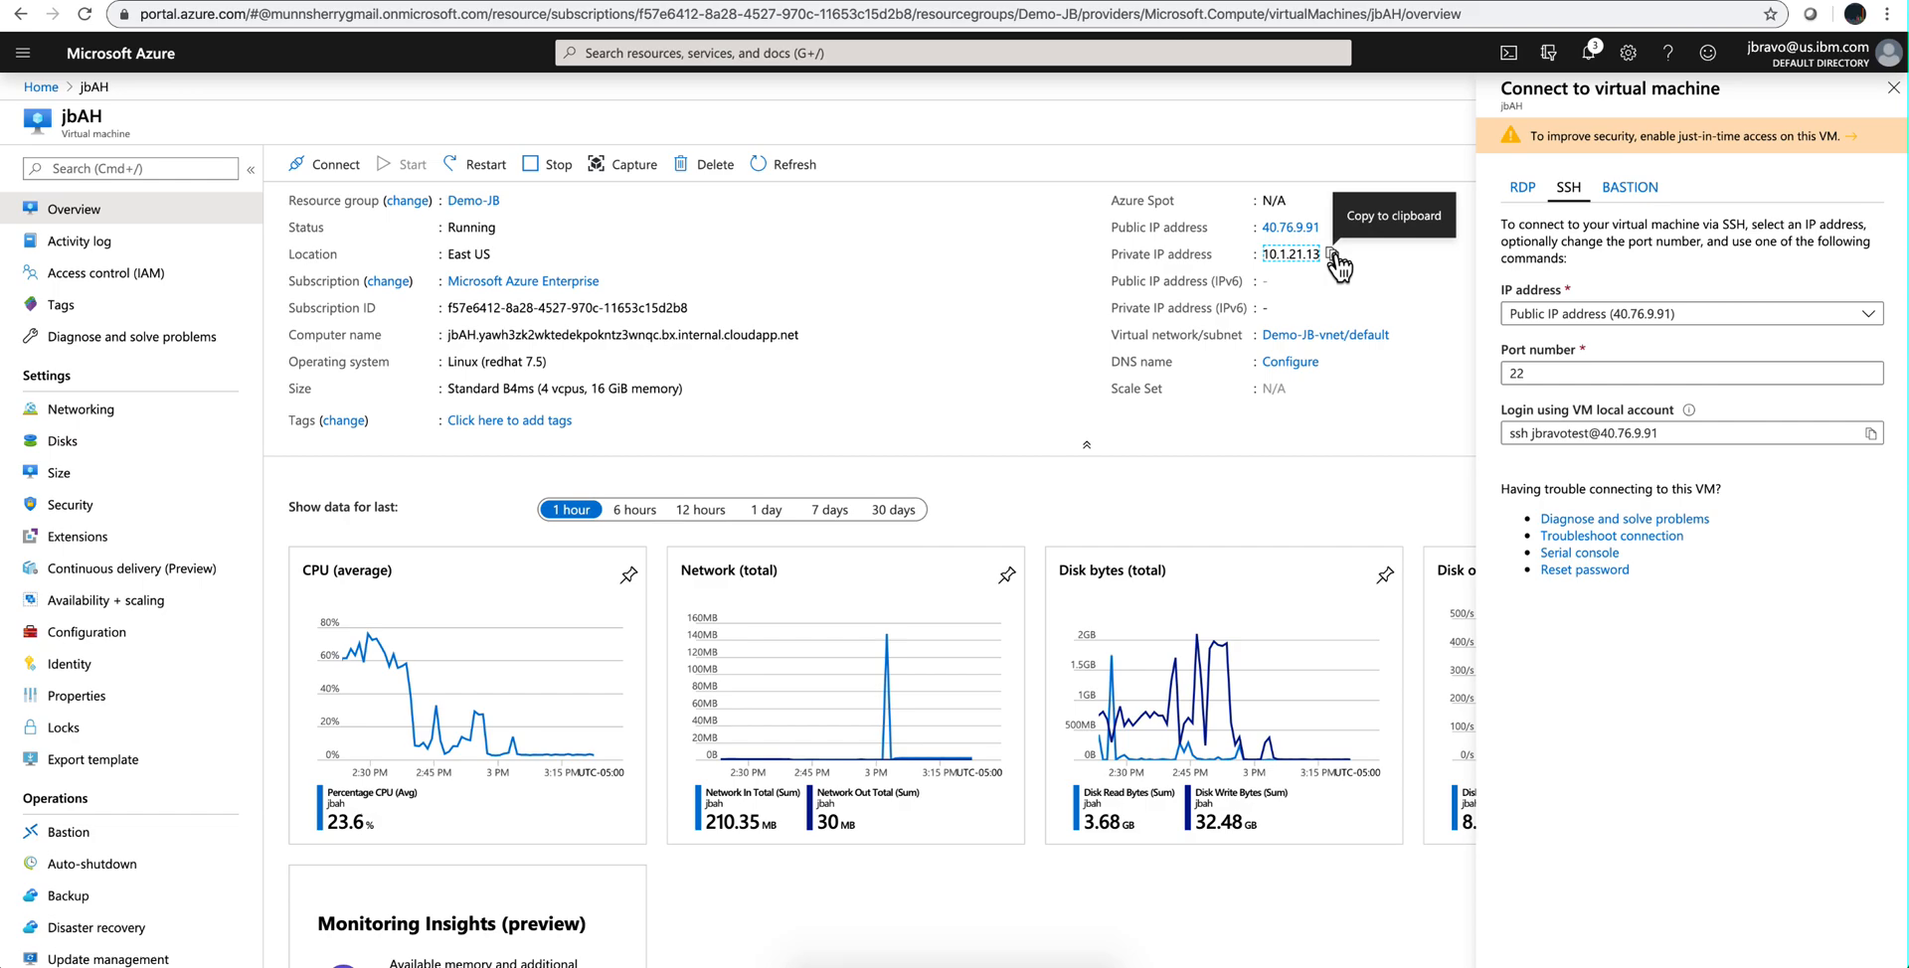
- Copy the jbAH VM's private IP address 10.1.21.13 to the clipboard
{"action": "left_click", "coordinate": [1336, 256]}
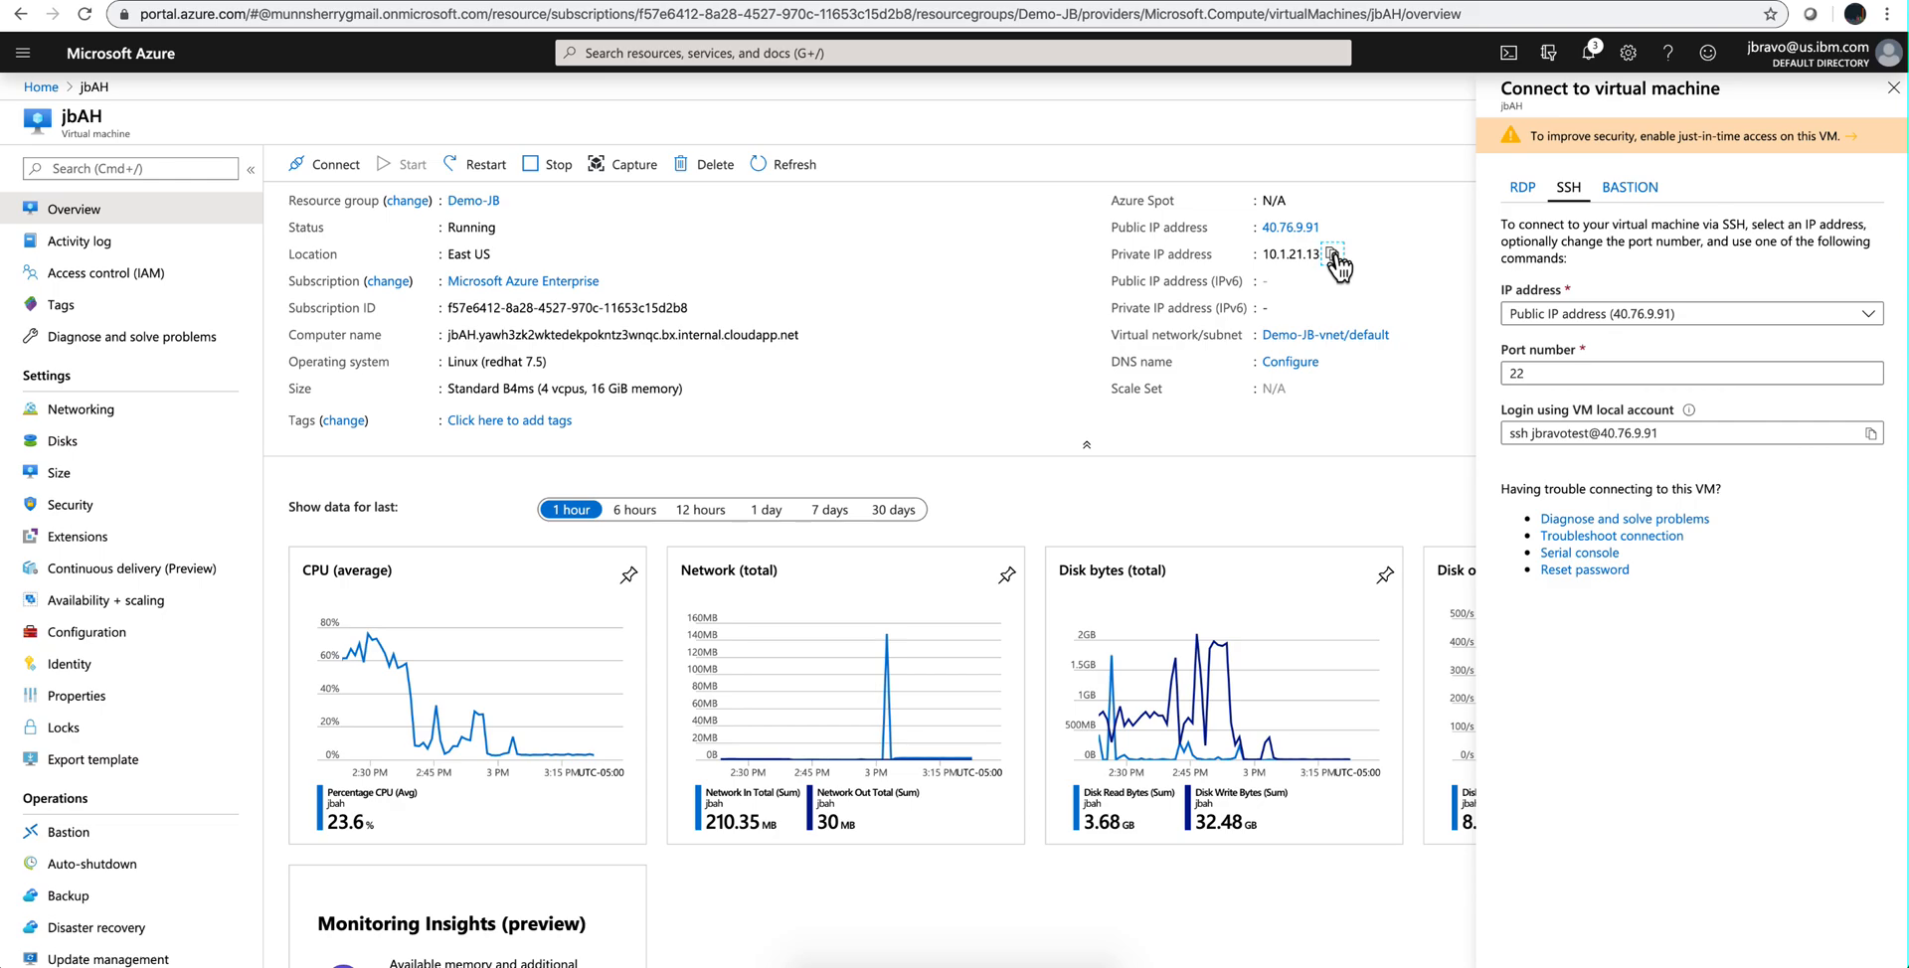
{"action": "mouse_move", "coordinate": [1292, 256]}
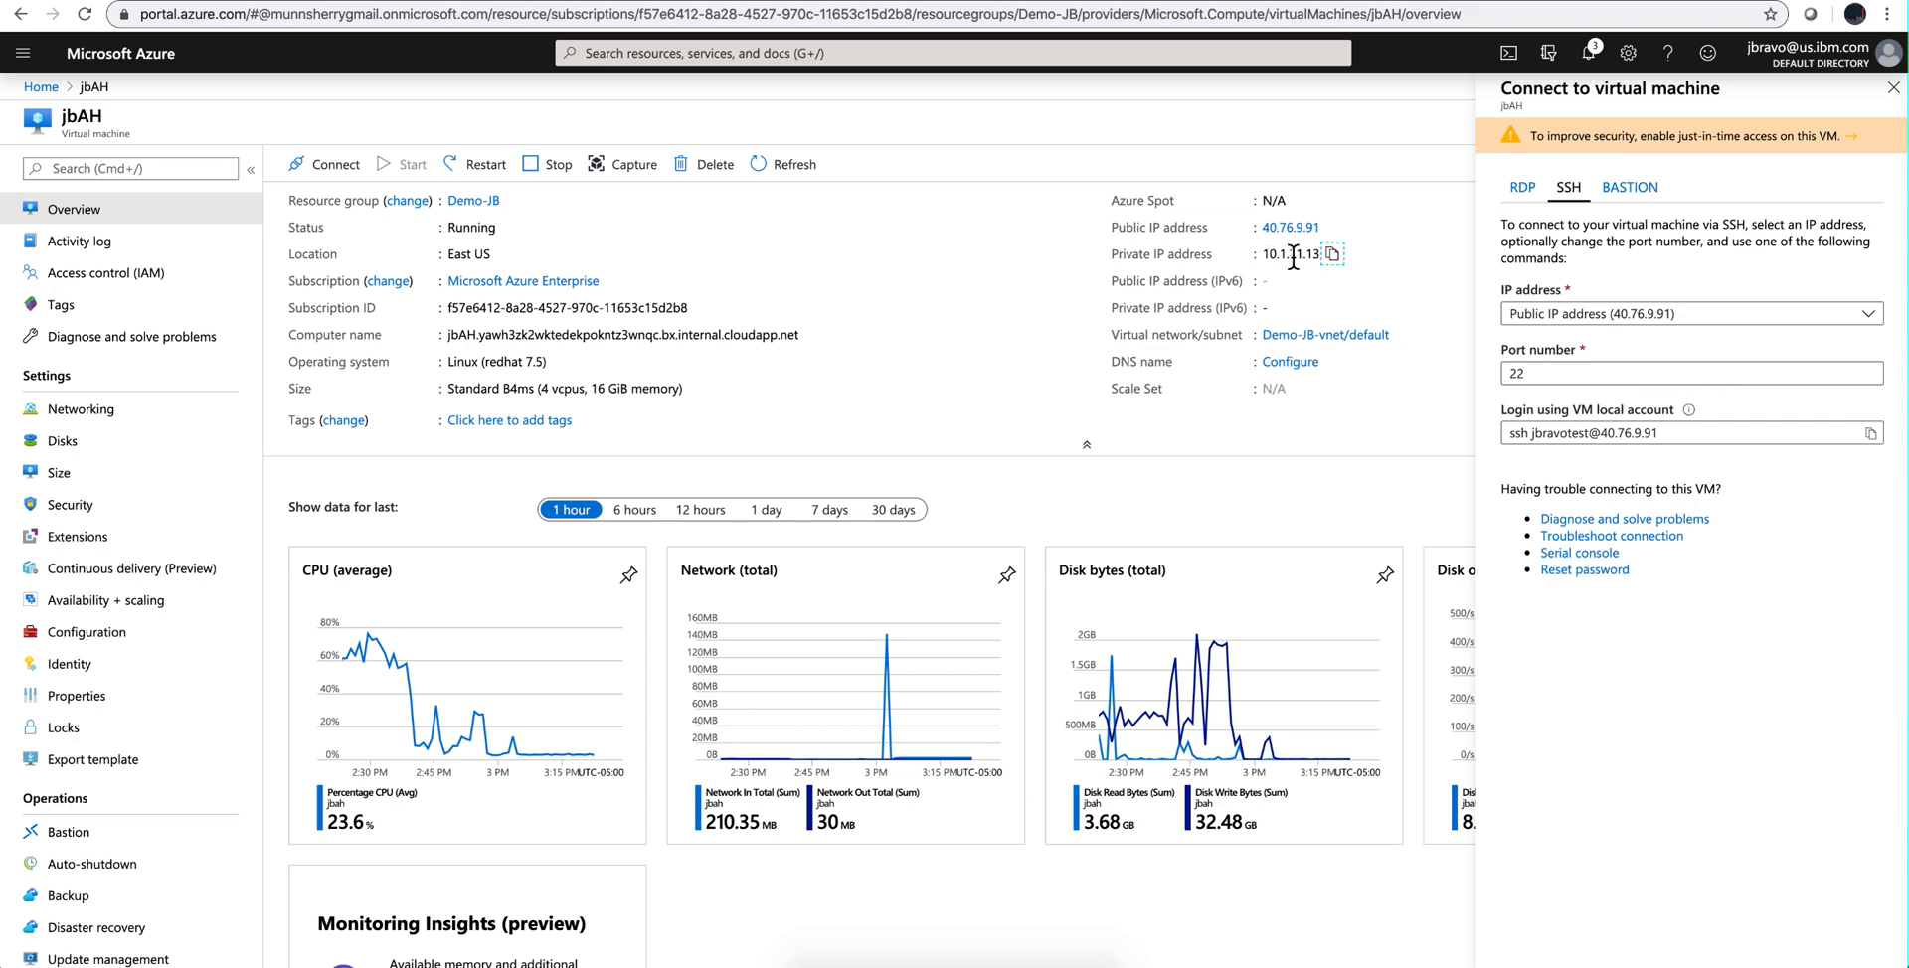
{"action": "mouse_move", "coordinate": [1175, 258]}
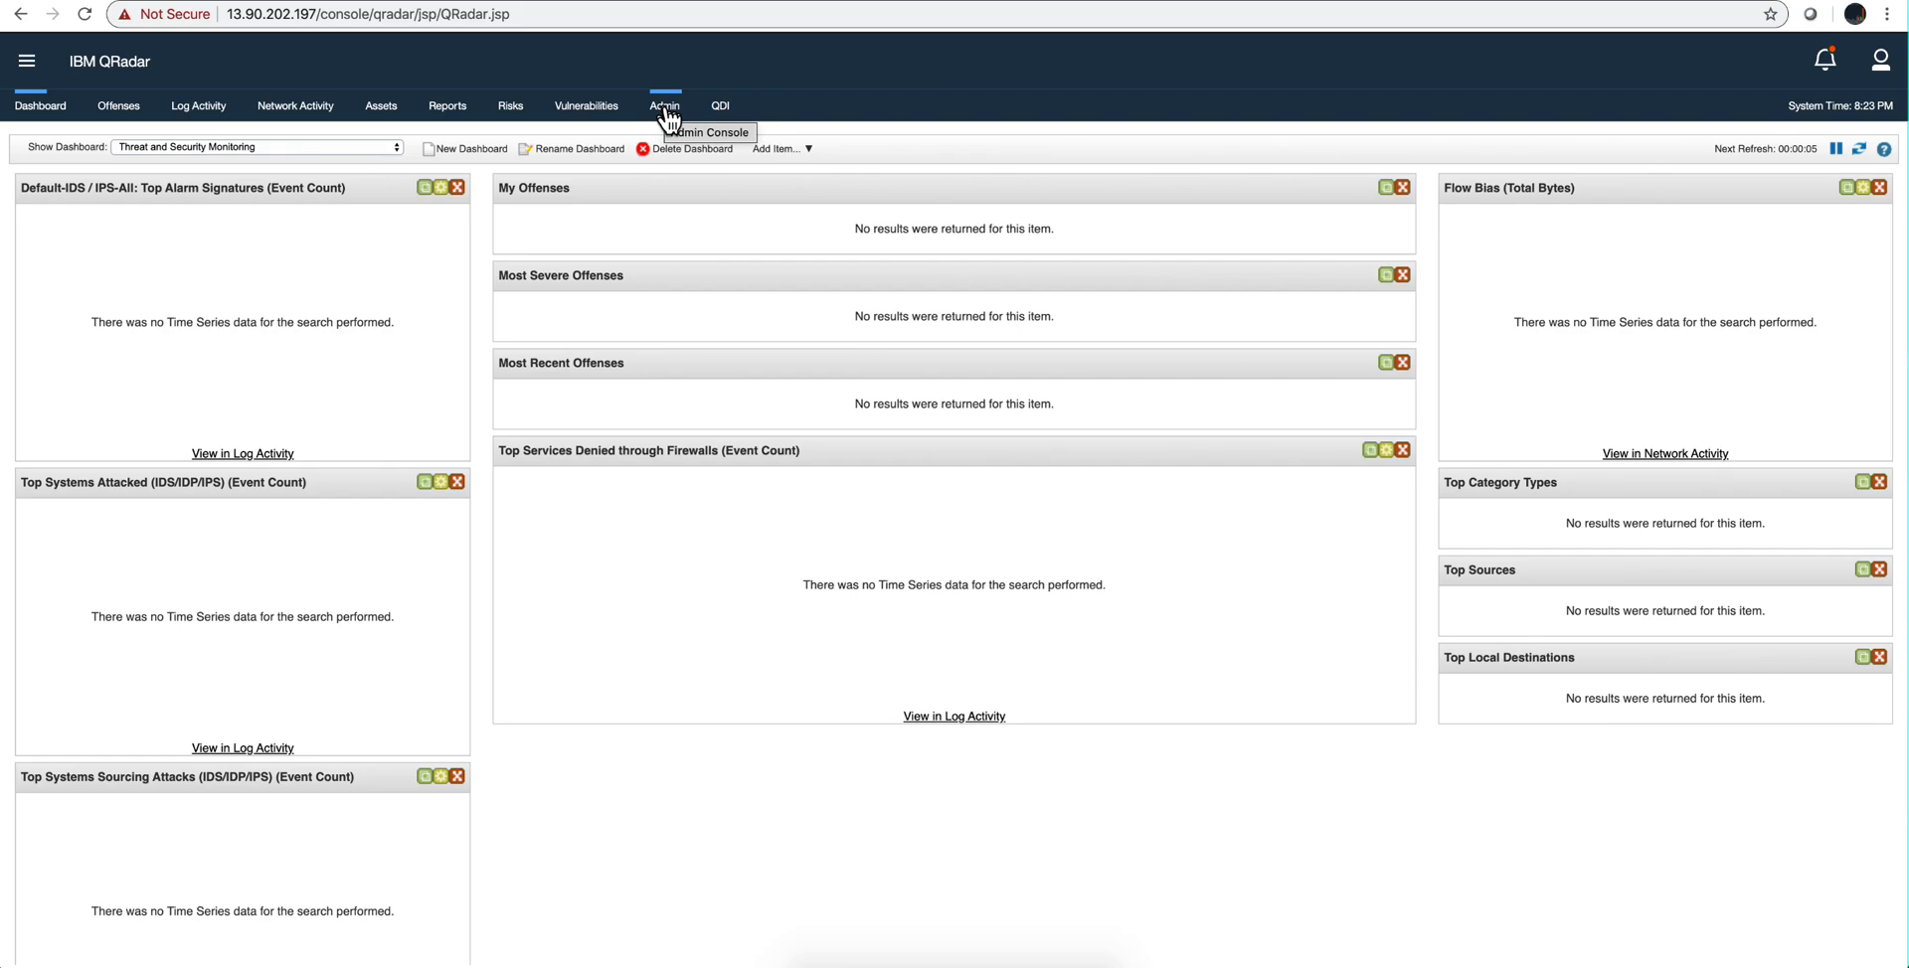
- From the Admin tab, bring up System and License Management and its Deployment Actions menu
{"action": "left_click", "coordinate": [664, 105]}
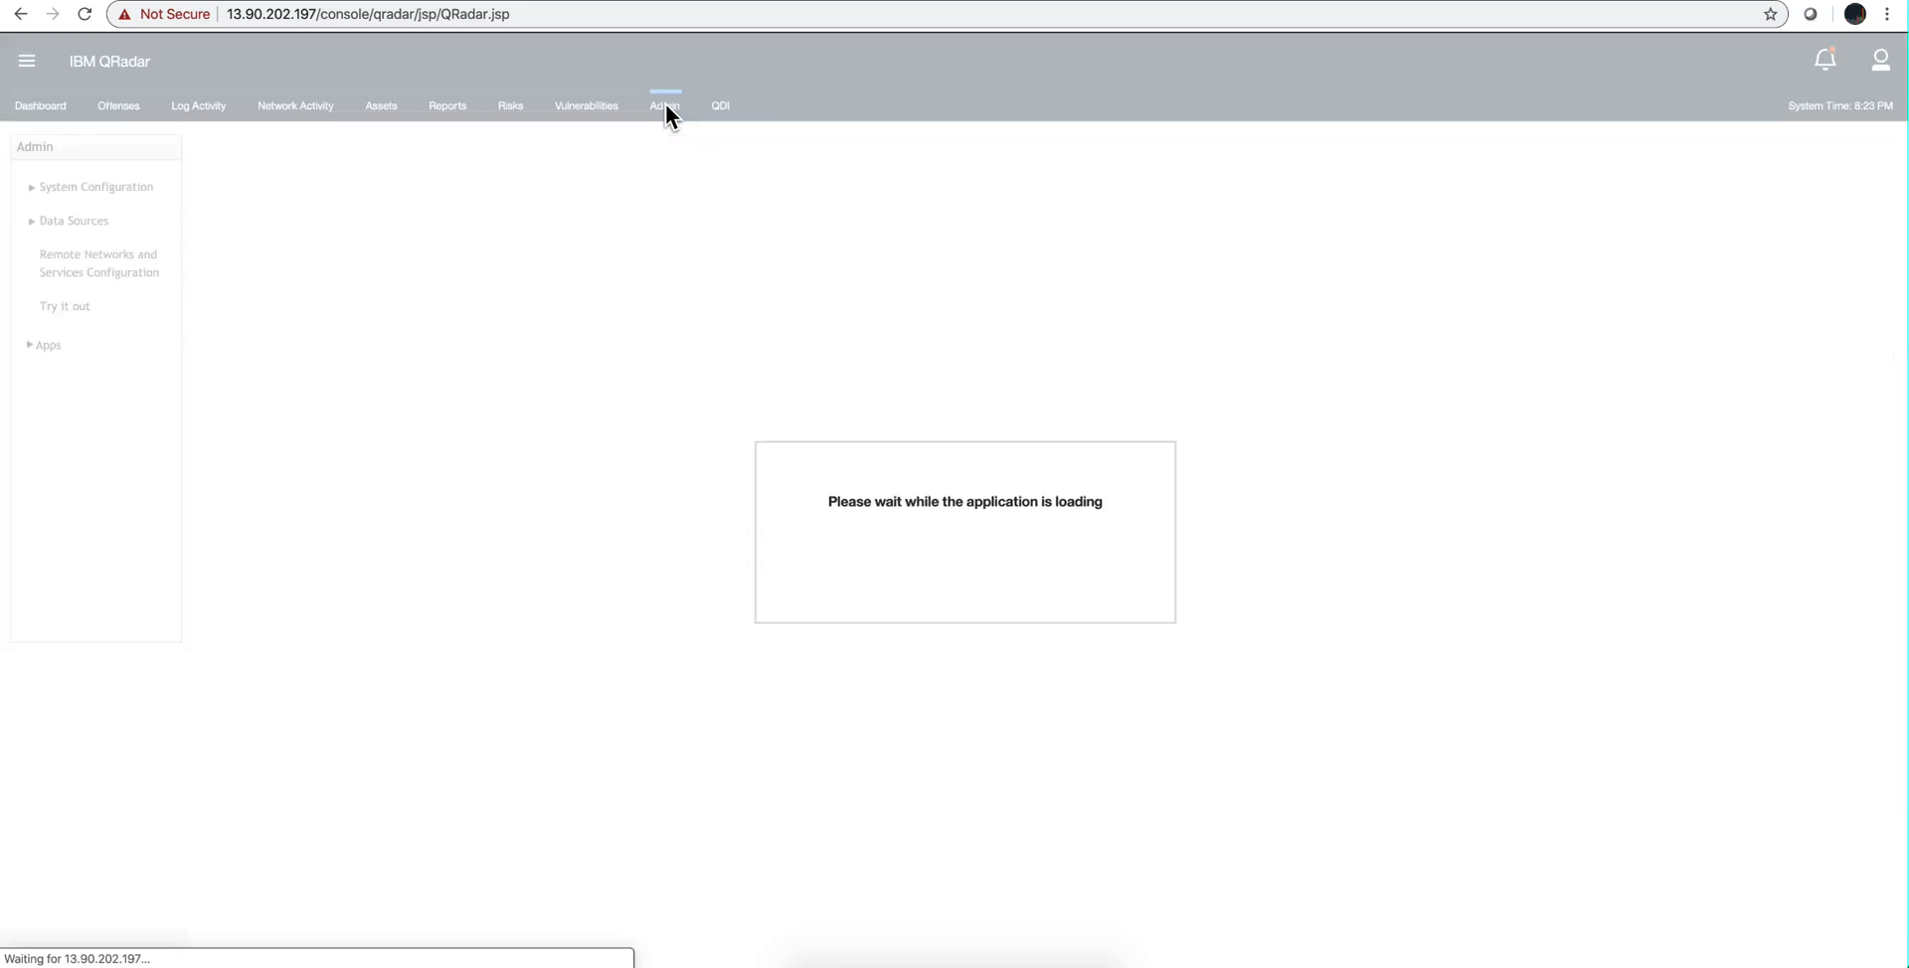
{"action": "left_click", "coordinate": [664, 105]}
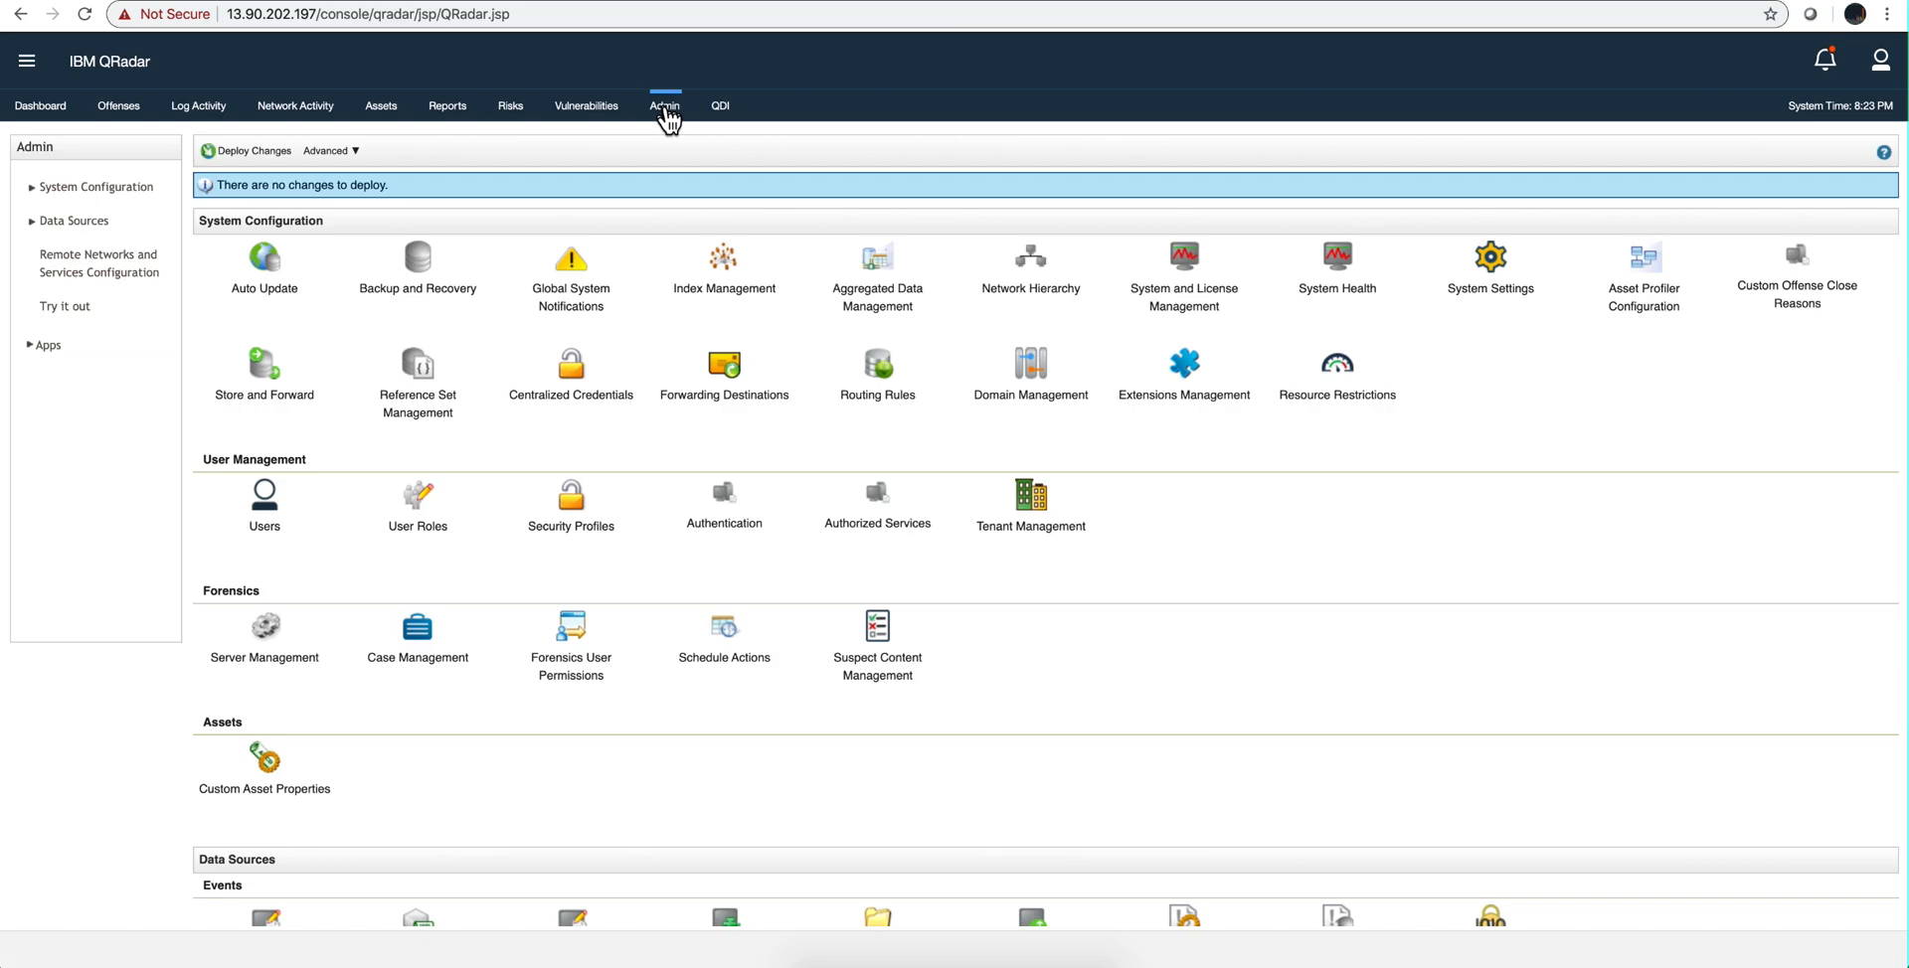
{"action": "mouse_move", "coordinate": [1181, 275]}
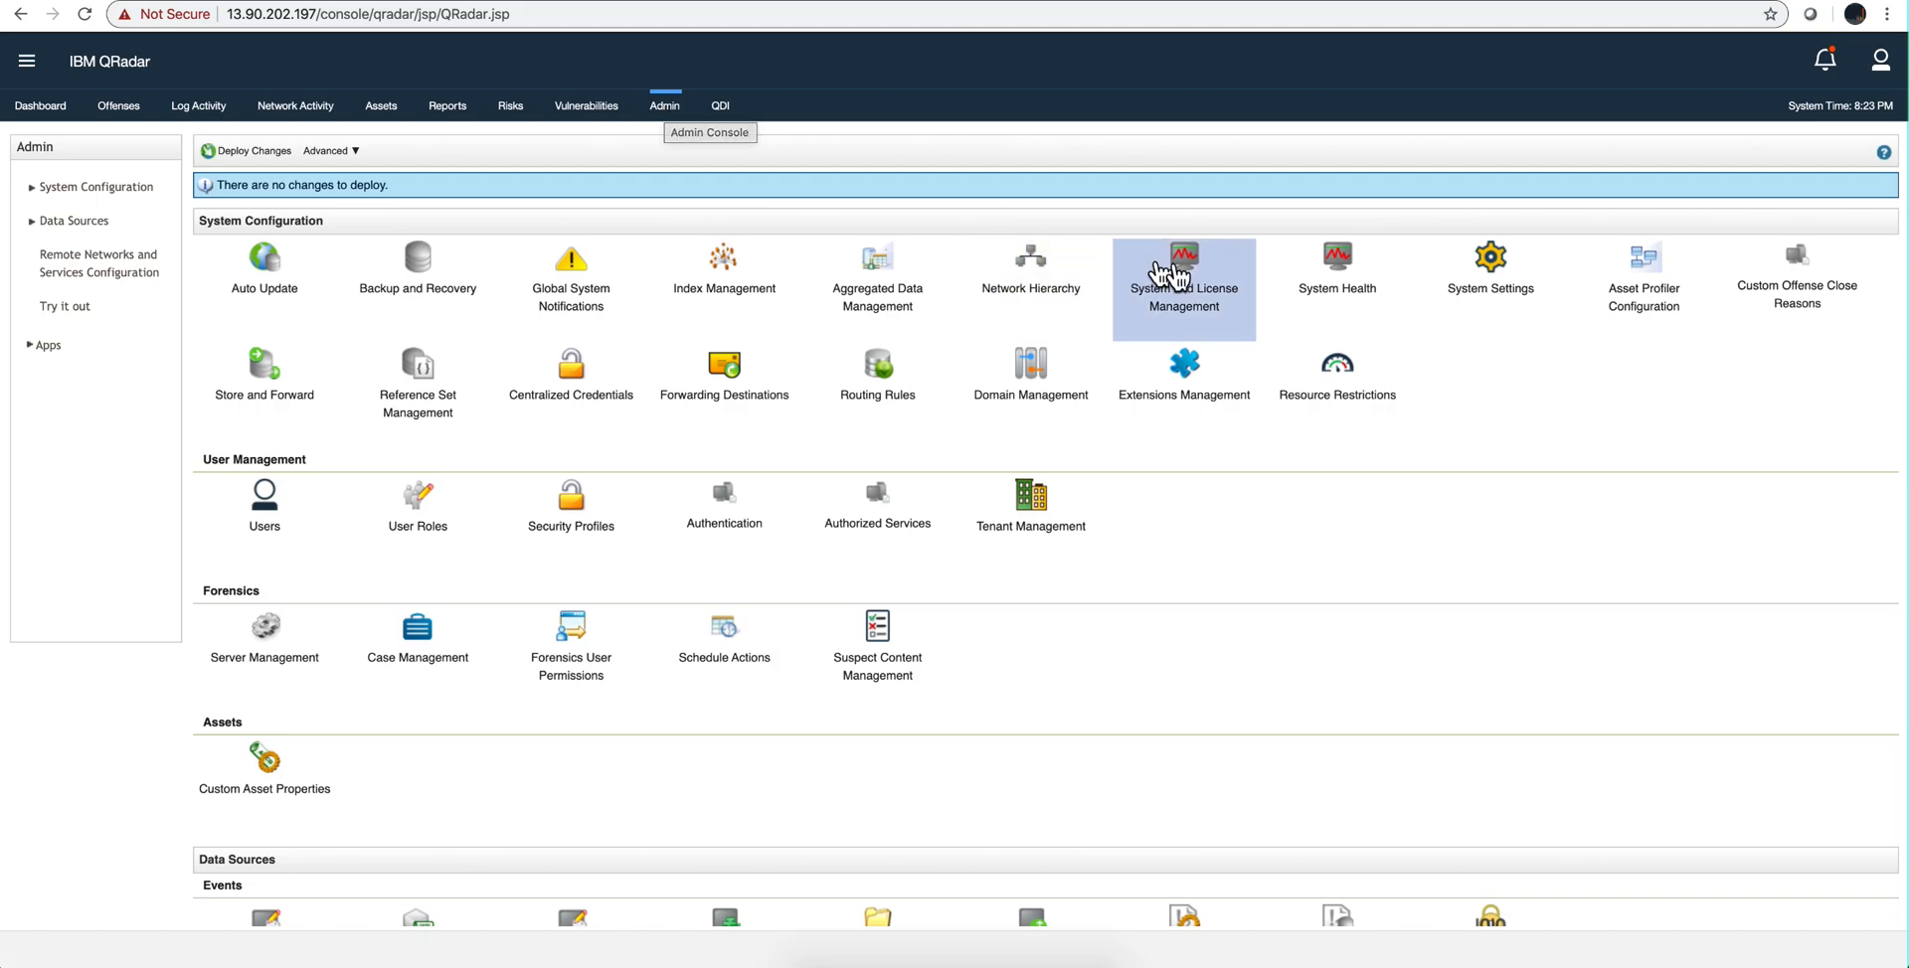
{"action": "left_click", "coordinate": [1183, 256]}
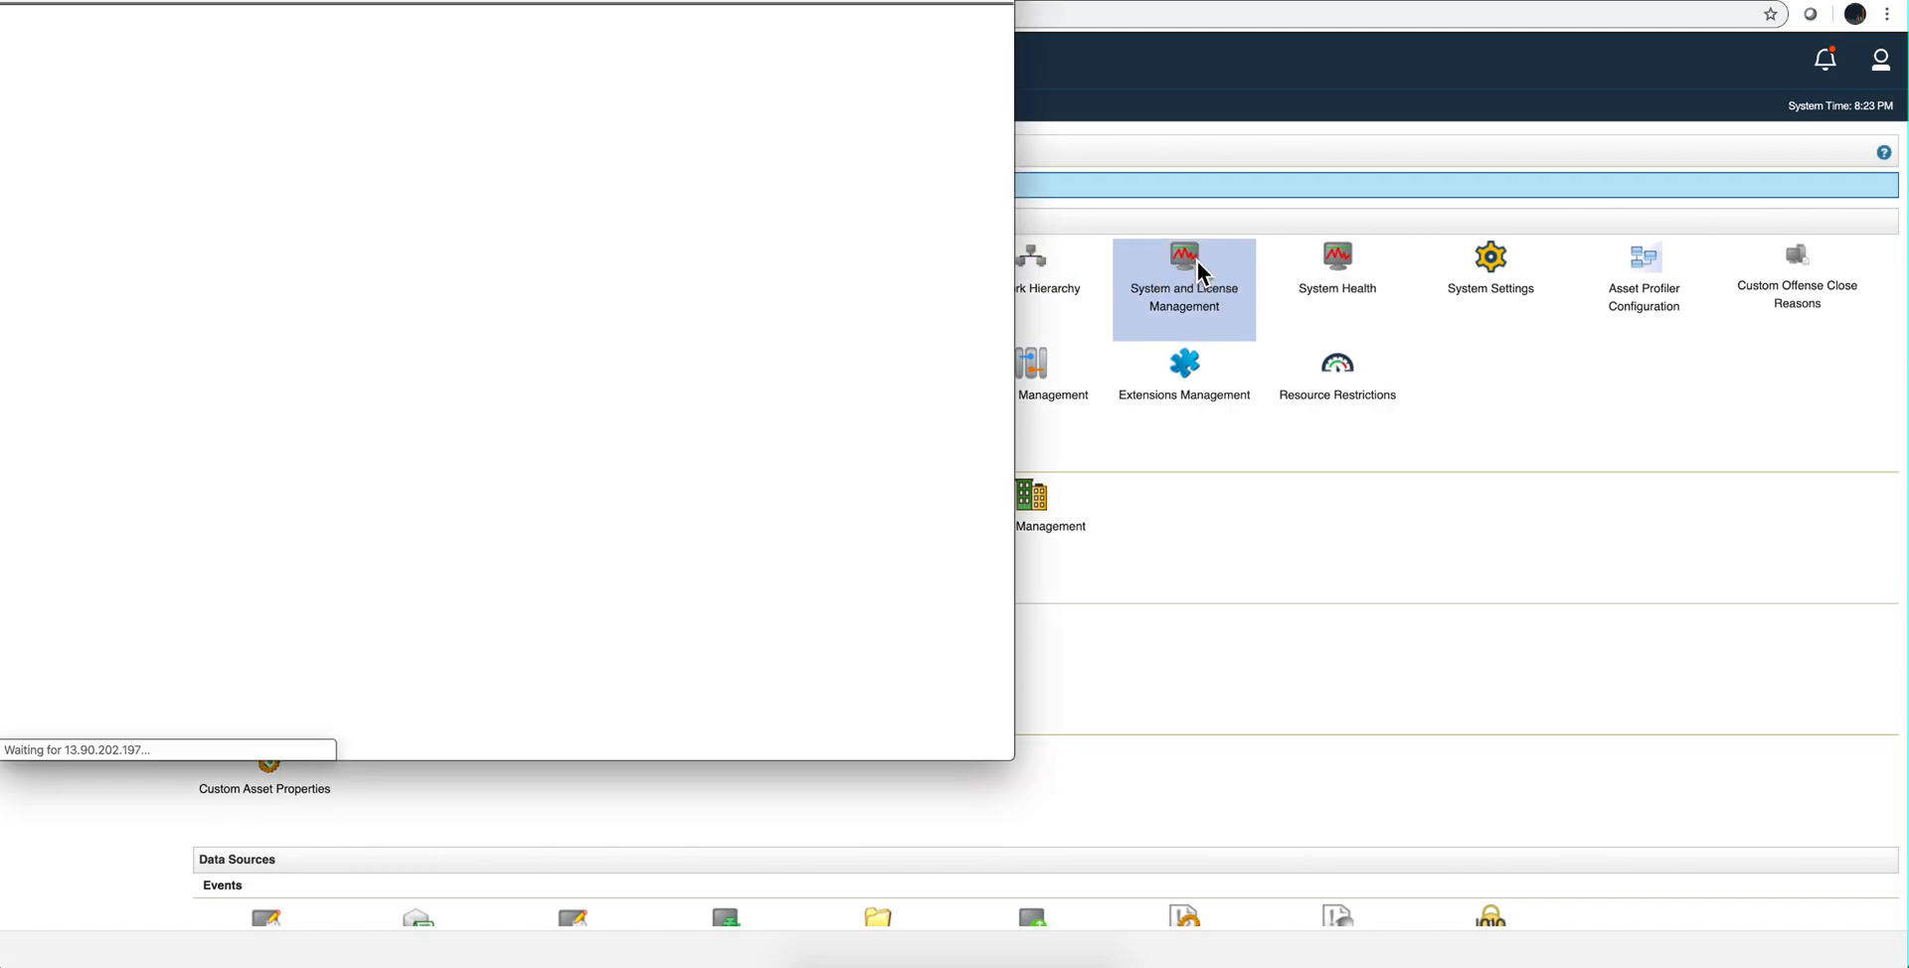
{"action": "left_click", "coordinate": [1183, 257]}
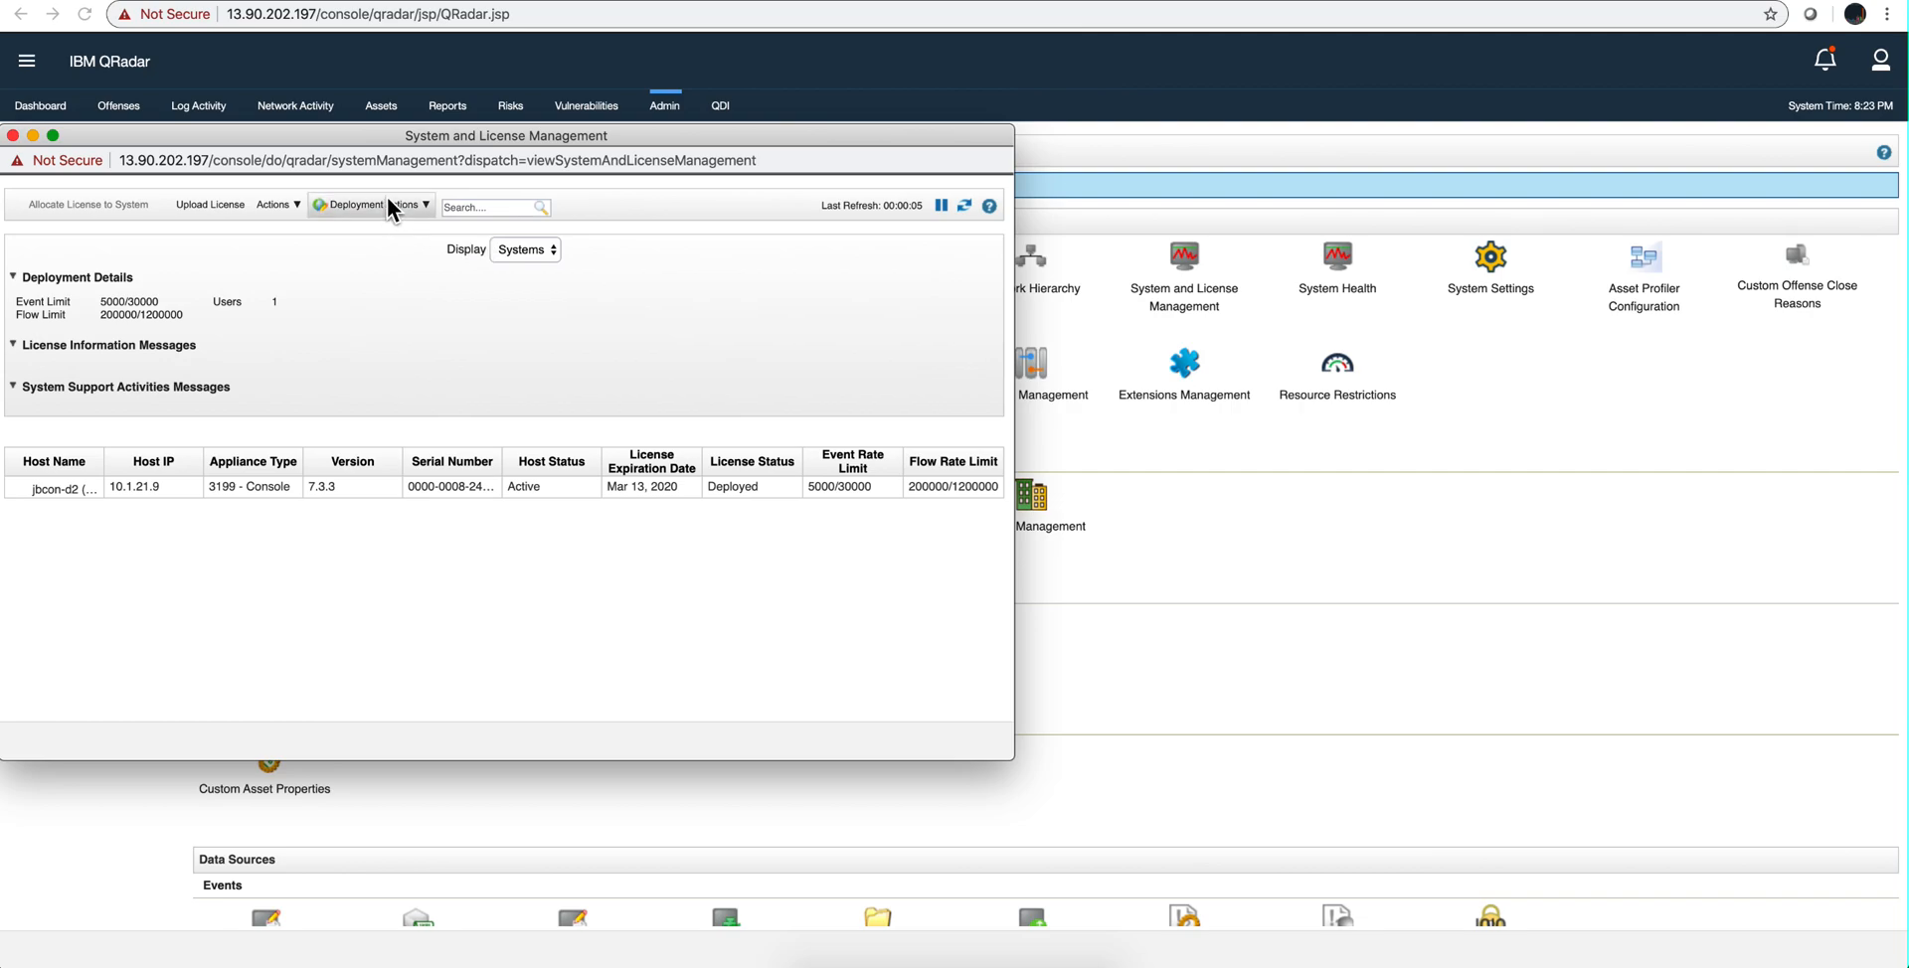
{"action": "left_click", "coordinate": [372, 205]}
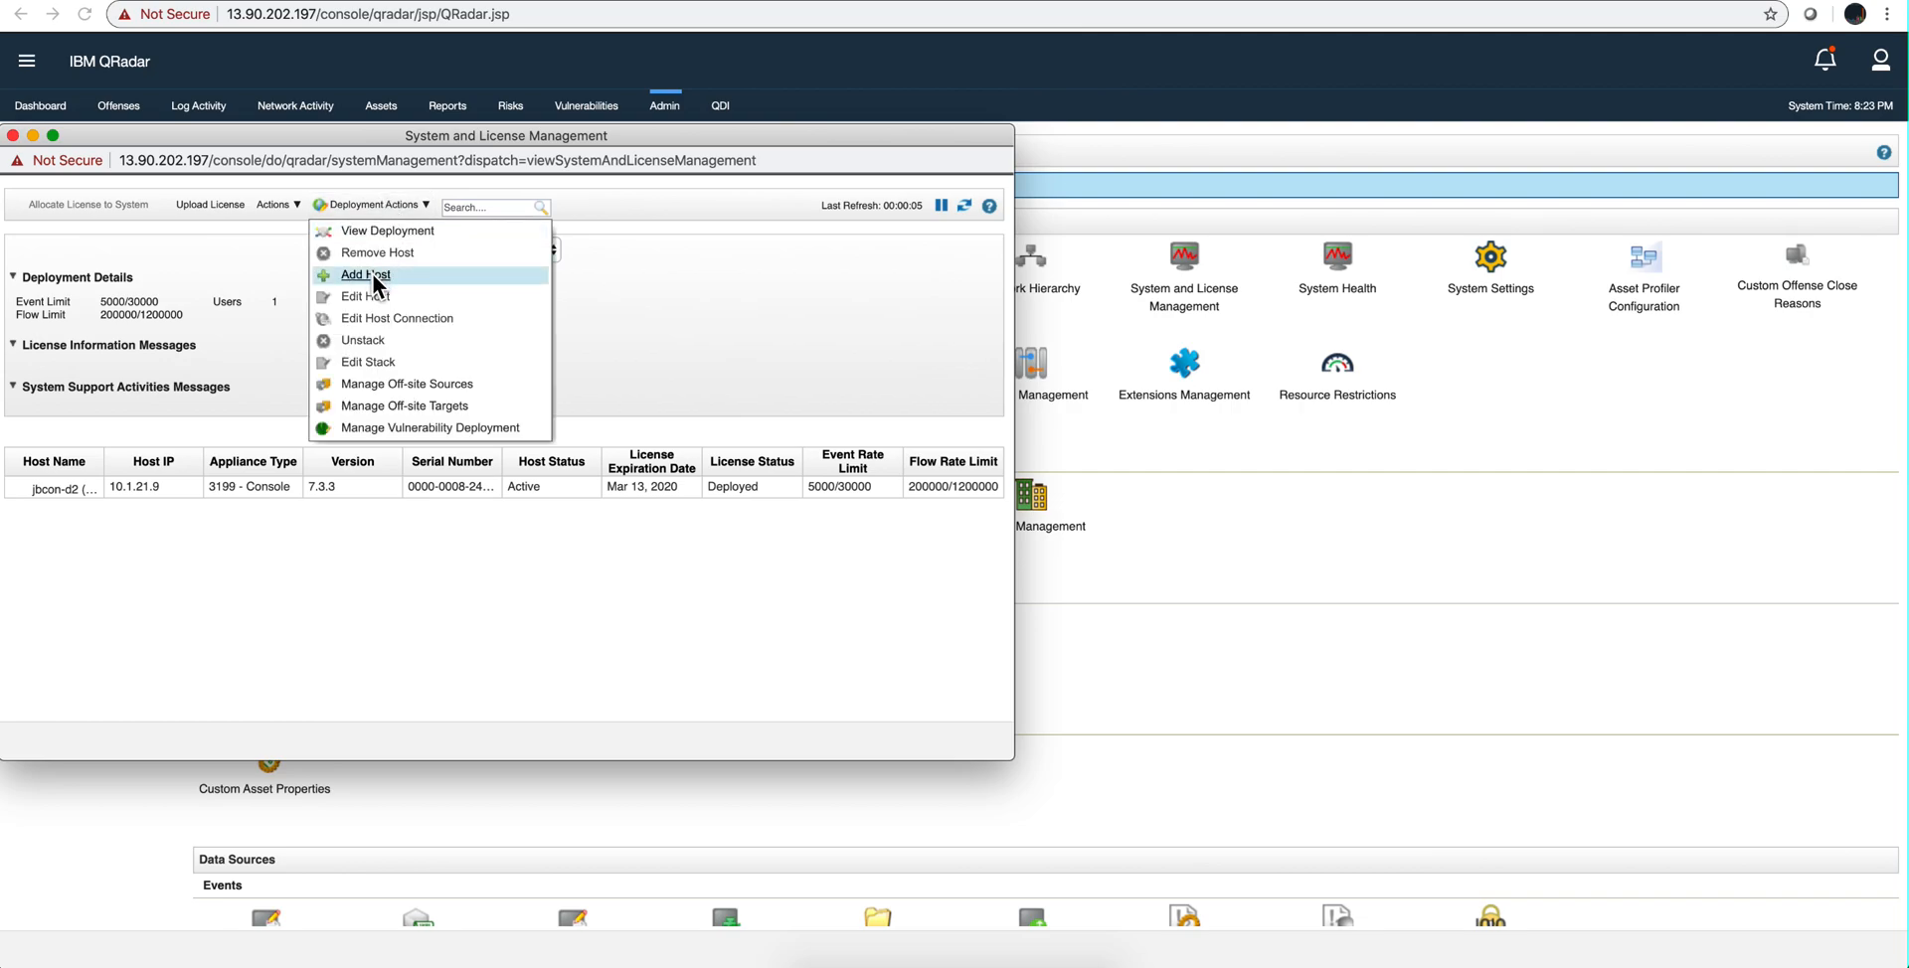
- Add managed host 10.1.21.13 with the root password entered and confirmed
{"action": "left_click", "coordinate": [366, 275]}
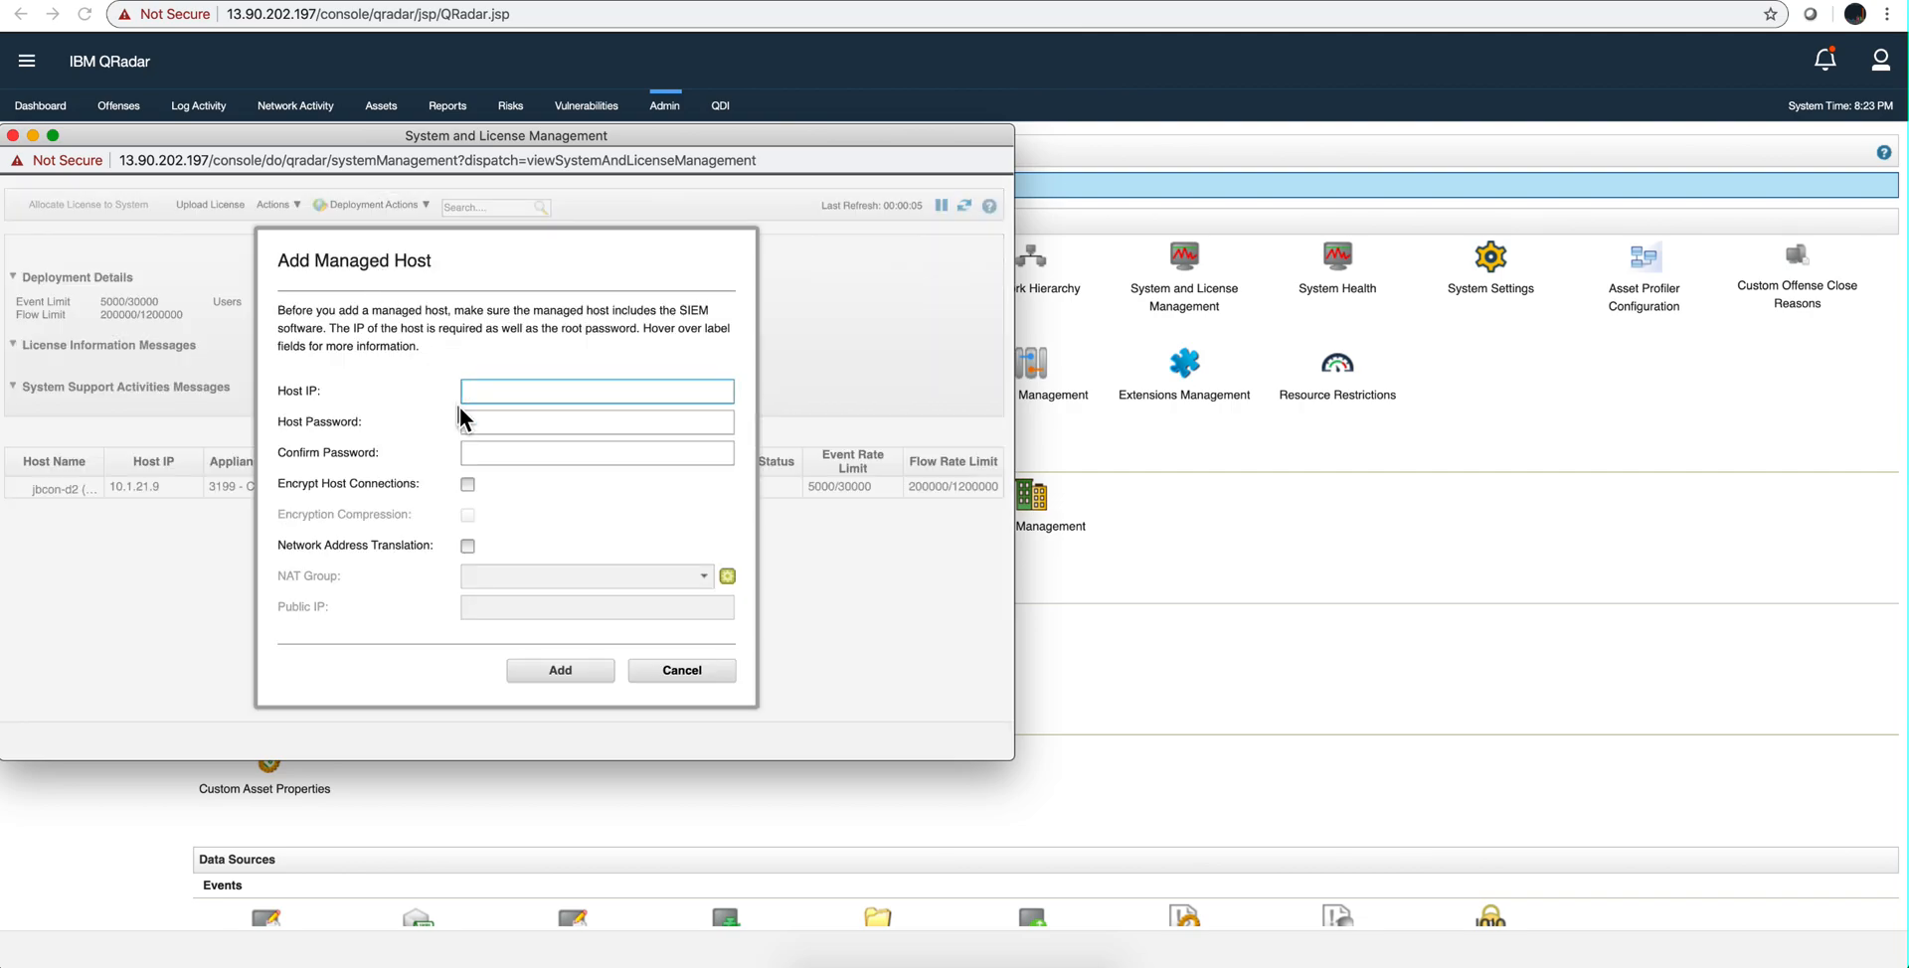
{"action": "left_click", "coordinate": [596, 389]}
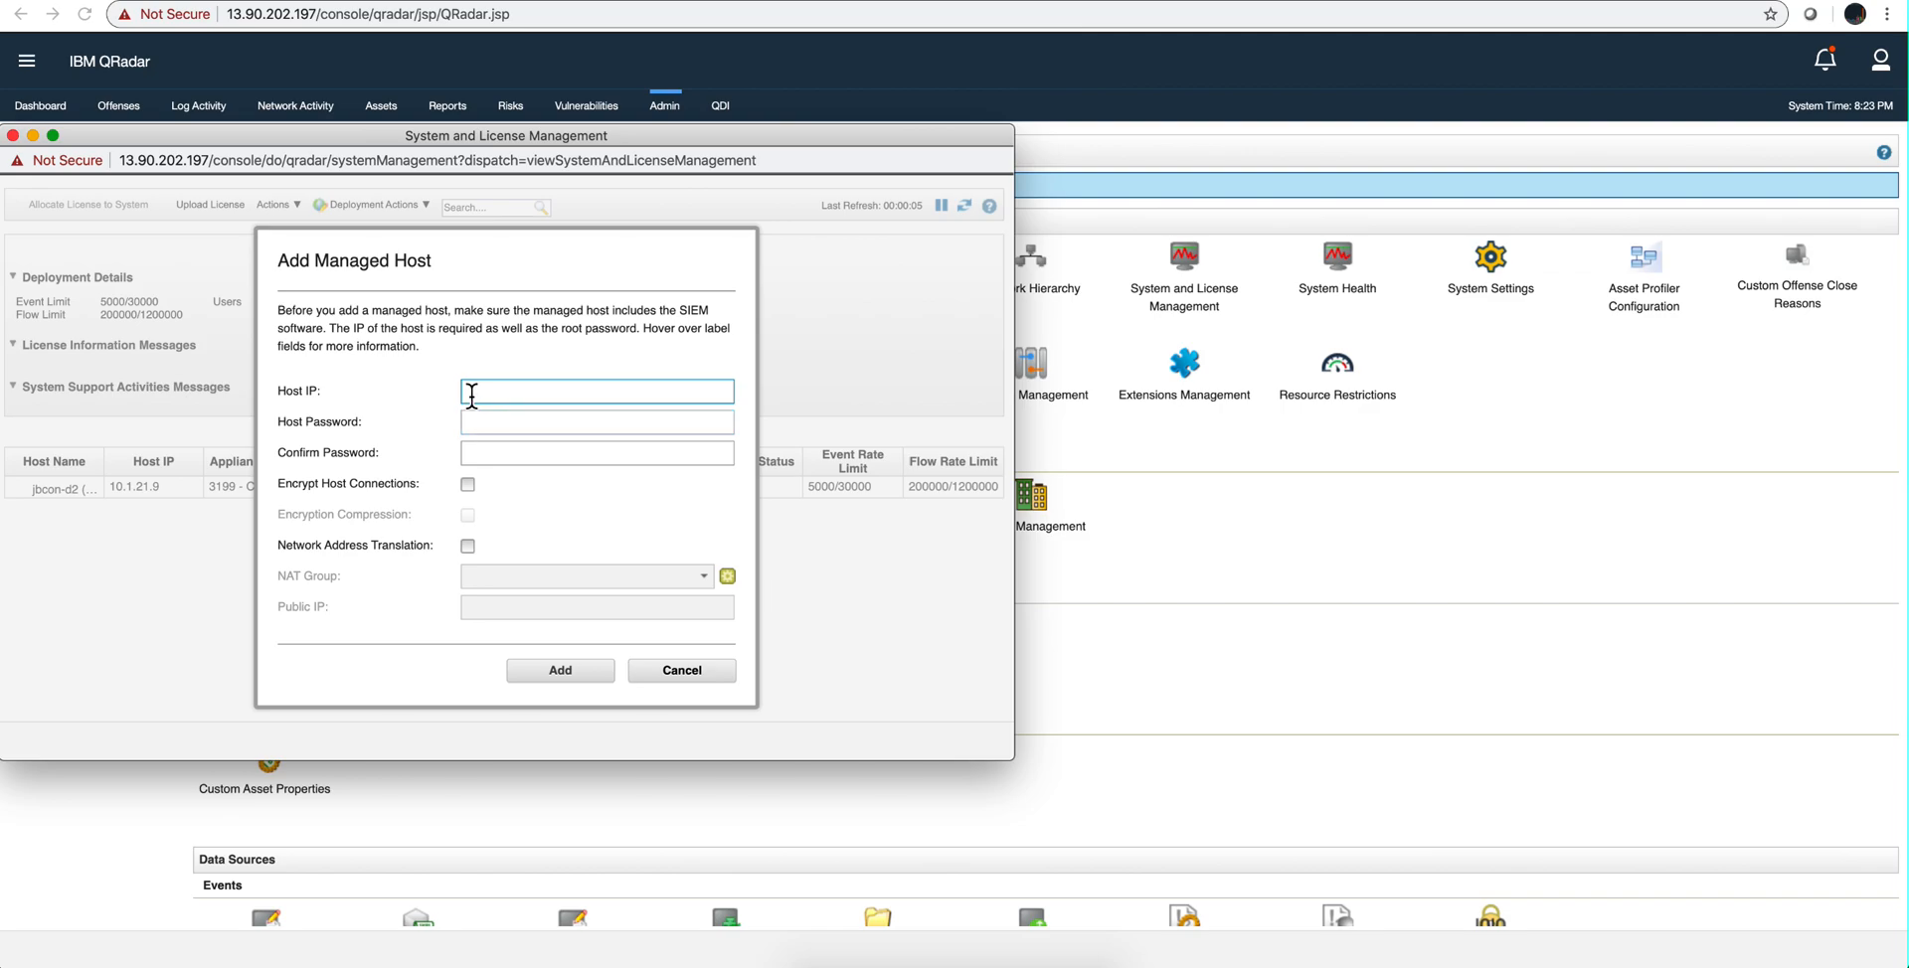
{"action": "type", "text": "10.1.21.13"}
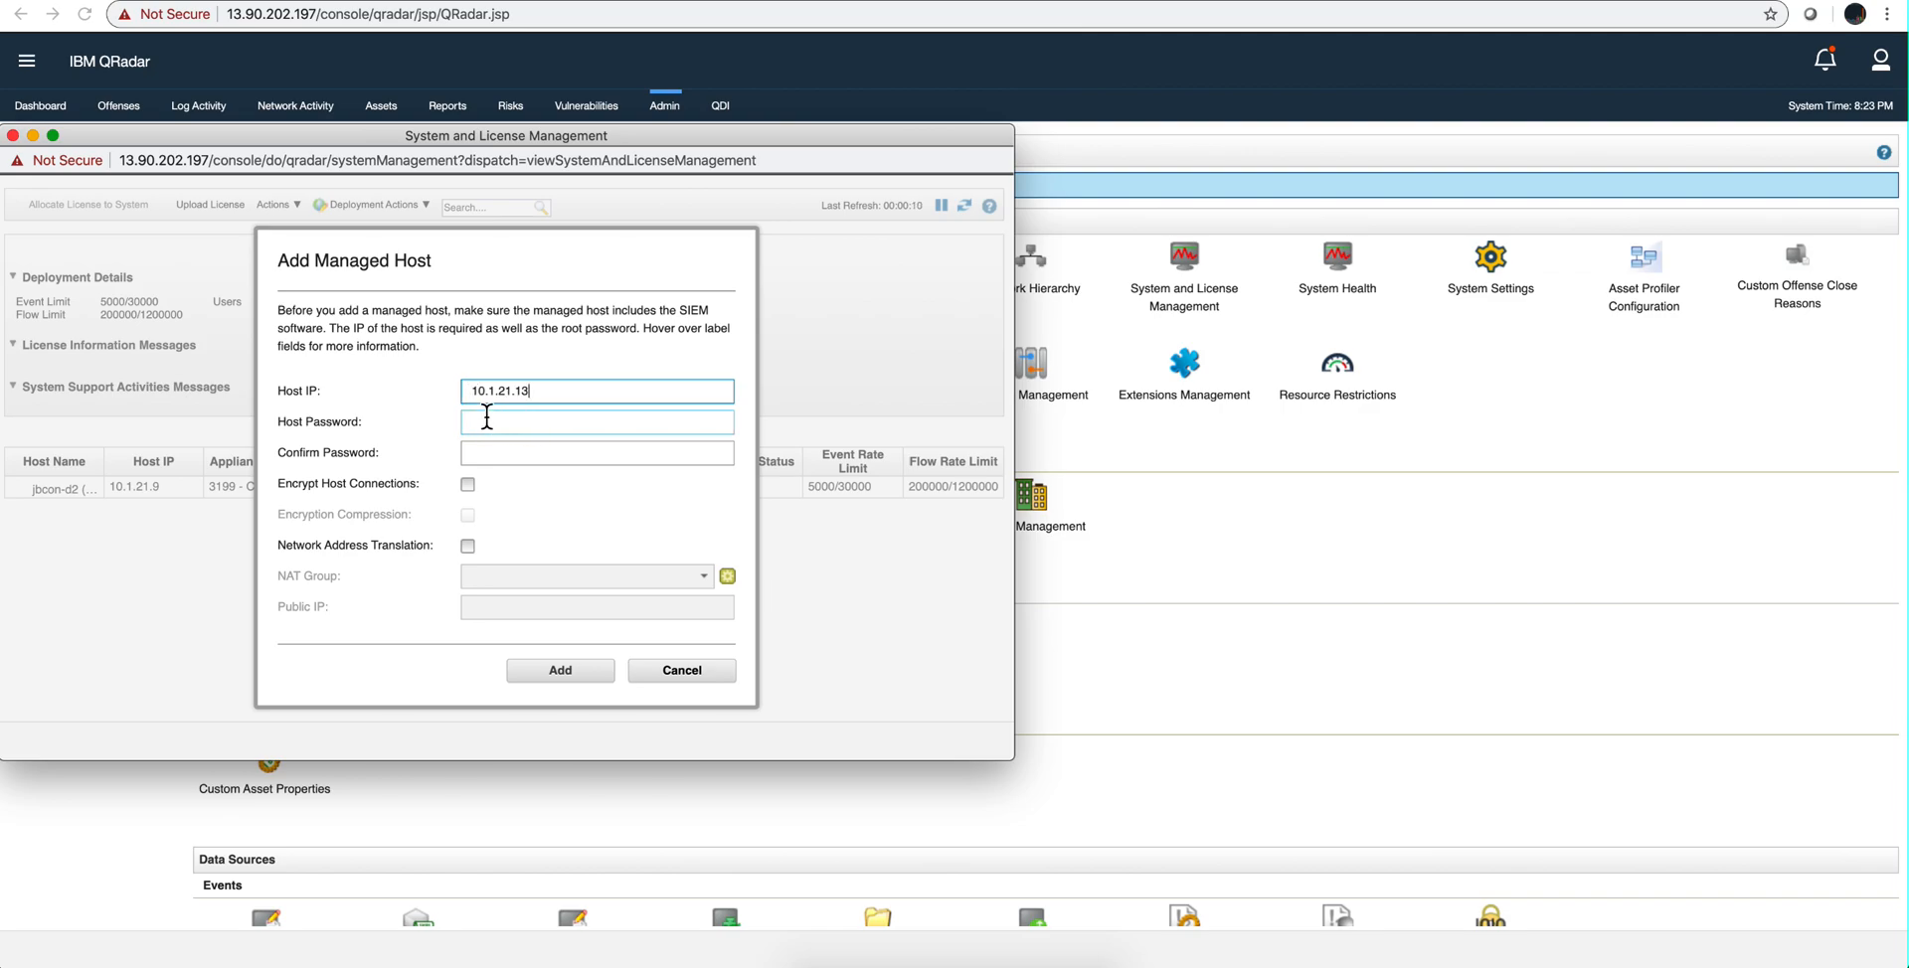
{"action": "left_click", "coordinate": [596, 422]}
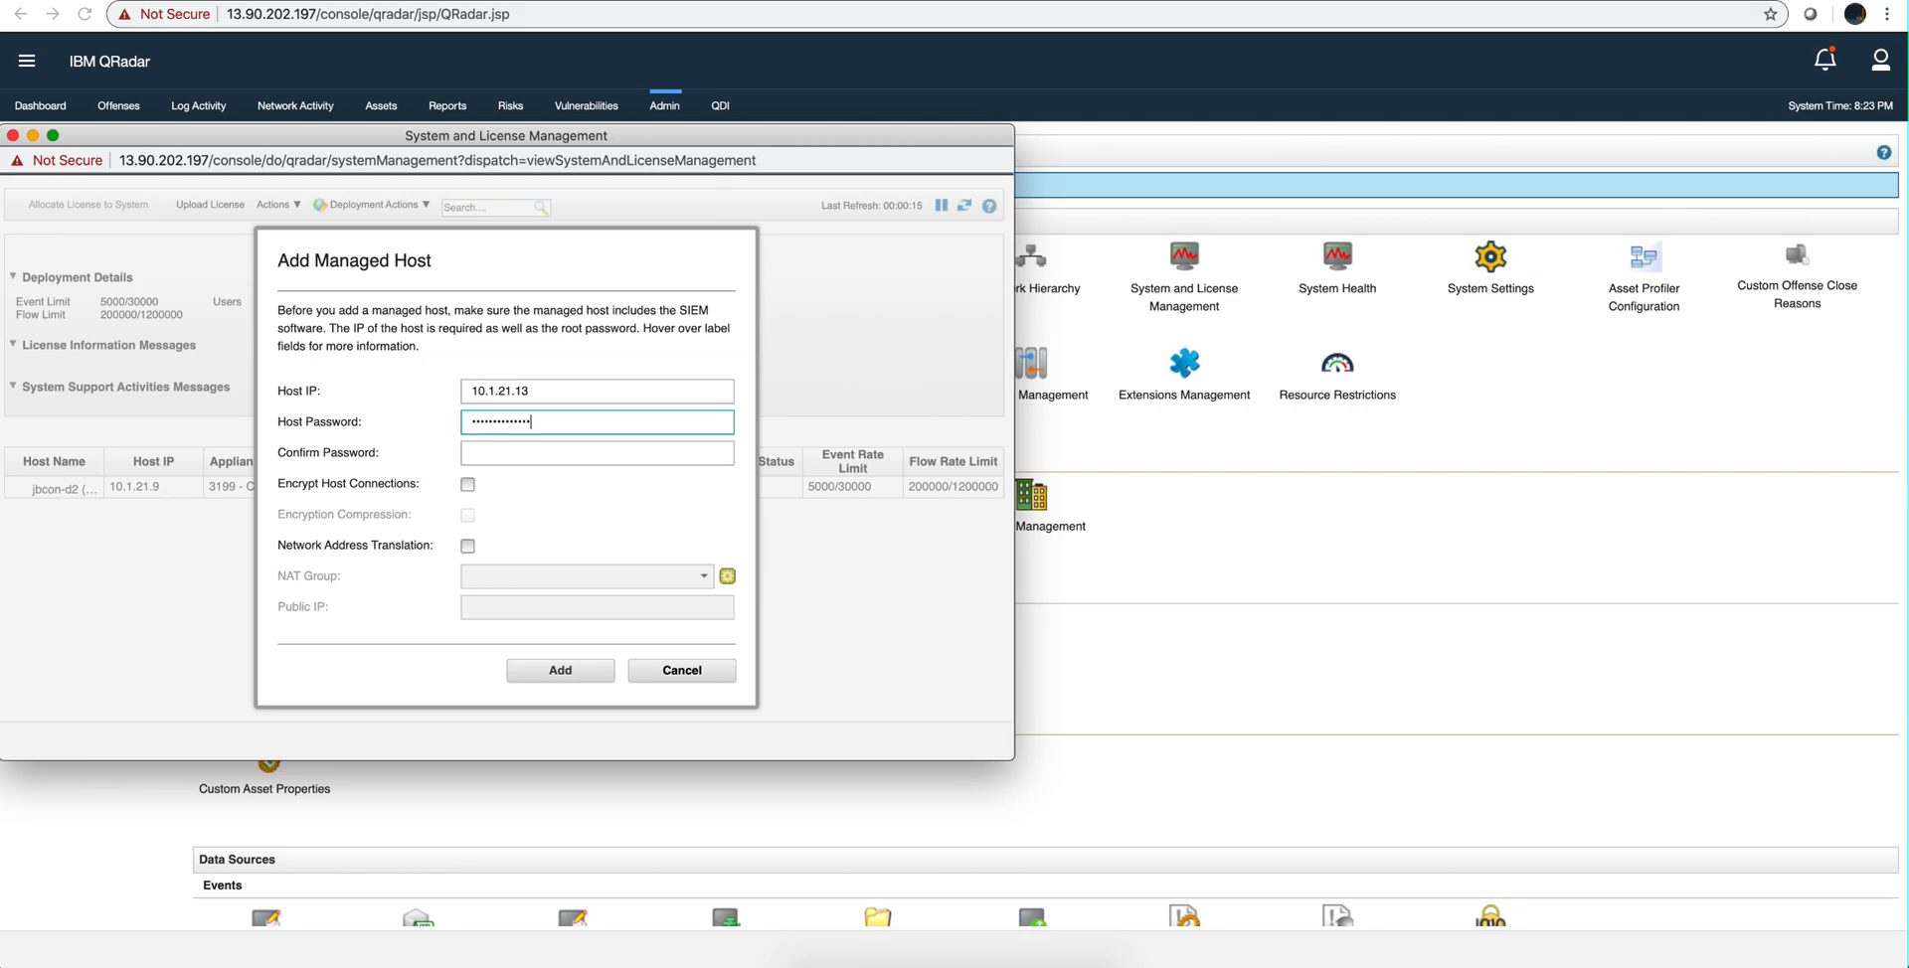
{"action": "left_click", "coordinate": [596, 451]}
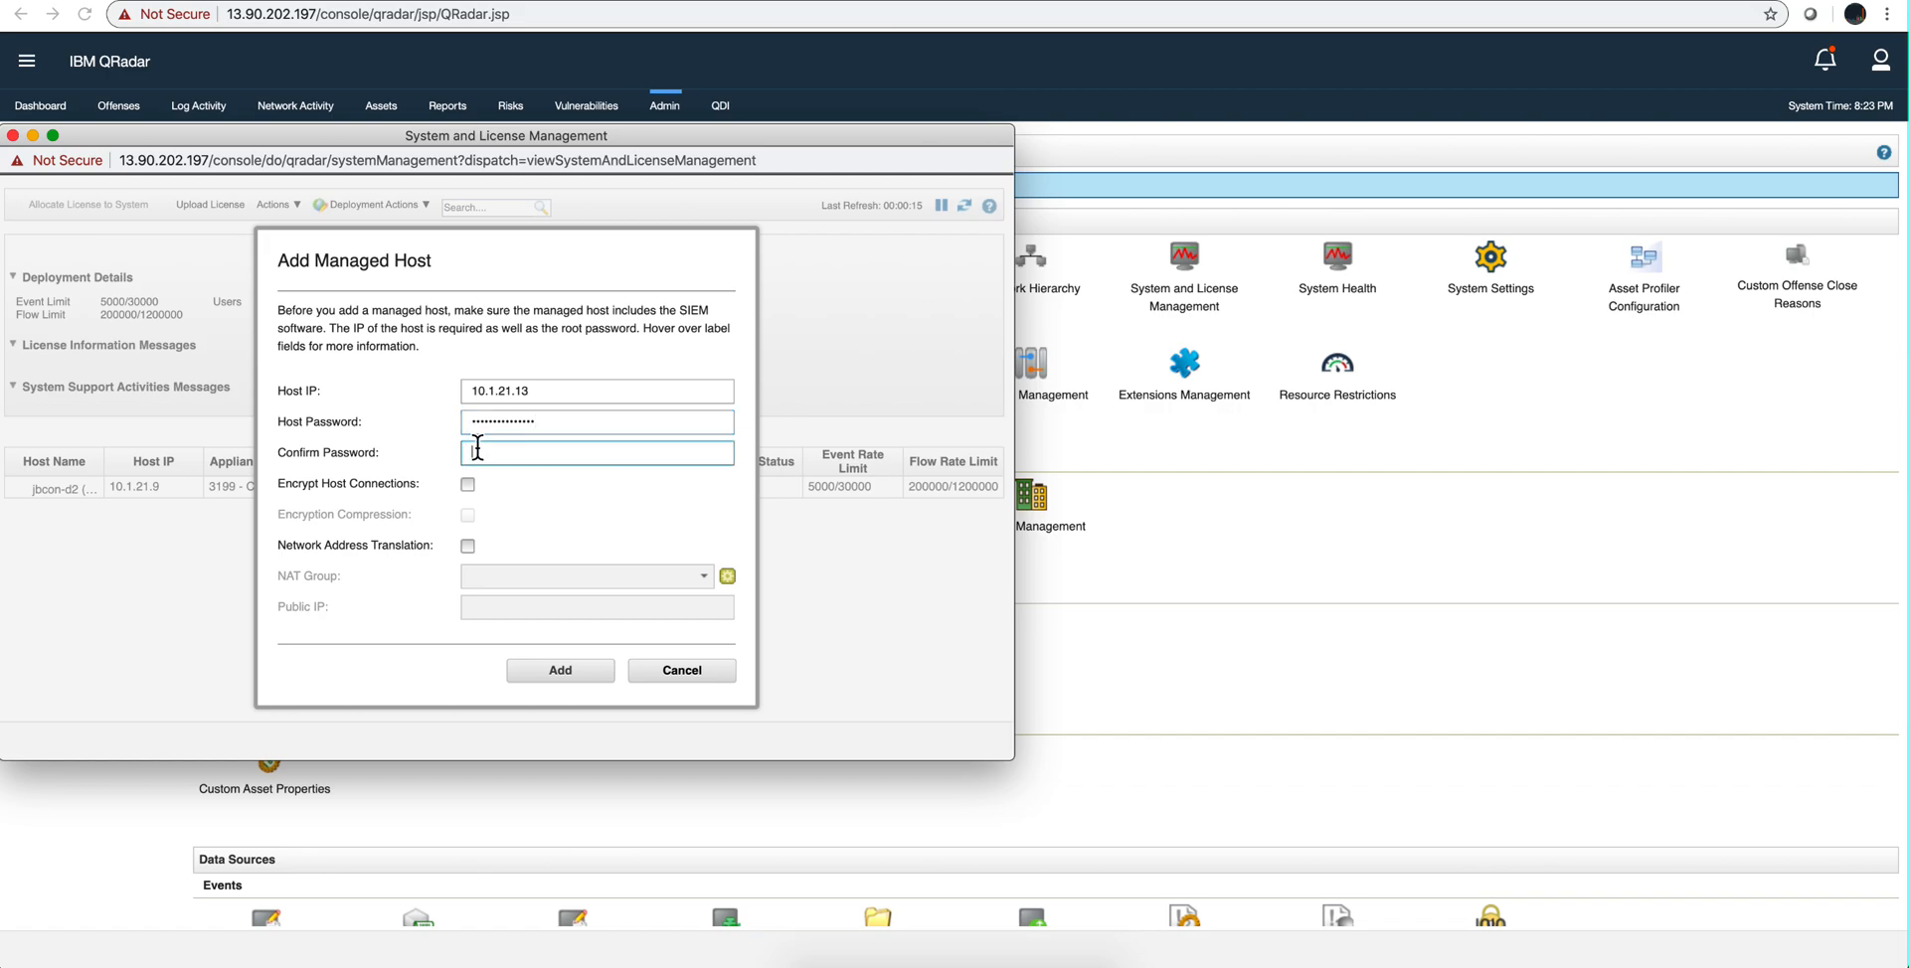
{"action": "type", "text": "••••"}
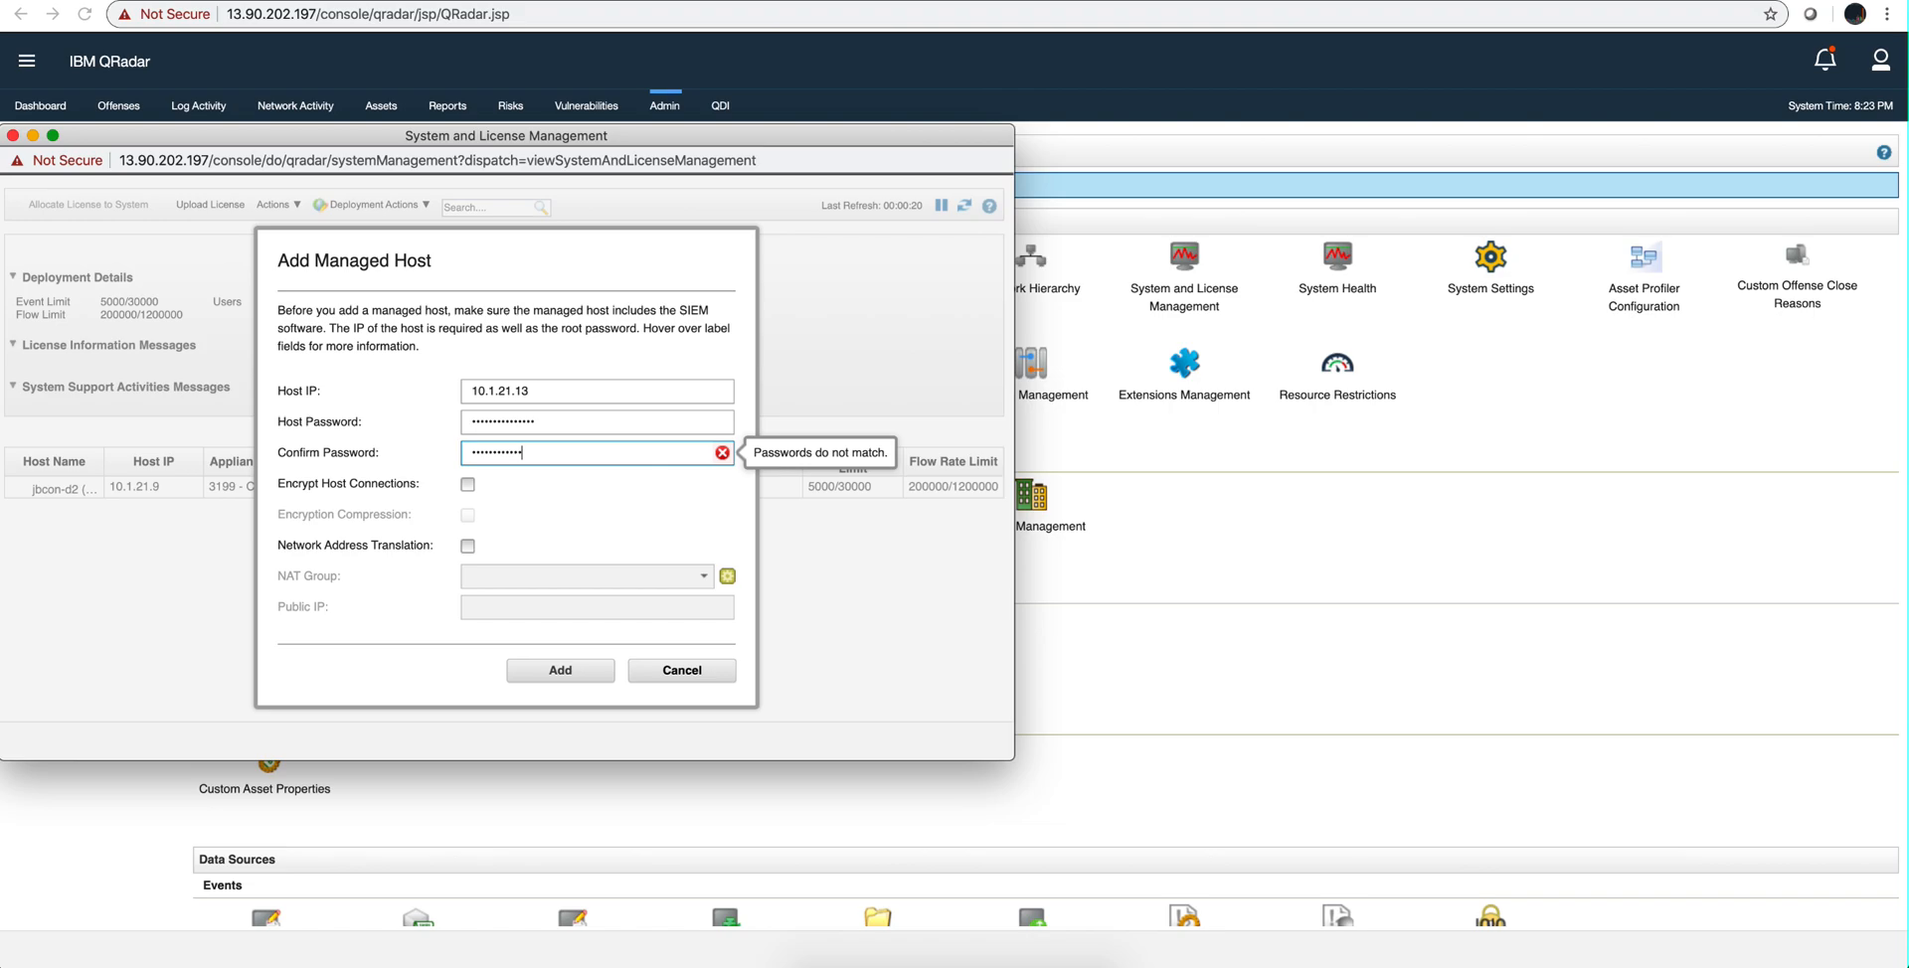
{"action": "type", "text": "."}
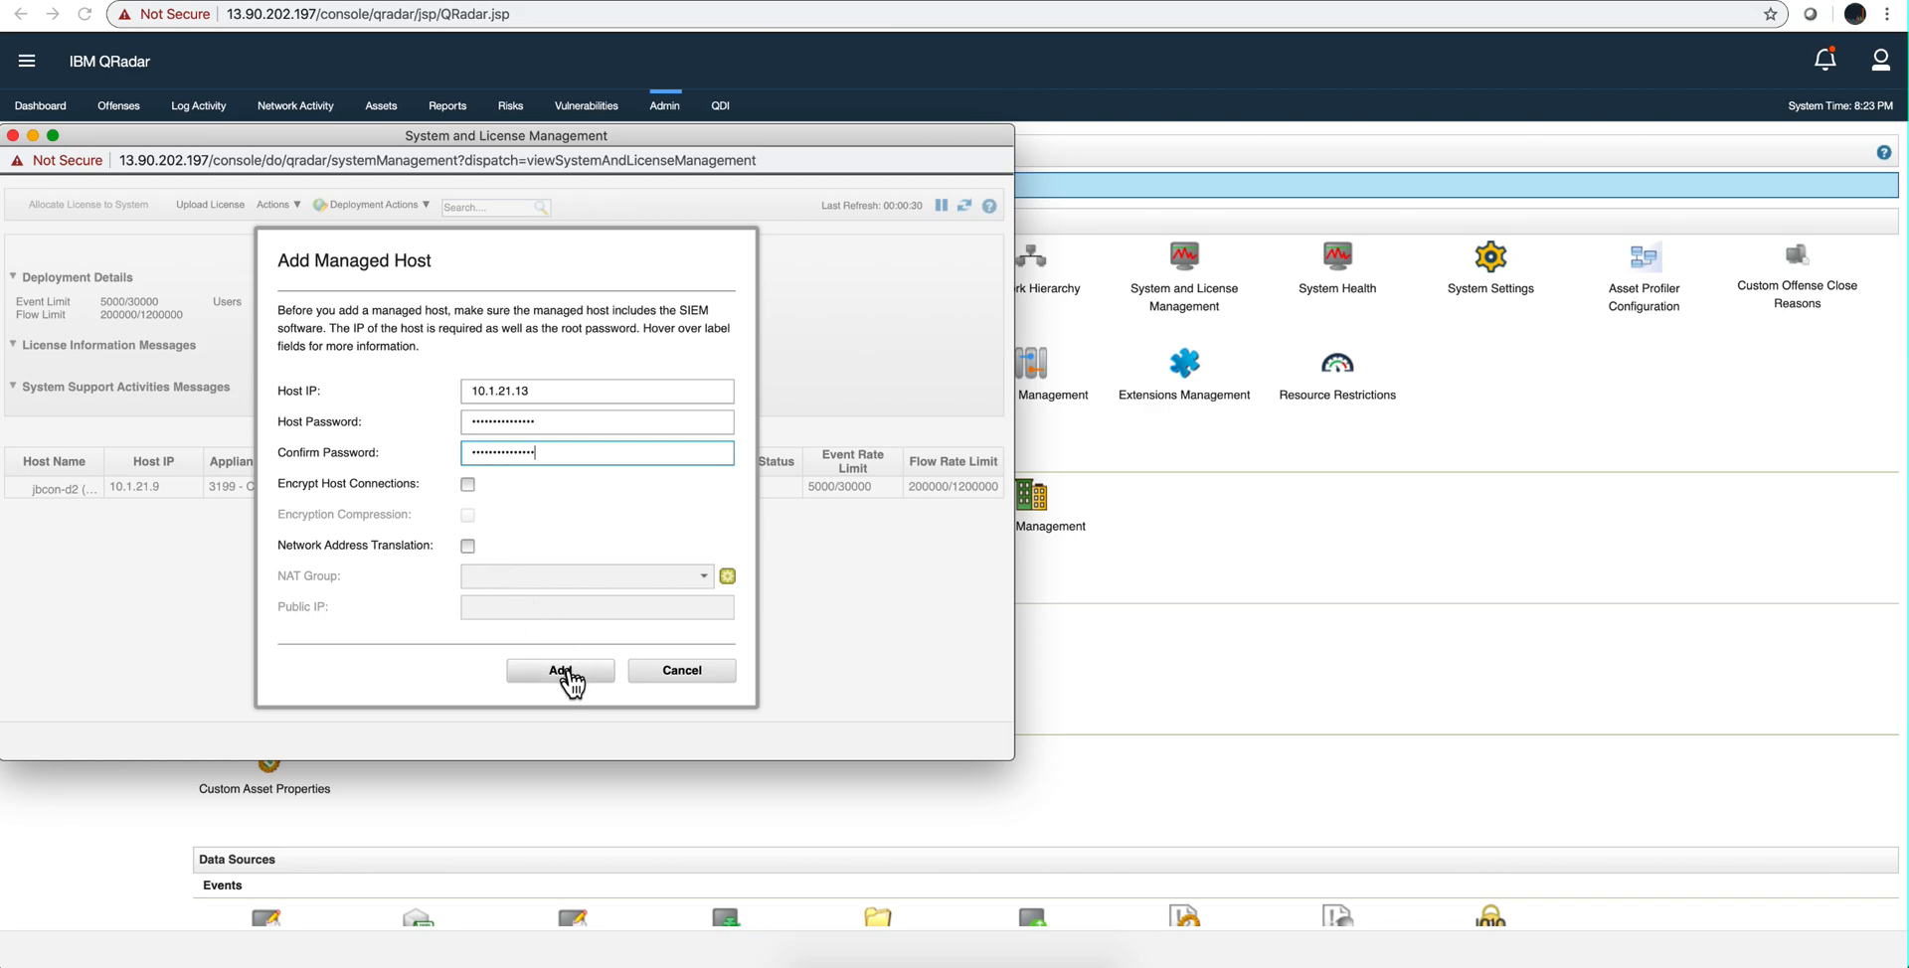
{"action": "left_click", "coordinate": [559, 672]}
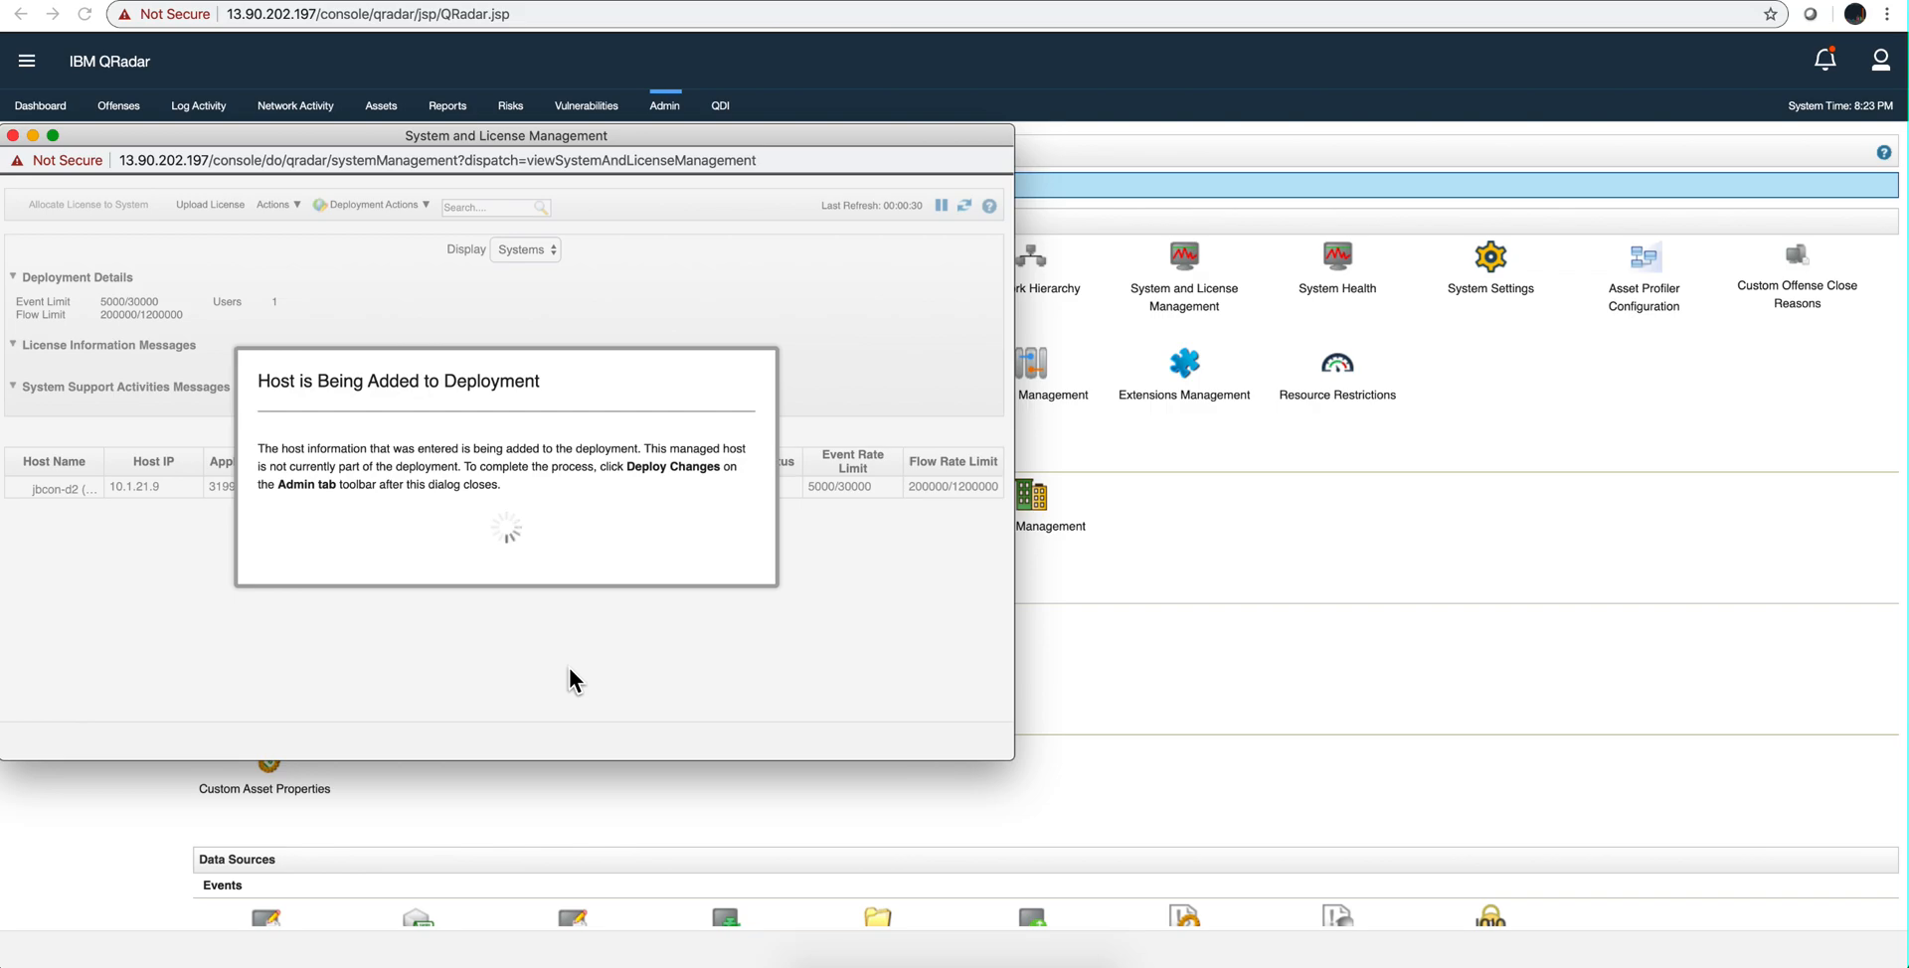
{"action": "mouse_move", "coordinate": [557, 684]}
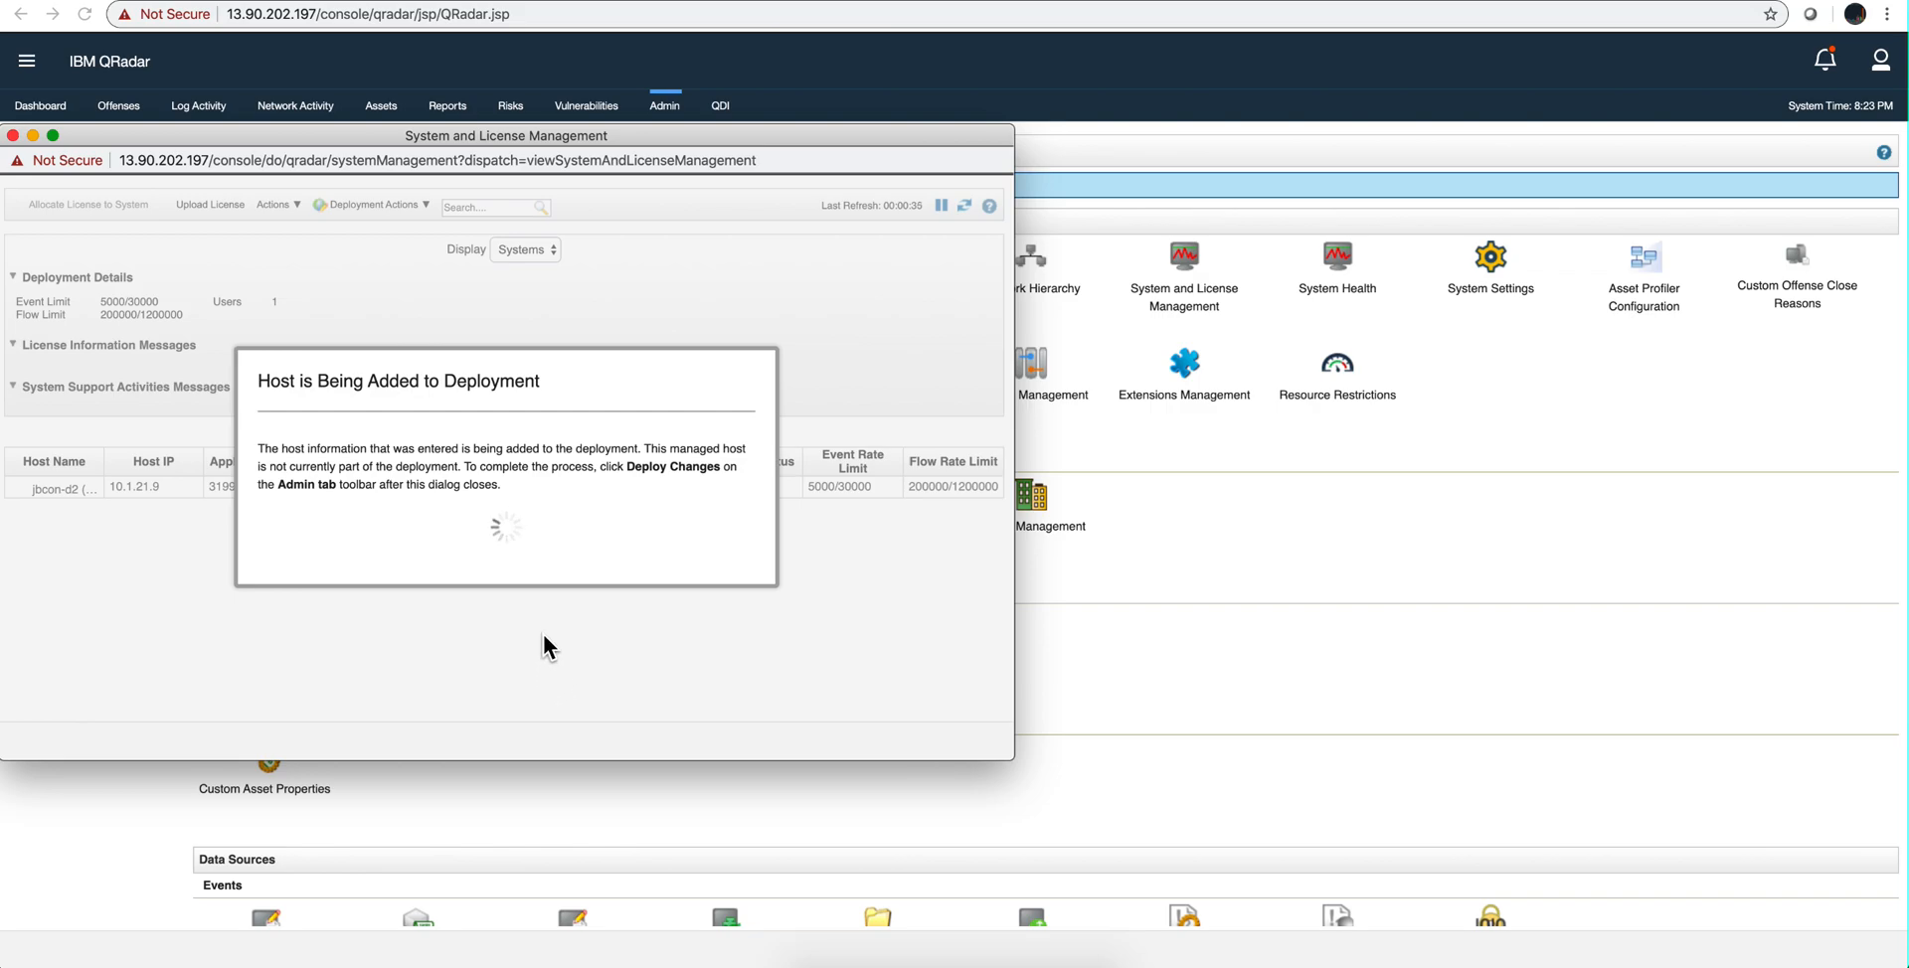
{"action": "mouse_move", "coordinate": [538, 561]}
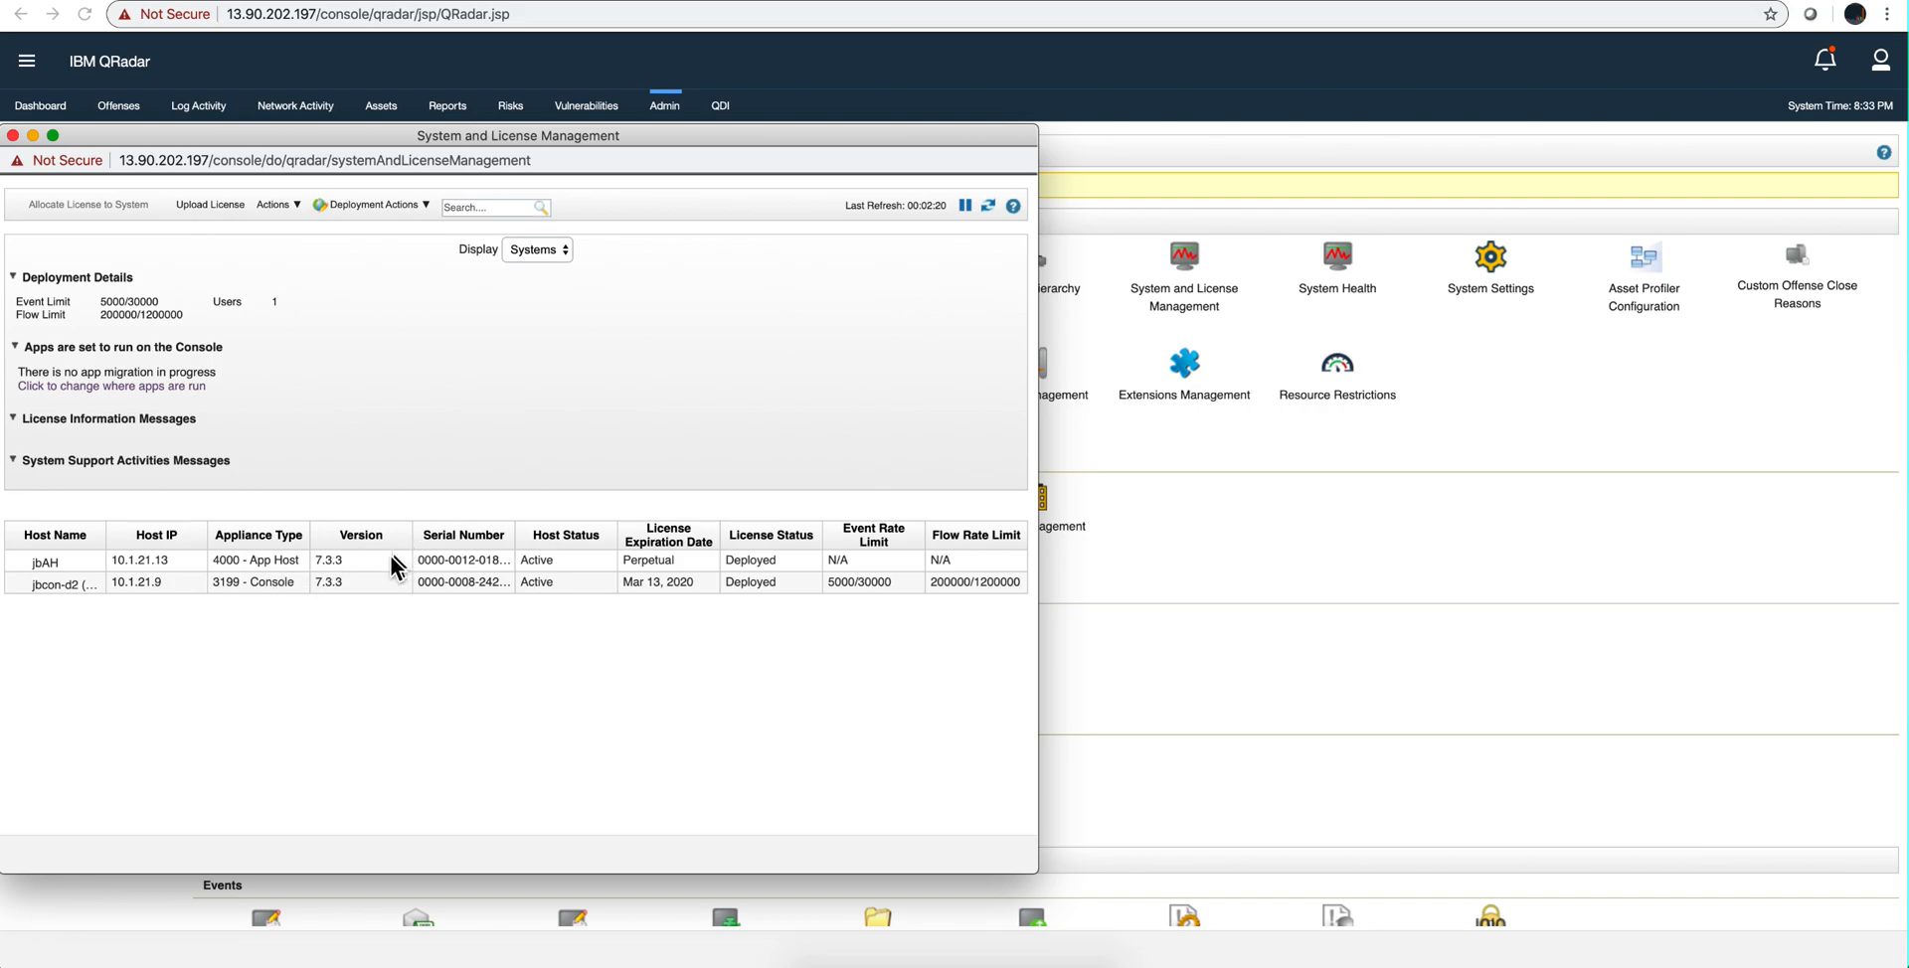
{"action": "mouse_move", "coordinate": [579, 567]}
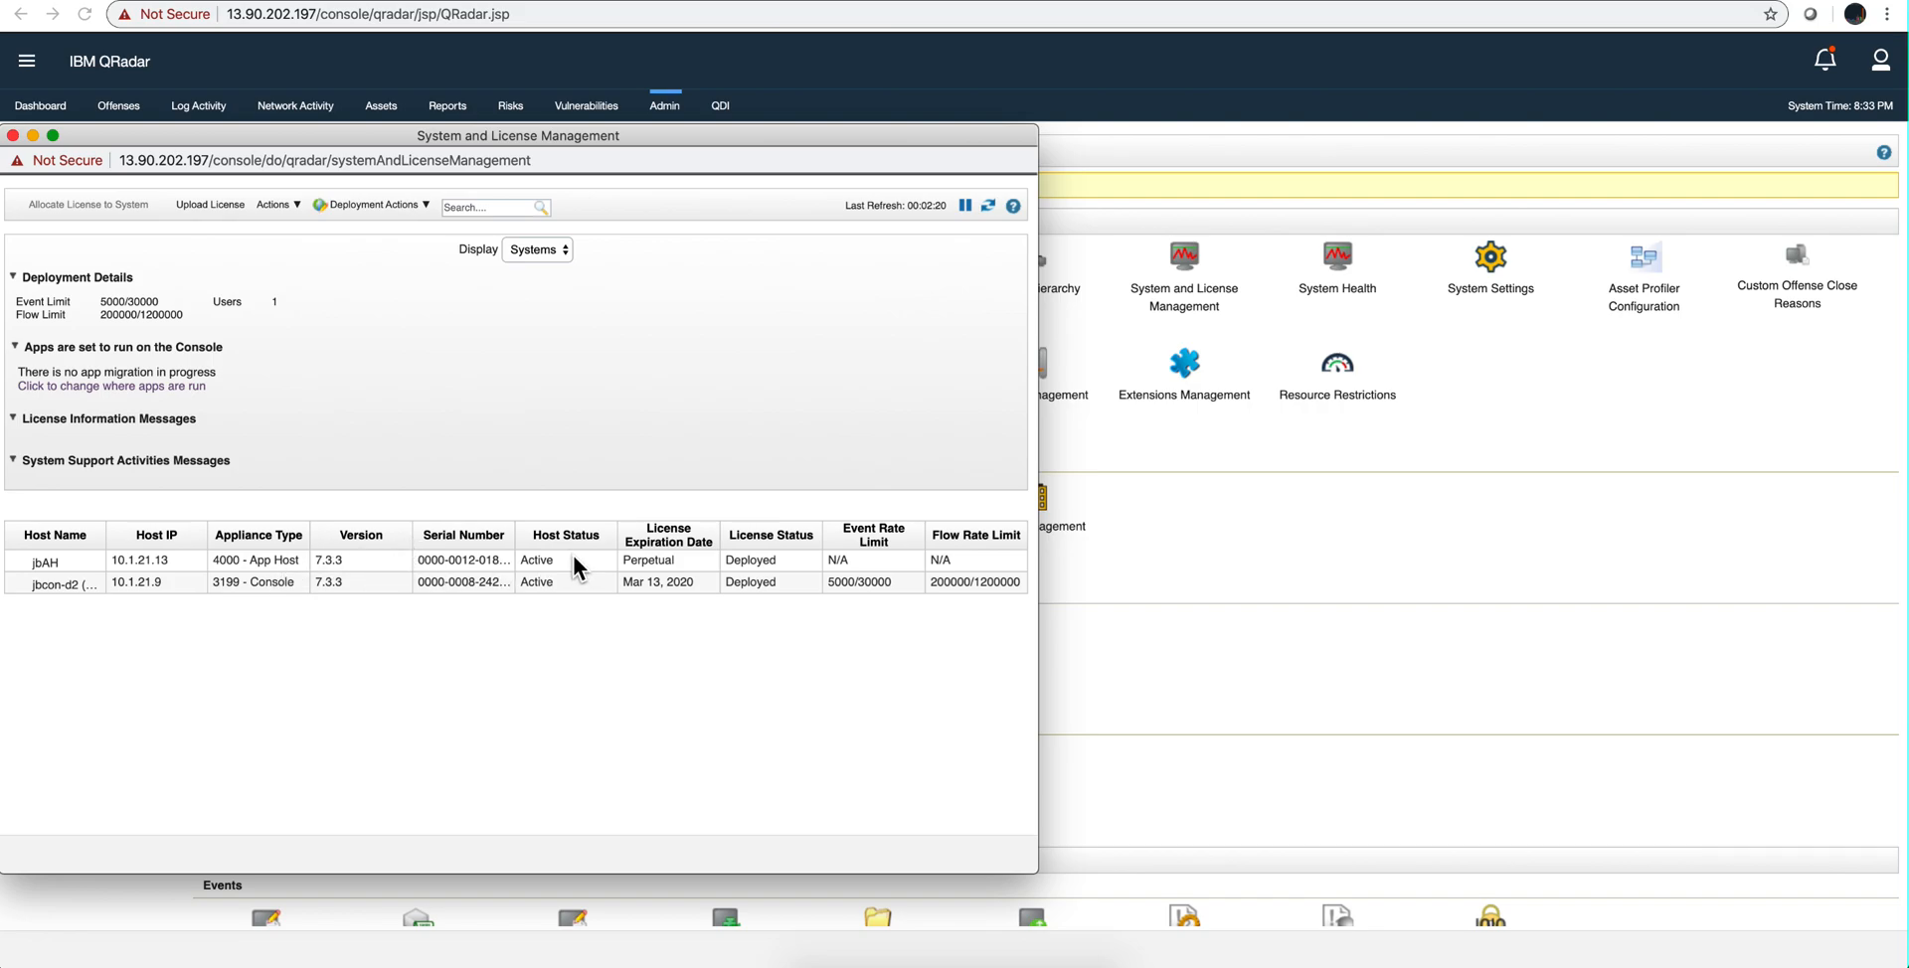
{"action": "mouse_move", "coordinate": [125, 409]}
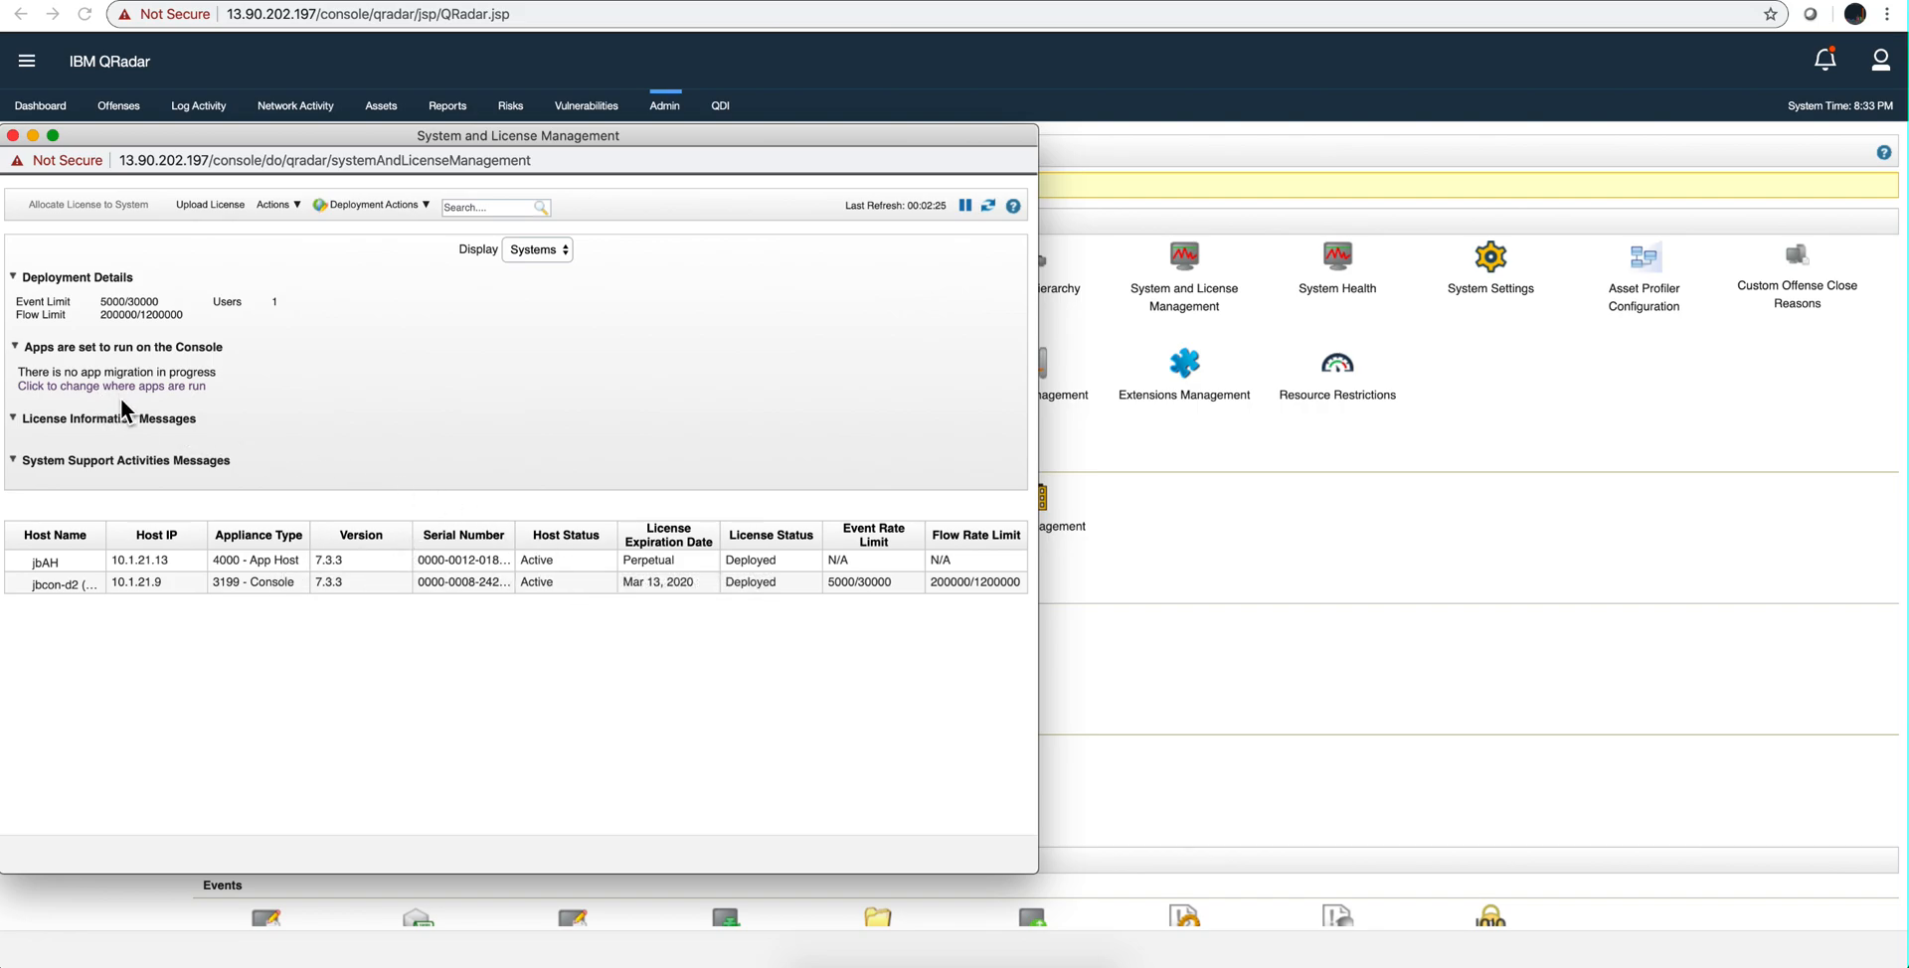
{"action": "mouse_move", "coordinate": [253, 402]}
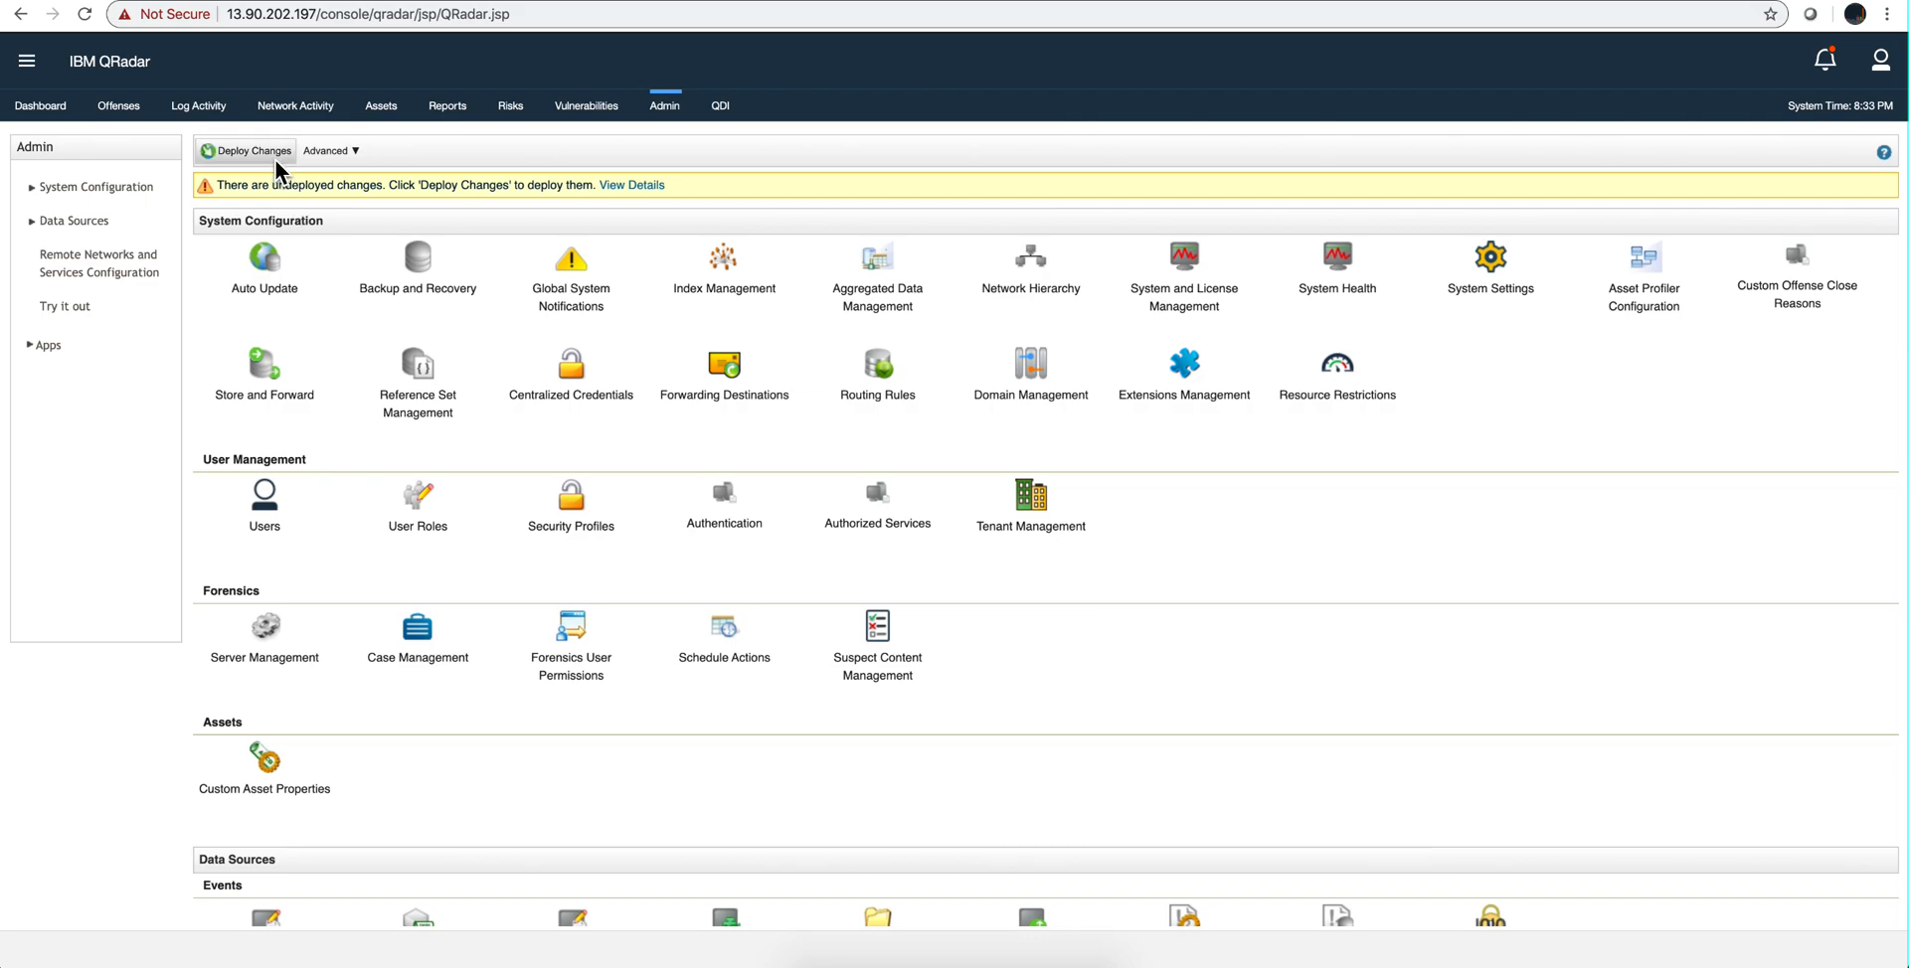
- Deploy the full configuration via Advanced and confirm with Continue
{"action": "left_click", "coordinate": [328, 149]}
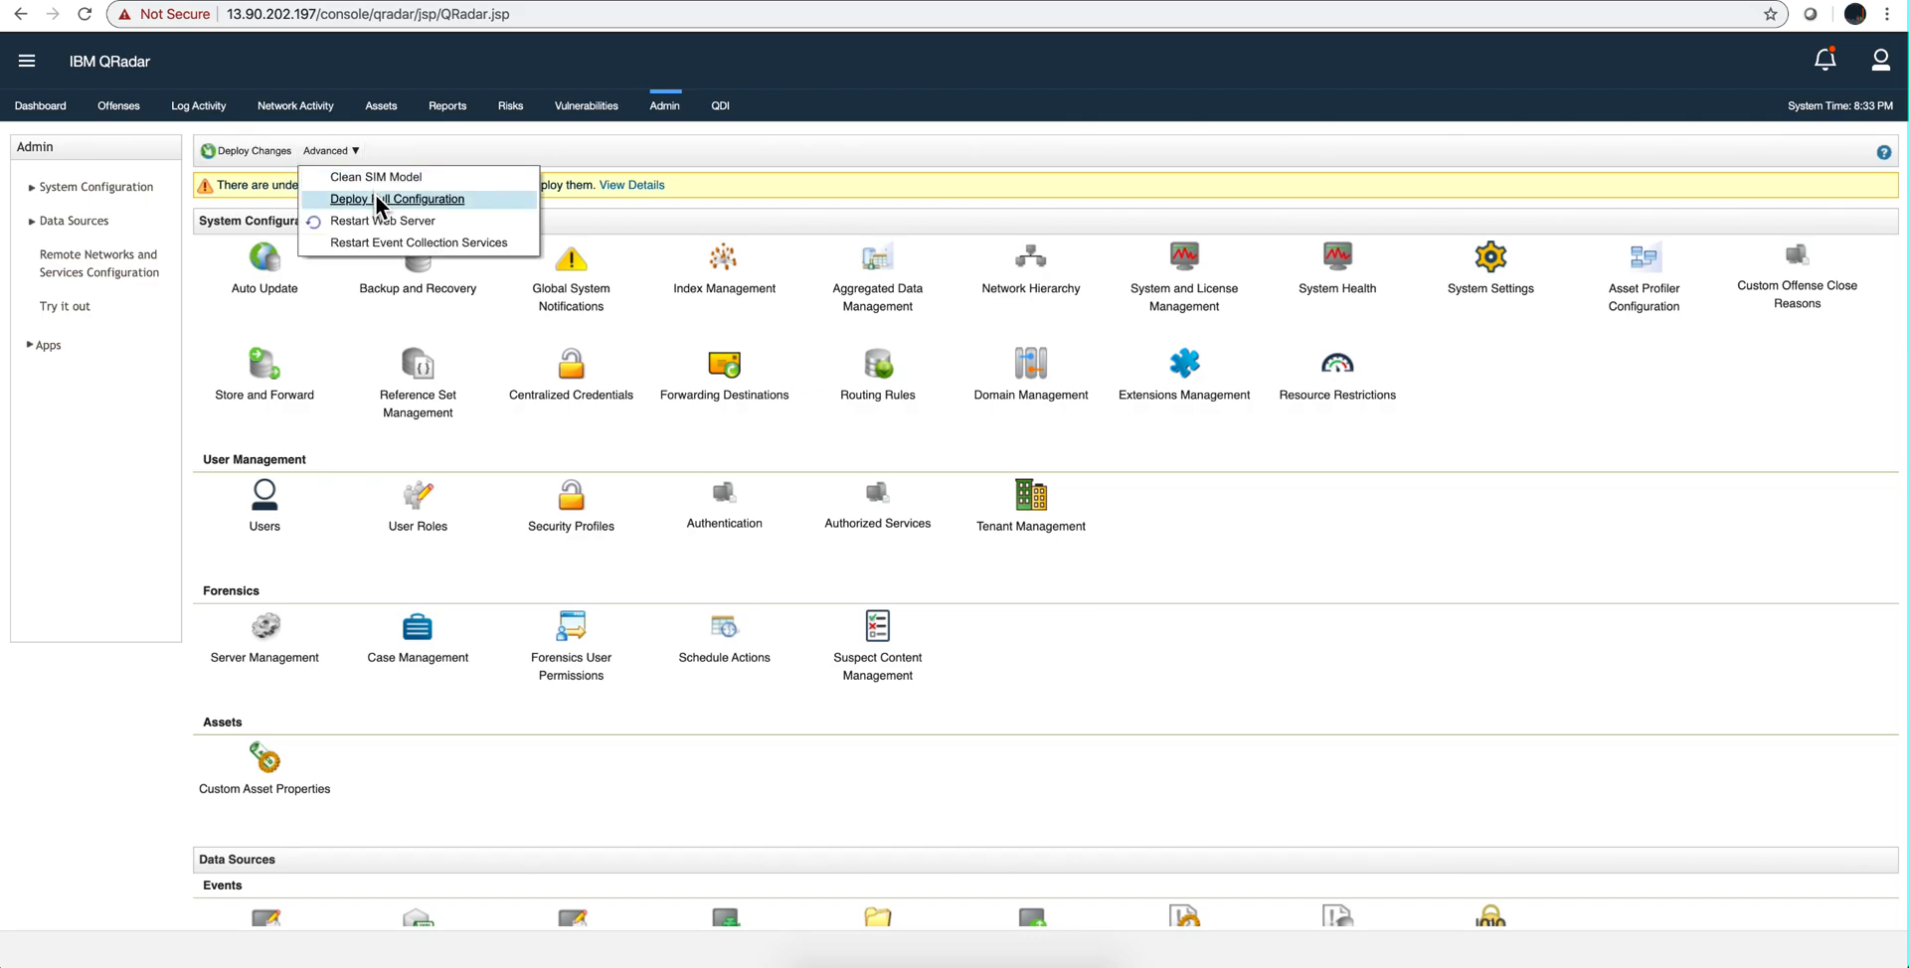
{"action": "mouse_move", "coordinate": [398, 199]}
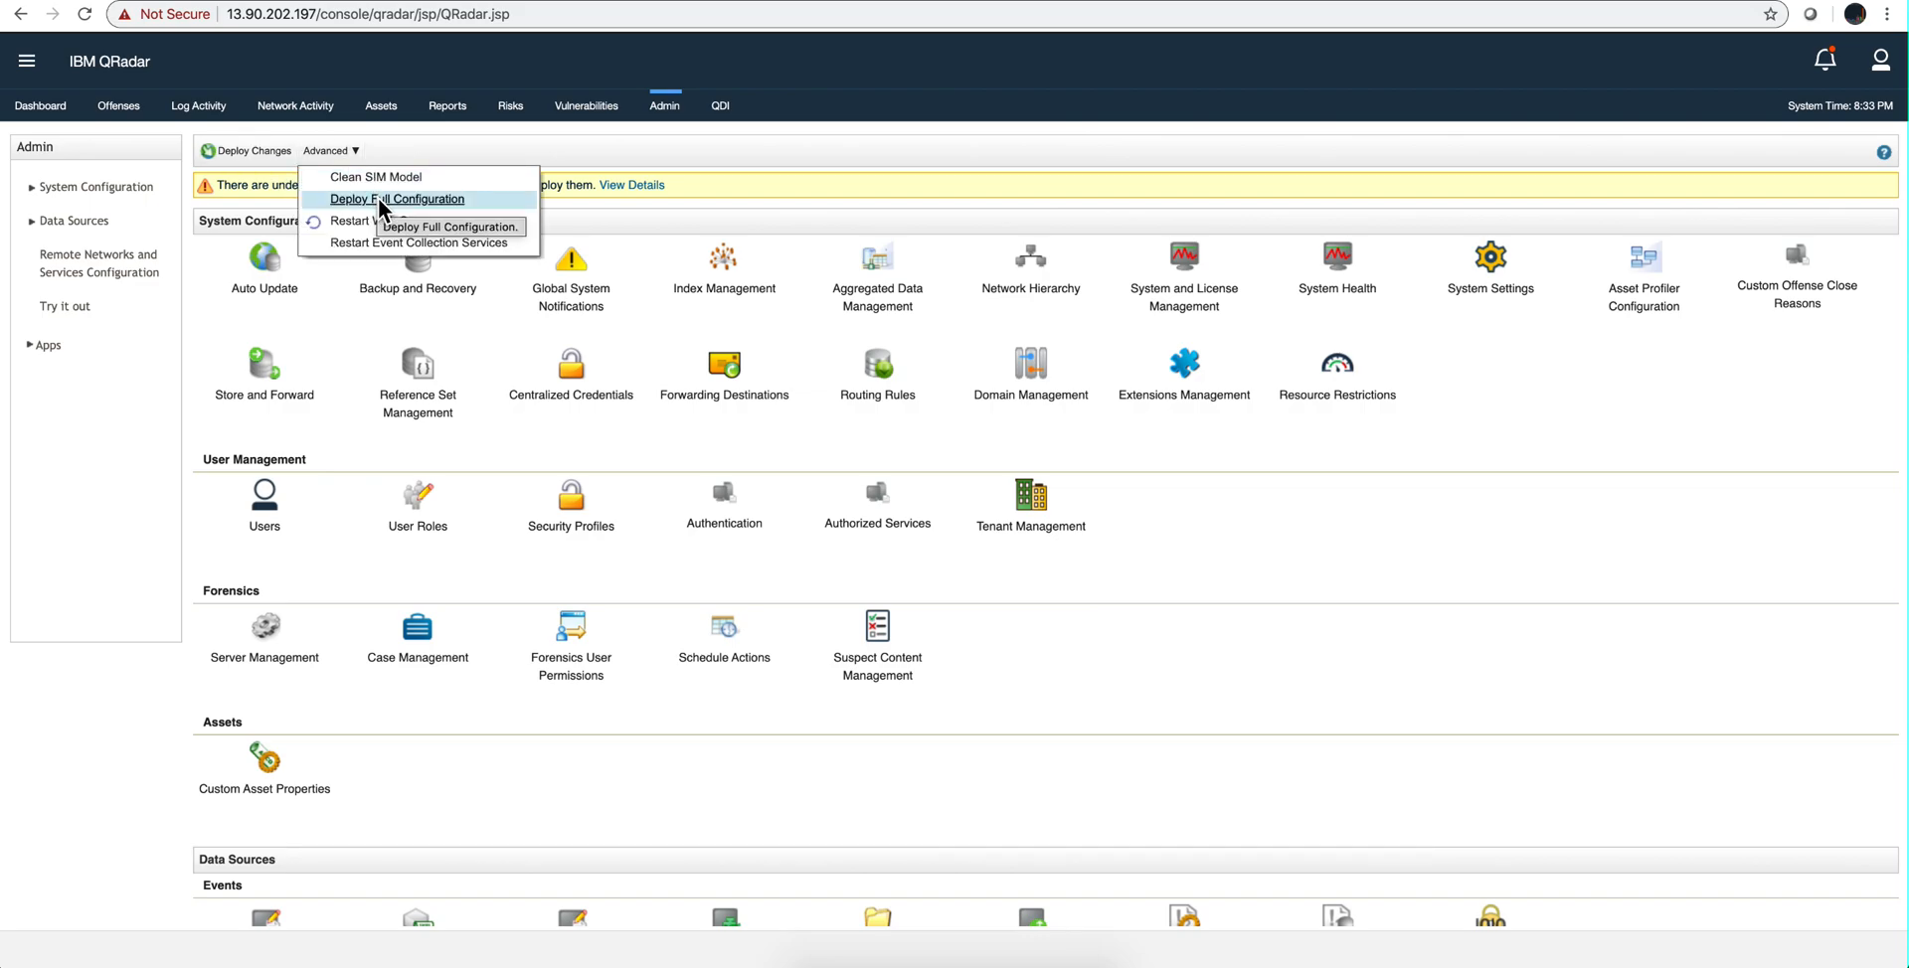
{"action": "left_click", "coordinate": [395, 199]}
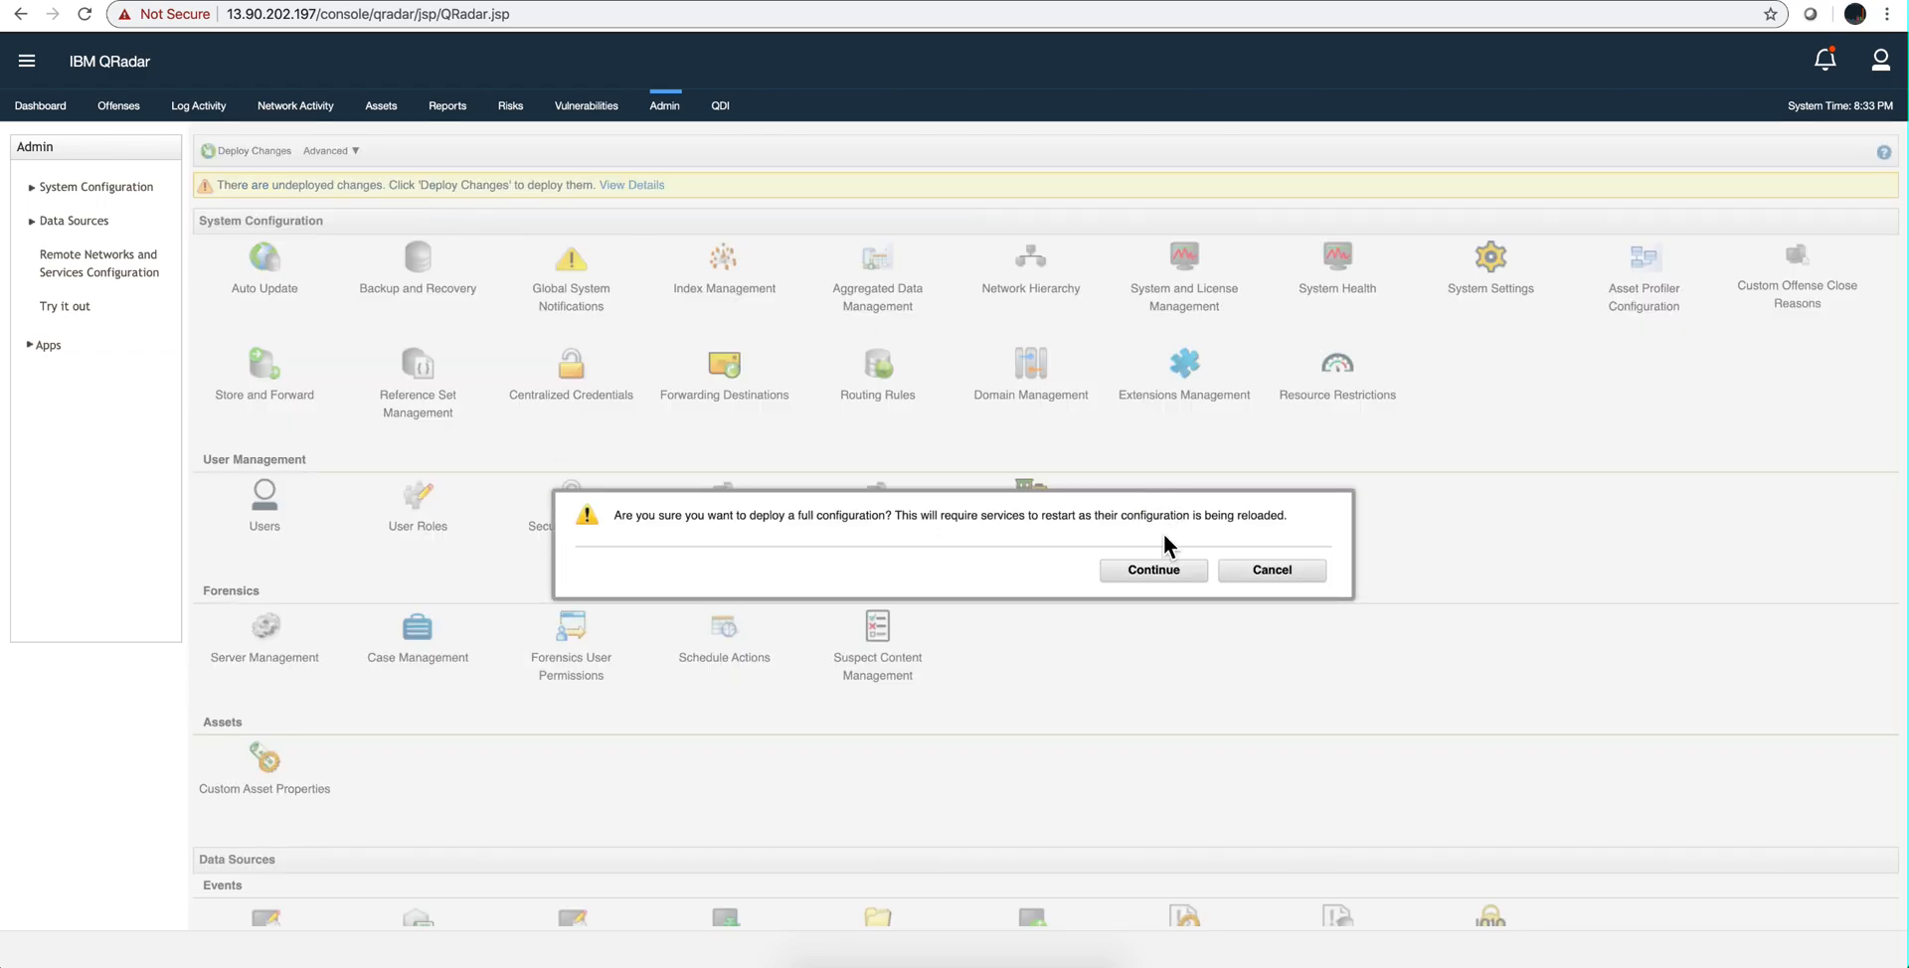
{"action": "left_click", "coordinate": [1152, 570]}
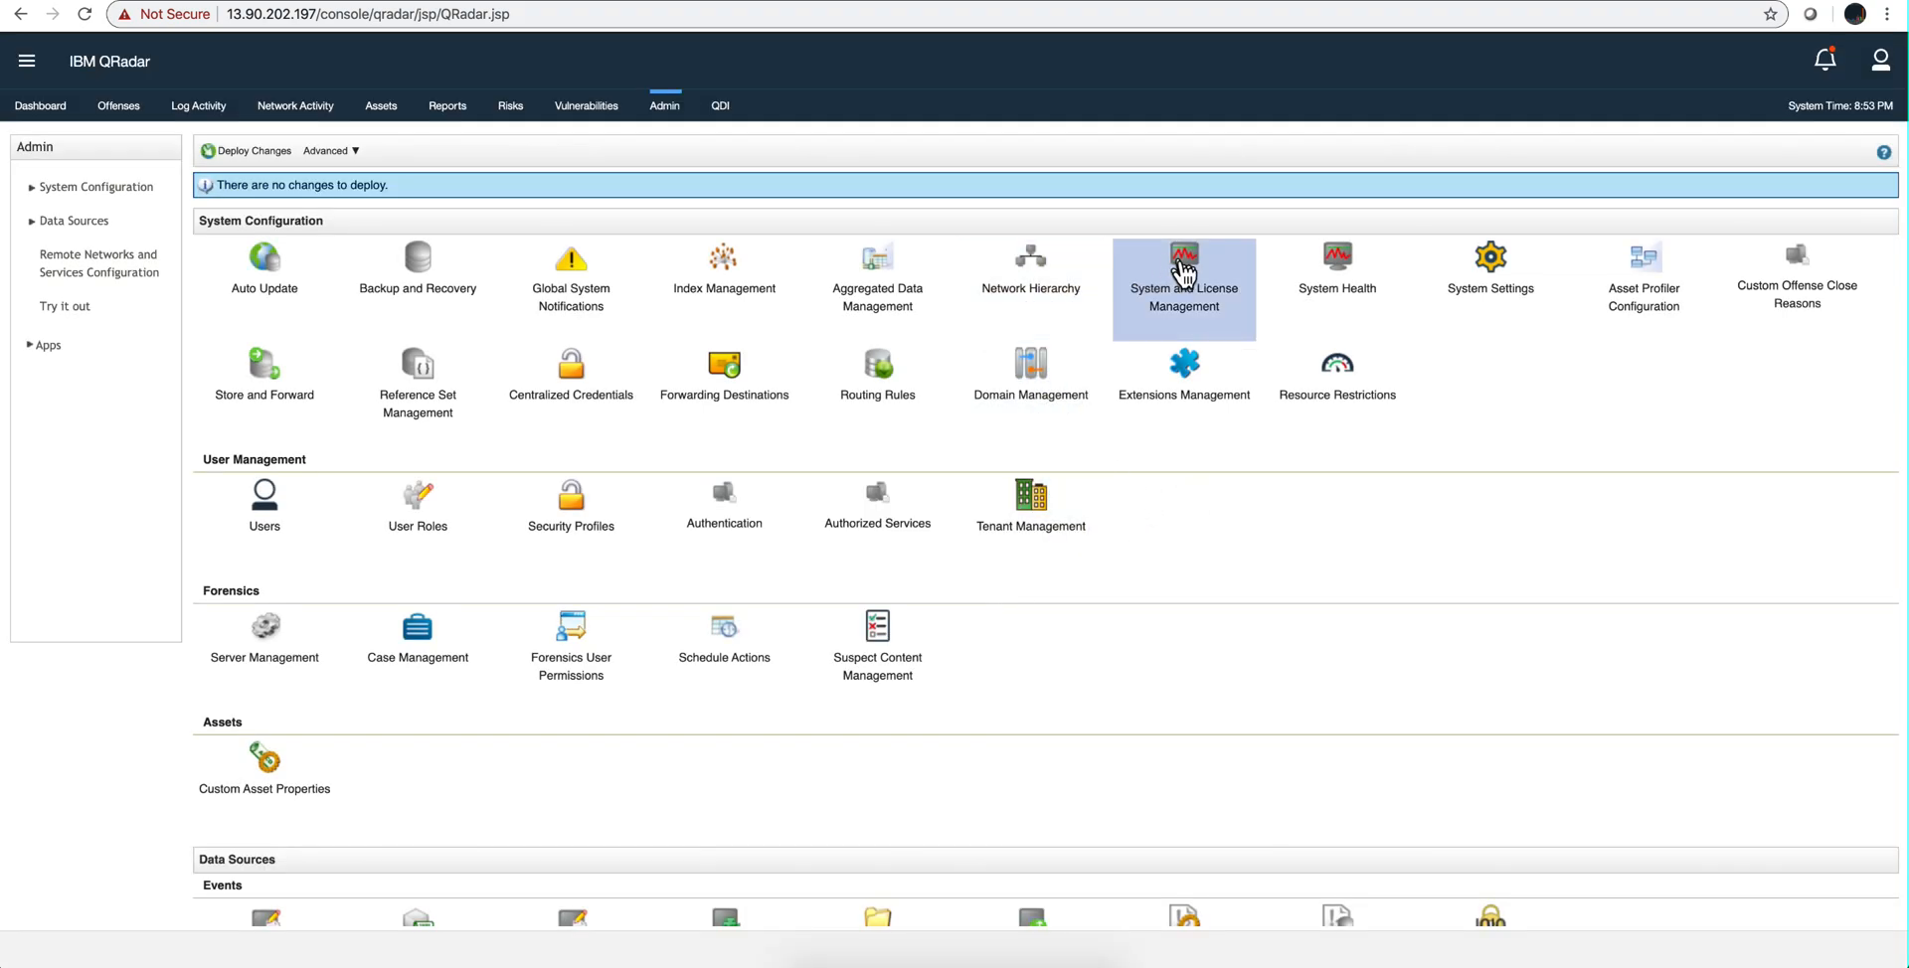
- In System and License Management, choose Migrate to App Host for where apps run, then close the window
{"action": "left_click", "coordinate": [1181, 264]}
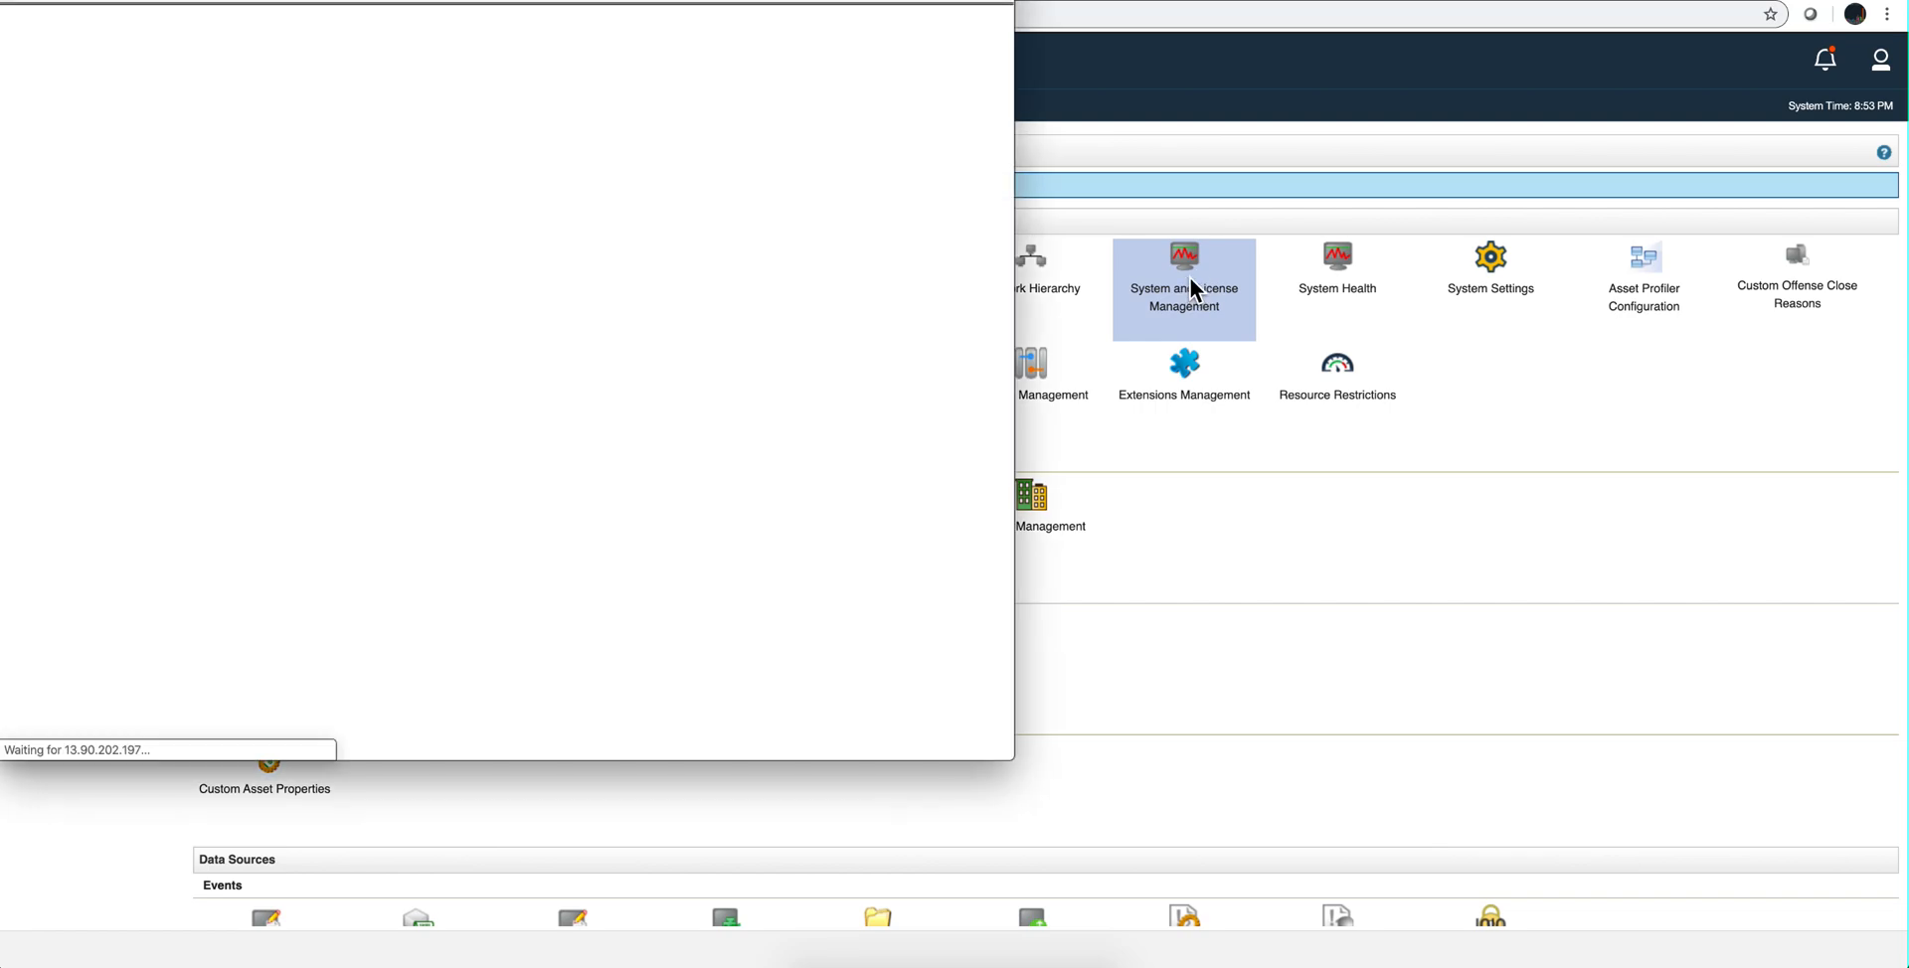
{"action": "left_click", "coordinate": [1181, 256]}
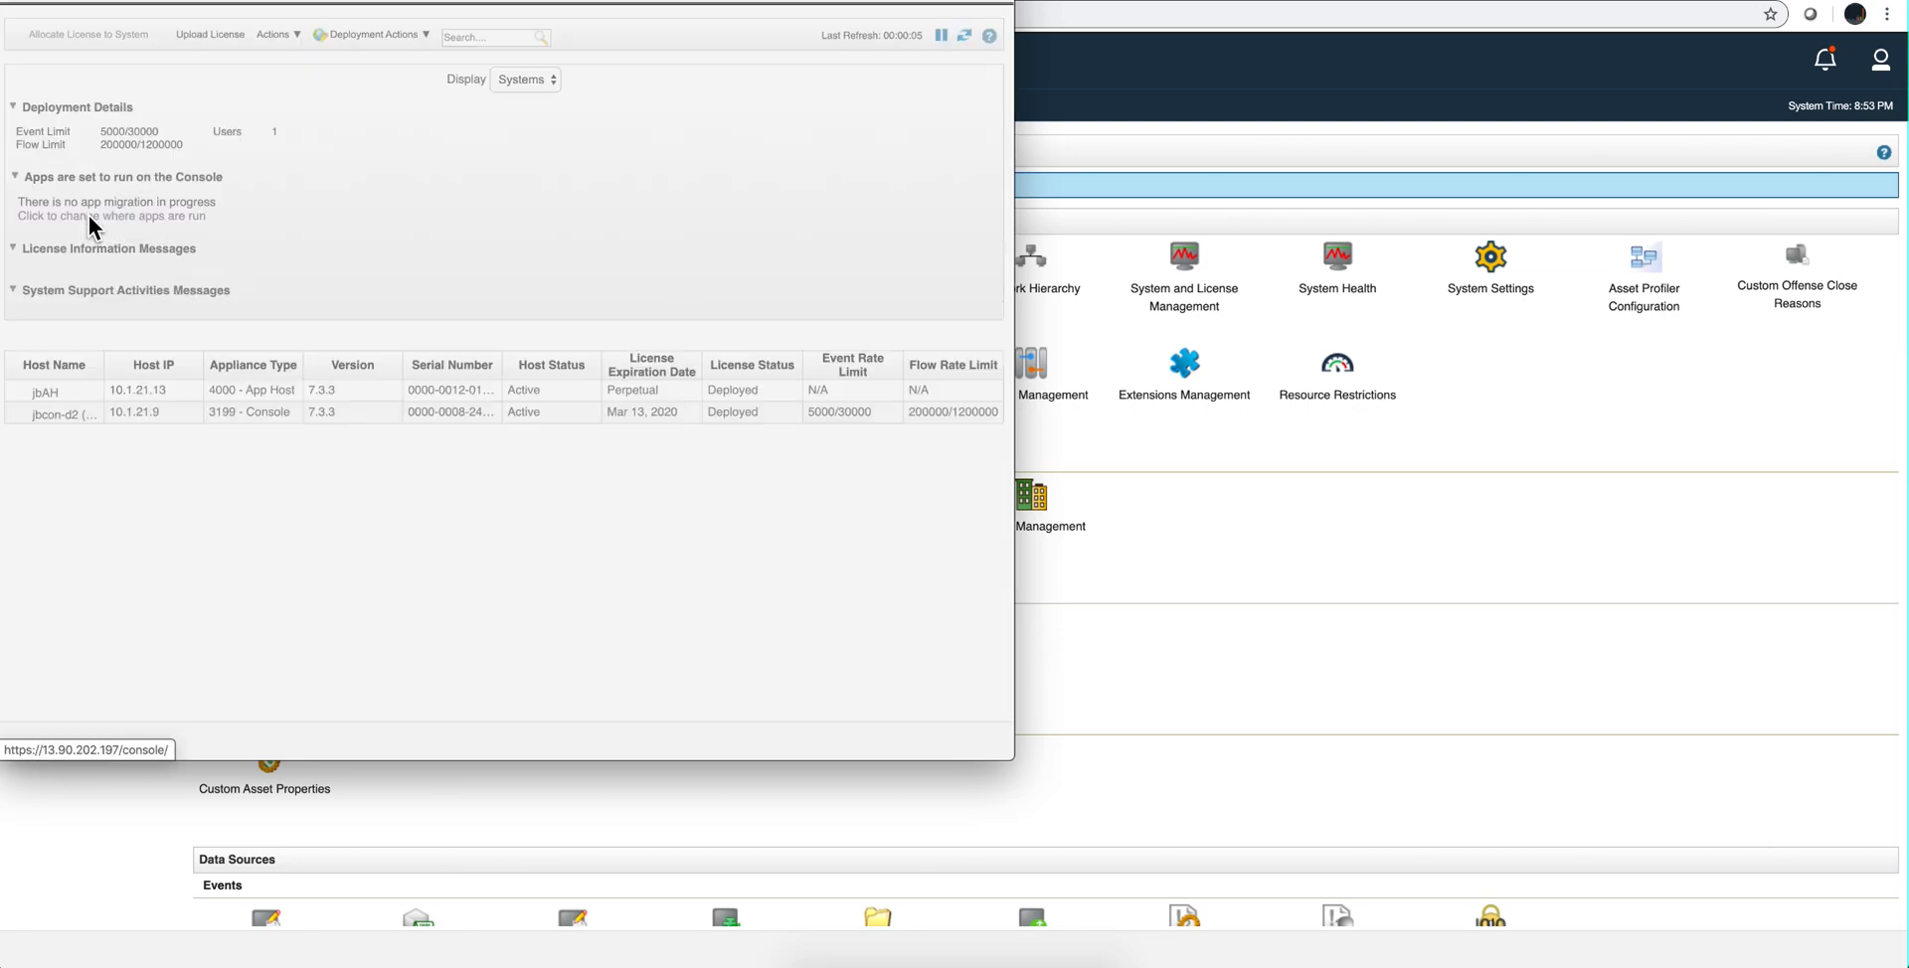
{"action": "left_click", "coordinate": [110, 215]}
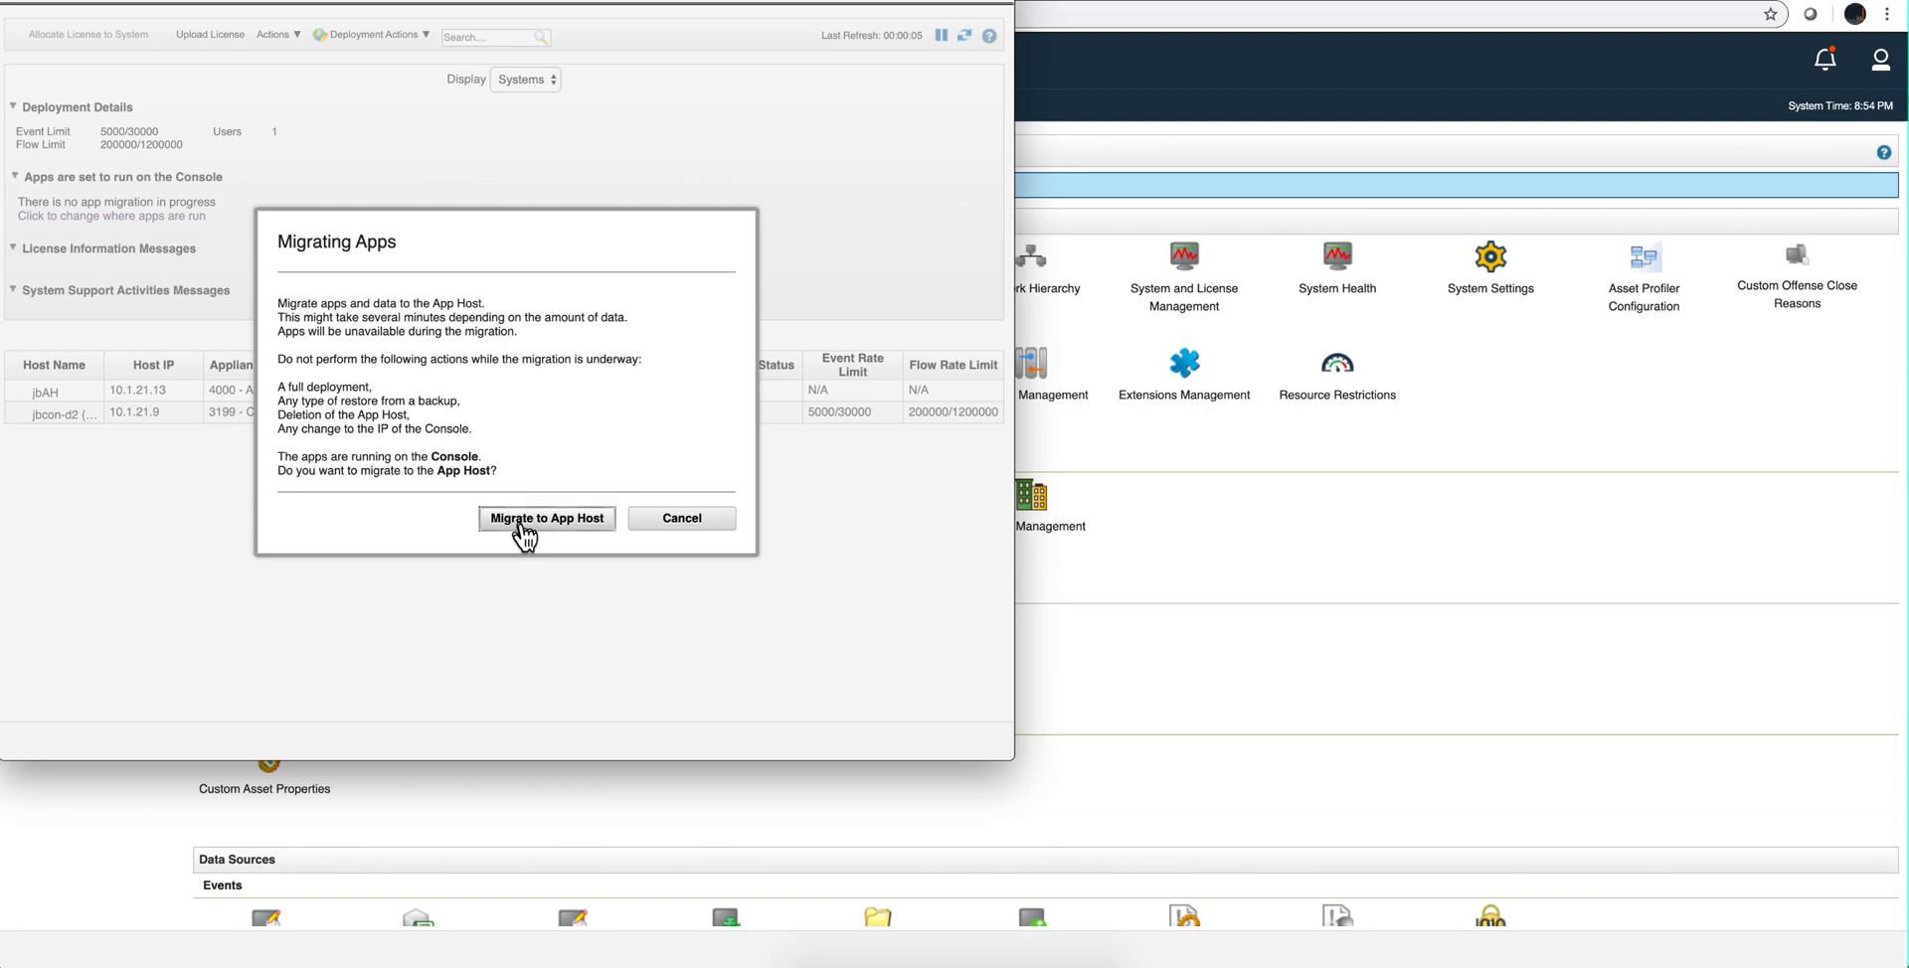
{"action": "left_click", "coordinate": [547, 517]}
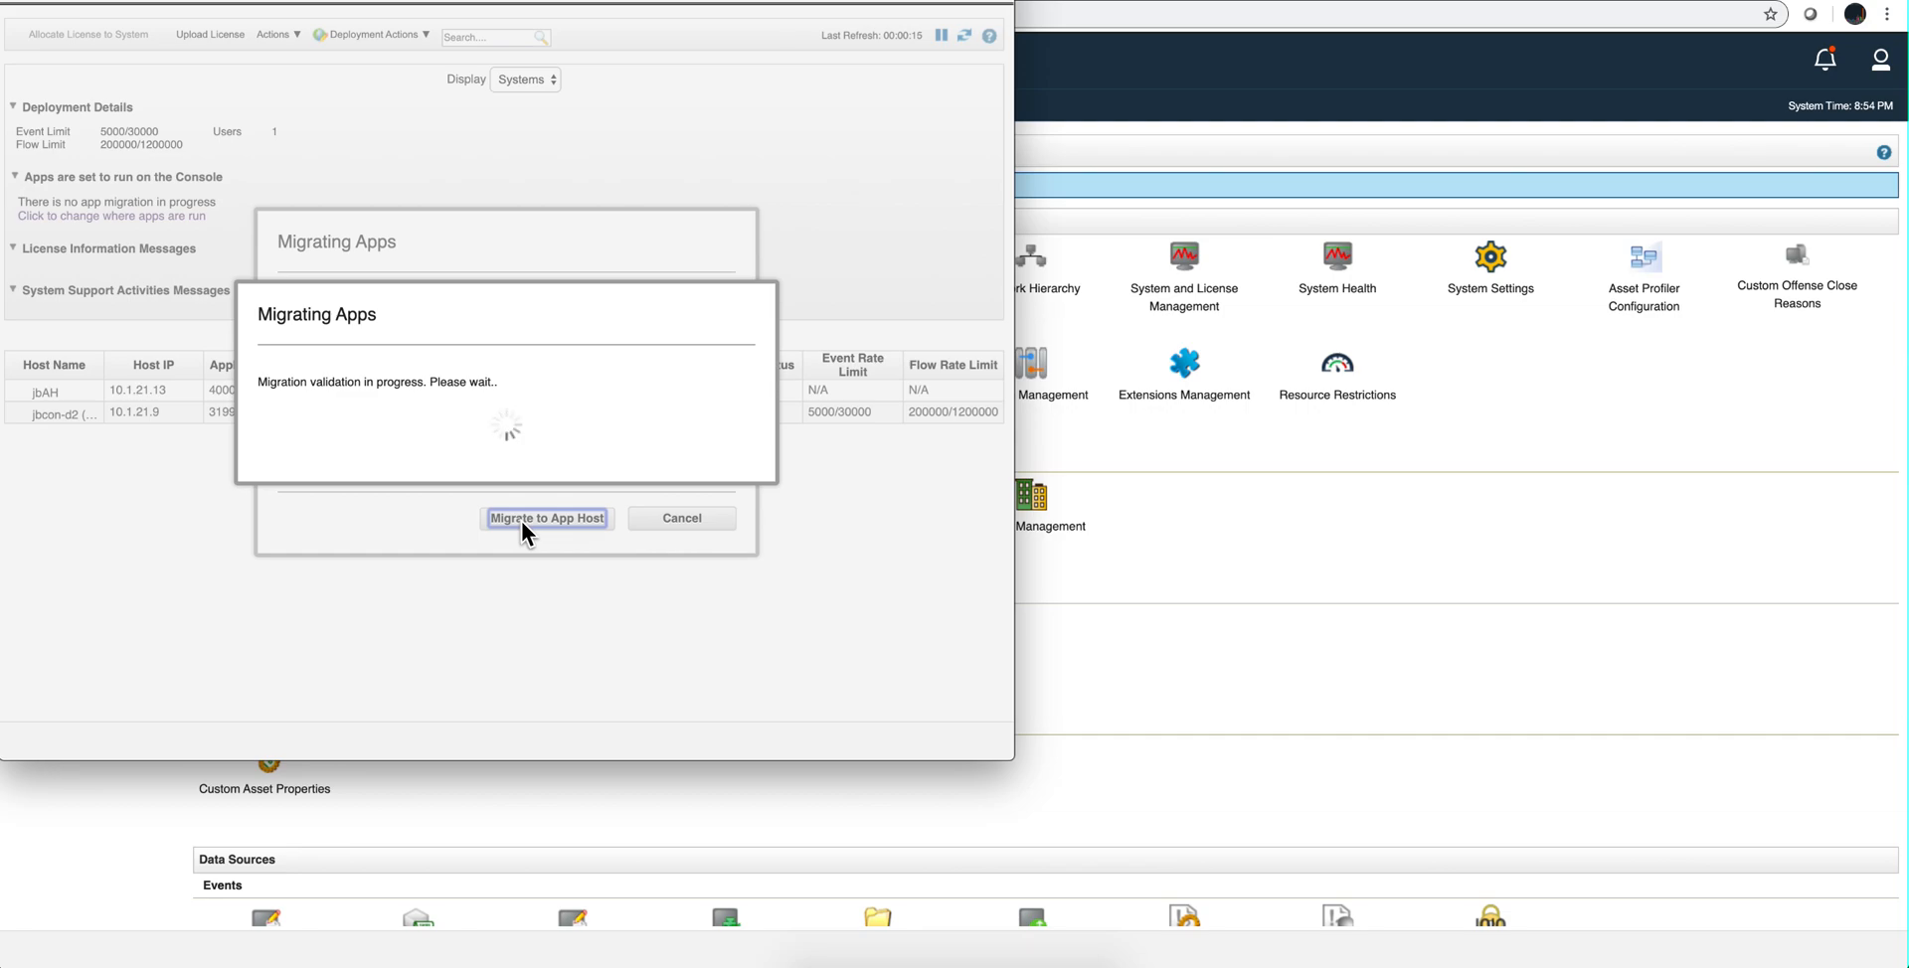
{"action": "left_click", "coordinate": [544, 517]}
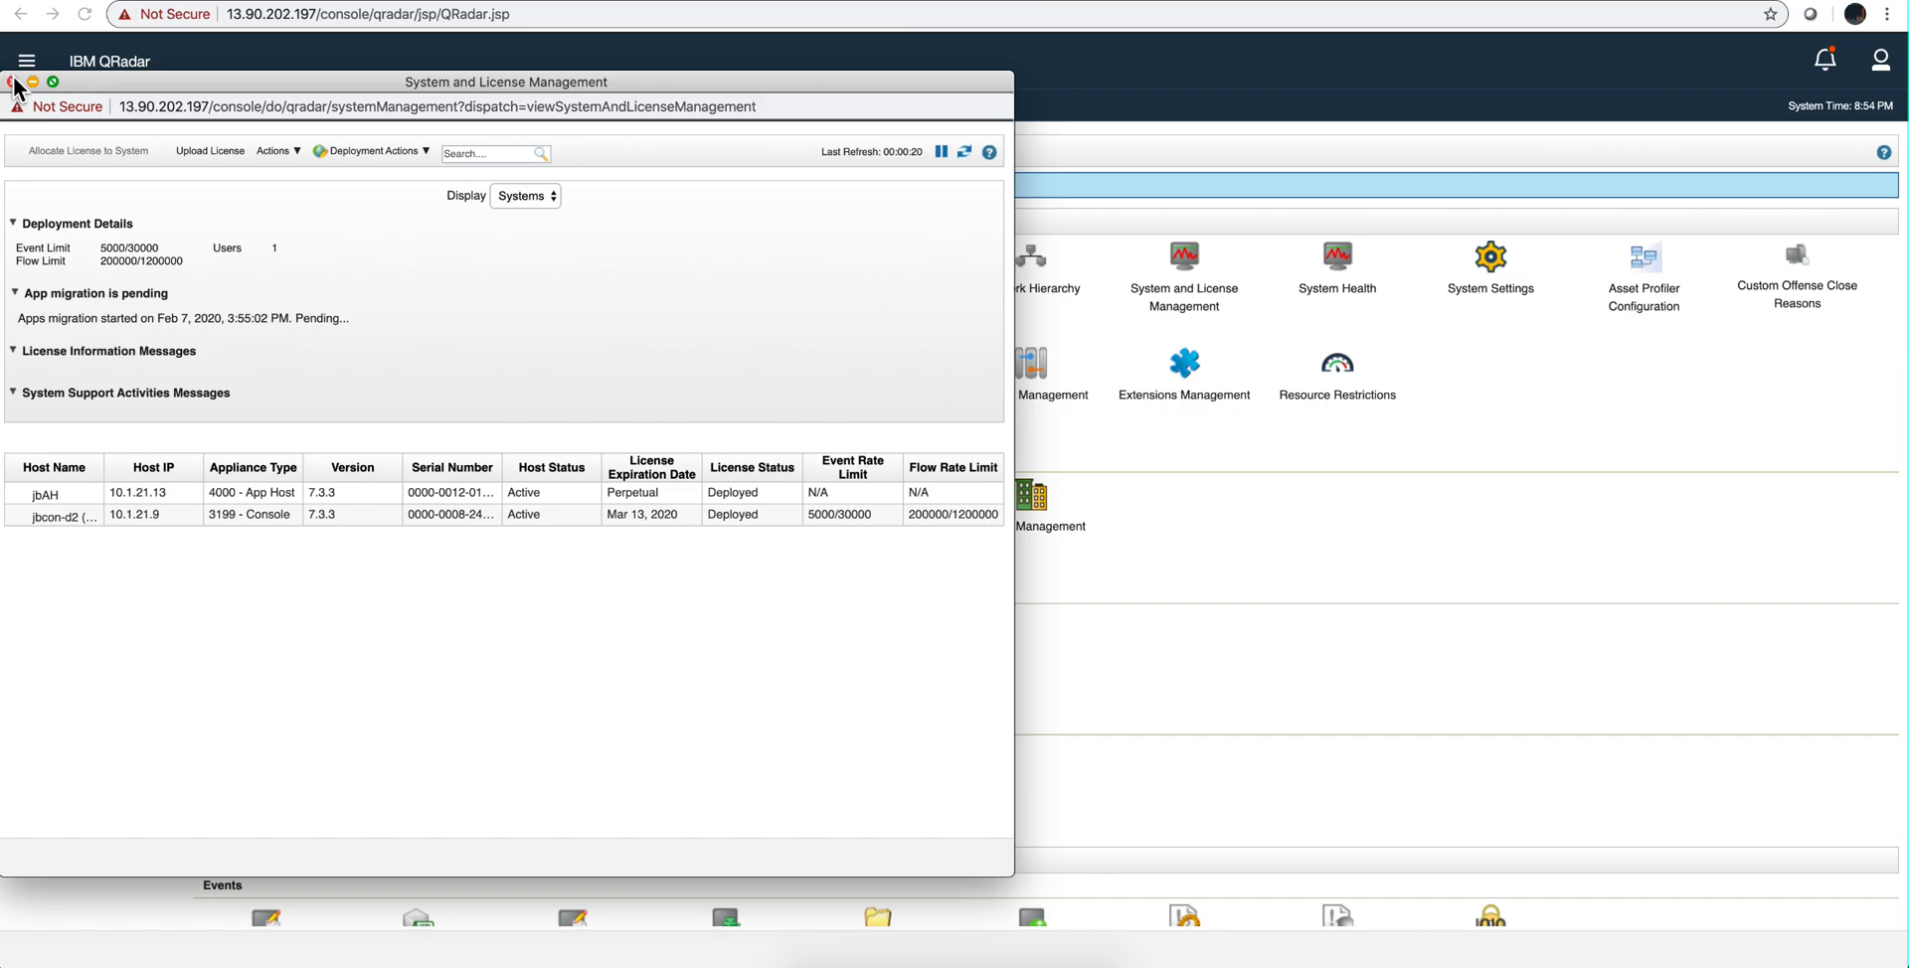
{"action": "left_click", "coordinate": [12, 81]}
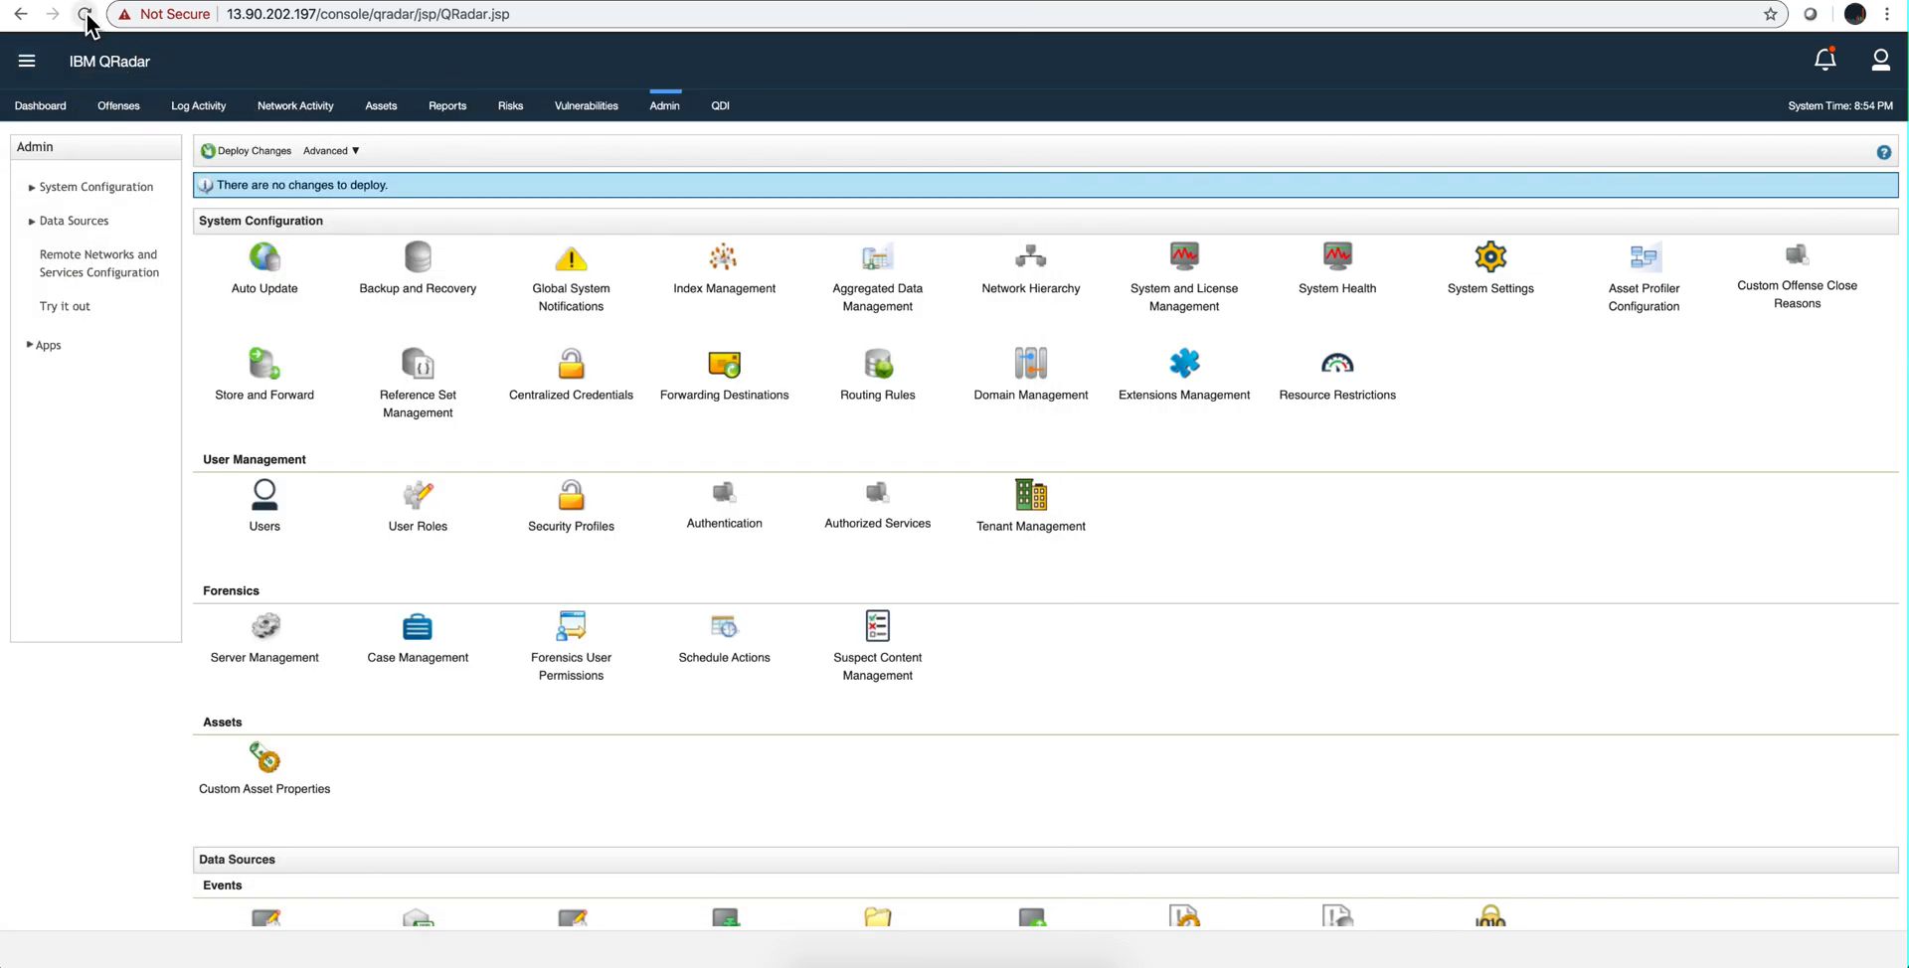
{"action": "mouse_move", "coordinate": [86, 14]}
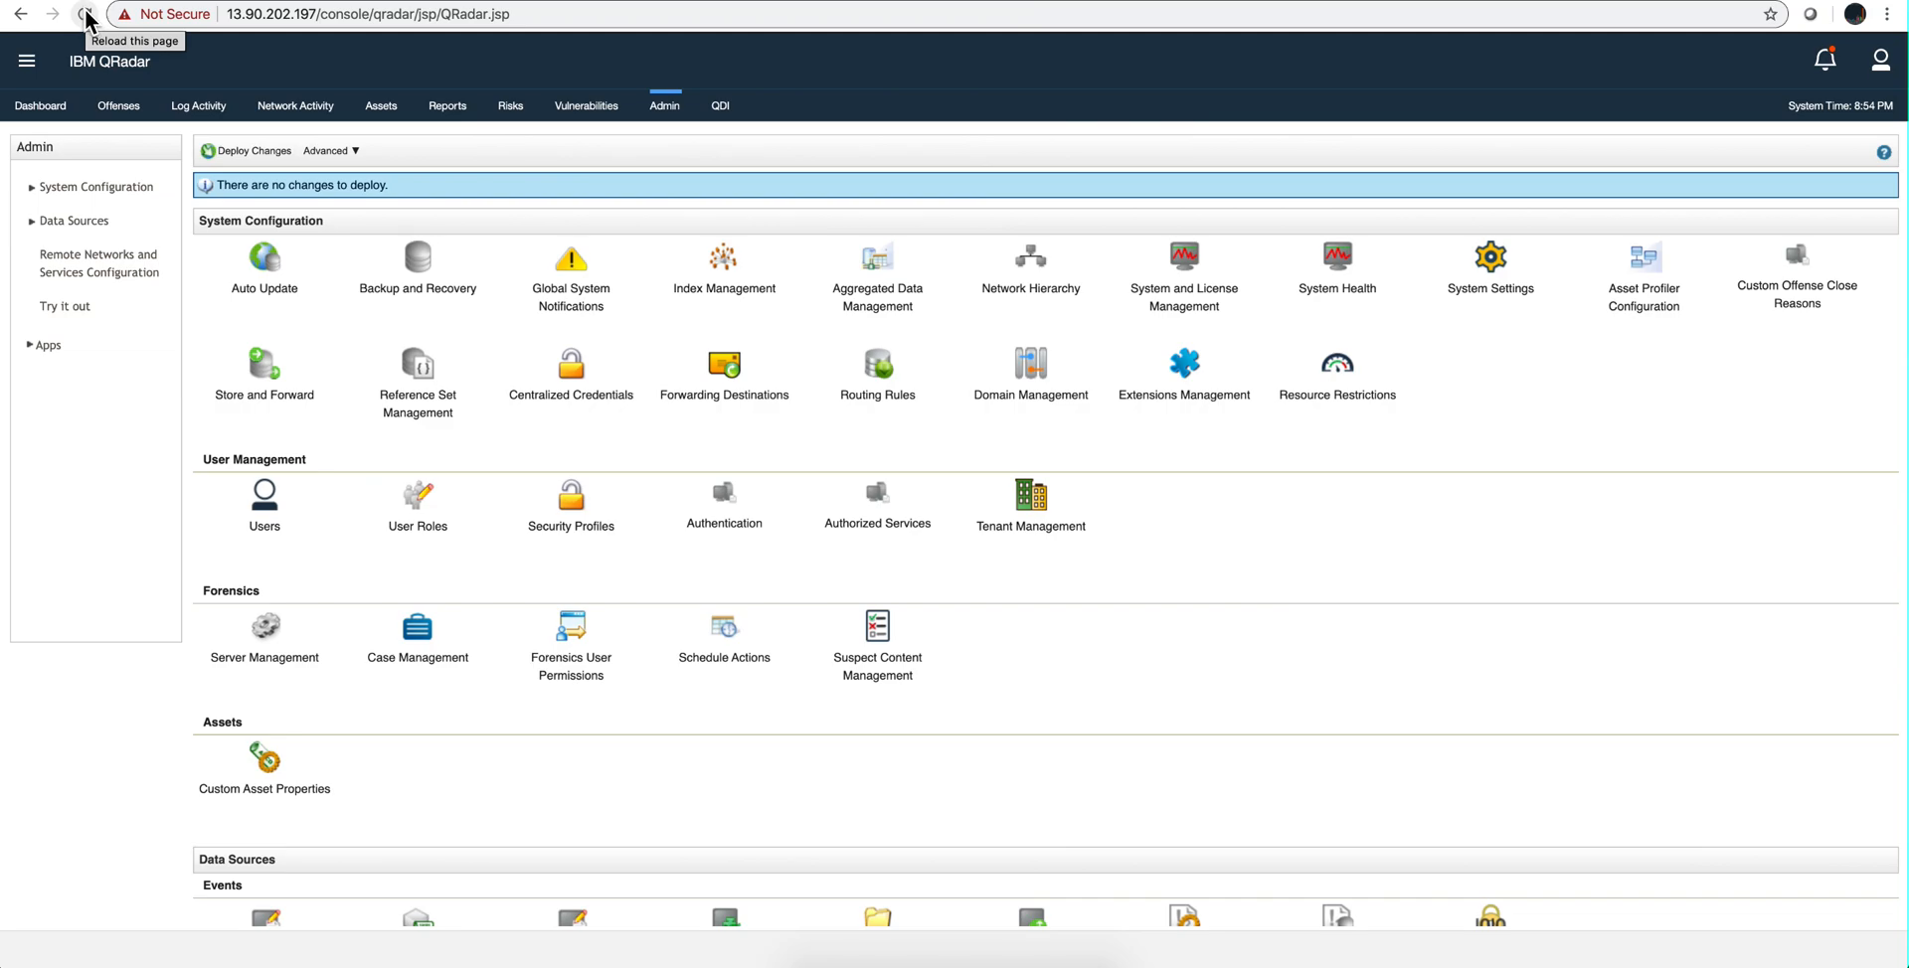
- Reload the console, acknowledge the temporary license warning, and switch to the QDI view
{"action": "left_click", "coordinate": [85, 14]}
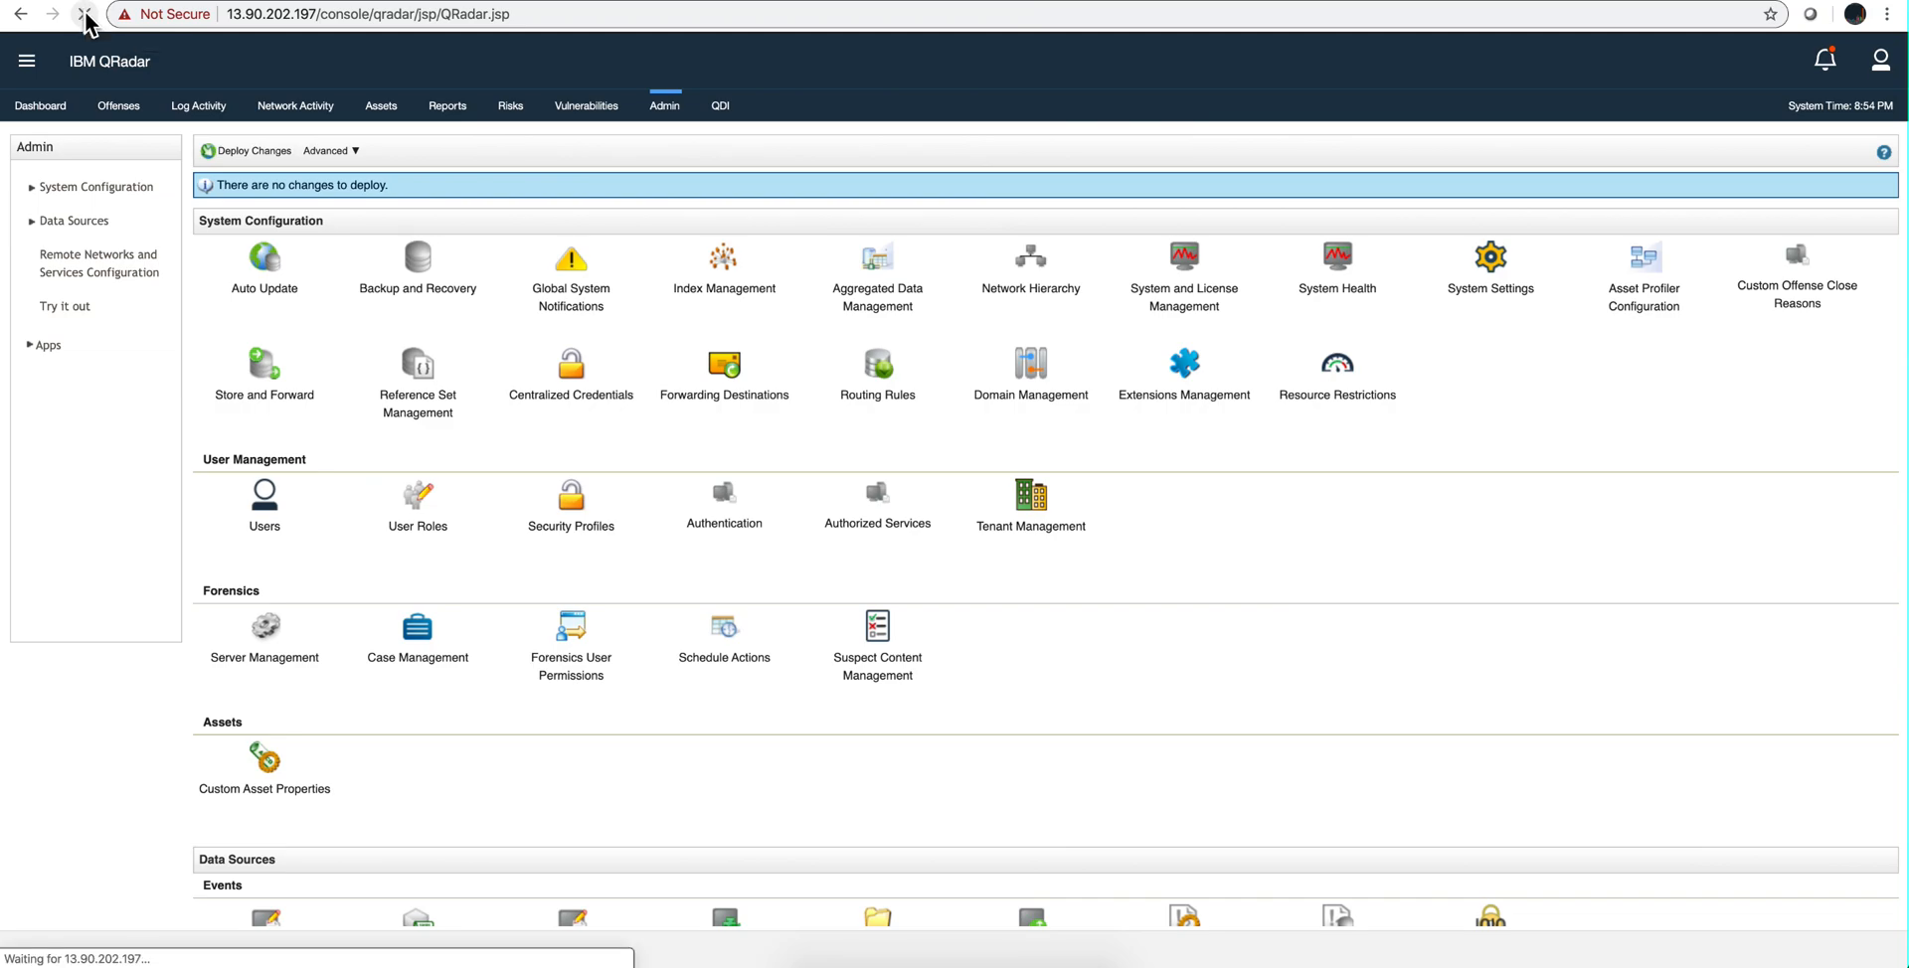
{"action": "left_click", "coordinate": [84, 14]}
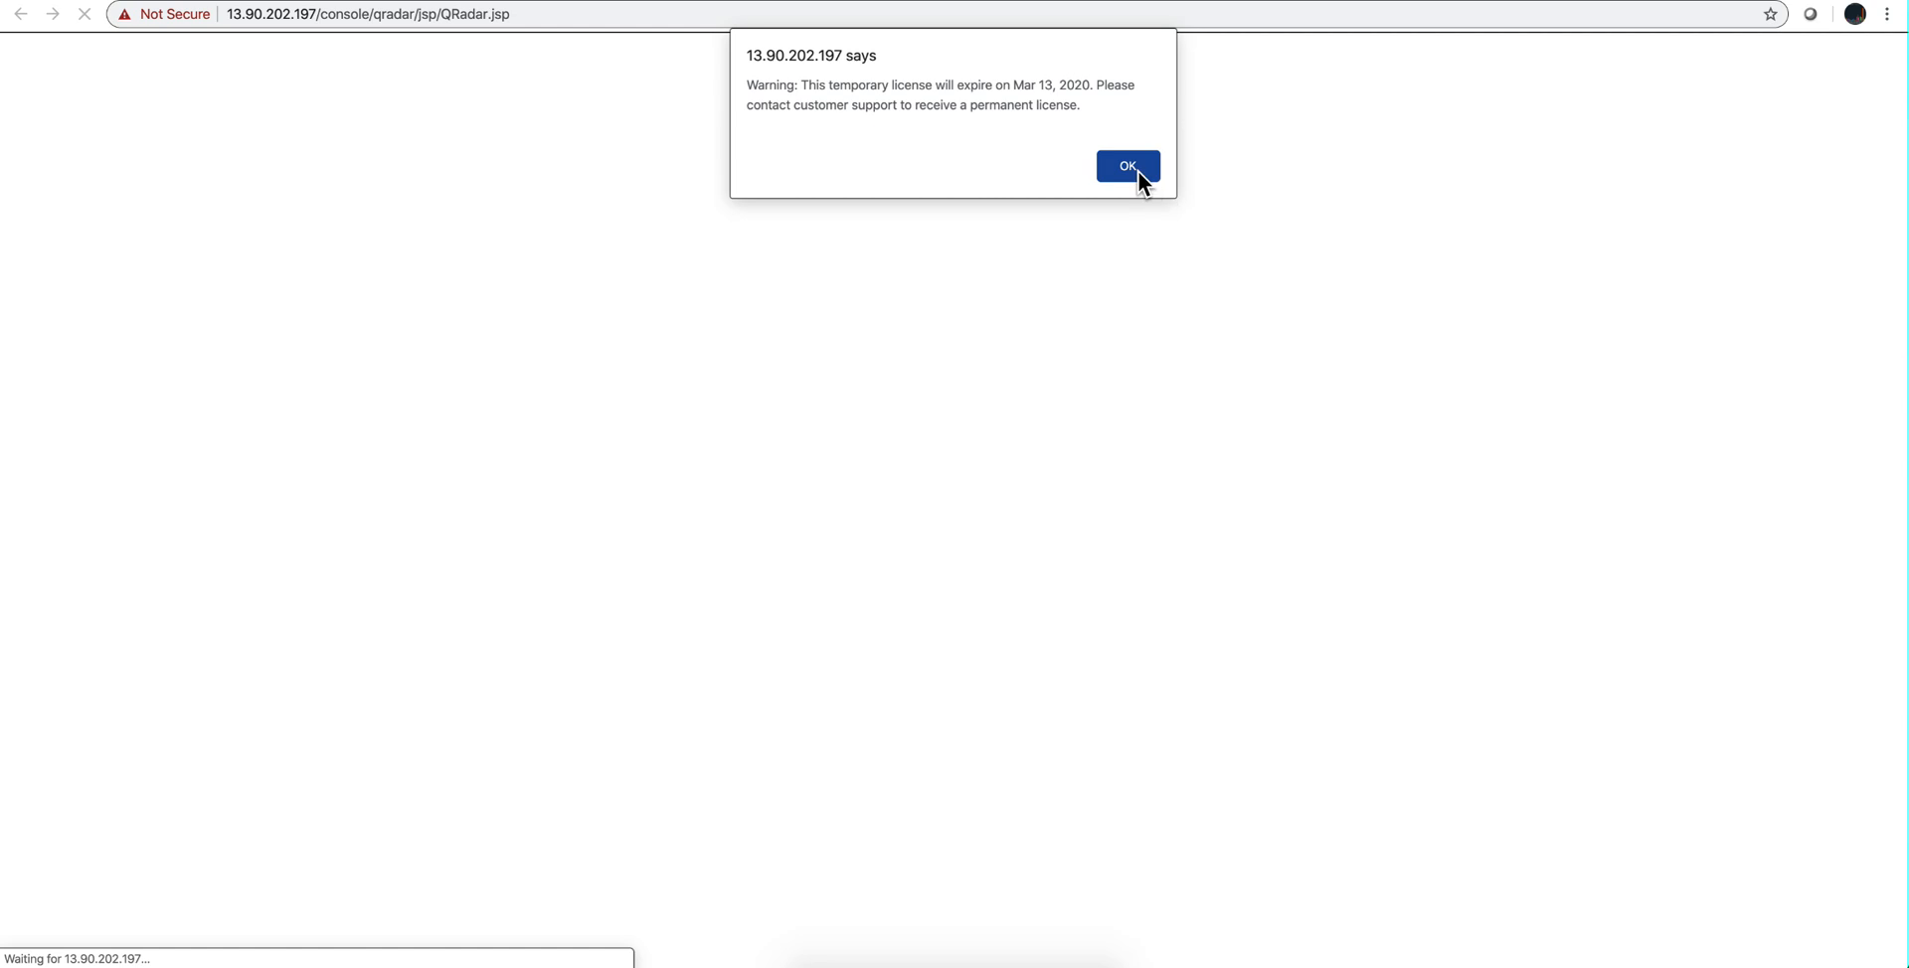
{"action": "left_click", "coordinate": [1125, 165]}
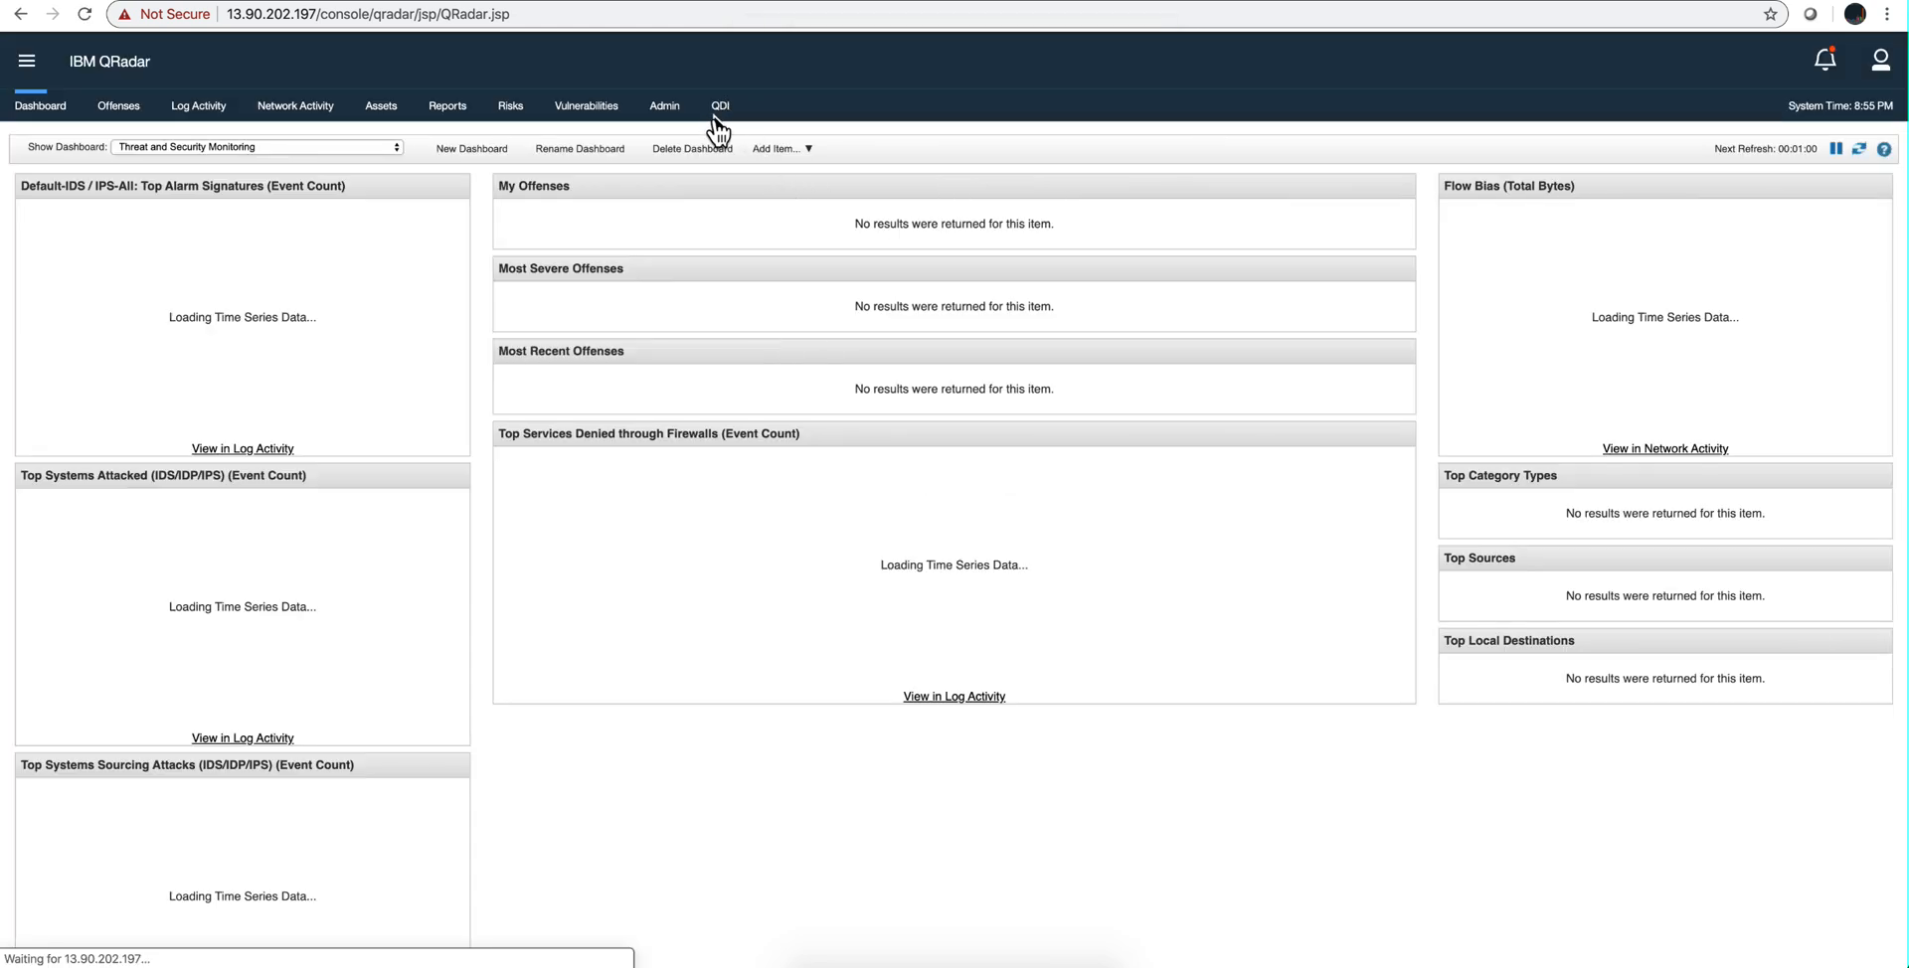
{"action": "left_click", "coordinate": [719, 105]}
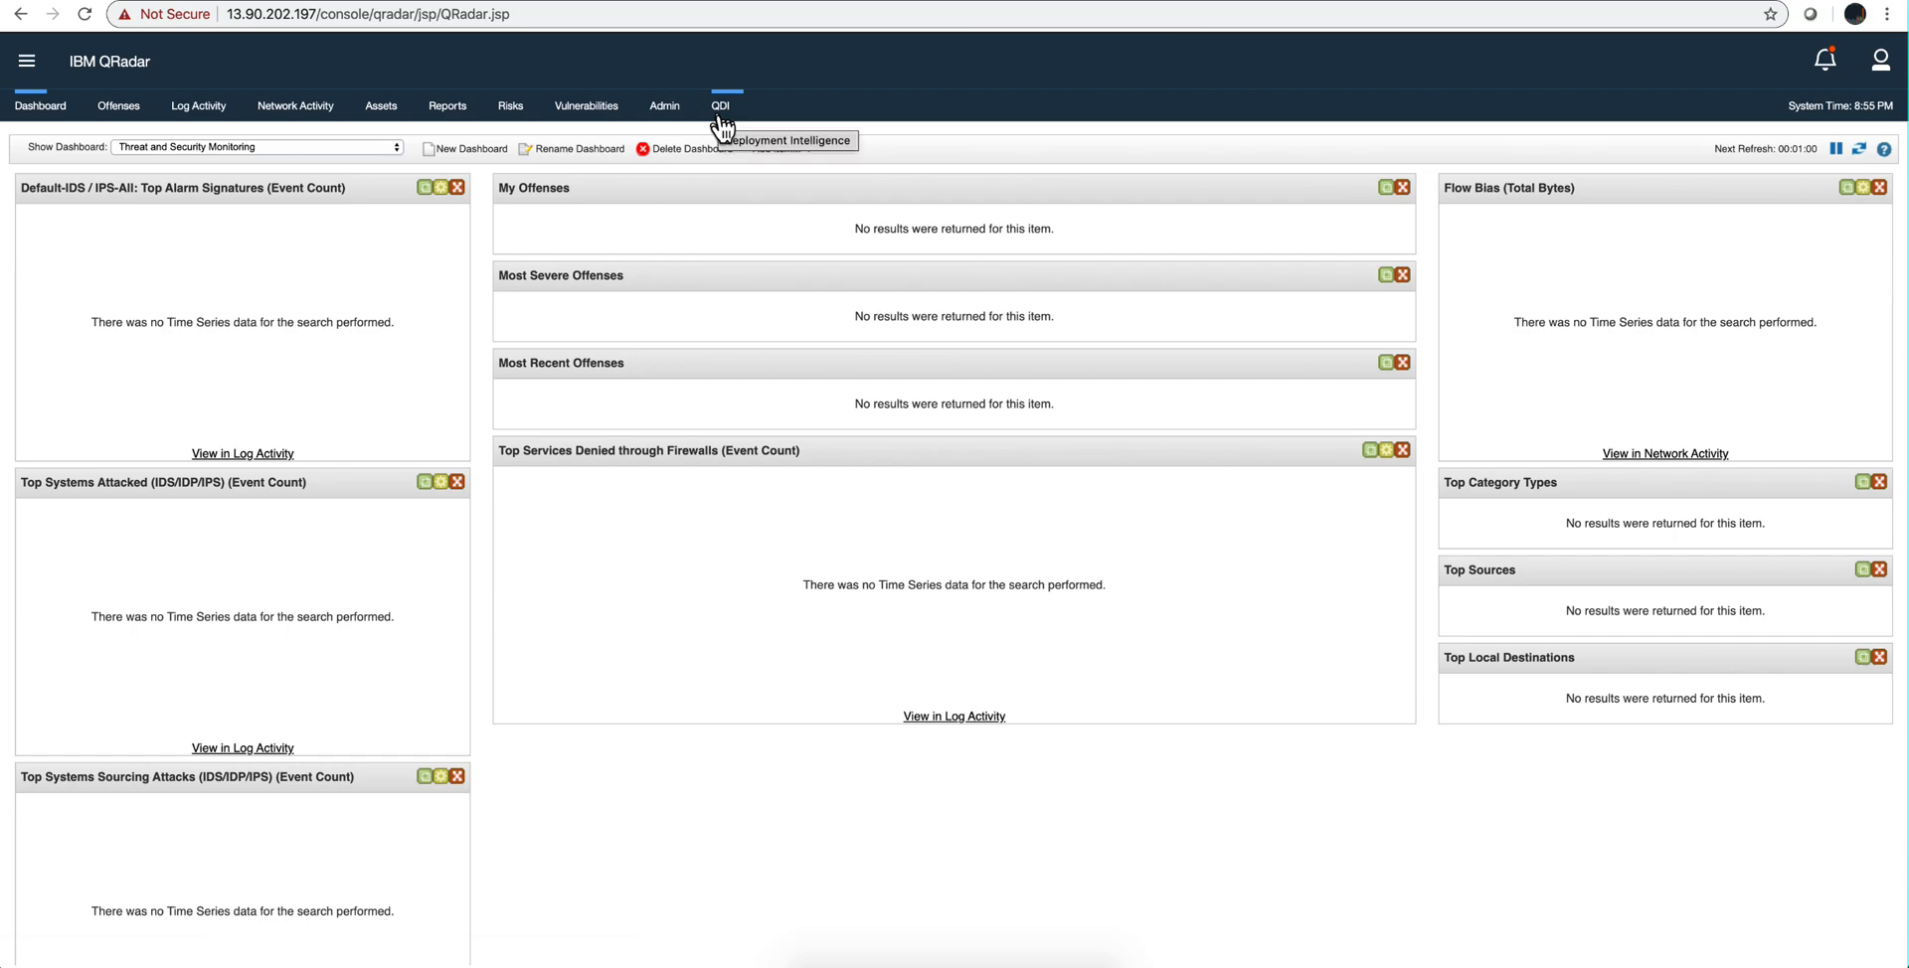